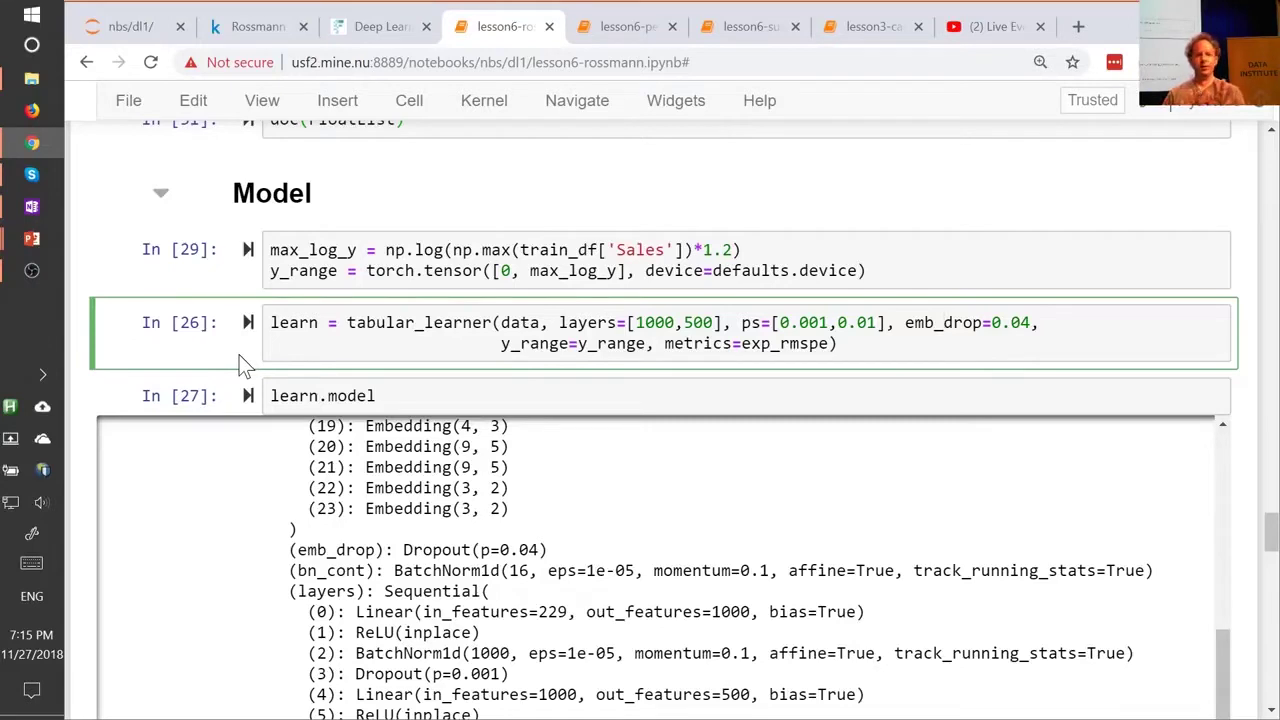
# Switch from the Rossmann notebook to the slide of scaling and initialisation score results.
pyautogui.press('alt+tab')
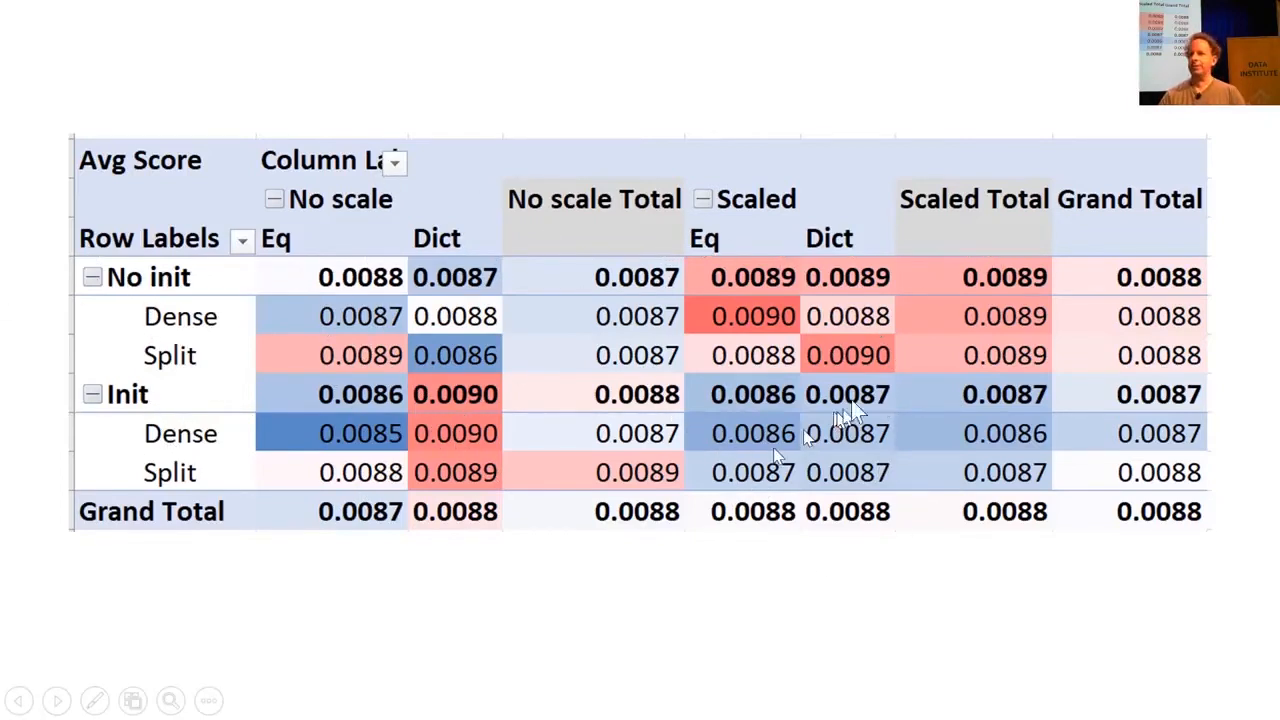
pyautogui.moveTo(600, 567)
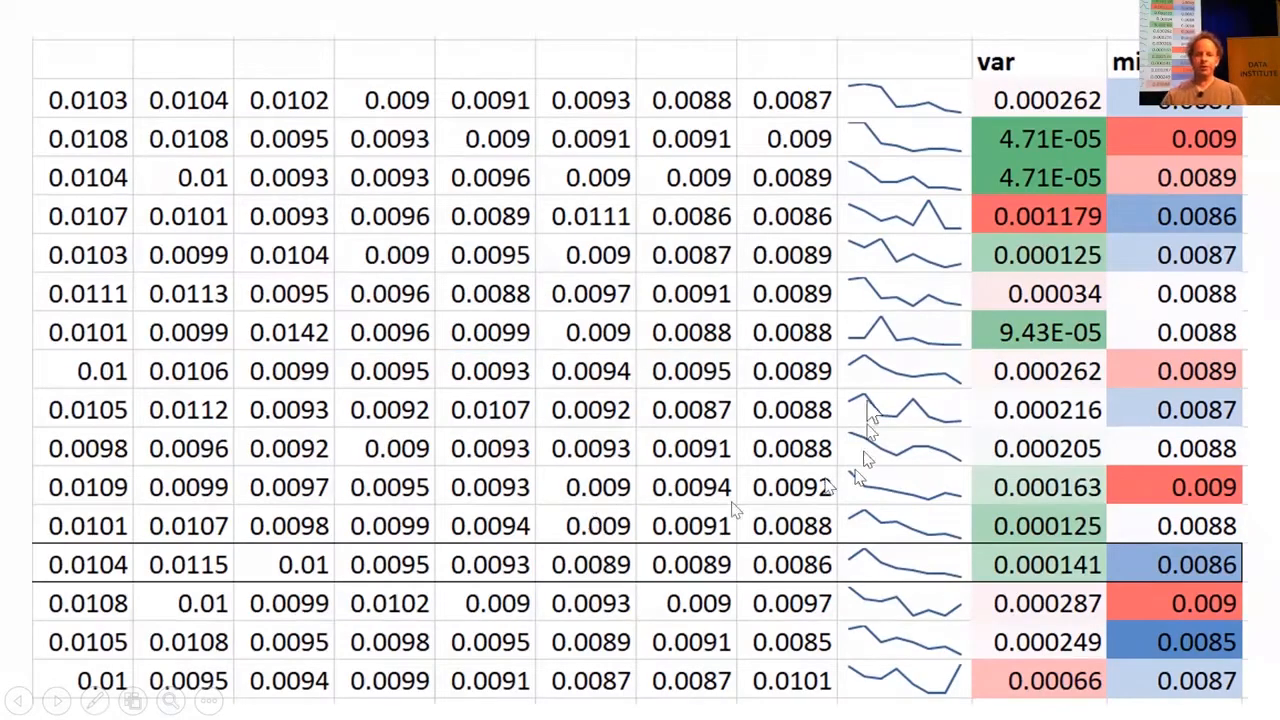
pyautogui.moveTo(895, 655)
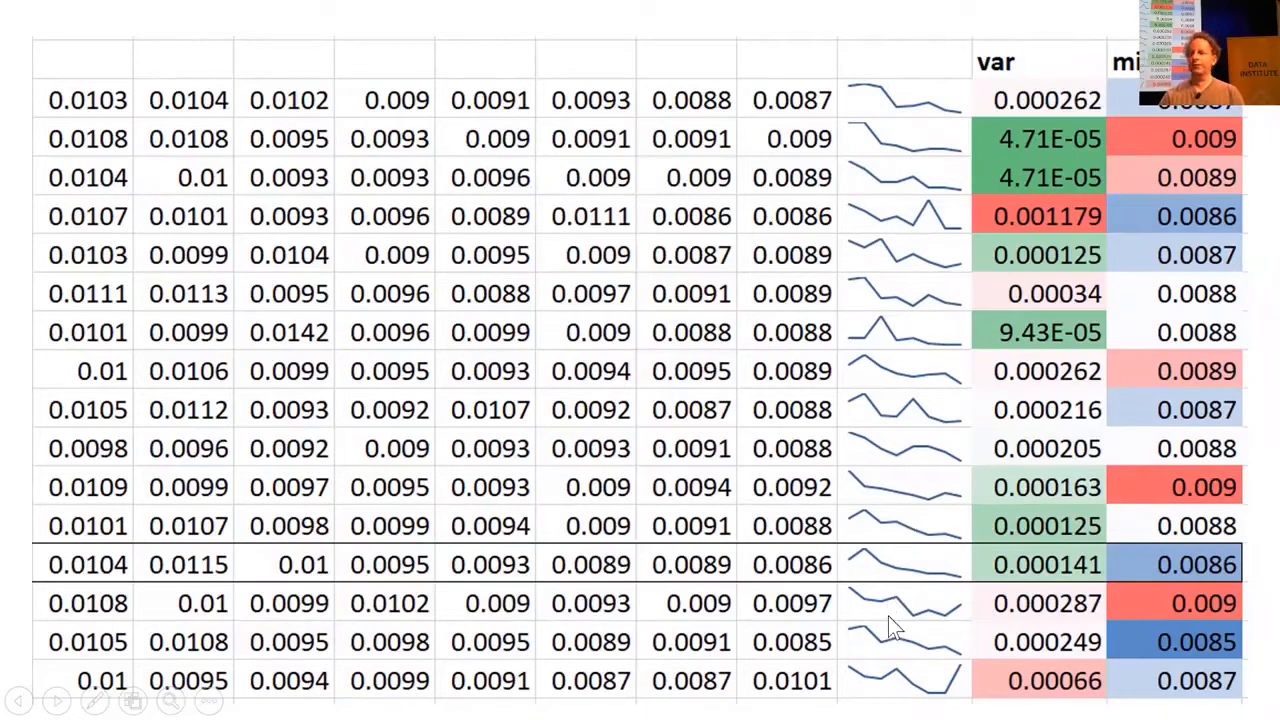
pyautogui.moveTo(1063, 205)
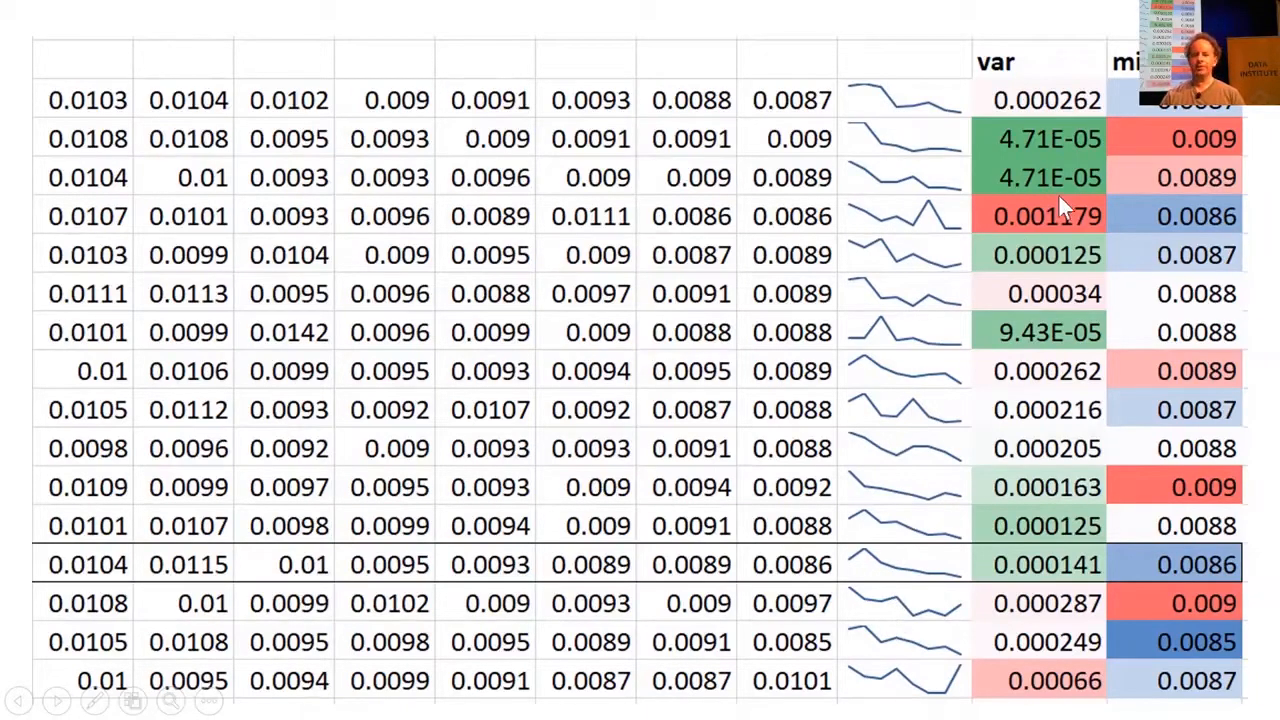
pyautogui.moveTo(1190, 585)
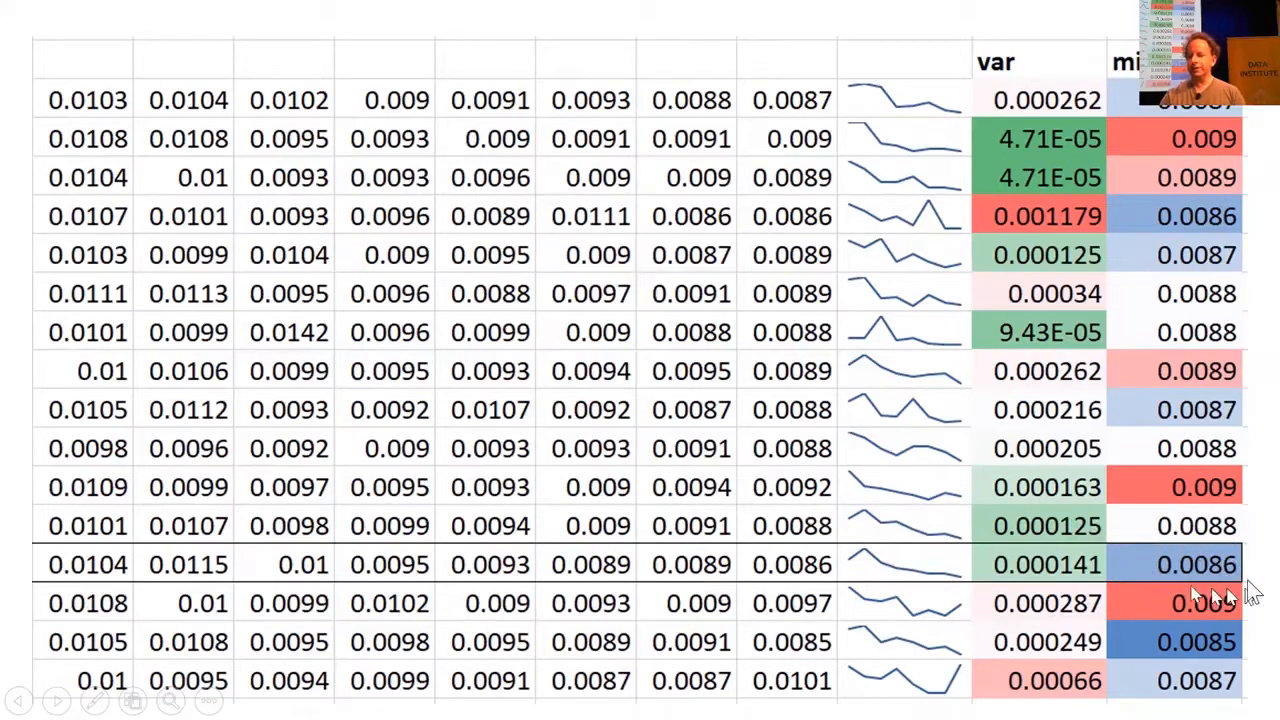
pyautogui.moveTo(1185, 570)
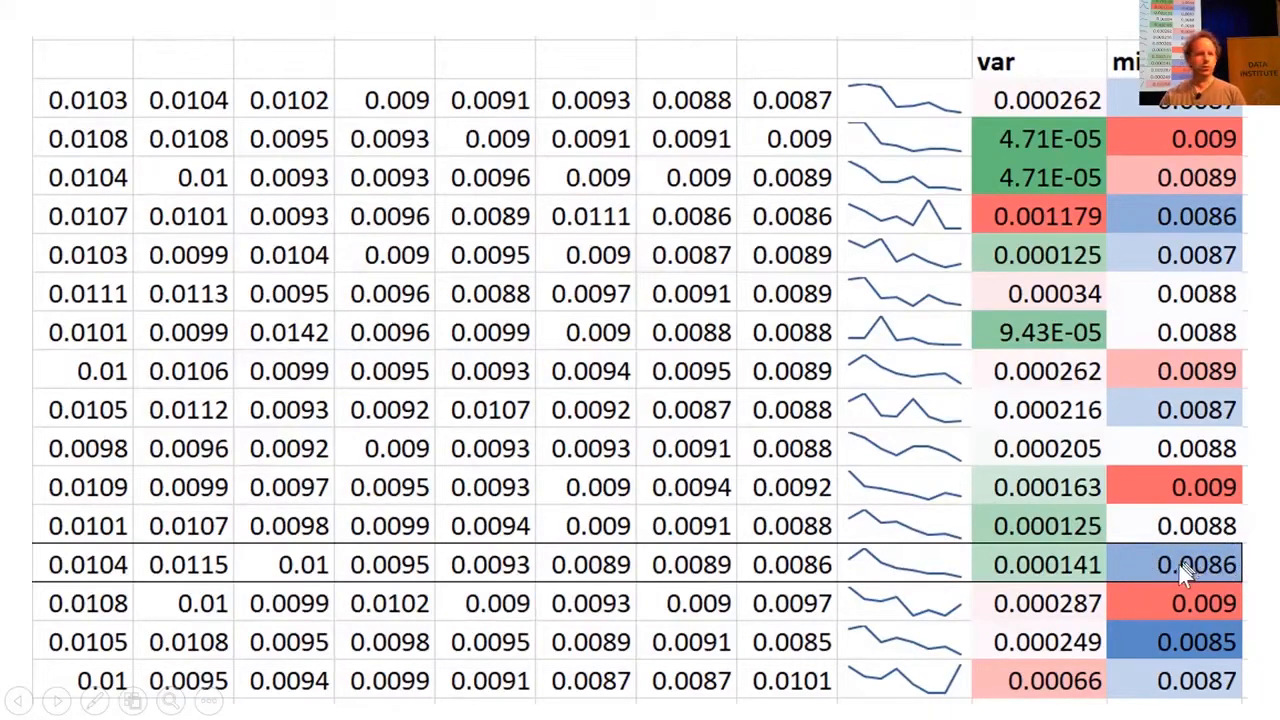
pyautogui.moveTo(1010, 565)
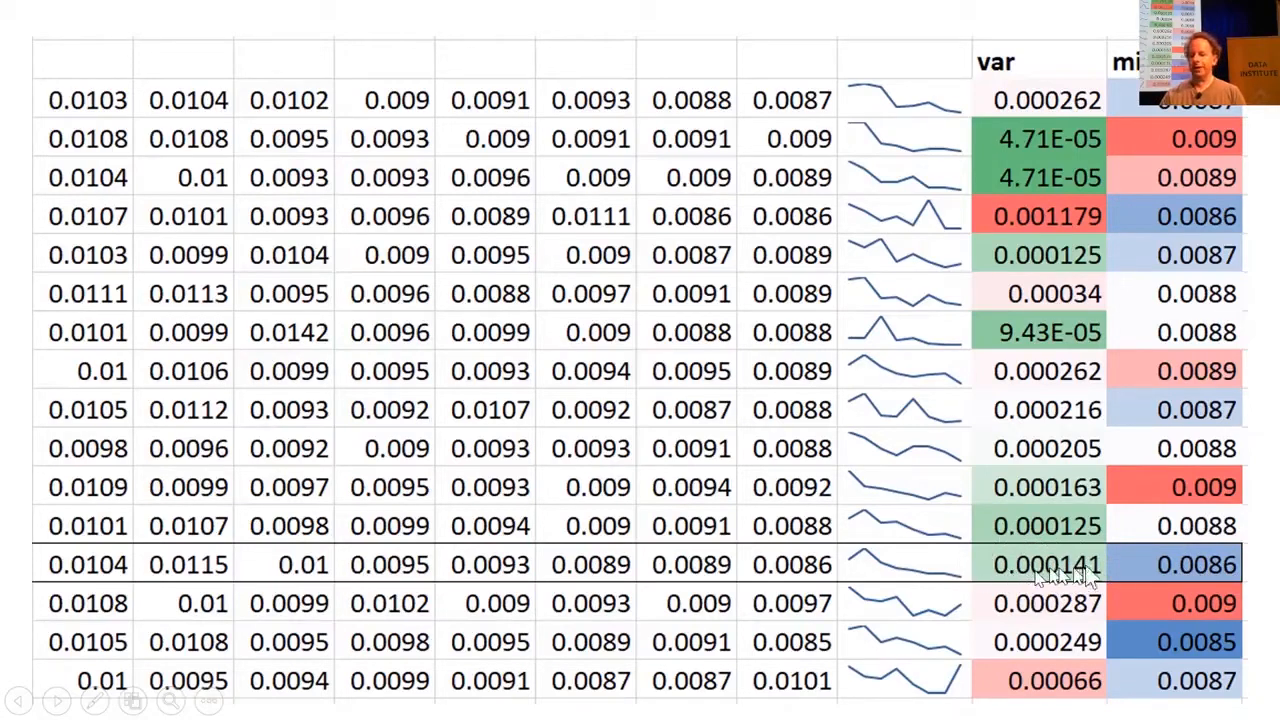
pyautogui.moveTo(870, 585)
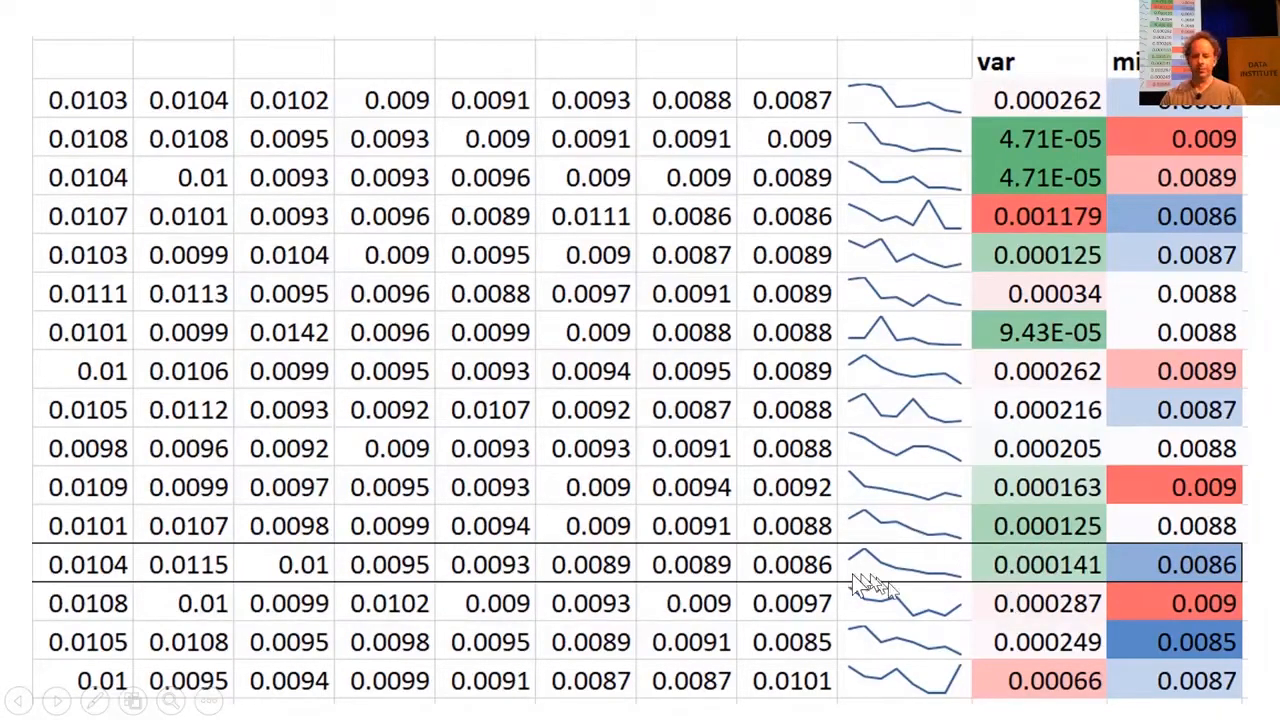
pyautogui.moveTo(880, 560)
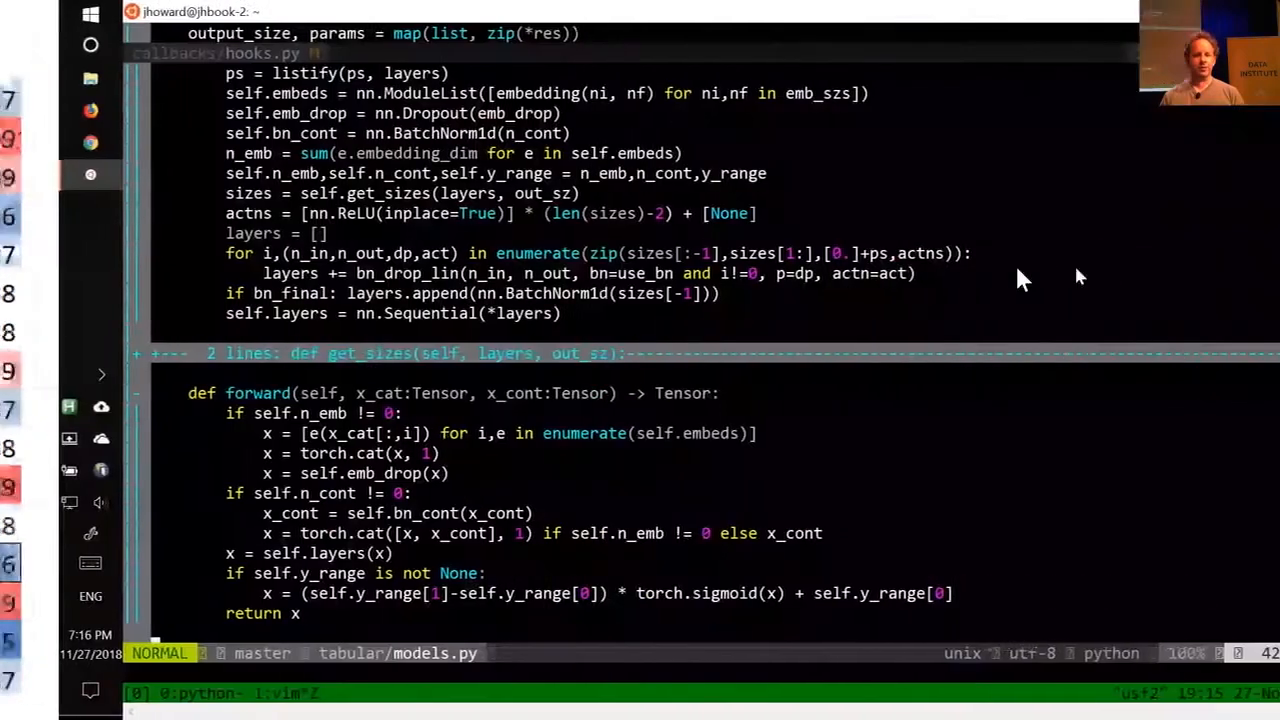
# Scroll up to the top of models.py to show the TabularModel class and constructor.
pyautogui.scroll(3)
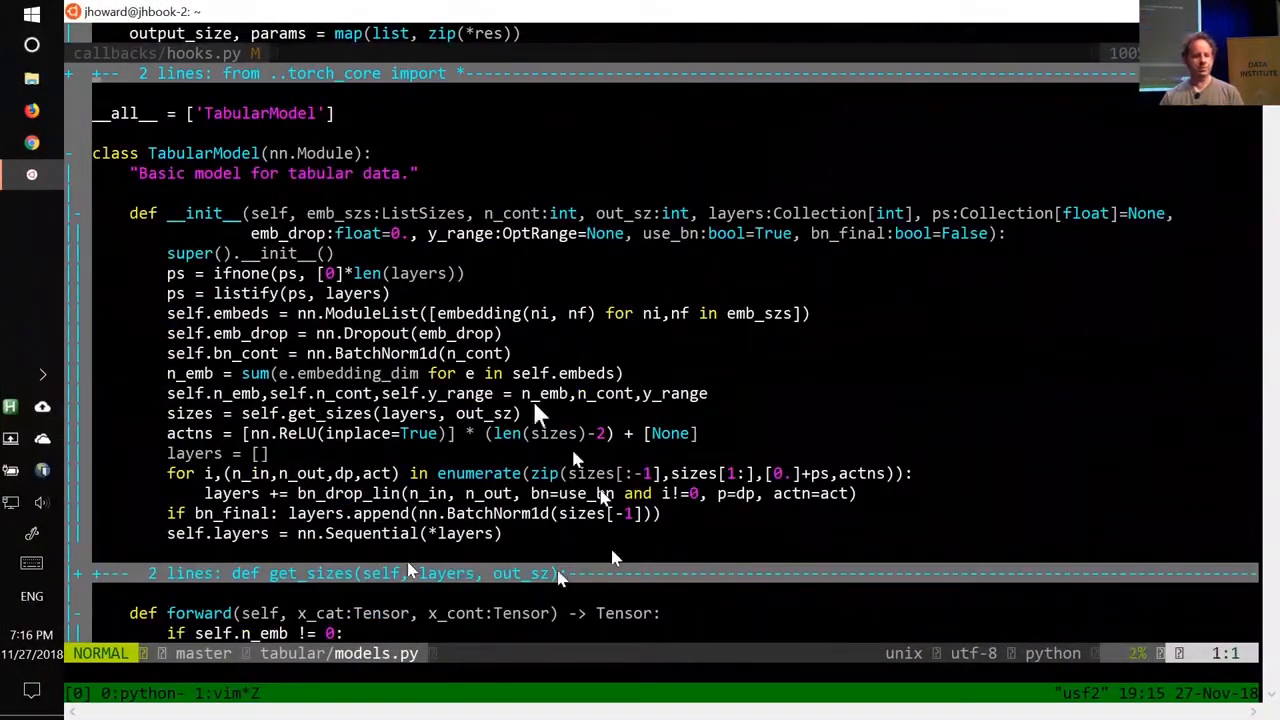
pyautogui.moveTo(418, 472)
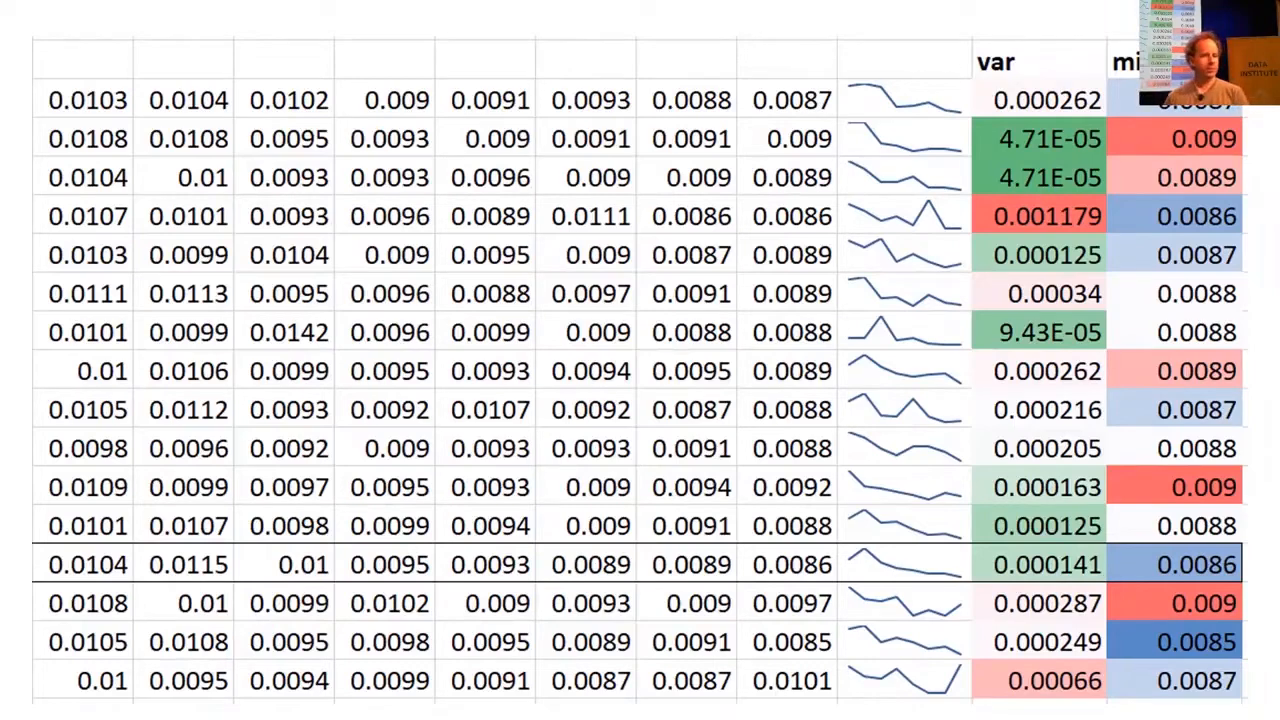
# Return to the Rossmann notebook and browse the learn.model printout of TabularModel embedding layers.
pyautogui.press('alt+tab')
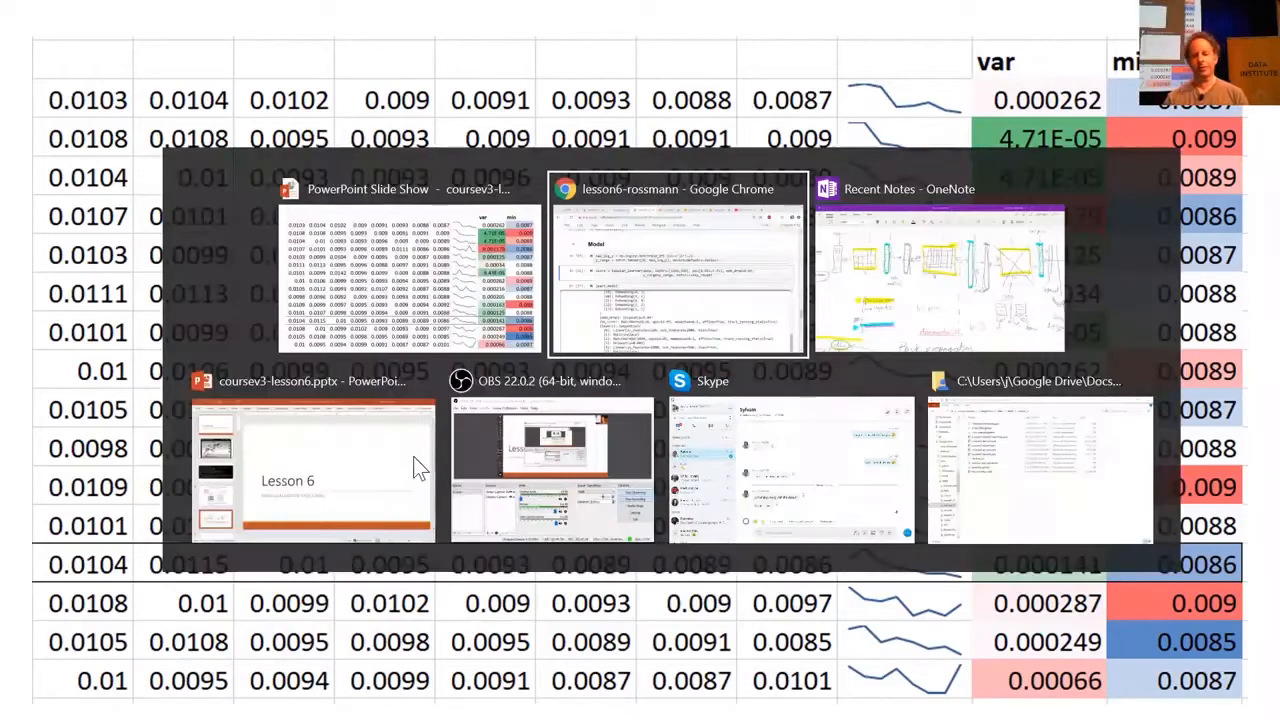
pyautogui.click(677, 263)
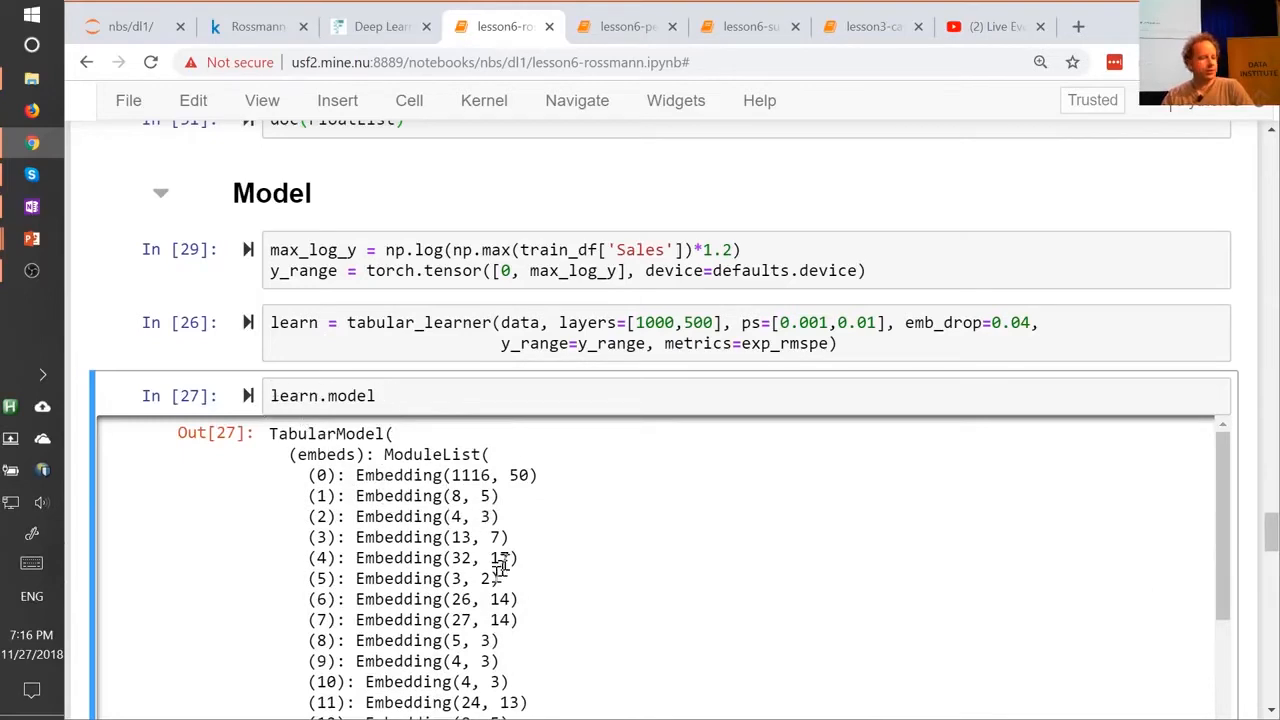
pyautogui.scroll(-3)
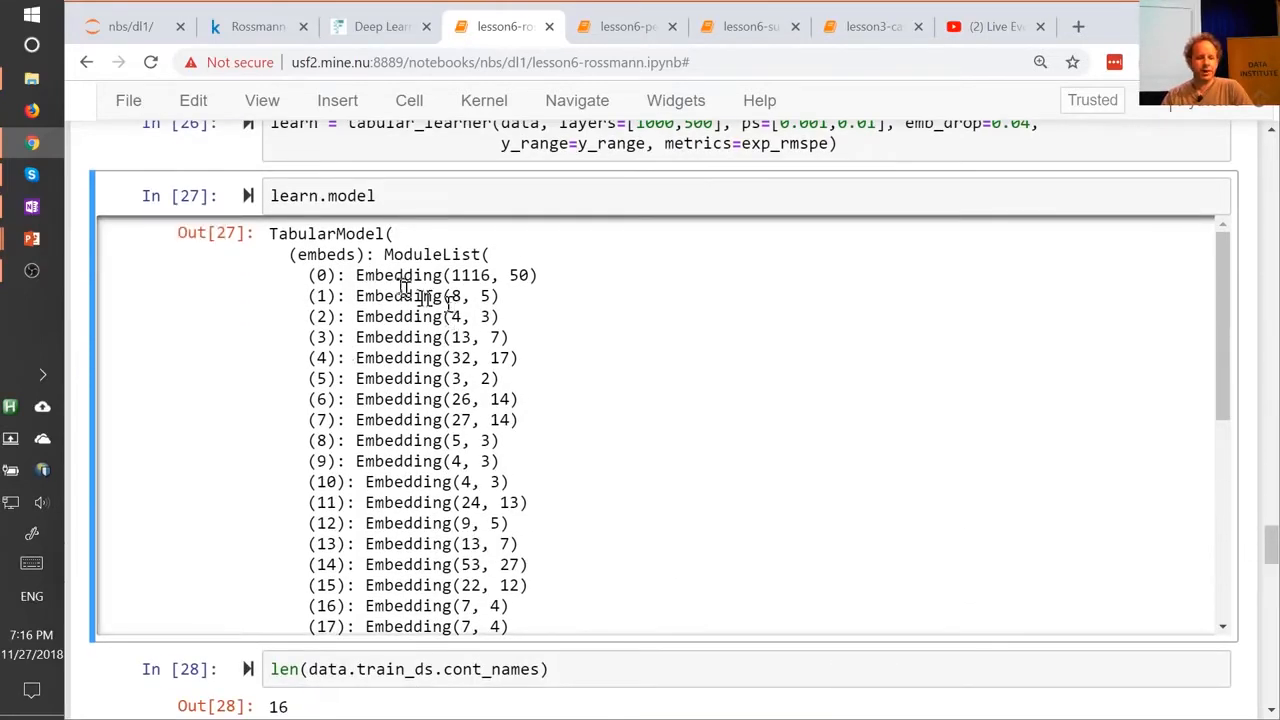
pyautogui.scroll(-3)
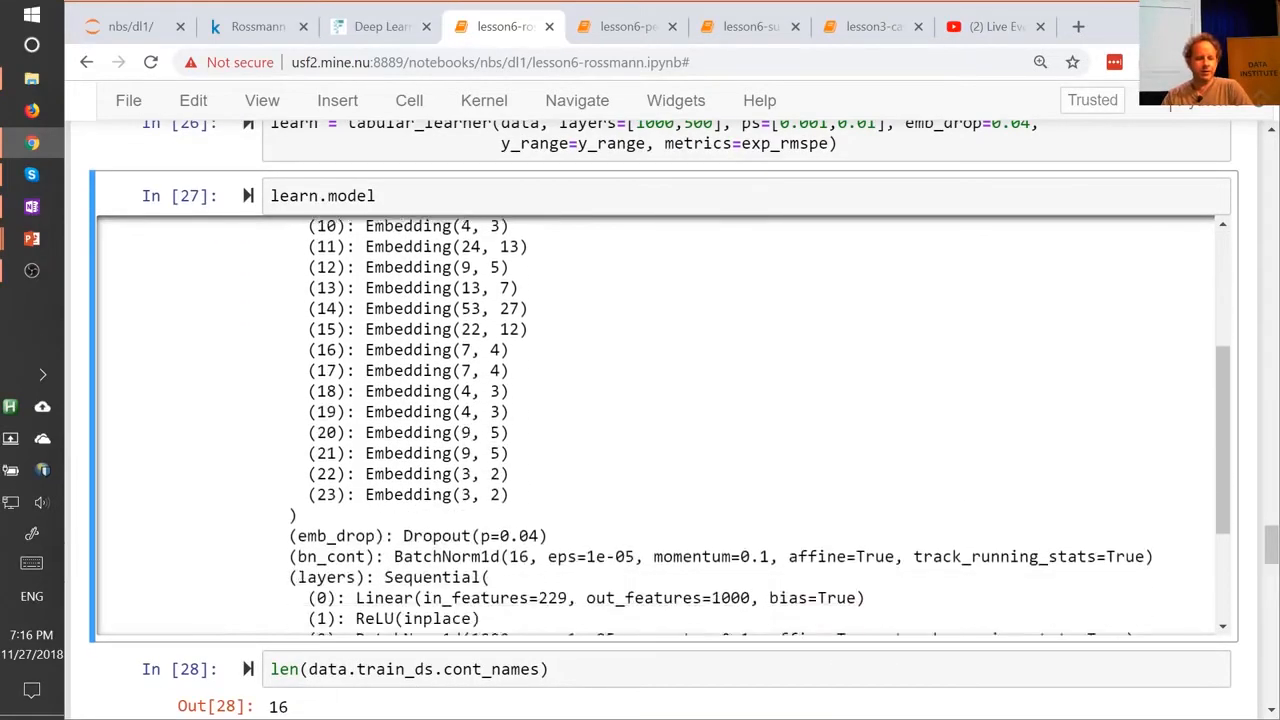
pyautogui.scroll(3)
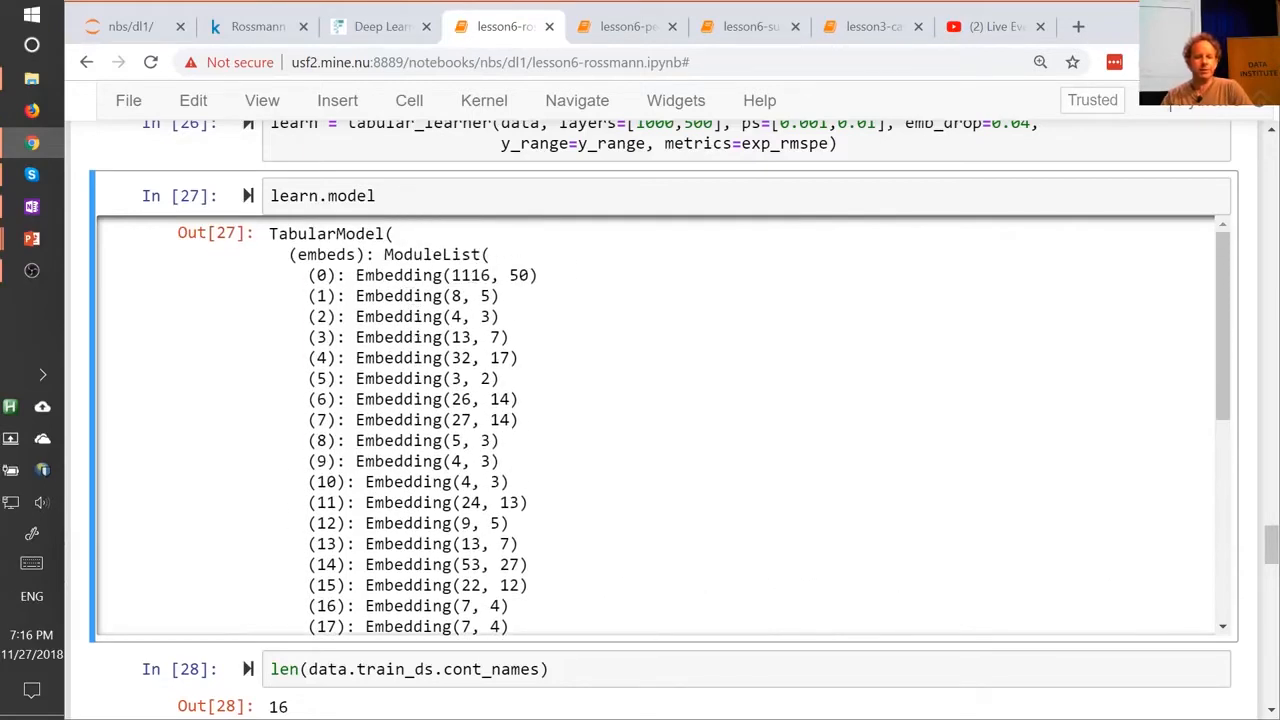
pyautogui.doubleClick(470, 275)
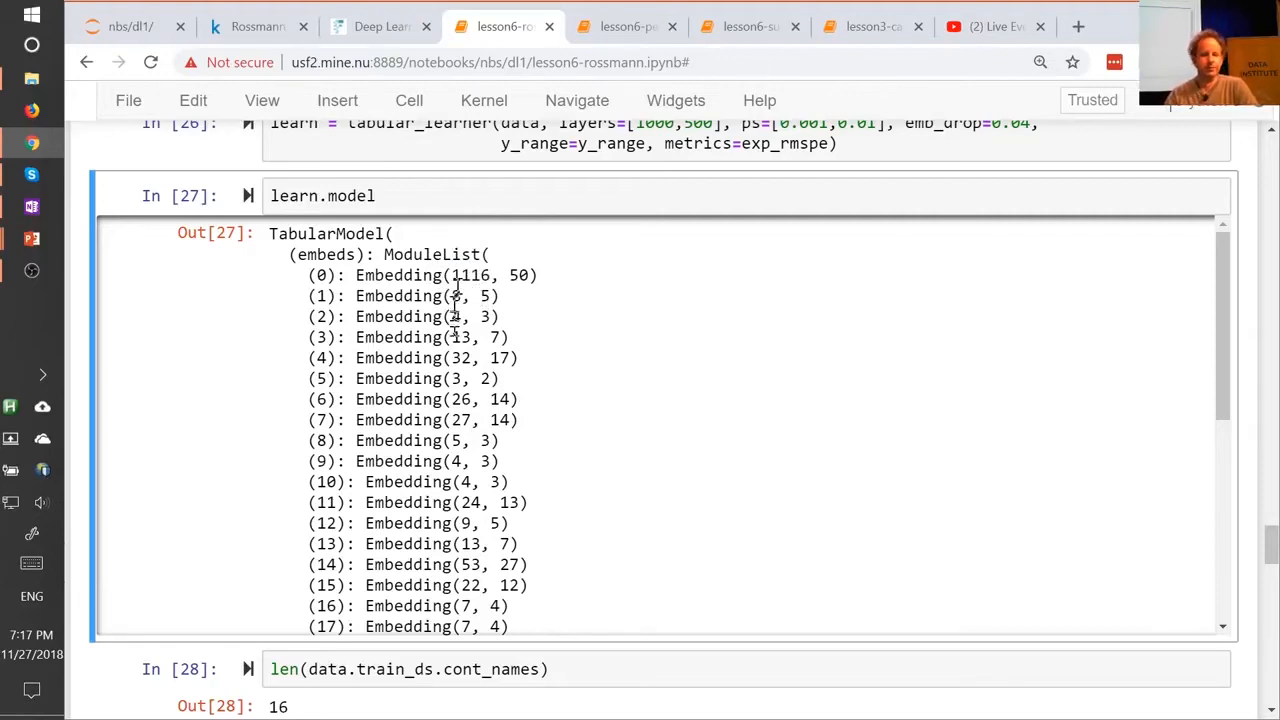
pyautogui.scroll(3)
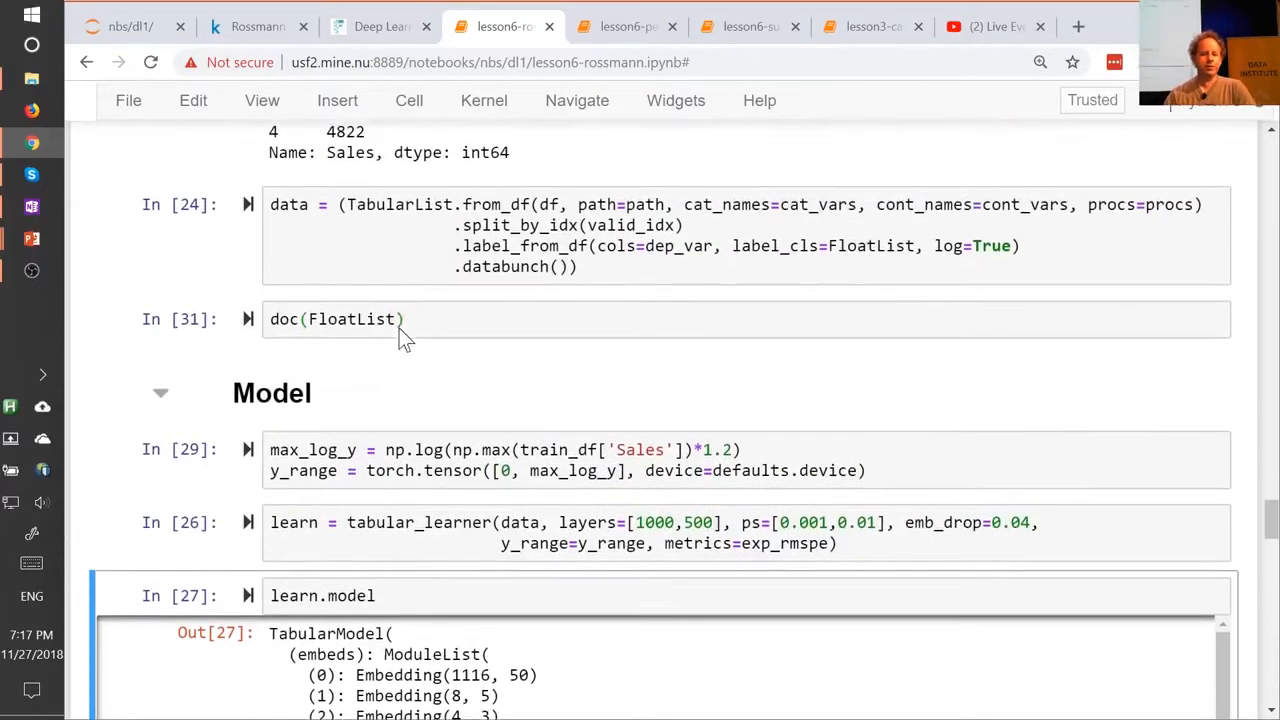
pyautogui.scroll(3)
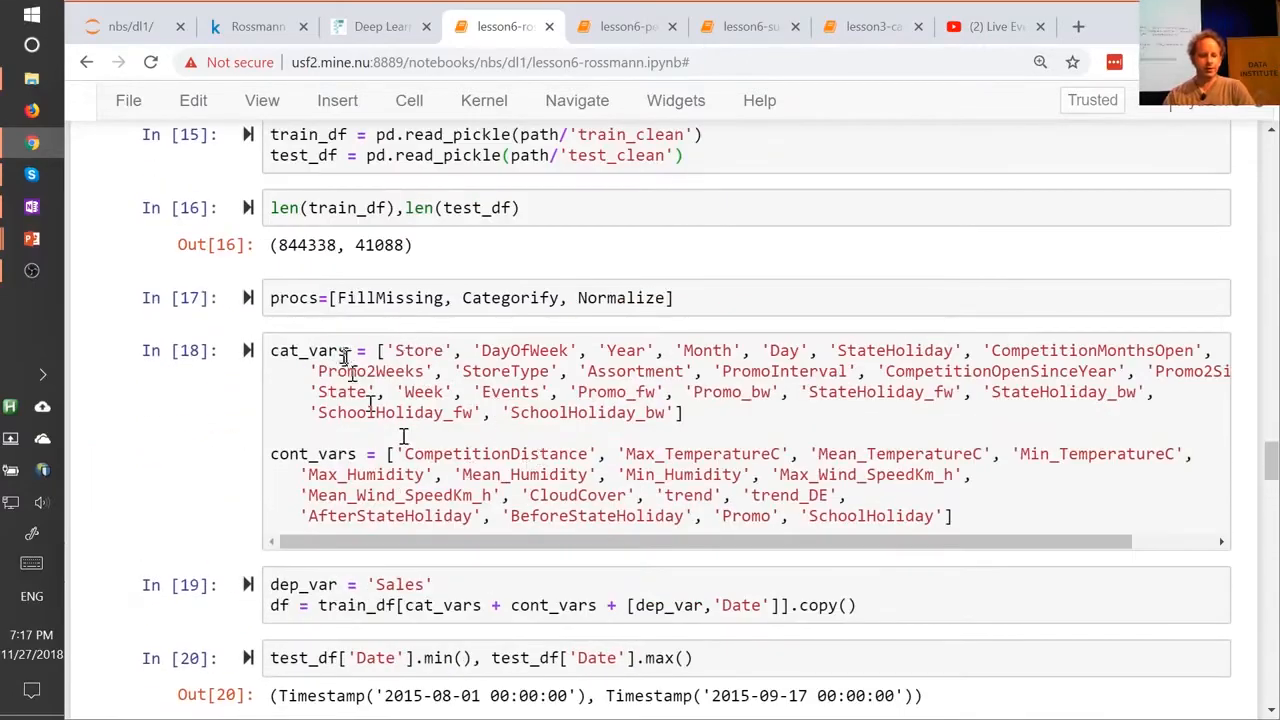
pyautogui.moveTo(440, 350)
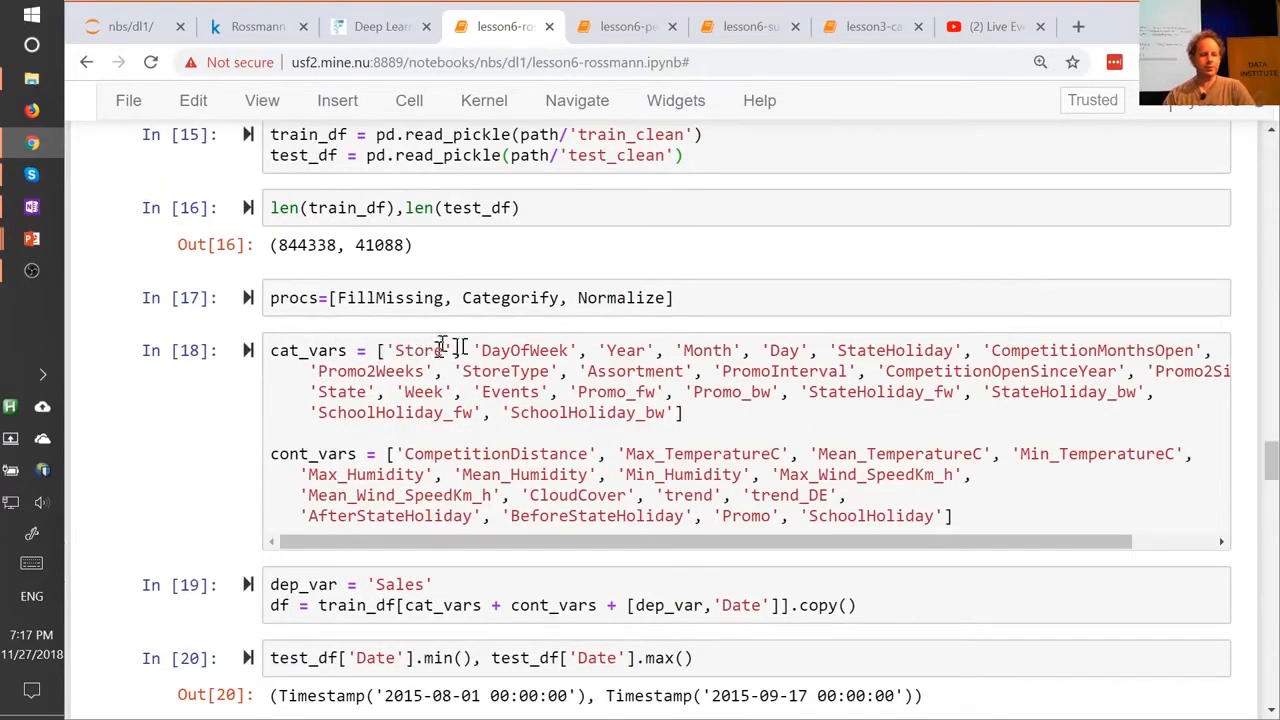
pyautogui.scroll(-3)
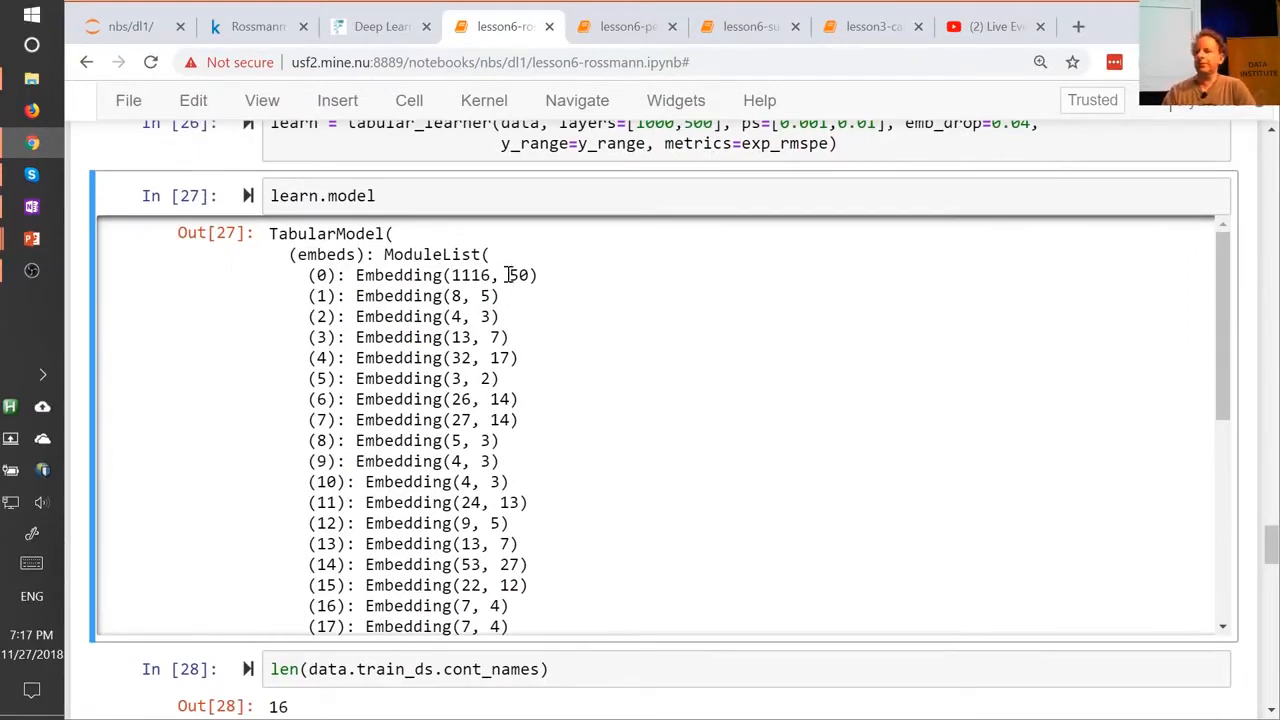
pyautogui.moveTo(510, 308)
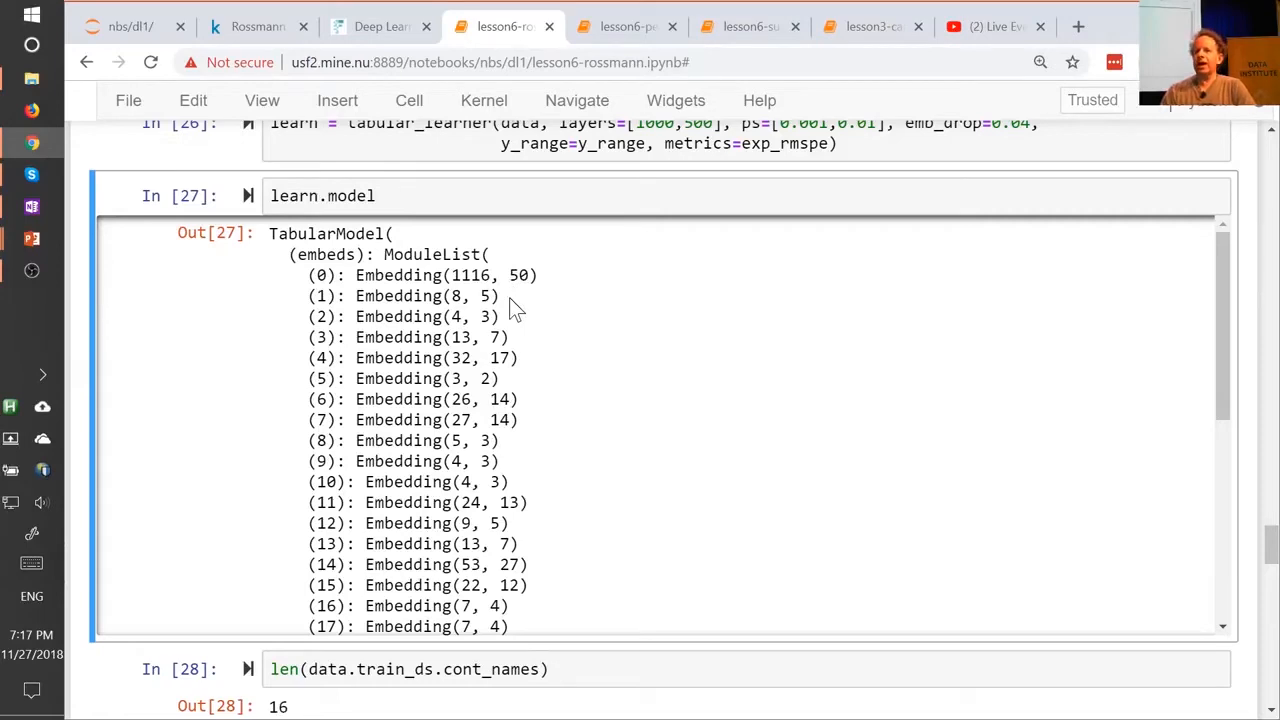
pyautogui.moveTo(428, 282)
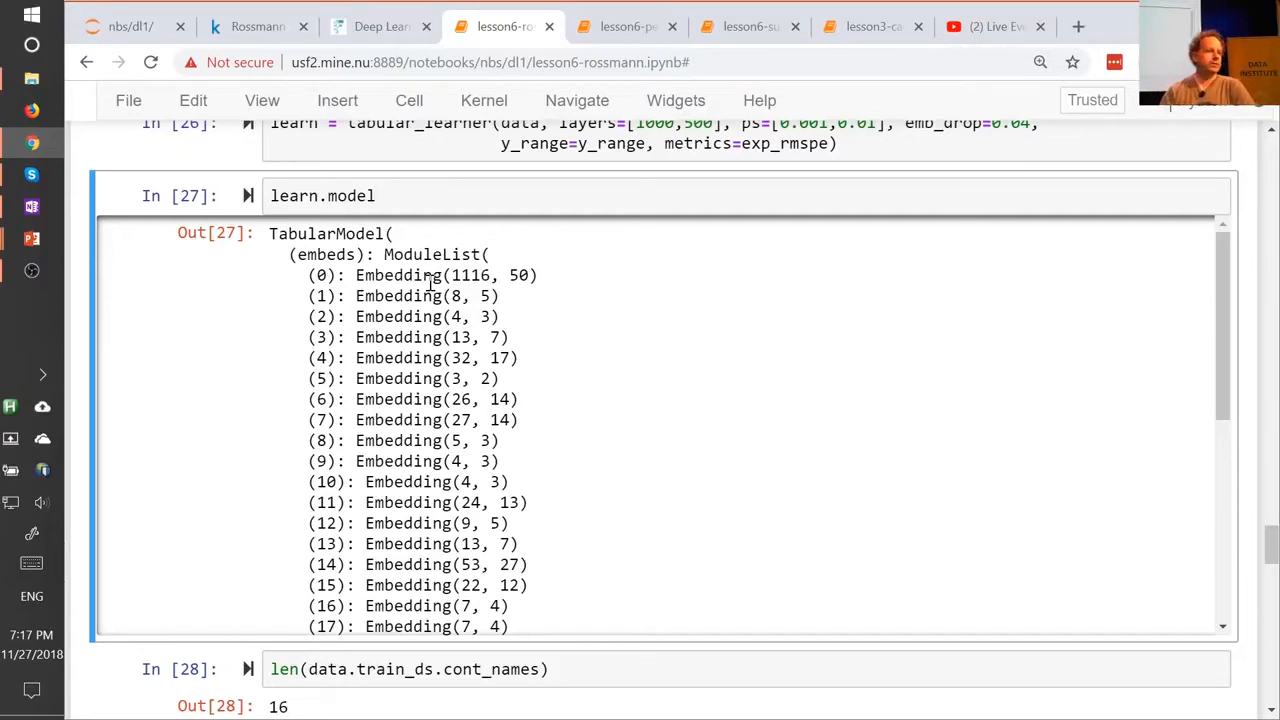
pyautogui.moveTo(460, 330)
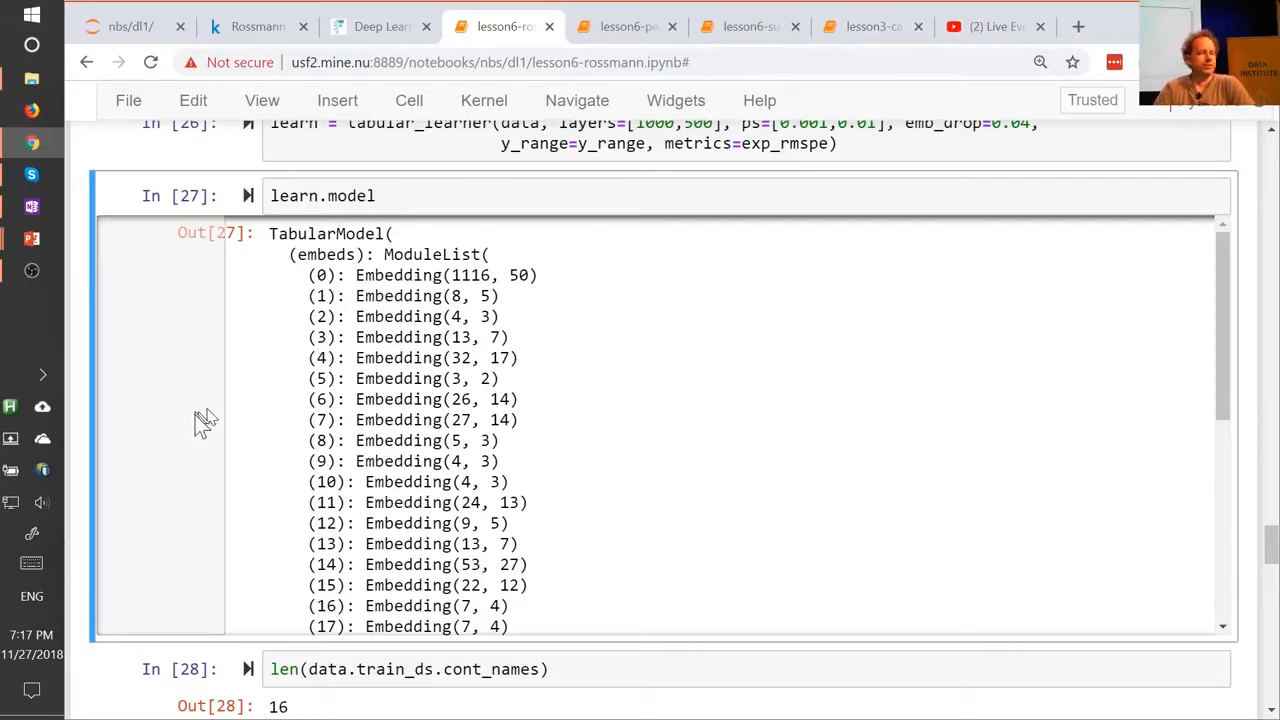
pyautogui.scroll(3)
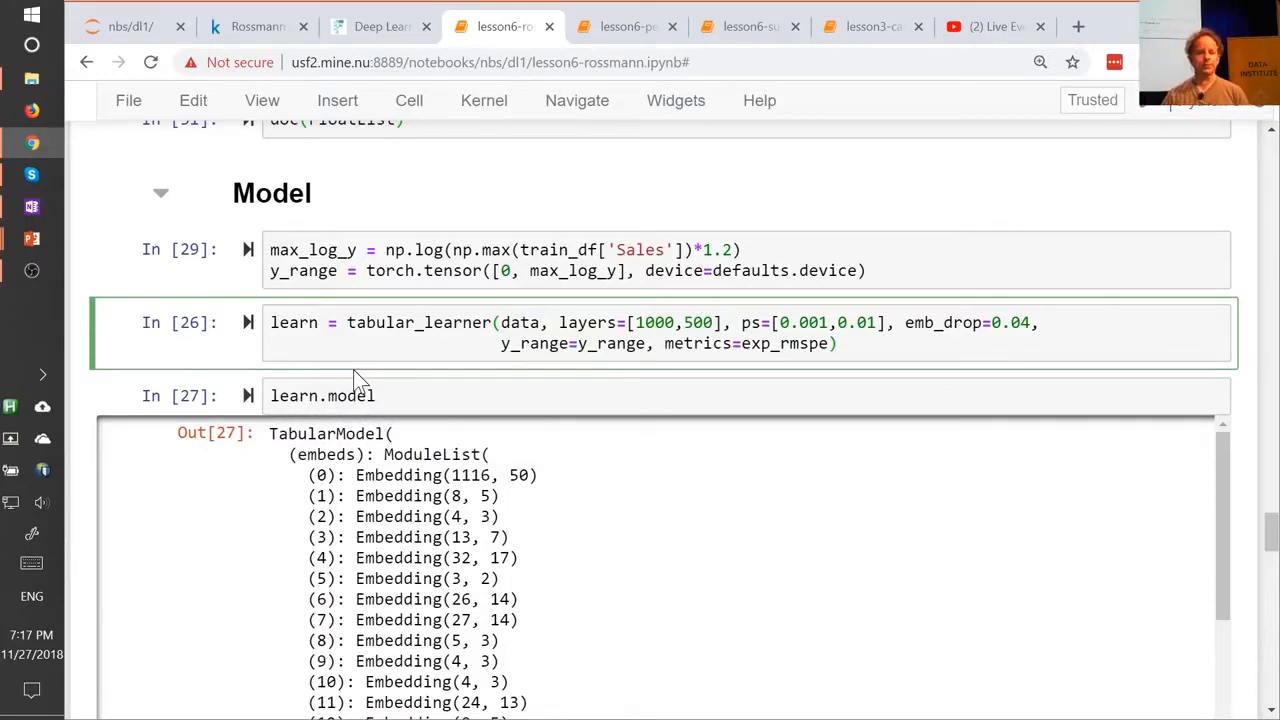
# Scroll up from the learn.model output to the cat_vars and cont_vars cell.
pyautogui.scroll(-3)
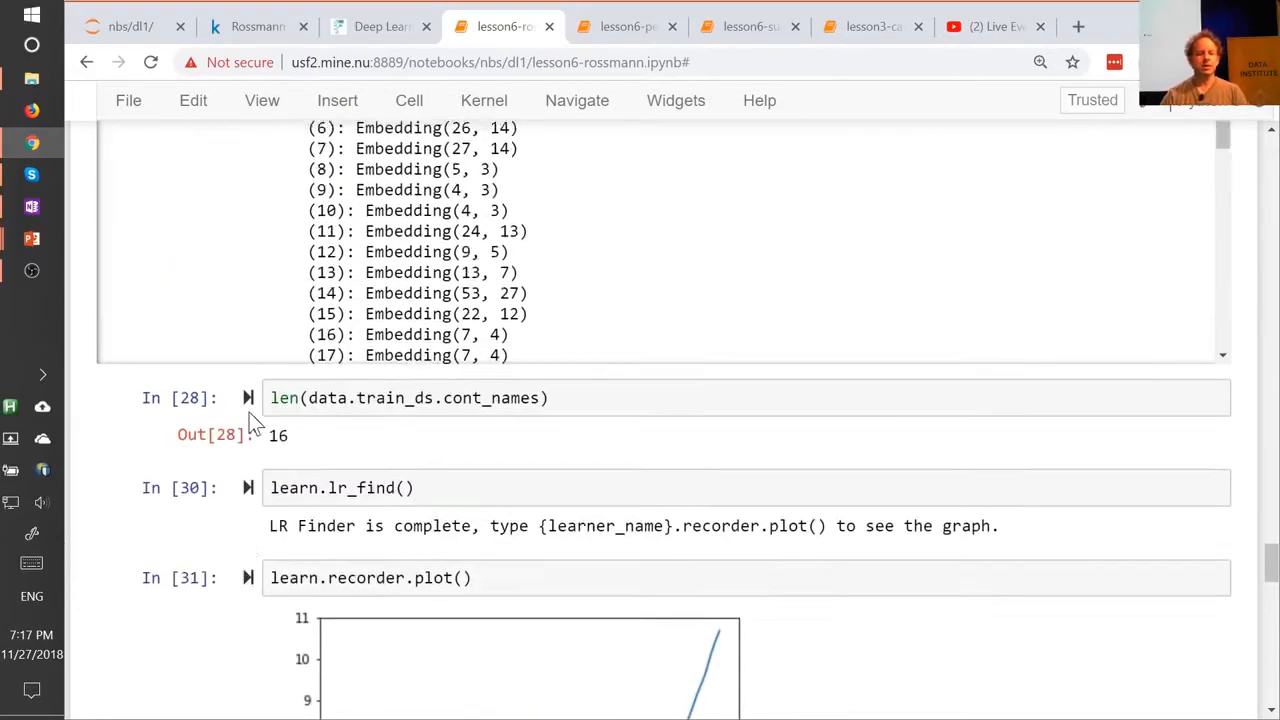
pyautogui.scroll(3)
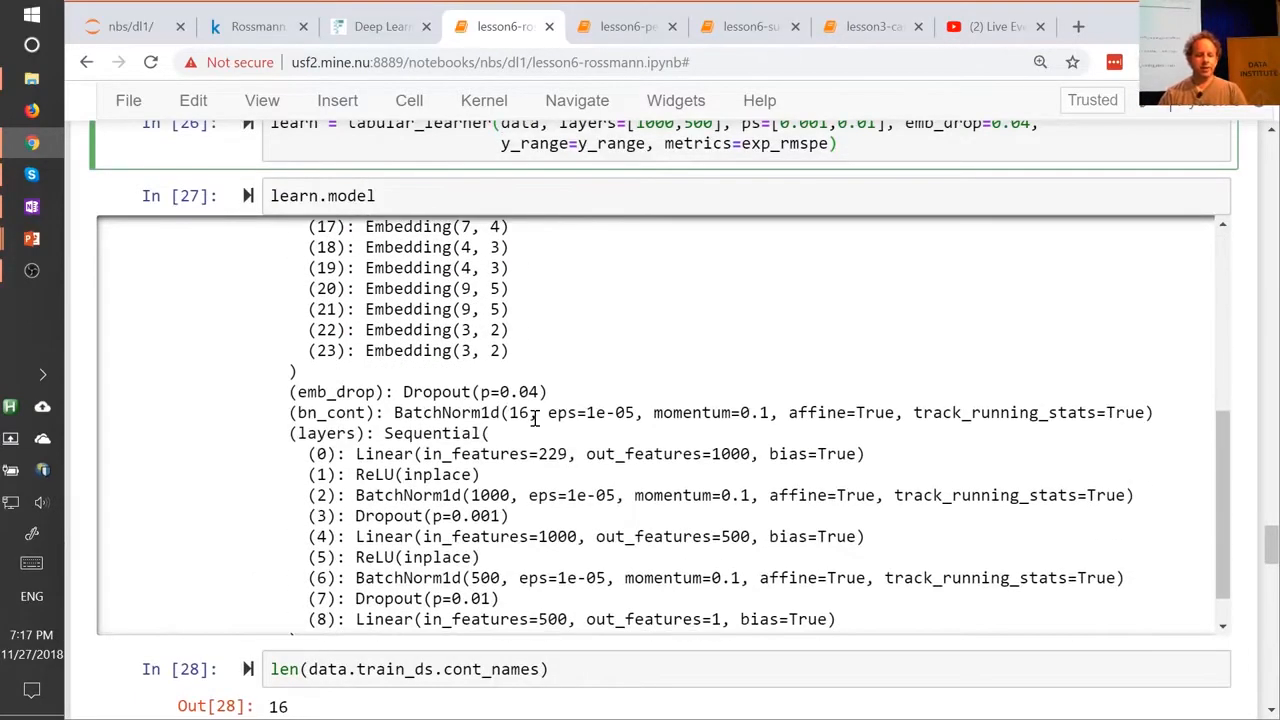
pyautogui.moveTo(557, 392)
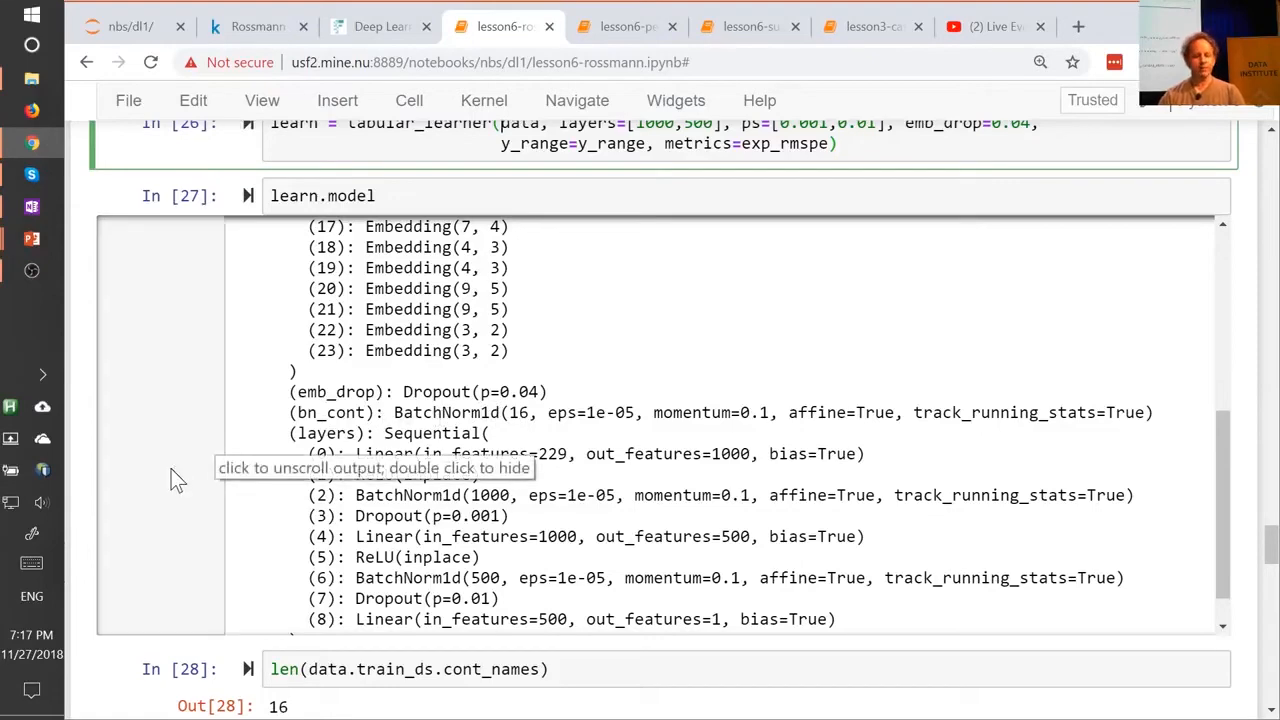
pyautogui.scroll(3)
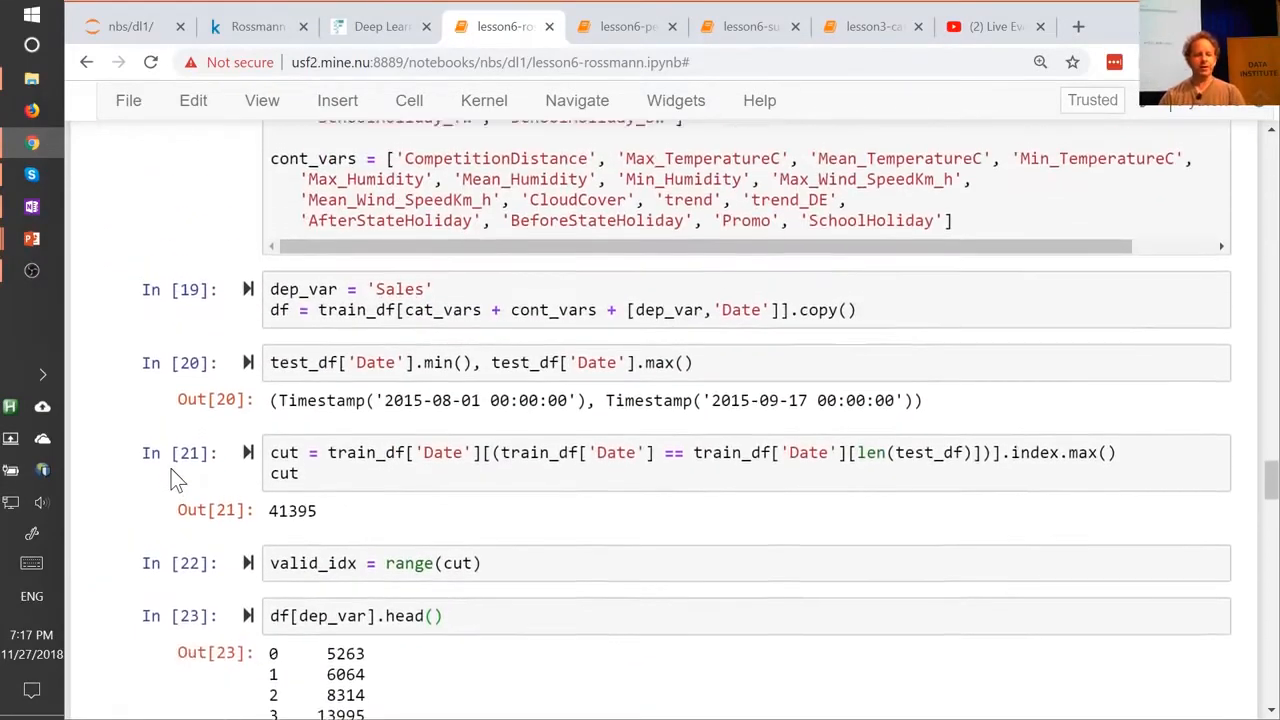
pyautogui.scroll(3)
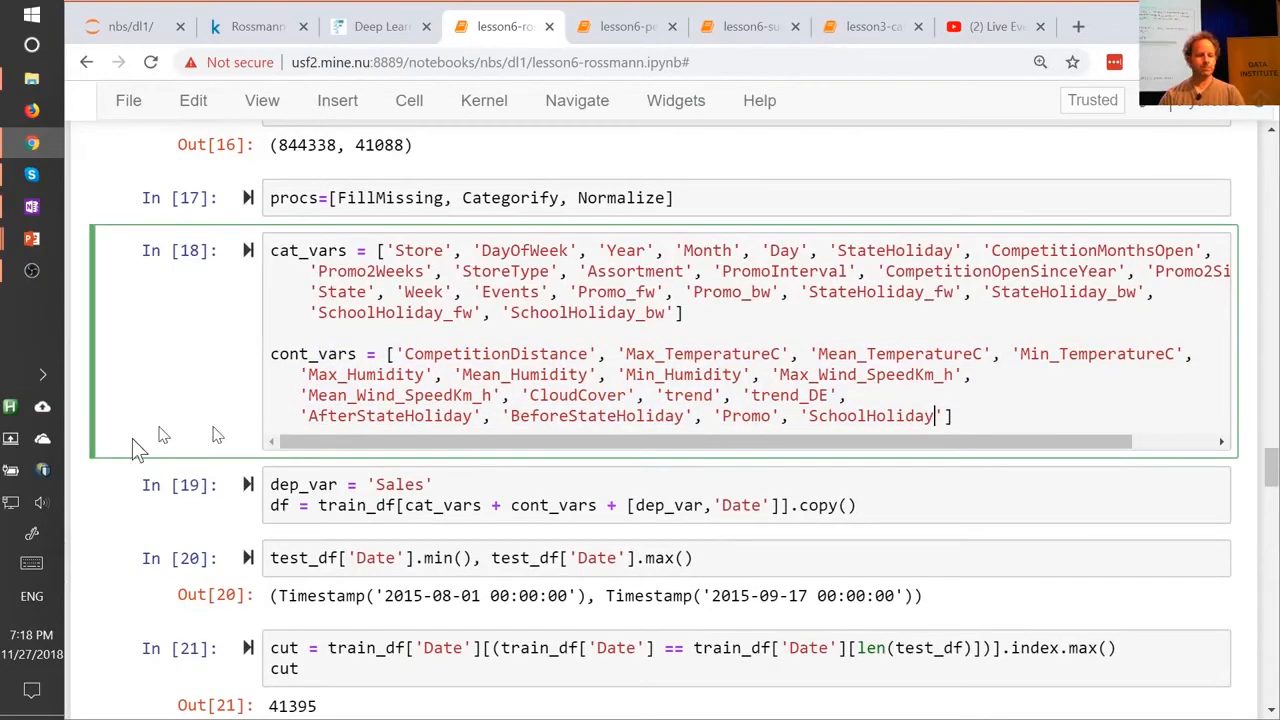
pyautogui.scroll(-3)
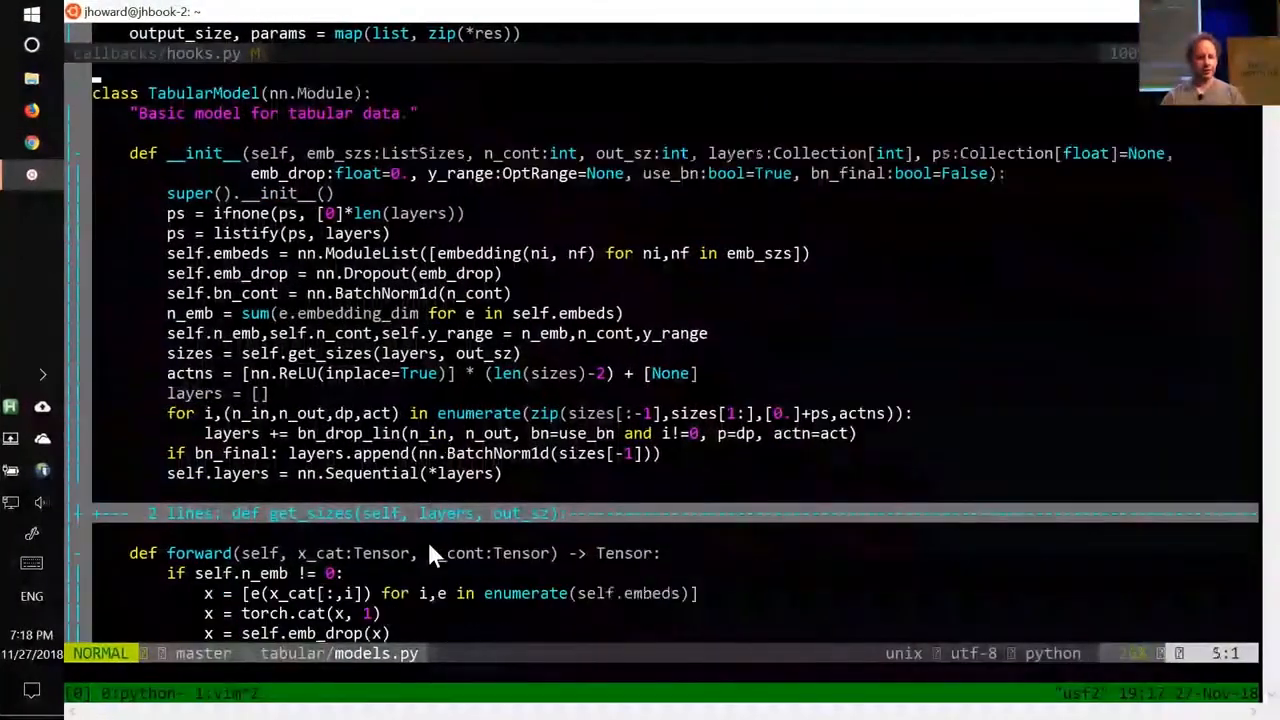
# Scroll through the TabularModel class with its __init__ and forward methods in models.py.
pyautogui.scroll(-3)
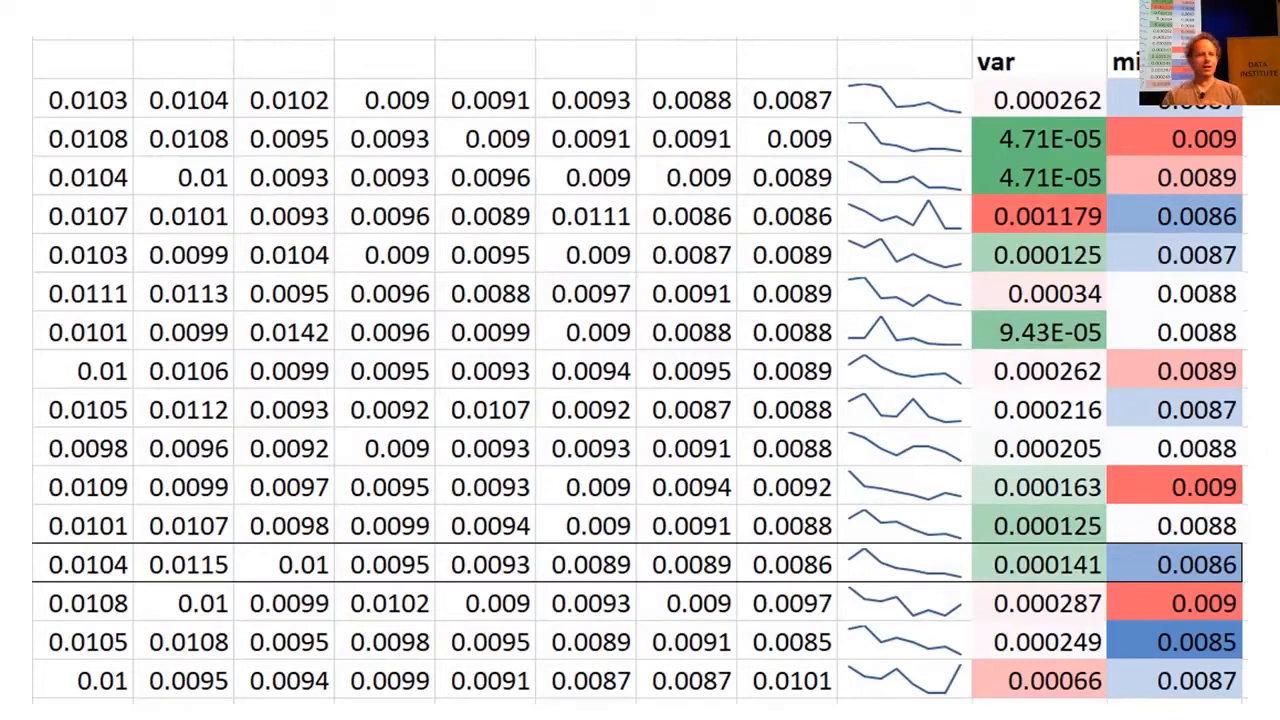
# Bring the PowerPoint slideshow forward, showing the tweet about Dropout's rejection from NIPS.
pyautogui.press('alt+tab')
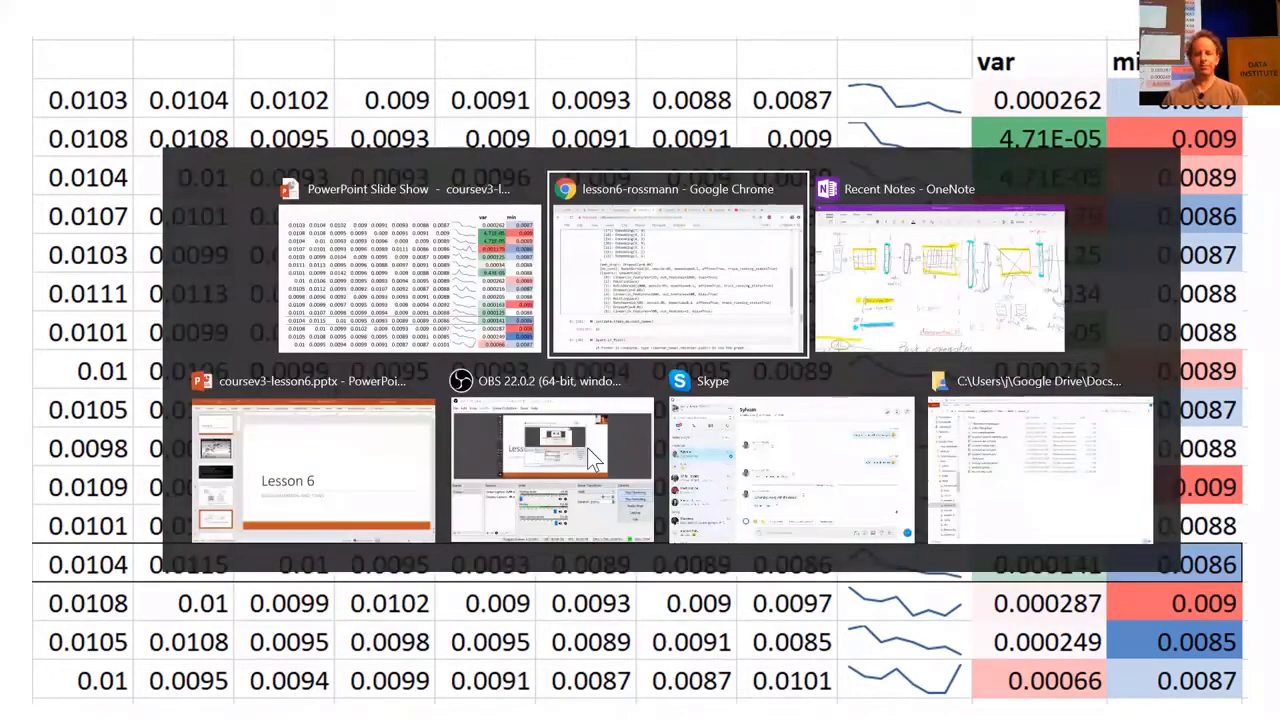
pyautogui.click(313, 470)
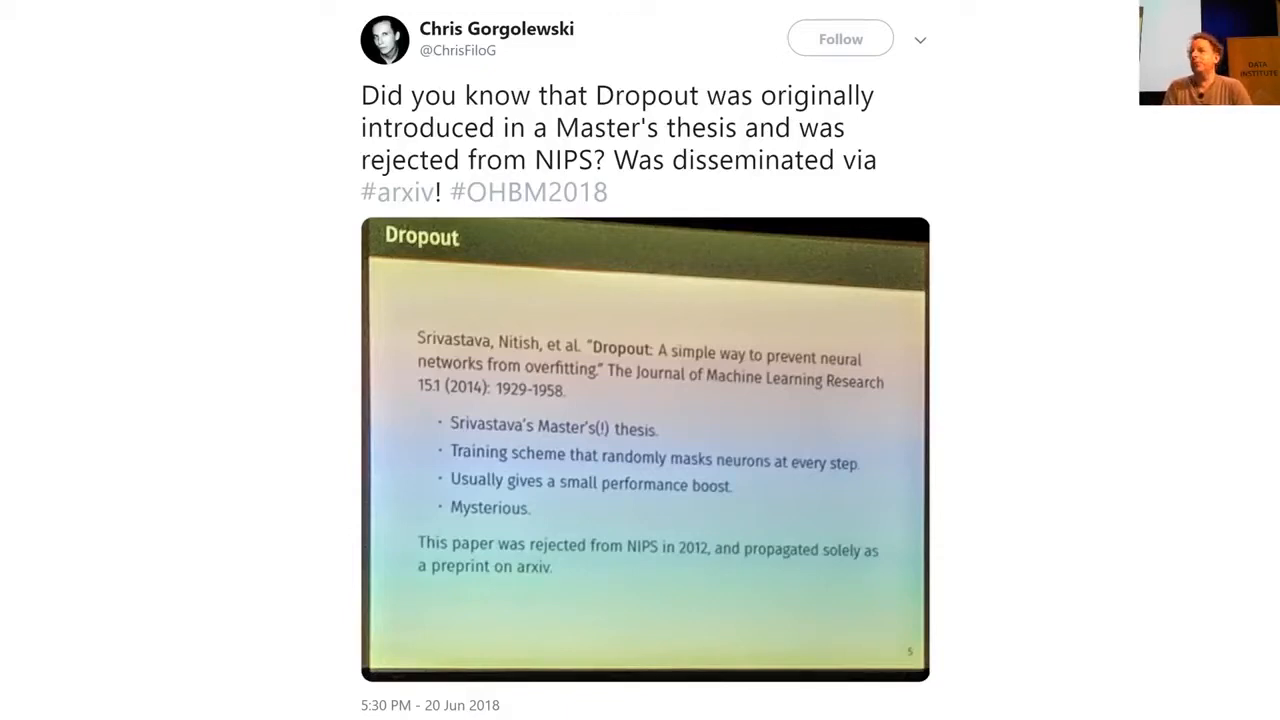
pyautogui.press('alt+tab')
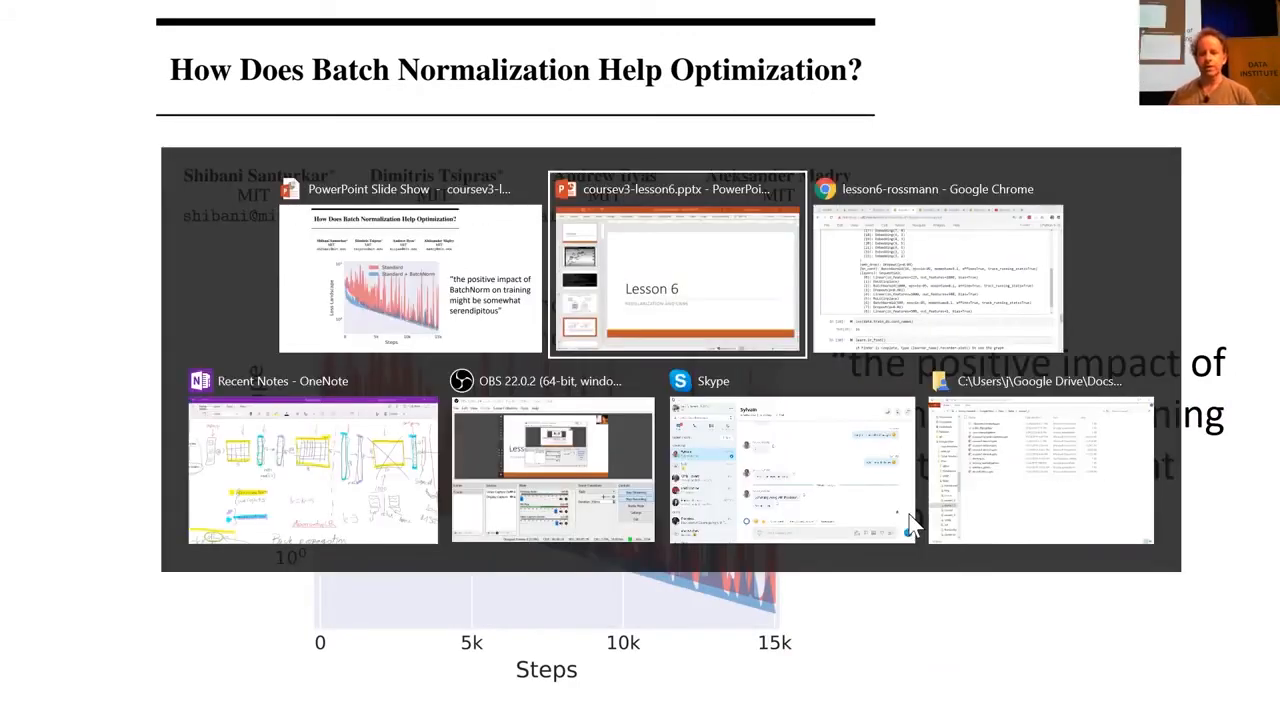
# Bring the blank OneNote Recent Notes page in front of the slideshow.
pyautogui.click(312, 470)
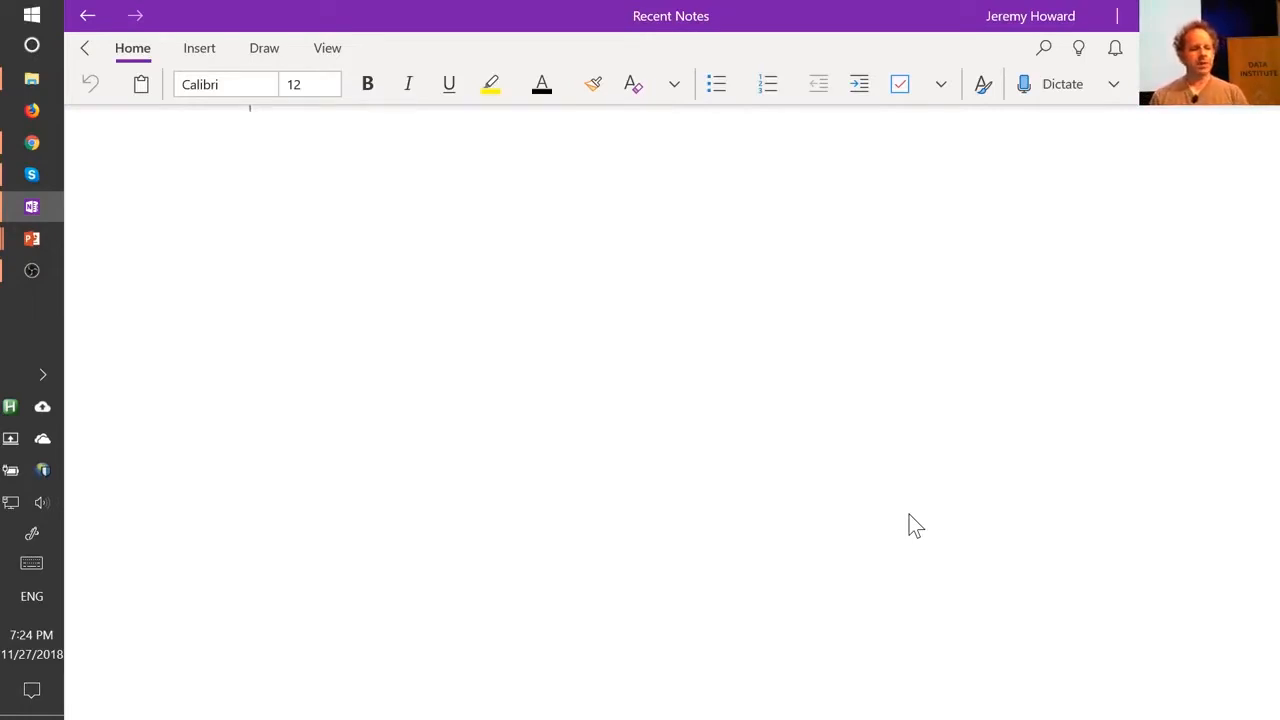
# Handwrite the model equation ŷ = f(w₁, w₂, … w₁₀₀₀₀₀, x) with the black pen.
pyautogui.click(264, 47)
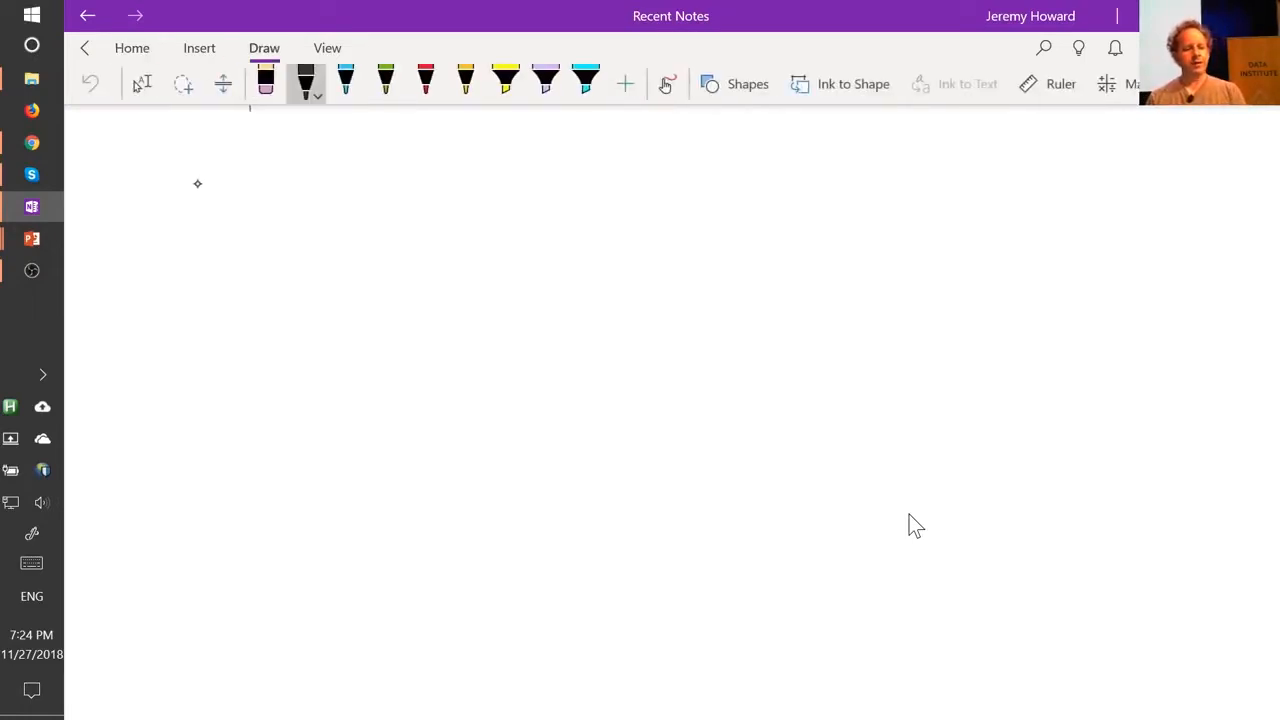
pyautogui.moveTo(200, 180); pyautogui.dragTo(200, 250)
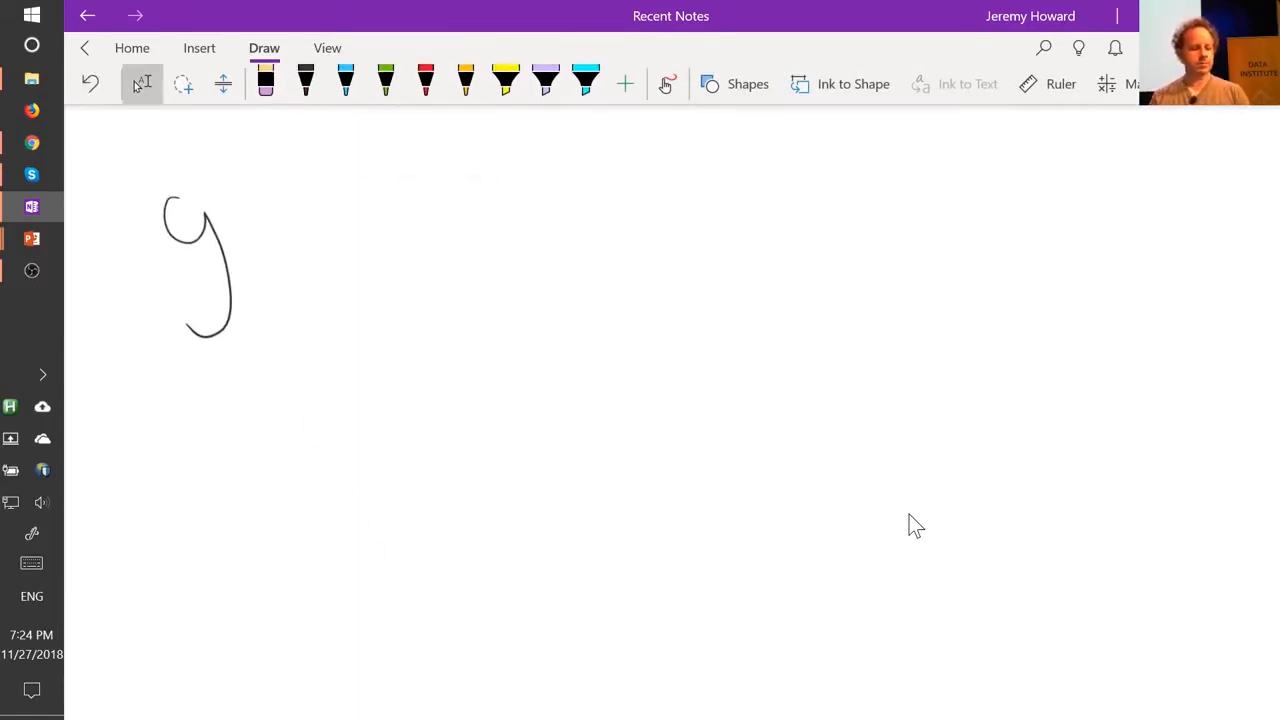
pyautogui.click(305, 82)
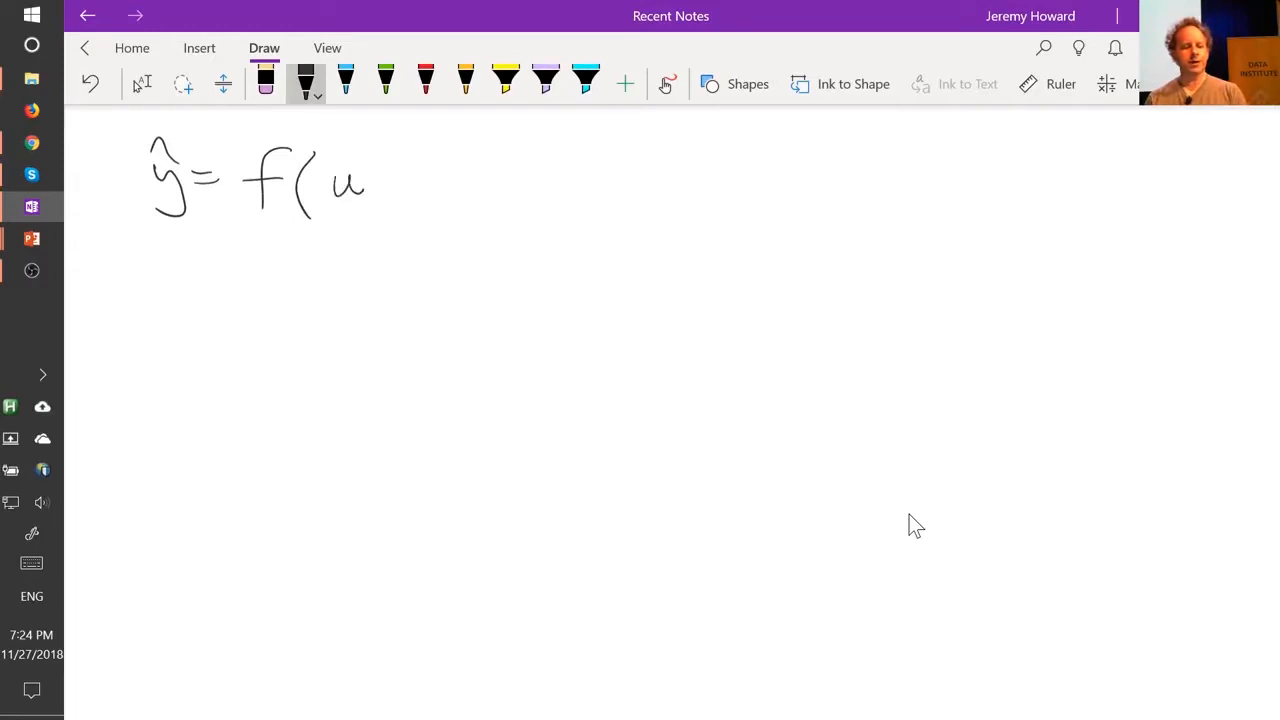
pyautogui.moveTo(360, 185); pyautogui.dragTo(465, 190)
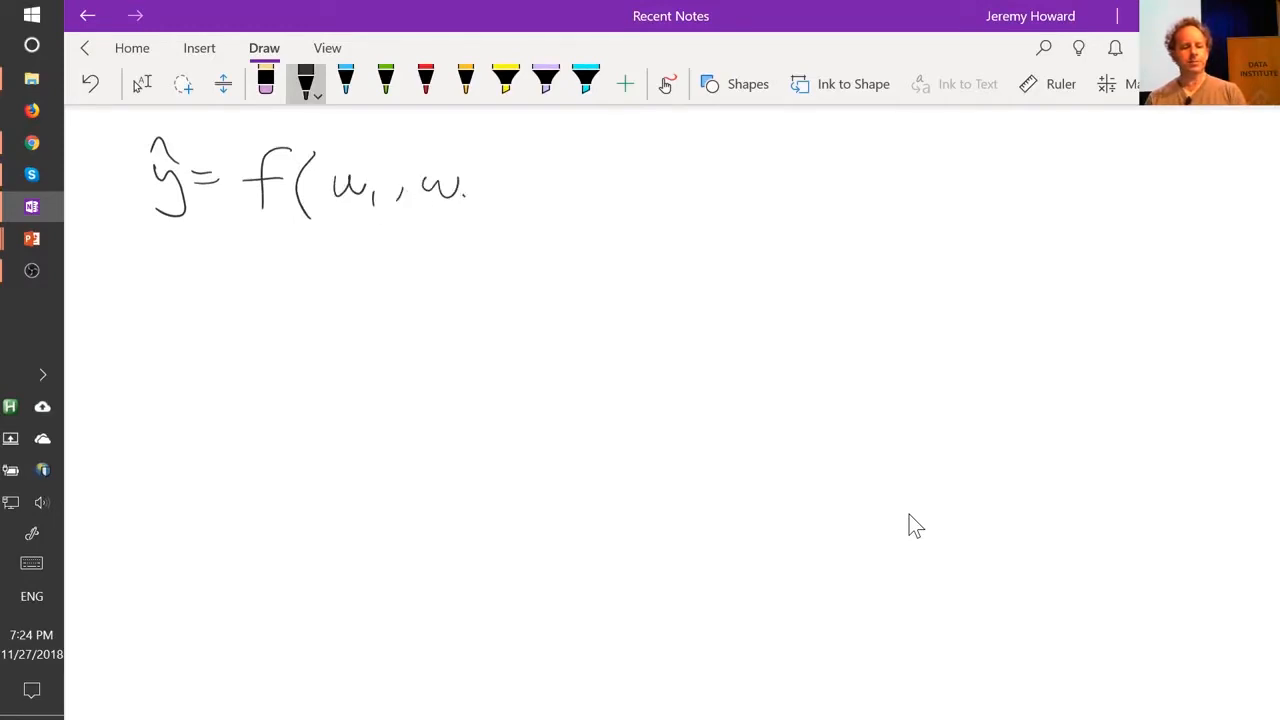
pyautogui.moveTo(480, 185); pyautogui.dragTo(610, 190)
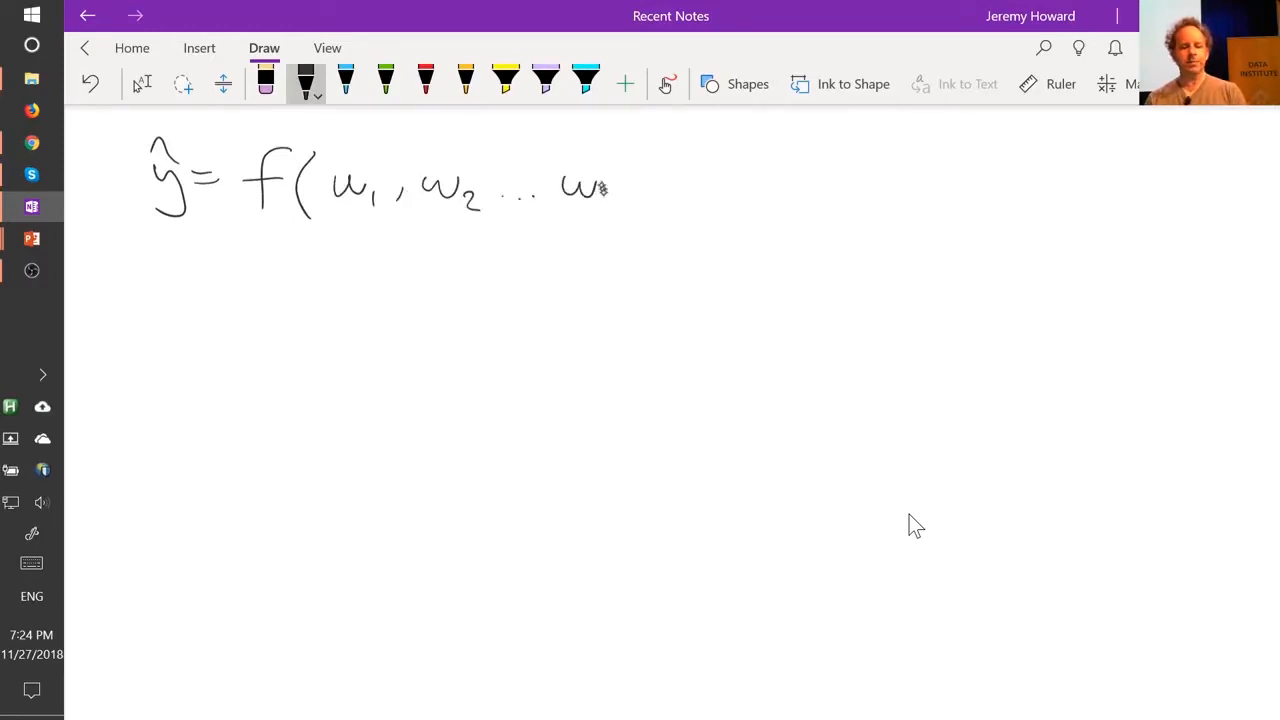
pyautogui.moveTo(600, 195); pyautogui.dragTo(690, 205)
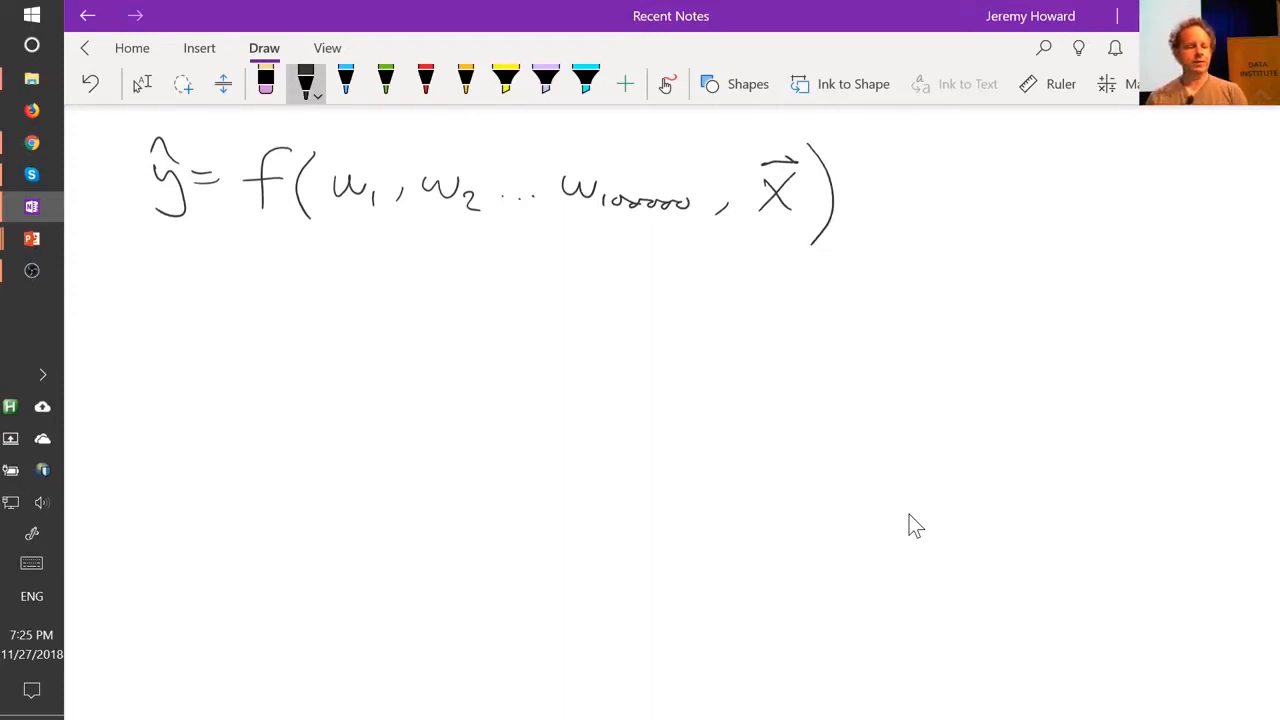
pyautogui.moveTo(262, 280); pyautogui.dragTo(265, 215)
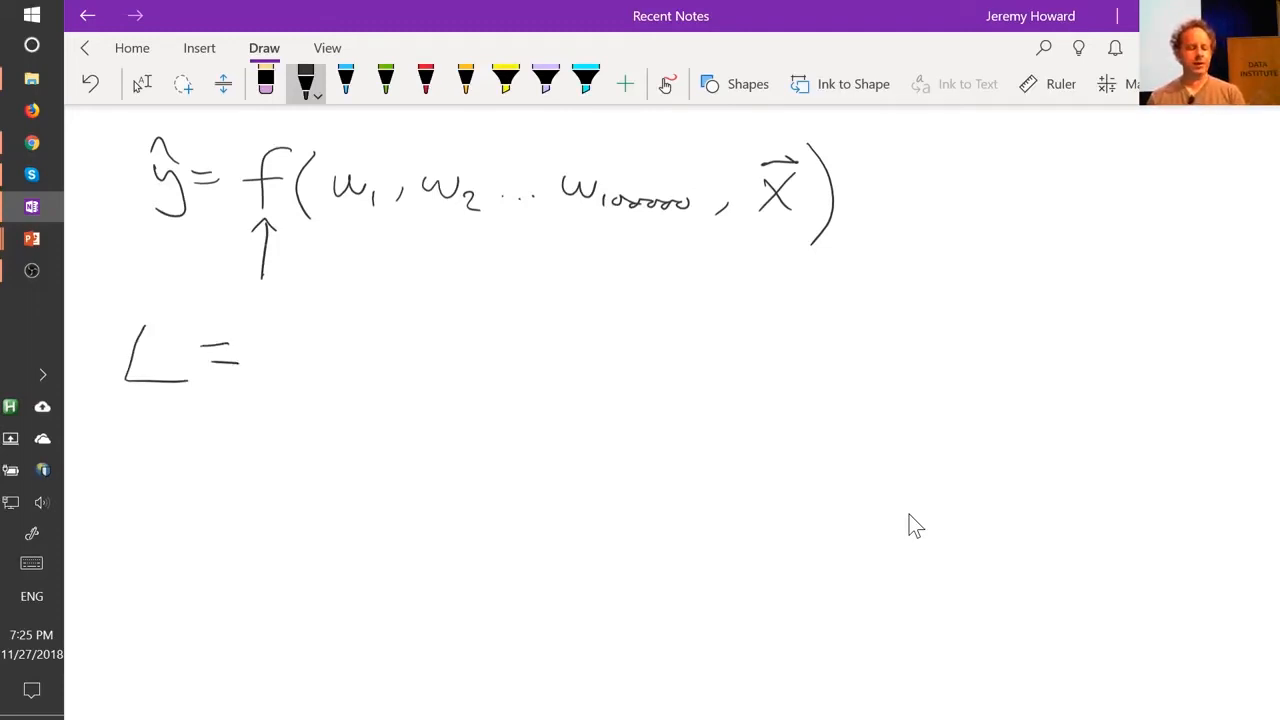
# Handwrite the loss L = Σ(y − ŷ)² and the ranges 1 → 5 and −1 → 1.
pyautogui.moveTo(340, 340); pyautogui.dragTo(445, 350)
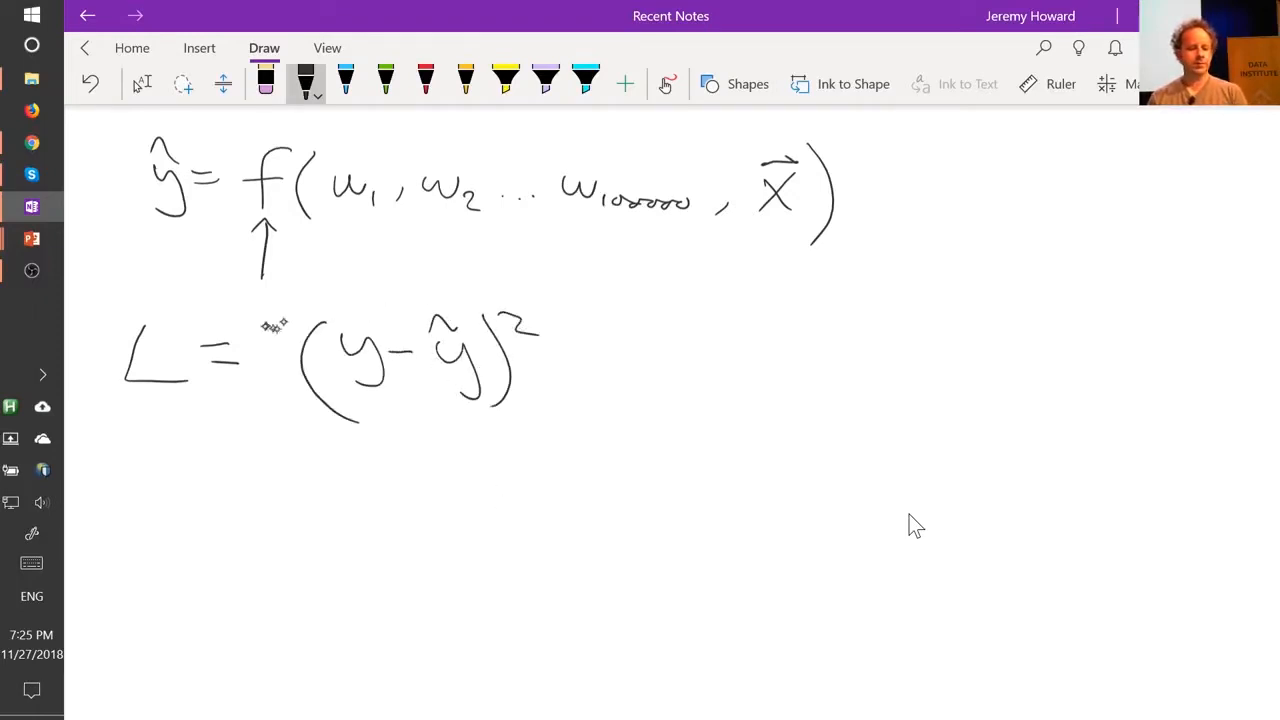
pyautogui.moveTo(285, 330); pyautogui.dragTo(275, 410)
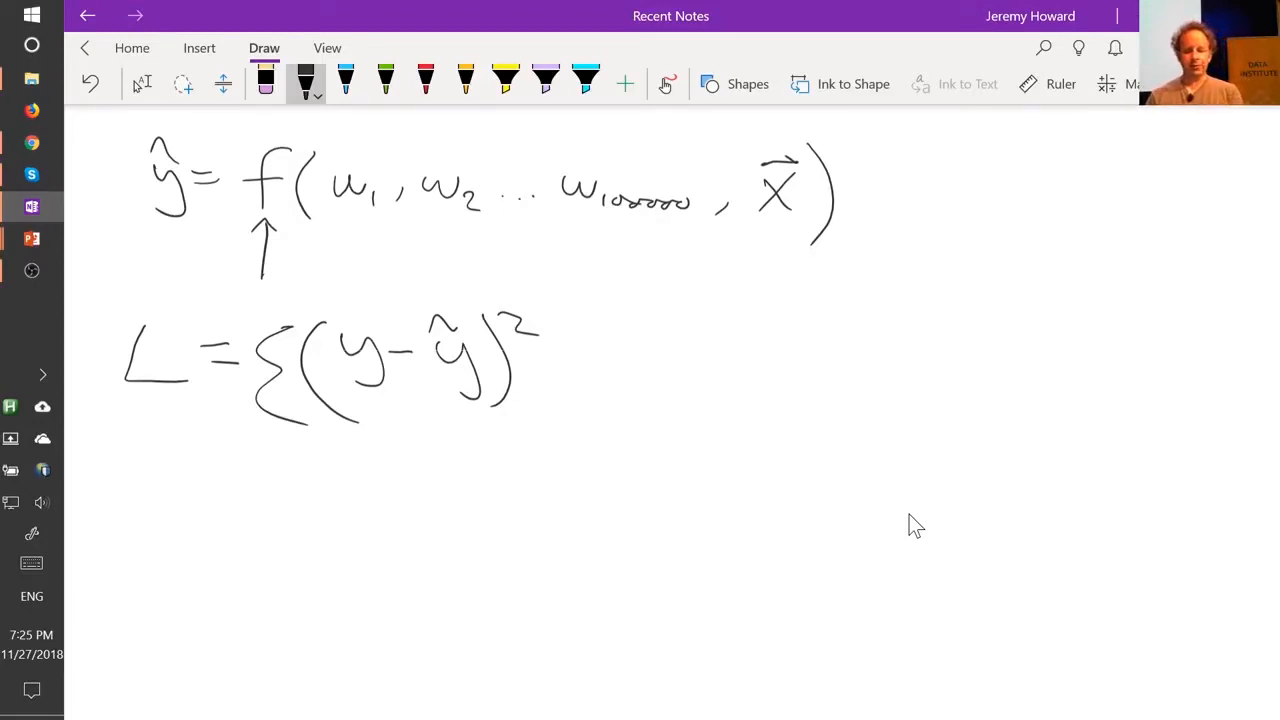
pyautogui.moveTo(730, 540); pyautogui.dragTo(870, 510)
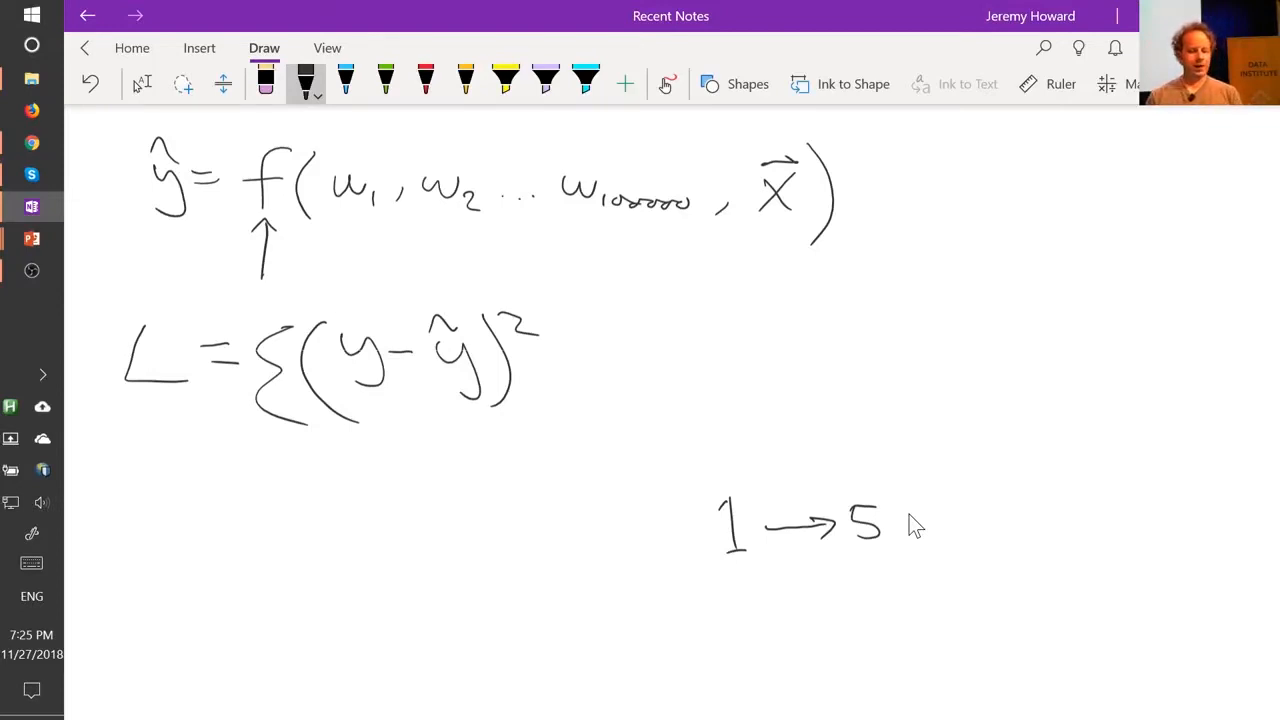
pyautogui.moveTo(285, 590); pyautogui.dragTo(330, 555)
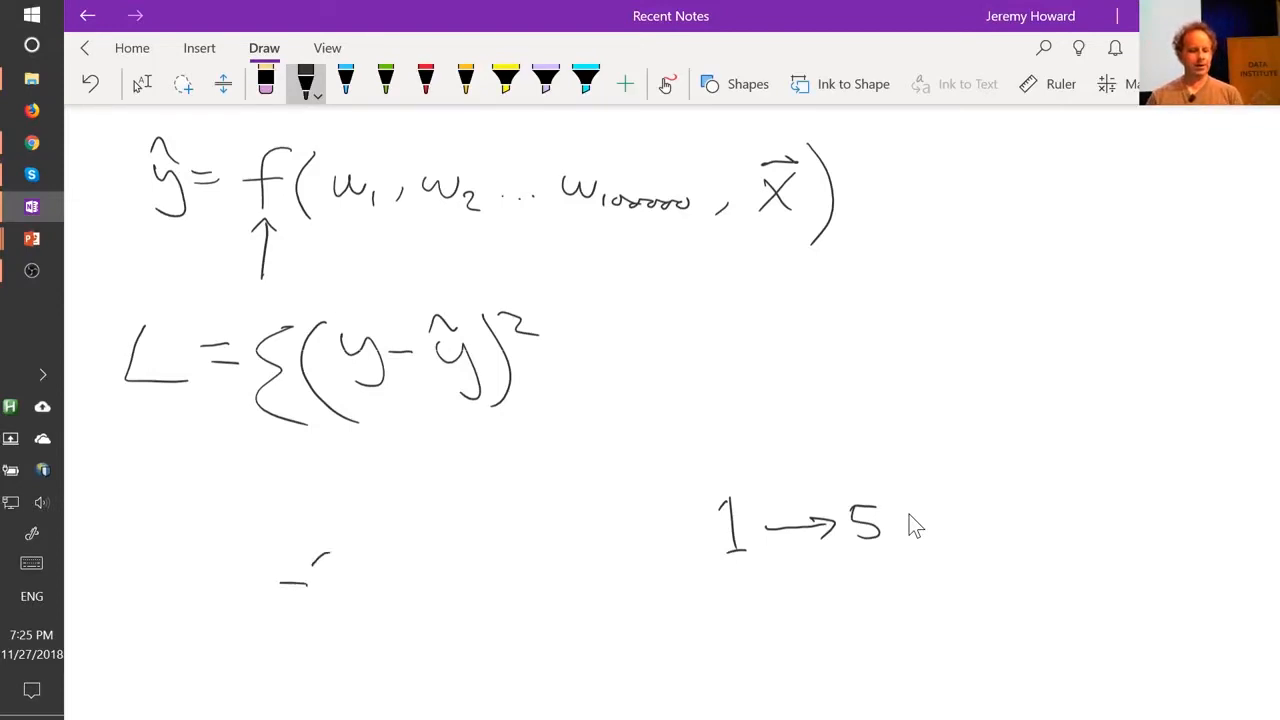
pyautogui.moveTo(290, 580); pyautogui.dragTo(460, 575)
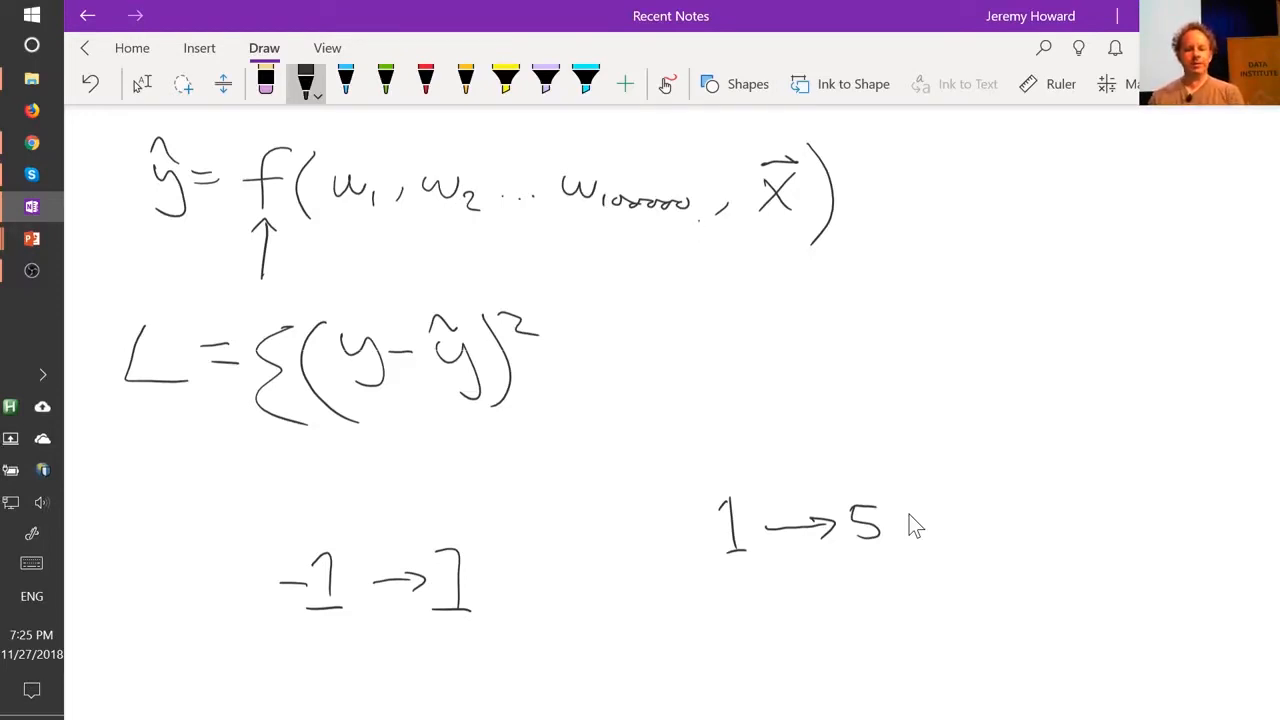
pyautogui.moveTo(320, 240); pyautogui.dragTo(700, 240)
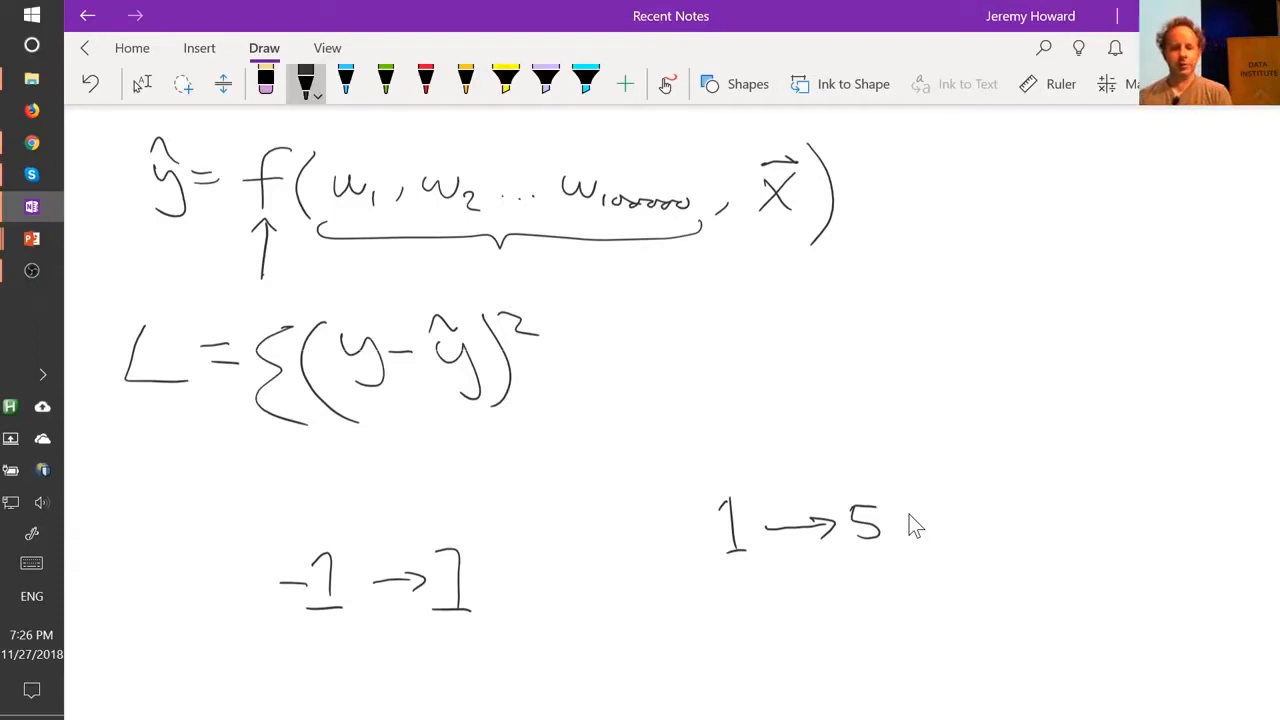
# Brace the weights, append "× g + b" to the equation, and draw a stroke toward g.
pyautogui.moveTo(845, 195); pyautogui.dragTo(895, 210)
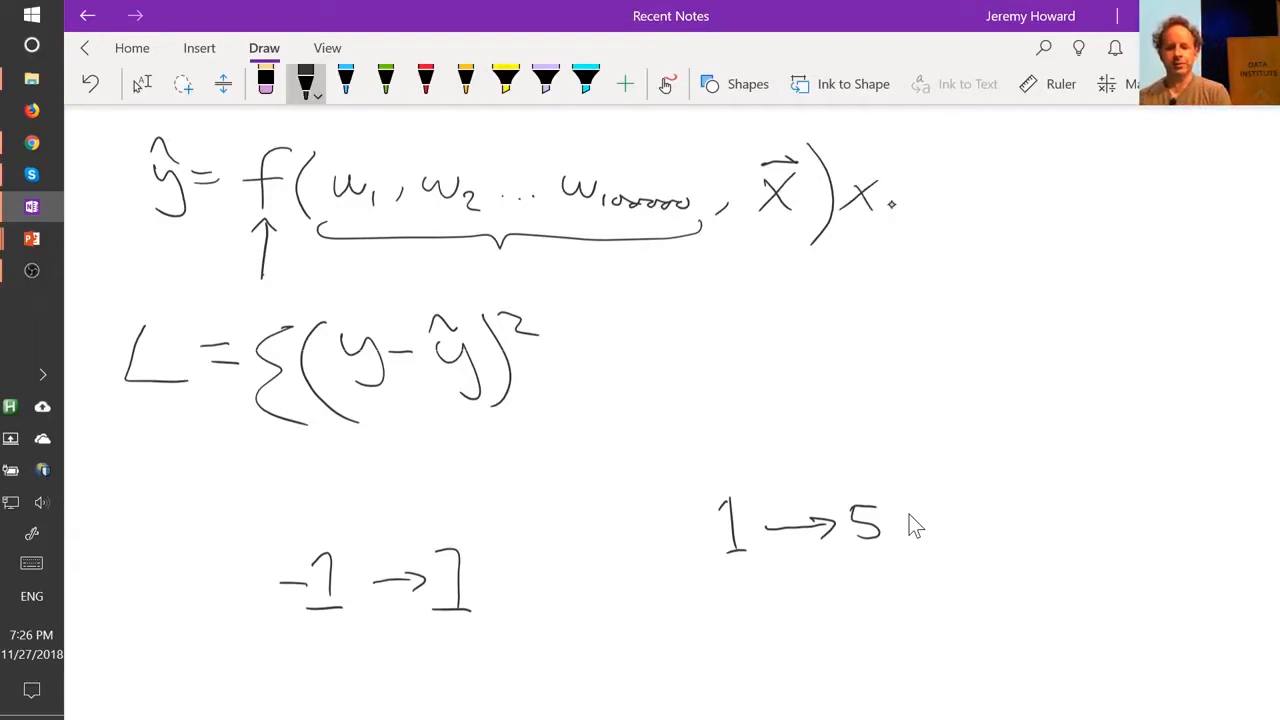
pyautogui.moveTo(885, 185); pyautogui.dragTo(995, 205)
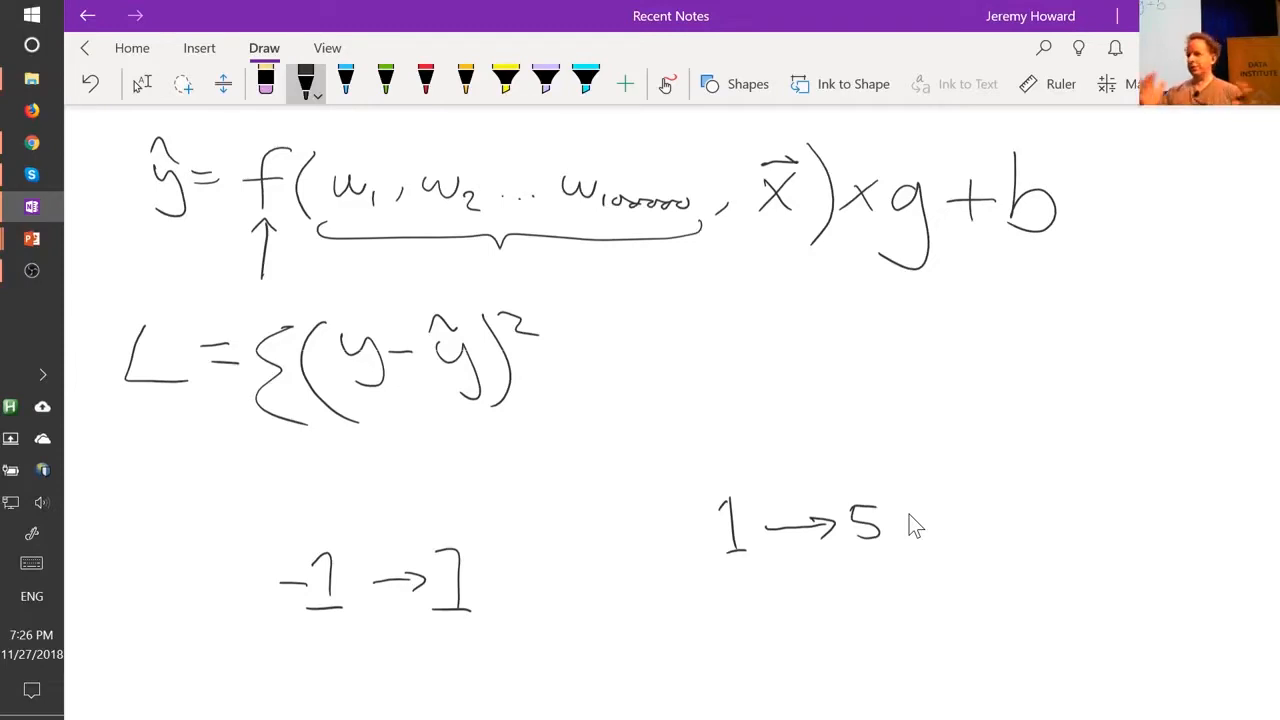
pyautogui.moveTo(925, 295); pyautogui.dragTo(952, 358)
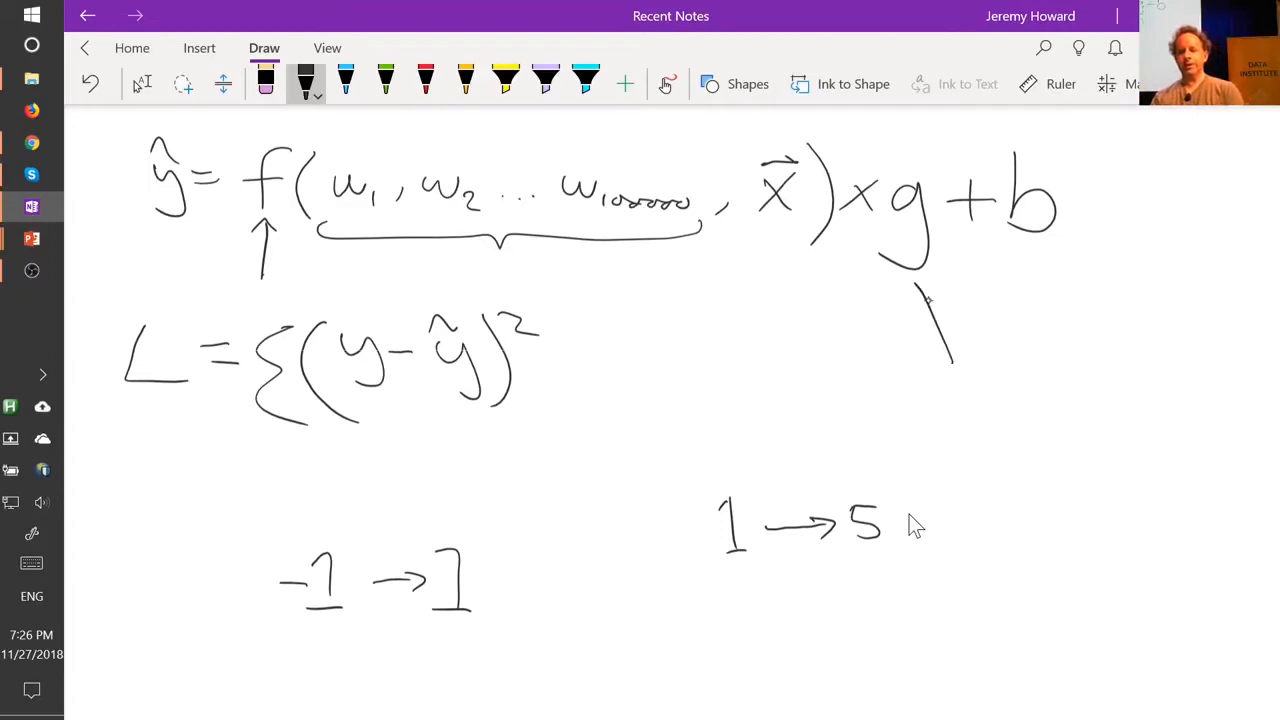
pyautogui.moveTo(955, 360); pyautogui.dragTo(915, 300)
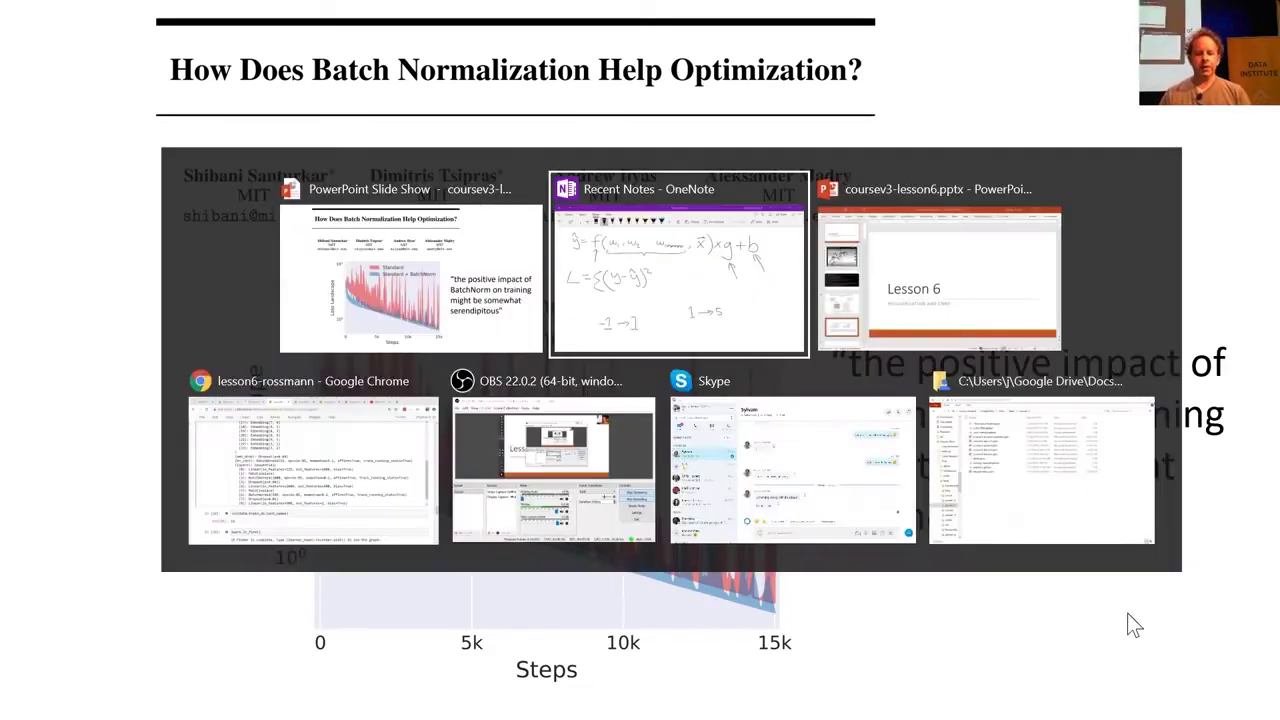
pyautogui.moveTo(313, 456)
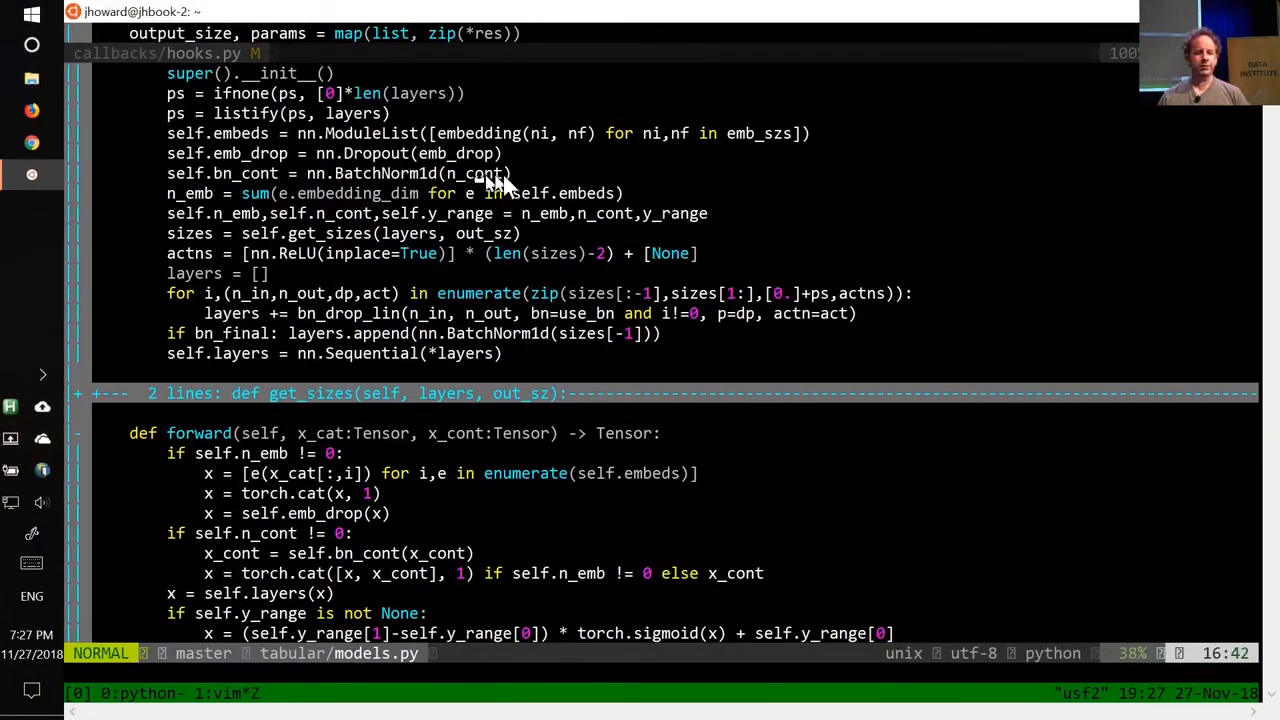
pyautogui.moveTo(485, 197)
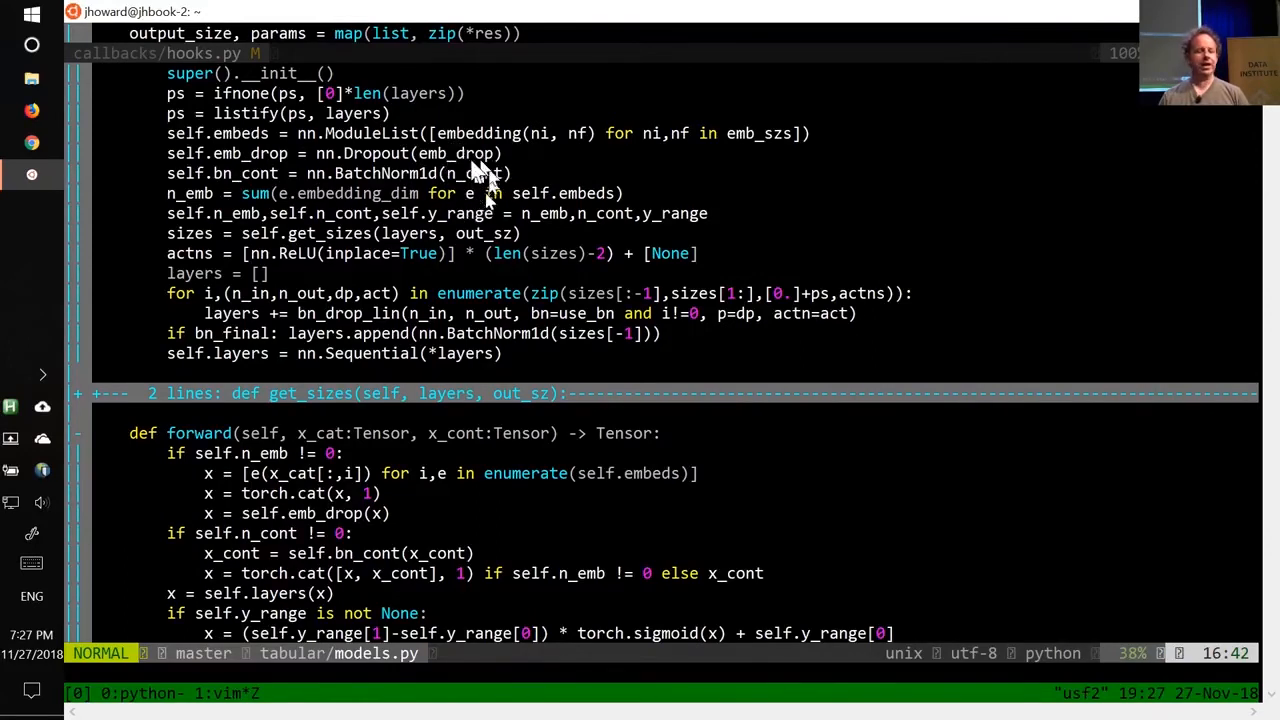
pyautogui.moveTo(475, 213)
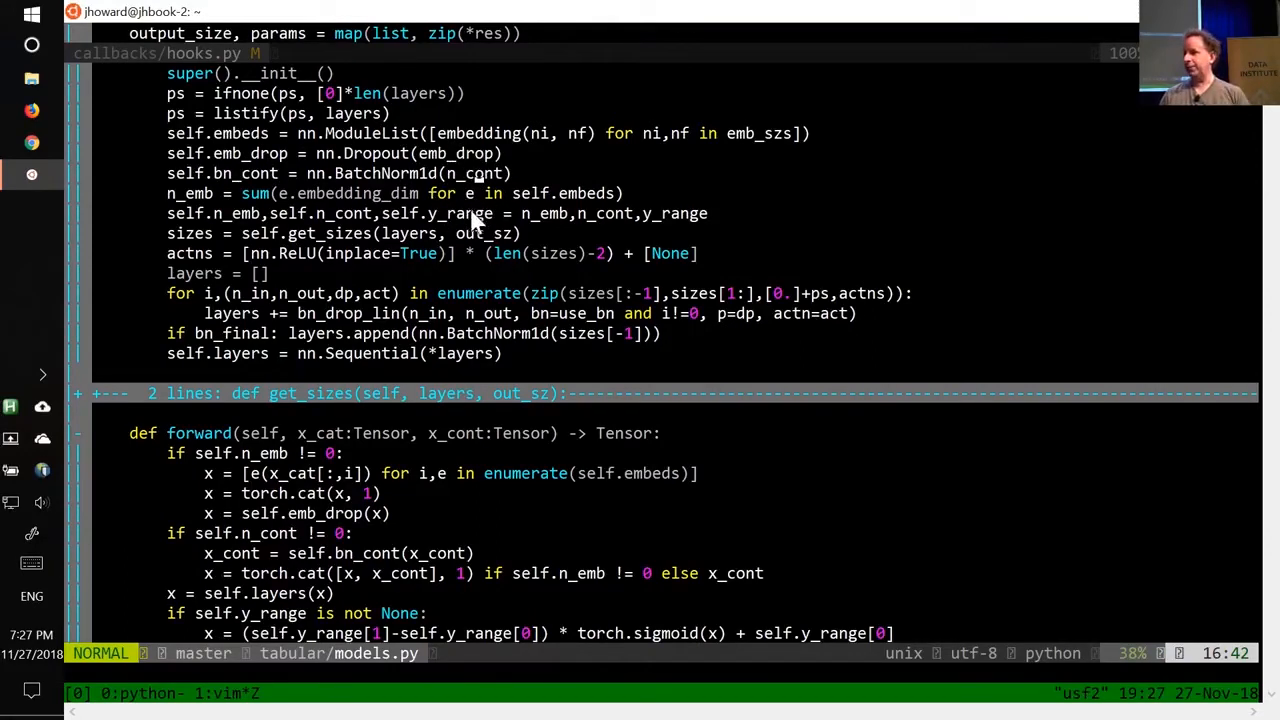
pyautogui.moveTo(330, 590)
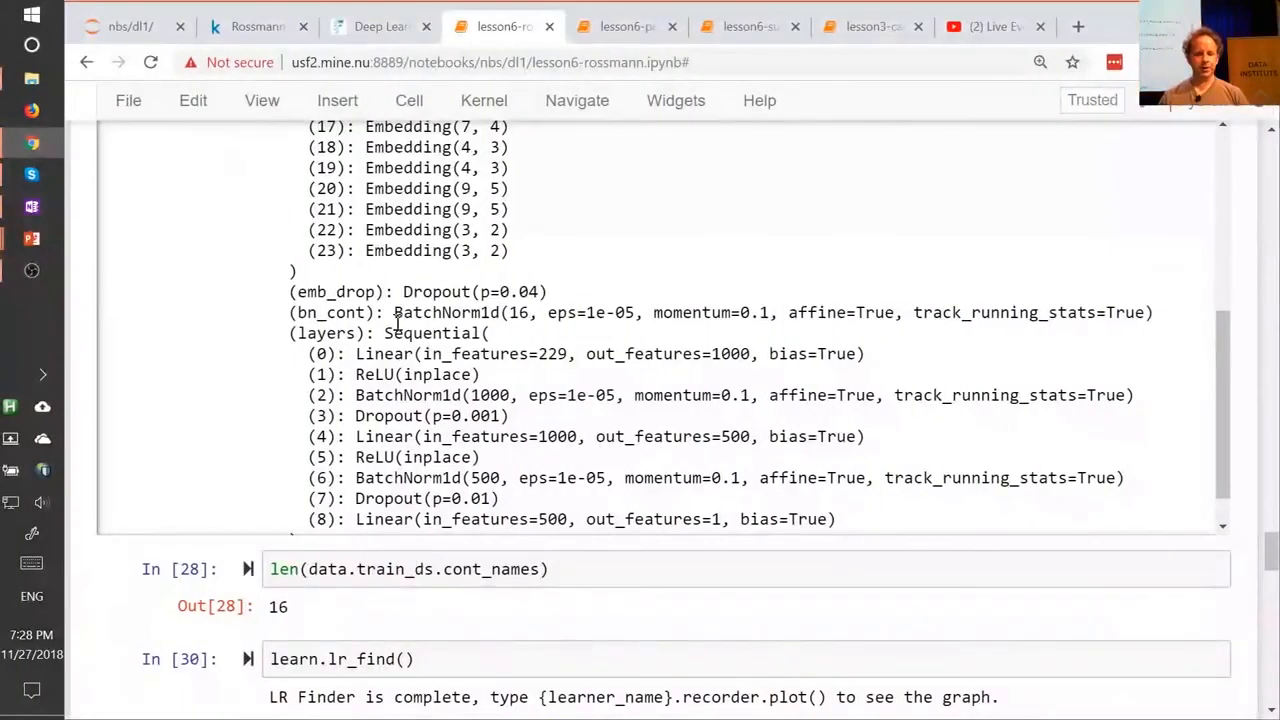
pyautogui.moveTo(745, 320)
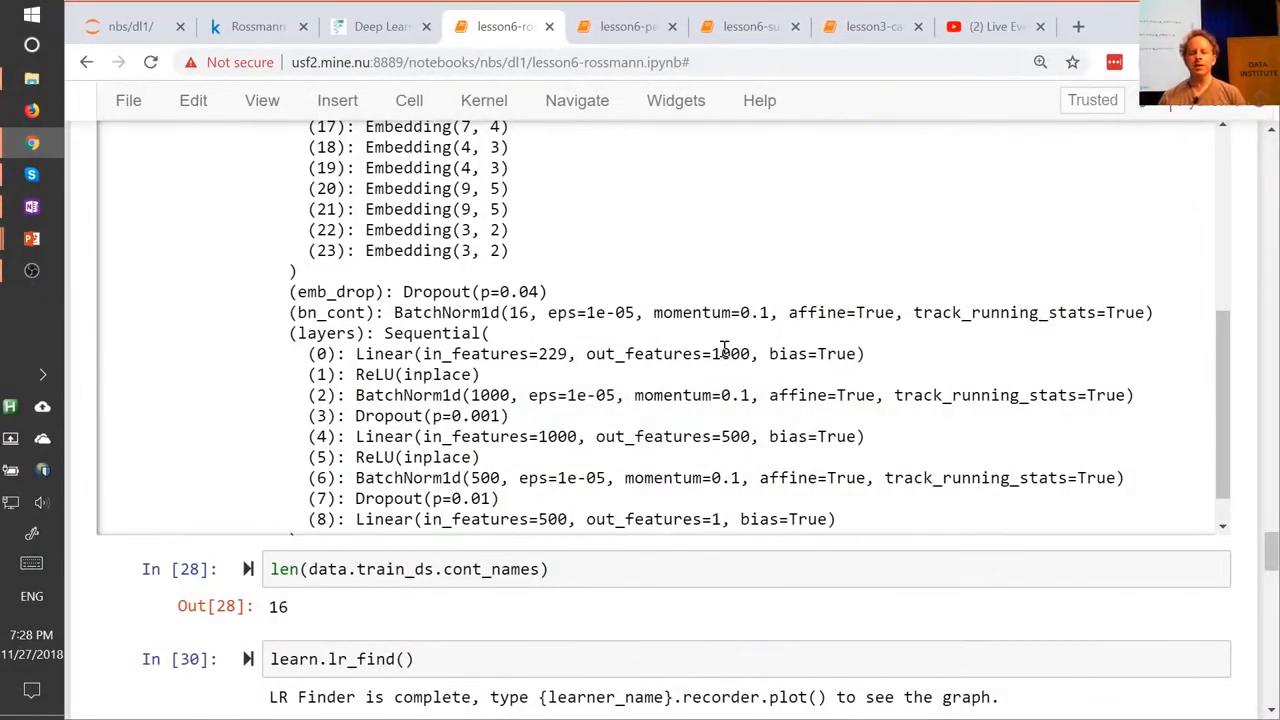
# Inspect the model summary listing embeddings, bn_cont, BatchNorm1d and Dropout layers.
pyautogui.doubleClick(708, 312)
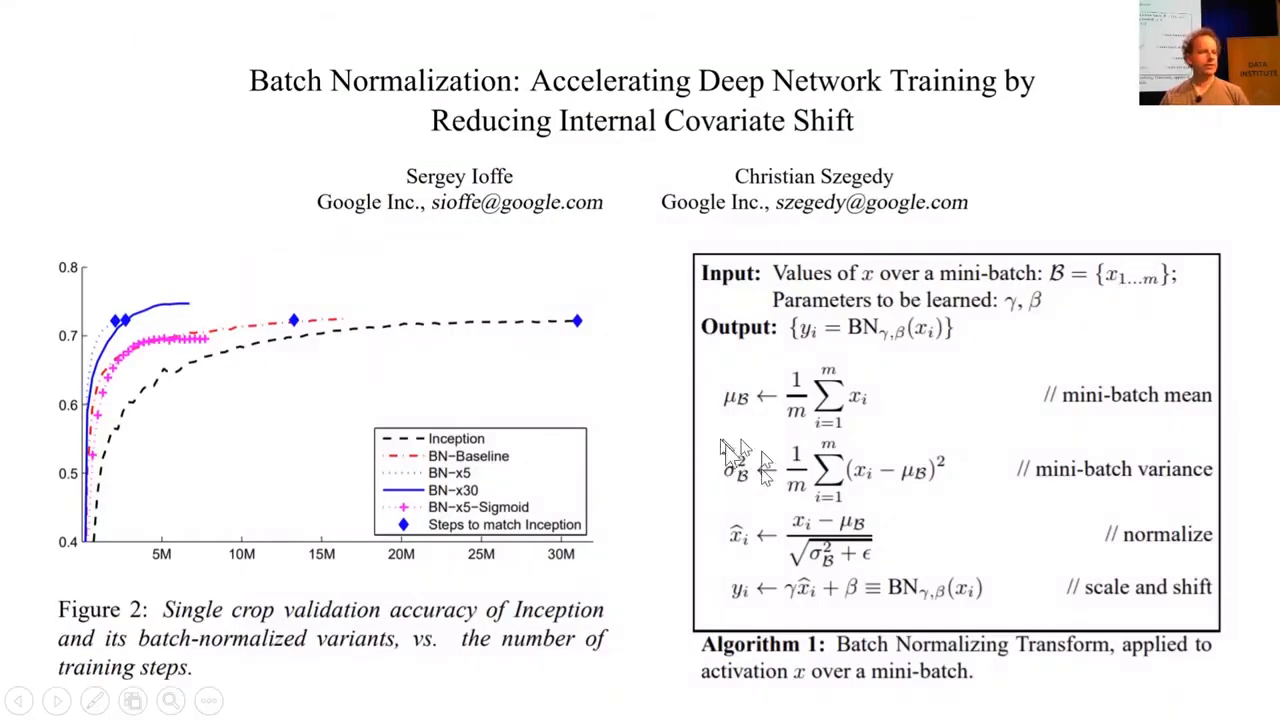
# Switch back to the Rossmann notebook's BatchNorm1d, Dropout and Linear layer summary.
pyautogui.press('alt+tab')
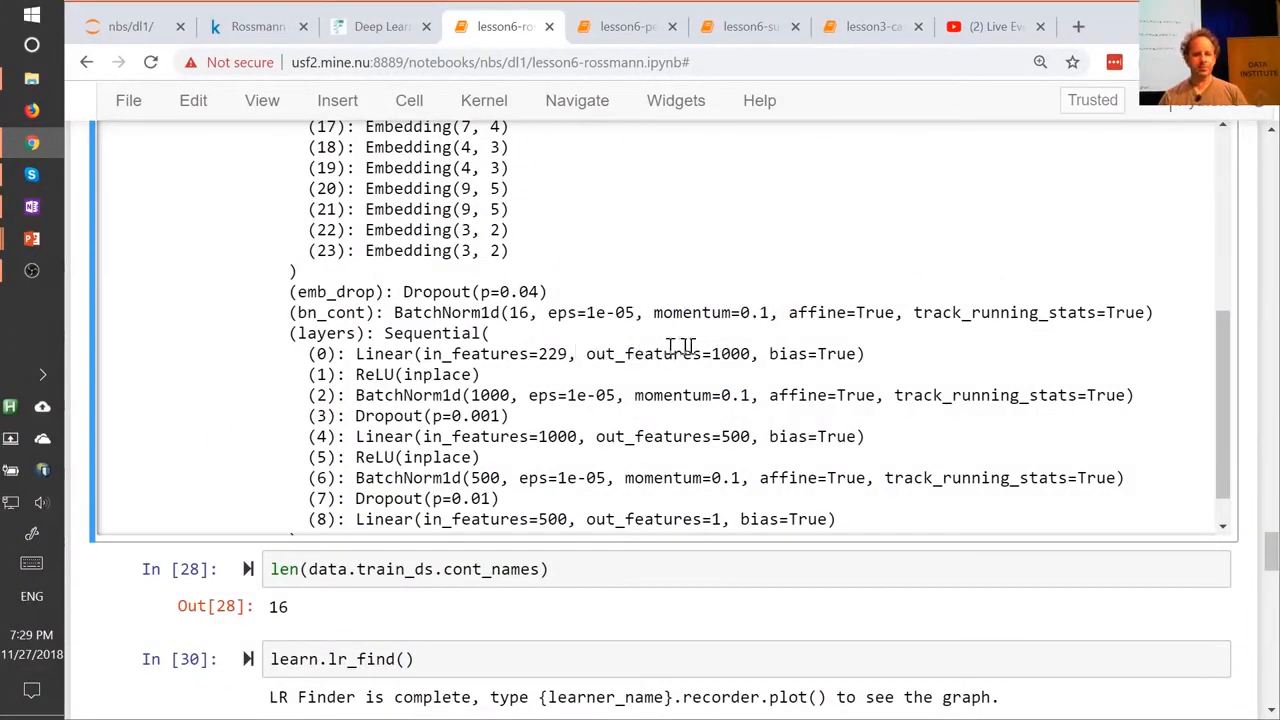
pyautogui.moveTo(820, 315)
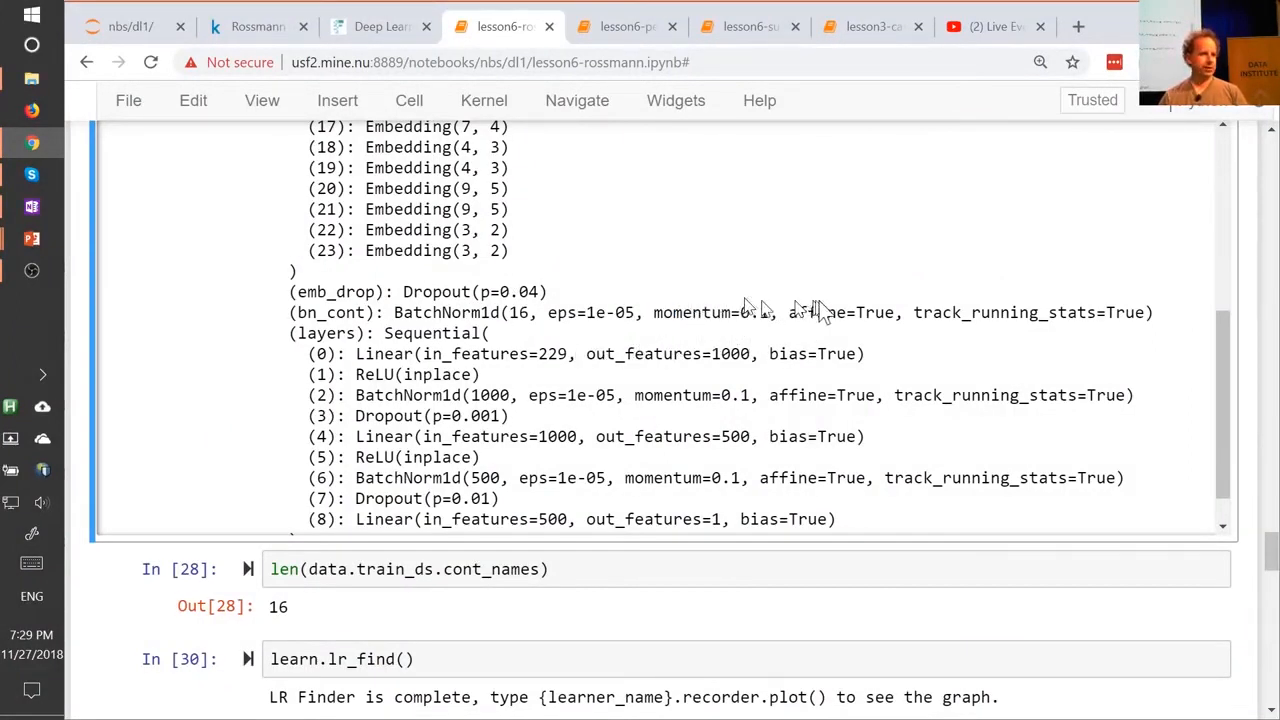
pyautogui.moveTo(820, 315)
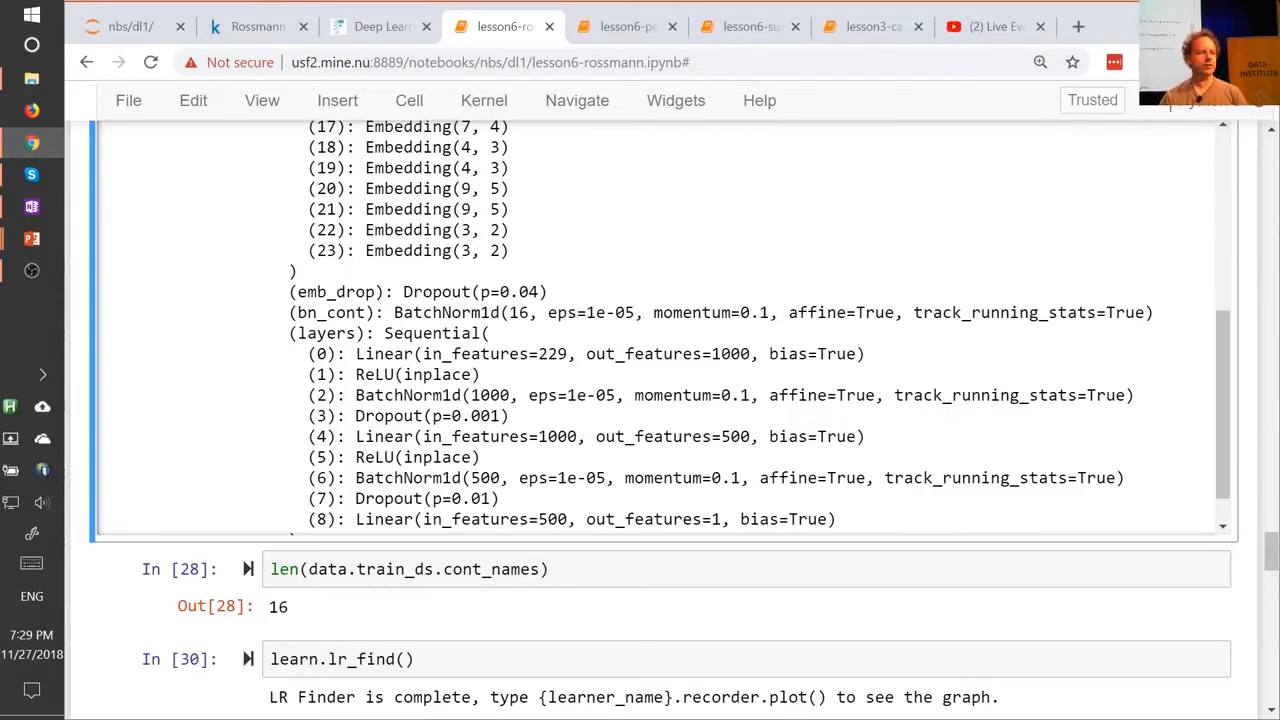
pyautogui.moveTo(778, 348)
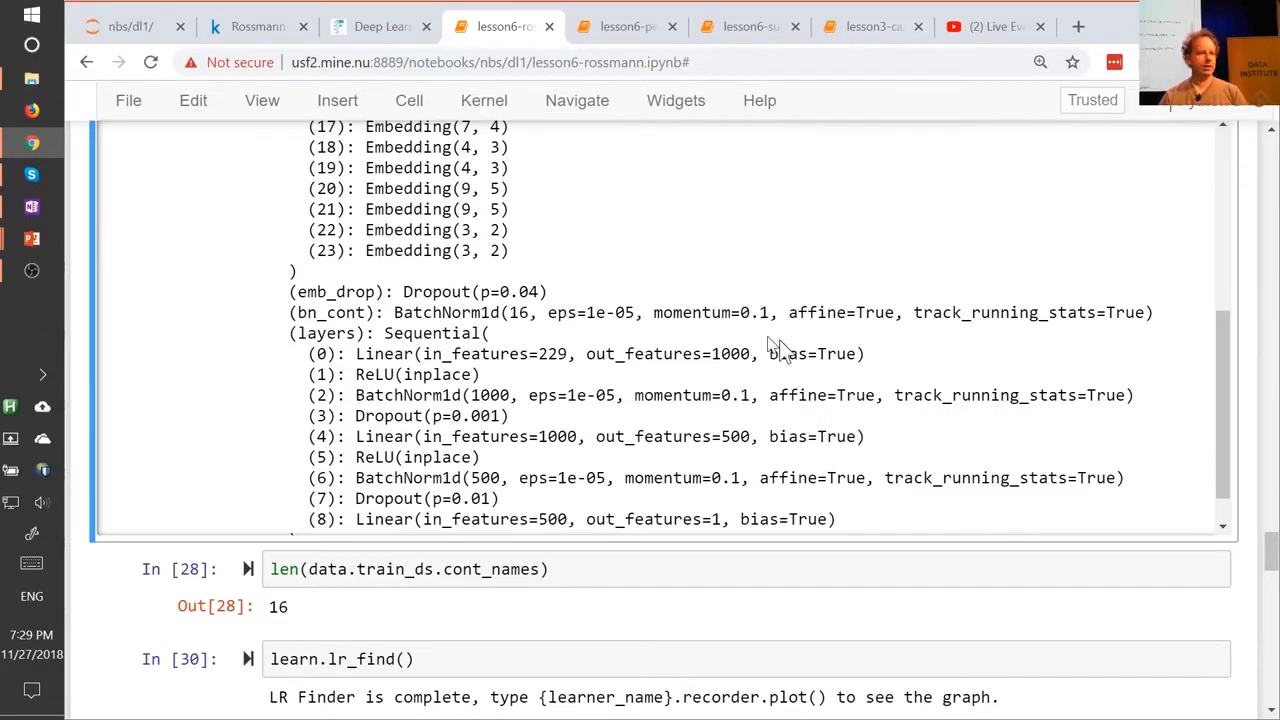
pyautogui.moveTo(783, 348)
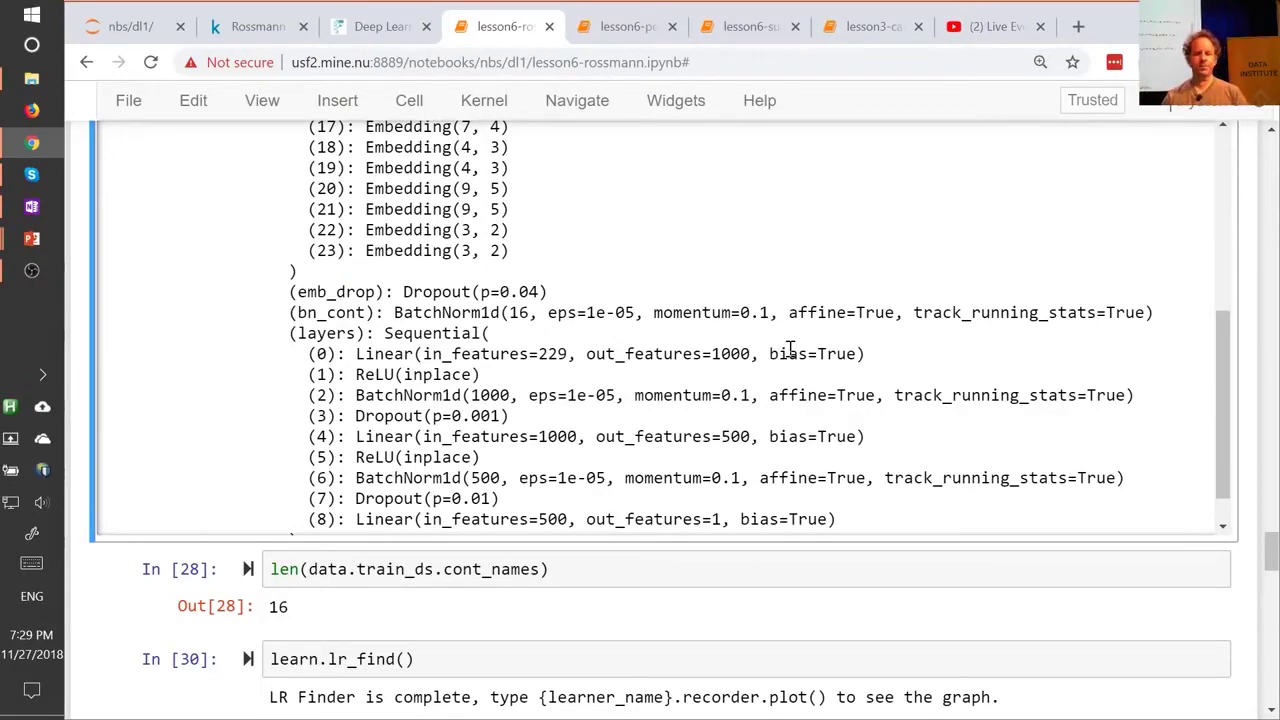
pyautogui.moveTo(770, 280)
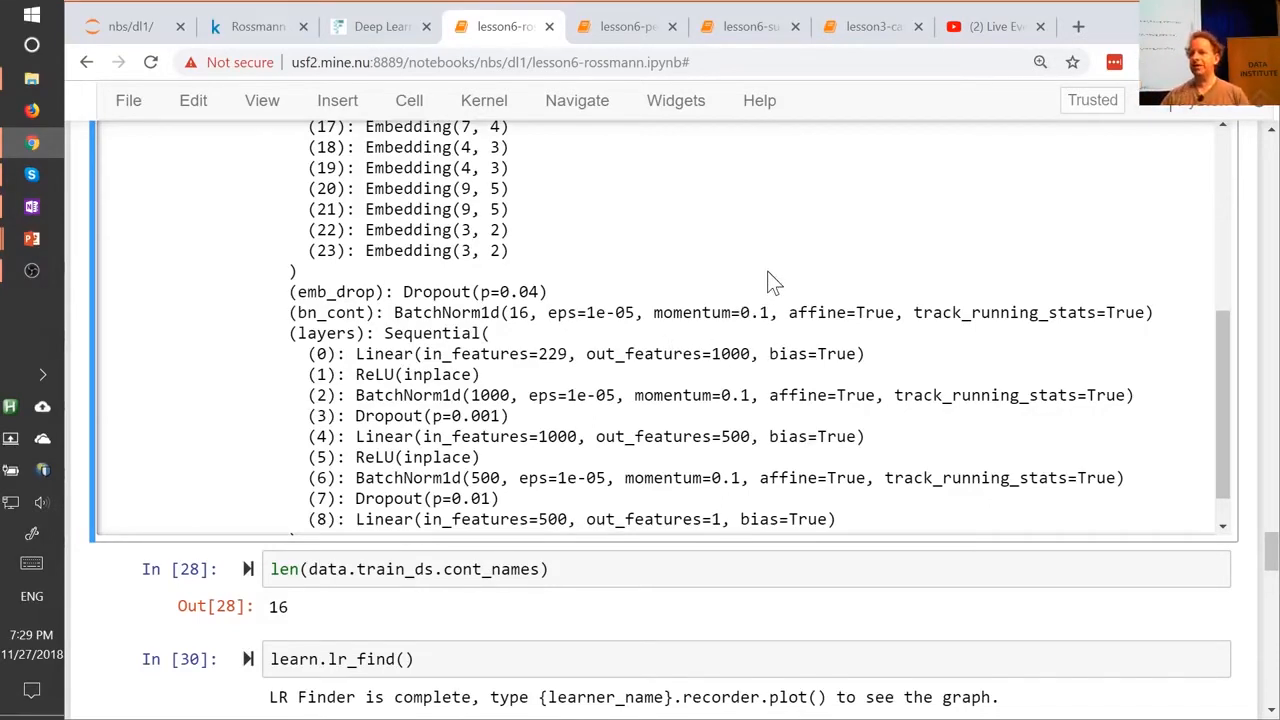
pyautogui.moveTo(262, 100)
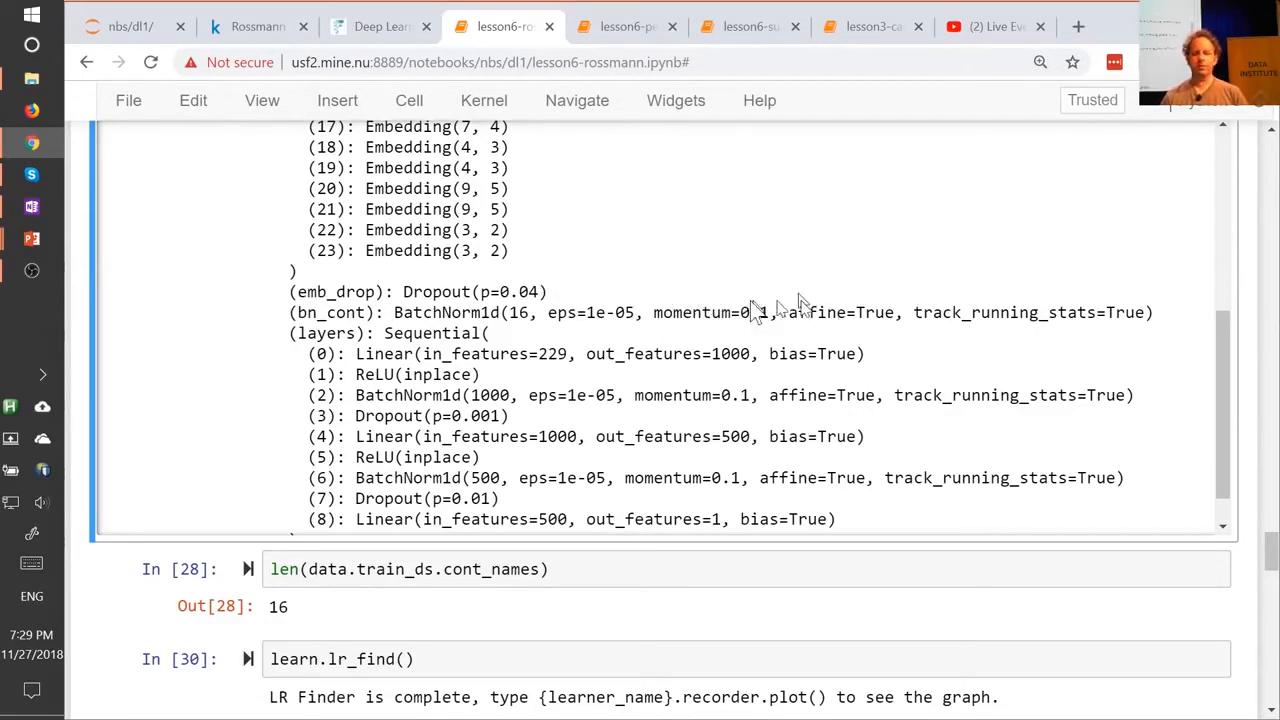
pyautogui.moveTo(615, 340)
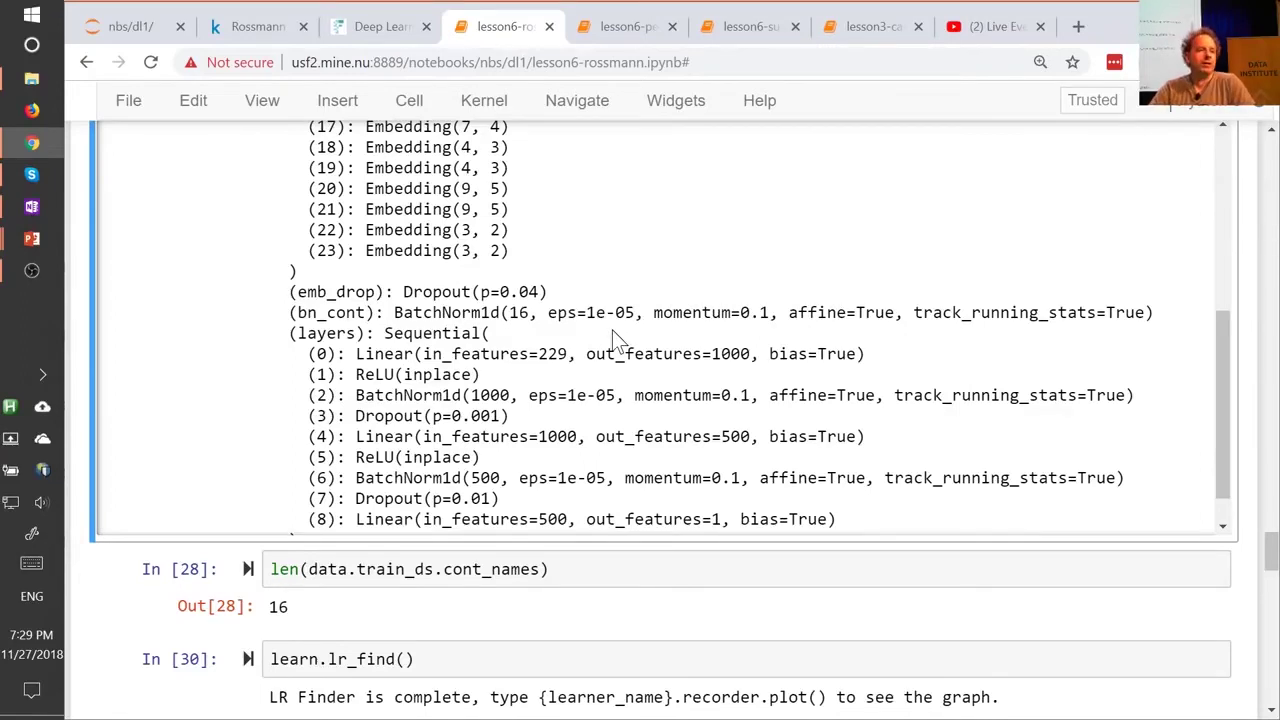
pyautogui.moveTo(730, 312)
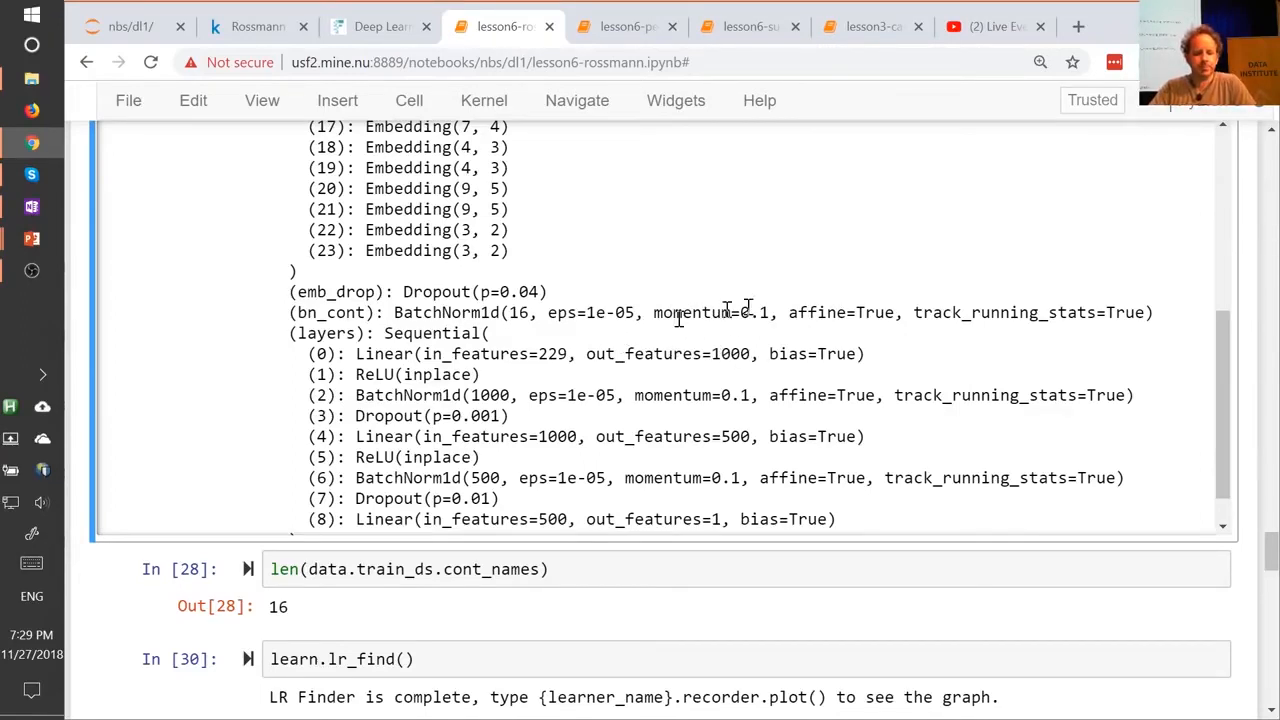
pyautogui.moveTo(705, 335)
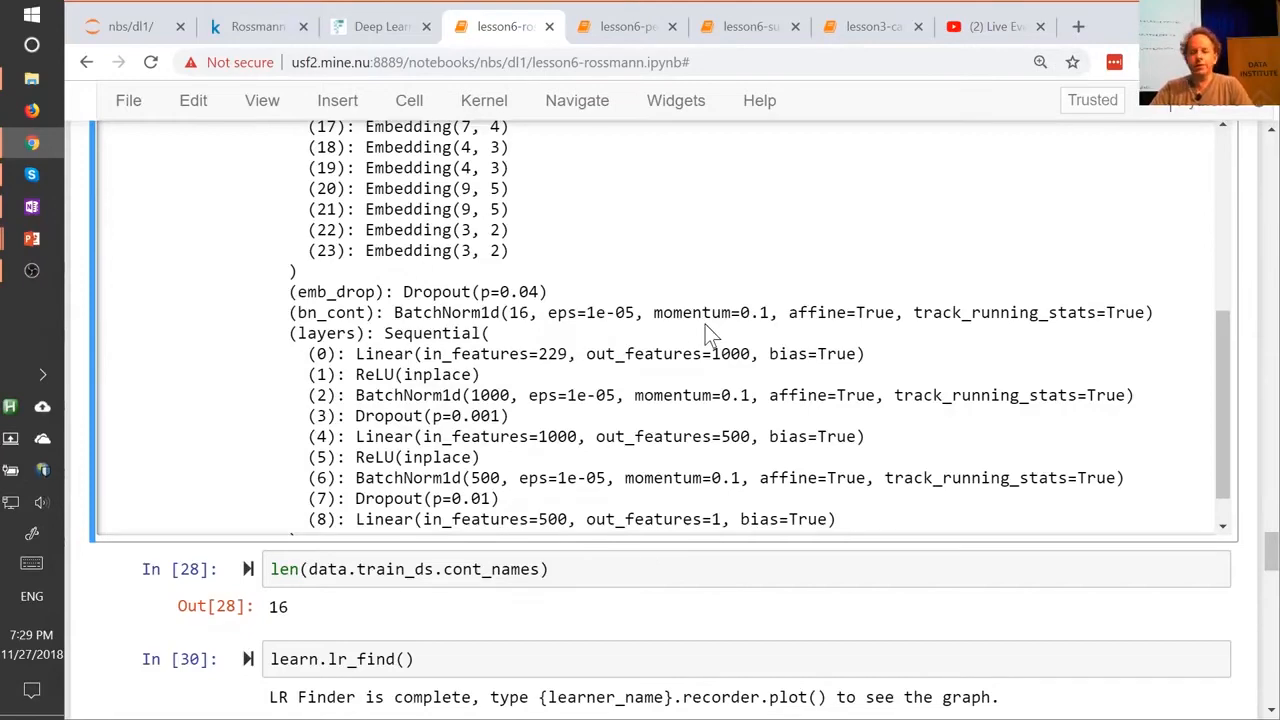
# Scroll through the Rossmann training runs to the final exp_rmspe 0.1037 versus 10th place's 0.108.
pyautogui.scroll(-3)
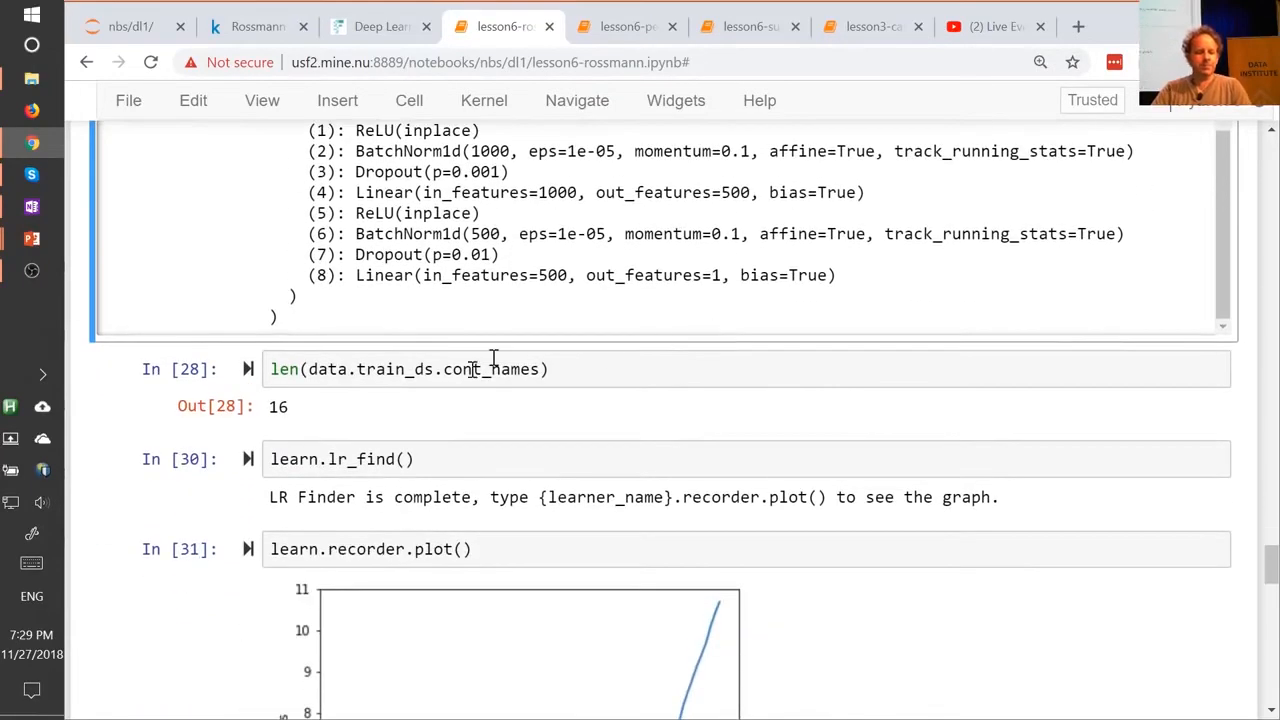
pyautogui.scroll(-3)
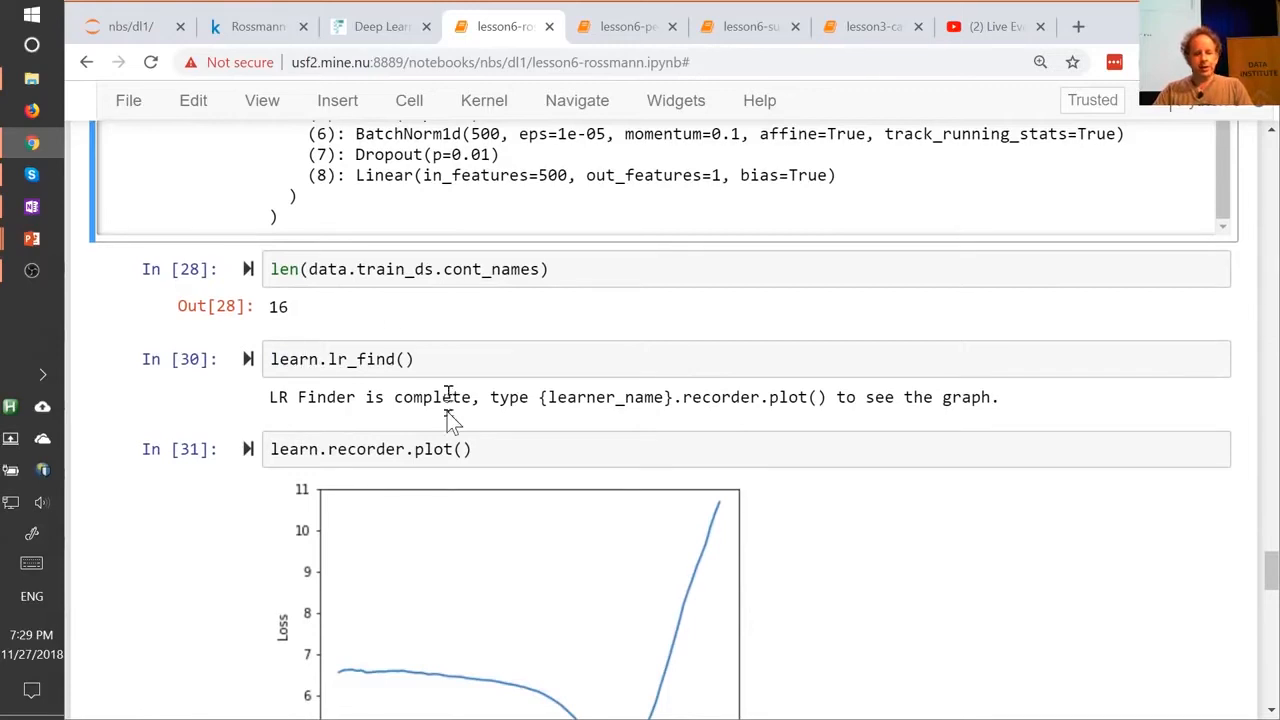
pyautogui.scroll(-3)
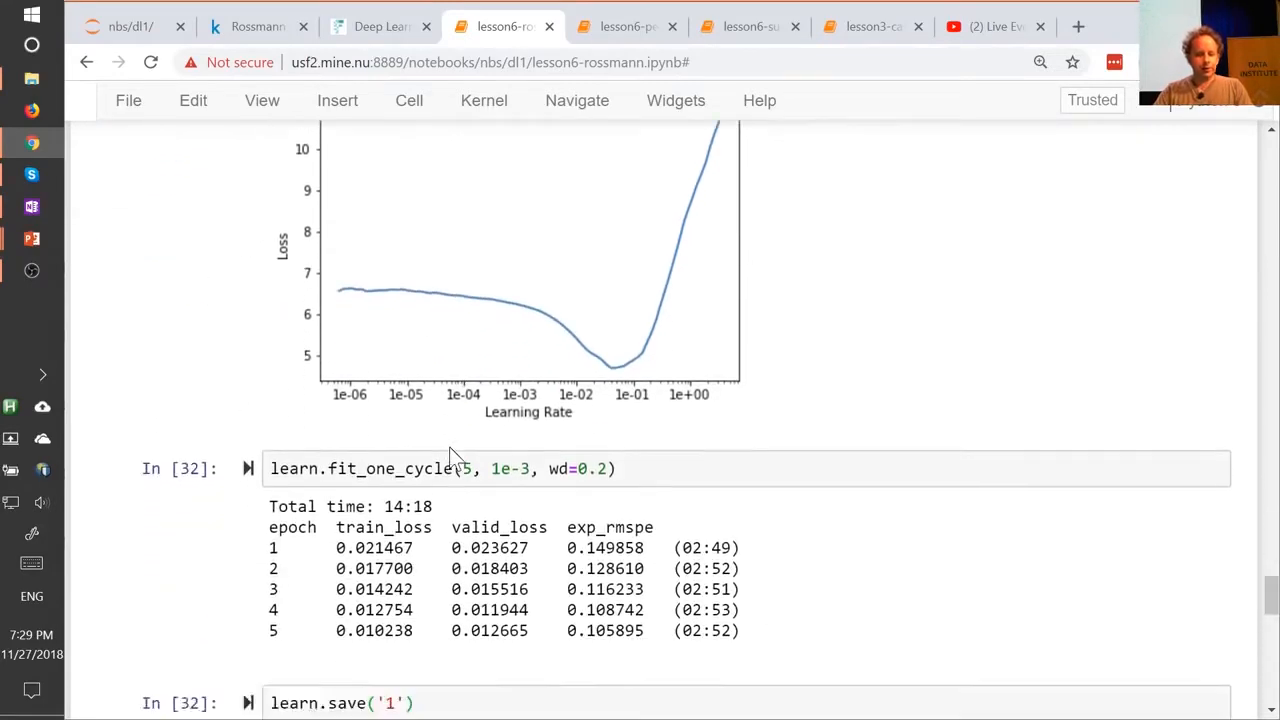
pyautogui.scroll(-3)
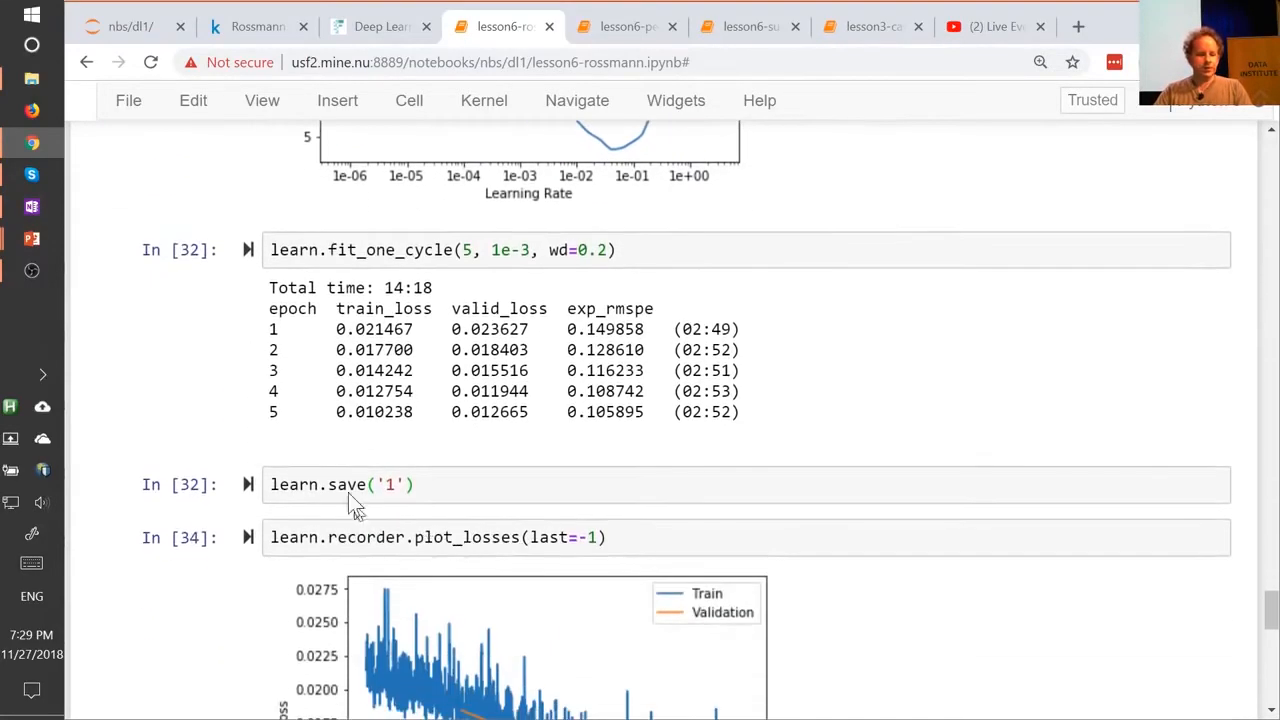
pyautogui.scroll(-3)
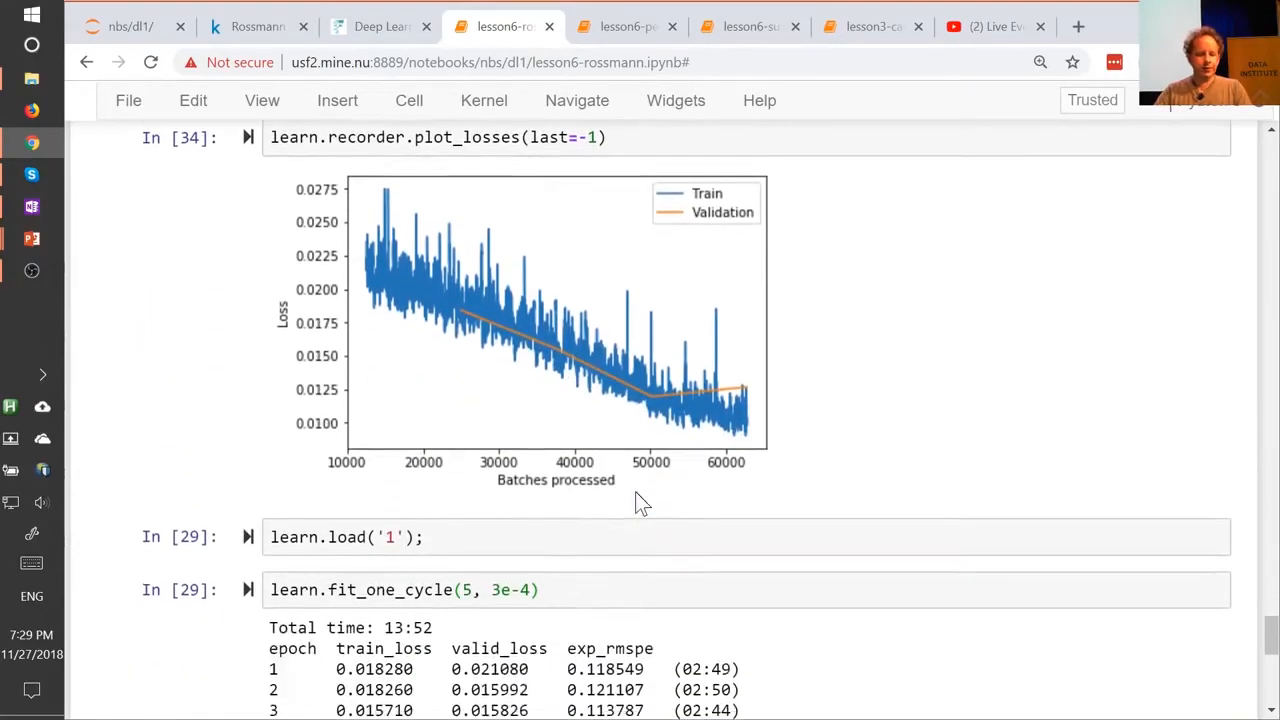
pyautogui.scroll(-3)
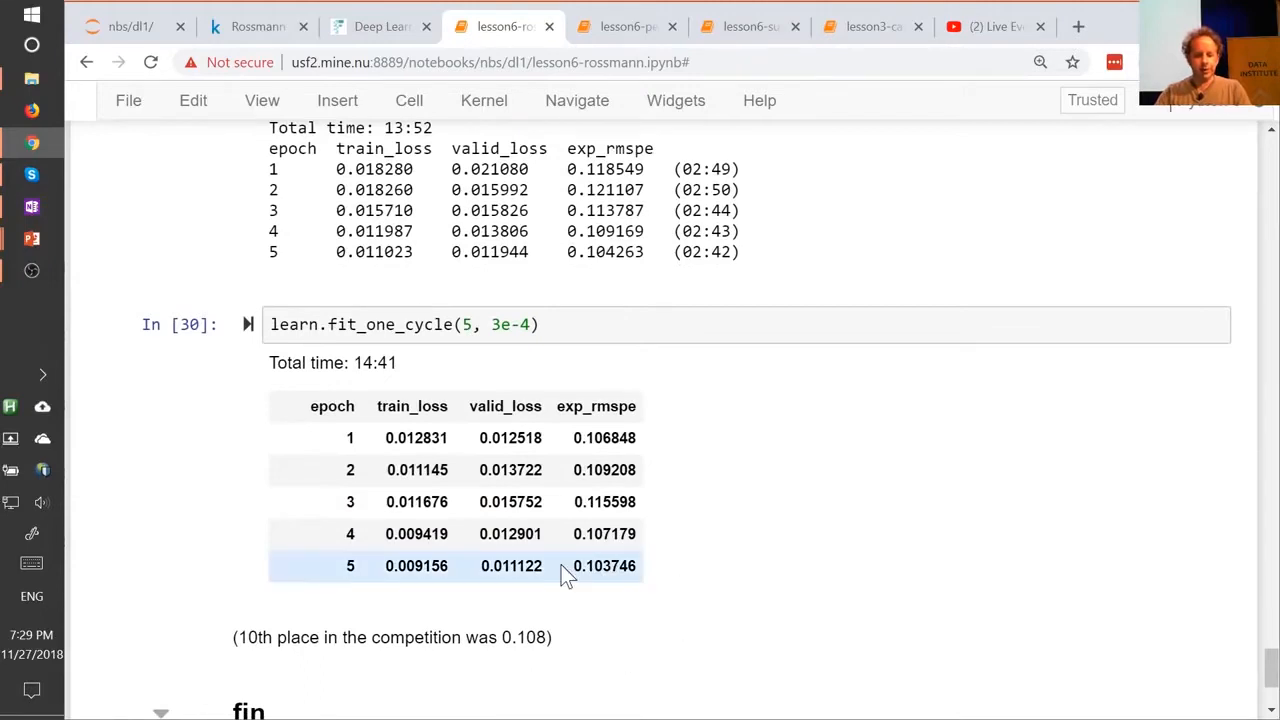
pyautogui.moveTo(345, 595)
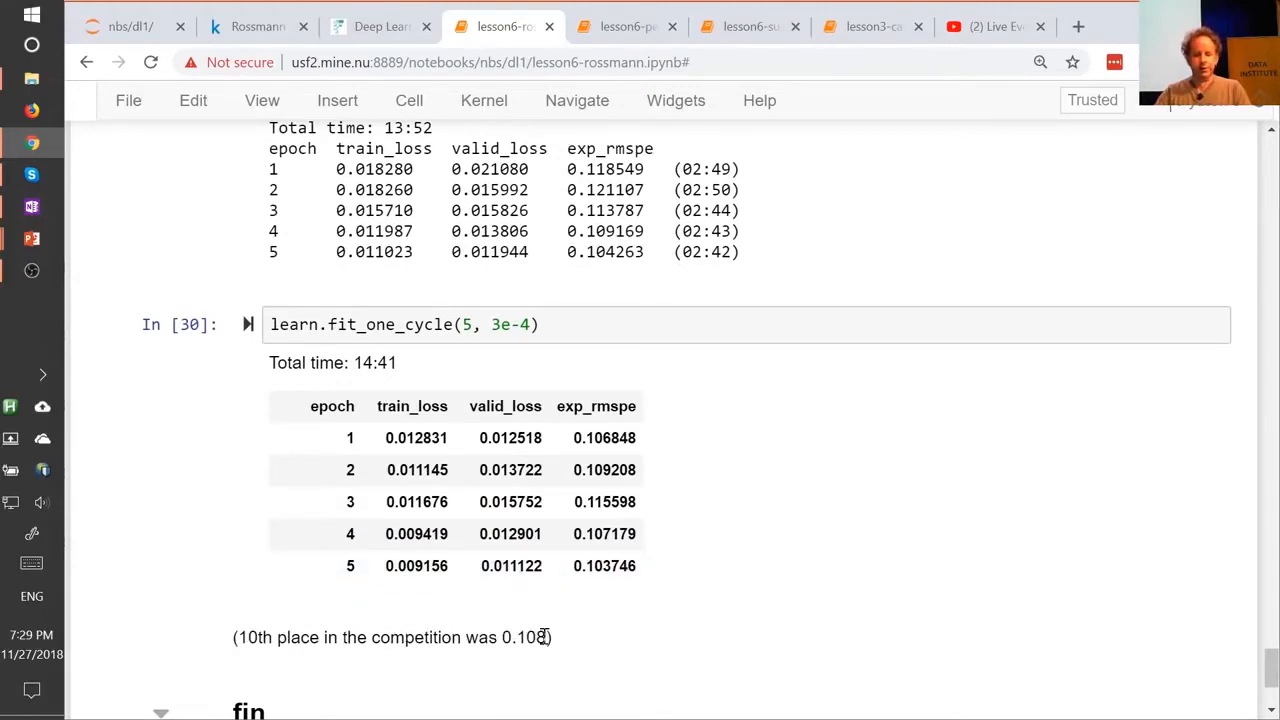
pyautogui.moveTo(800, 650)
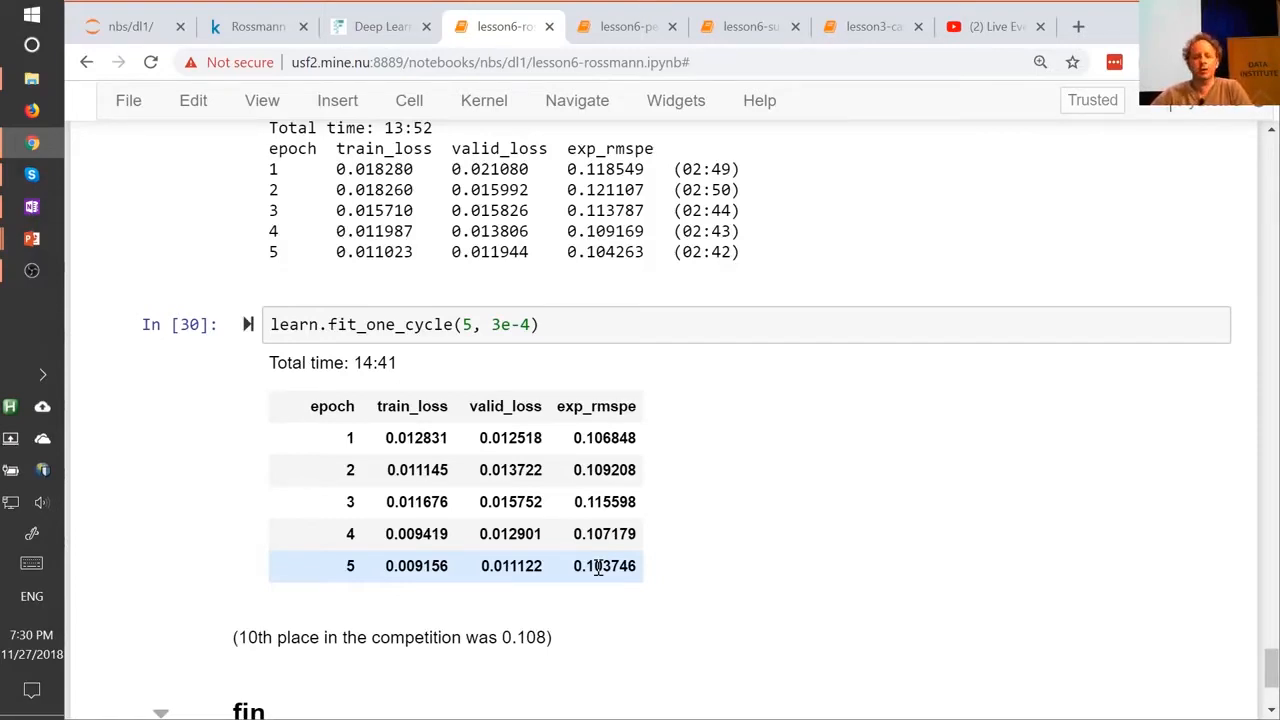
pyautogui.scroll(3)
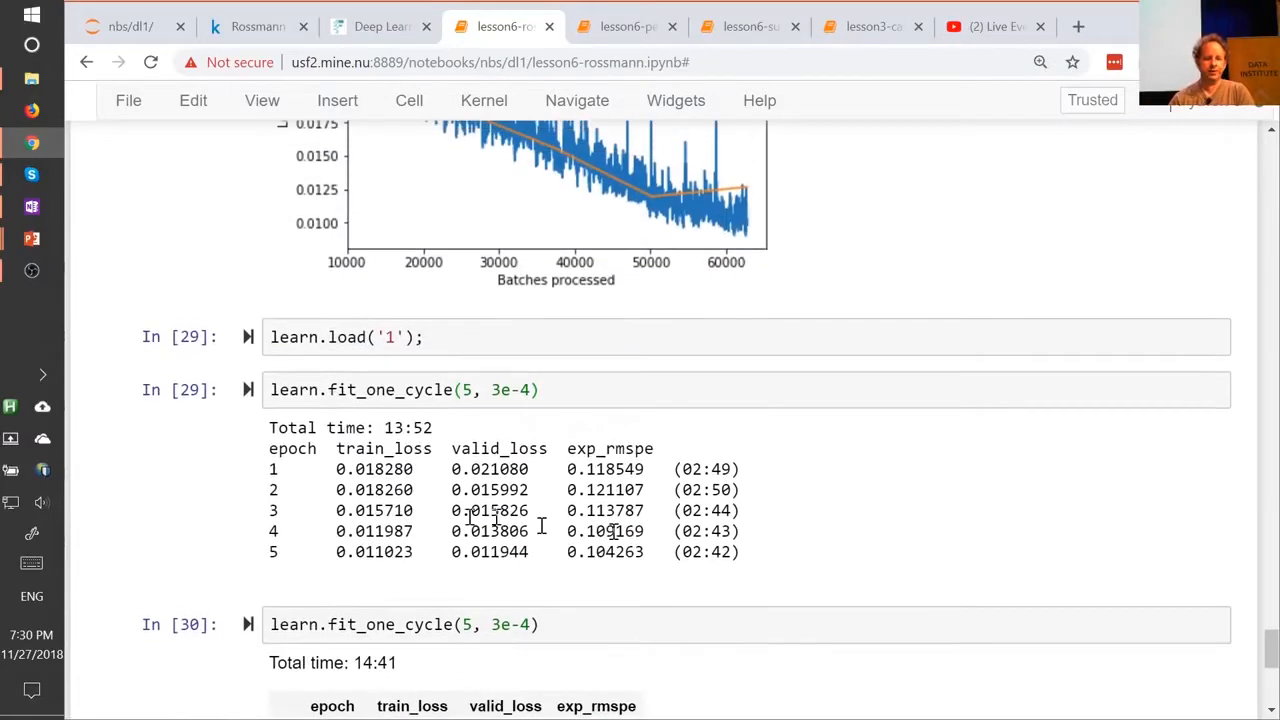
pyautogui.scroll(-3)
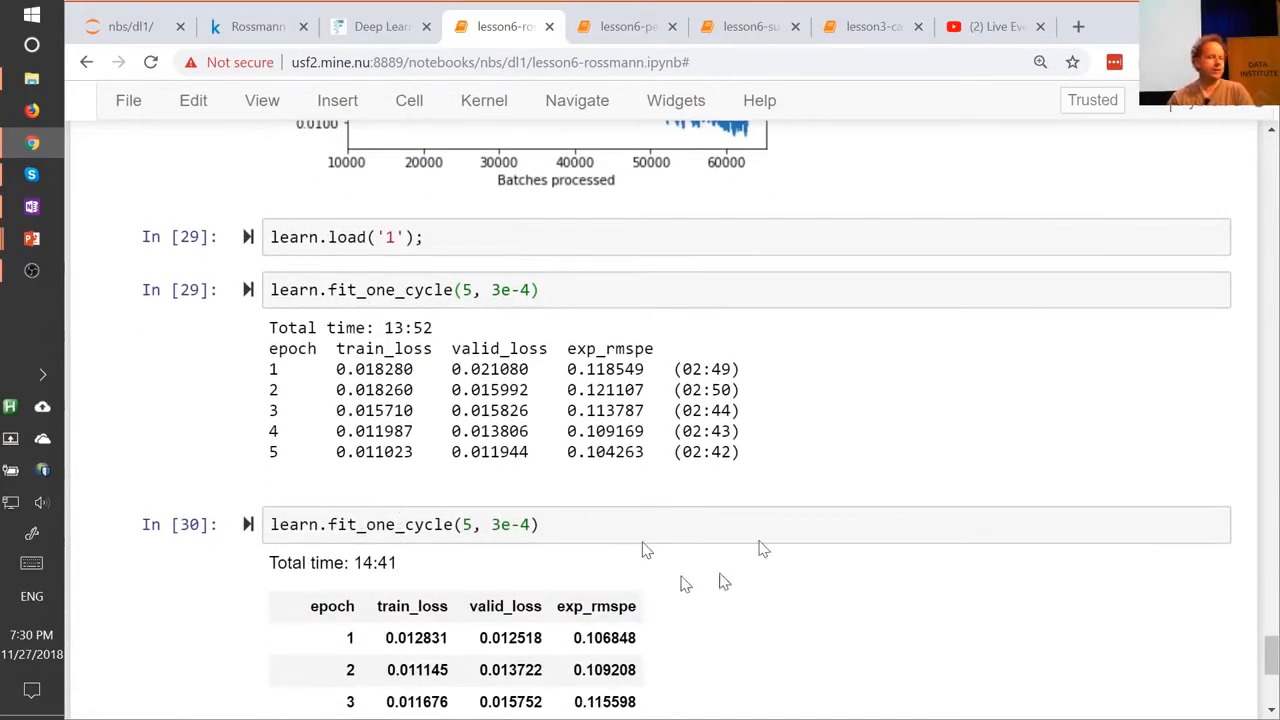
pyautogui.scroll(-3)
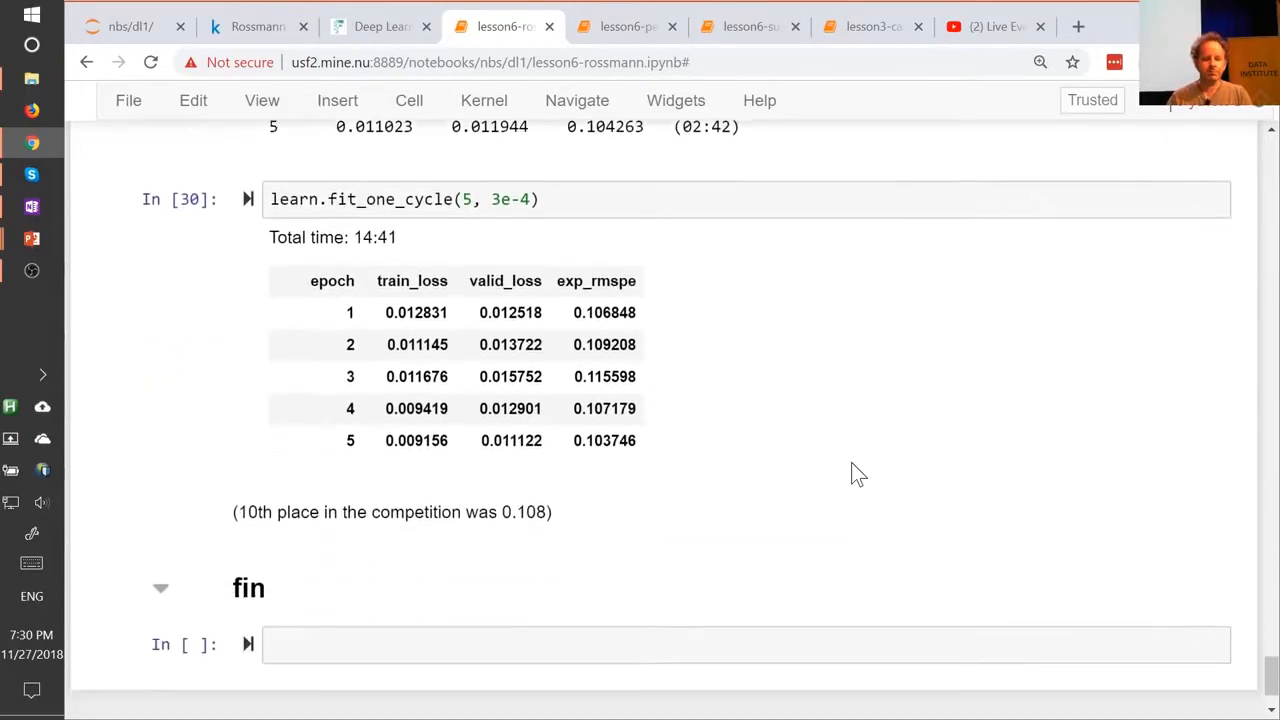
pyautogui.scroll(3)
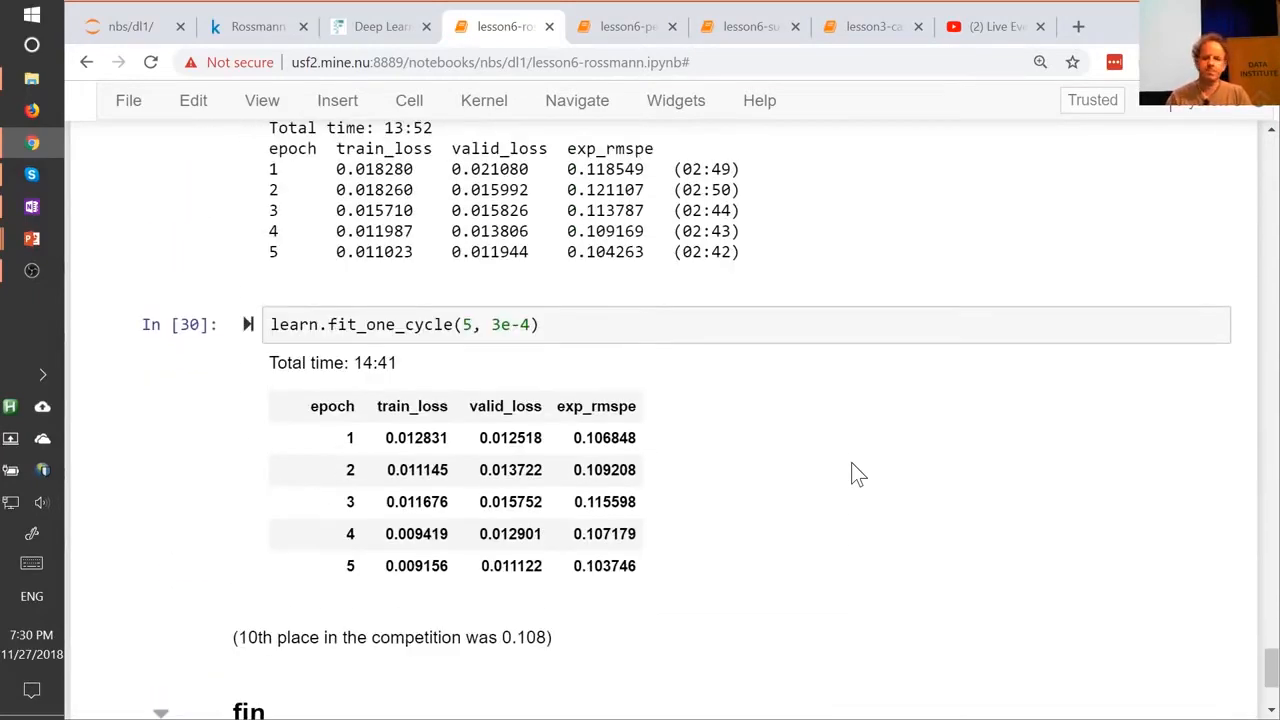
pyautogui.scroll(3)
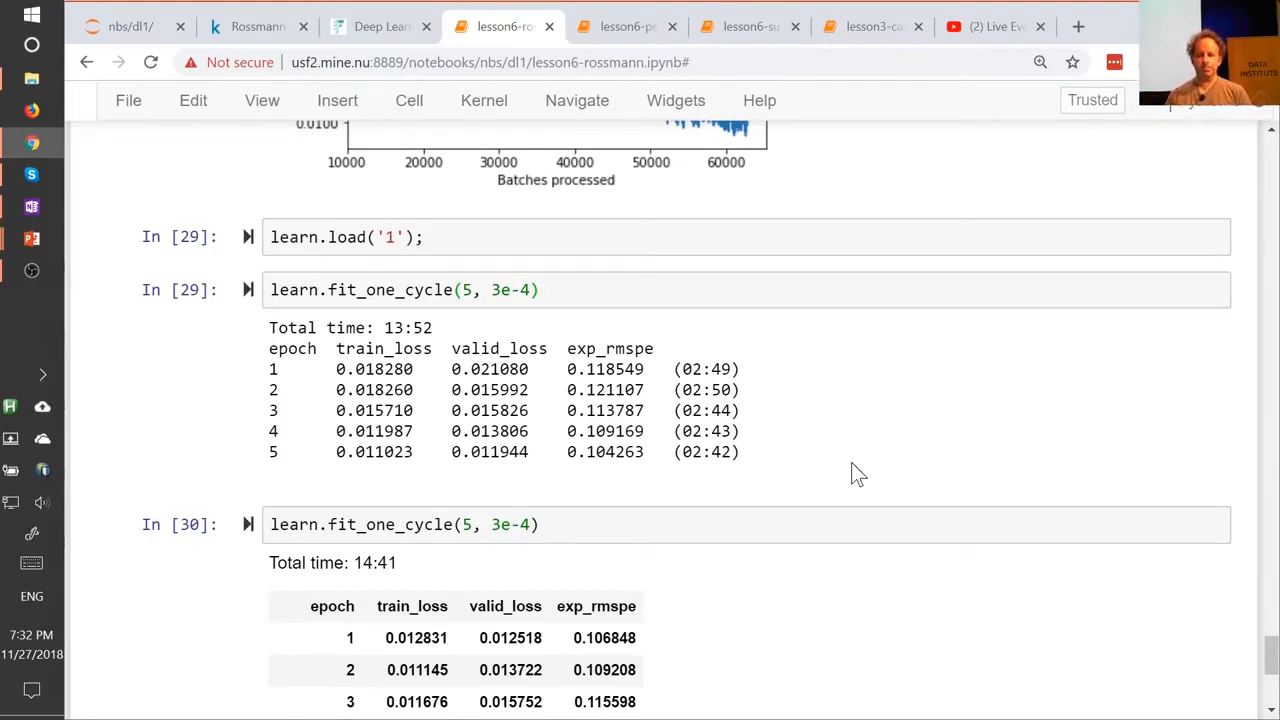
pyautogui.click(625, 26)
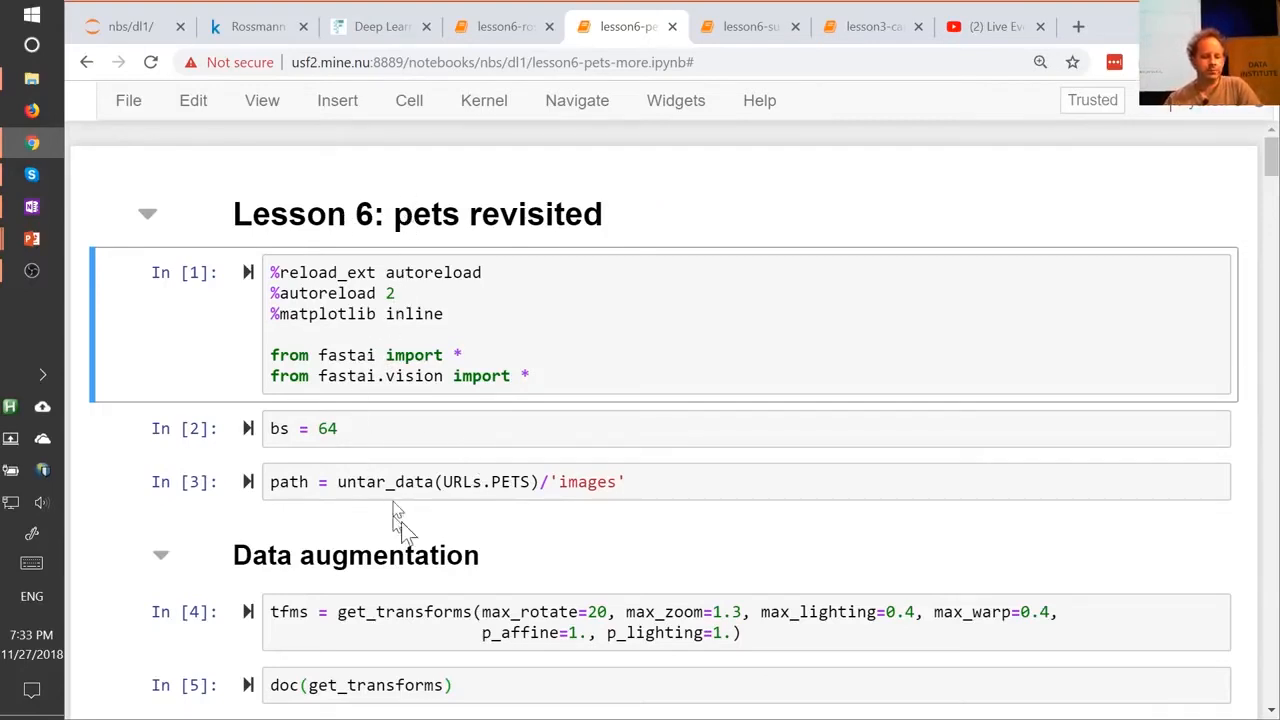
pyautogui.moveTo(400, 510)
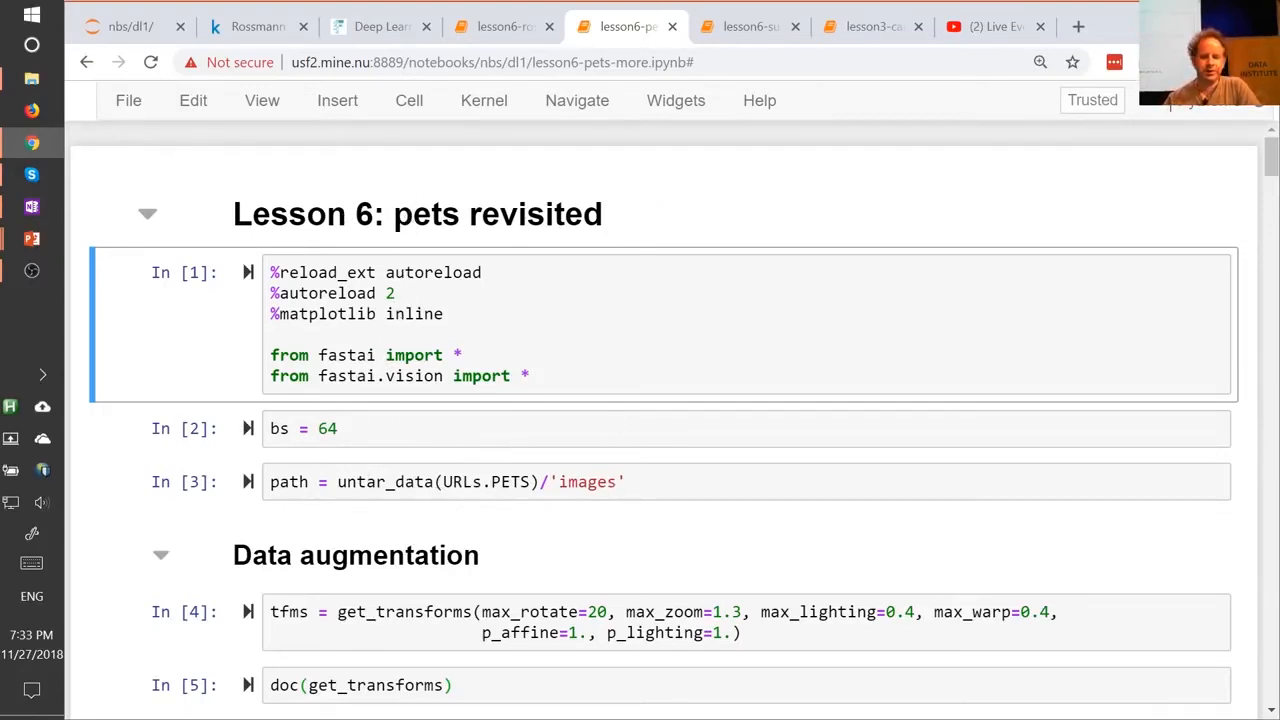
pyautogui.moveTo(577, 494)
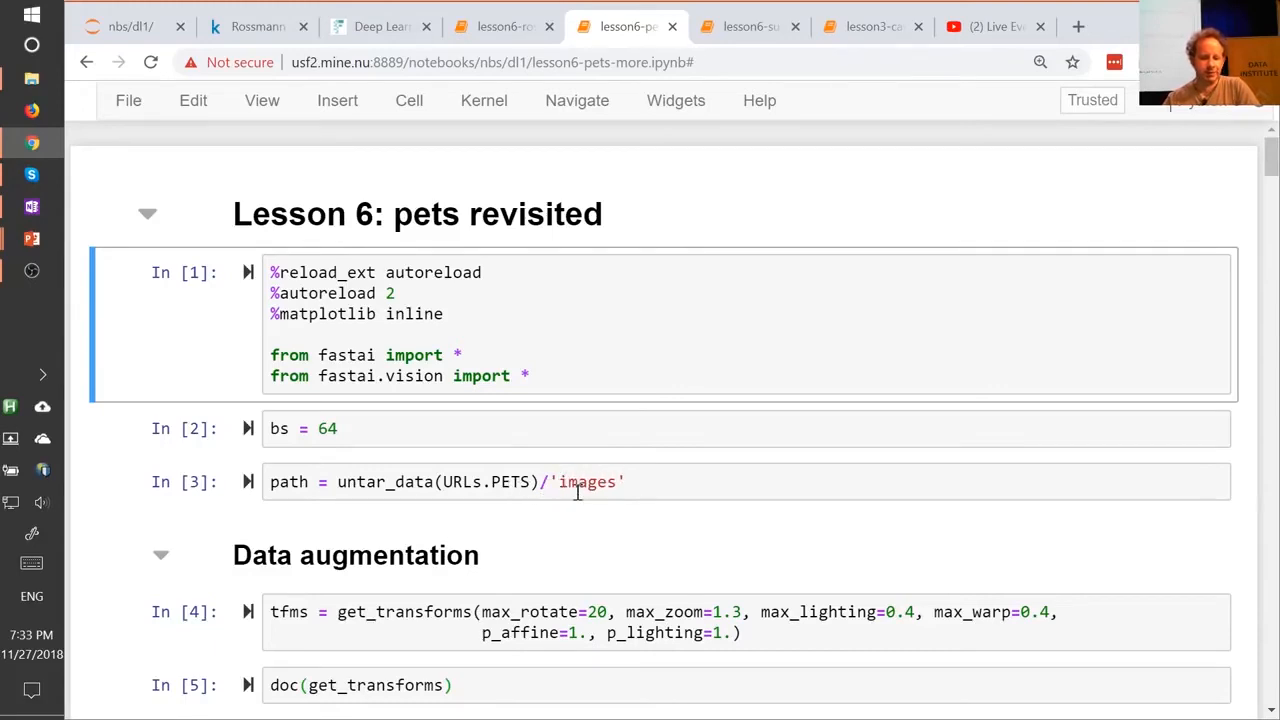
pyautogui.scroll(-3)
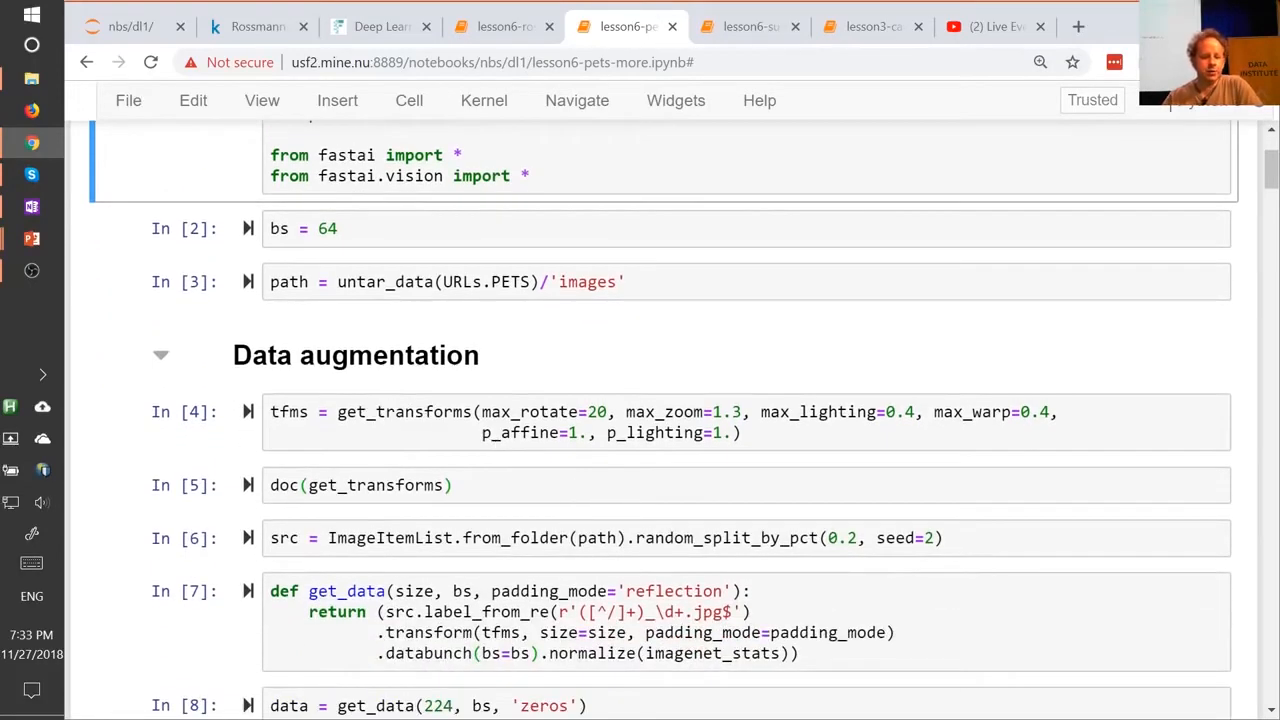
pyautogui.click(357, 411)
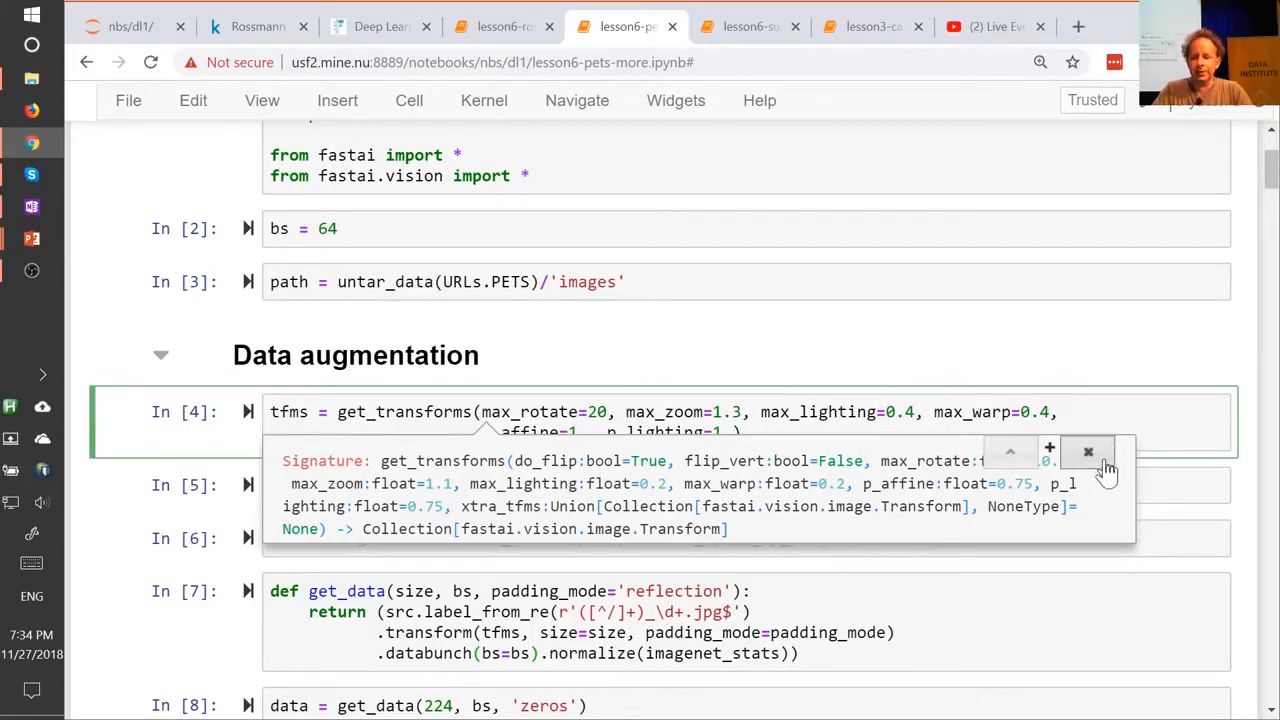
pyautogui.click(1088, 452)
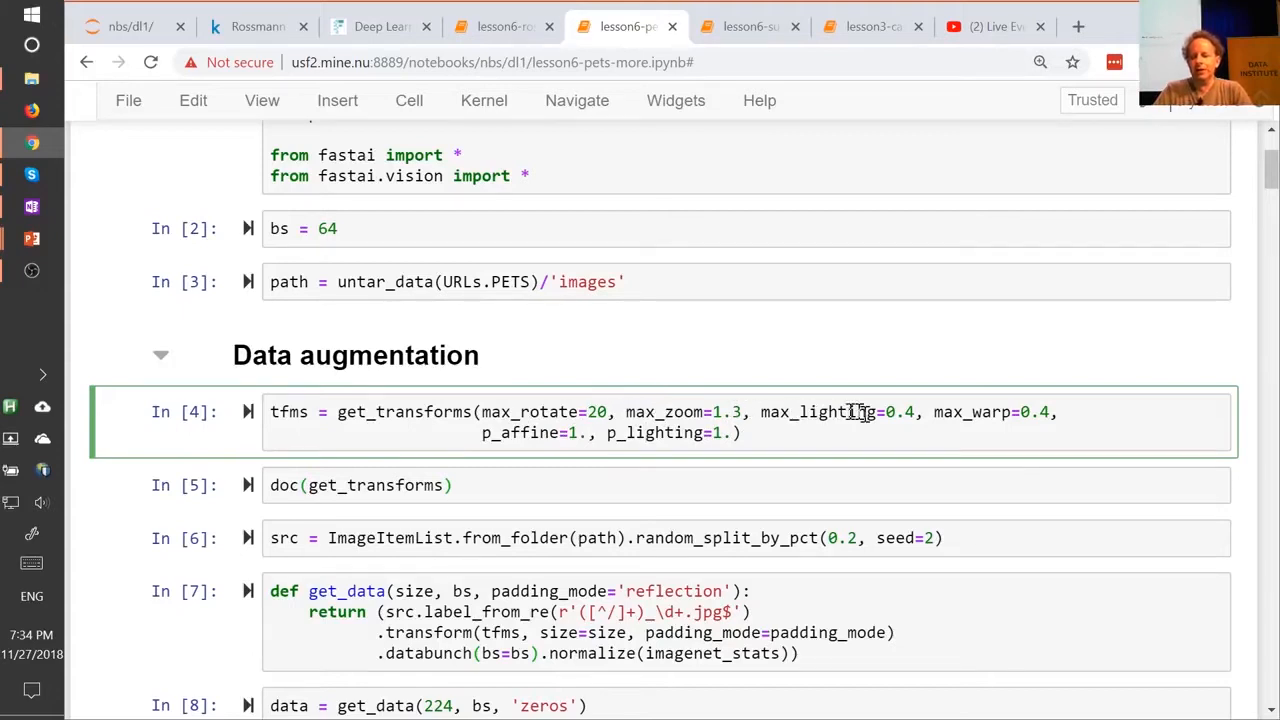
pyautogui.moveTo(300, 425)
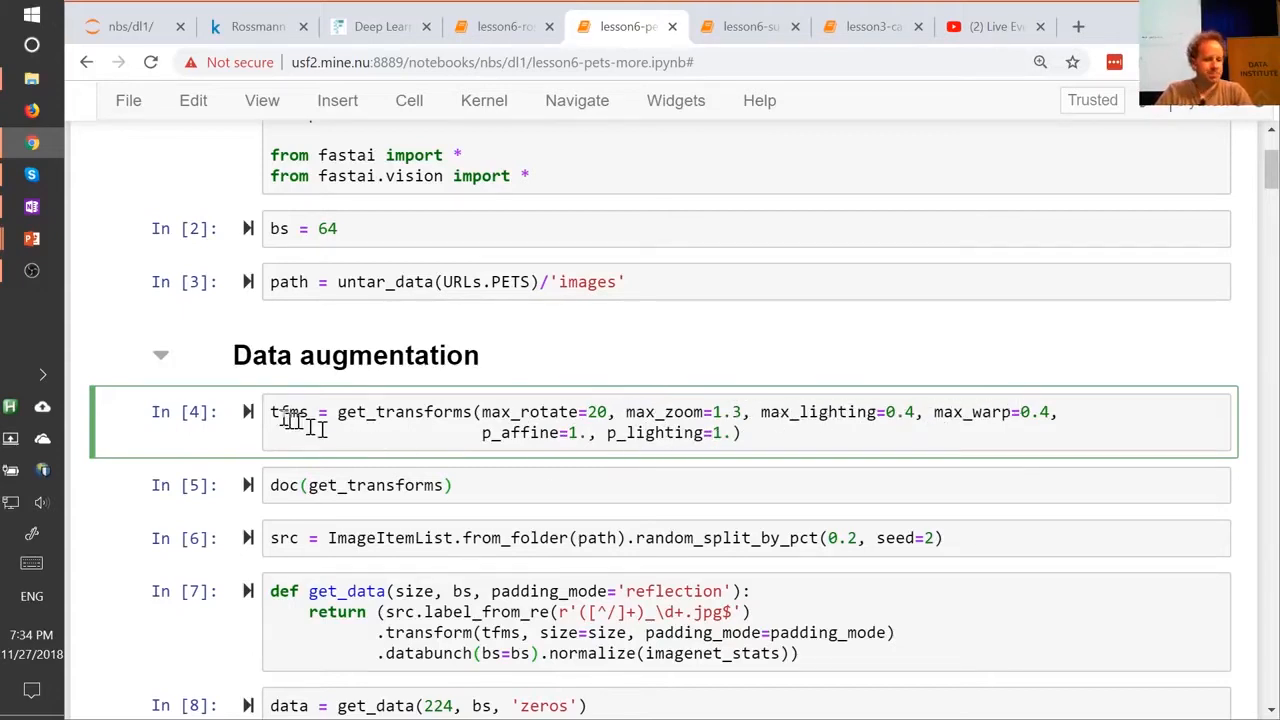
pyautogui.click(487, 485)
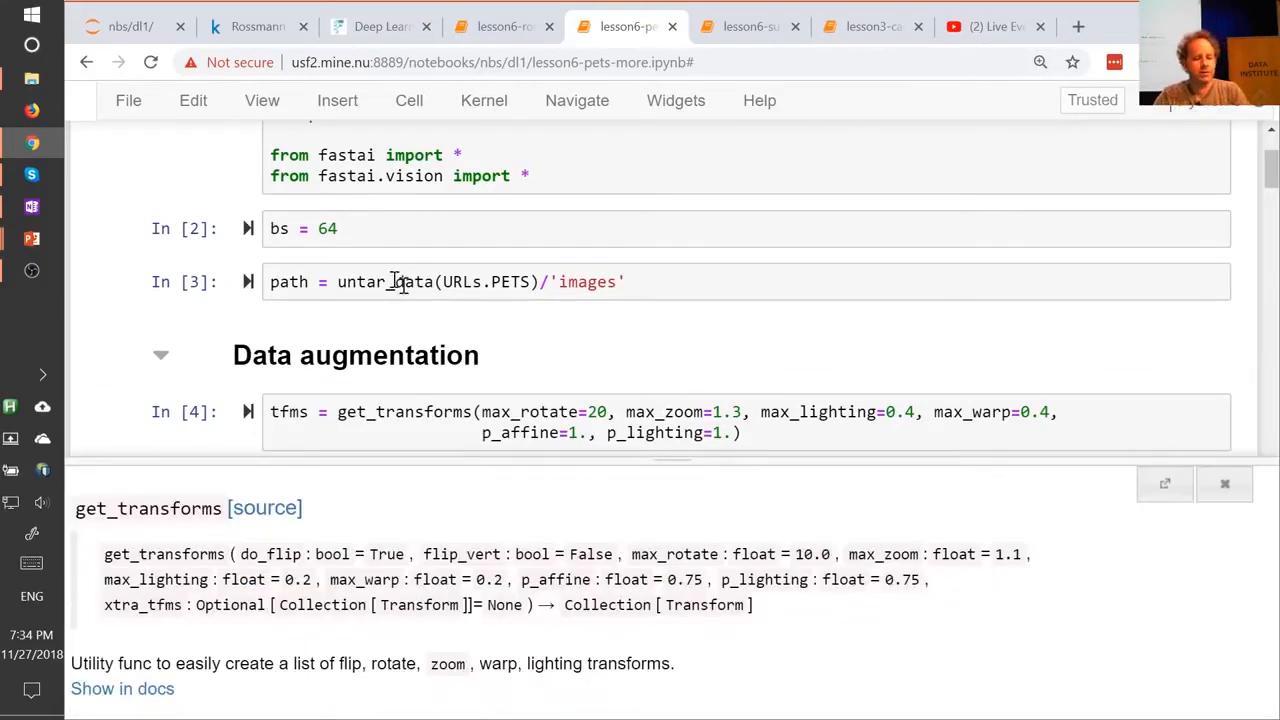
# Open the full online documentation for get_transforms from its help pane.
pyautogui.scroll(-3)
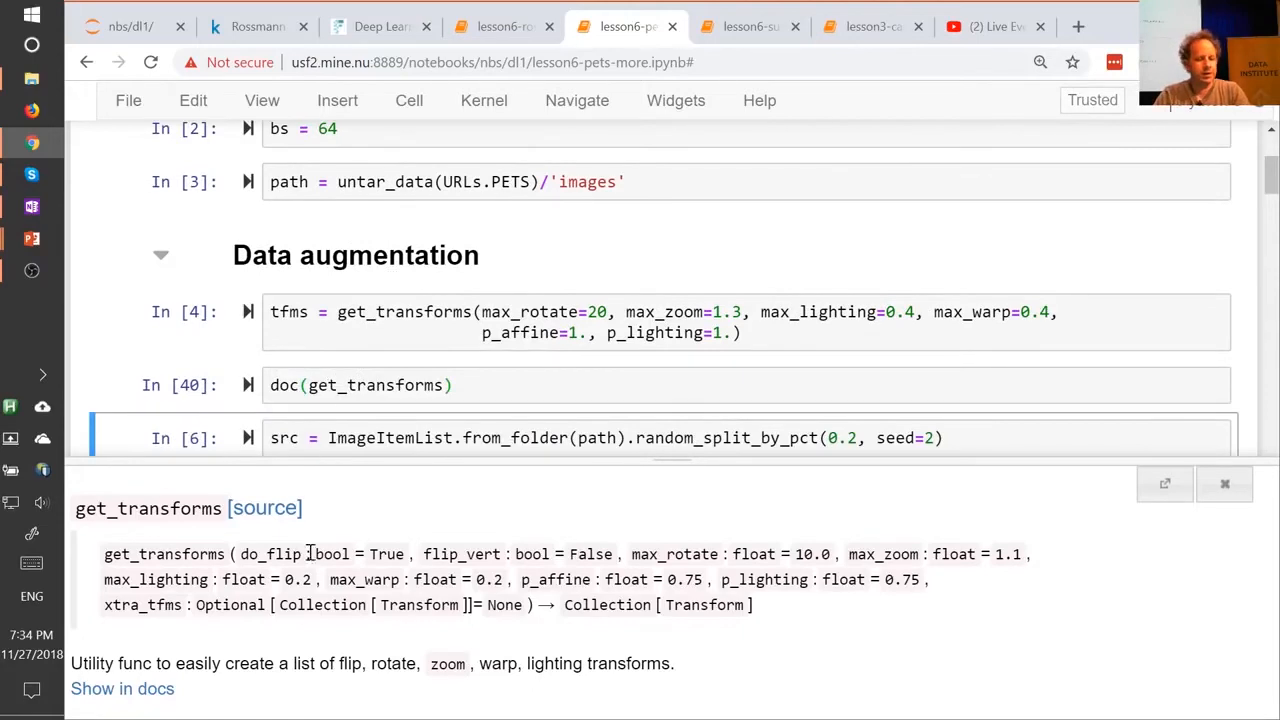
pyautogui.moveTo(155, 700)
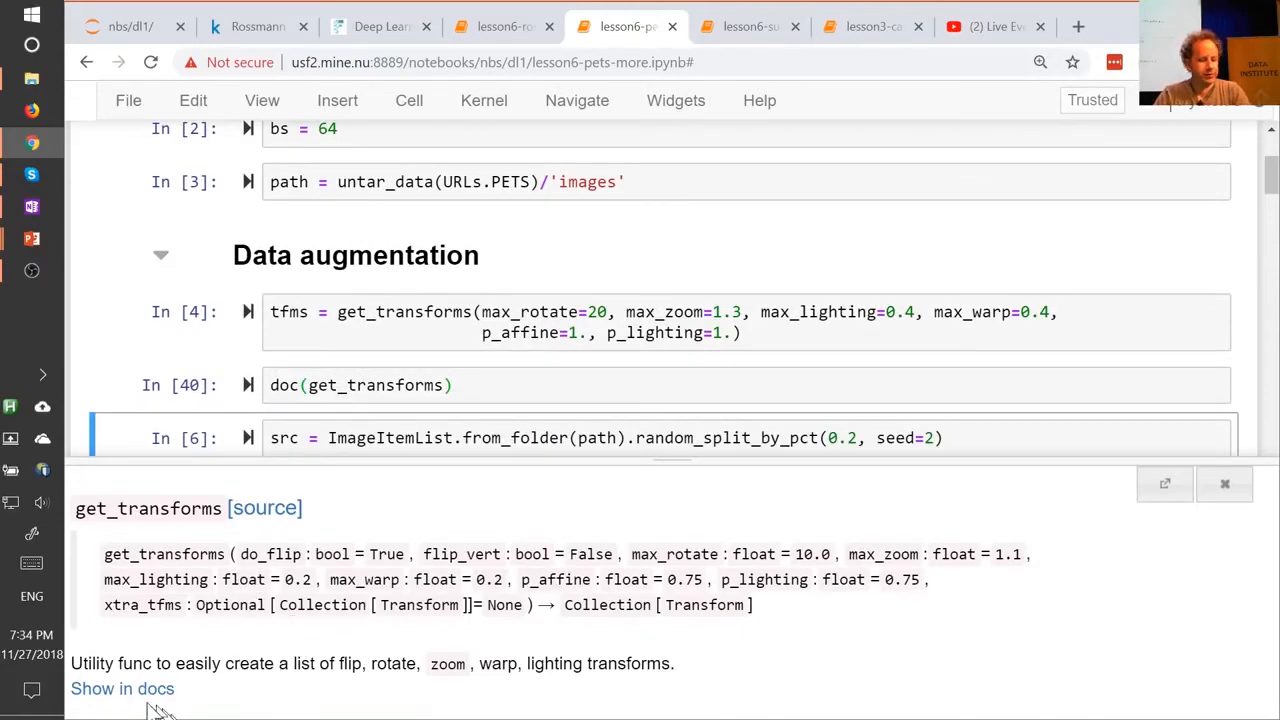
pyautogui.moveTo(110, 693)
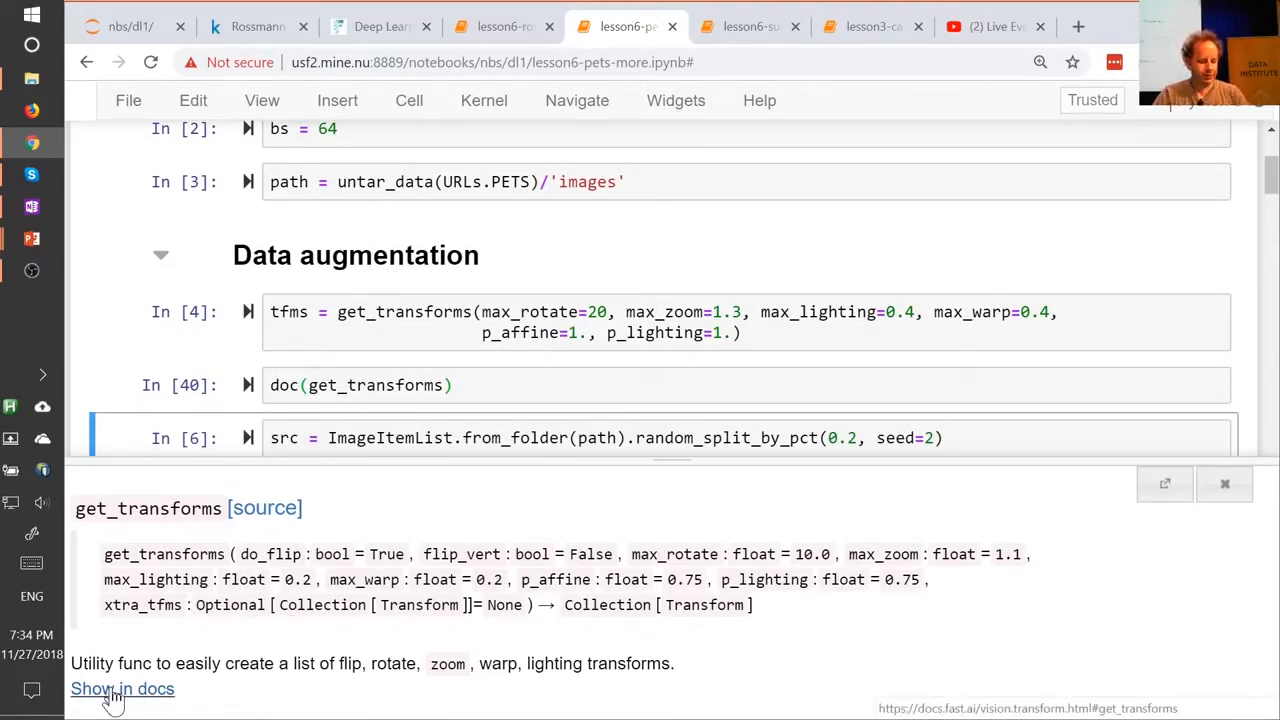
pyautogui.click(122, 689)
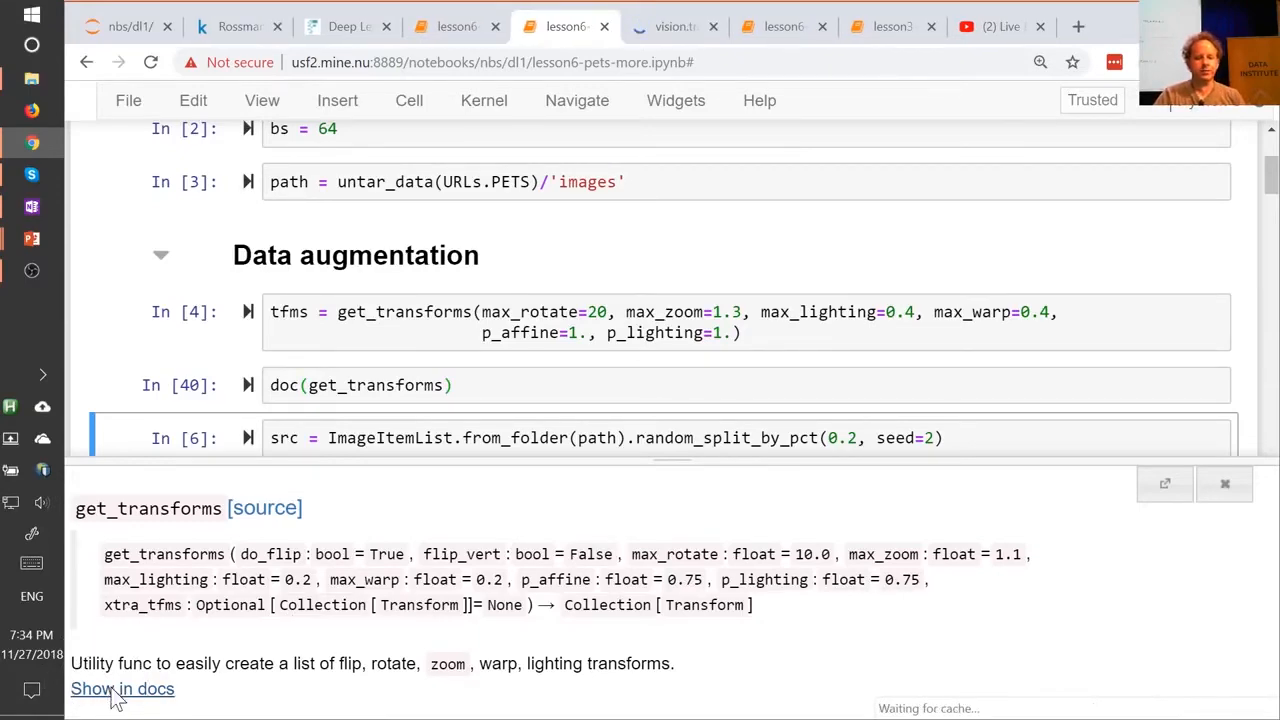
# Bring up the fastai vision.transform docs page and view its table of contents.
pyautogui.click(122, 688)
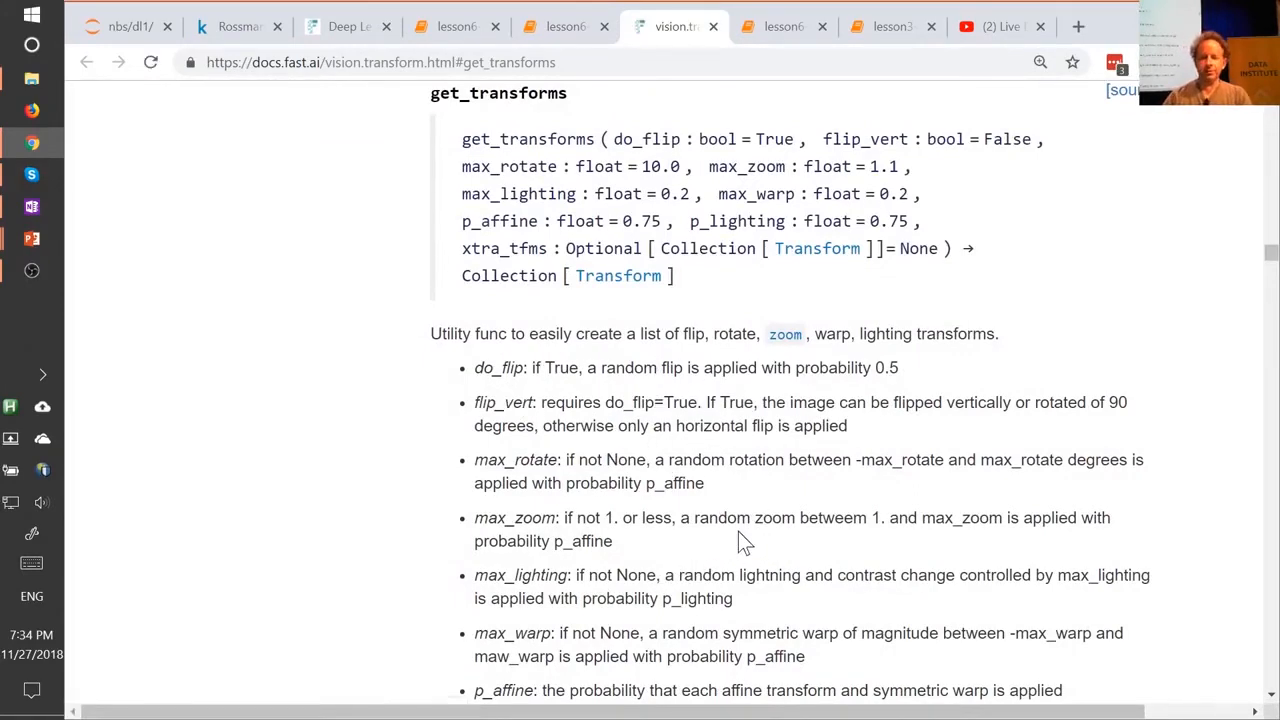
pyautogui.scroll(3)
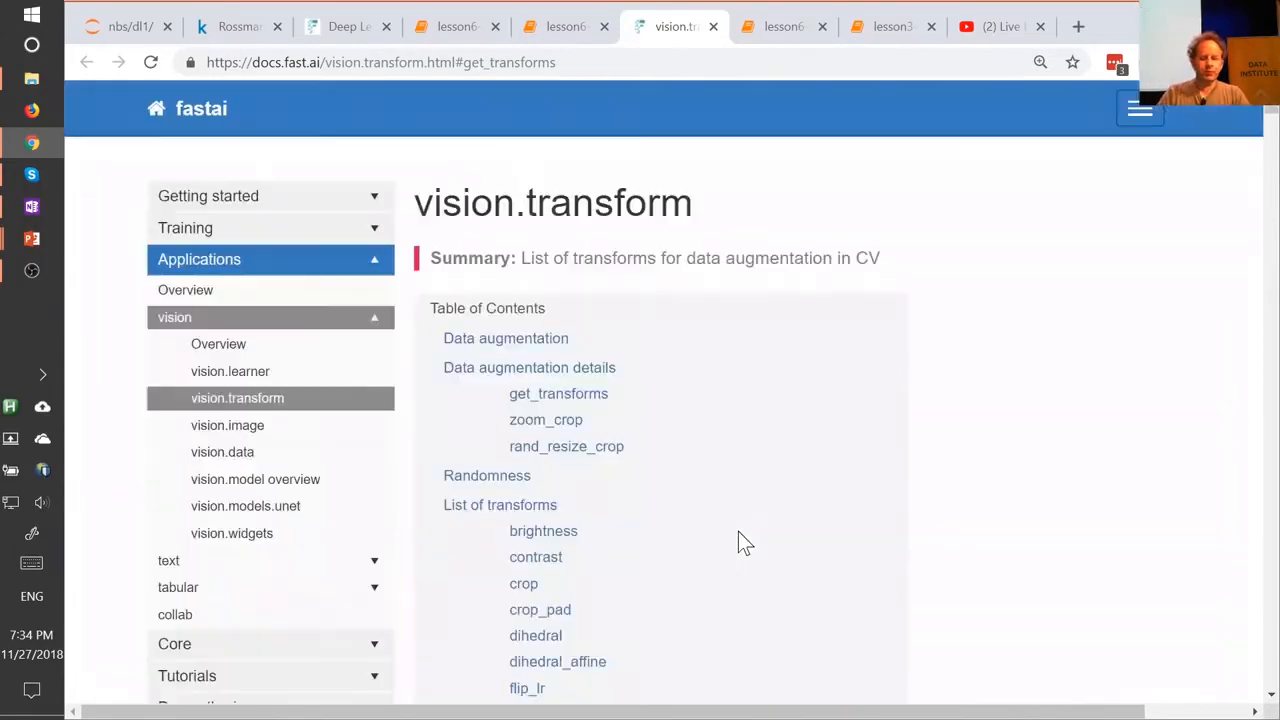
pyautogui.scroll(-3)
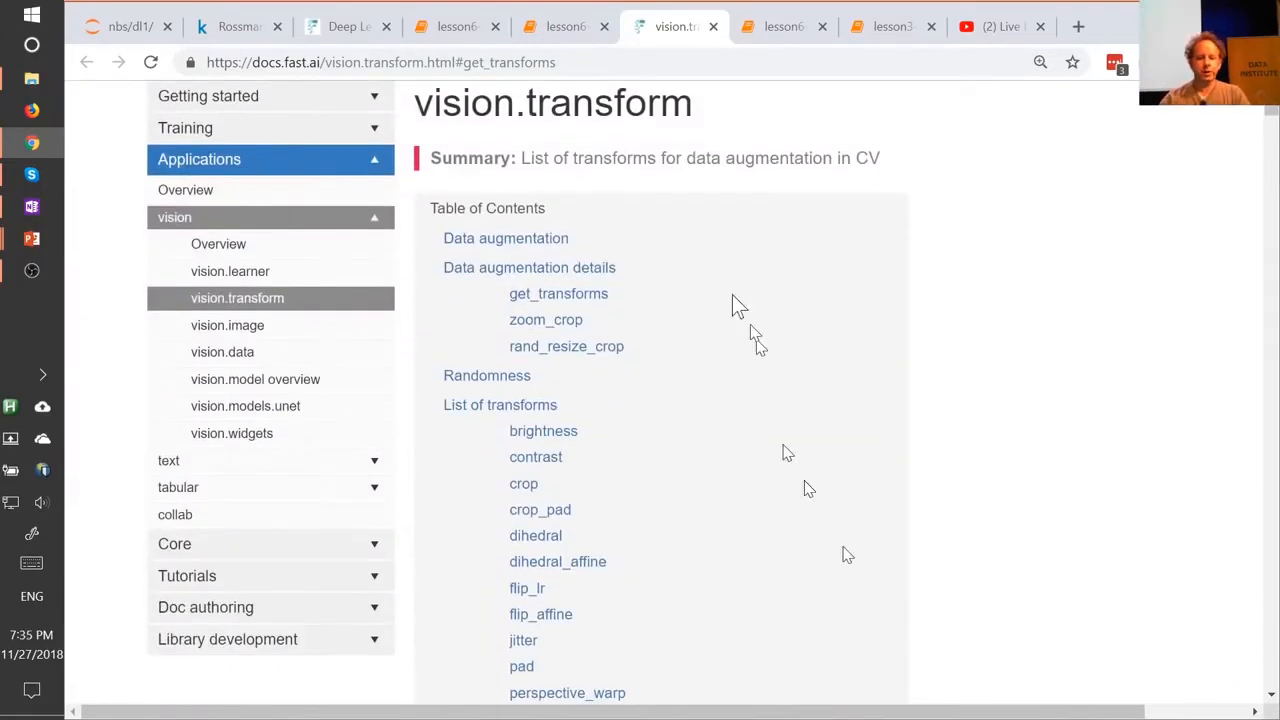
pyautogui.moveTo(818, 560)
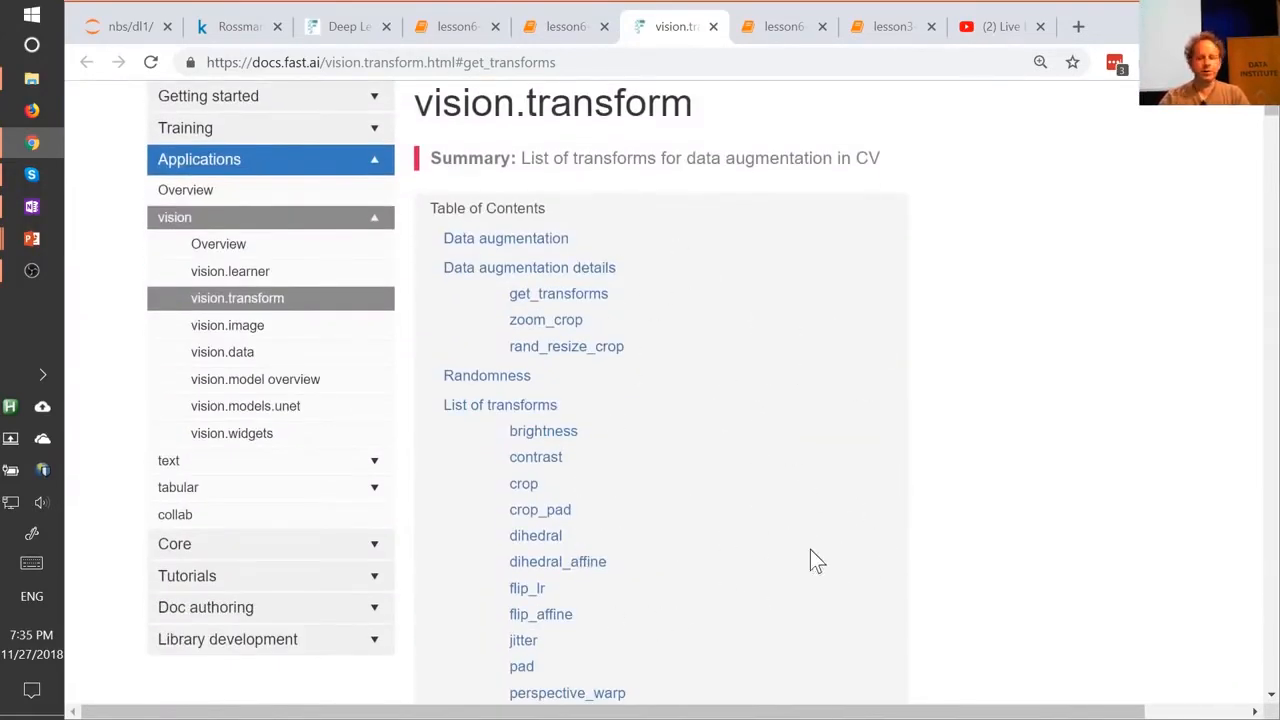
pyautogui.moveTo(500, 405)
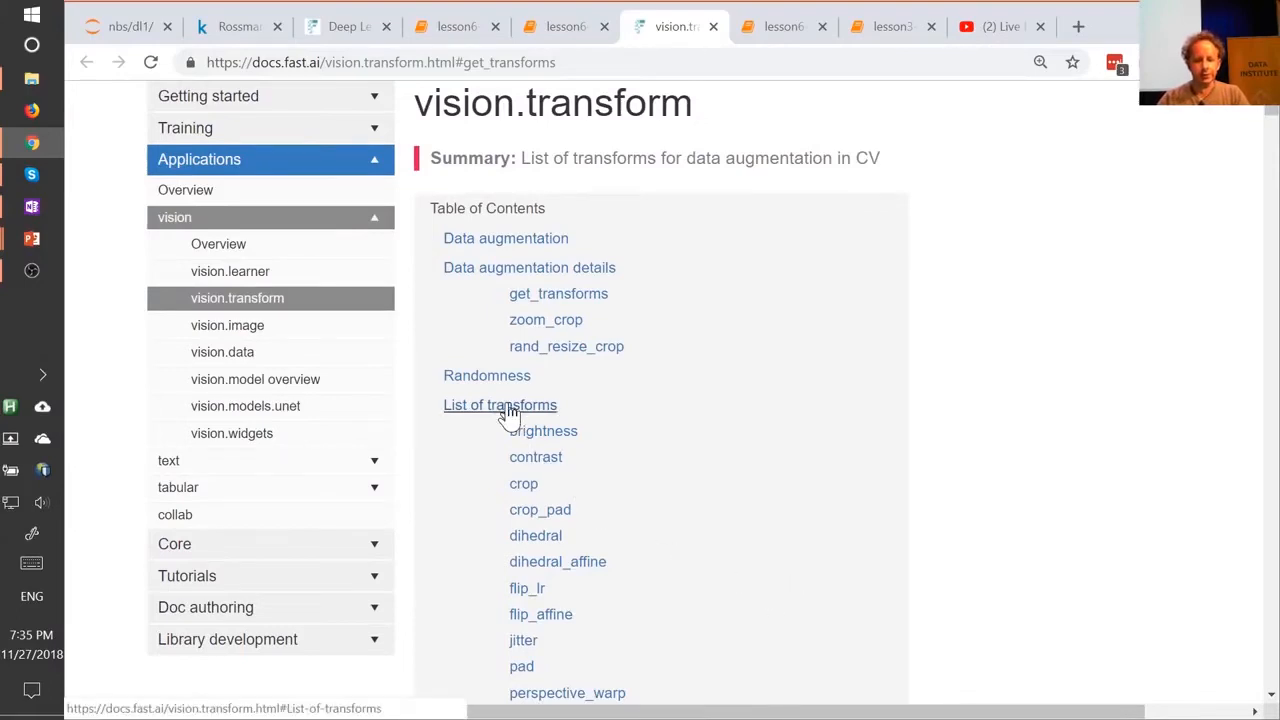
pyautogui.click(500, 405)
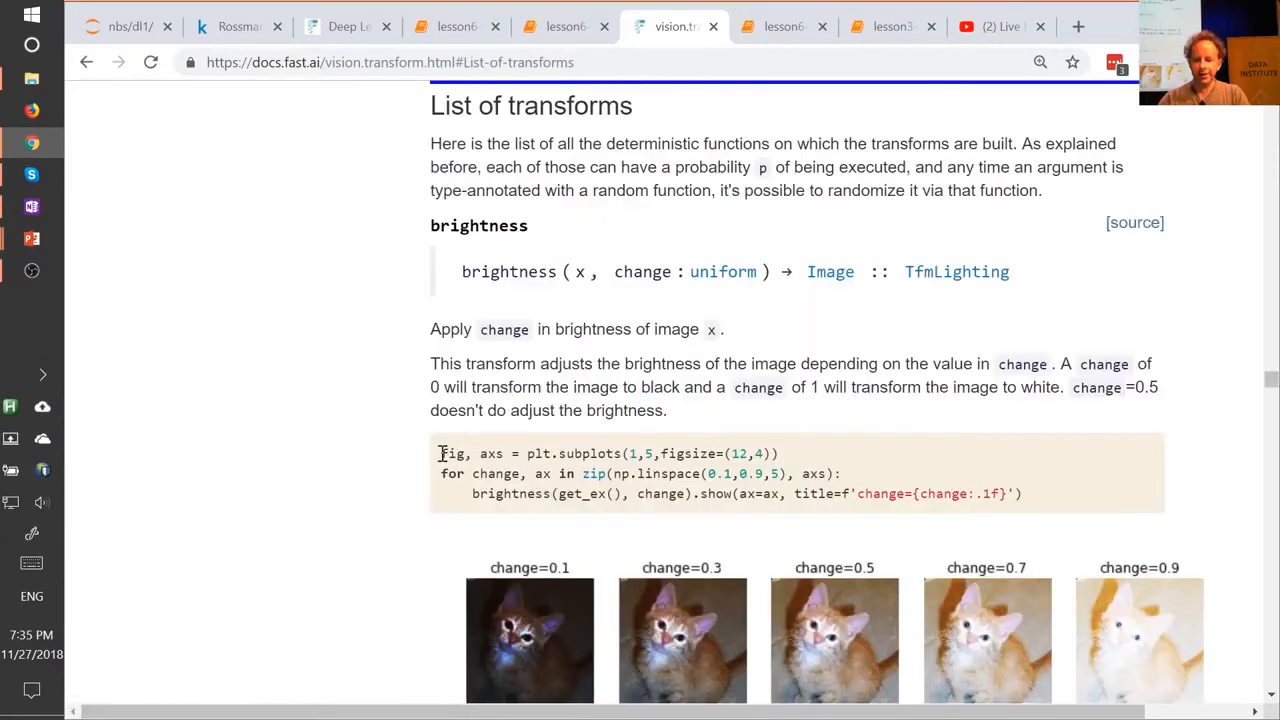
pyautogui.scroll(-3)
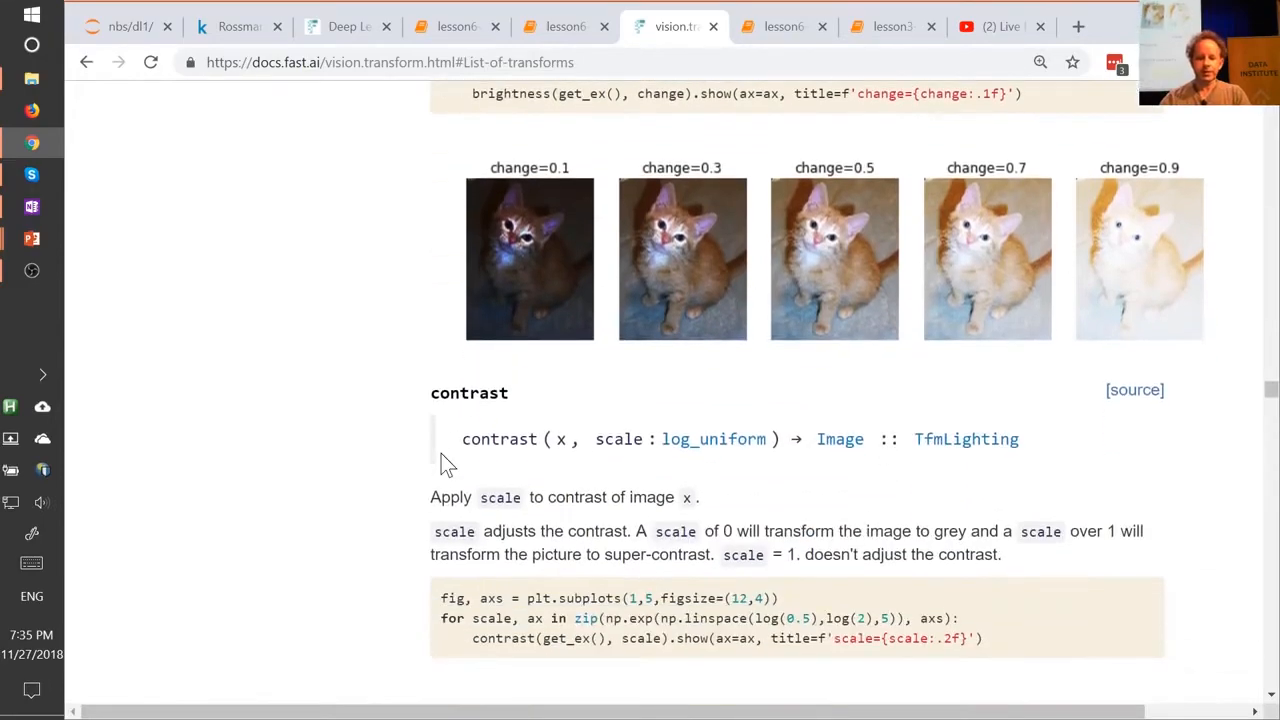
pyautogui.scroll(-3)
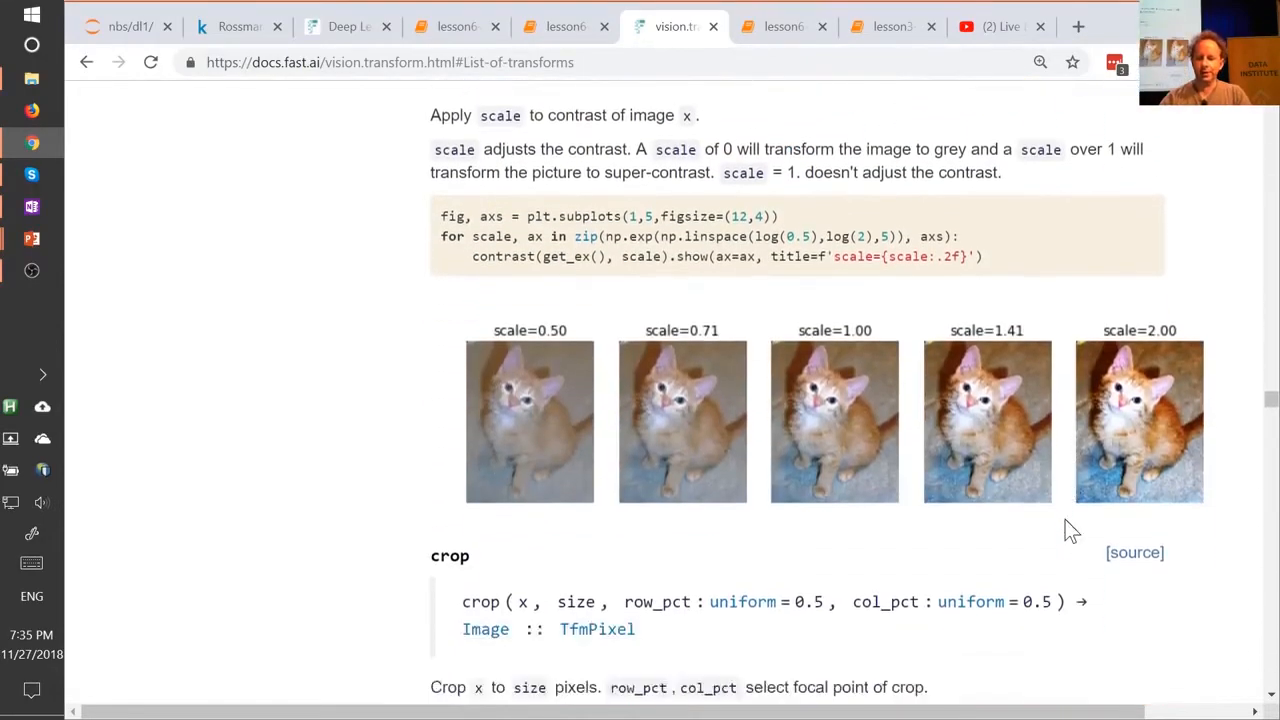
pyautogui.scroll(-3)
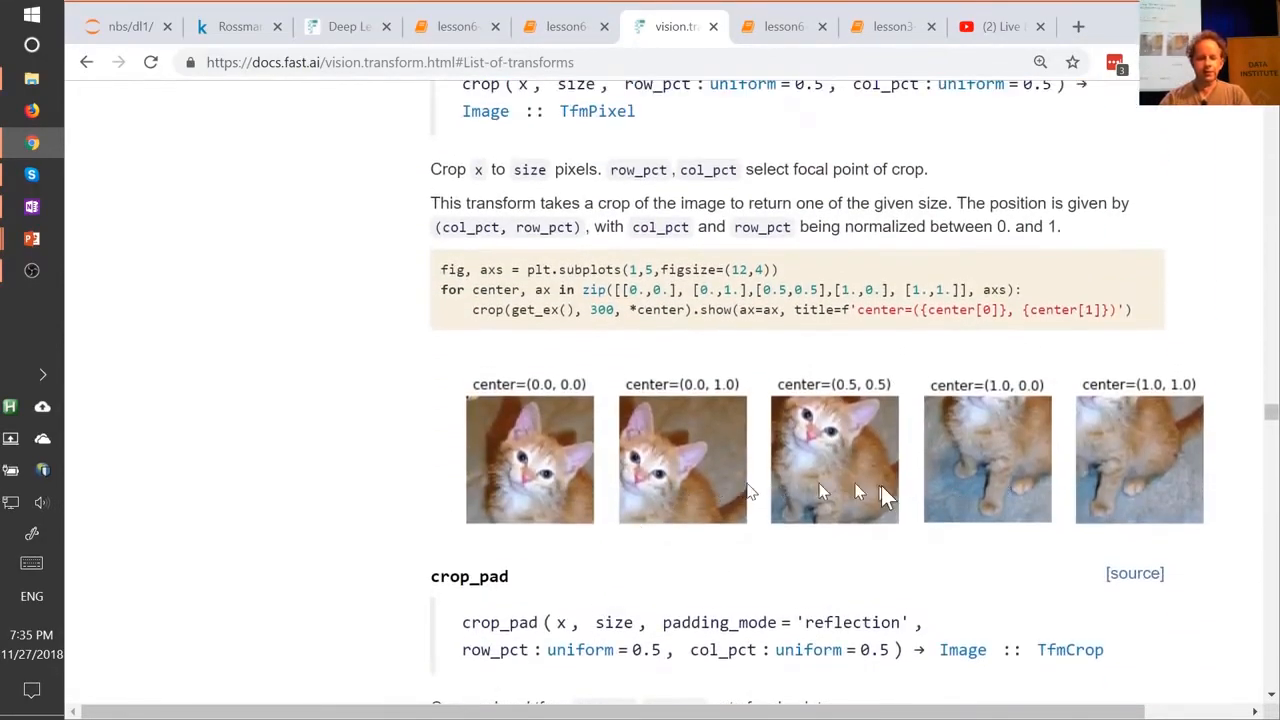
pyautogui.scroll(-3)
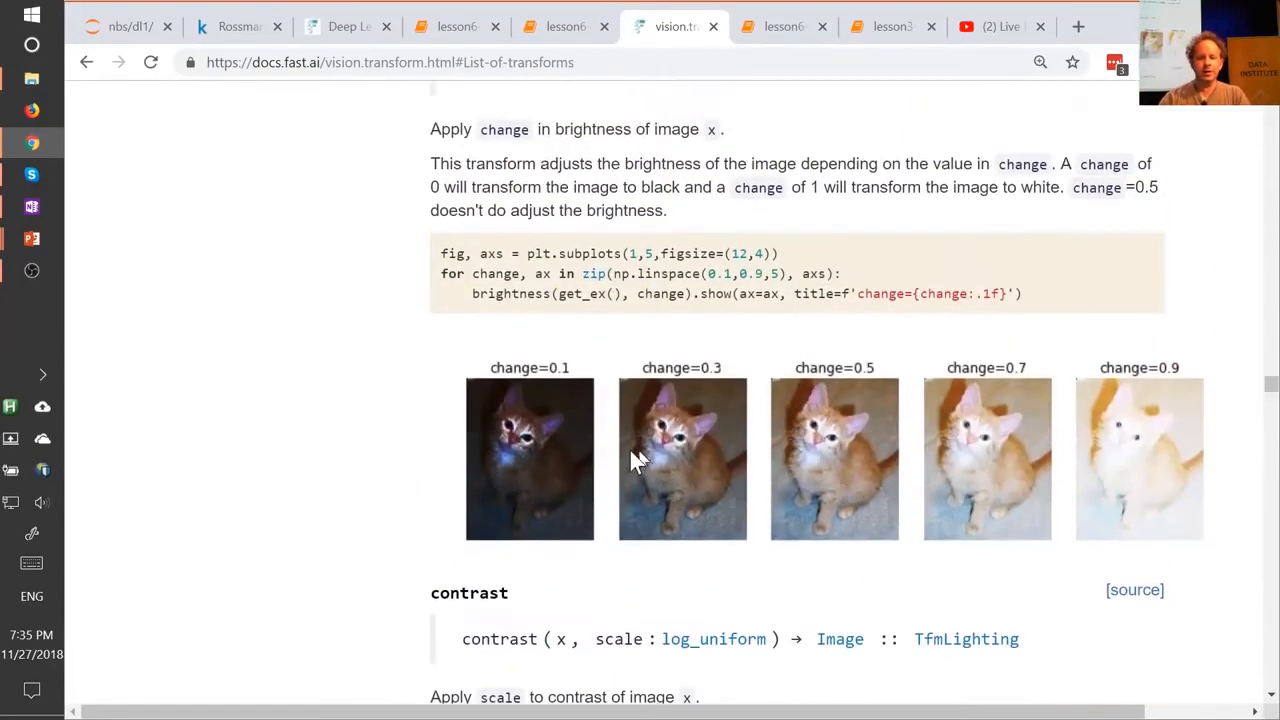
pyautogui.scroll(3)
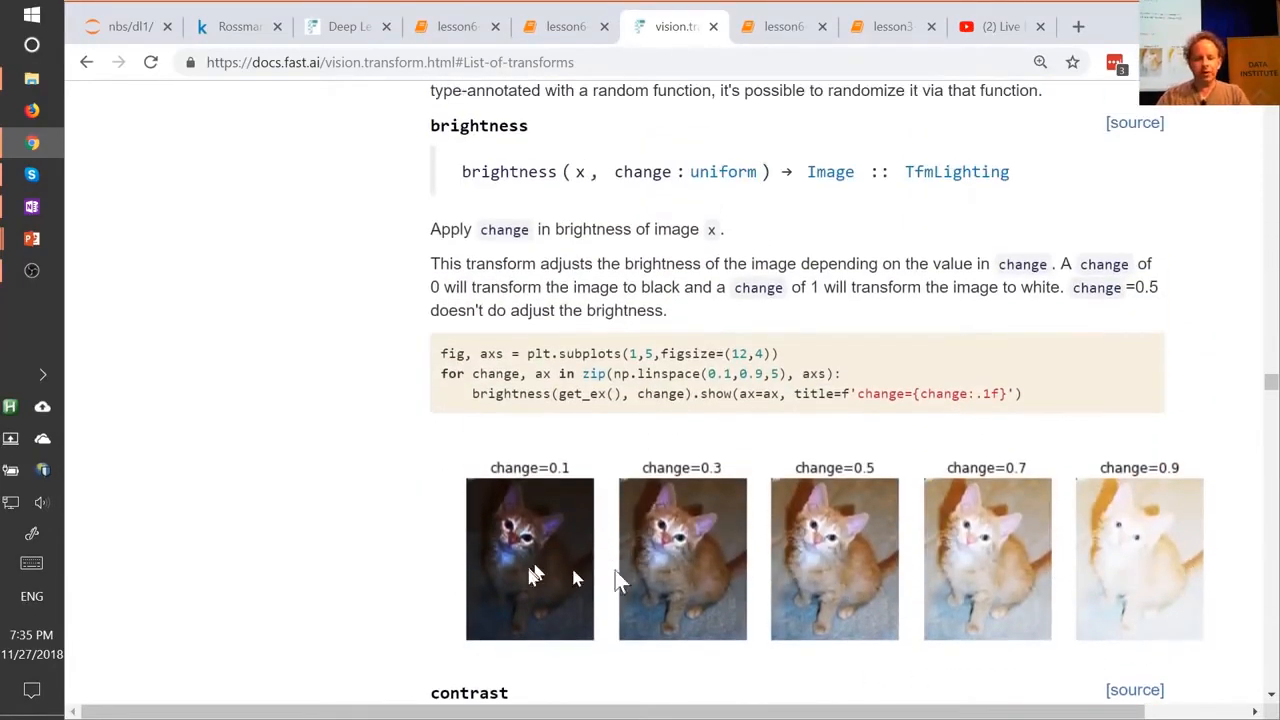
pyautogui.moveTo(840, 610)
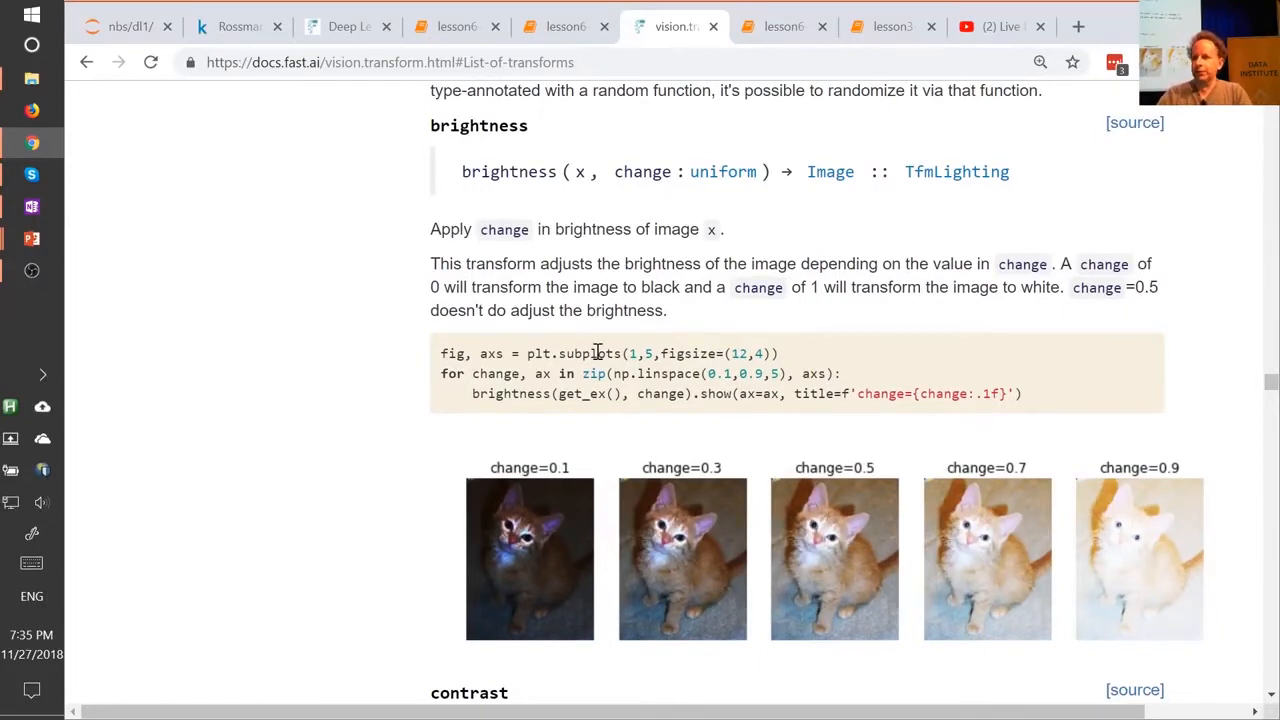
pyautogui.moveTo(535, 342)
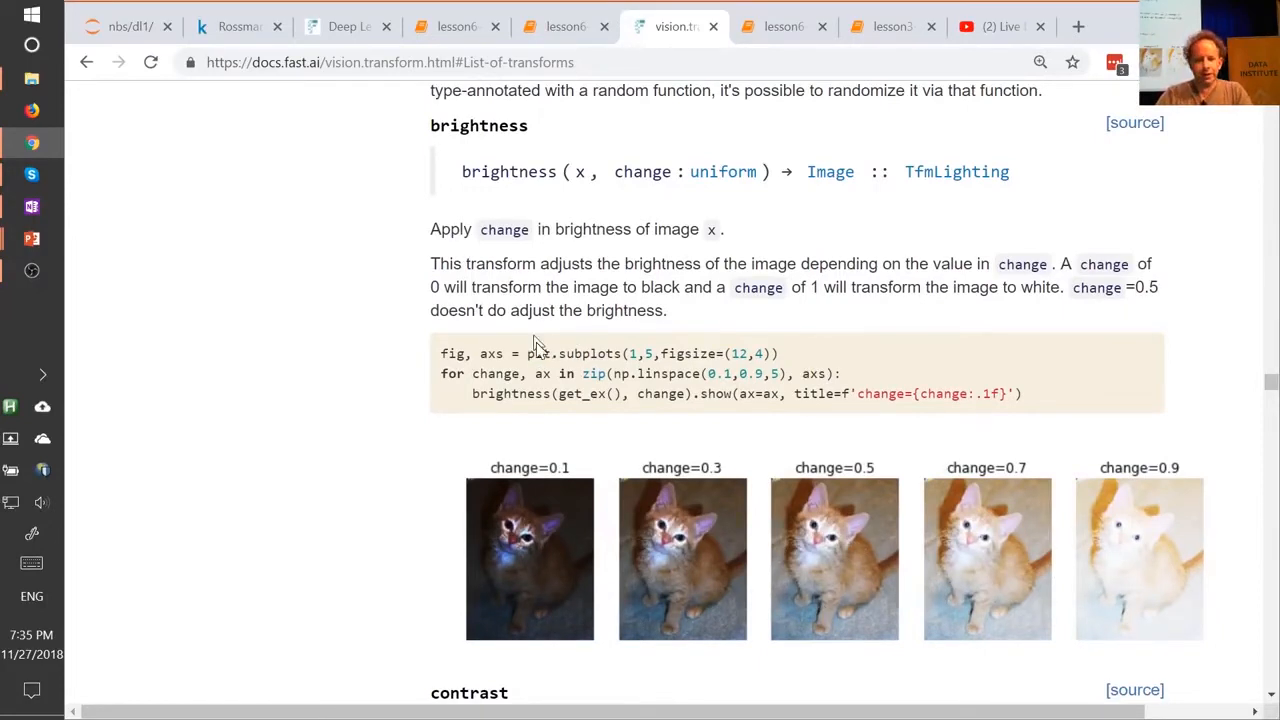
pyautogui.moveTo(665, 530)
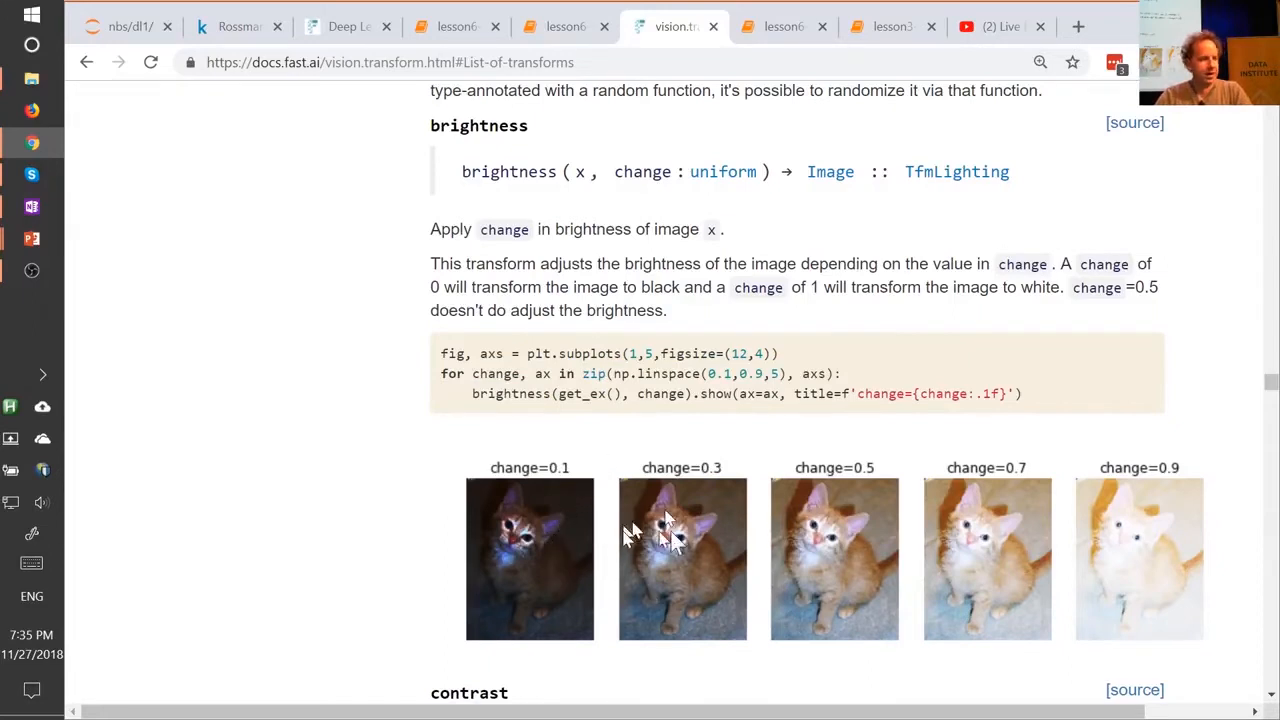
pyautogui.moveTo(850, 515)
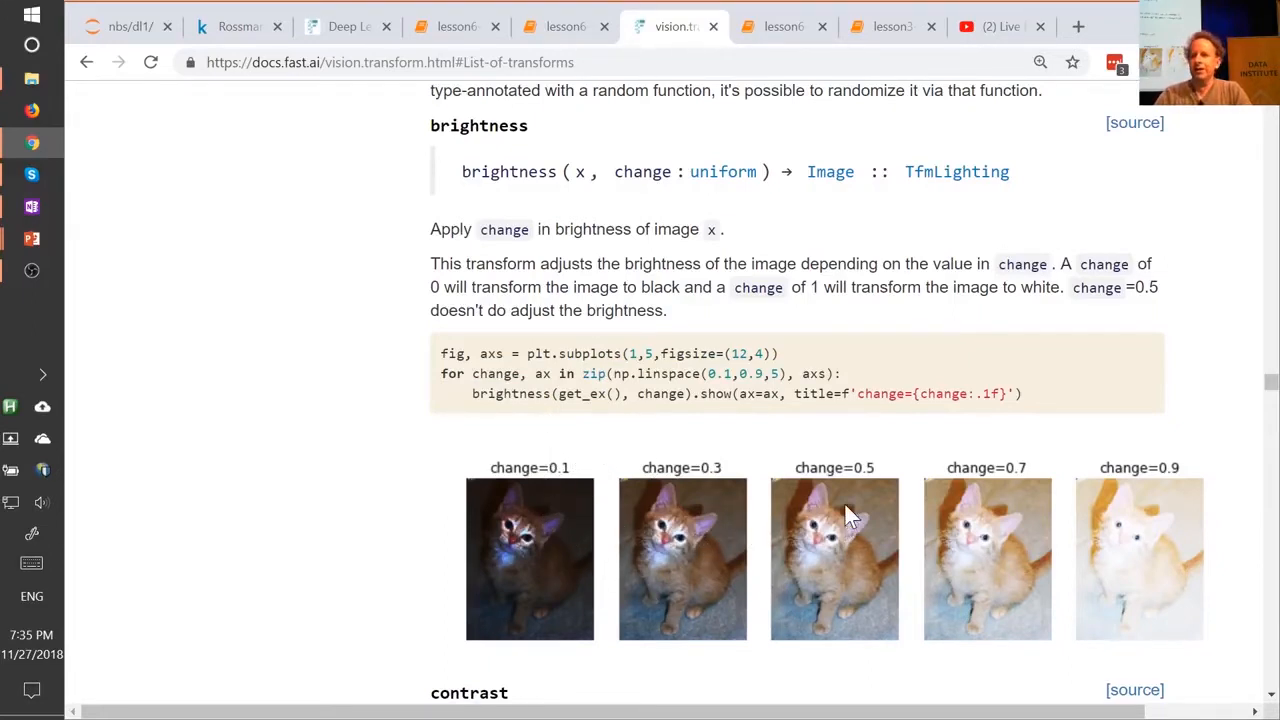
pyautogui.moveTo(675, 555)
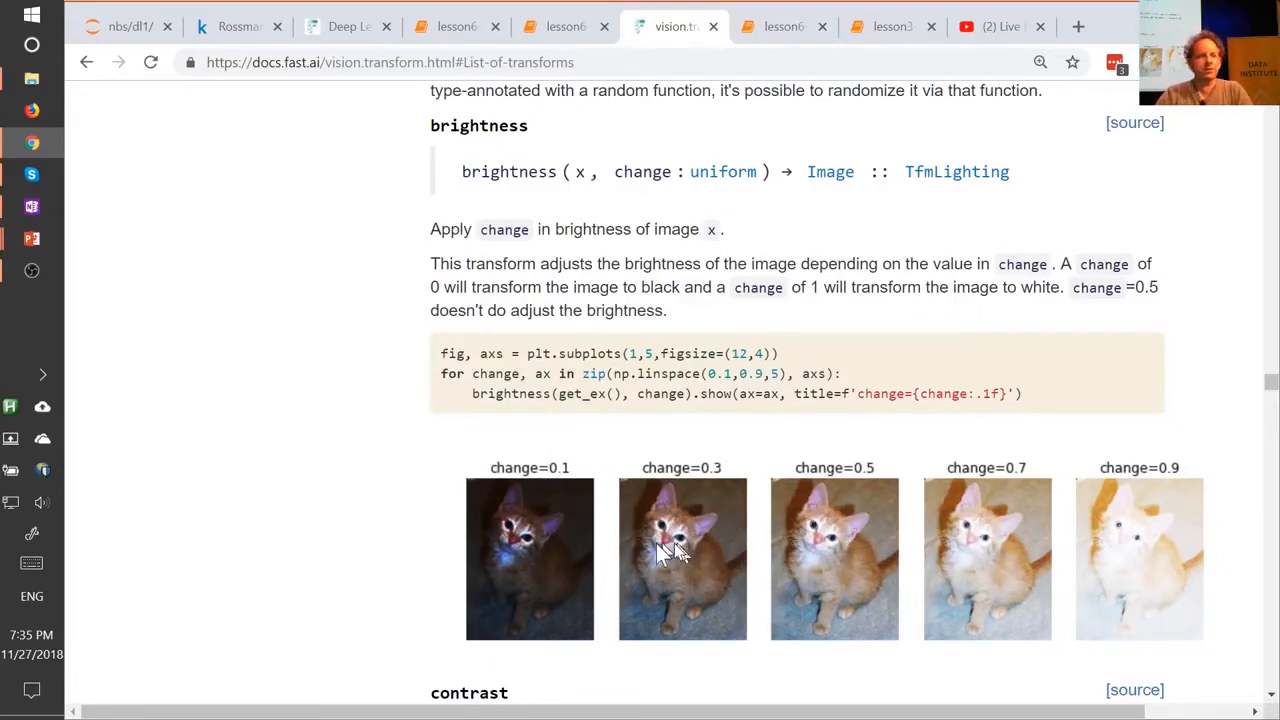
pyautogui.moveTo(655, 555)
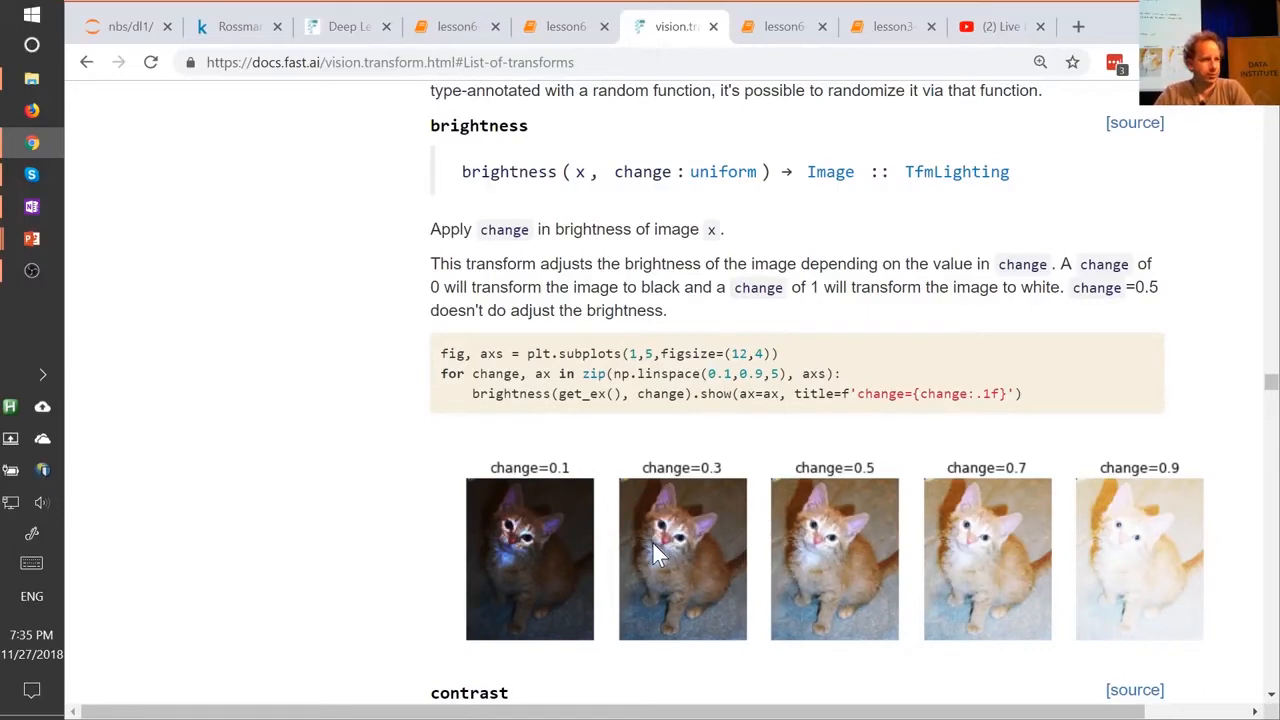
pyautogui.moveTo(668, 548)
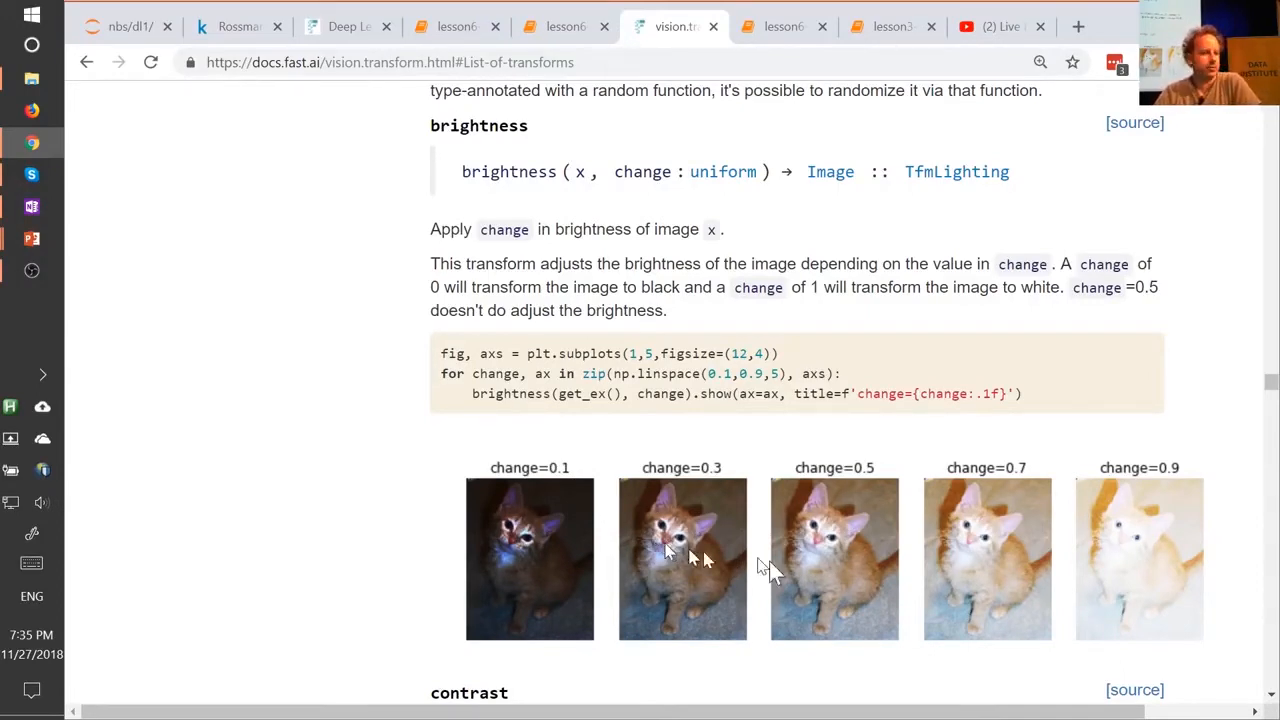
pyautogui.moveTo(570, 570)
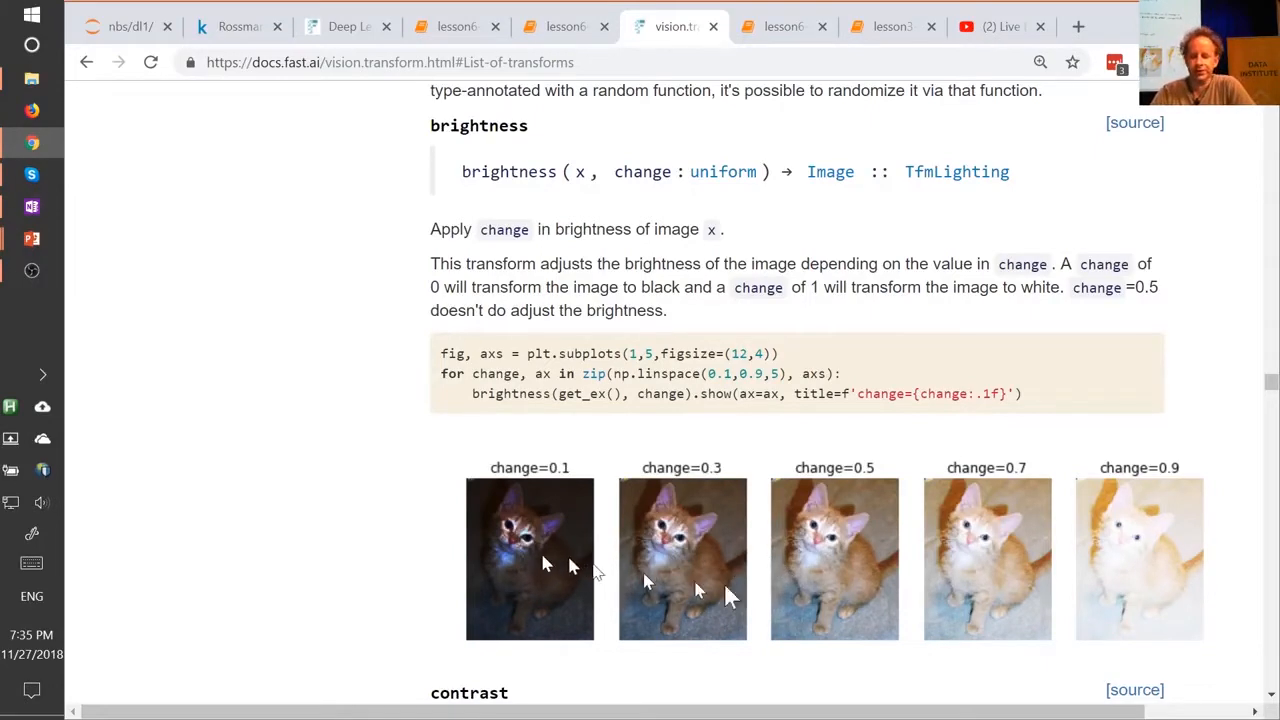
pyautogui.moveTo(735, 640)
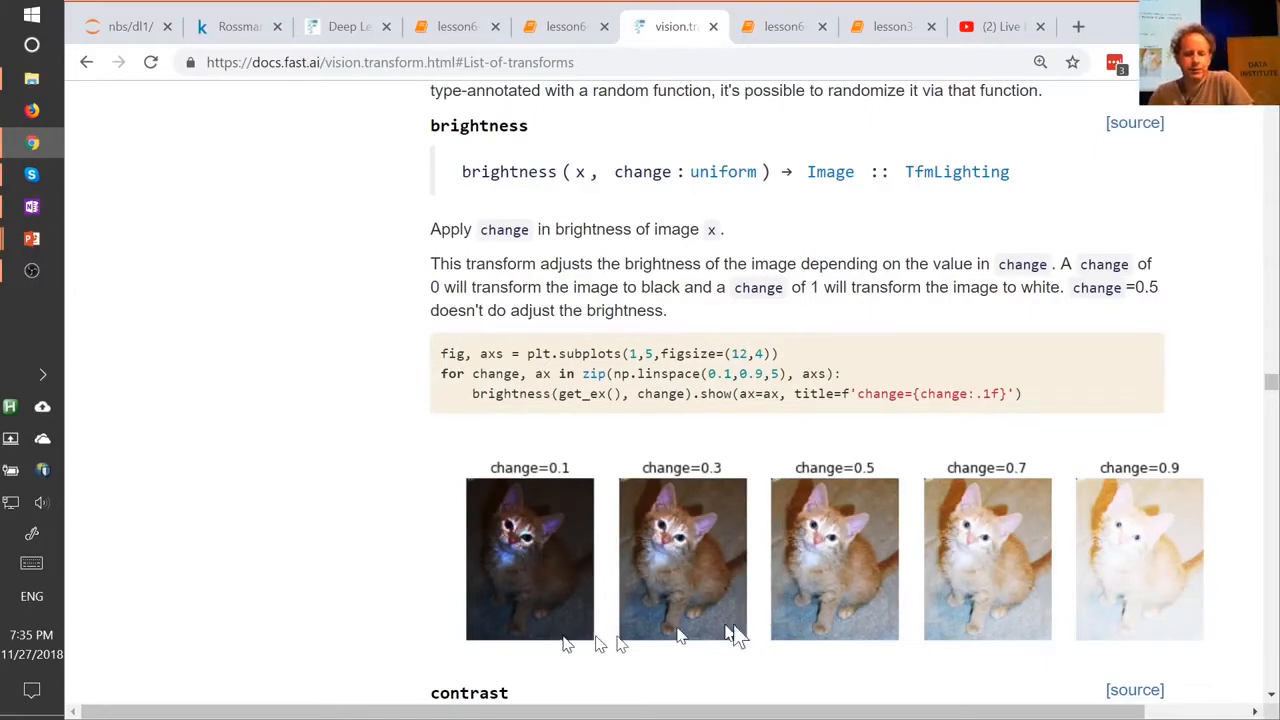
pyautogui.moveTo(582, 550)
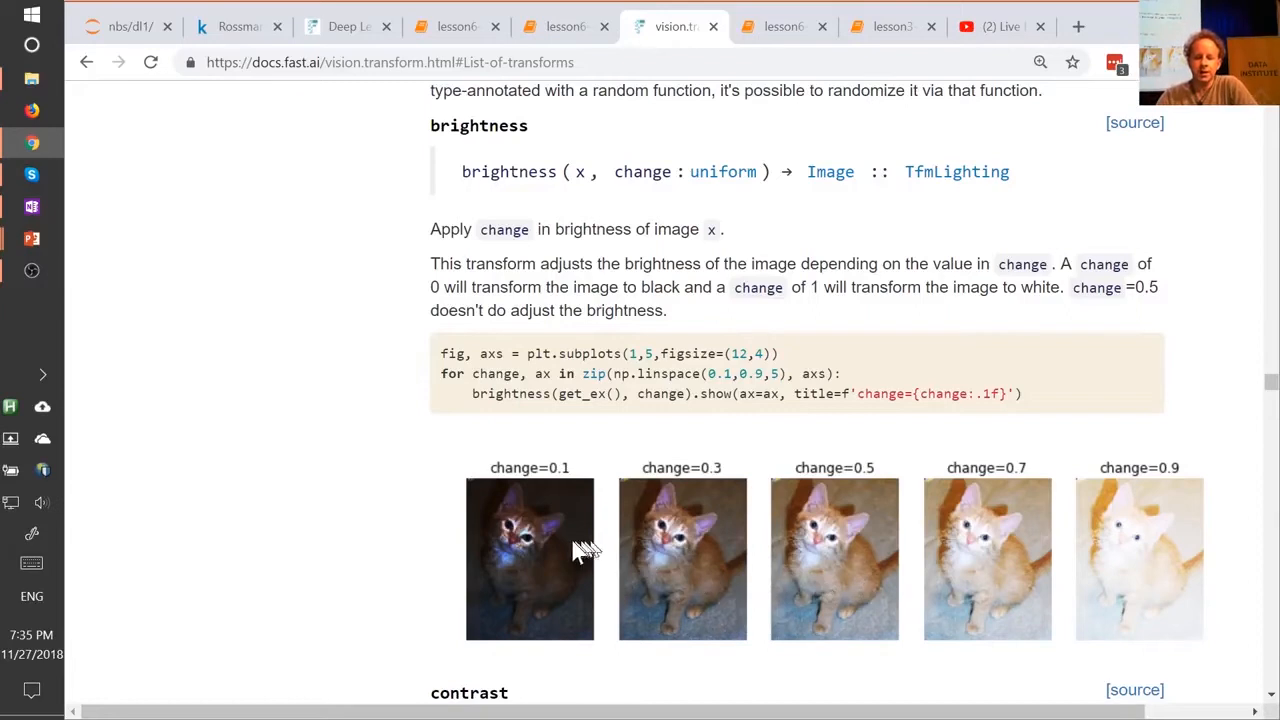
pyautogui.moveTo(555, 605)
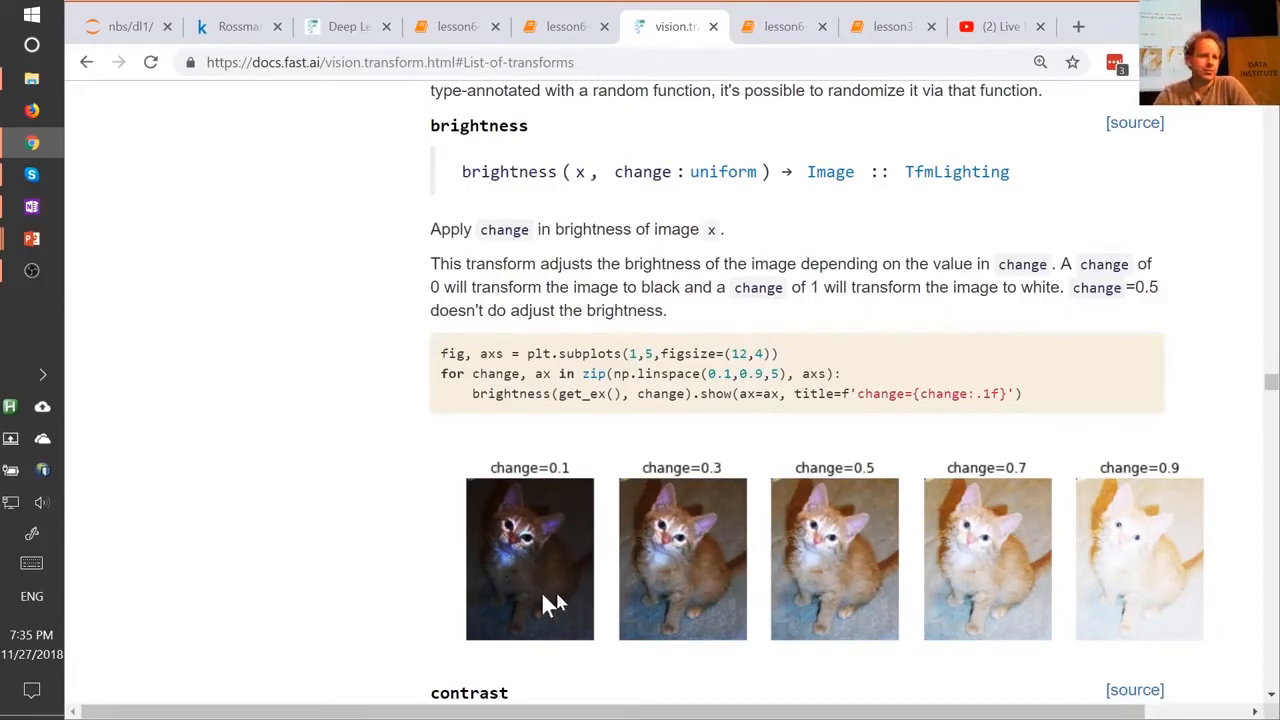
pyautogui.moveTo(598, 612)
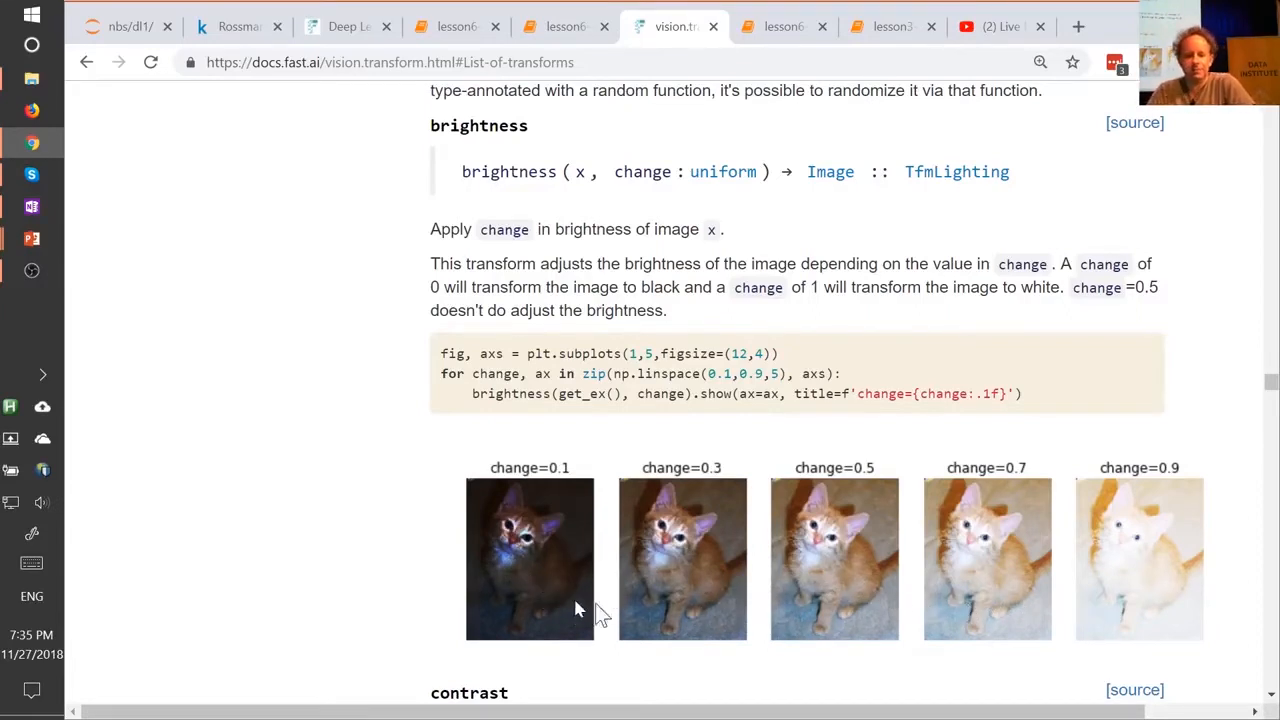
pyautogui.moveTo(555, 560)
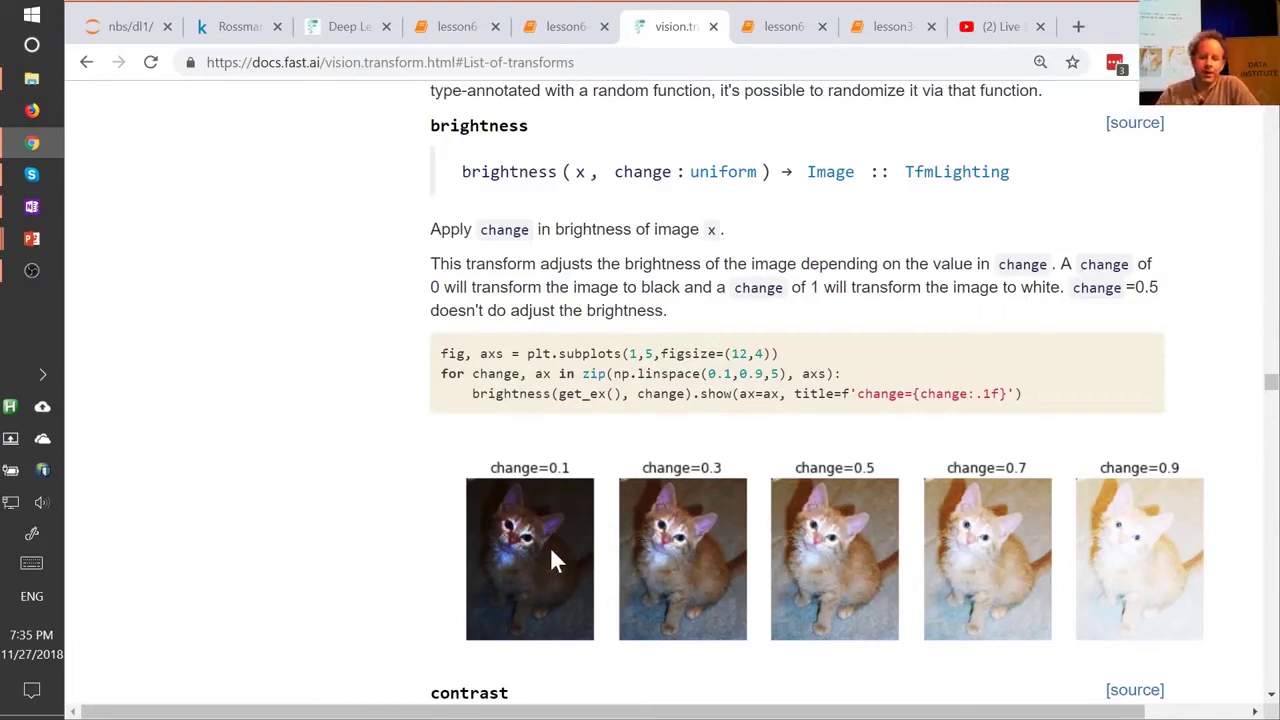
pyautogui.moveTo(455, 505)
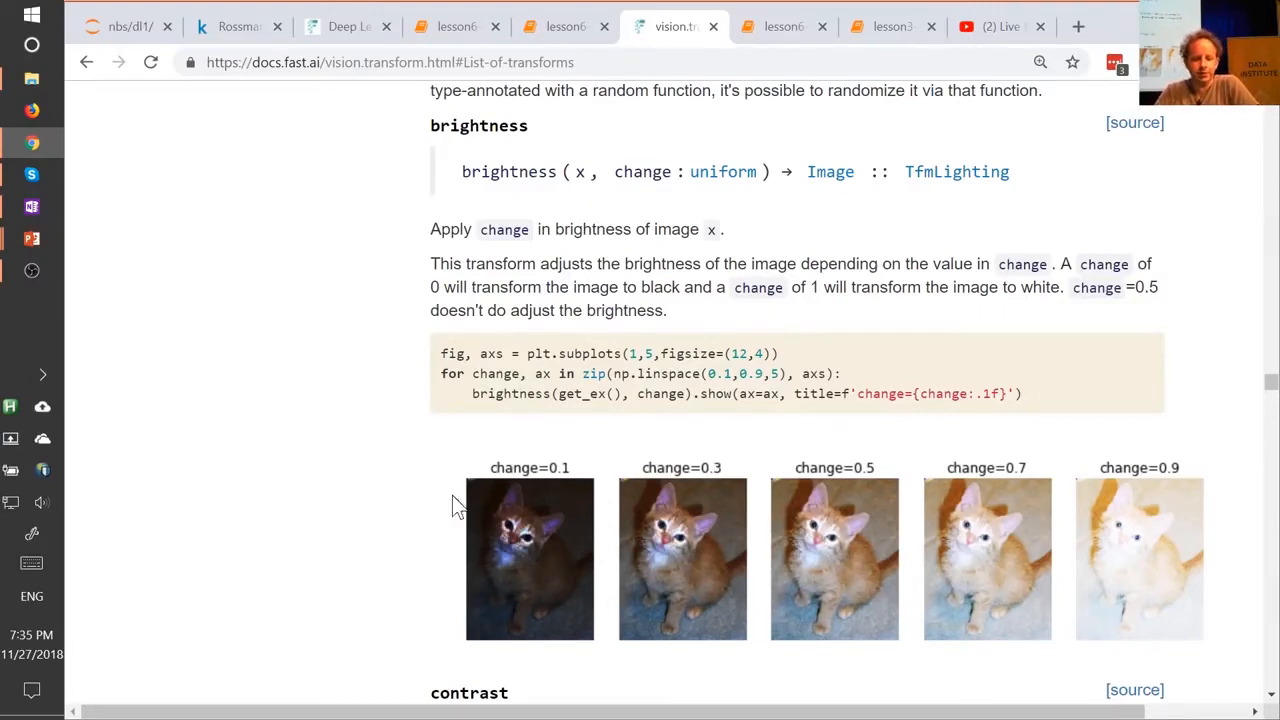
pyautogui.moveTo(447, 450)
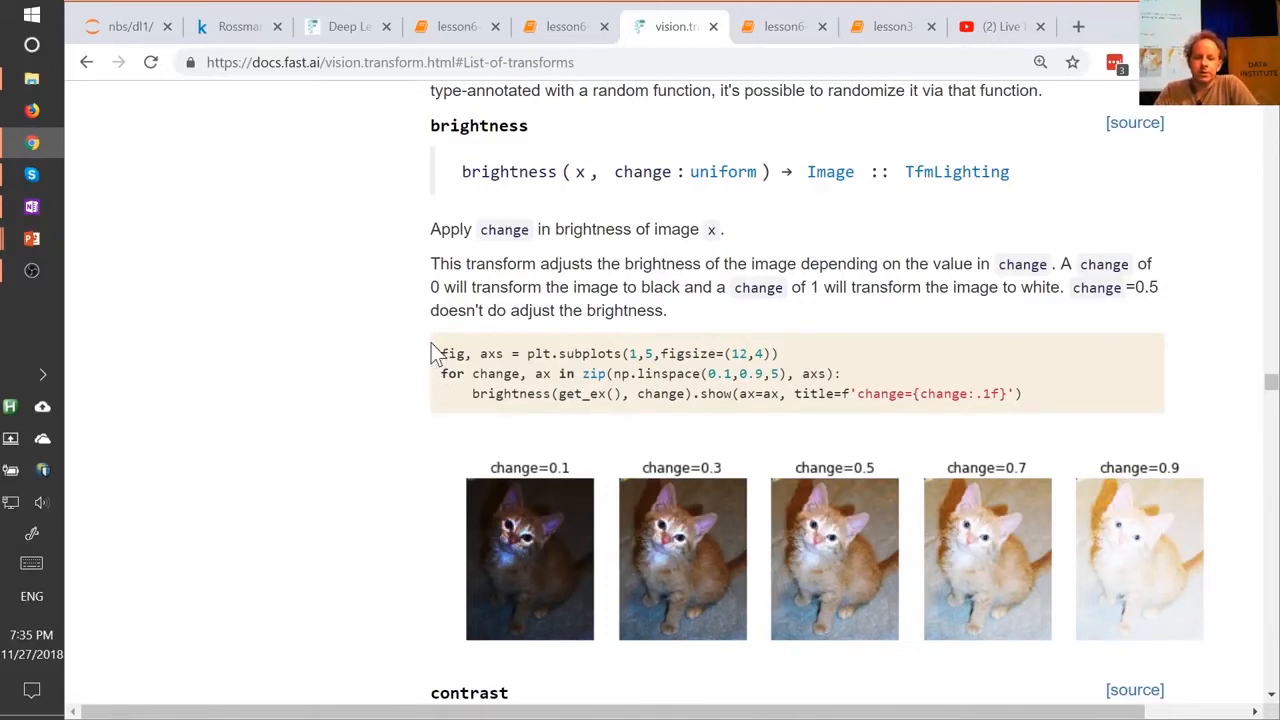
pyautogui.moveTo(520, 545)
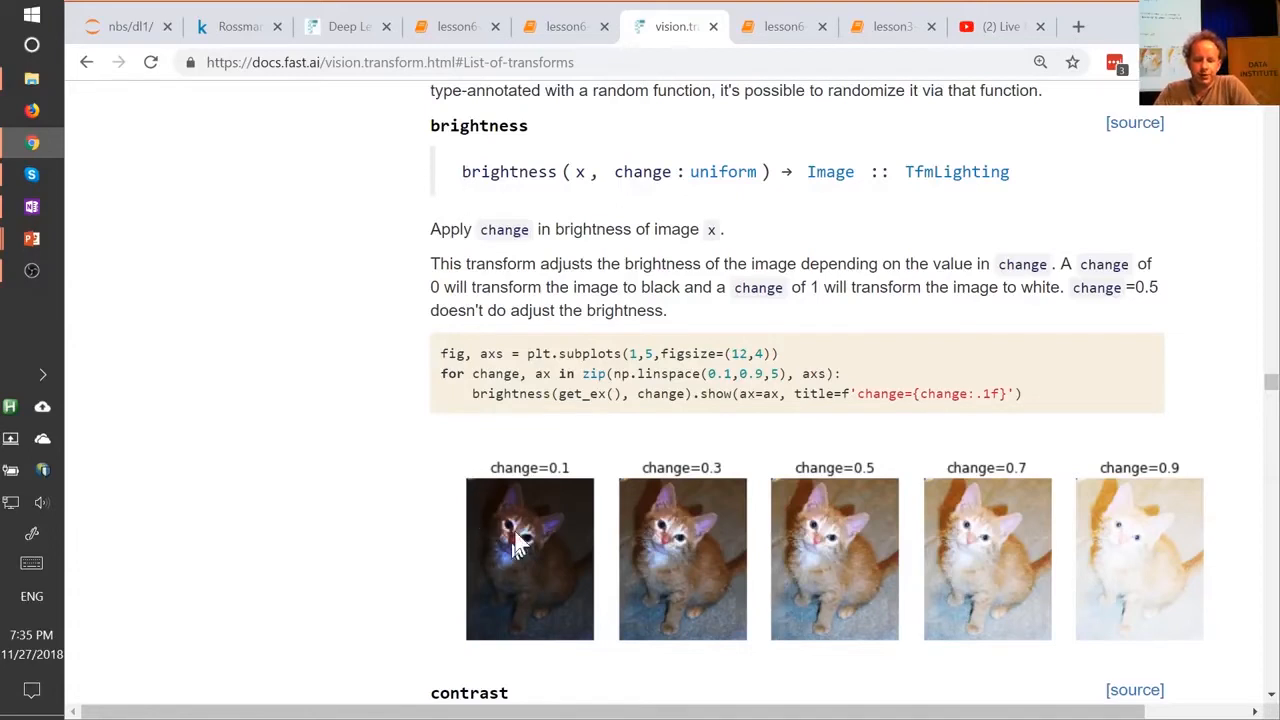
pyautogui.moveTo(1155, 495)
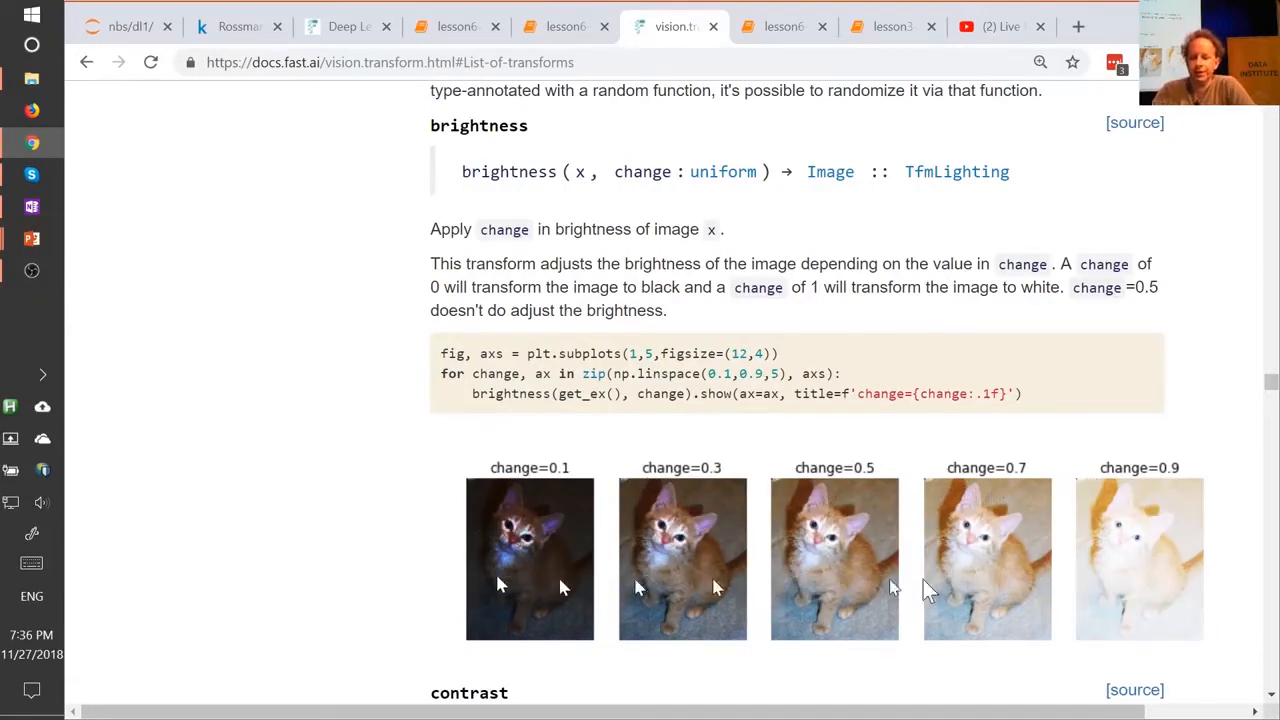
pyautogui.moveTo(1040, 572)
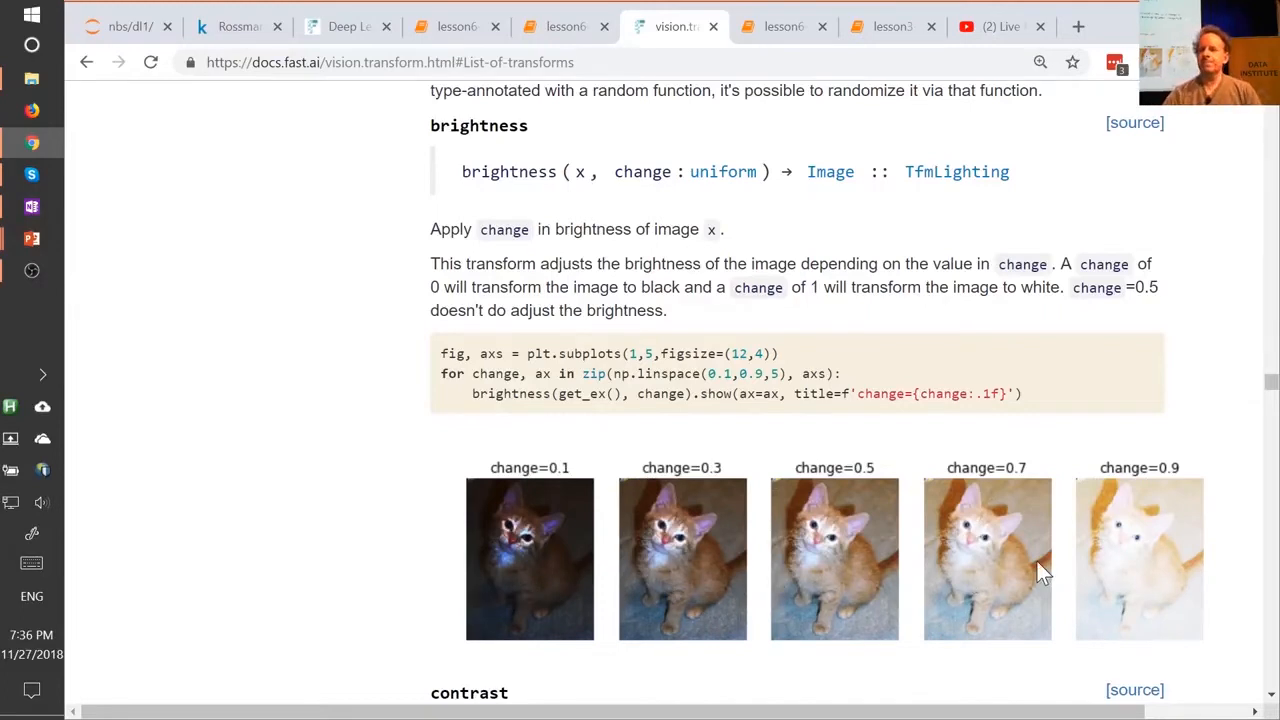
pyautogui.moveTo(855, 568)
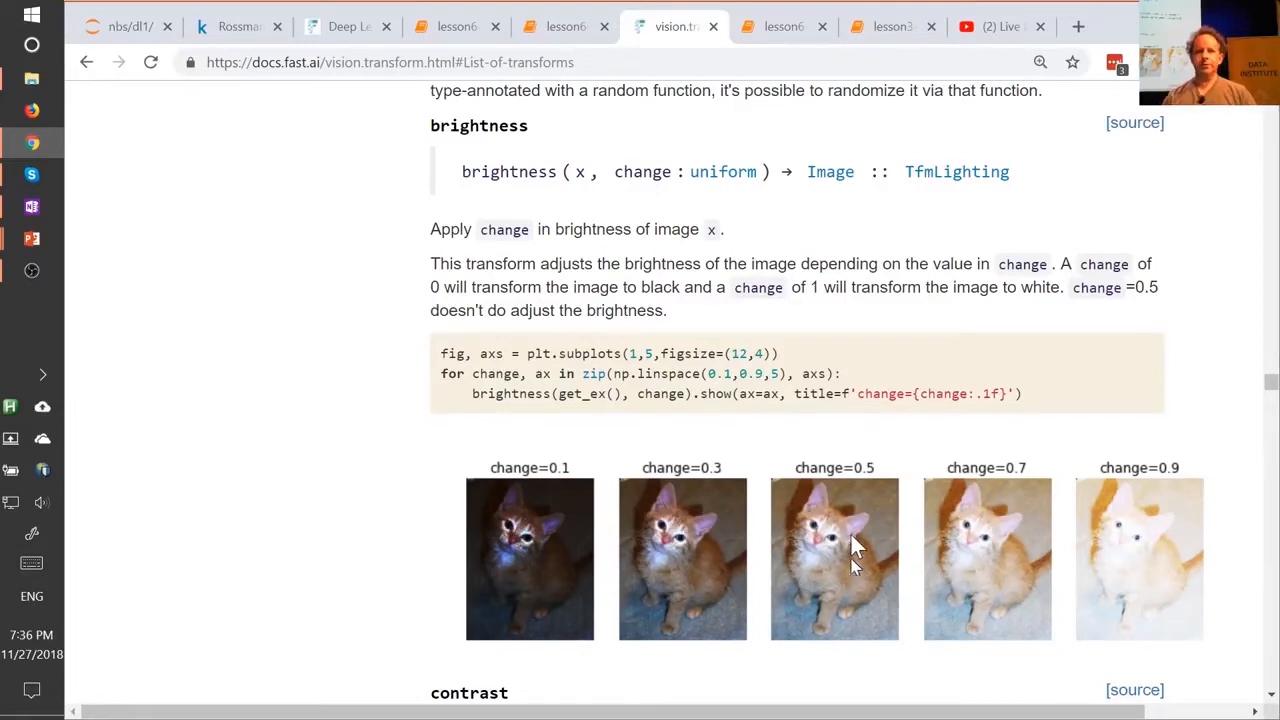
pyautogui.moveTo(520, 520)
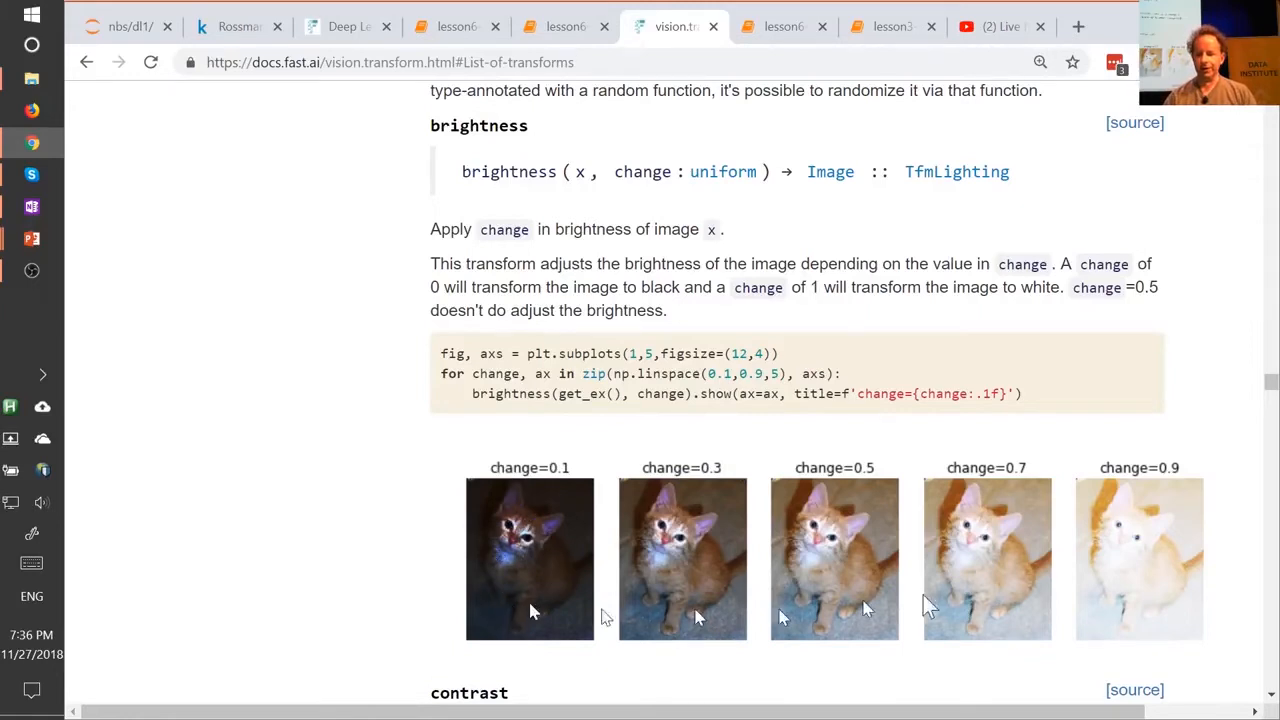
pyautogui.moveTo(1110, 630)
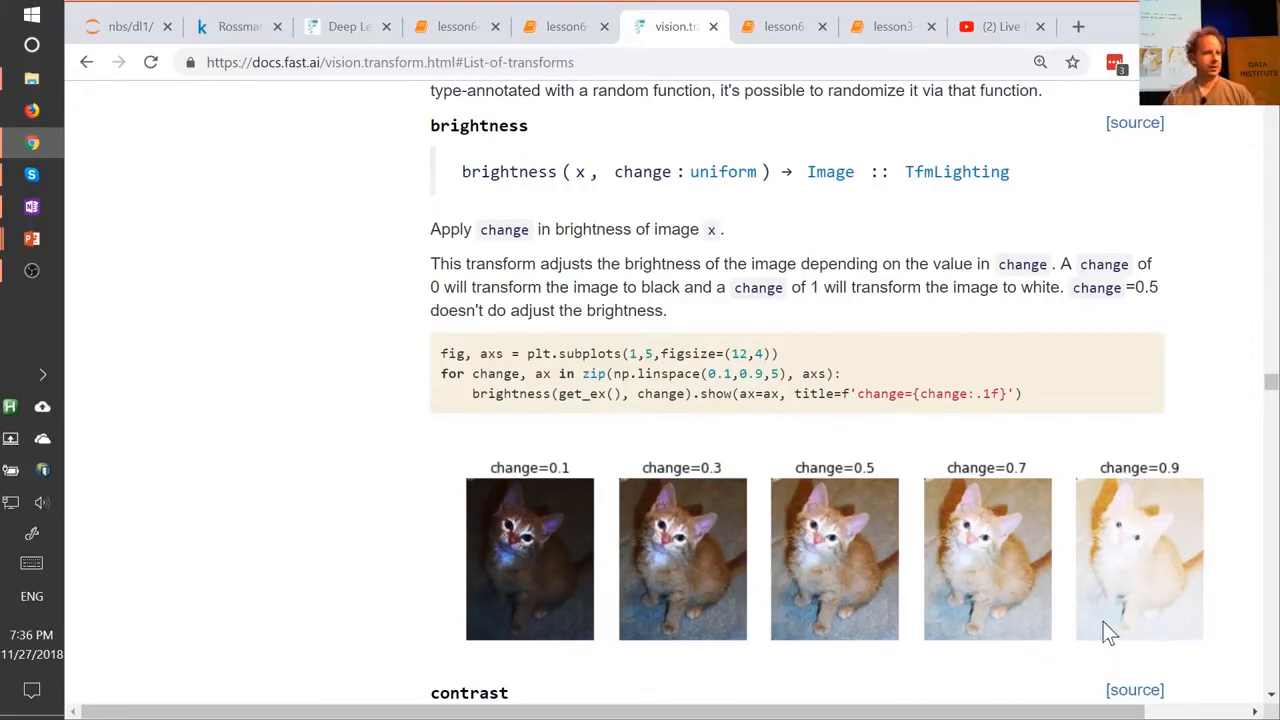
pyautogui.moveTo(530, 585)
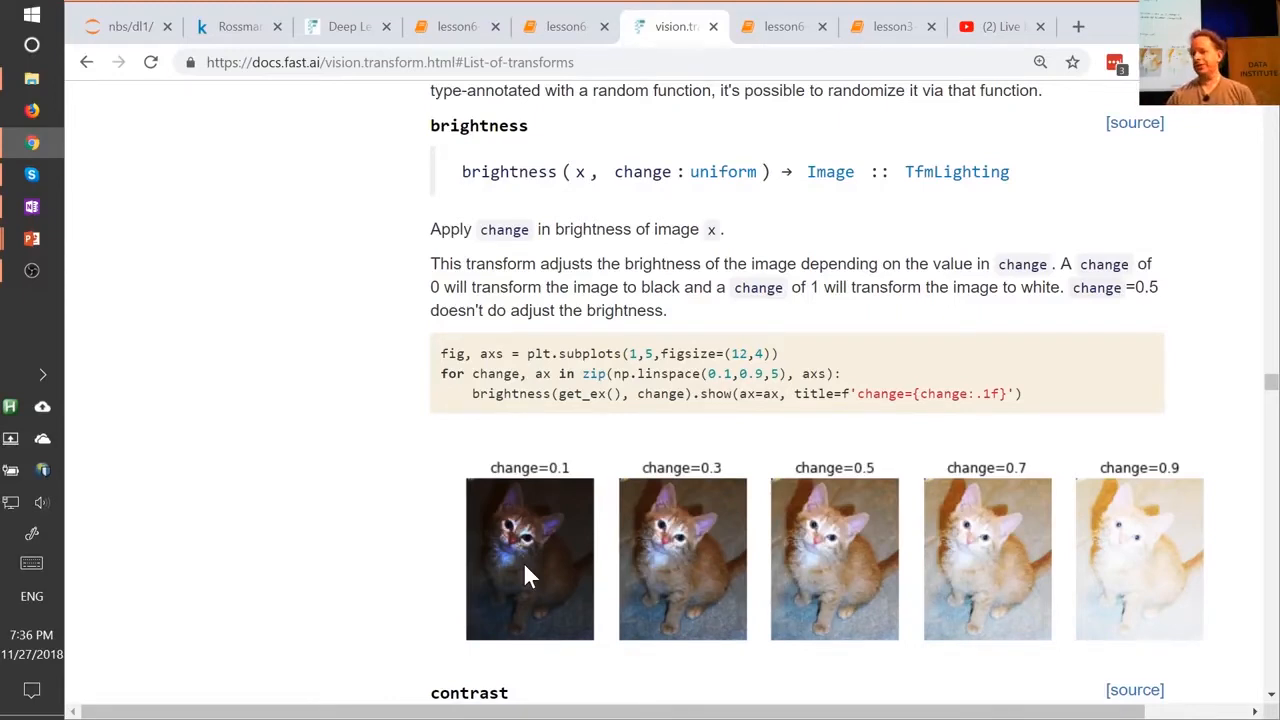
pyautogui.moveTo(950, 583)
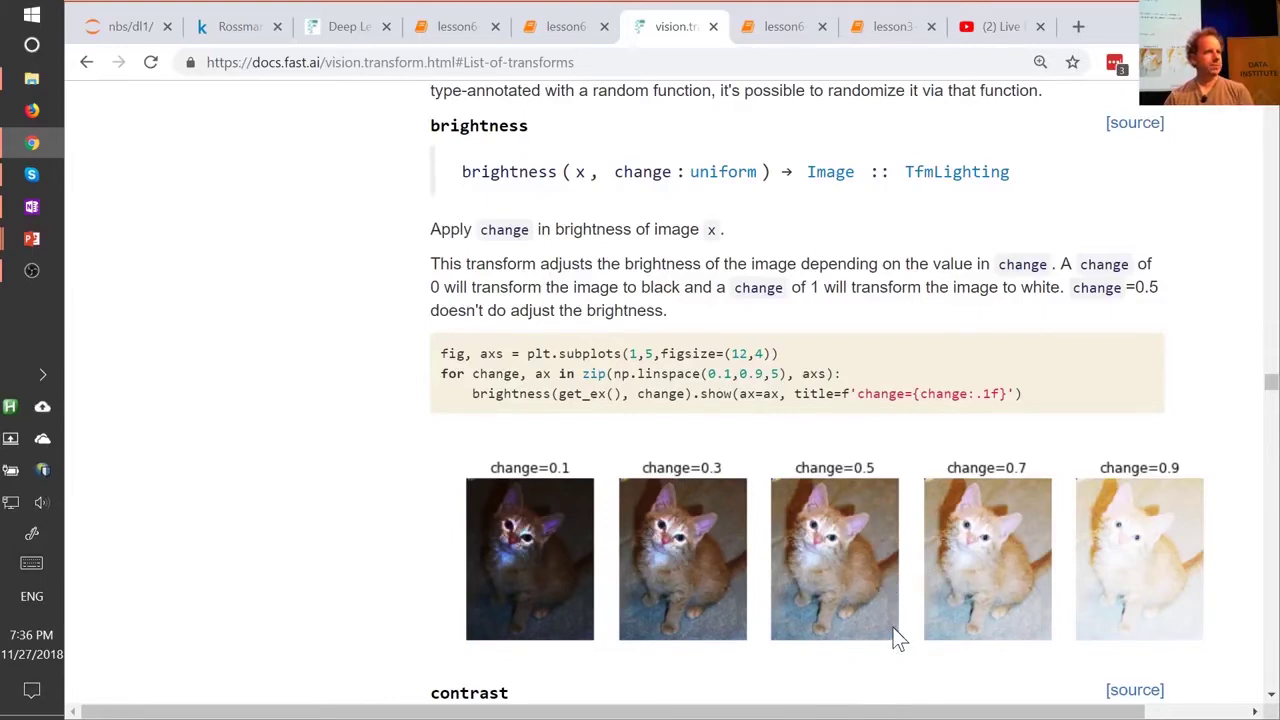
pyautogui.moveTo(753, 630)
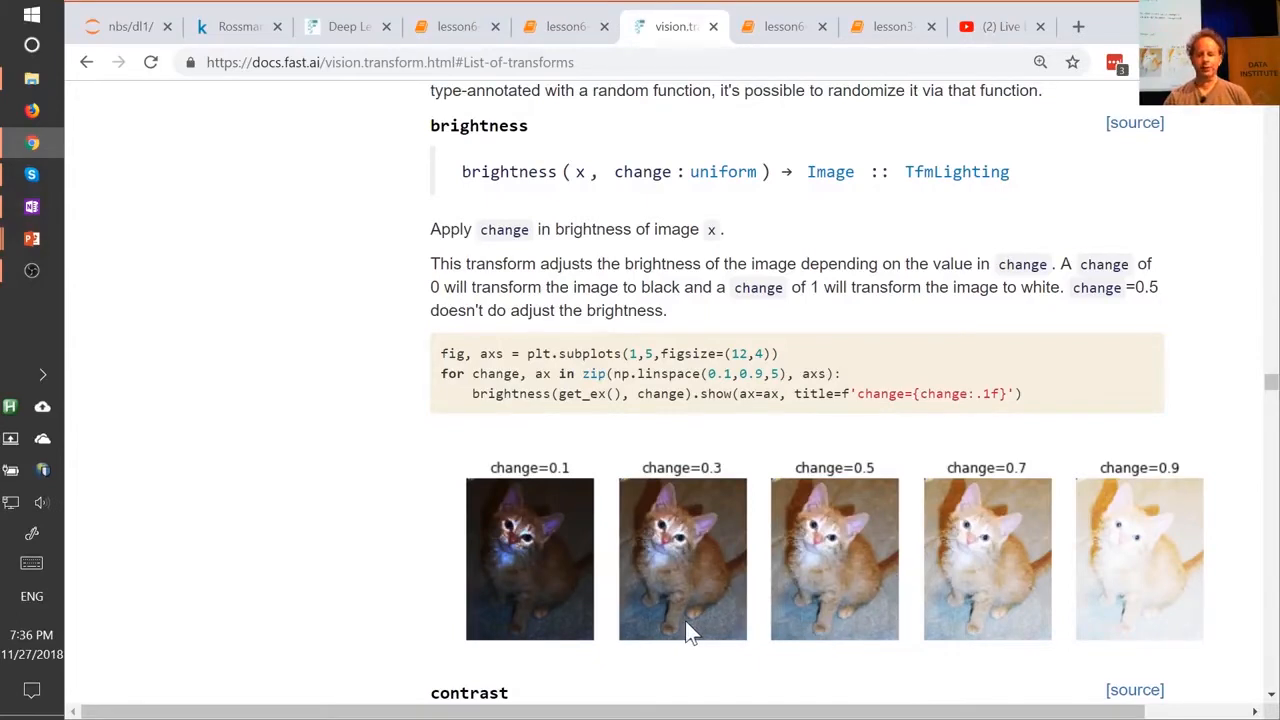
pyautogui.moveTo(993, 575)
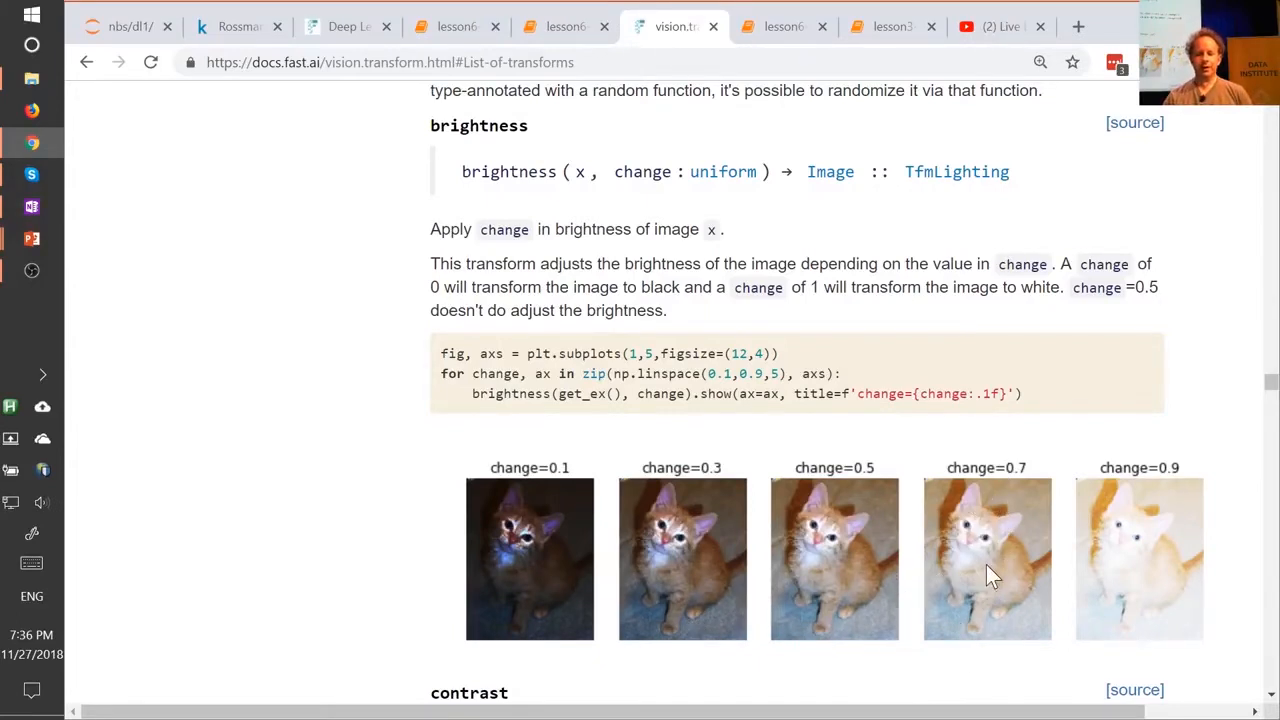
pyautogui.moveTo(715, 565)
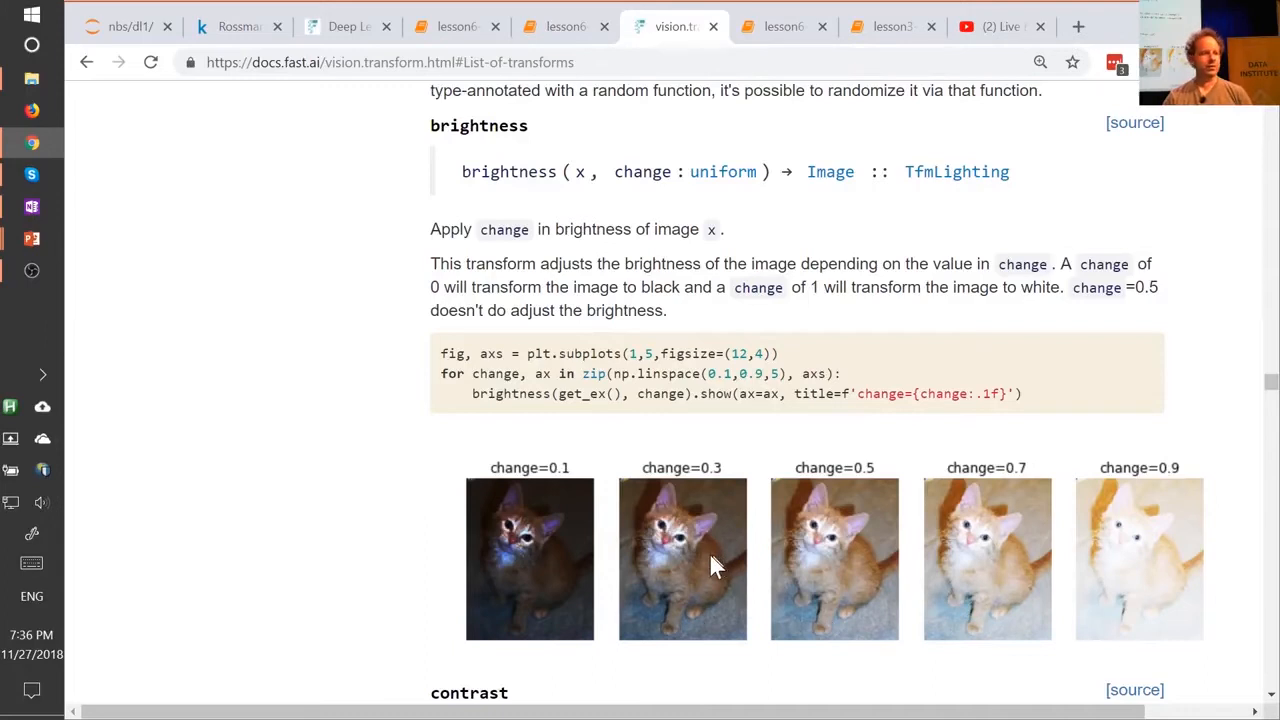
pyautogui.moveTo(1035, 530)
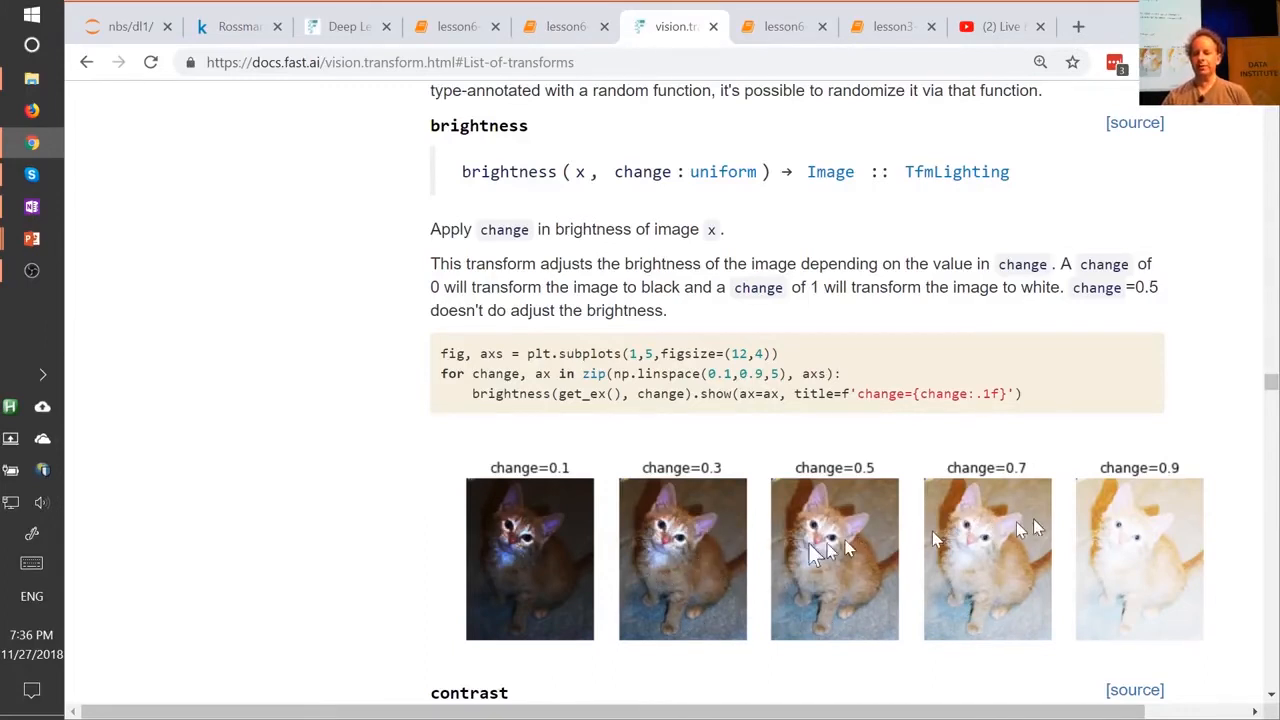
pyautogui.moveTo(1005, 557)
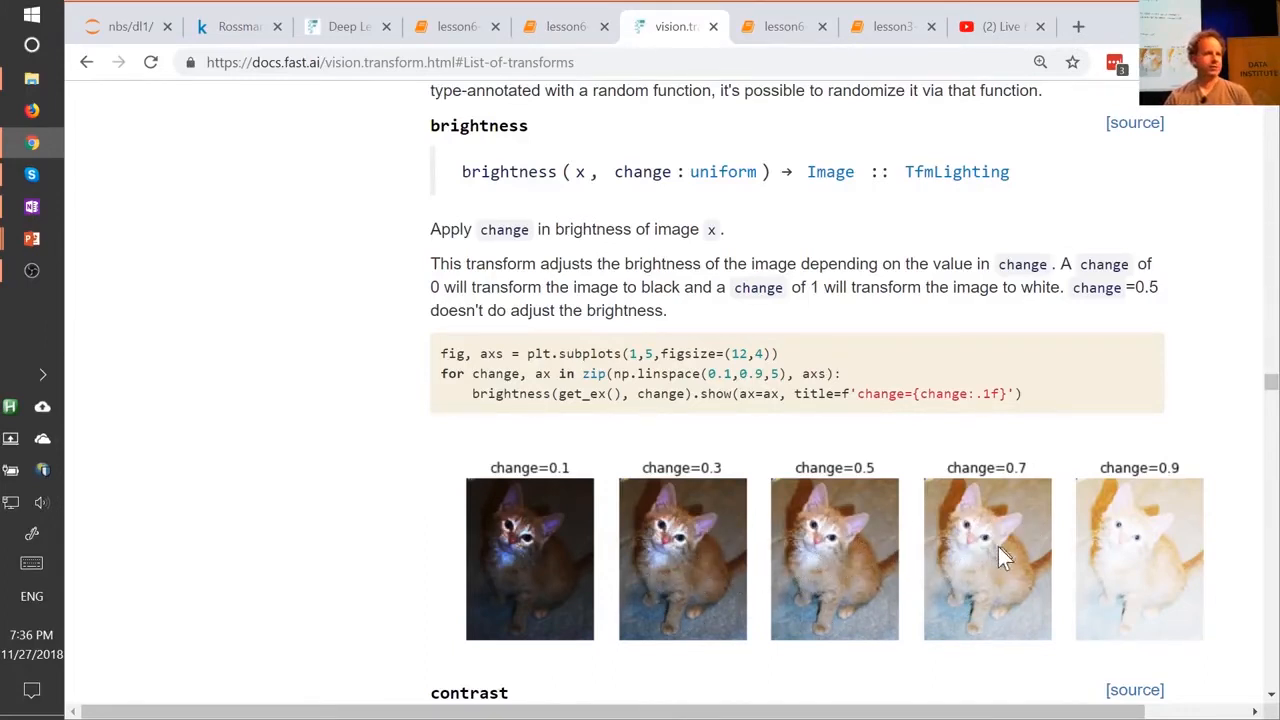
pyautogui.moveTo(810, 540)
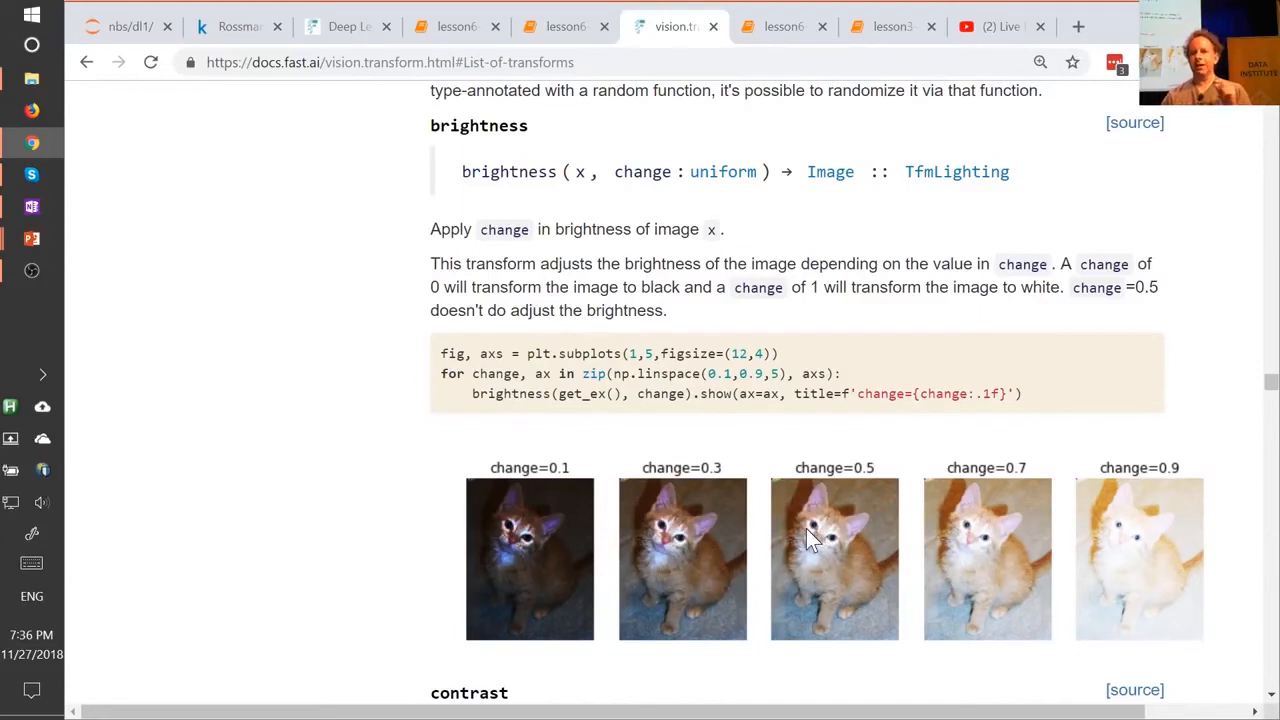
pyautogui.moveTo(915, 530)
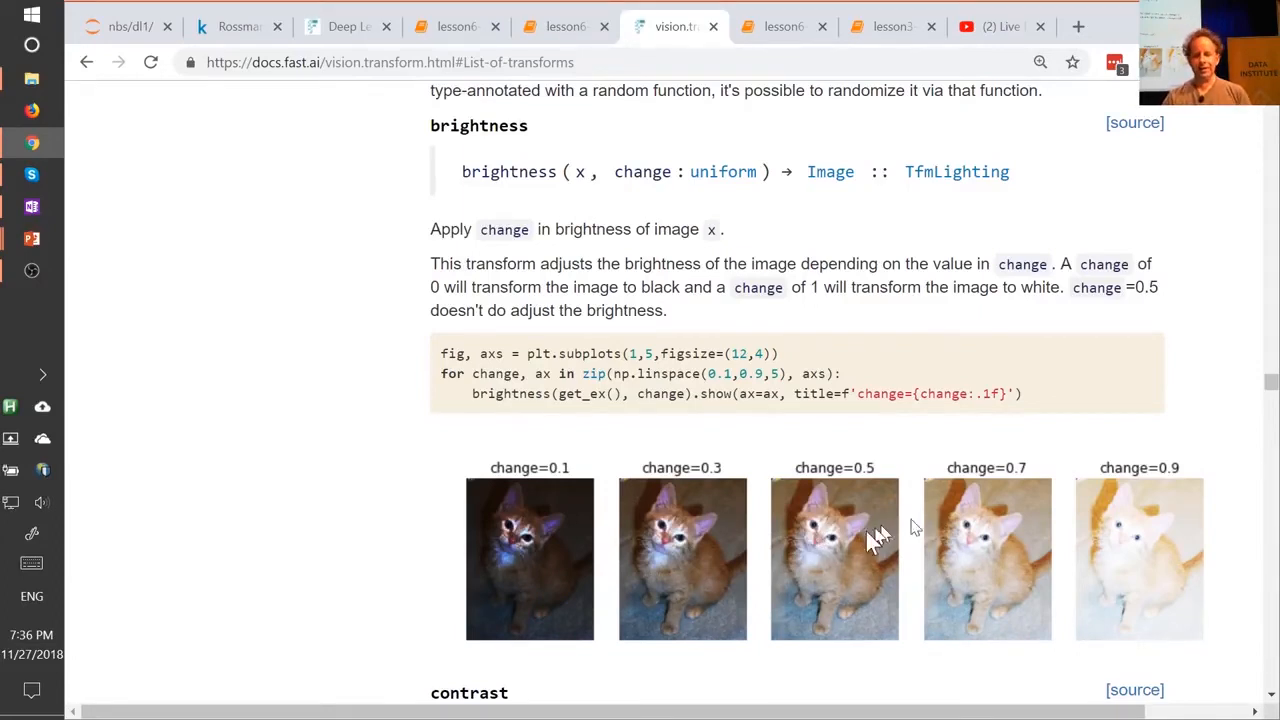
pyautogui.moveTo(860, 598)
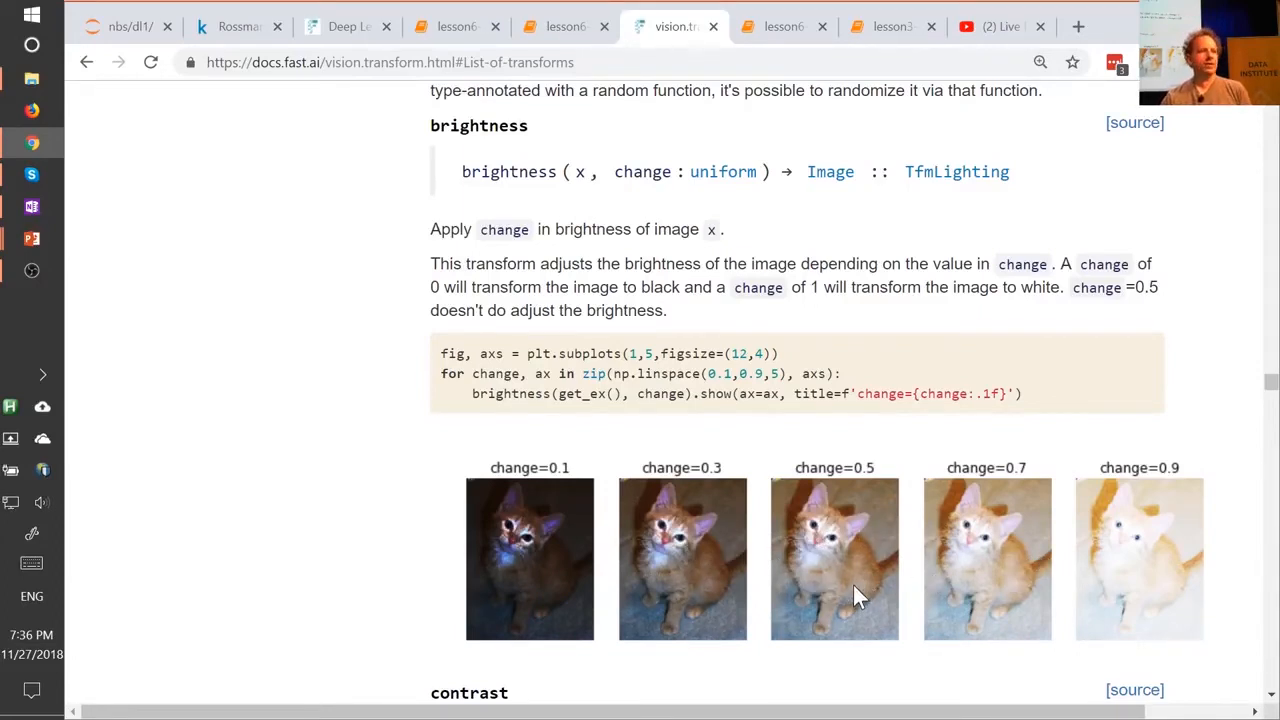
pyautogui.moveTo(930, 583)
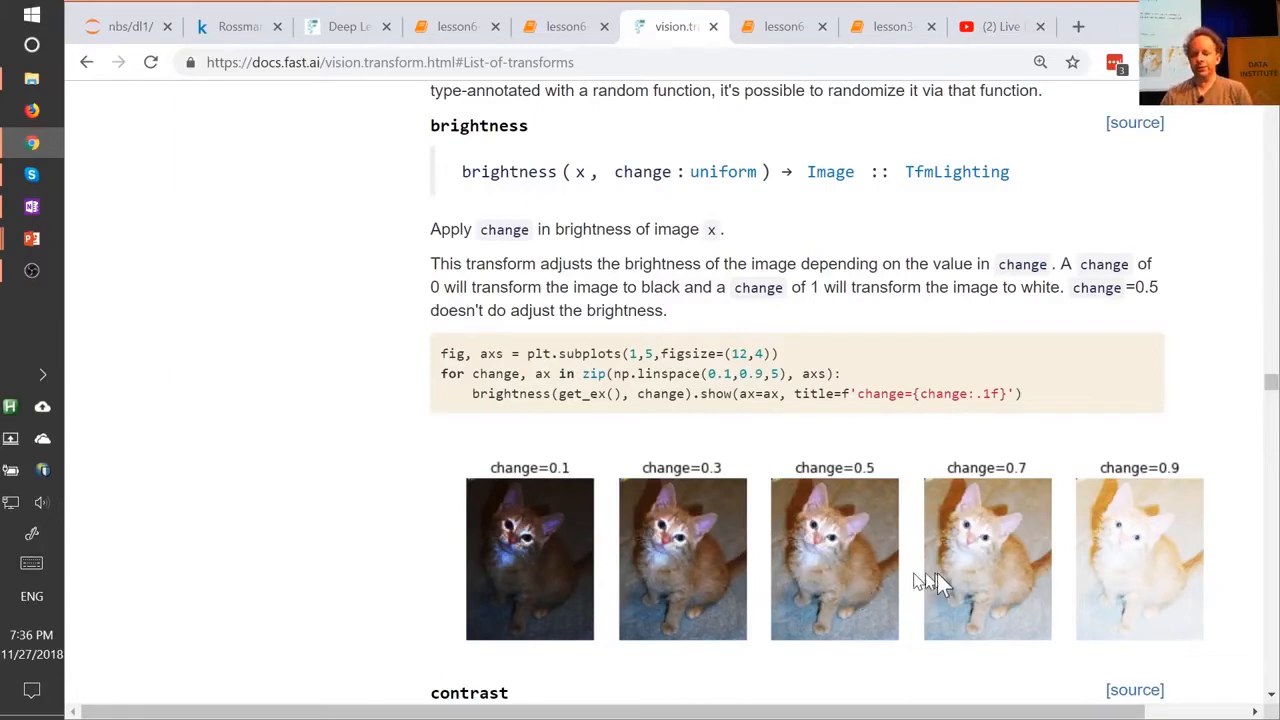
# Scroll past contrast, crop and crop_pad to the dihedral k=0 to k=7 kitten examples.
pyautogui.scroll(-3)
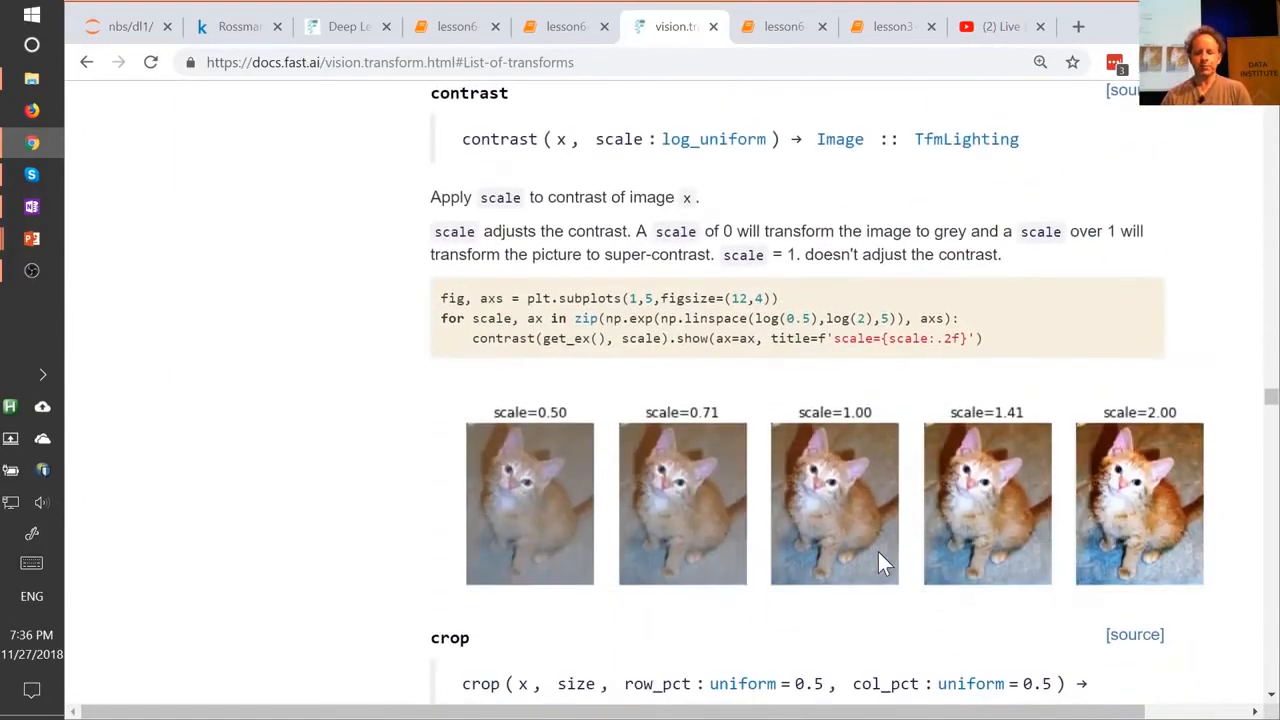
pyautogui.moveTo(700, 528)
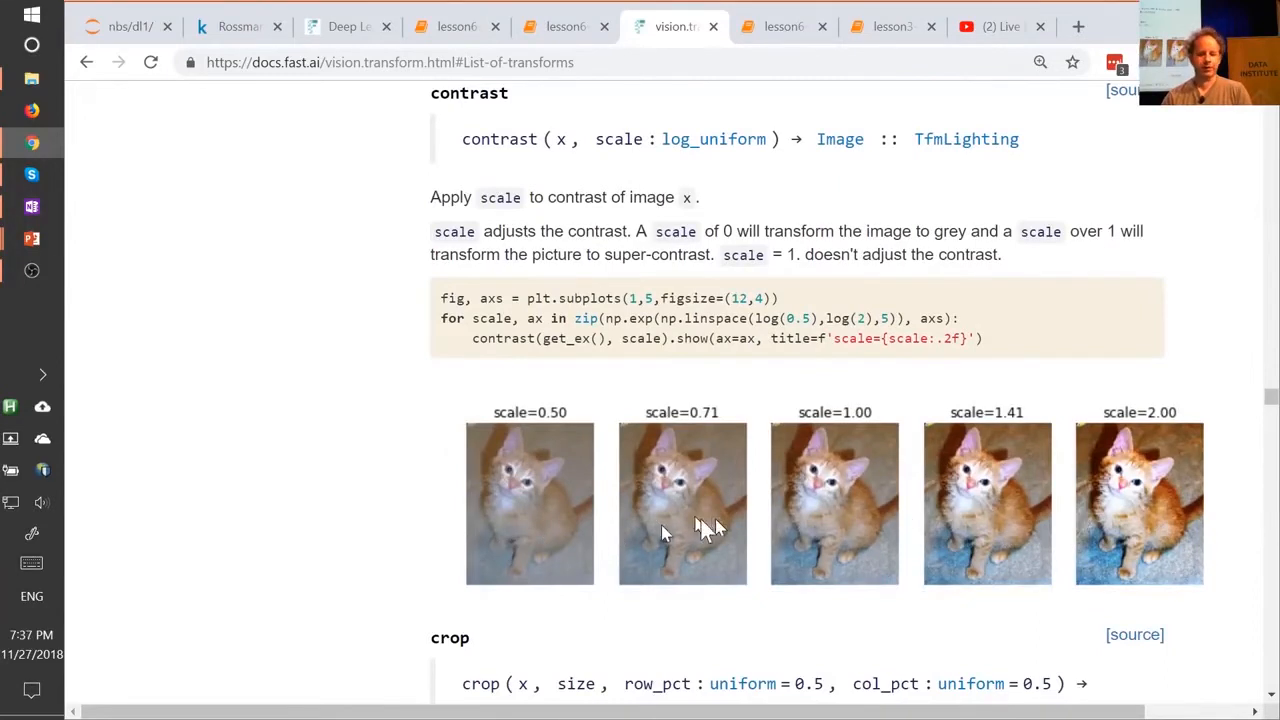
pyautogui.moveTo(1120, 550)
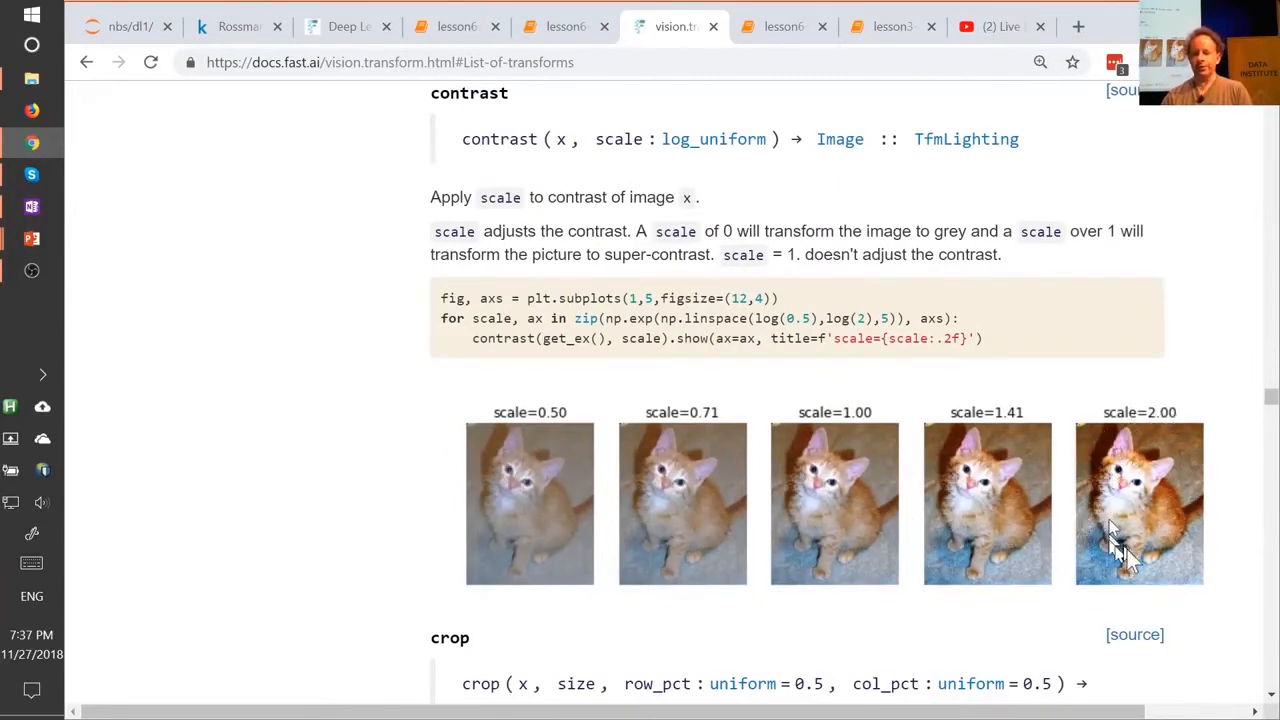
pyautogui.moveTo(1185, 480)
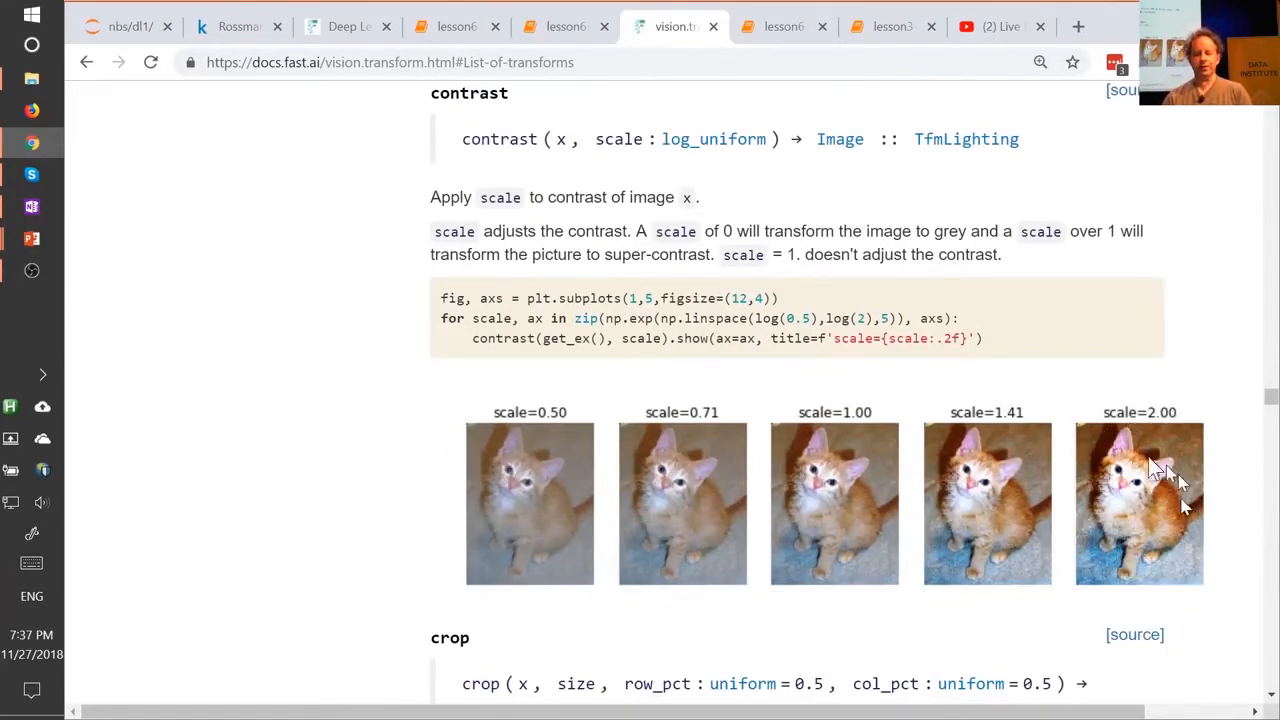
pyautogui.moveTo(1140, 540)
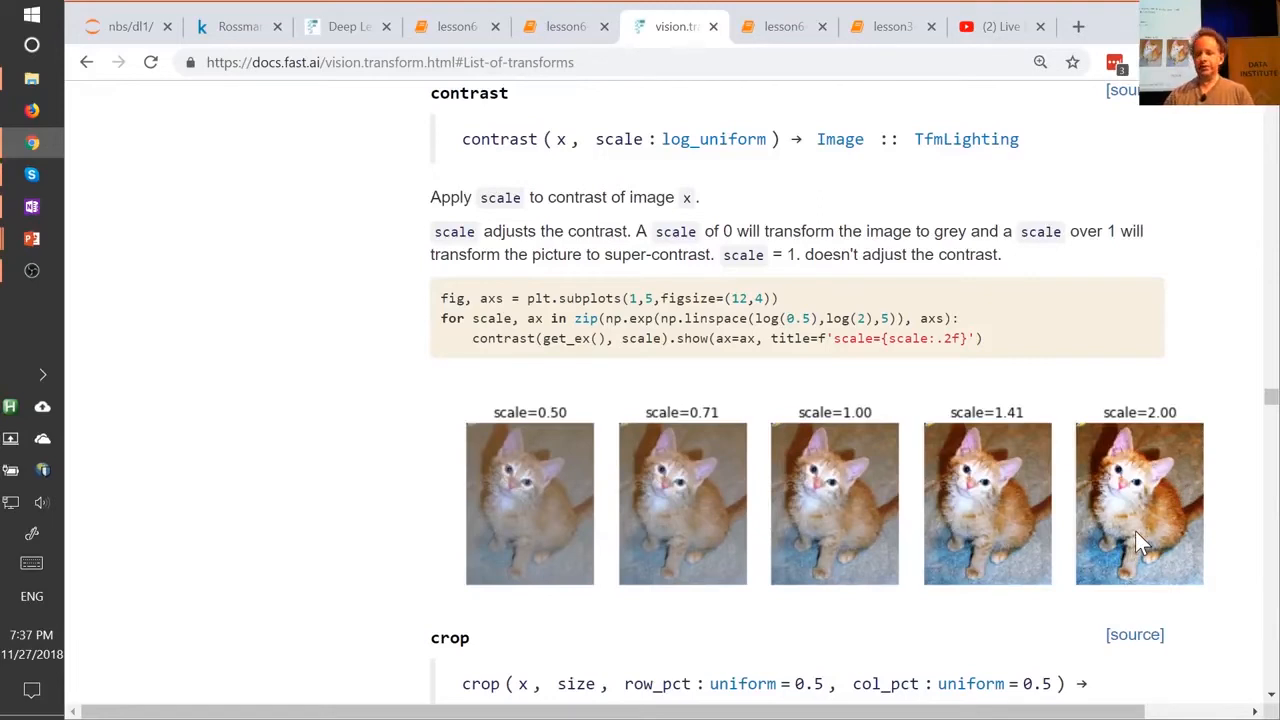
pyautogui.moveTo(1190, 510)
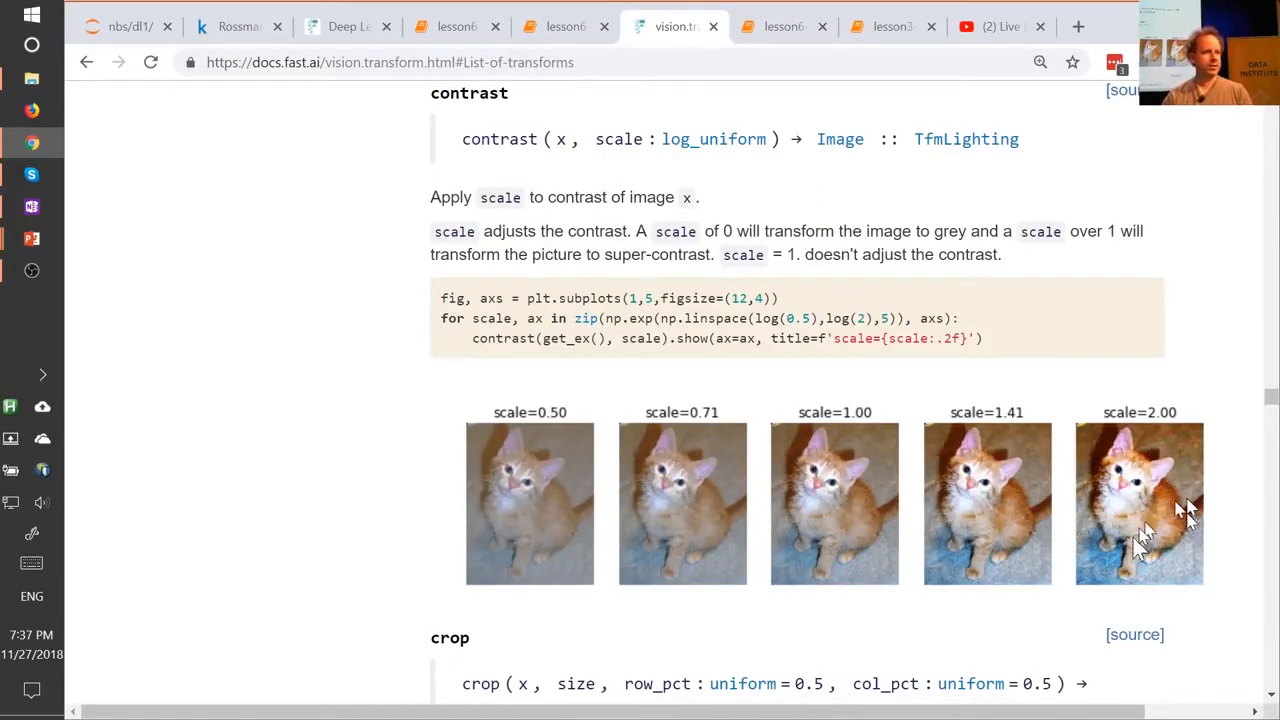
pyautogui.moveTo(995, 570)
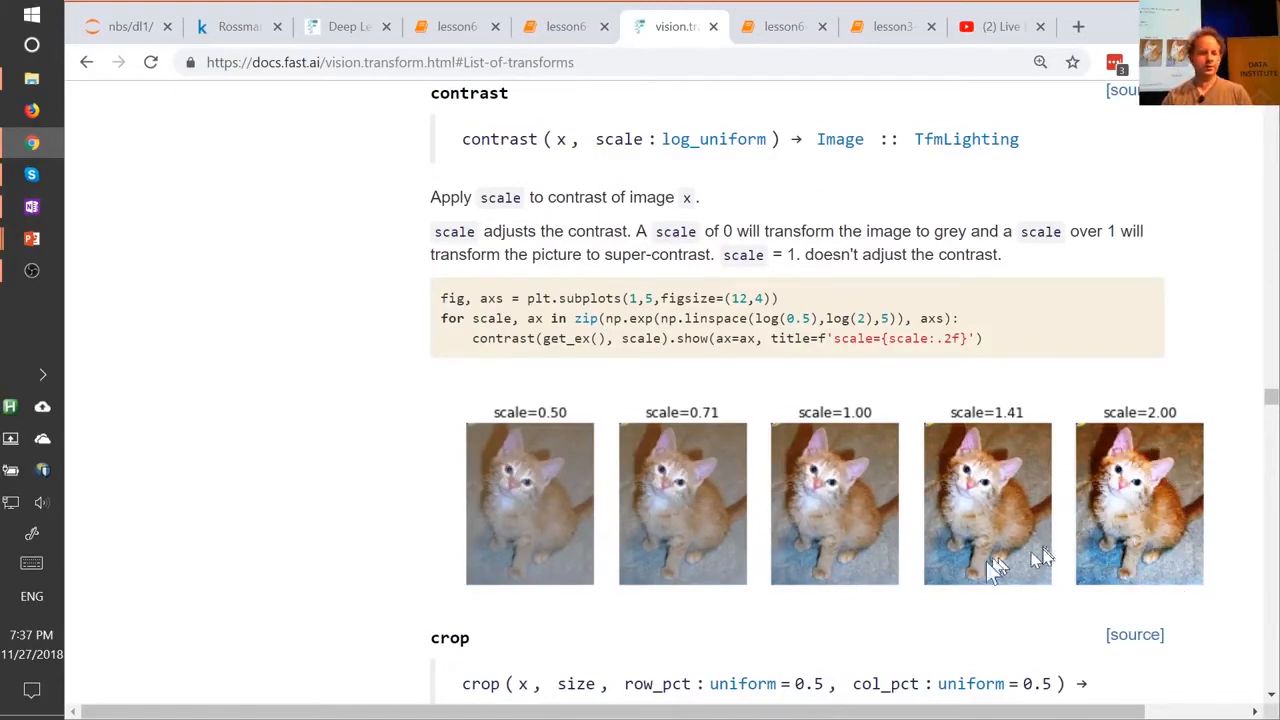
pyautogui.scroll(-3)
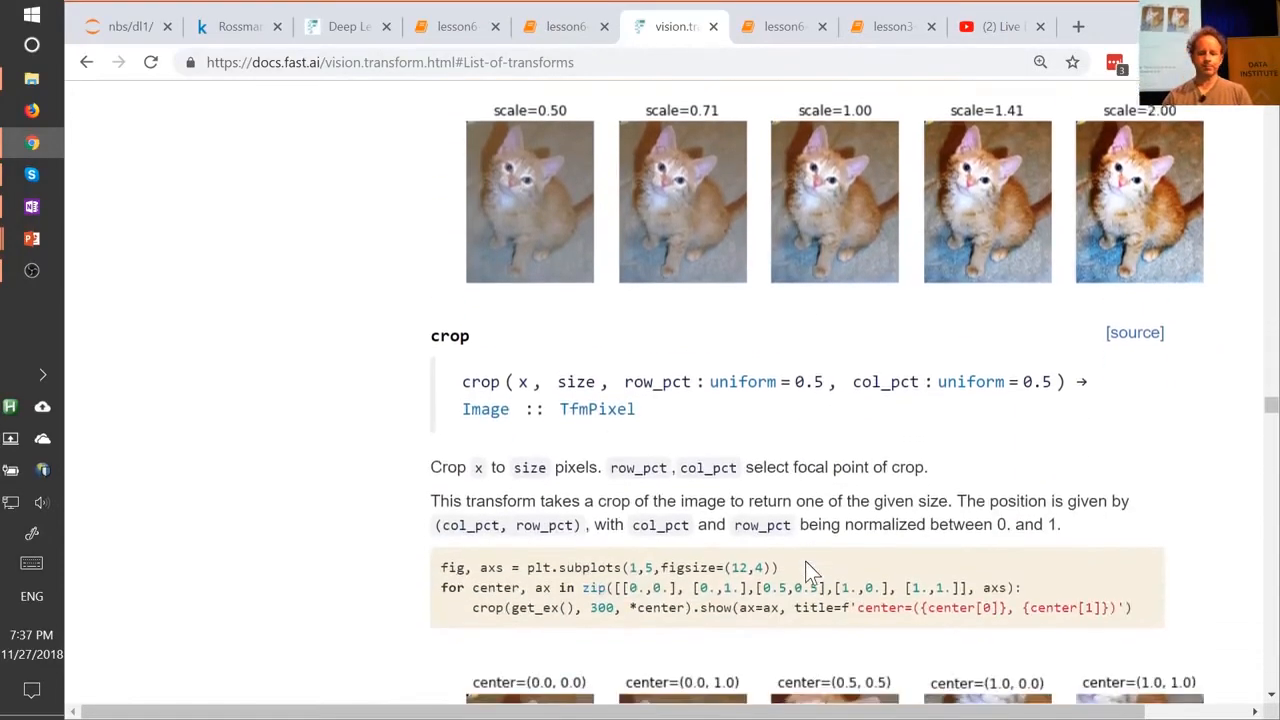
pyautogui.scroll(-3)
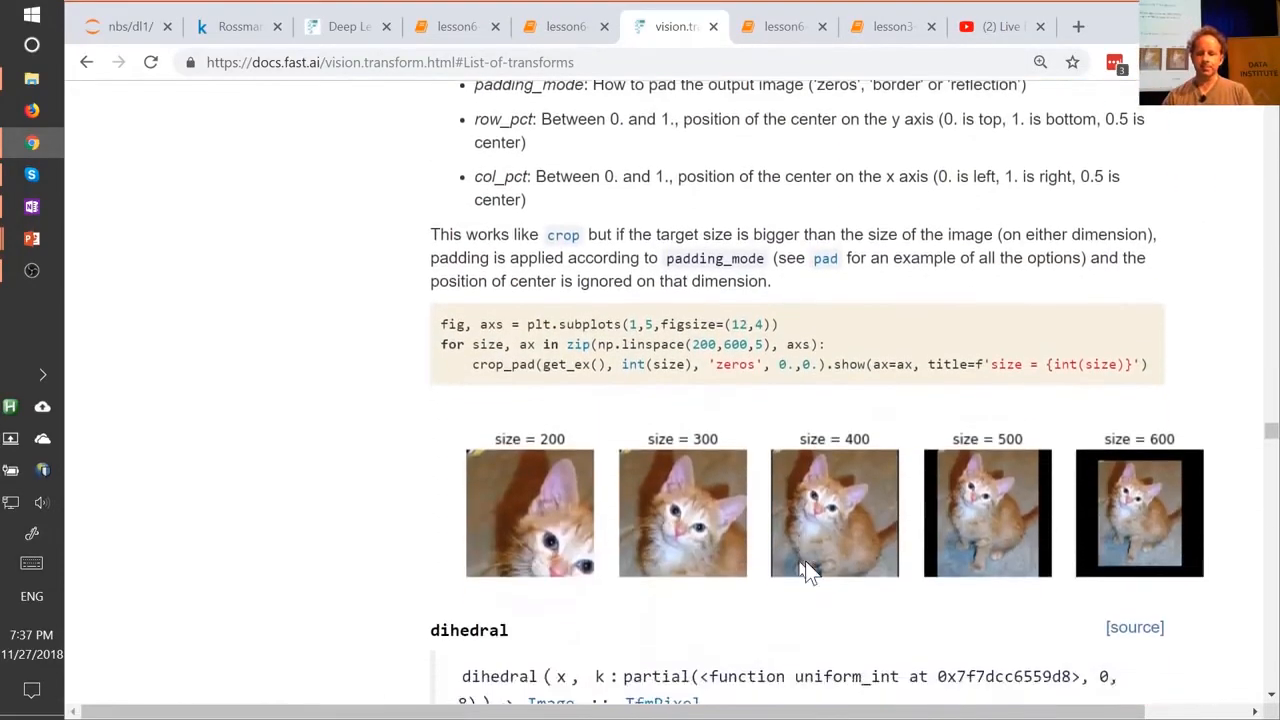
pyautogui.scroll(-3)
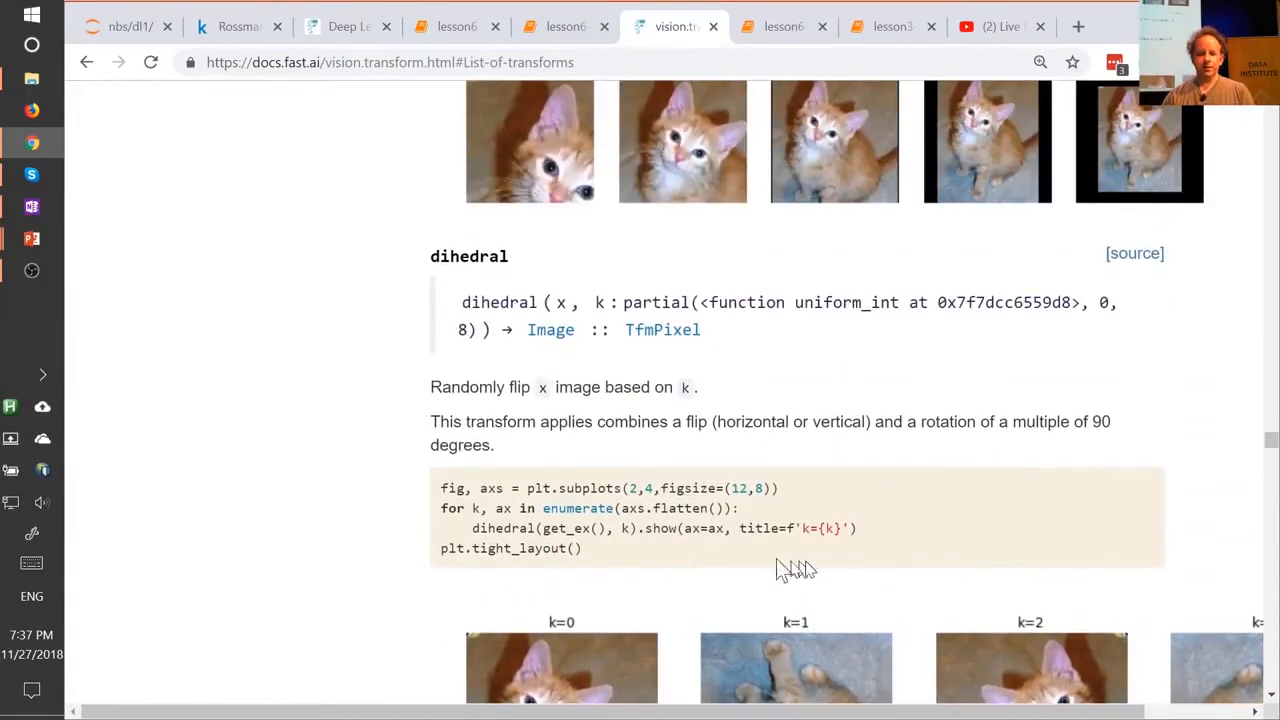
pyautogui.scroll(-3)
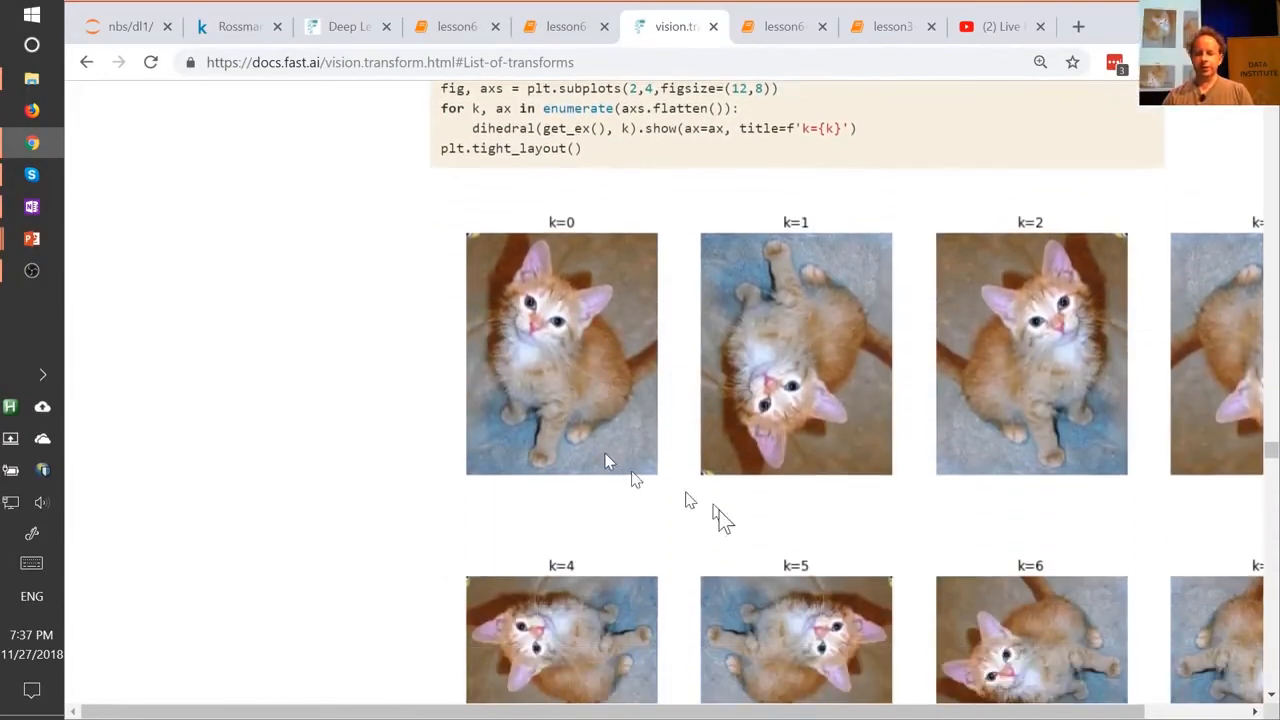
pyautogui.scroll(-3)
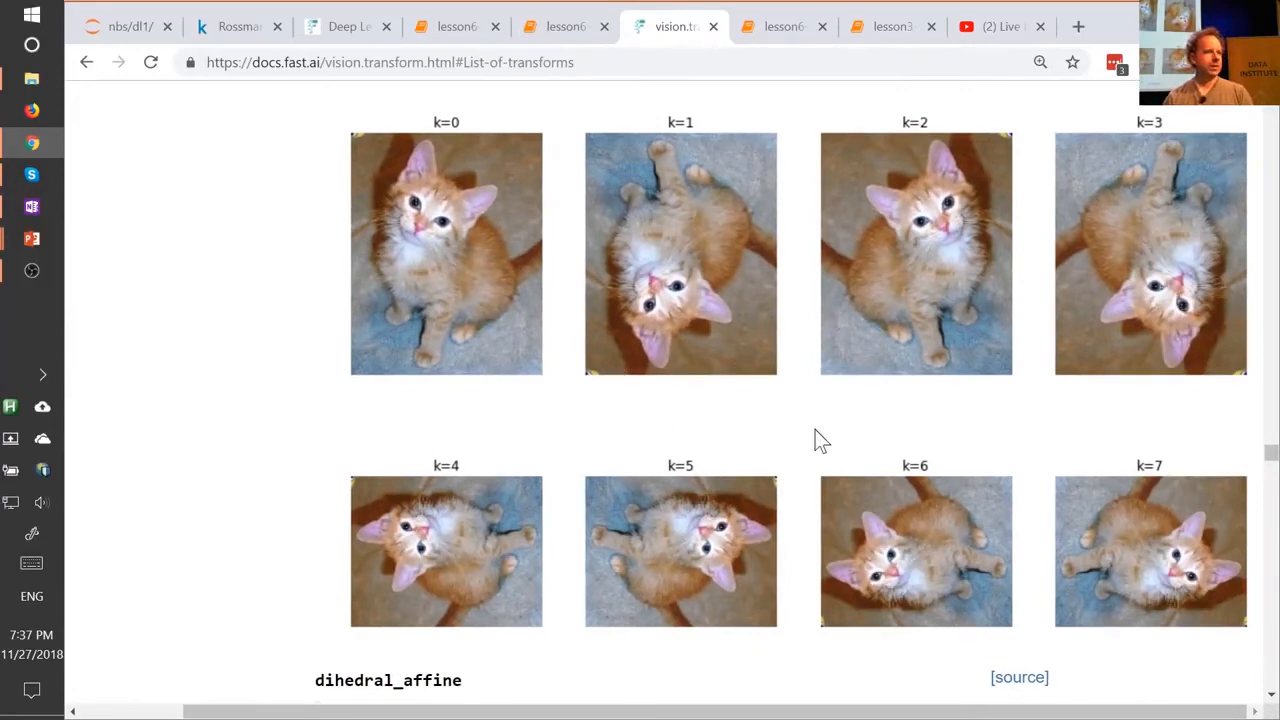
pyautogui.moveTo(807, 405)
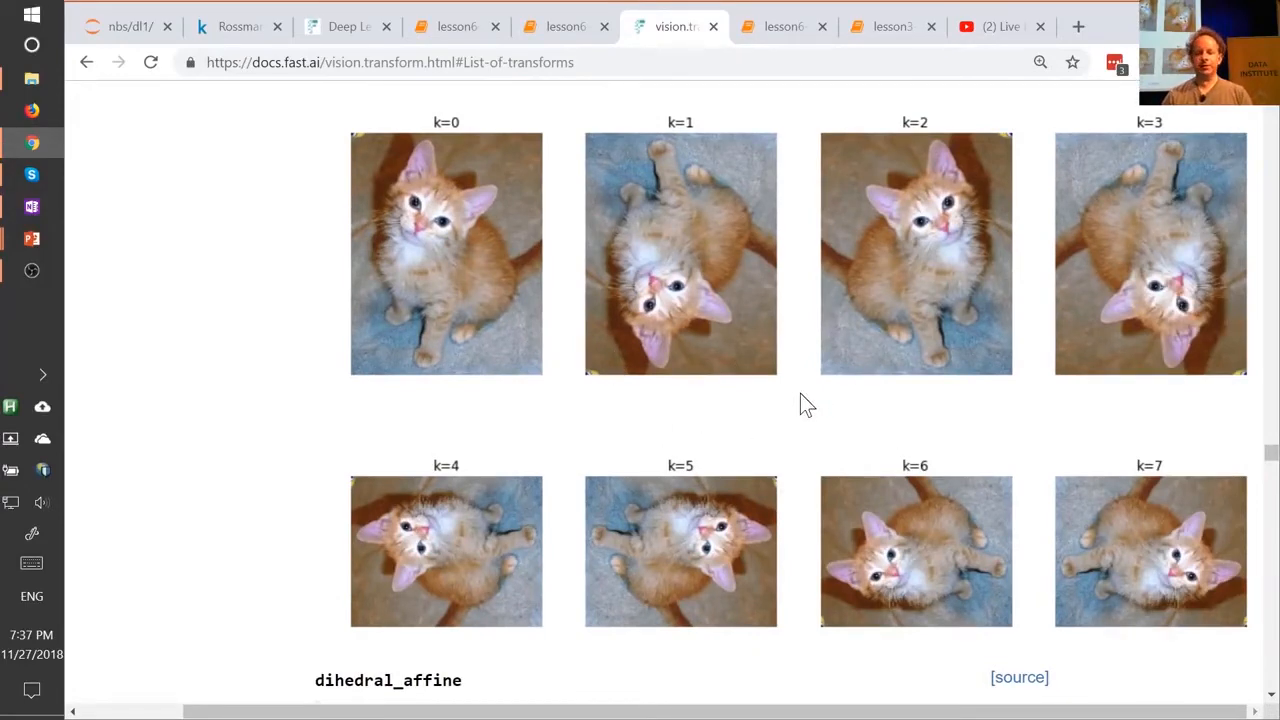
pyautogui.moveTo(650, 280)
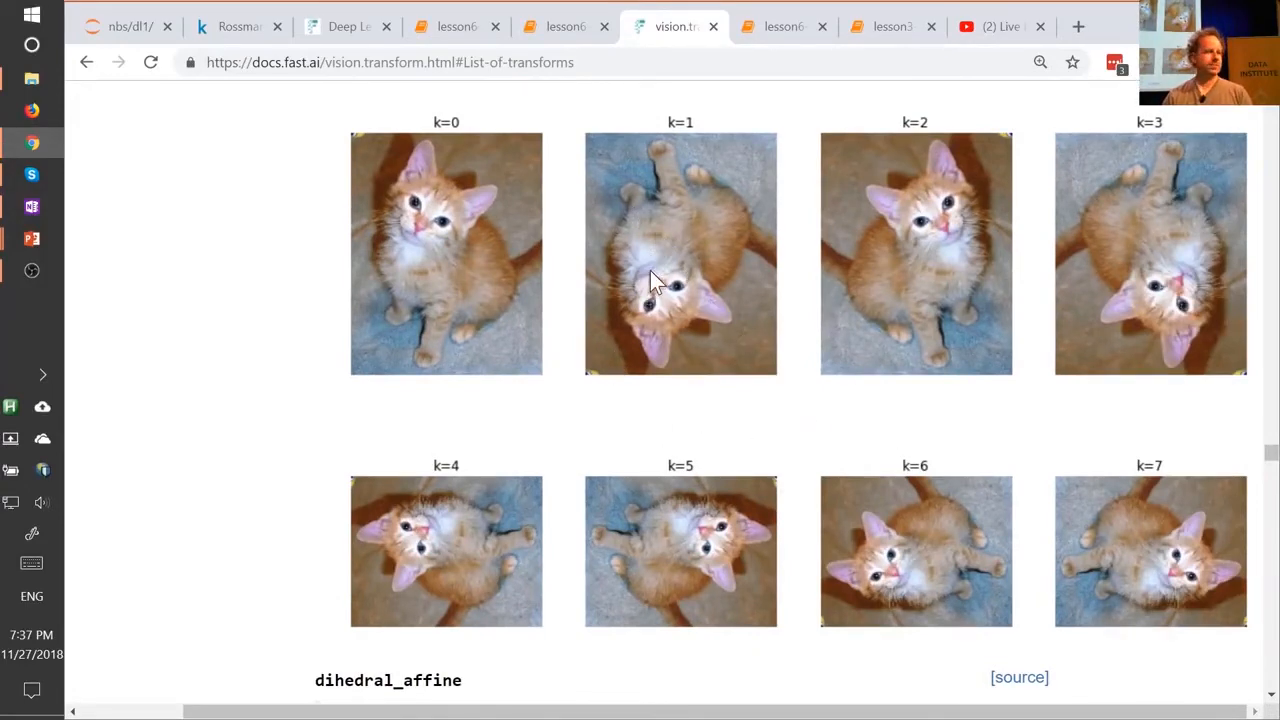
pyautogui.scroll(3)
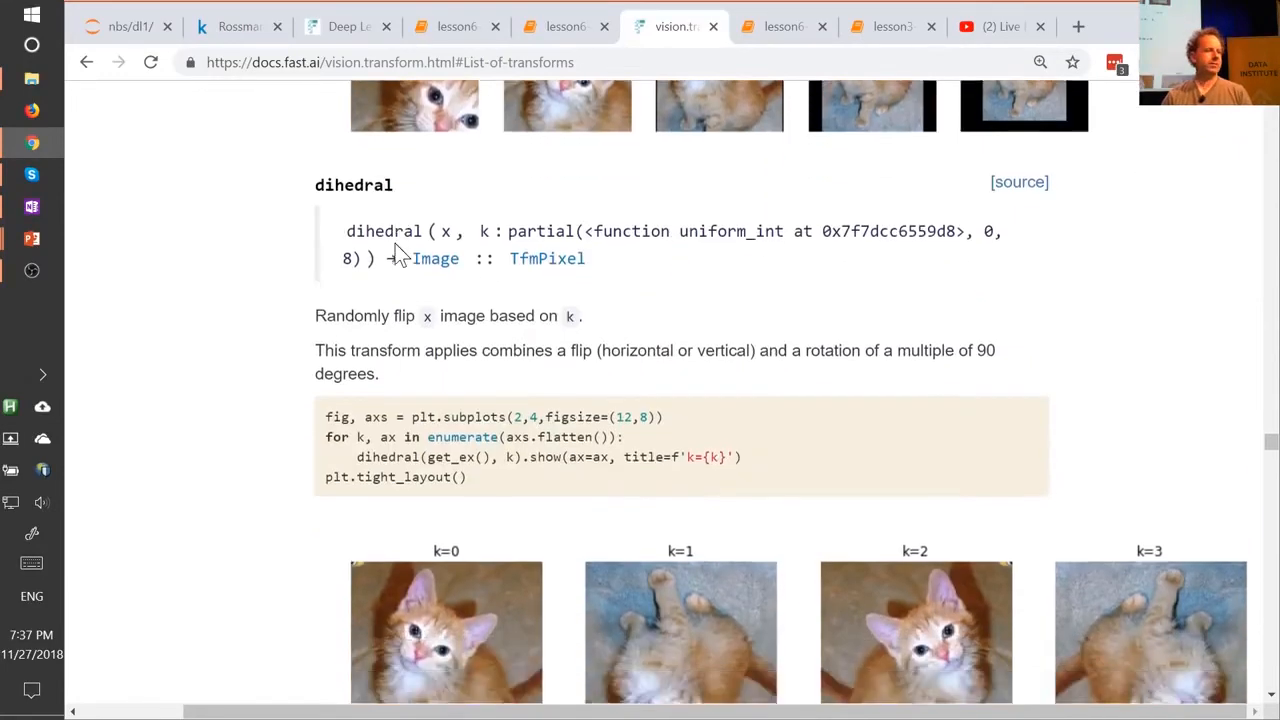
pyautogui.scroll(-3)
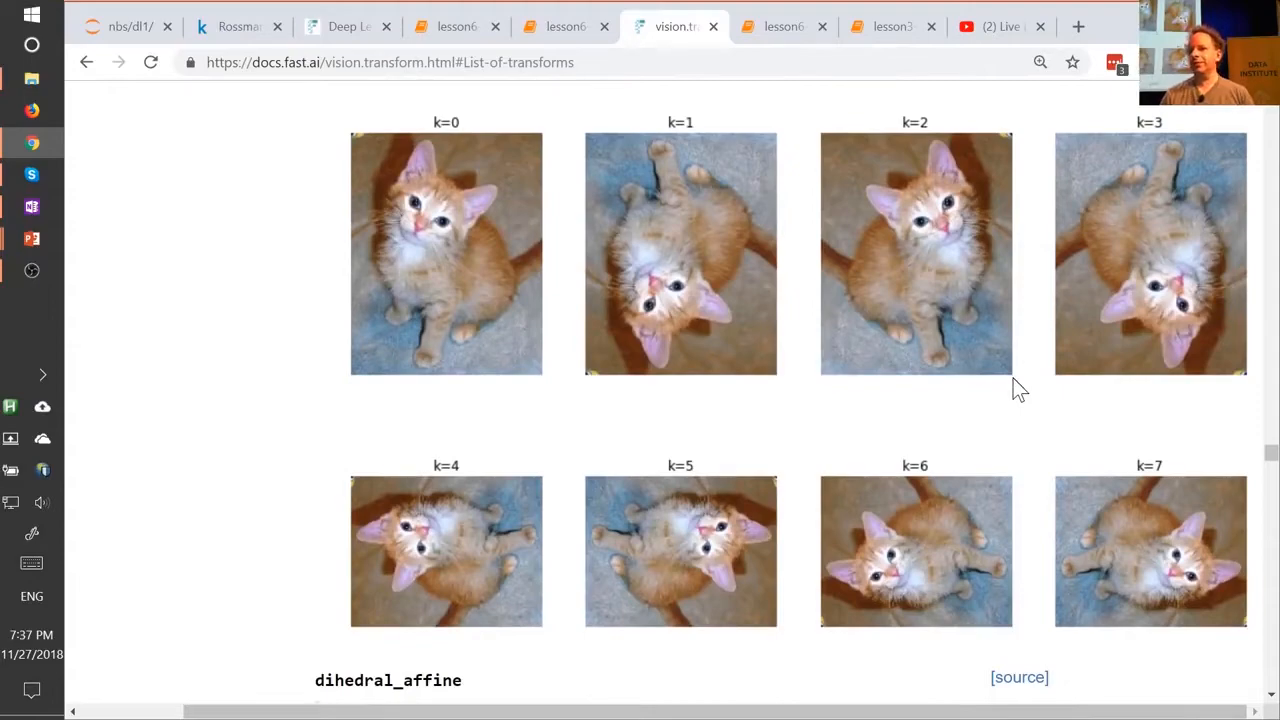
pyautogui.scroll(-3)
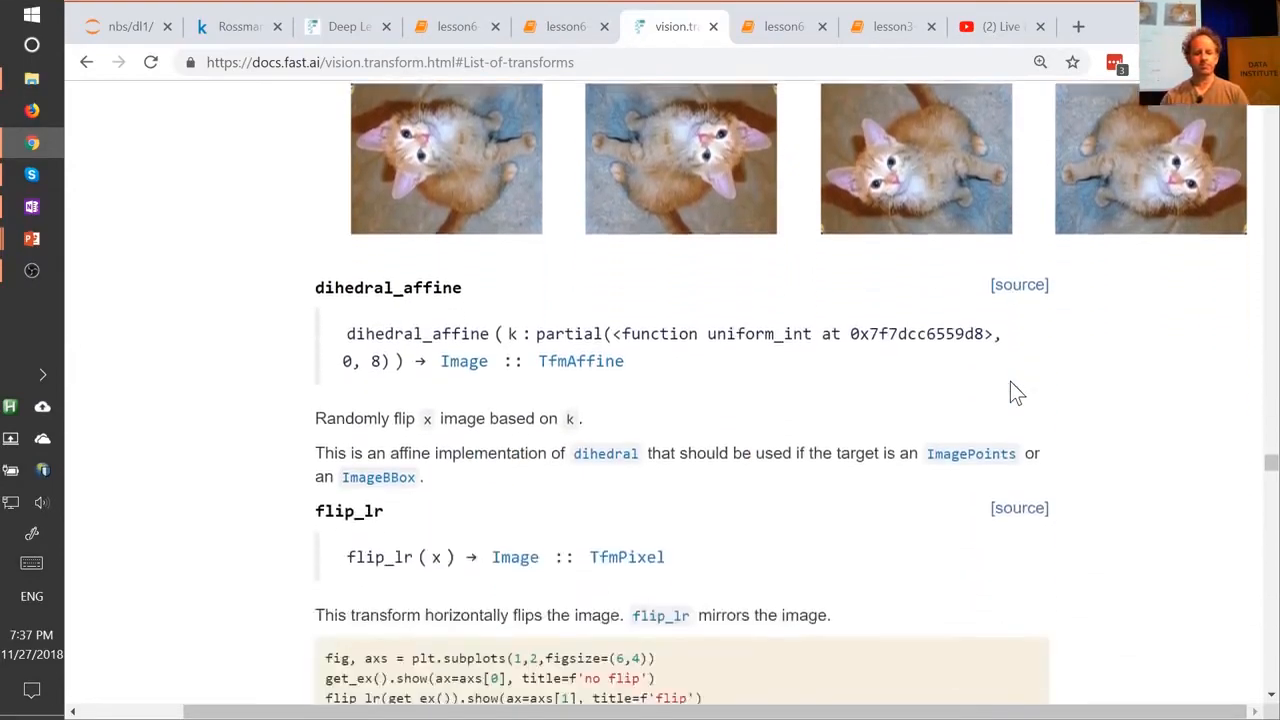
pyautogui.scroll(-3)
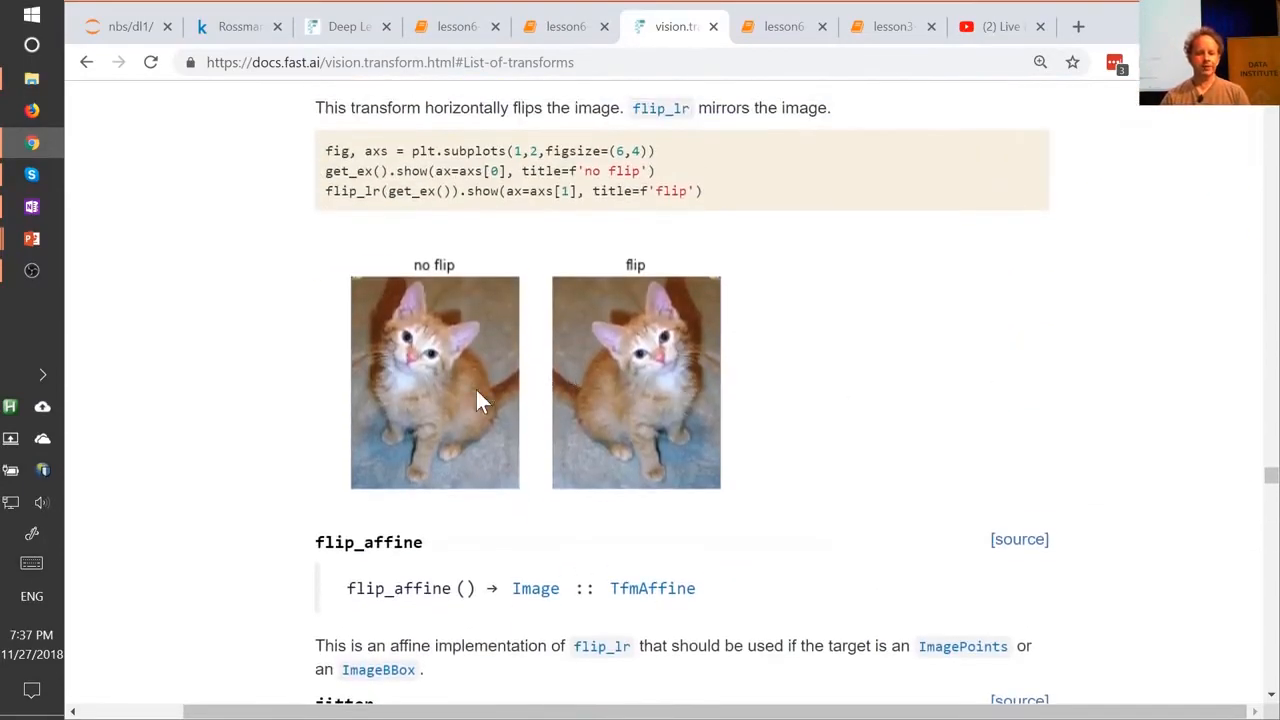
pyautogui.scroll(3)
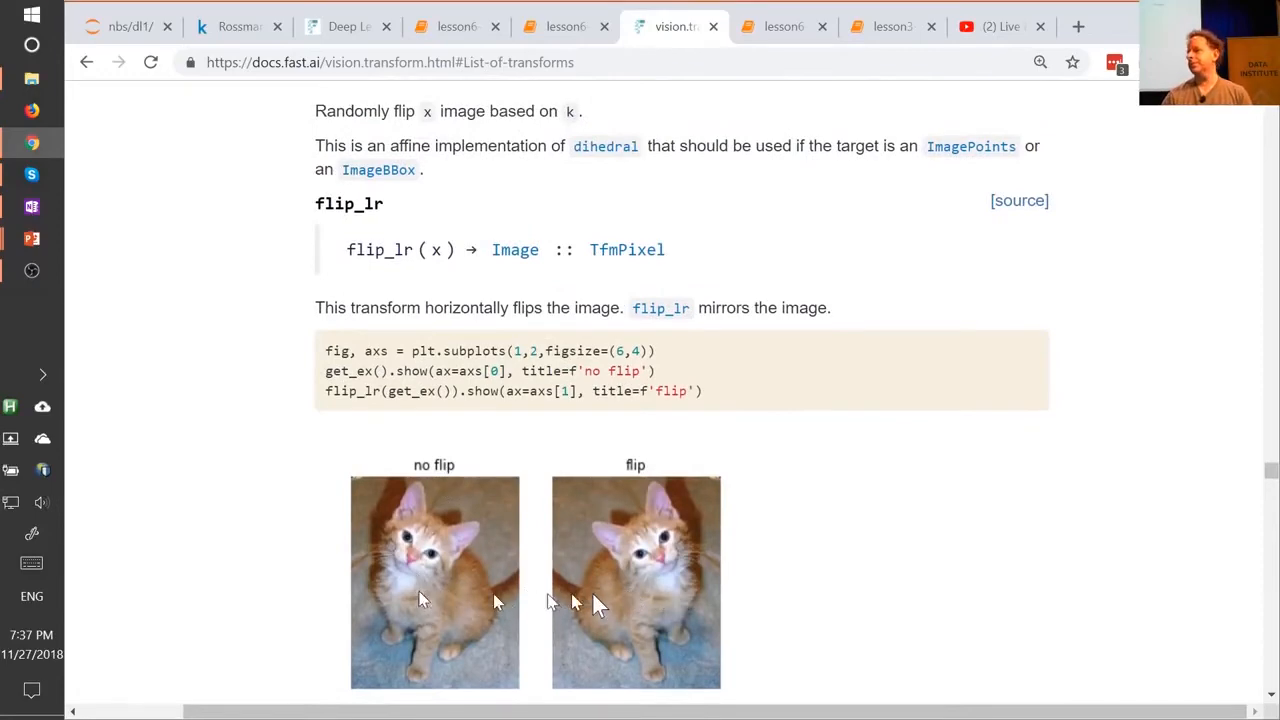
pyautogui.scroll(-3)
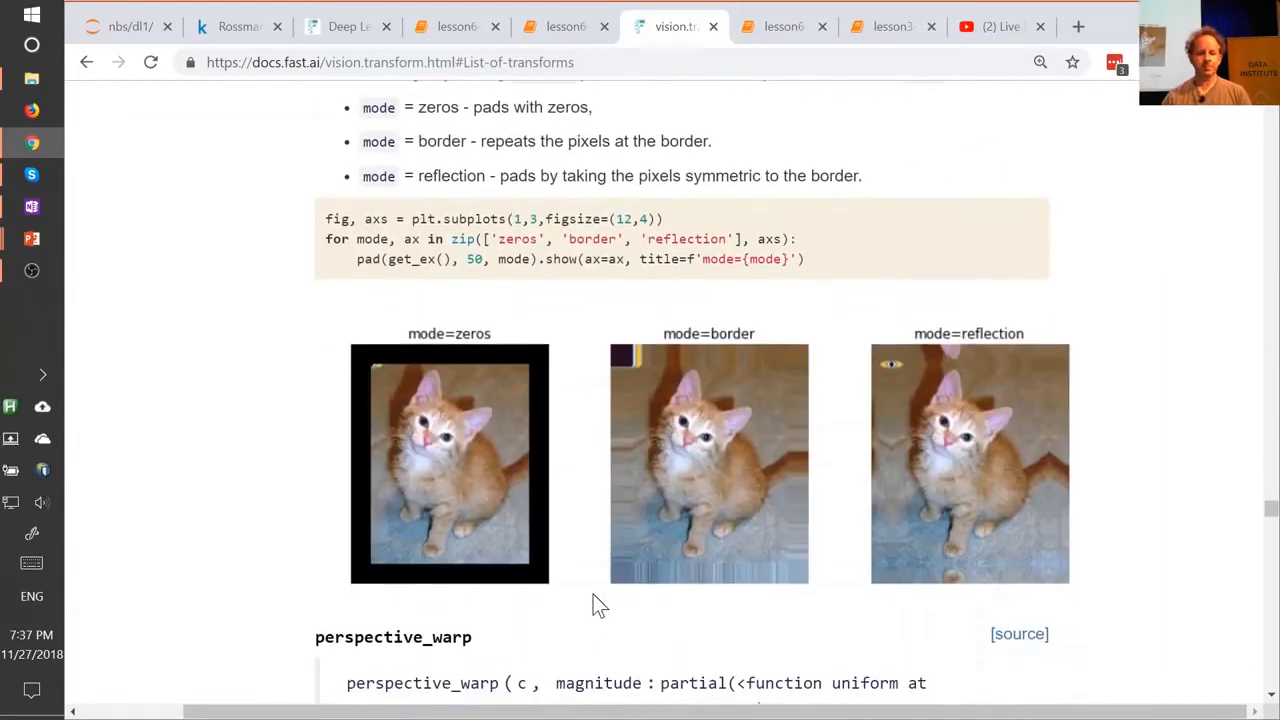
pyautogui.scroll(3)
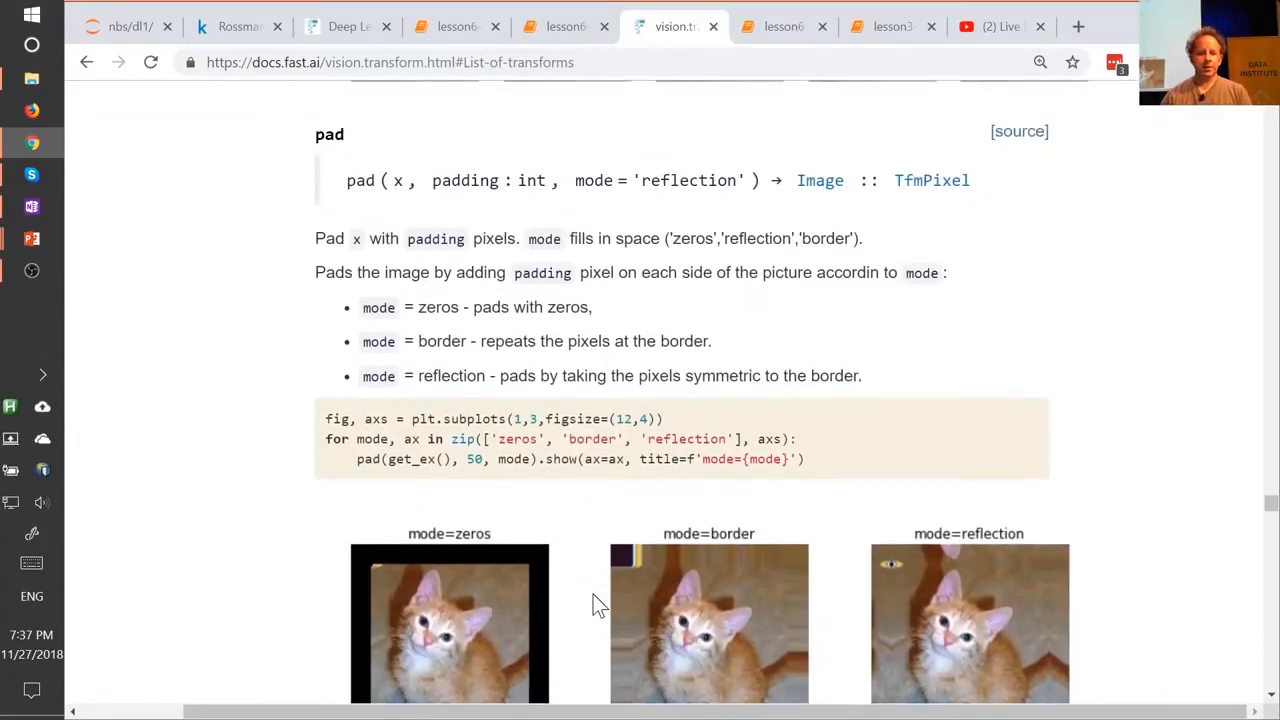
pyautogui.scroll(-3)
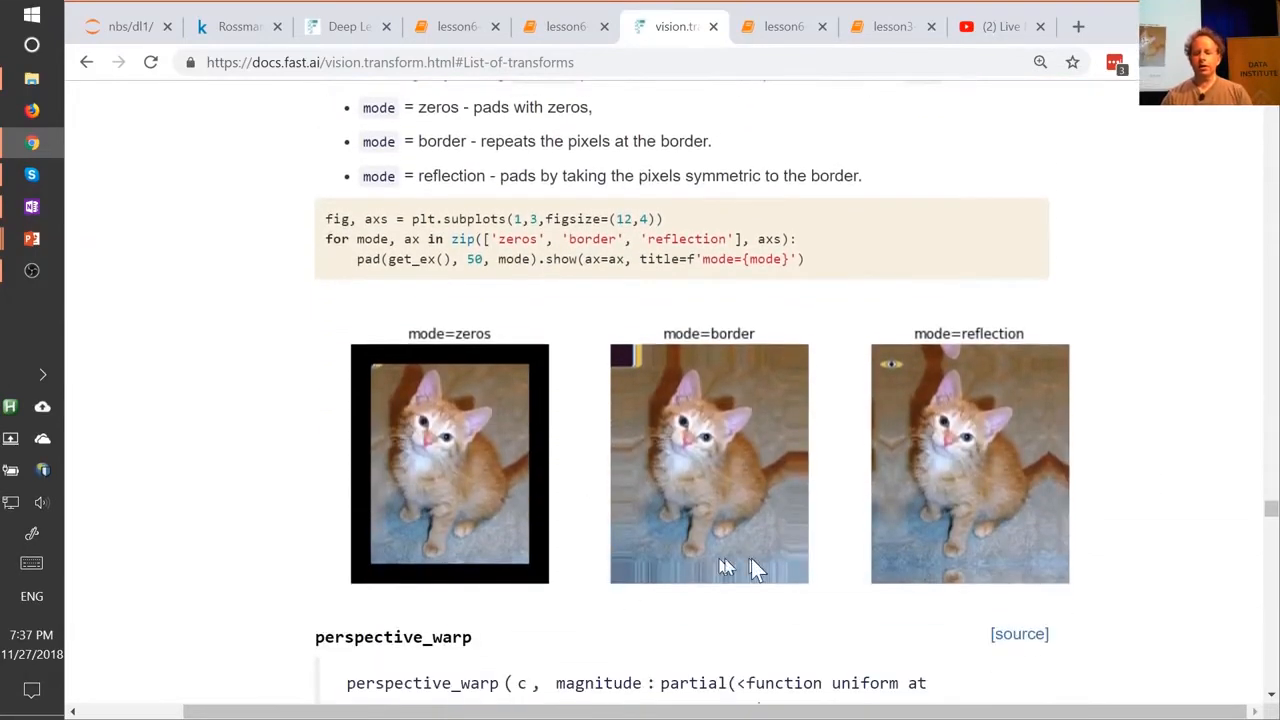
pyautogui.moveTo(735, 567)
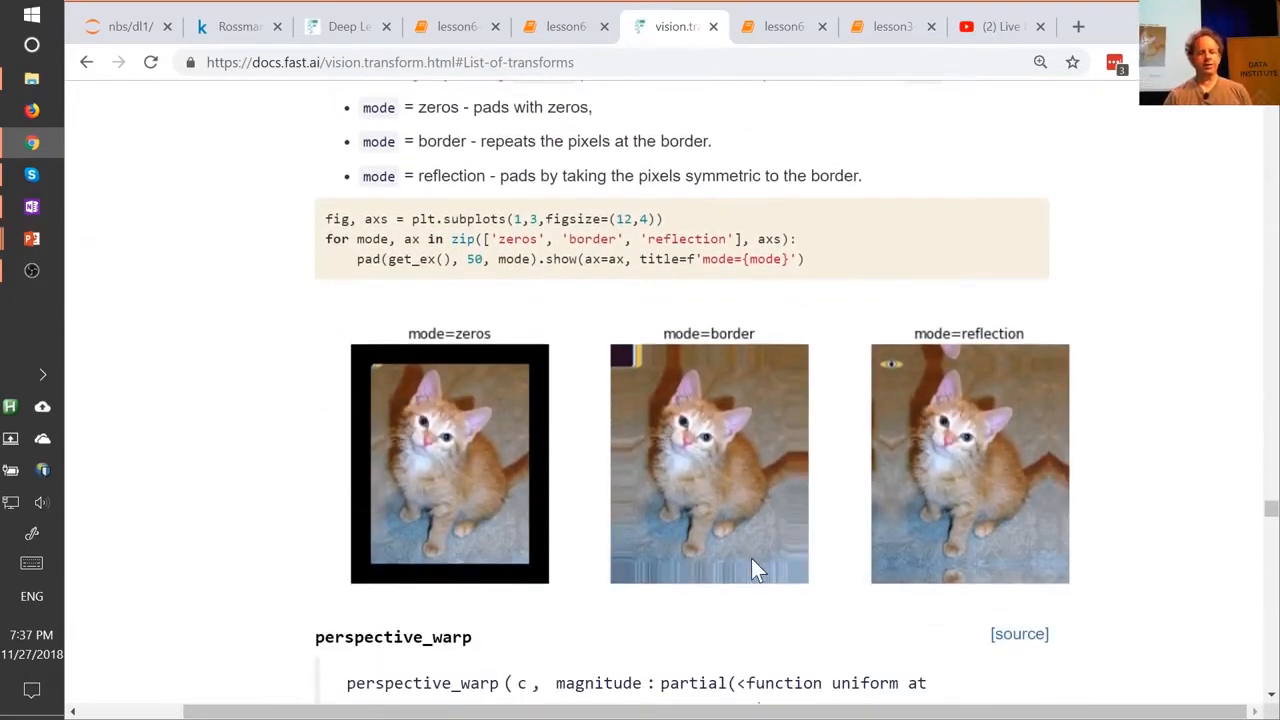
pyautogui.moveTo(670, 590)
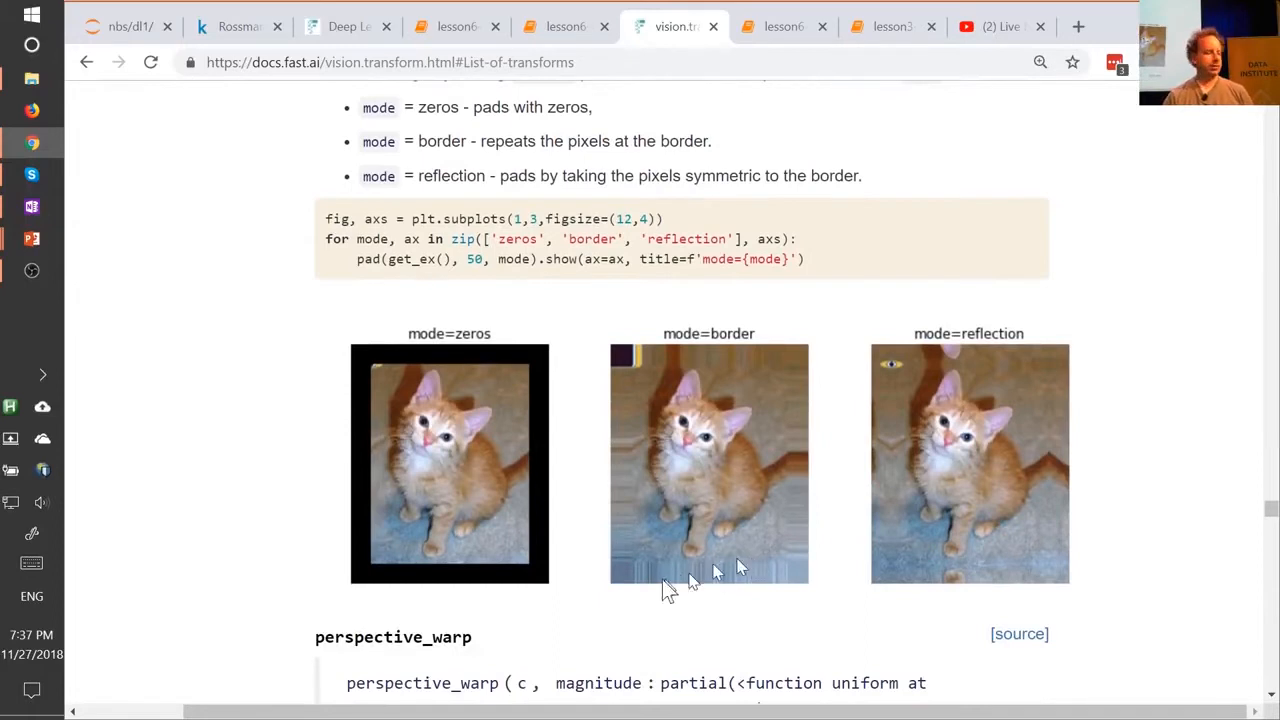
pyautogui.moveTo(485, 378)
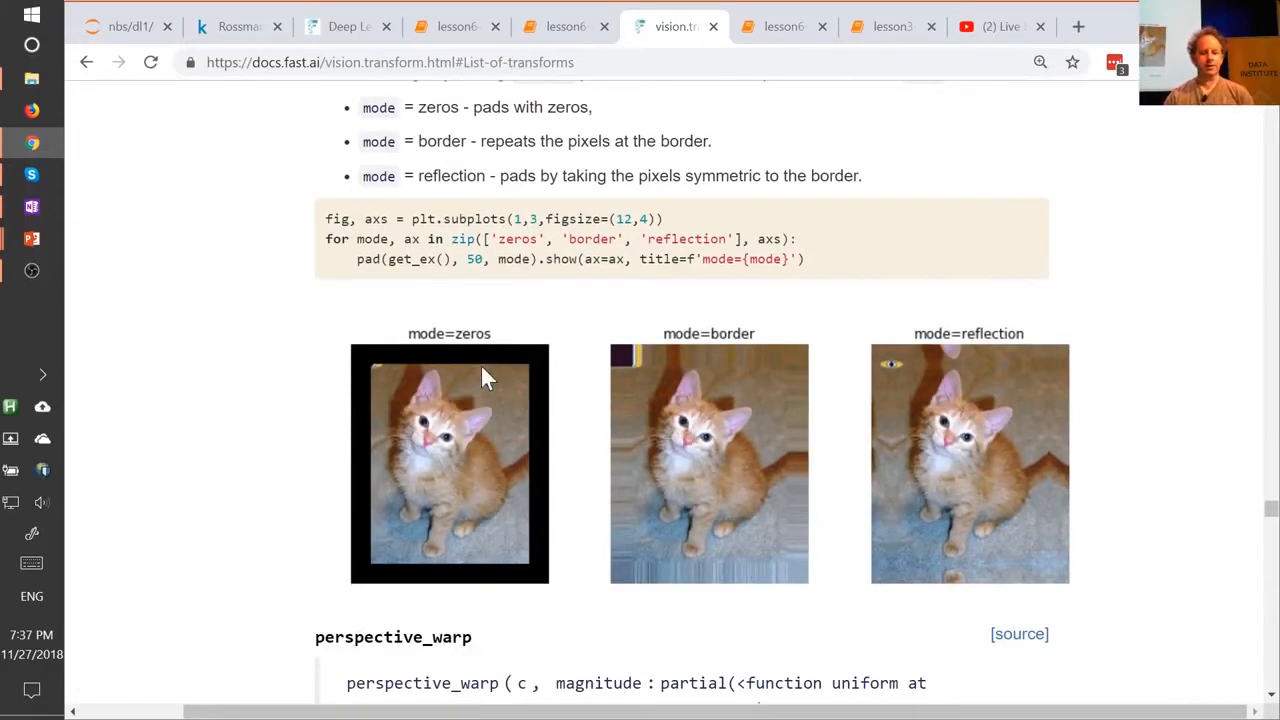
pyautogui.moveTo(435, 365)
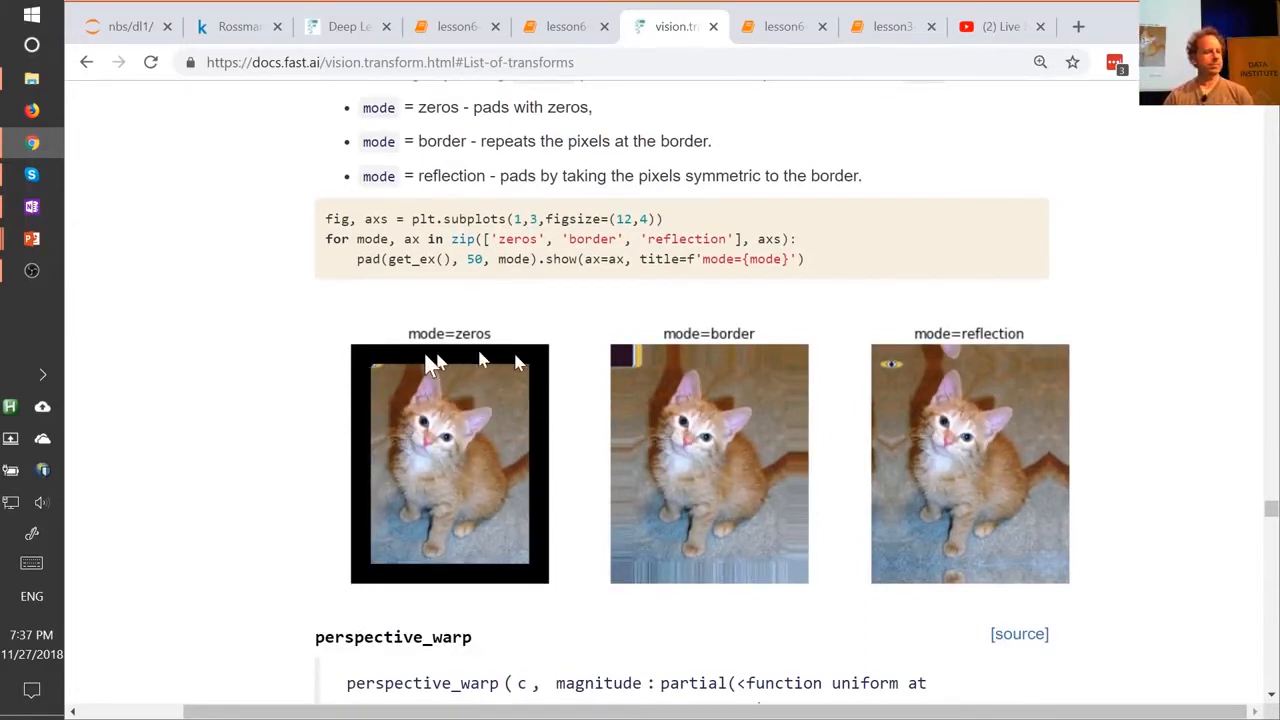
pyautogui.moveTo(805, 540)
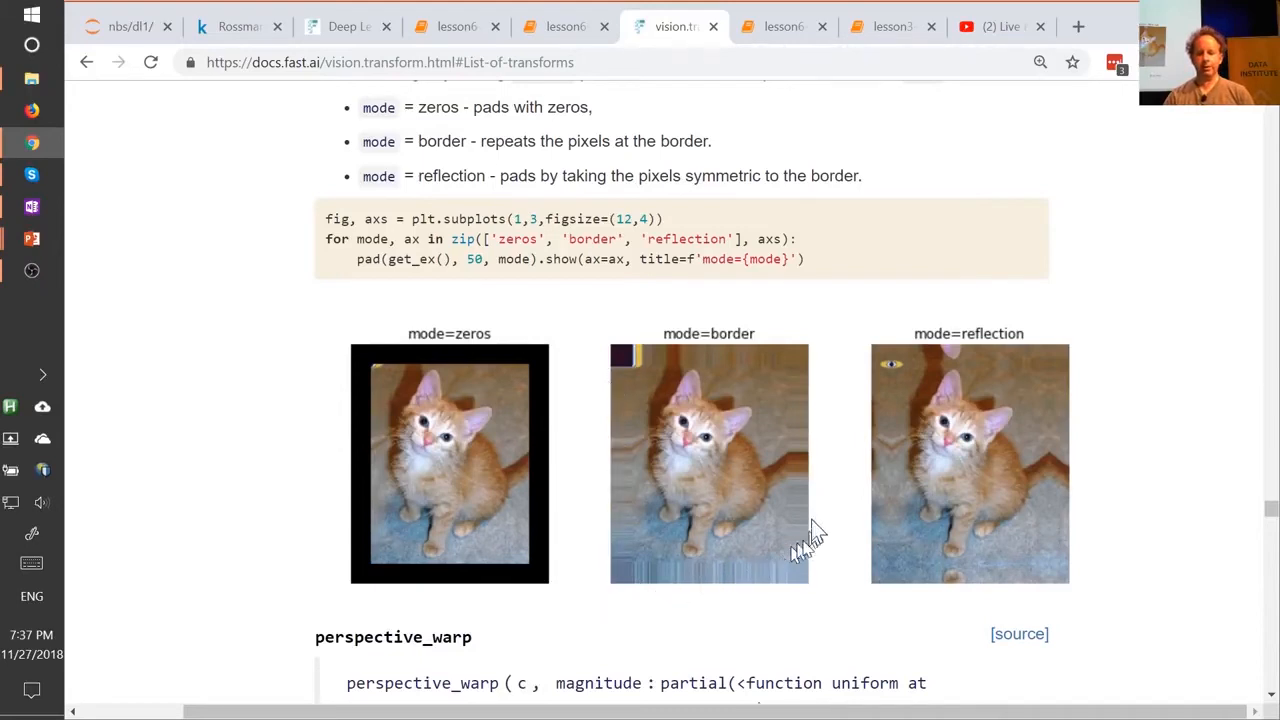
pyautogui.moveTo(875, 565)
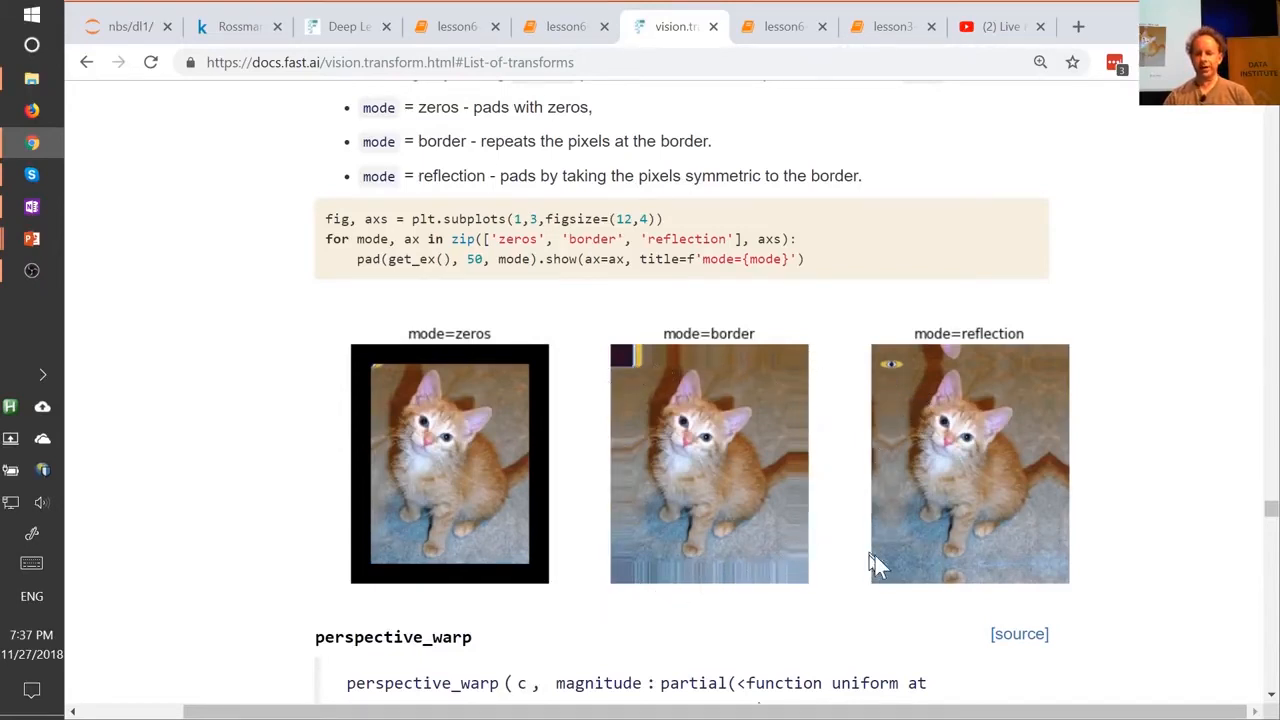
pyautogui.moveTo(1015, 450)
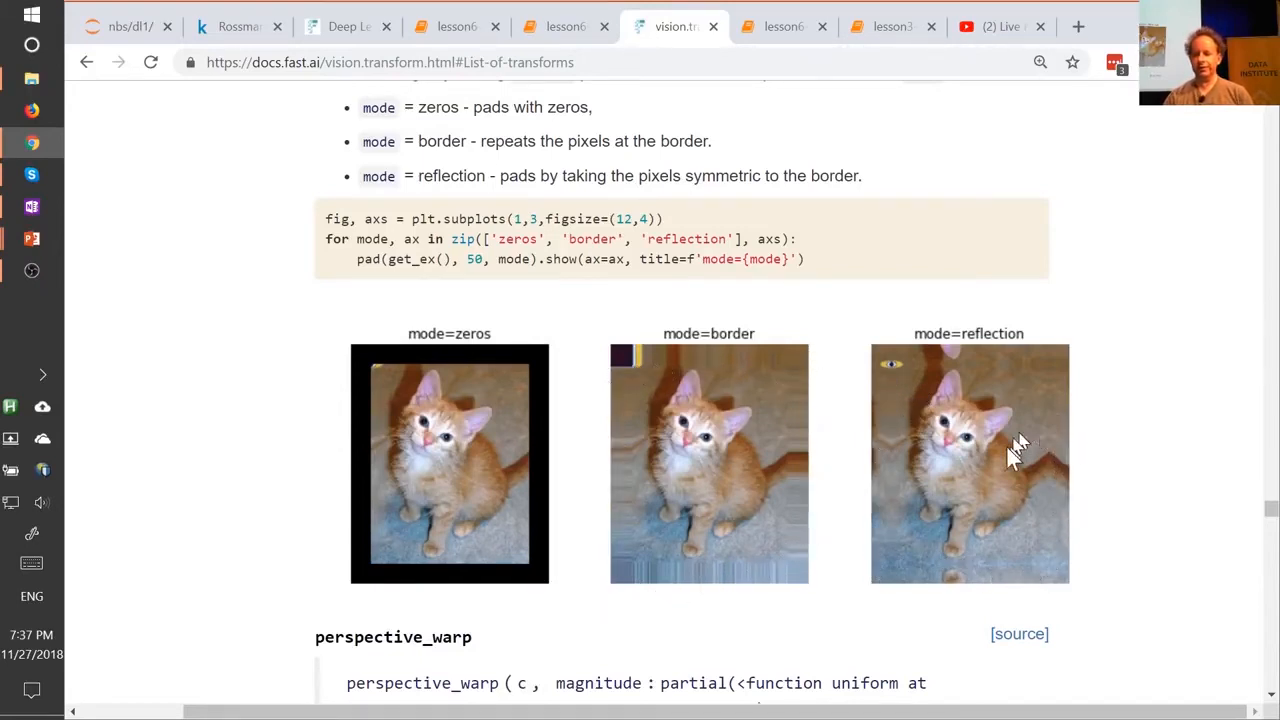
pyautogui.moveTo(930, 380)
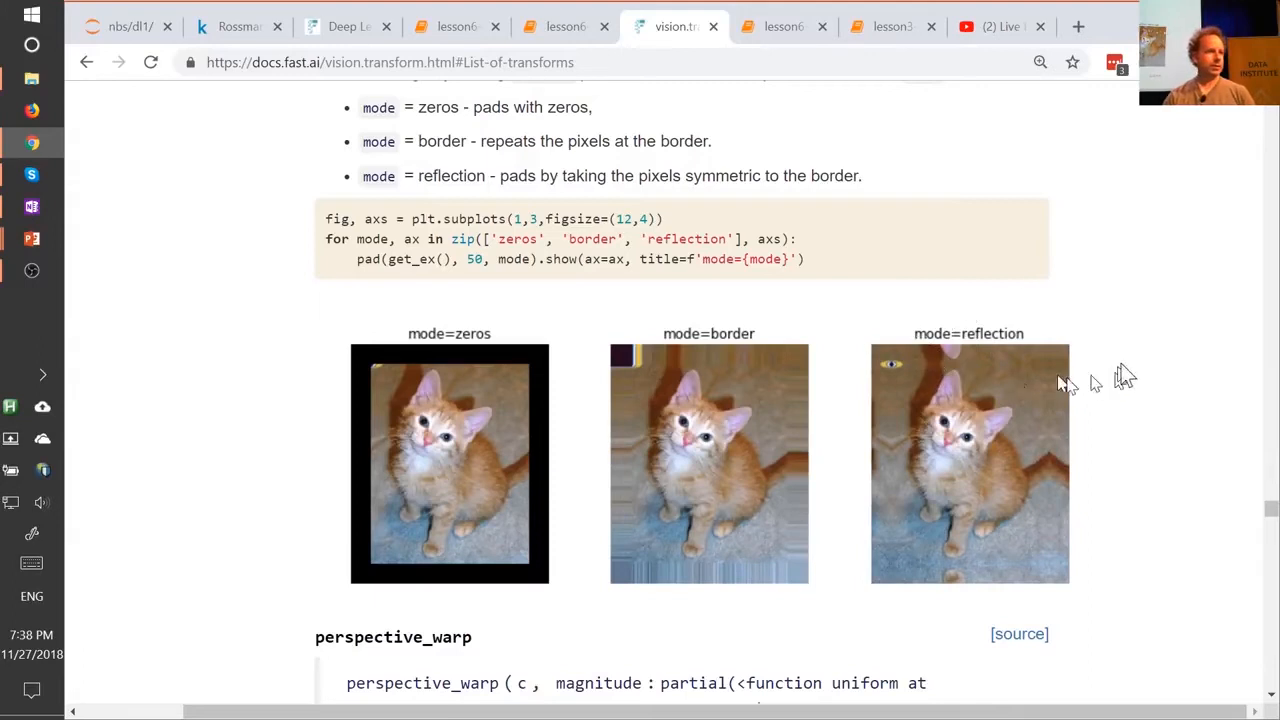
pyautogui.moveTo(1000, 370)
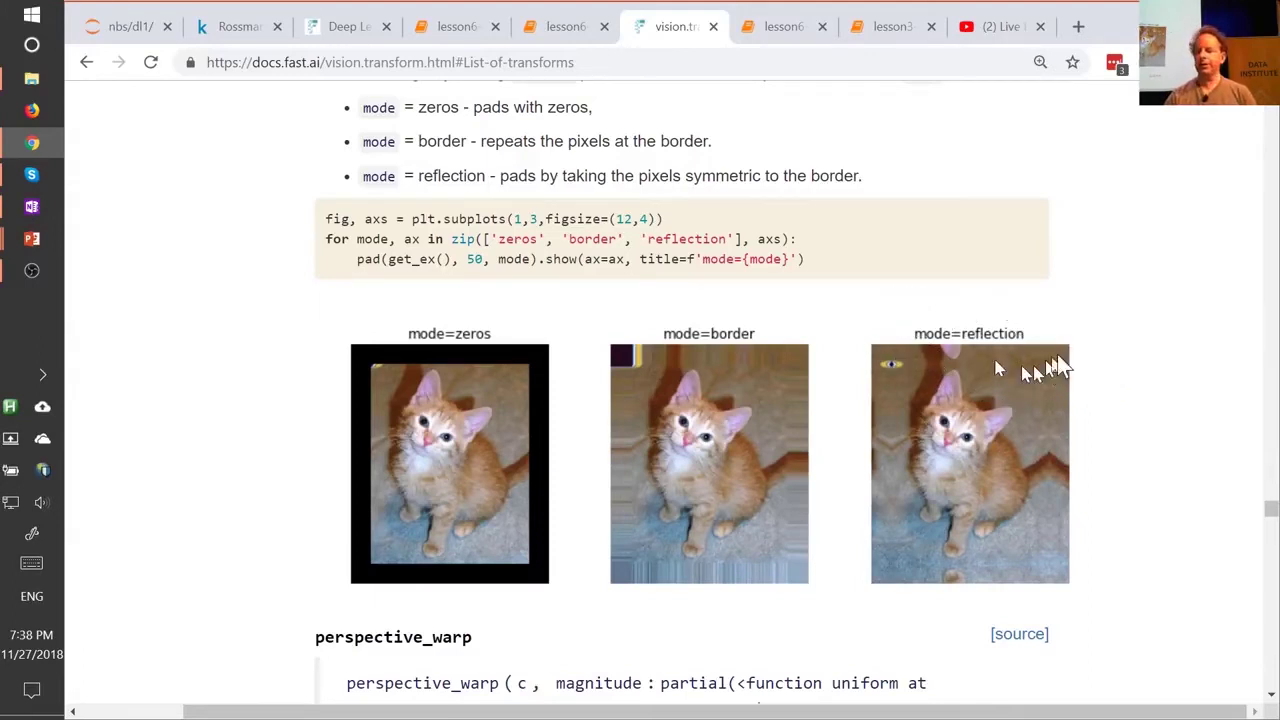
pyautogui.moveTo(1065, 355)
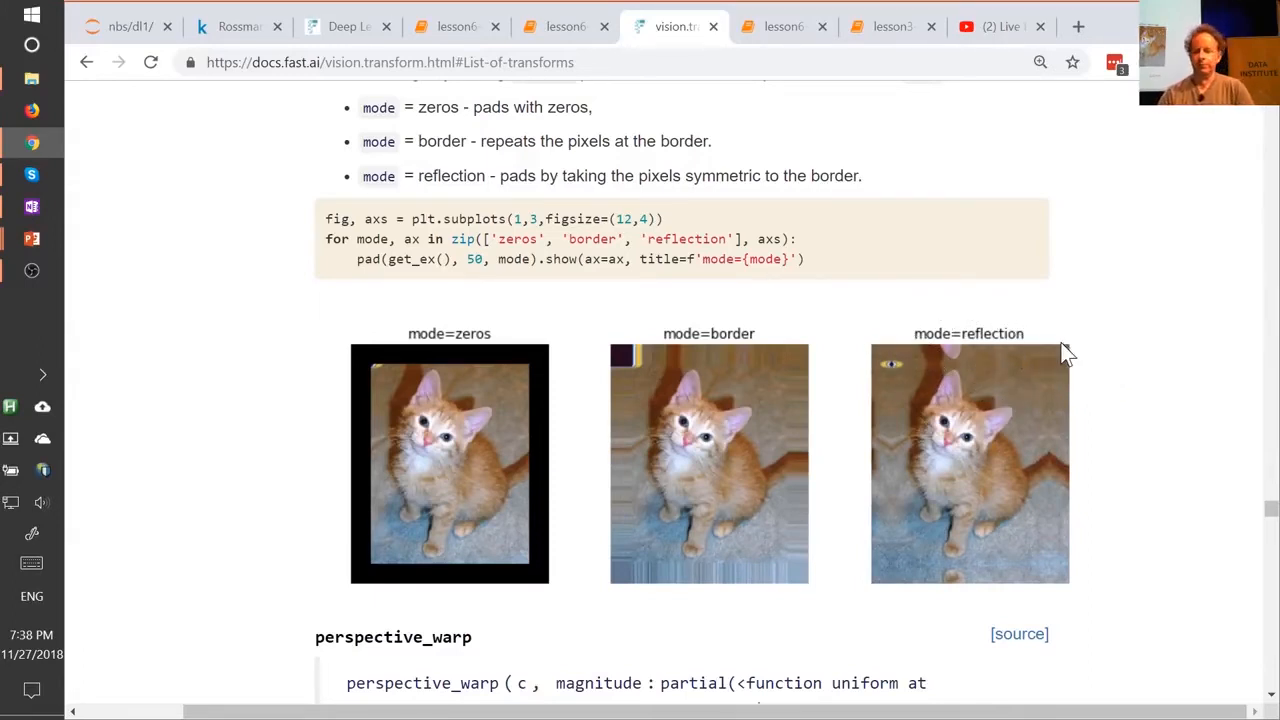
pyautogui.moveTo(1070, 413)
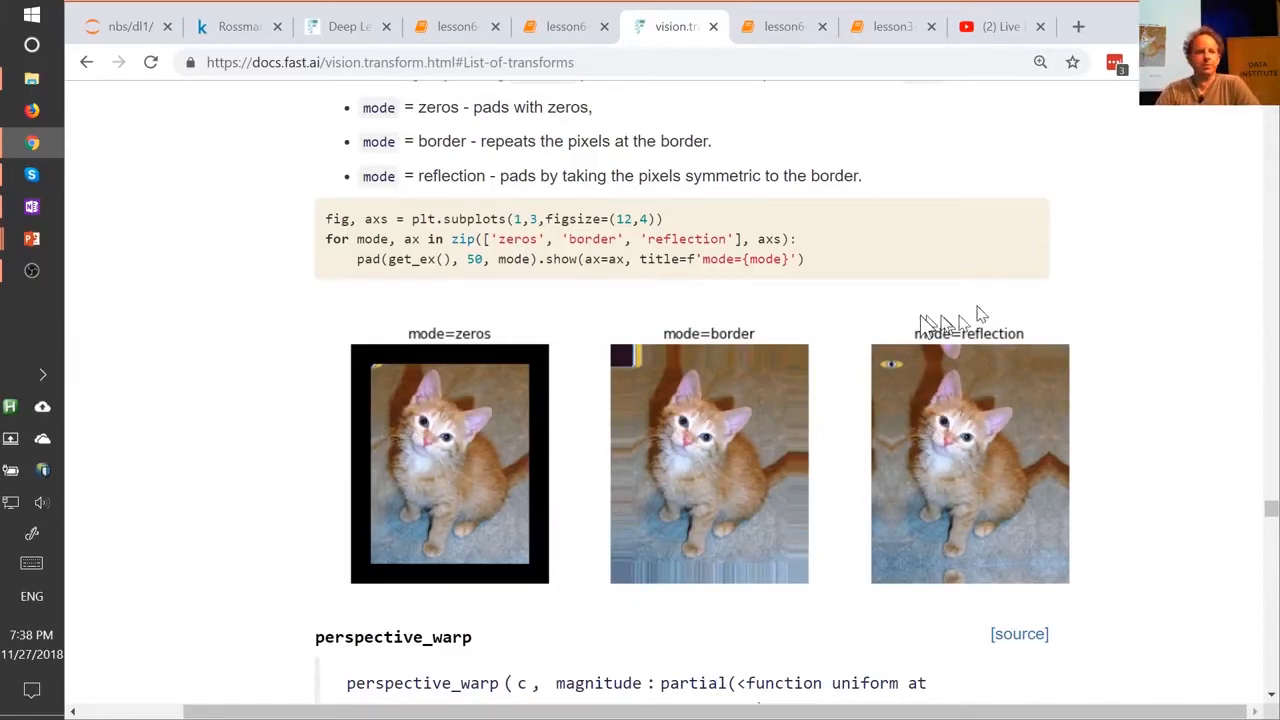
pyautogui.moveTo(1080, 312)
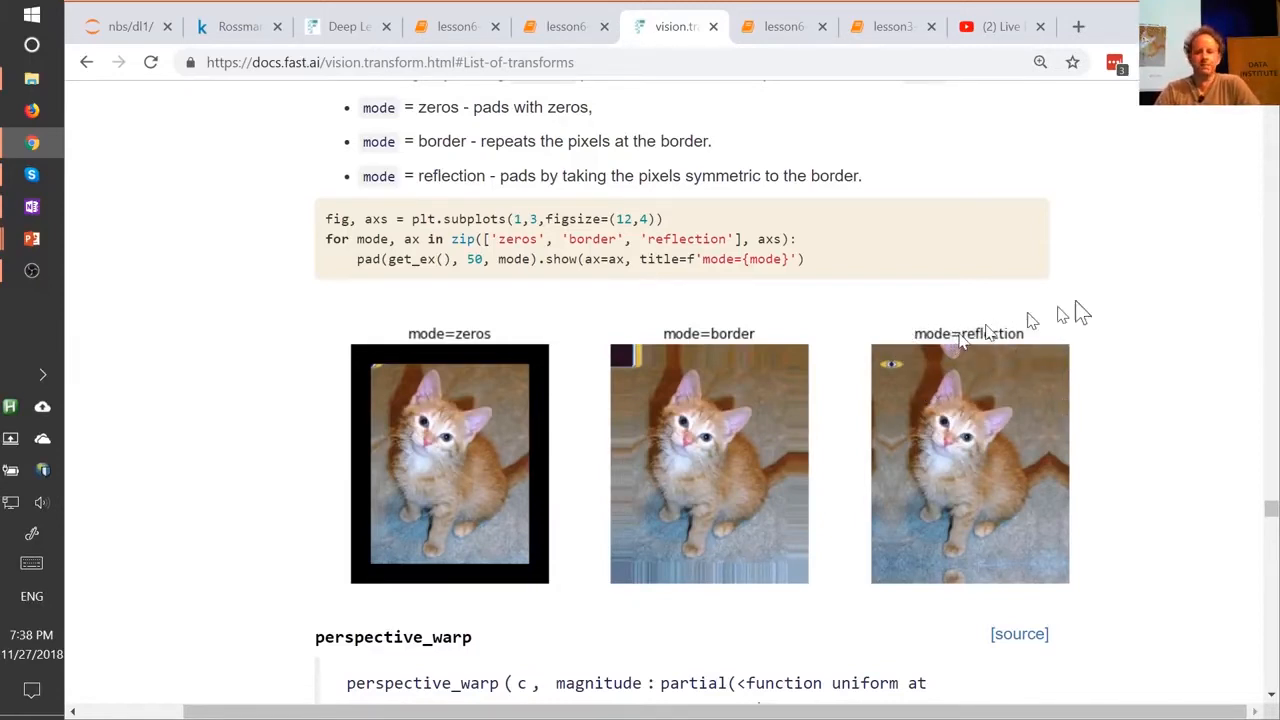
# Scroll past perspective_warp, rotate, skew and squish to the symmetric_warp kitten examples.
pyautogui.scroll(-3)
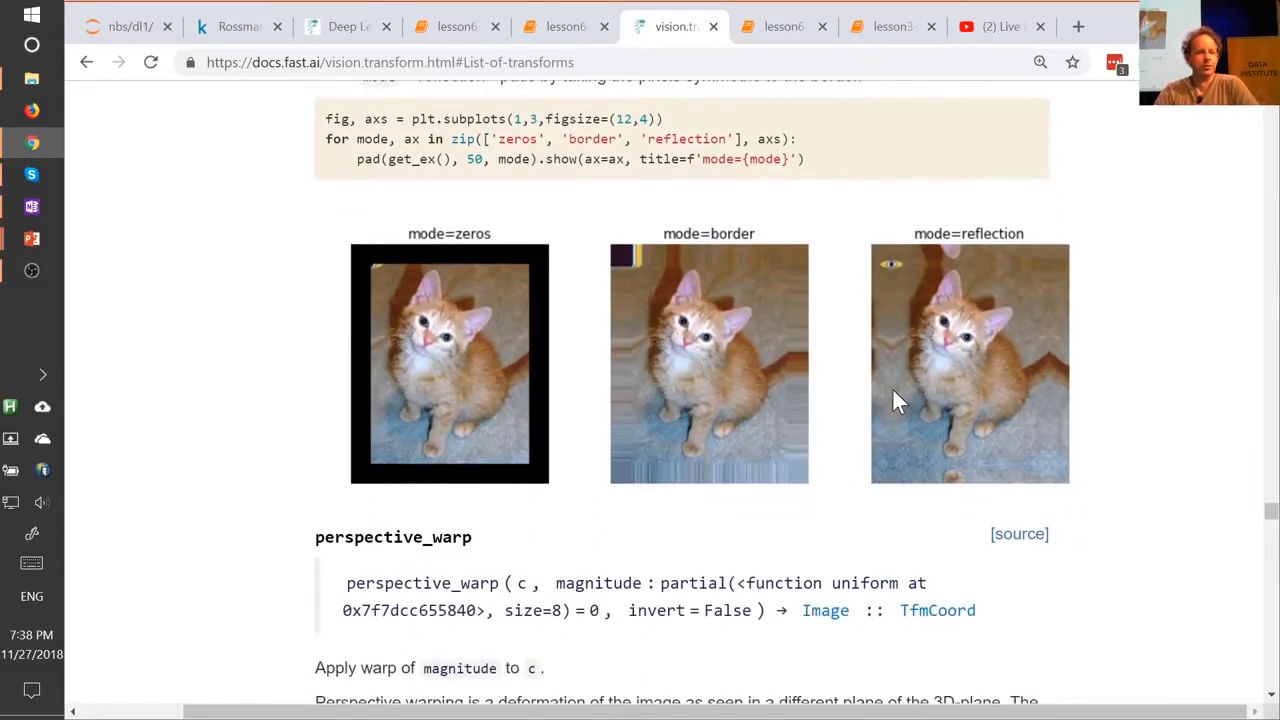
pyautogui.scroll(-3)
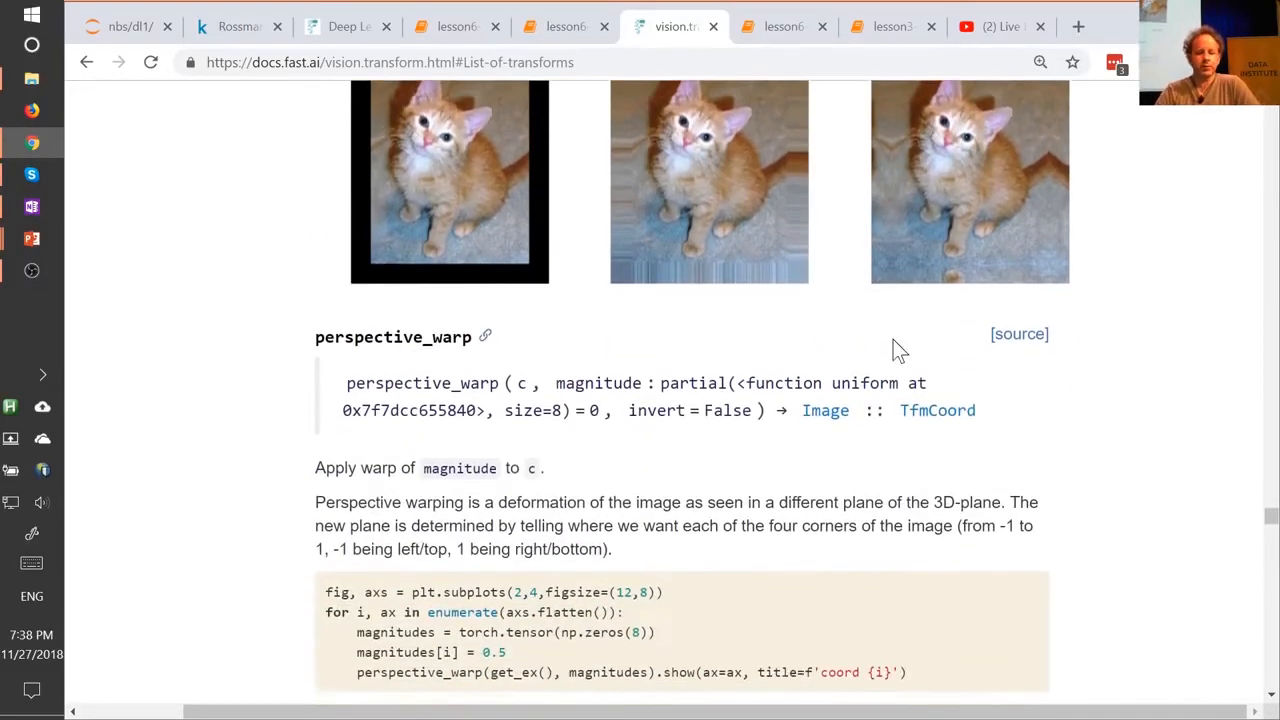
pyautogui.scroll(-3)
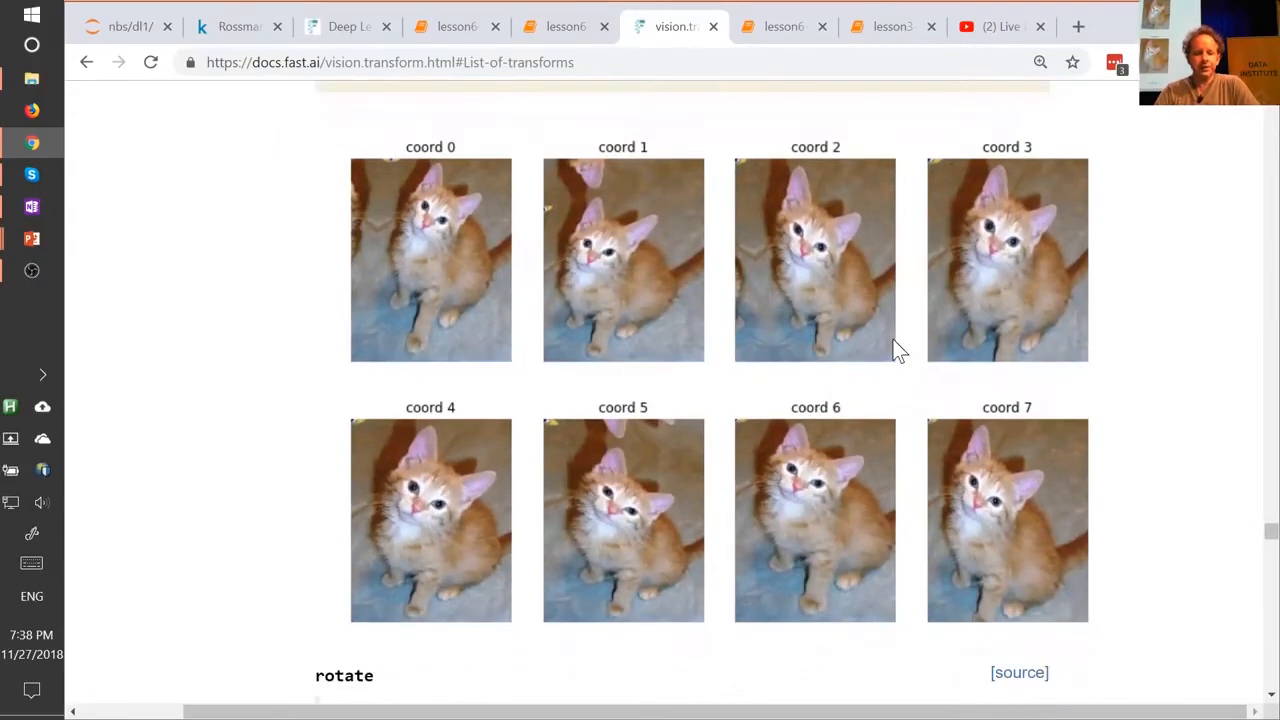
pyautogui.scroll(-3)
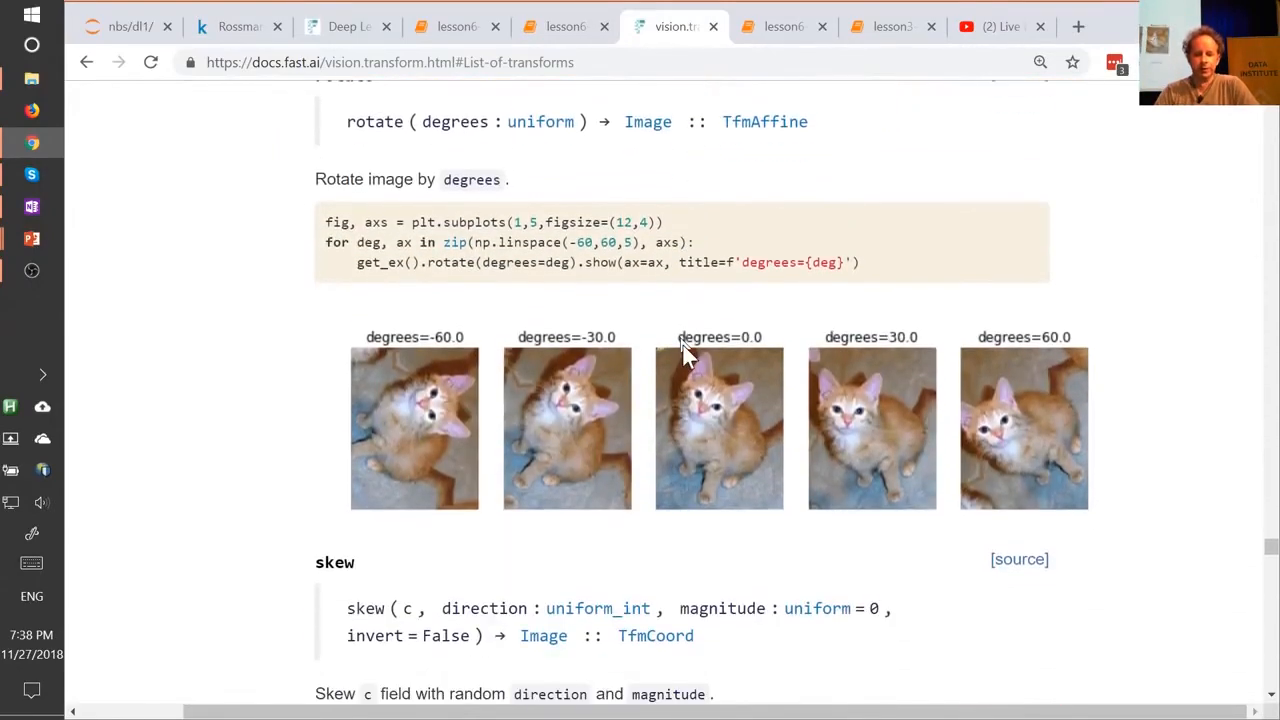
pyautogui.scroll(-3)
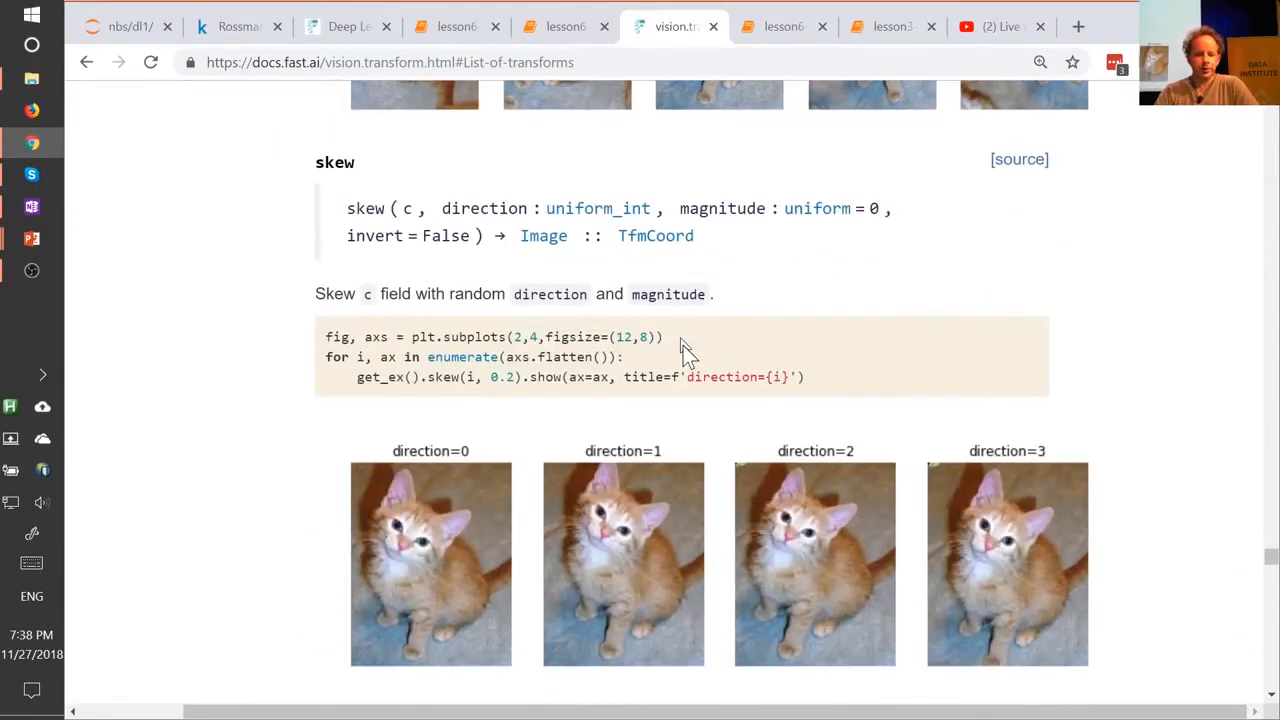
pyautogui.scroll(-3)
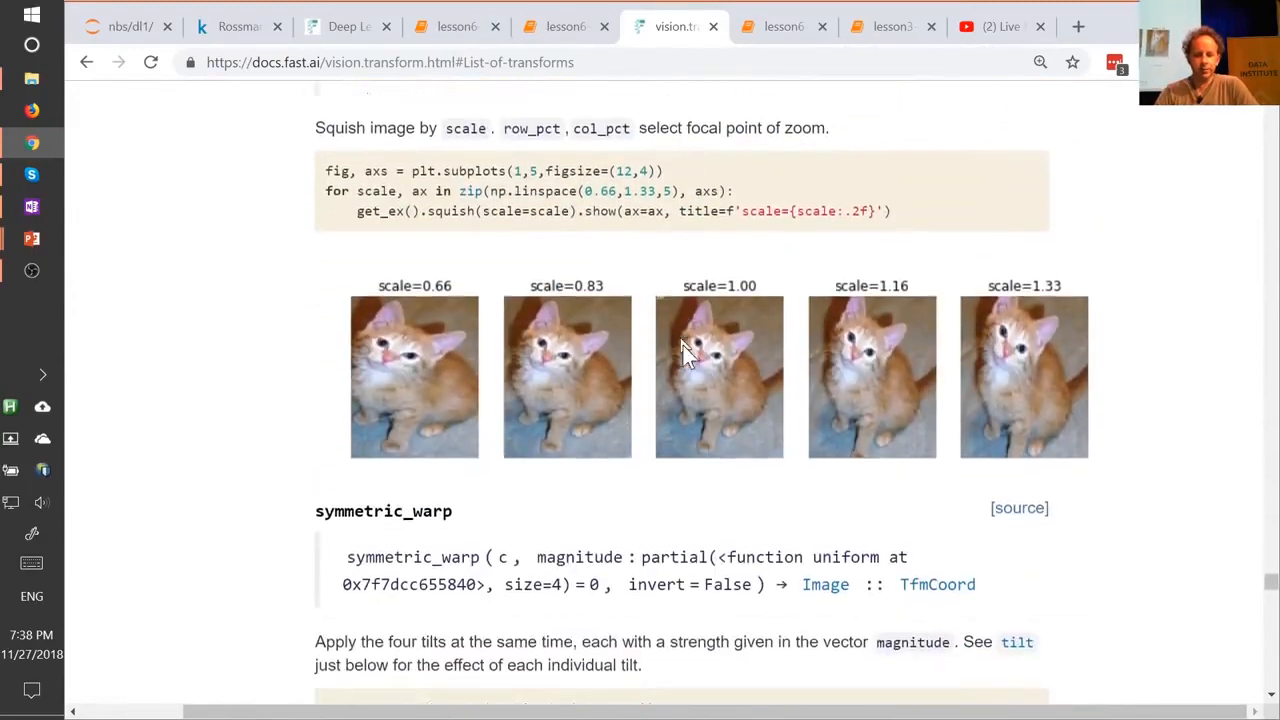
pyautogui.scroll(-3)
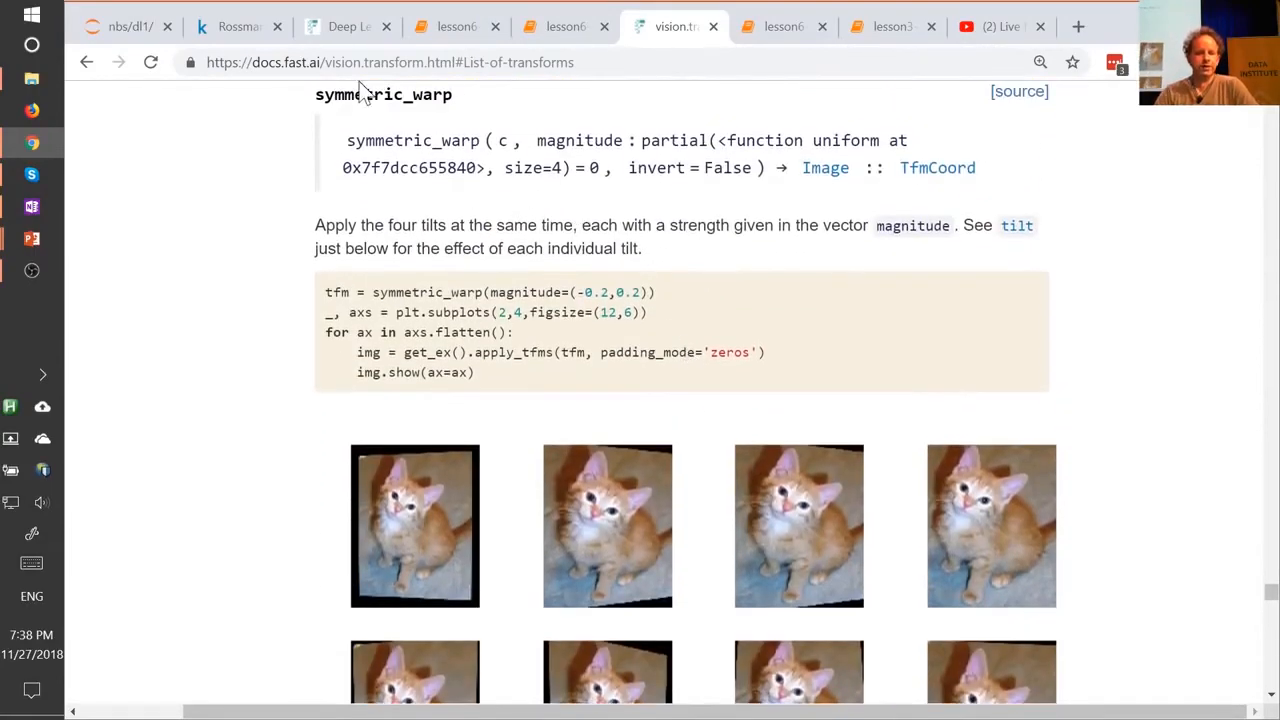
pyautogui.scroll(-3)
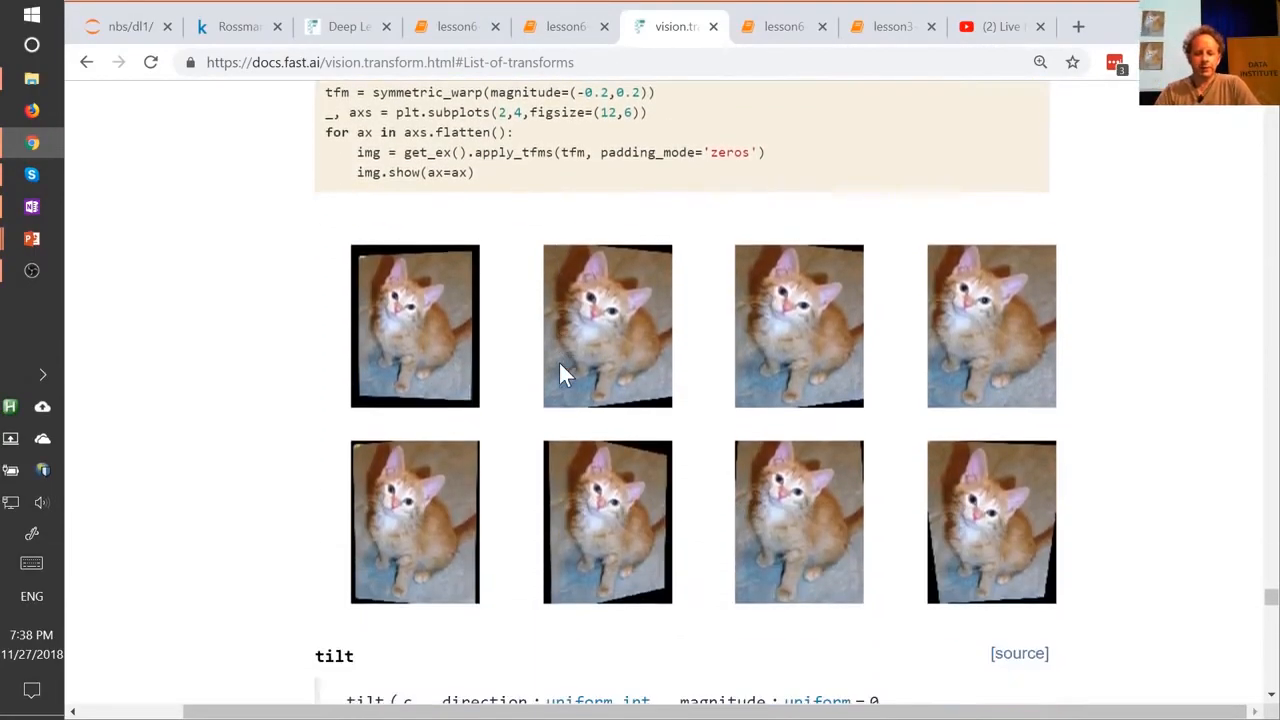
pyautogui.moveTo(645, 600)
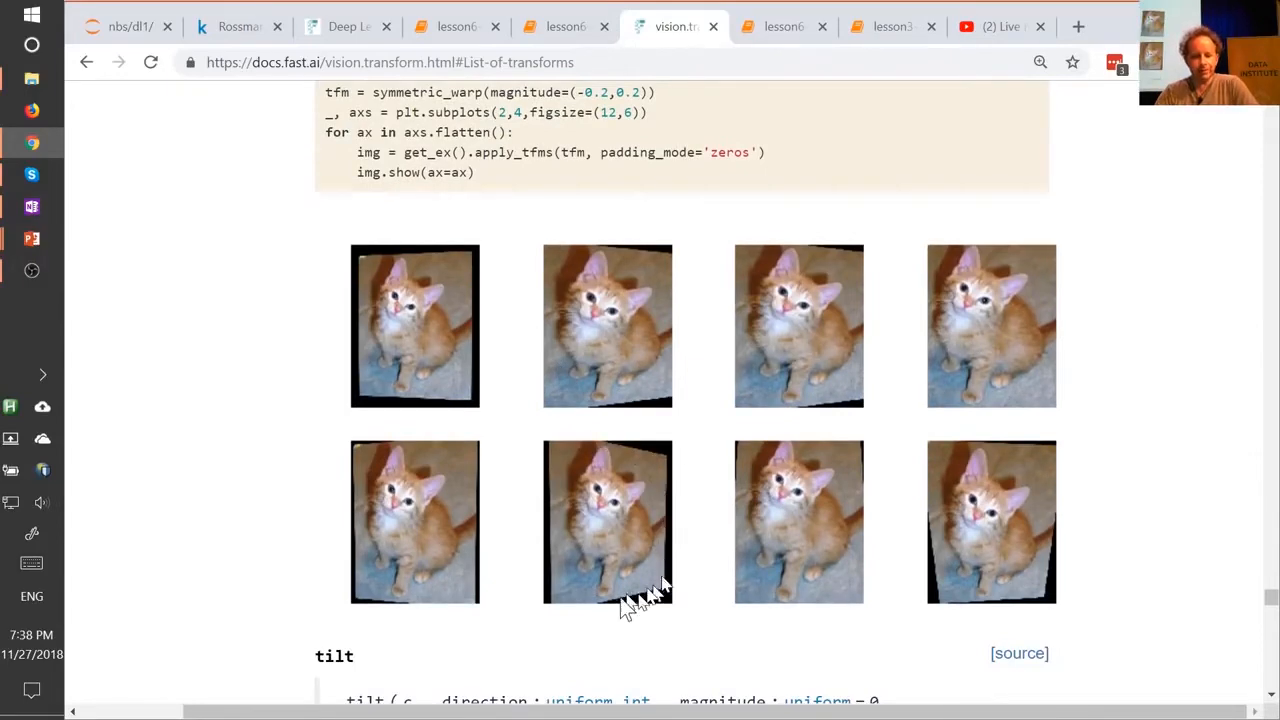
pyautogui.moveTo(600, 570)
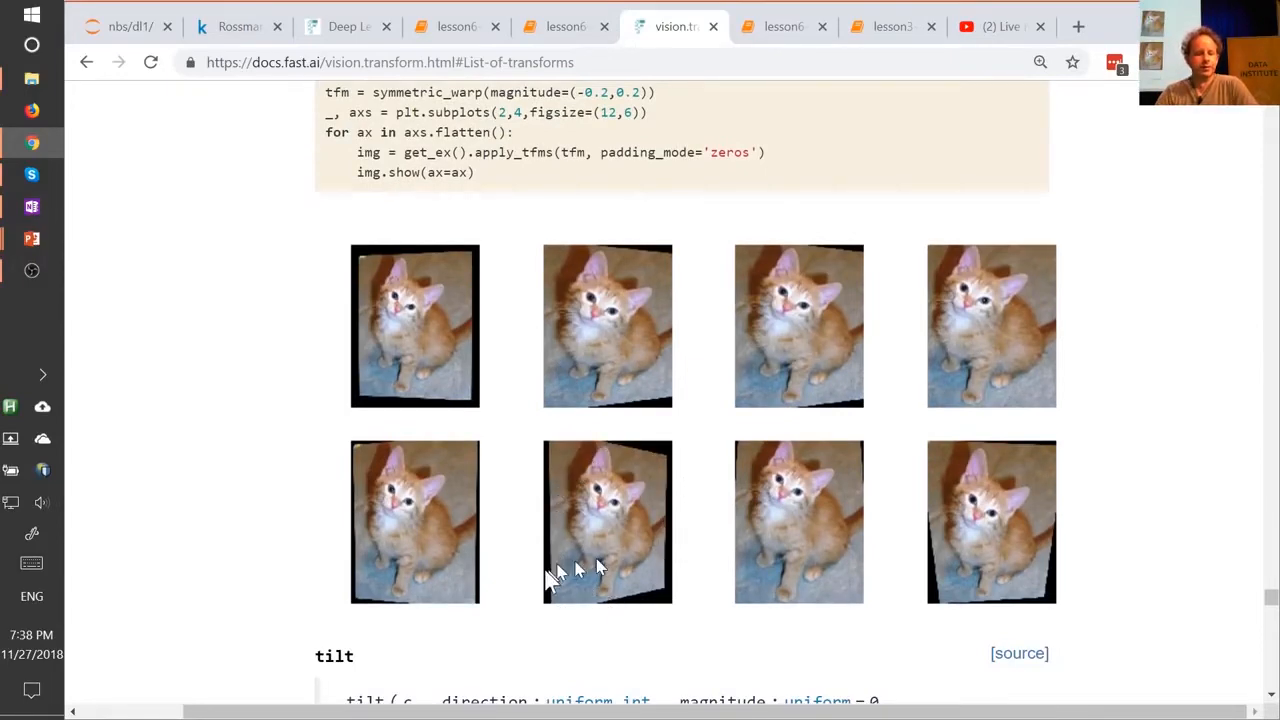
pyautogui.moveTo(620, 455)
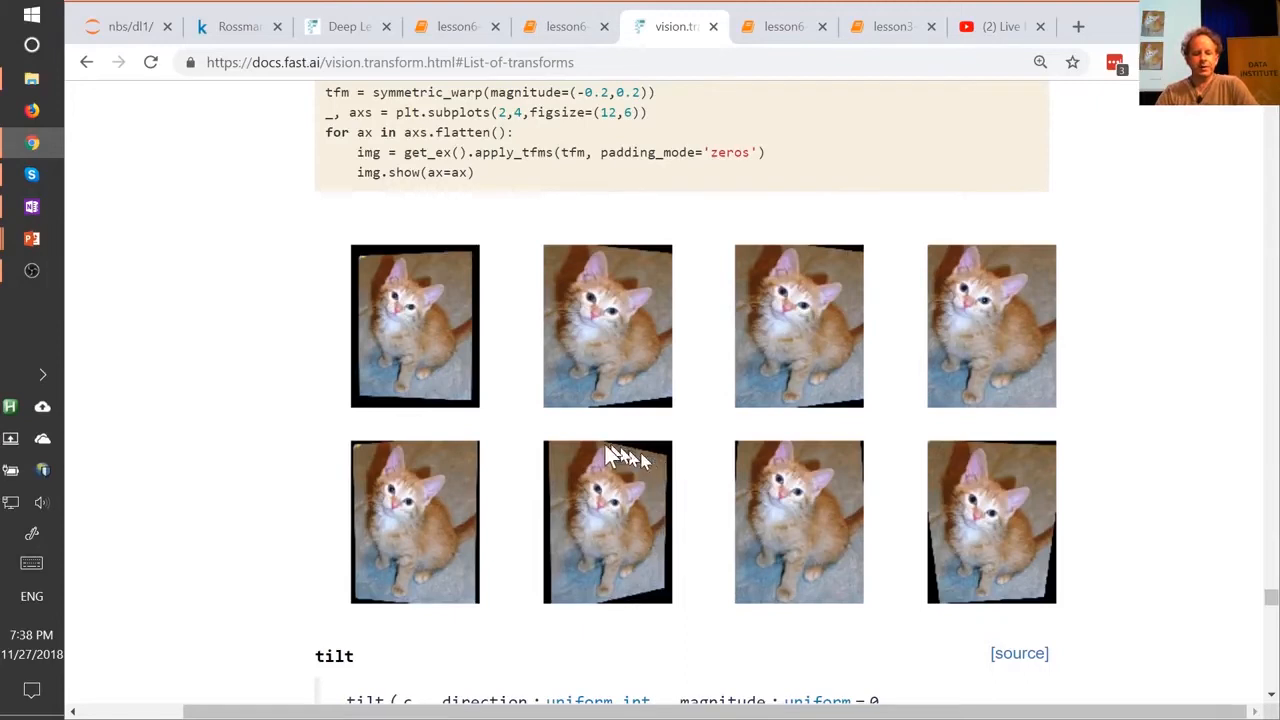
pyautogui.moveTo(612, 628)
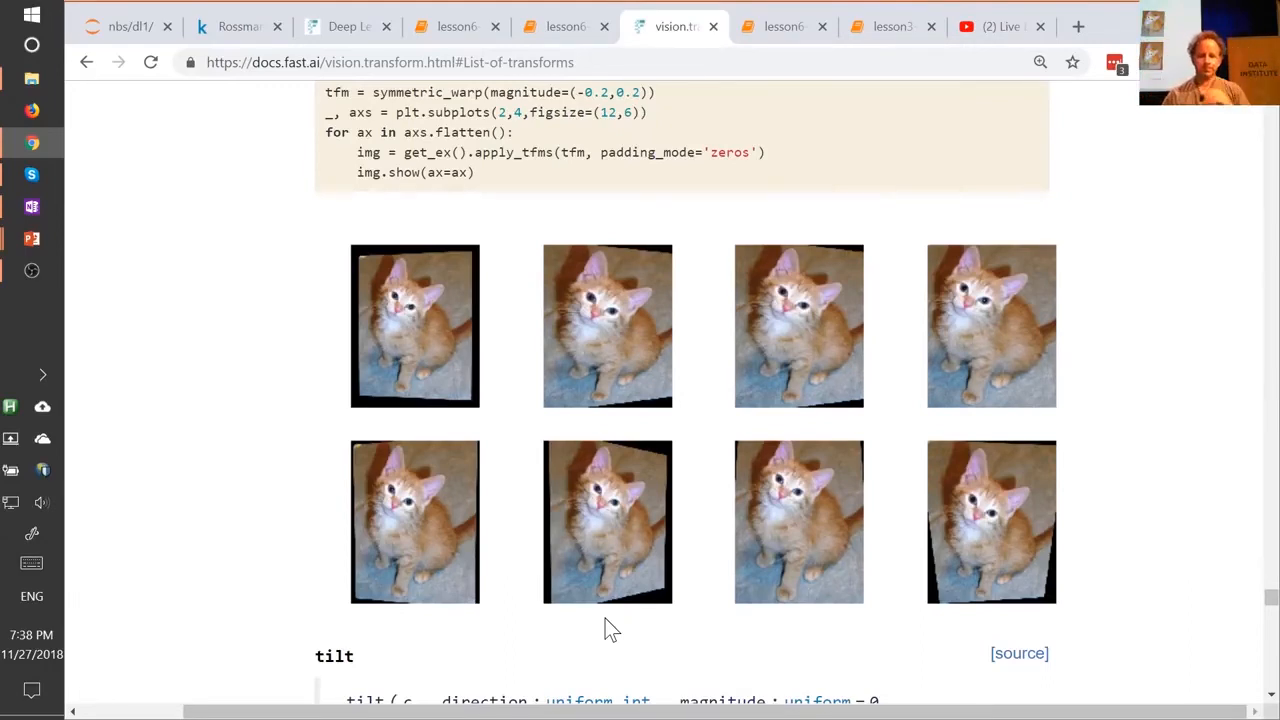
pyautogui.moveTo(392, 340)
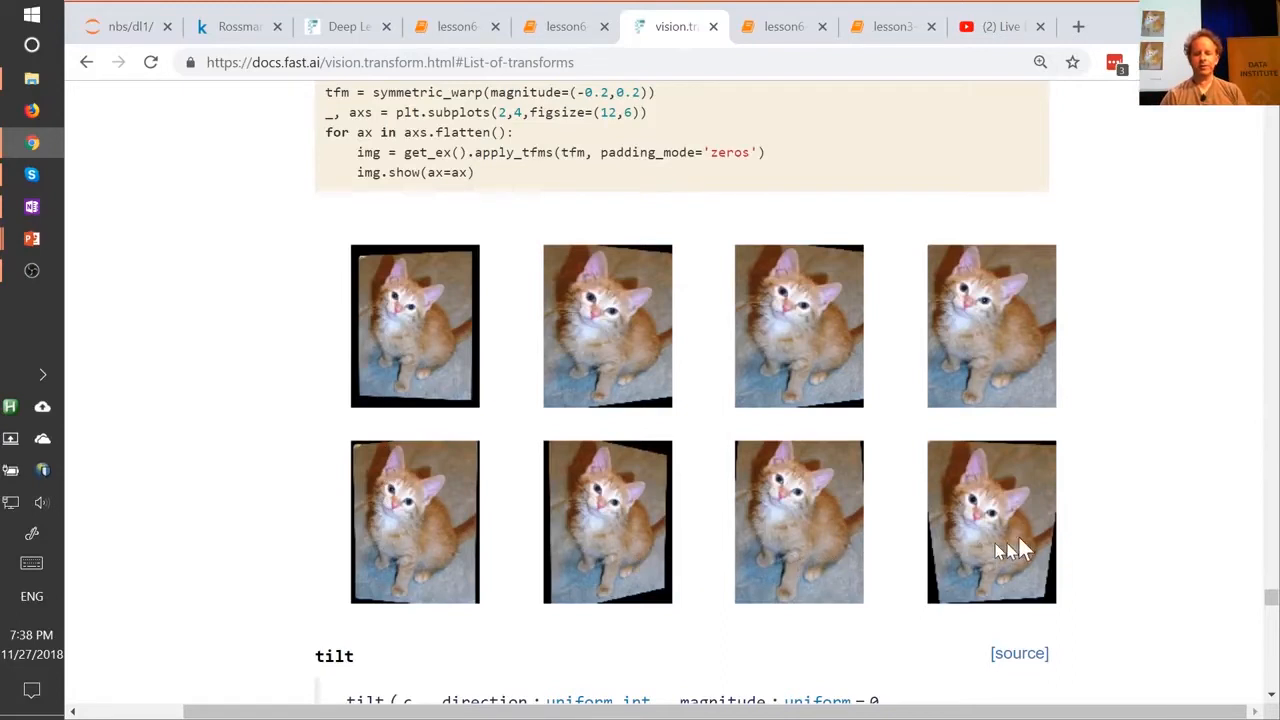
pyautogui.moveTo(660, 340)
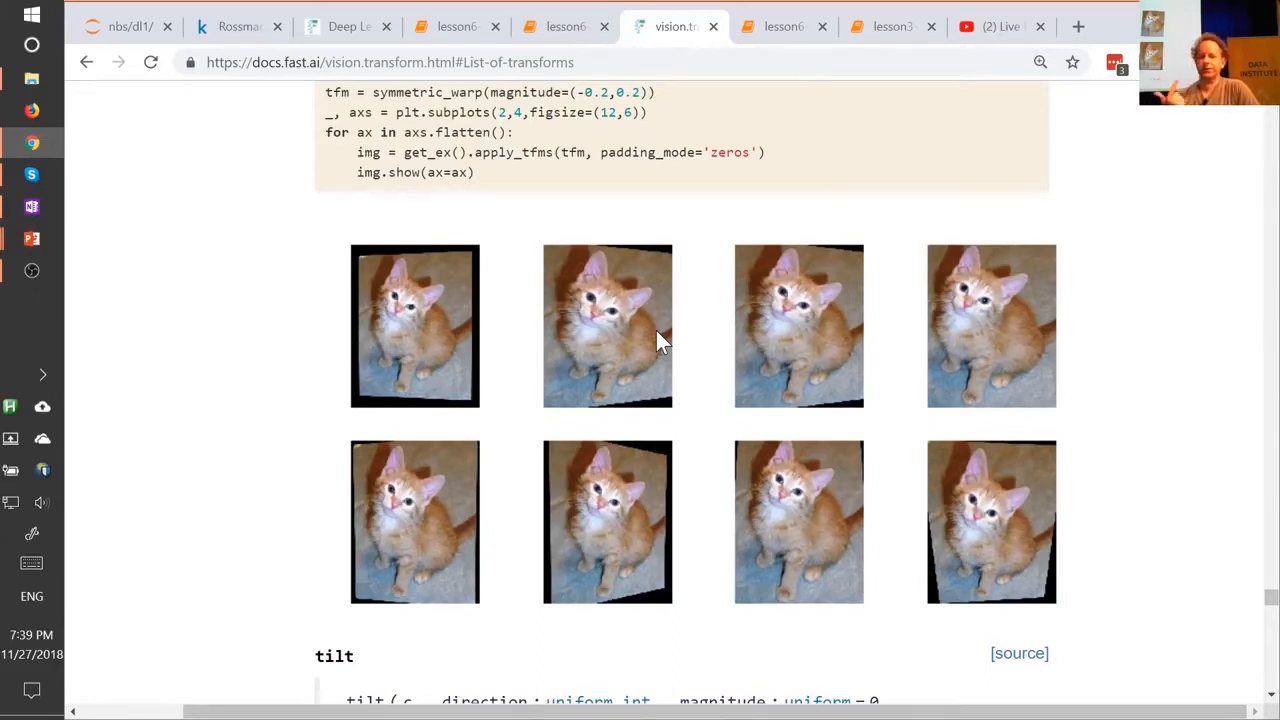
pyautogui.moveTo(905, 515)
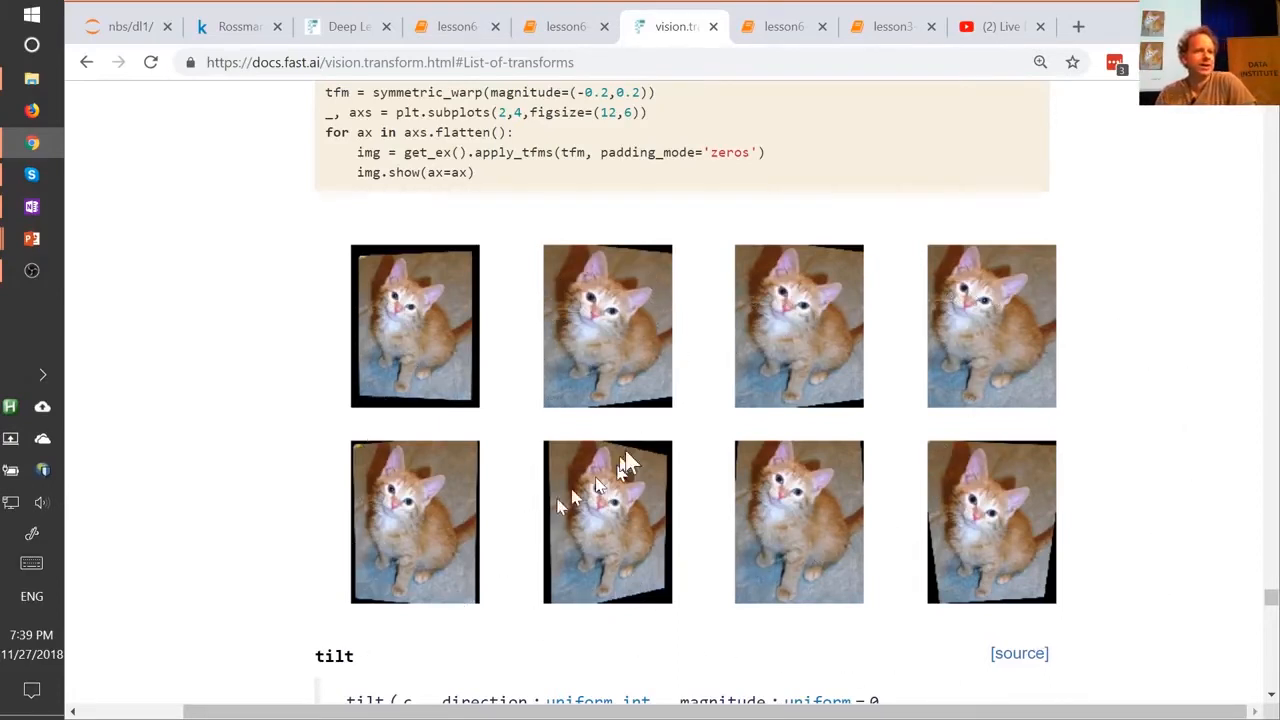
pyautogui.moveTo(890, 388)
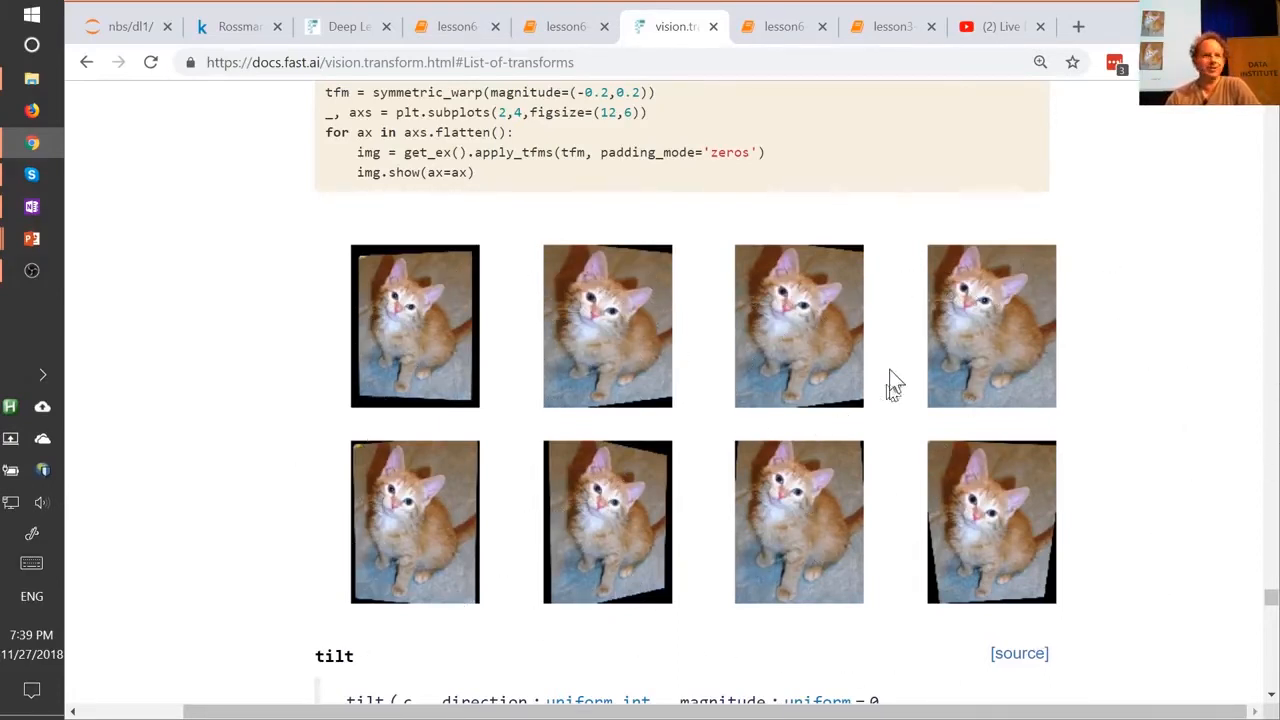
pyautogui.moveTo(890, 320)
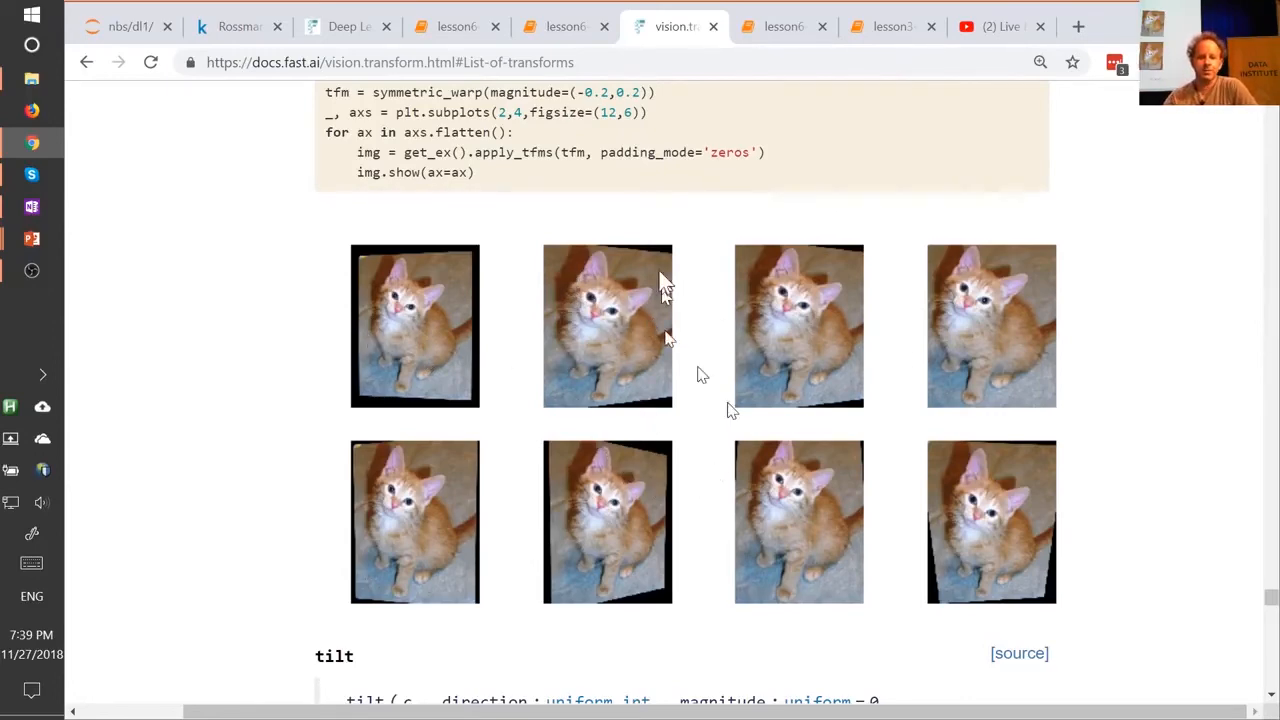
# Return to lesson6-pets-more, close the get_transforms pane, and select the zeros-padding get_data cell.
pyautogui.click(565, 26)
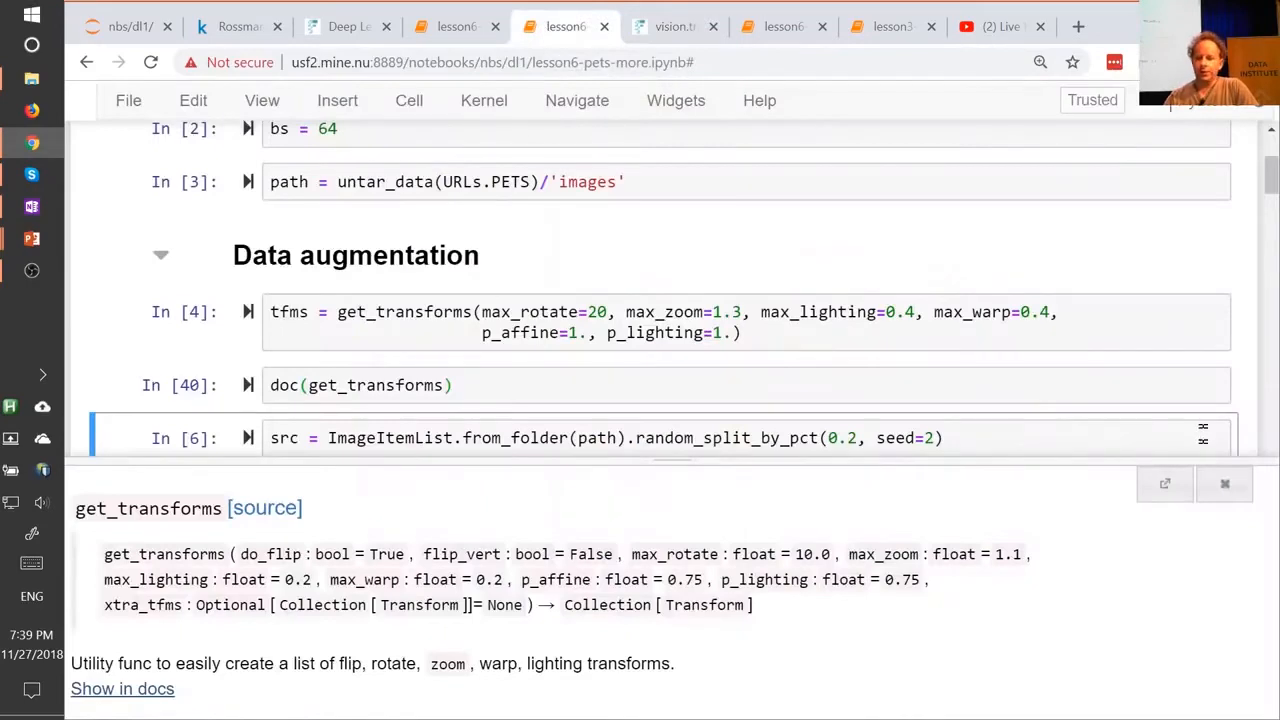
pyautogui.click(1224, 484)
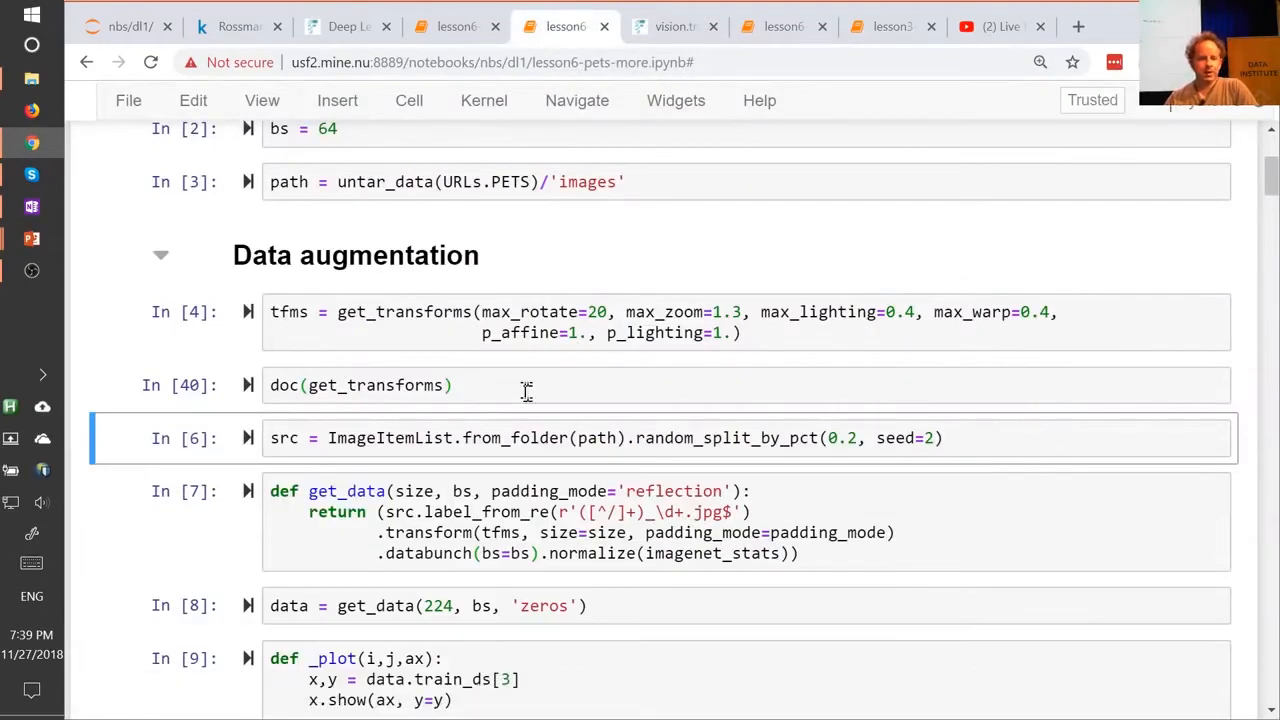
pyautogui.scroll(-3)
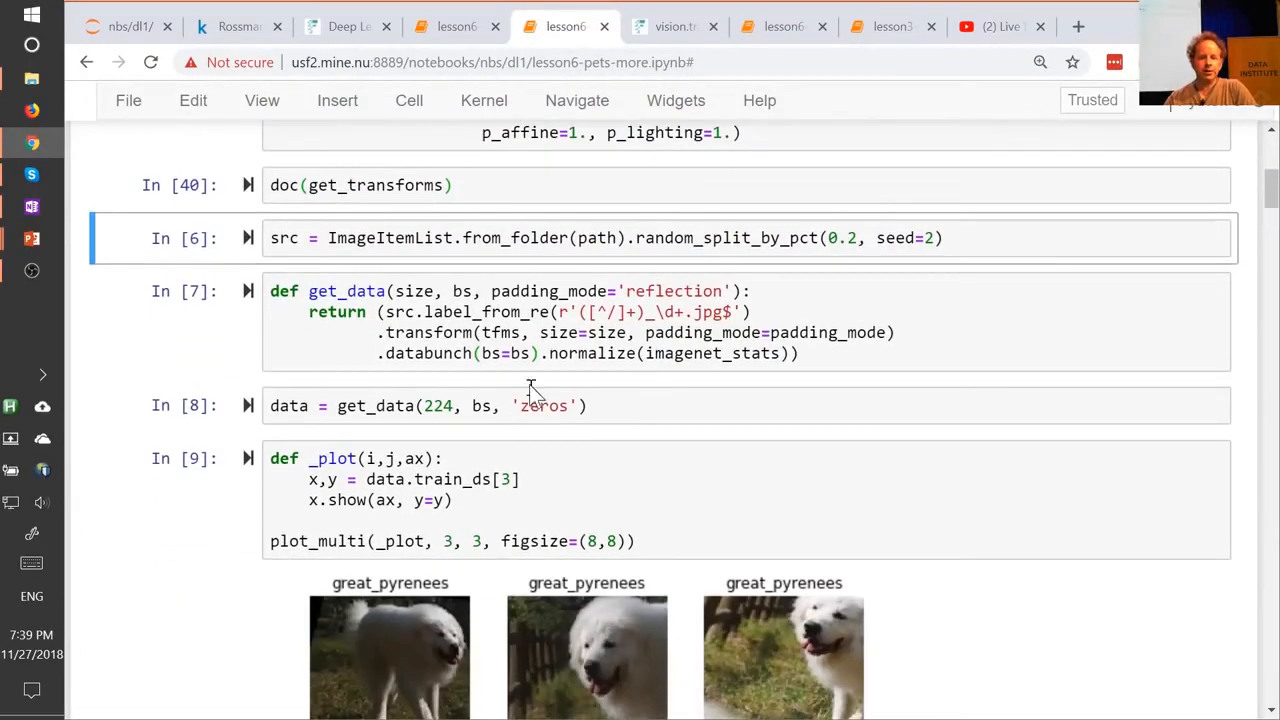
pyautogui.scroll(-3)
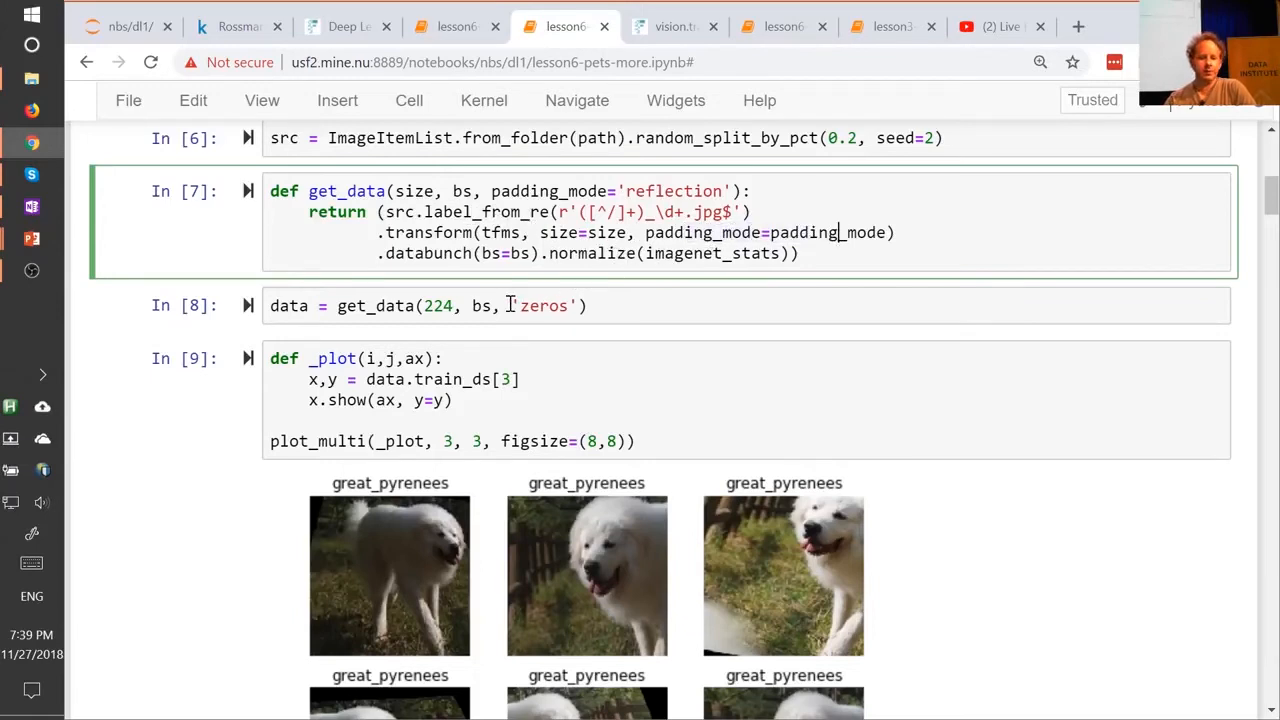
pyautogui.click(540, 305)
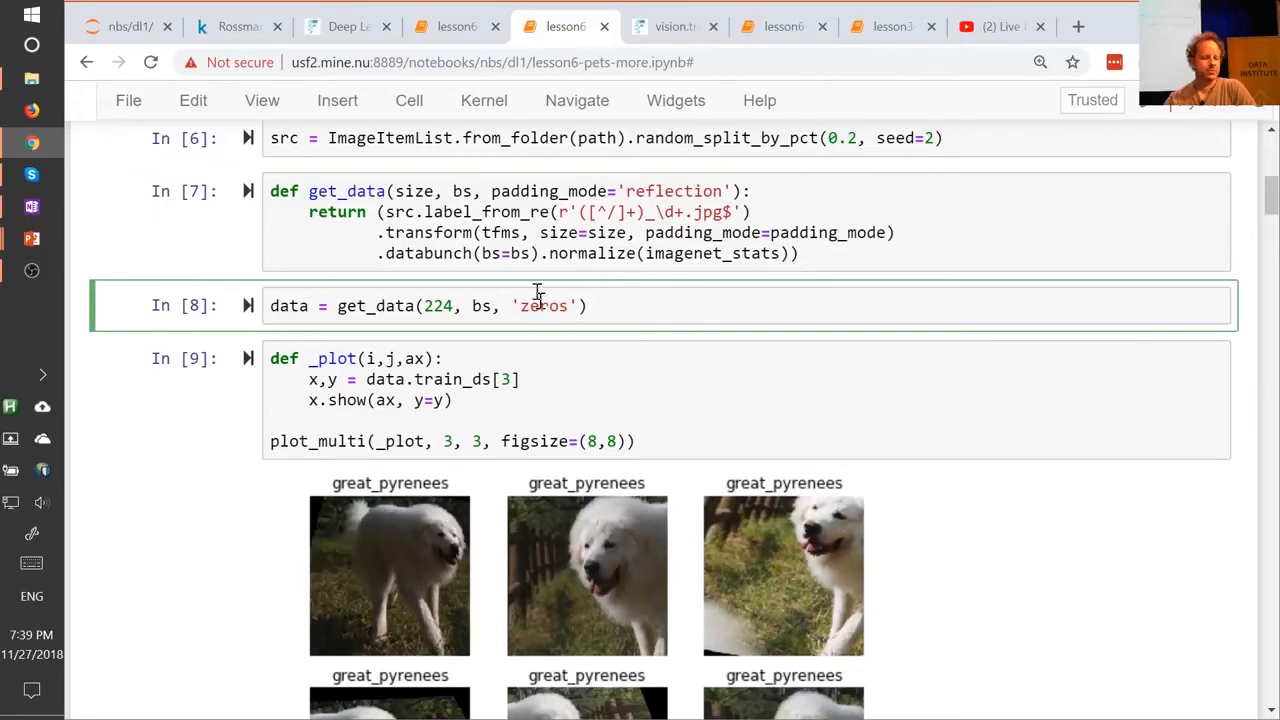
pyautogui.scroll(-3)
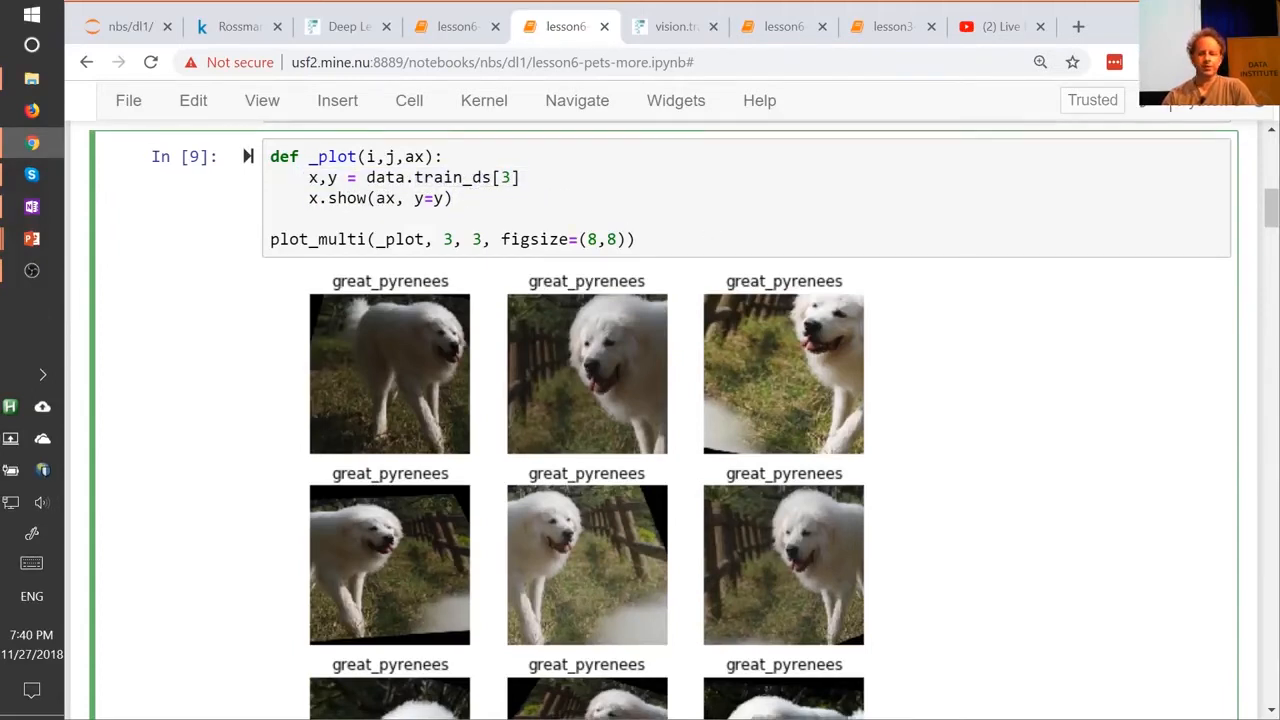
pyautogui.scroll(-3)
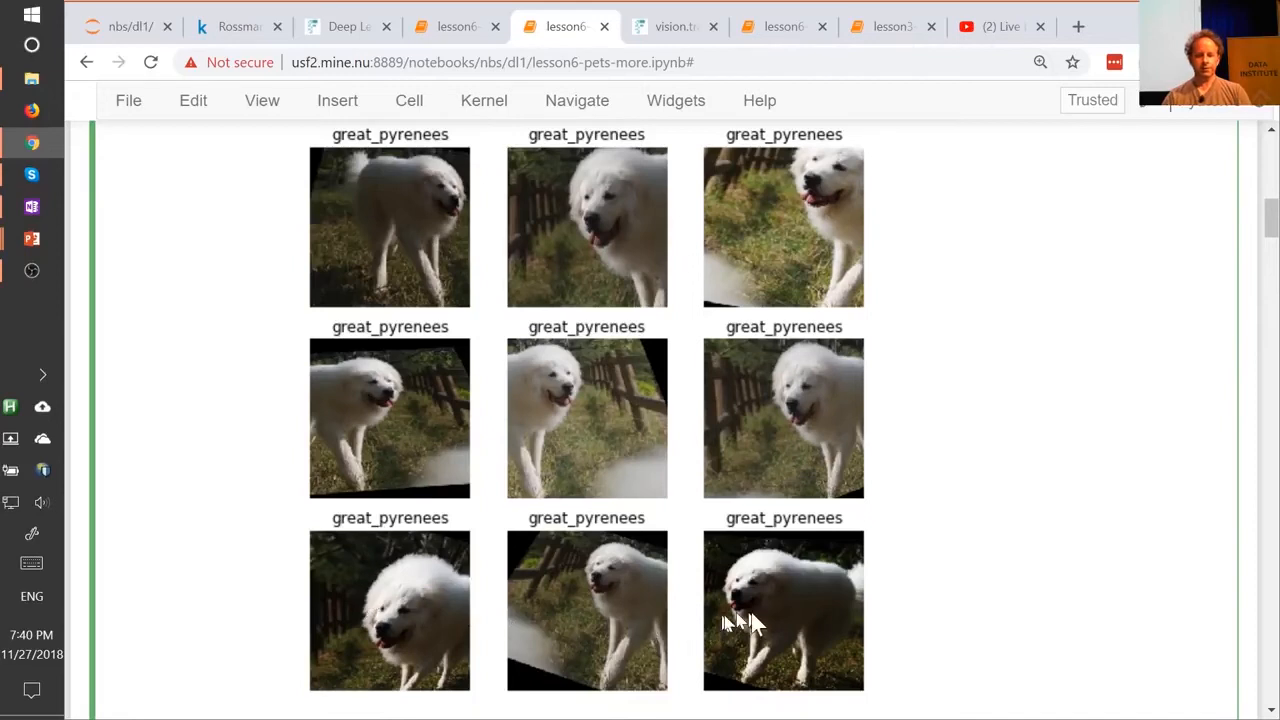
pyautogui.moveTo(525, 615)
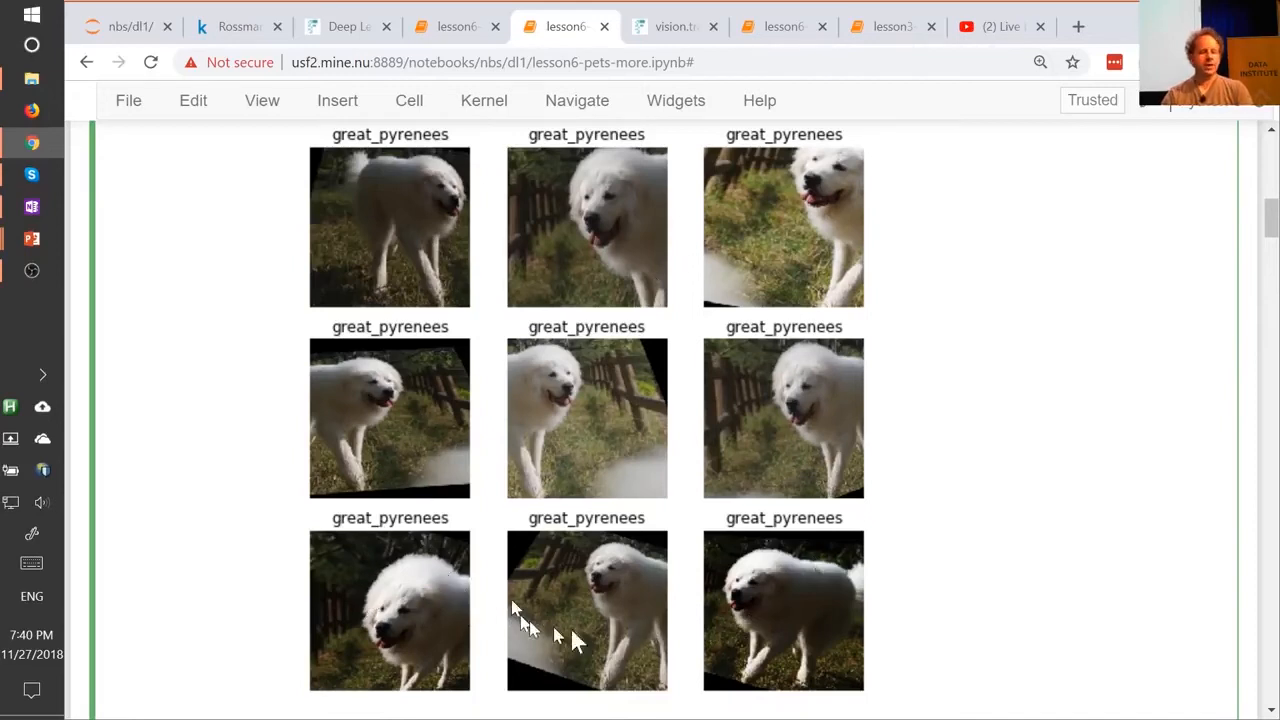
pyautogui.moveTo(940, 620)
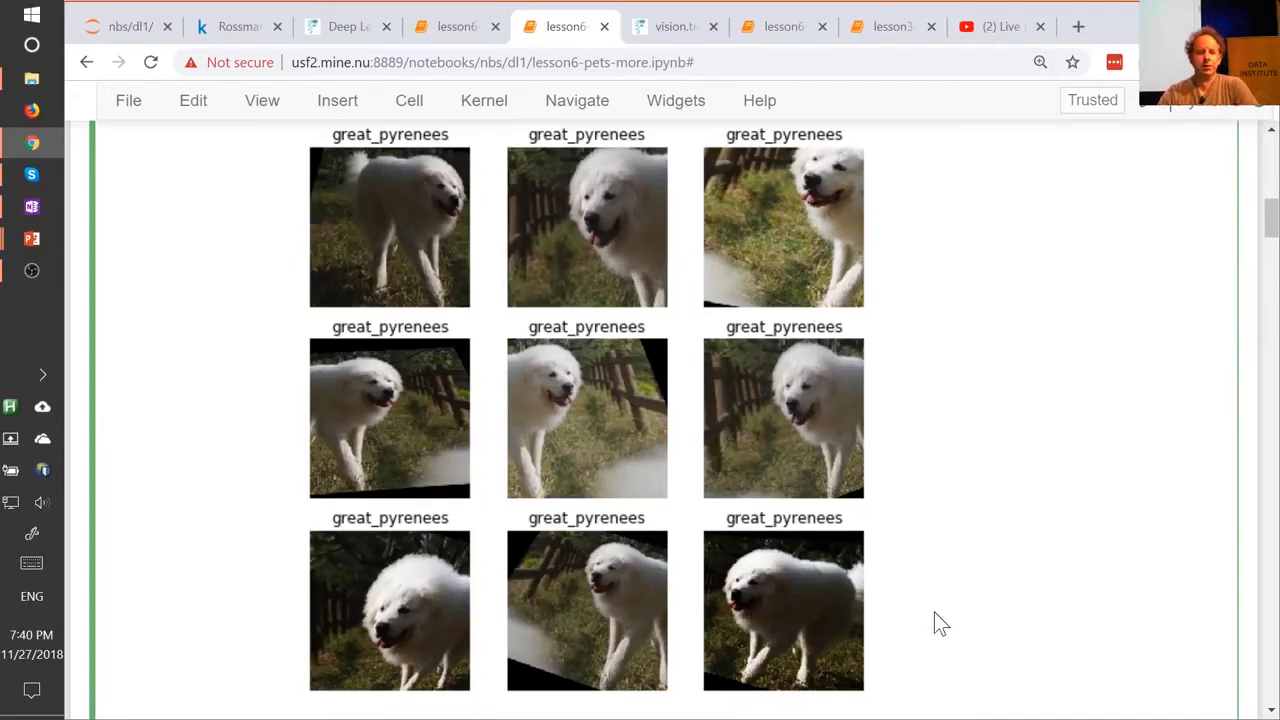
pyautogui.moveTo(835, 410)
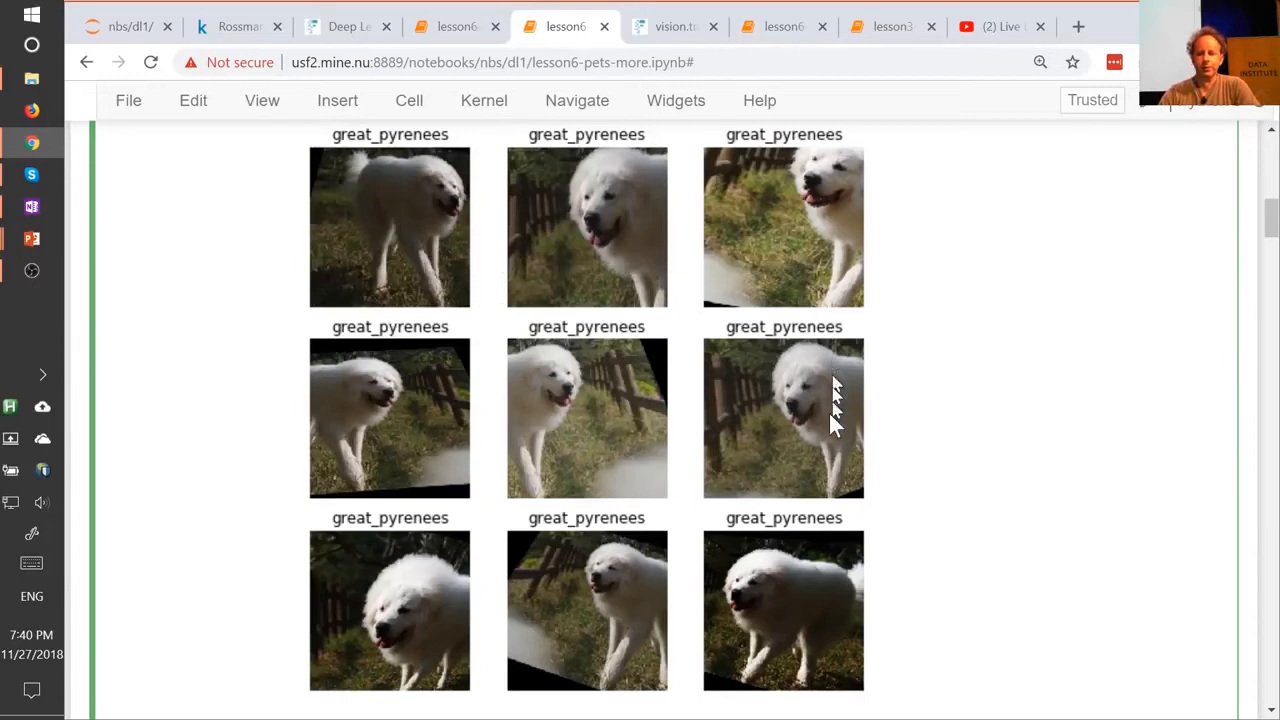
pyautogui.moveTo(785, 640)
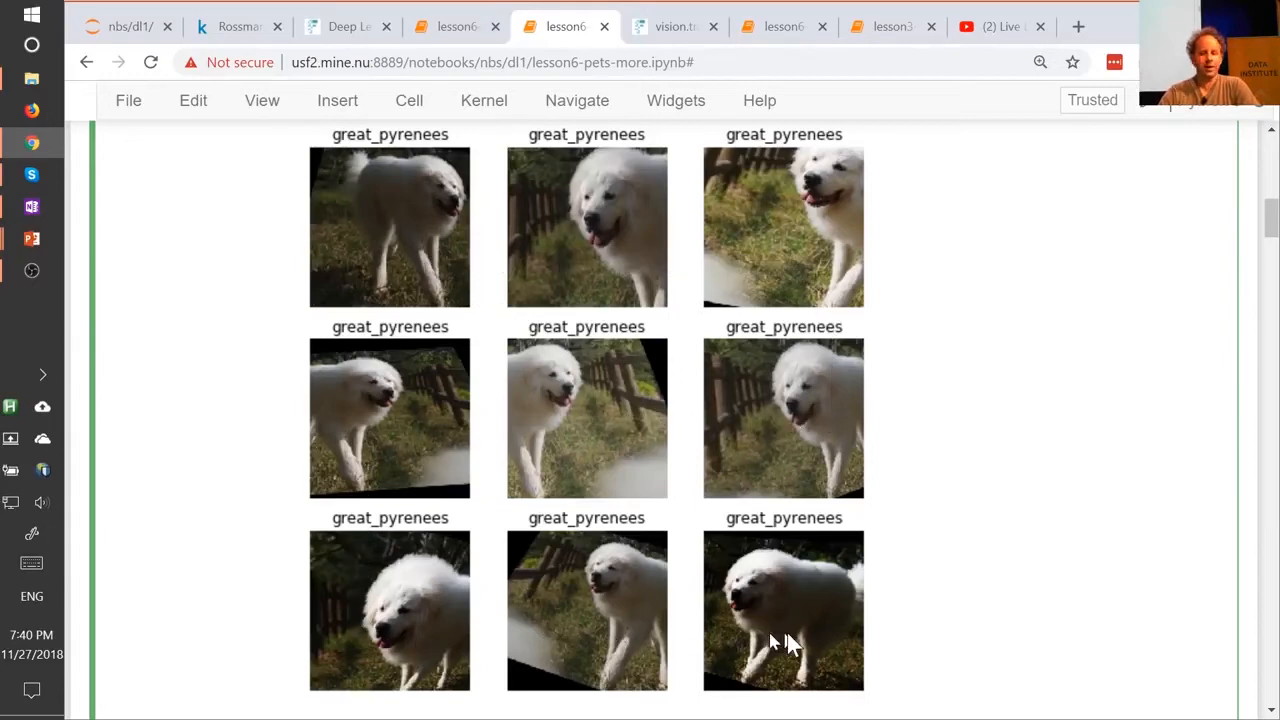
pyautogui.moveTo(985, 652)
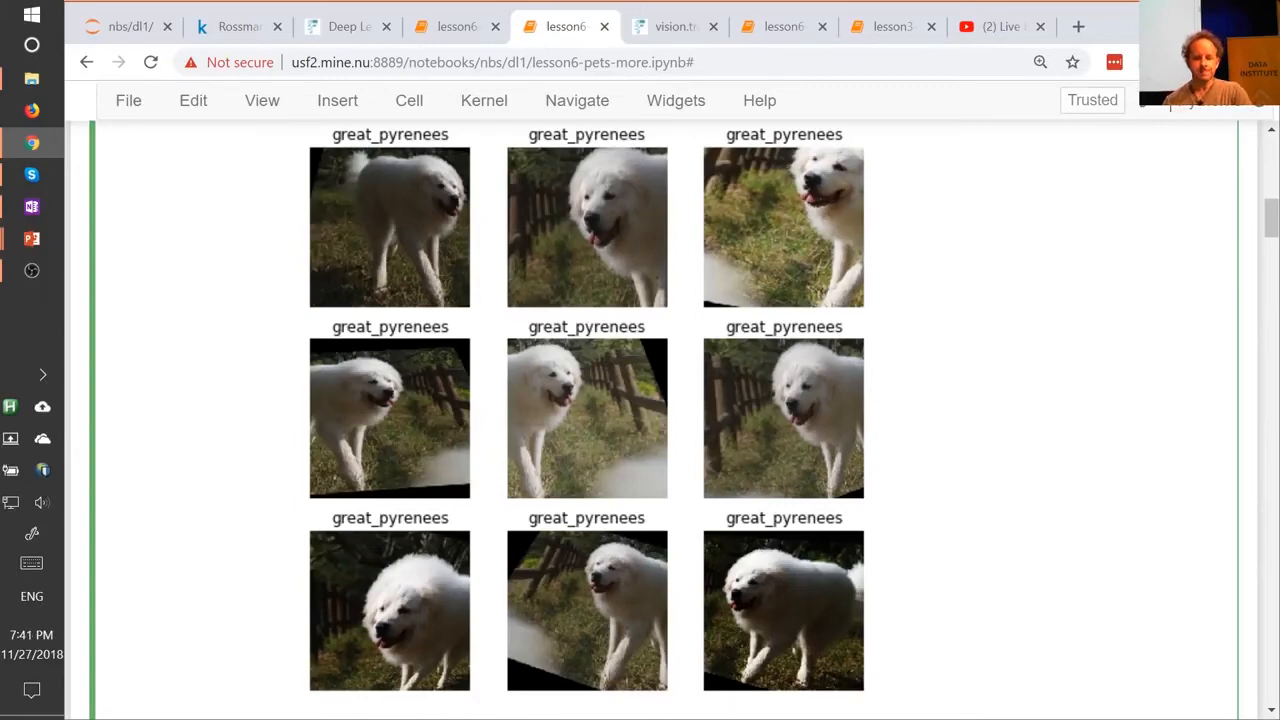
# Scroll past the second augmentation grid to the Convolution kernel section and Maine_Coon image.
pyautogui.scroll(-3)
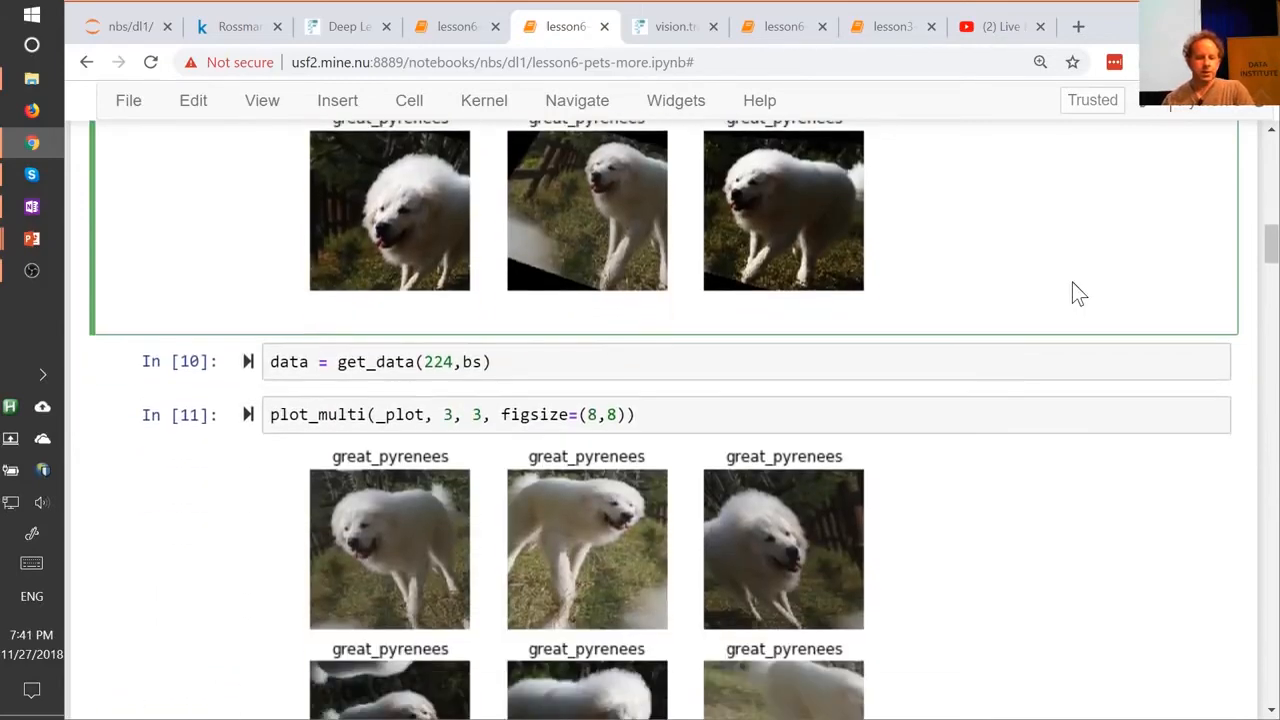
pyautogui.scroll(-3)
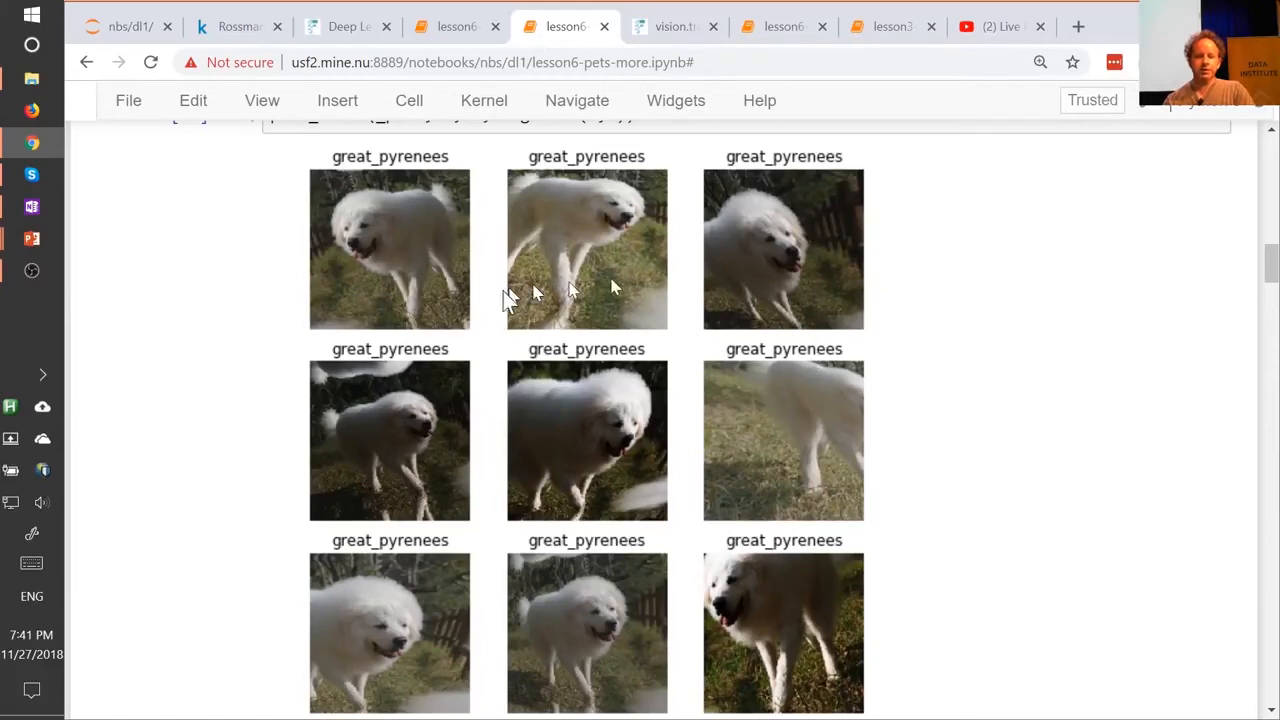
pyautogui.moveTo(595, 517)
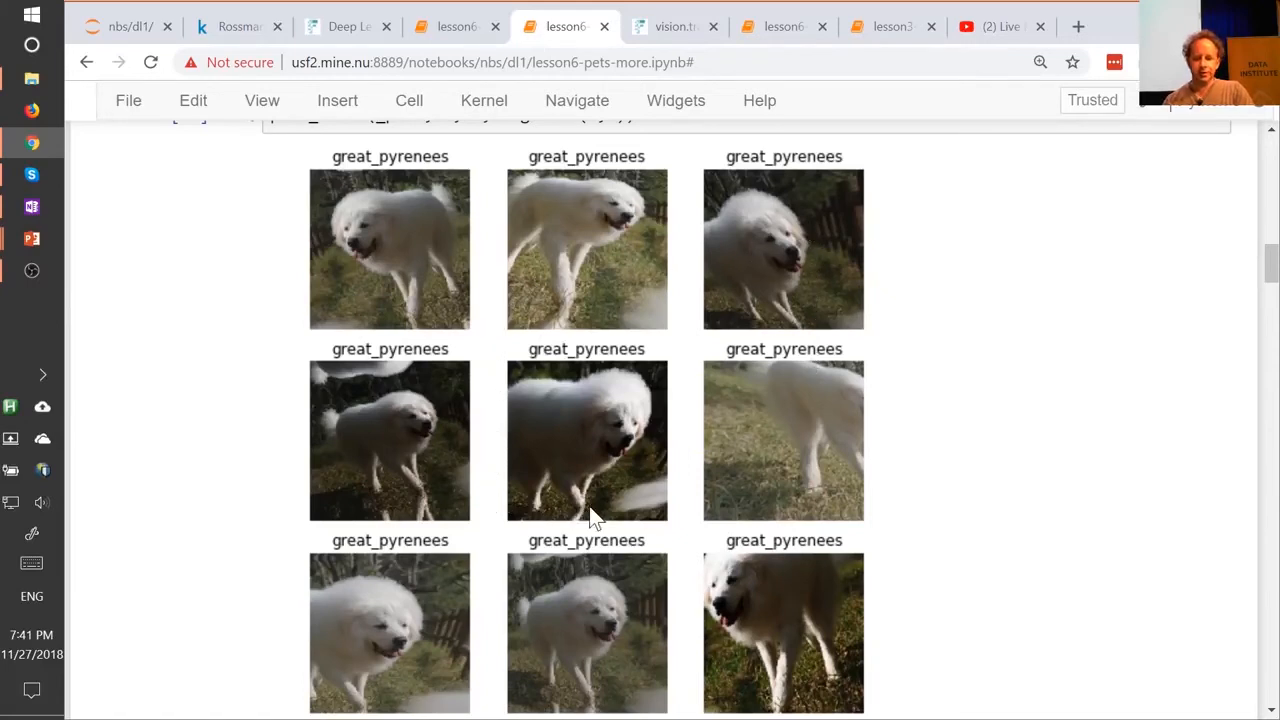
pyautogui.moveTo(770, 615)
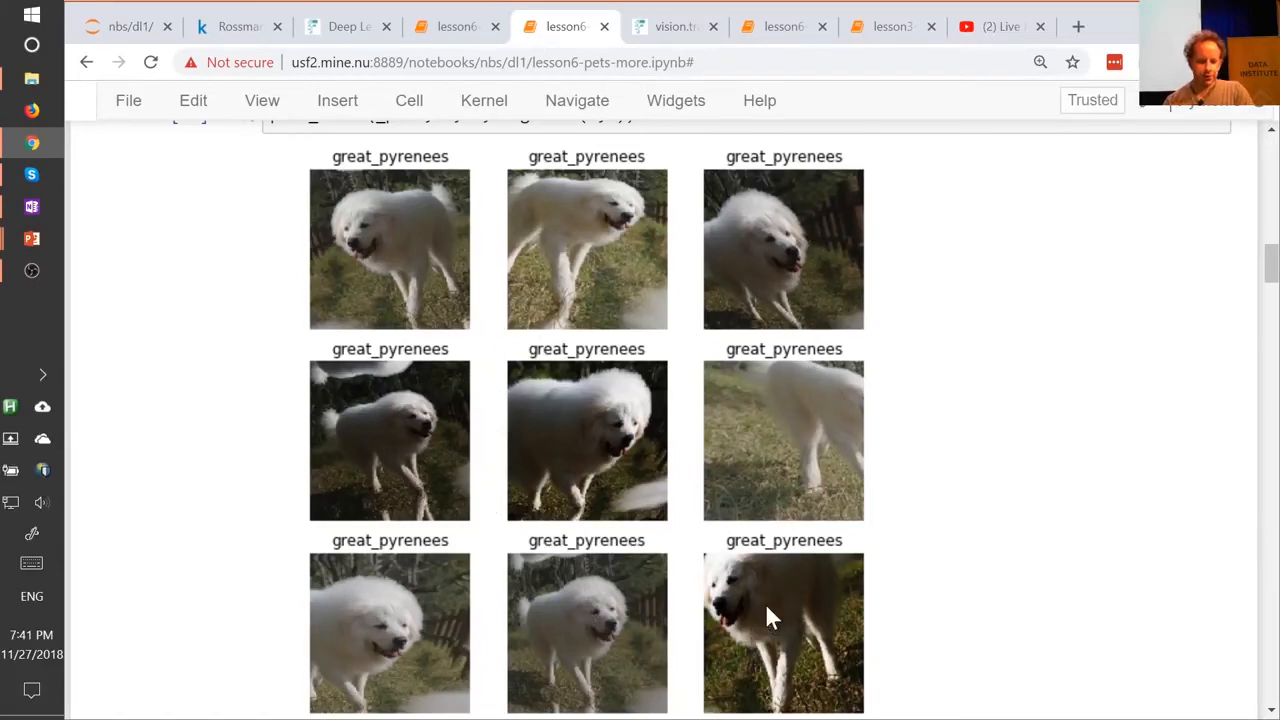
pyautogui.scroll(-3)
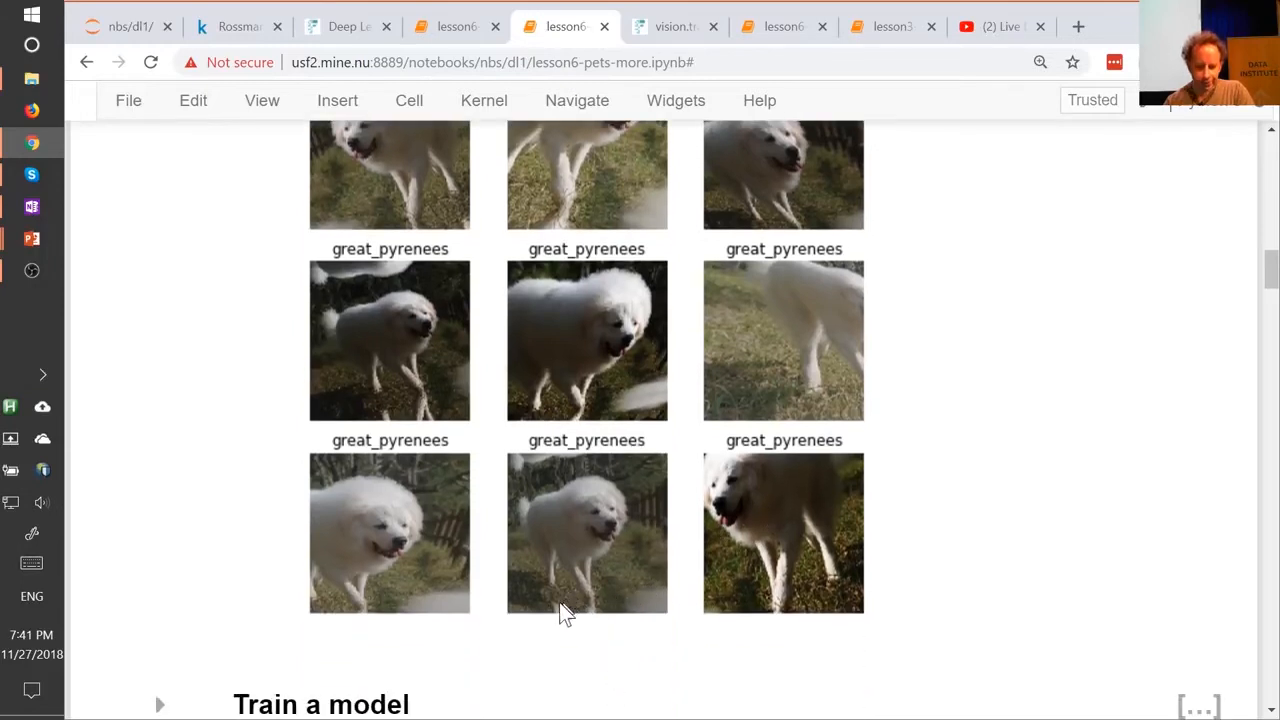
pyautogui.moveTo(558, 614)
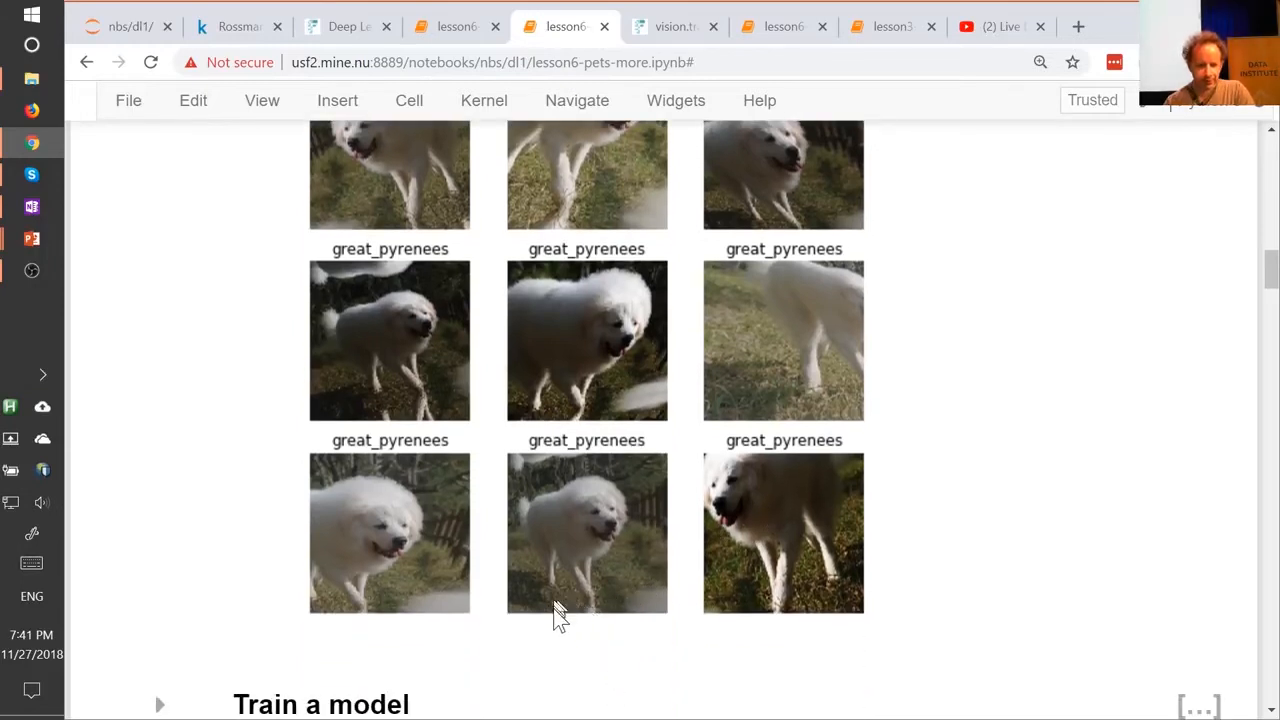
pyautogui.moveTo(545, 550)
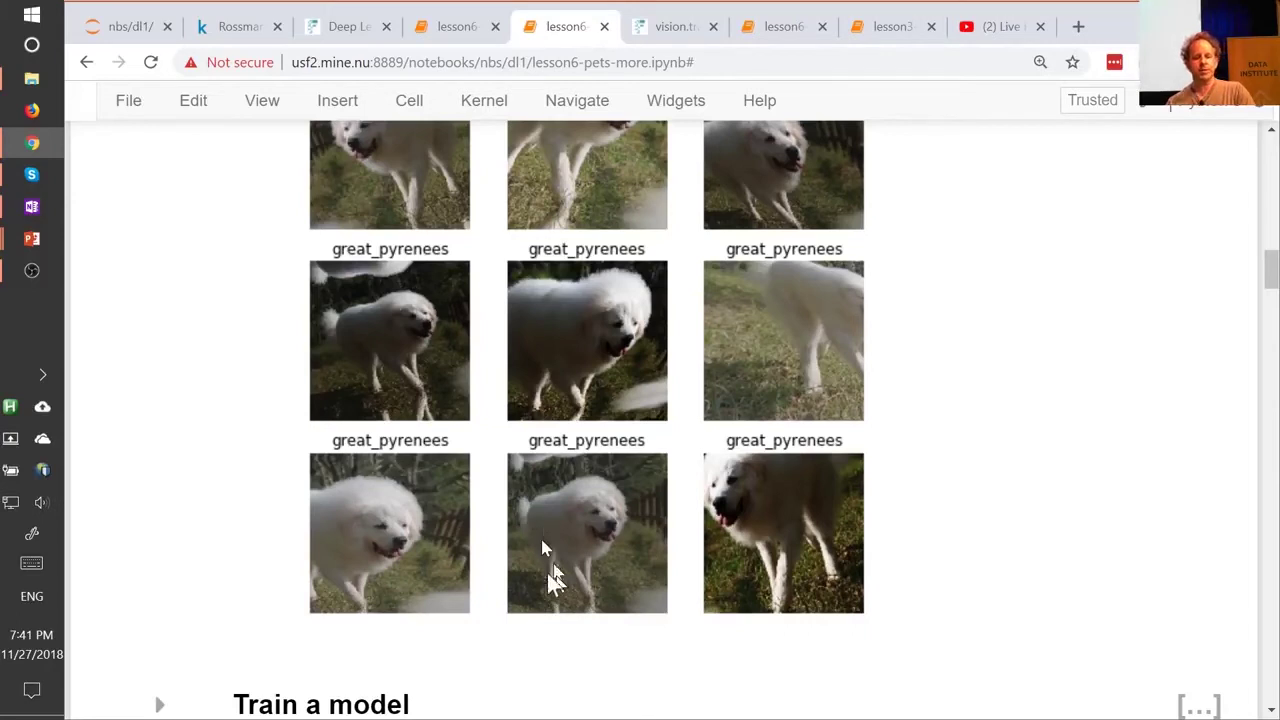
pyautogui.scroll(3)
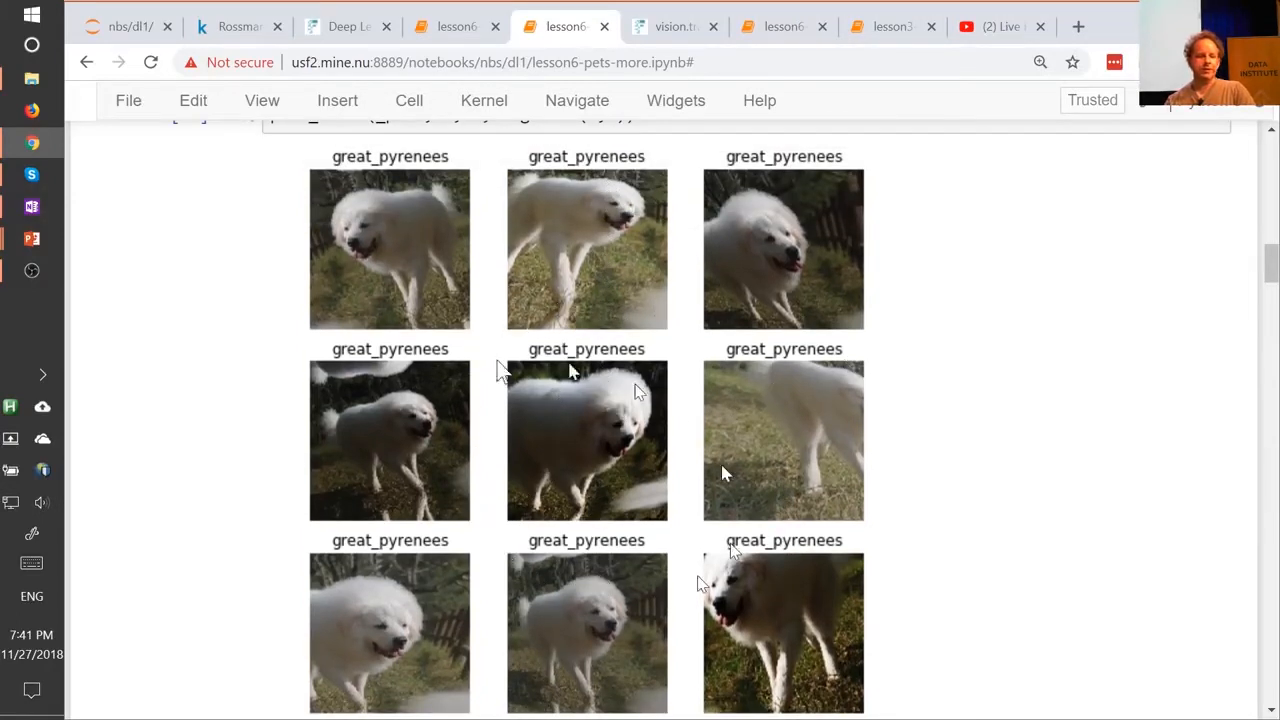
pyautogui.moveTo(590, 618)
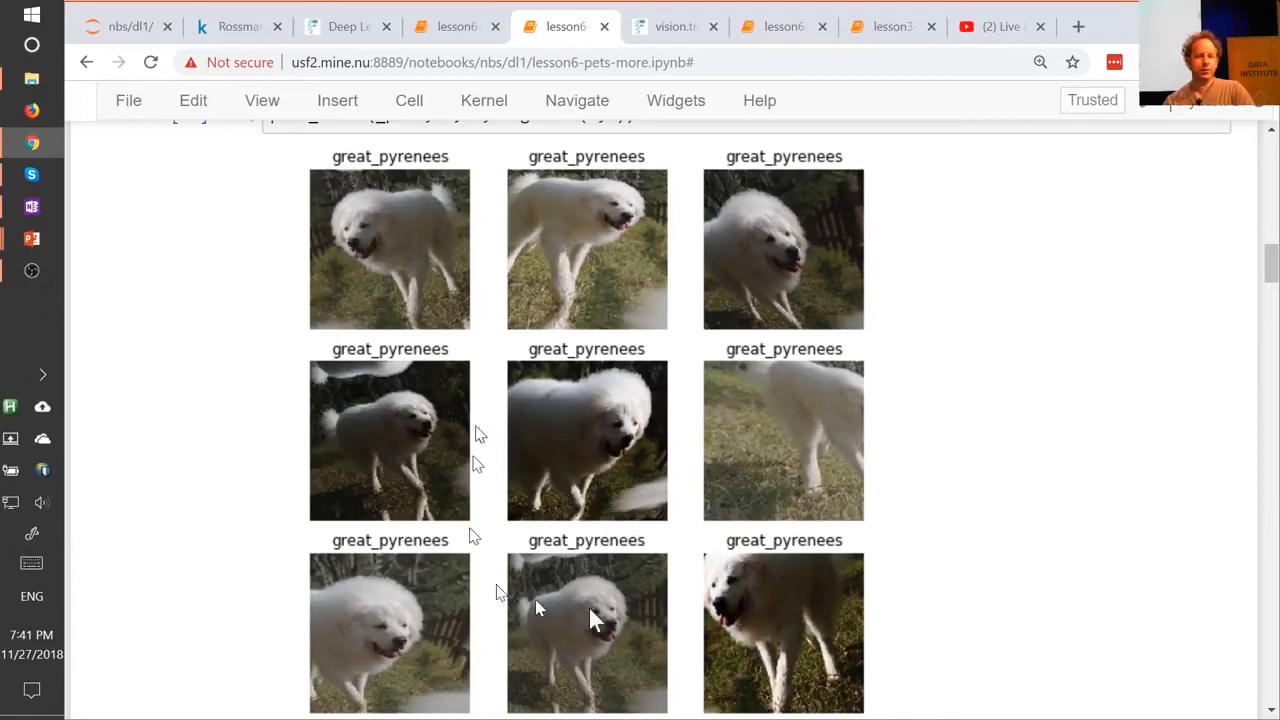
pyautogui.scroll(-3)
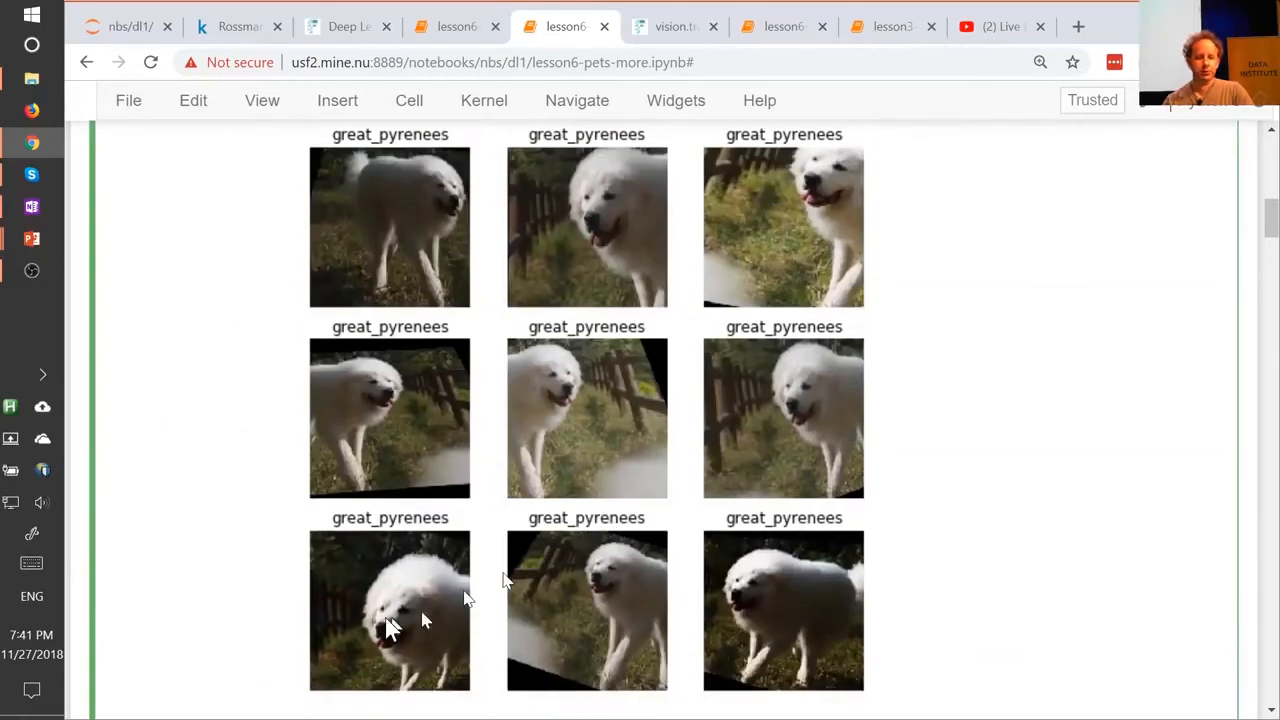
pyautogui.scroll(3)
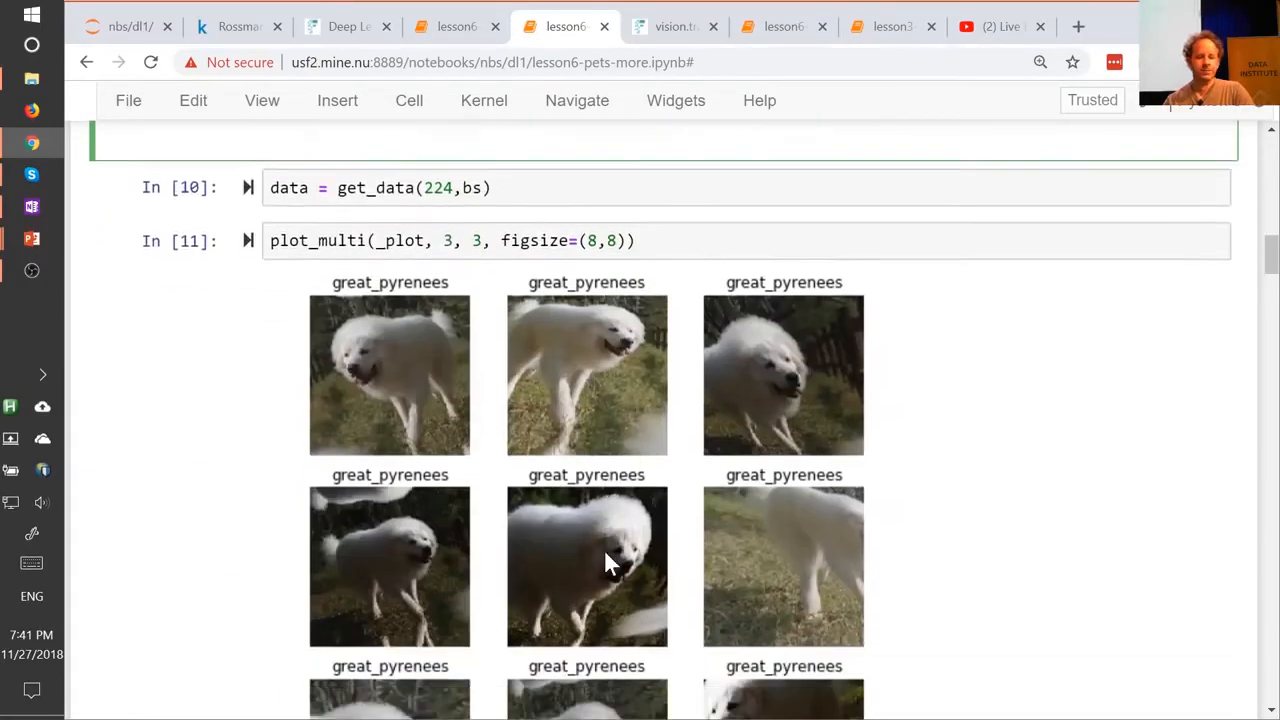
pyautogui.scroll(-3)
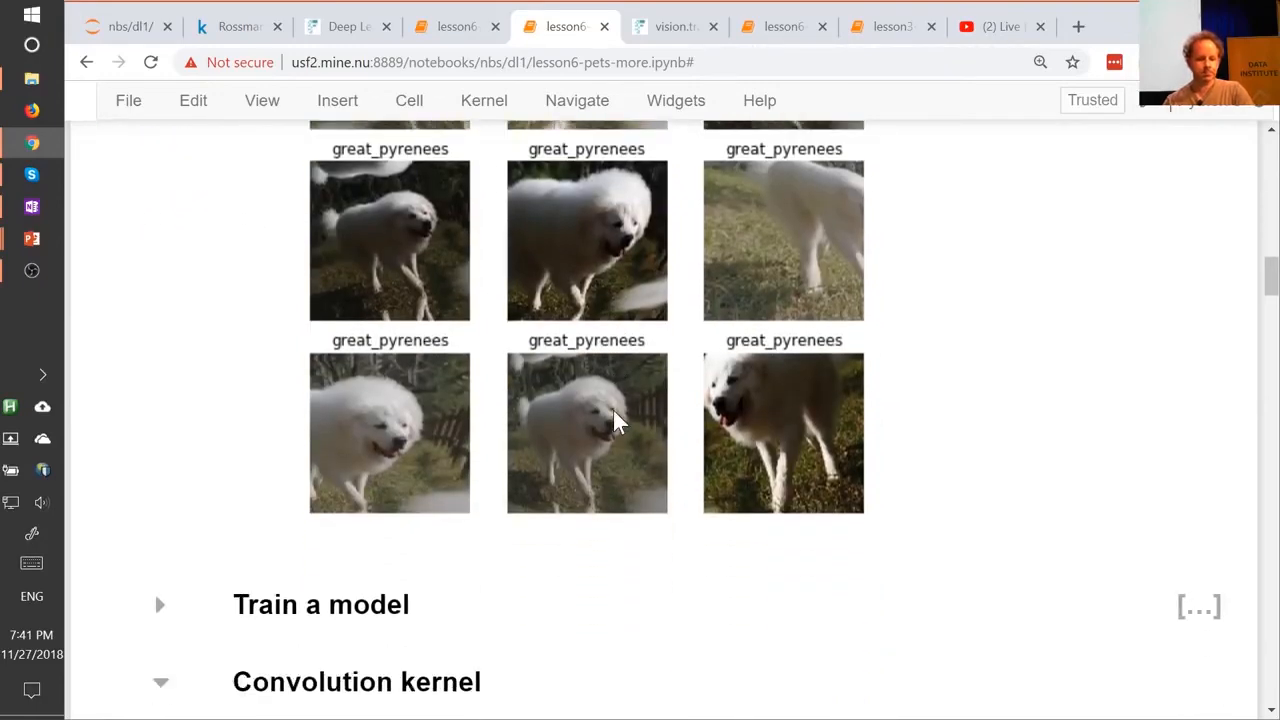
pyautogui.scroll(3)
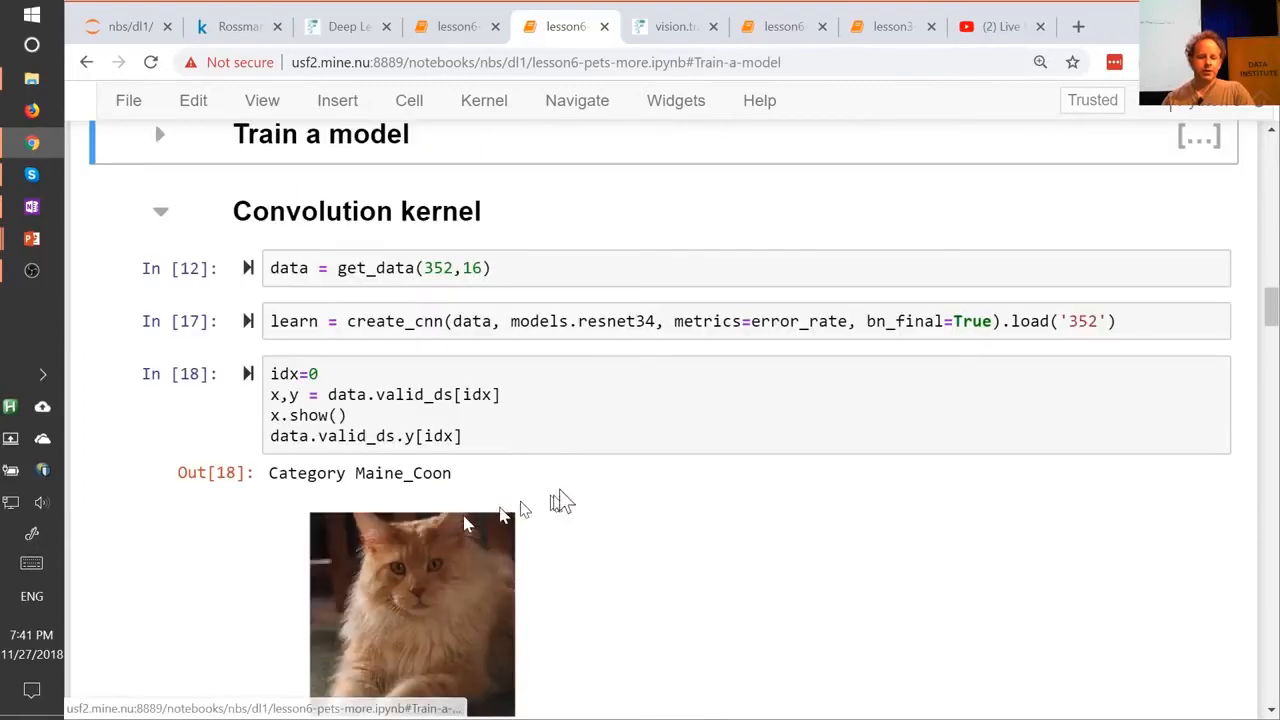
# Expand Train a model and step through the fine-tune, get_data(352) and learn.save('352') cells.
pyautogui.scroll(3)
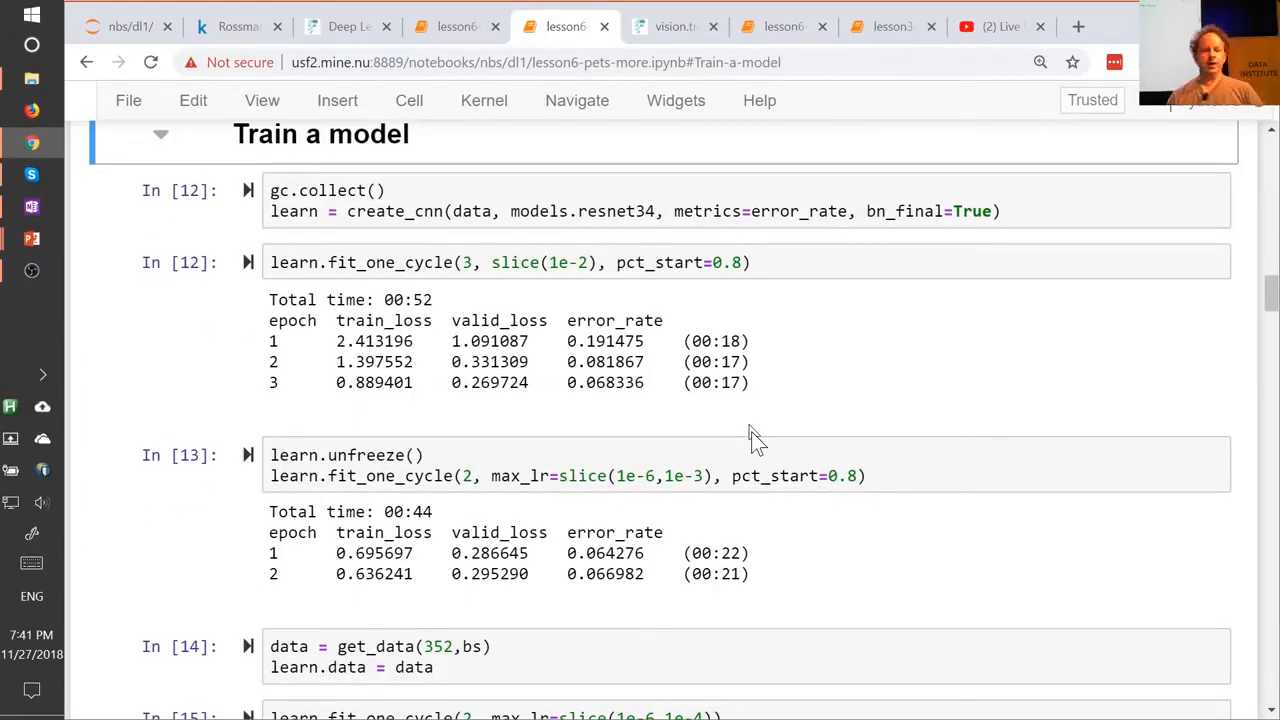
pyautogui.click(370, 211)
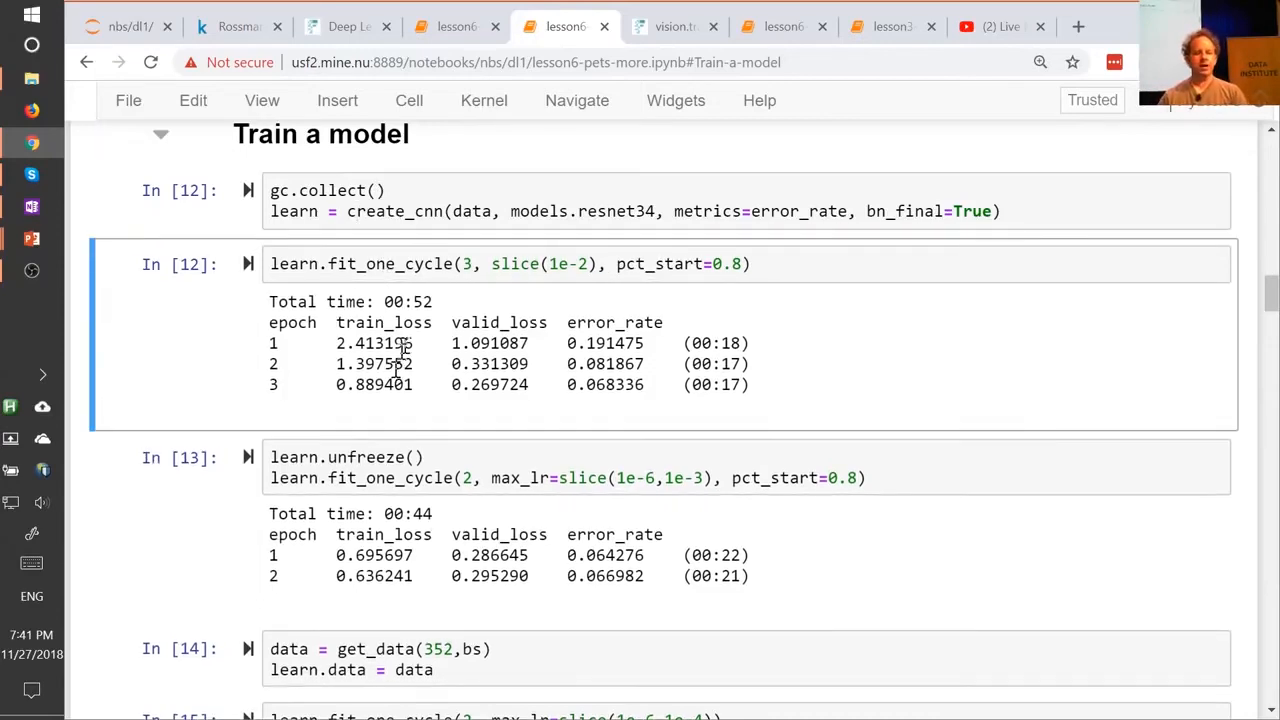
pyautogui.scroll(-3)
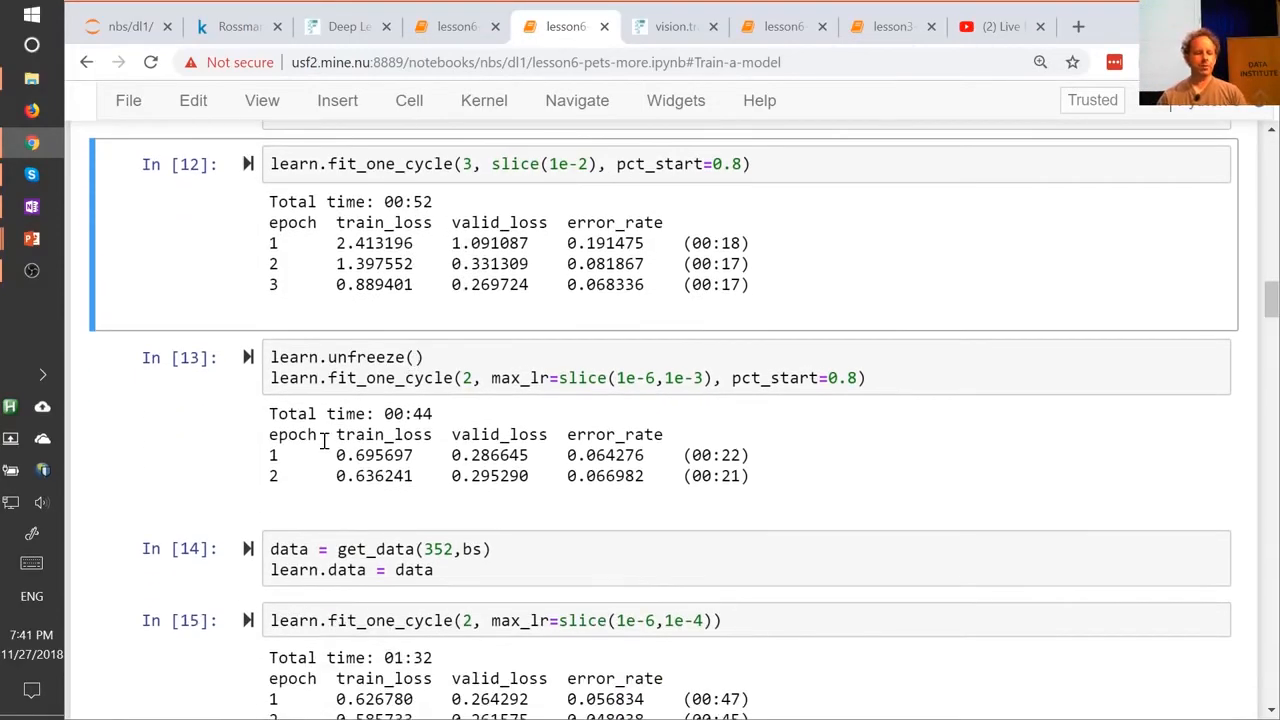
pyautogui.scroll(-3)
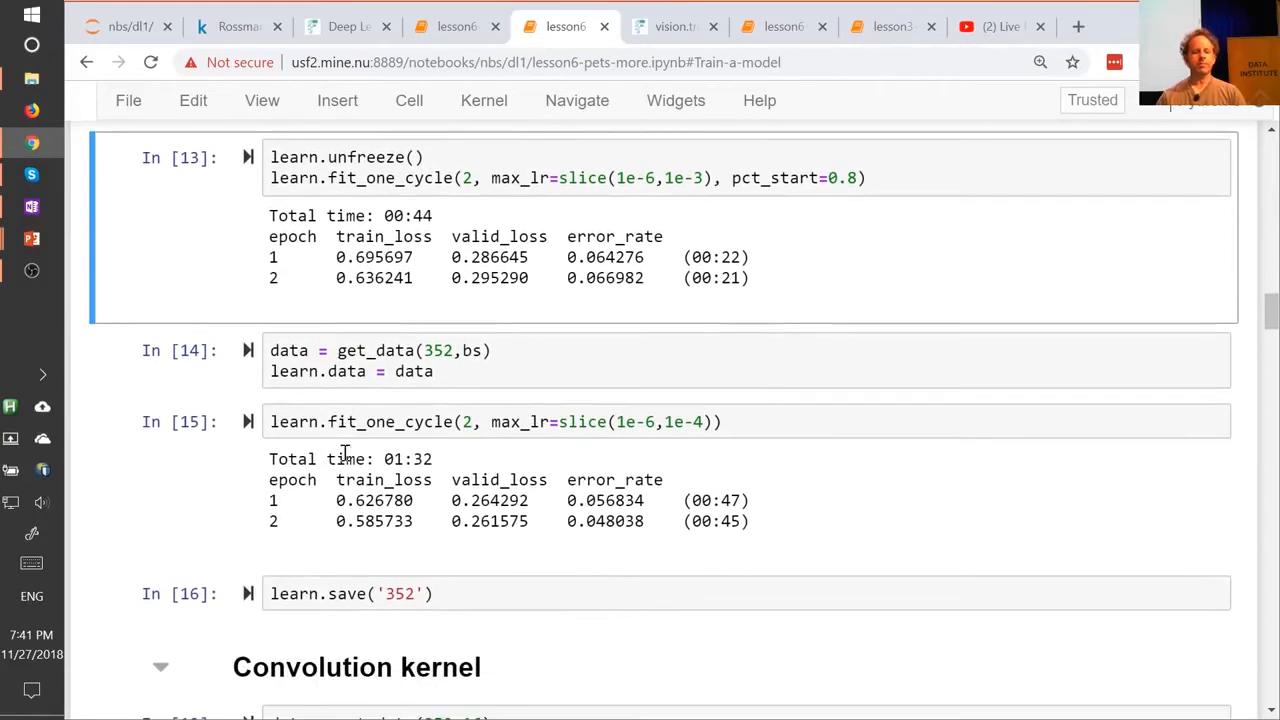
pyautogui.click(415, 350)
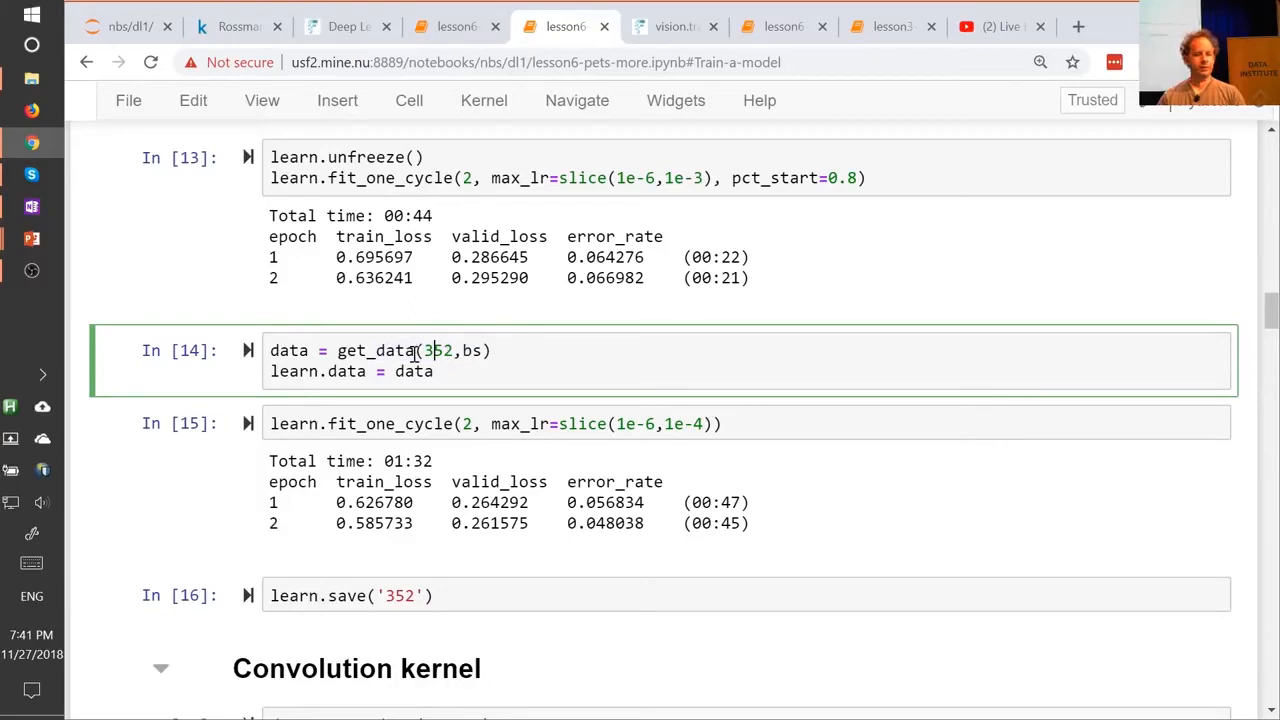
pyautogui.click(530, 503)
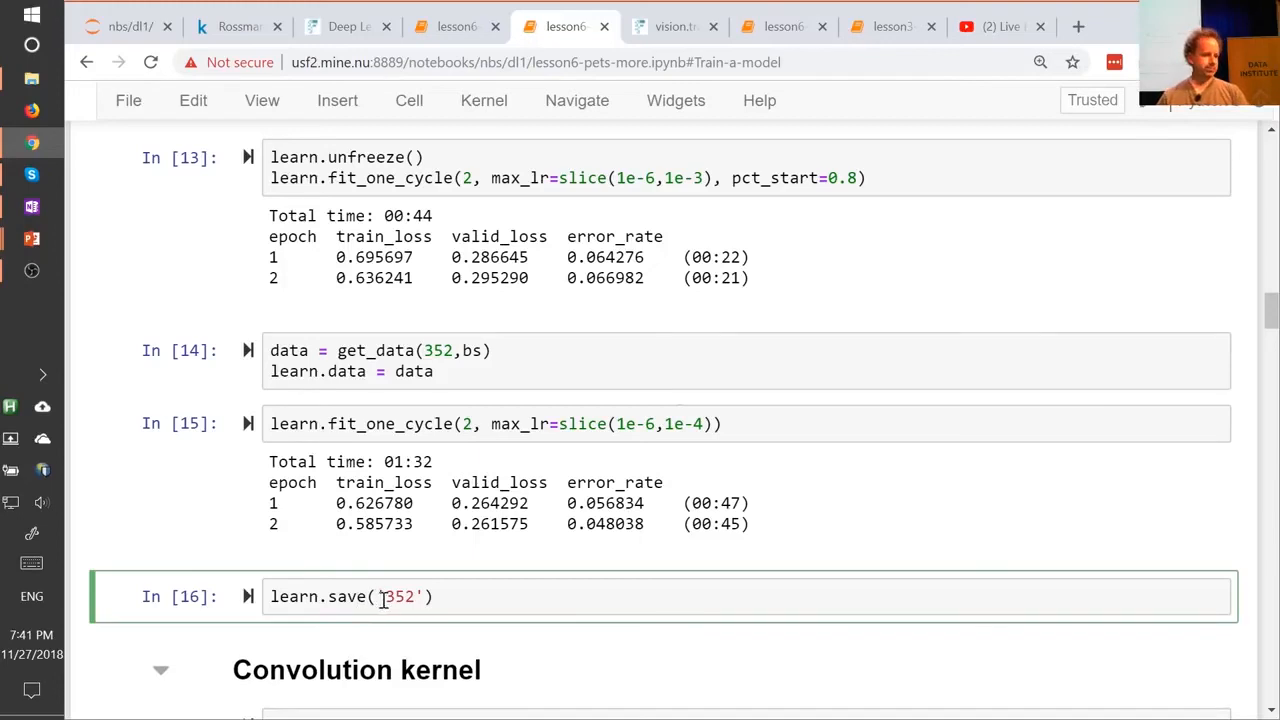
pyautogui.click(627, 423)
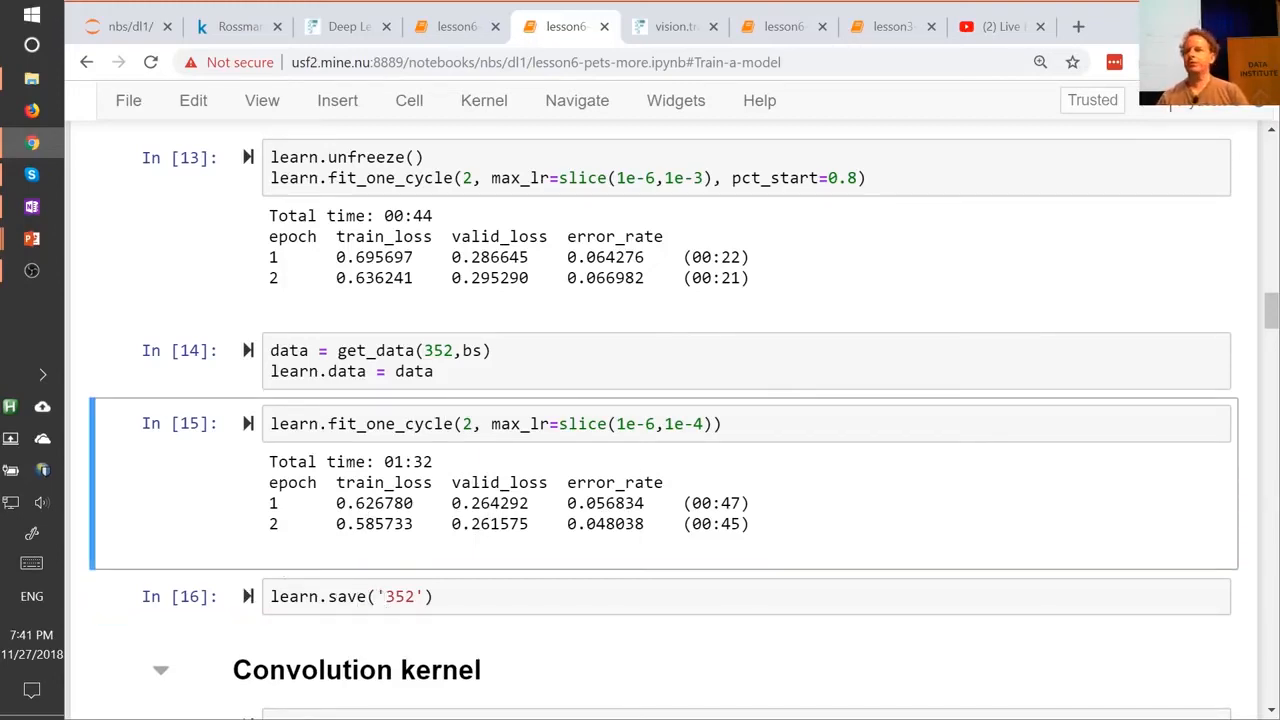
pyautogui.scroll(-3)
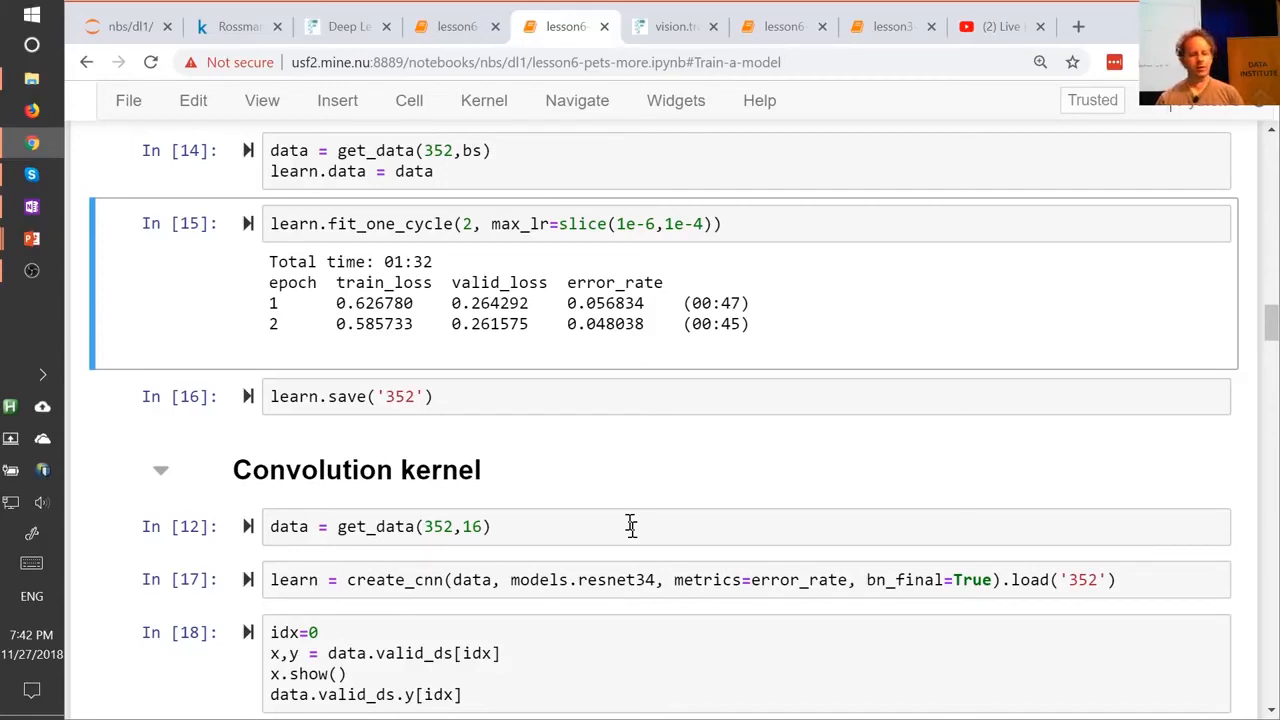
pyautogui.scroll(-3)
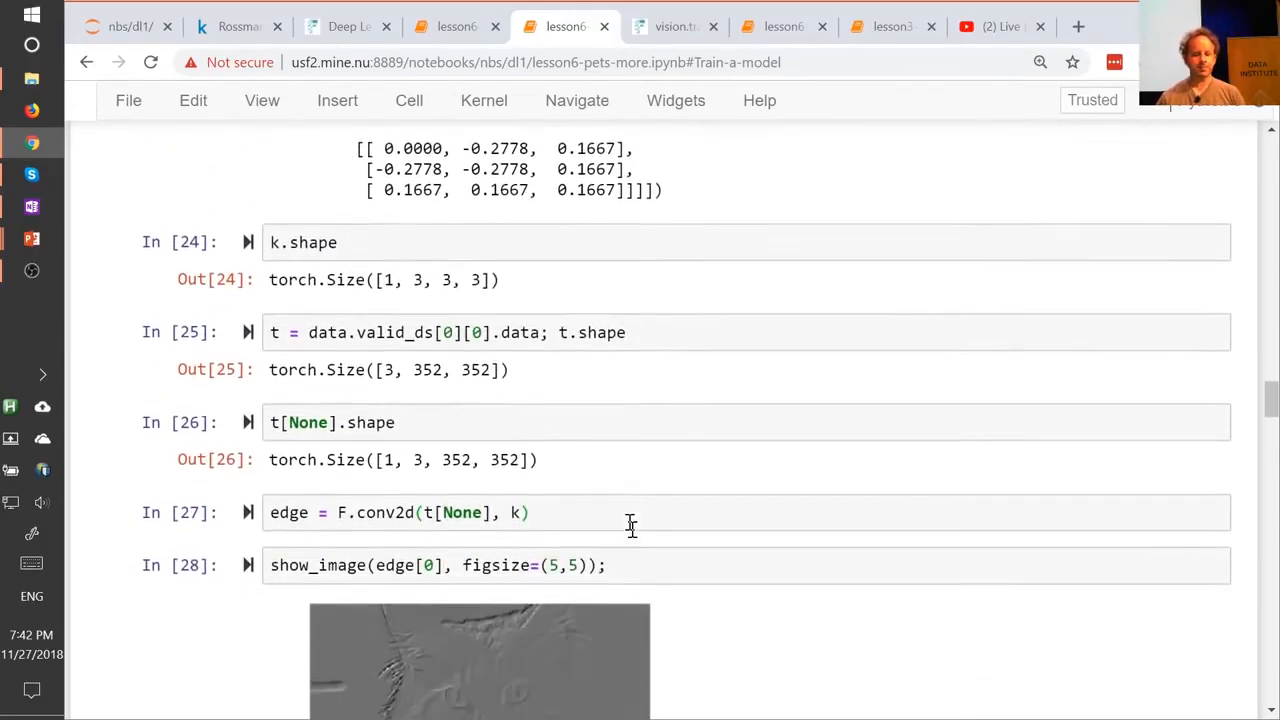
pyautogui.scroll(-3)
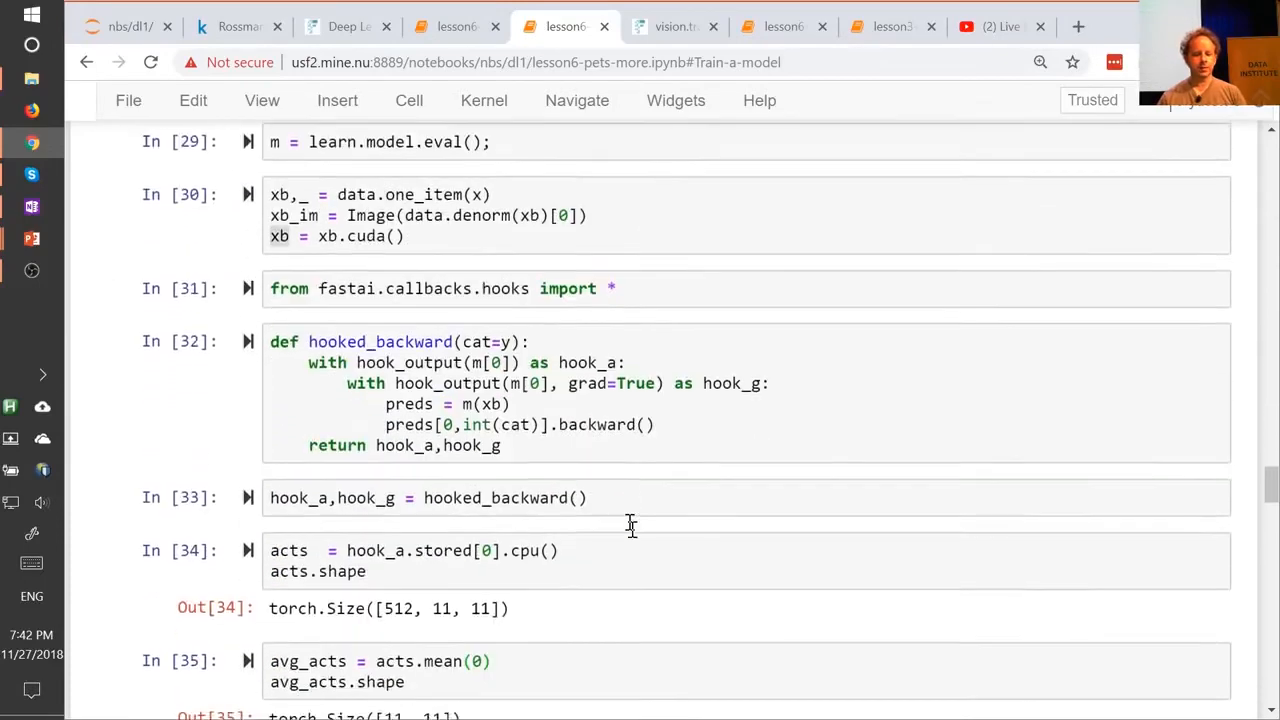
pyautogui.scroll(-3)
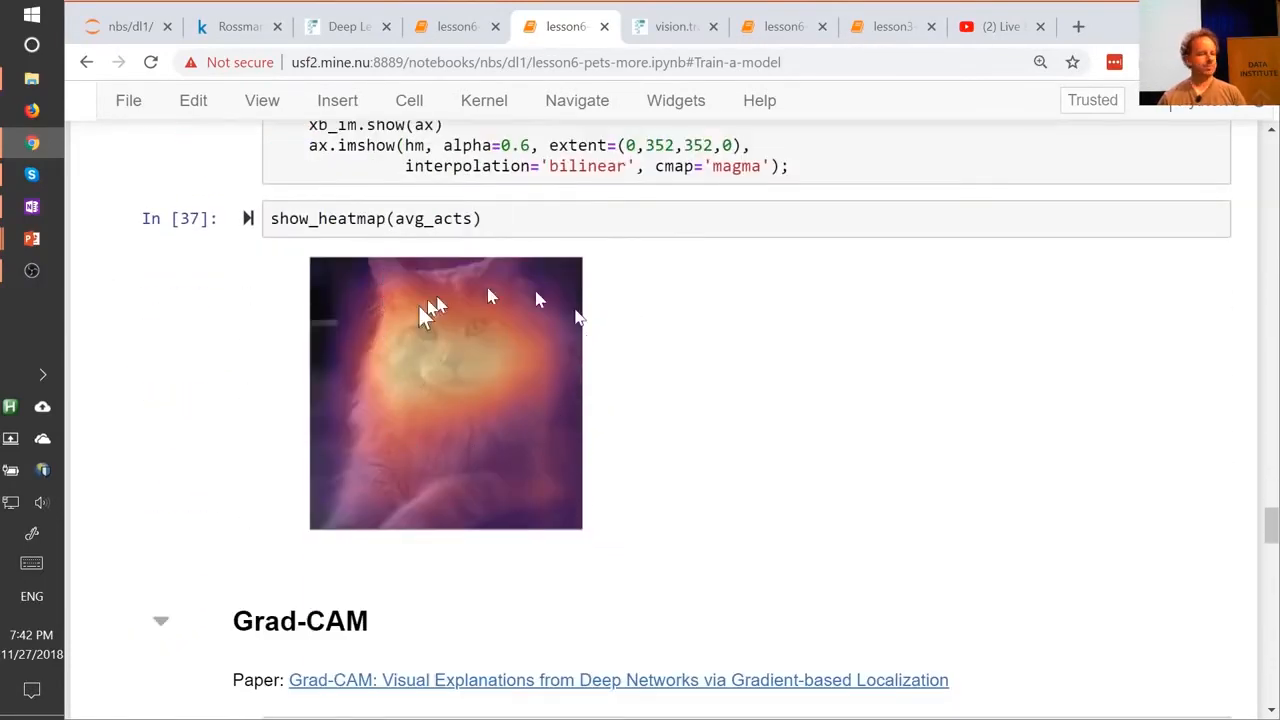
pyautogui.moveTo(670, 419)
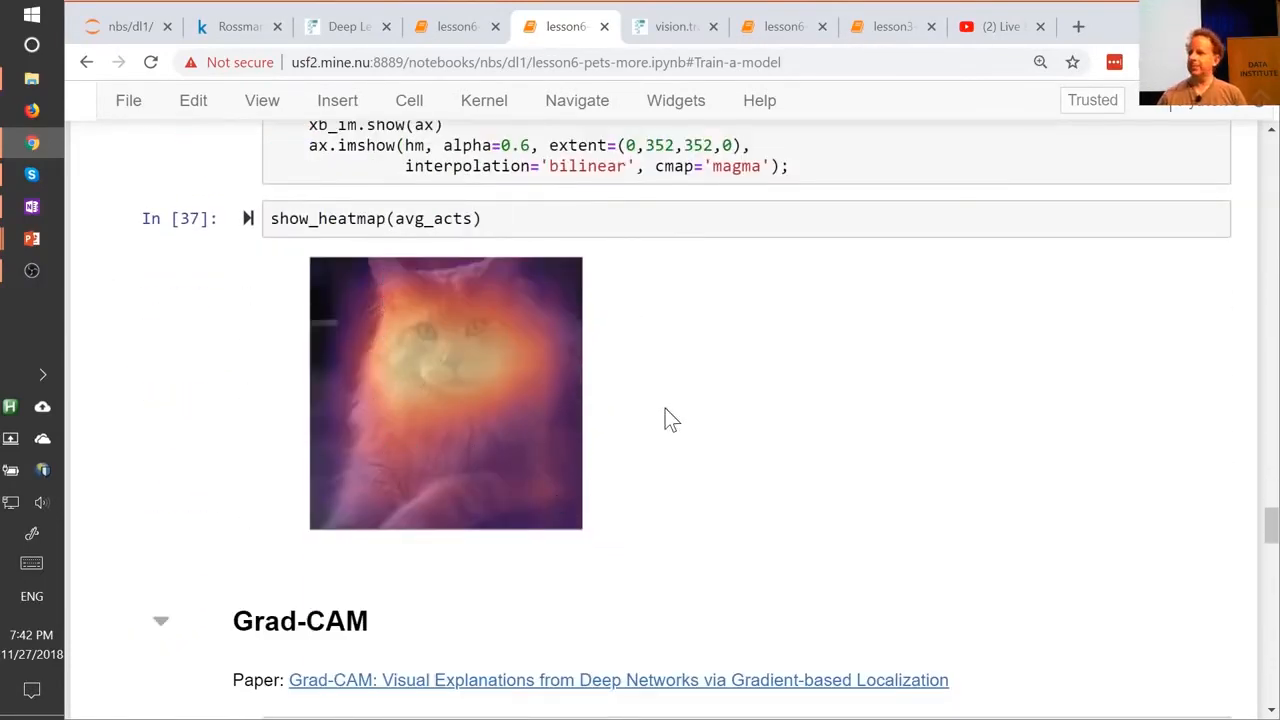
pyautogui.moveTo(620, 388)
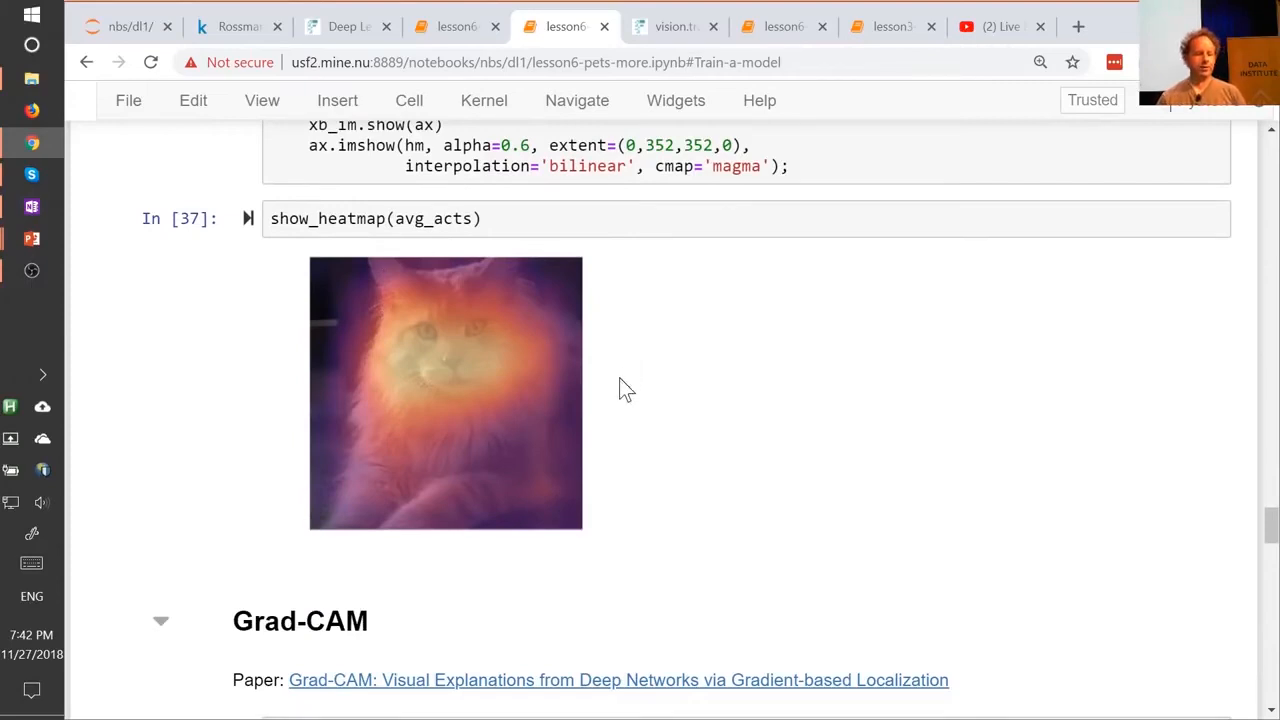
pyautogui.moveTo(375, 355)
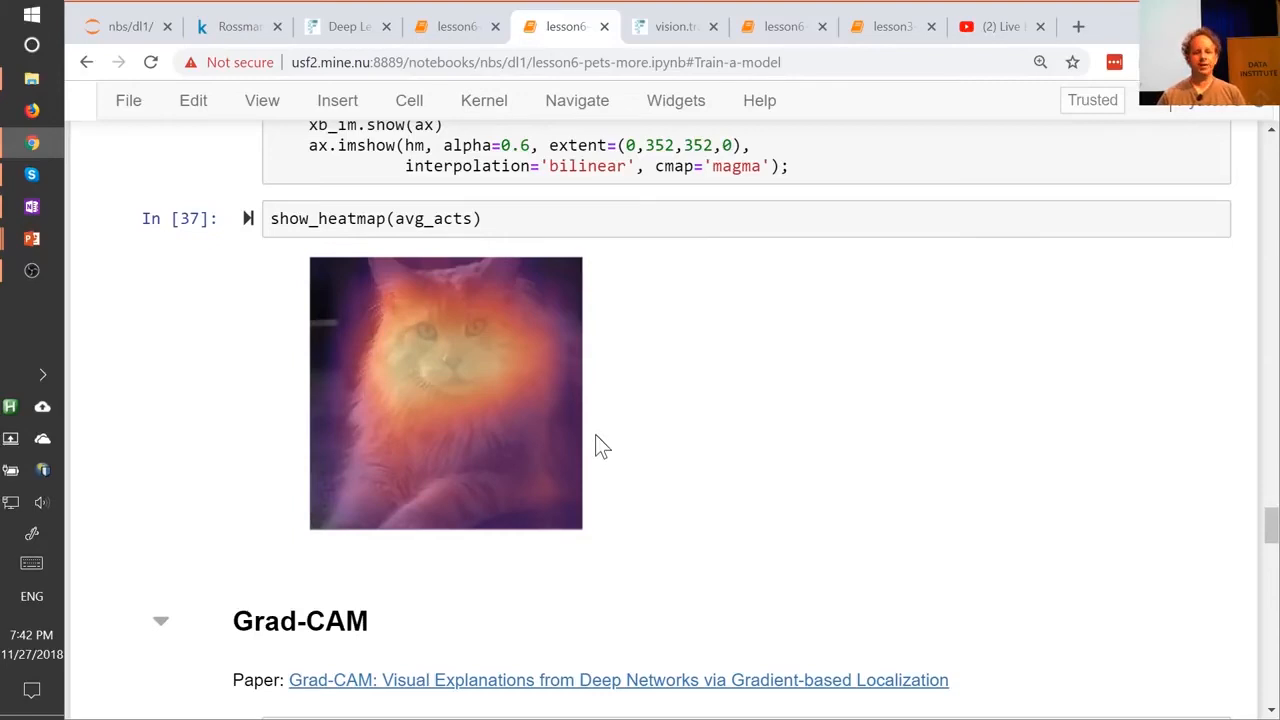
pyautogui.moveTo(628, 410)
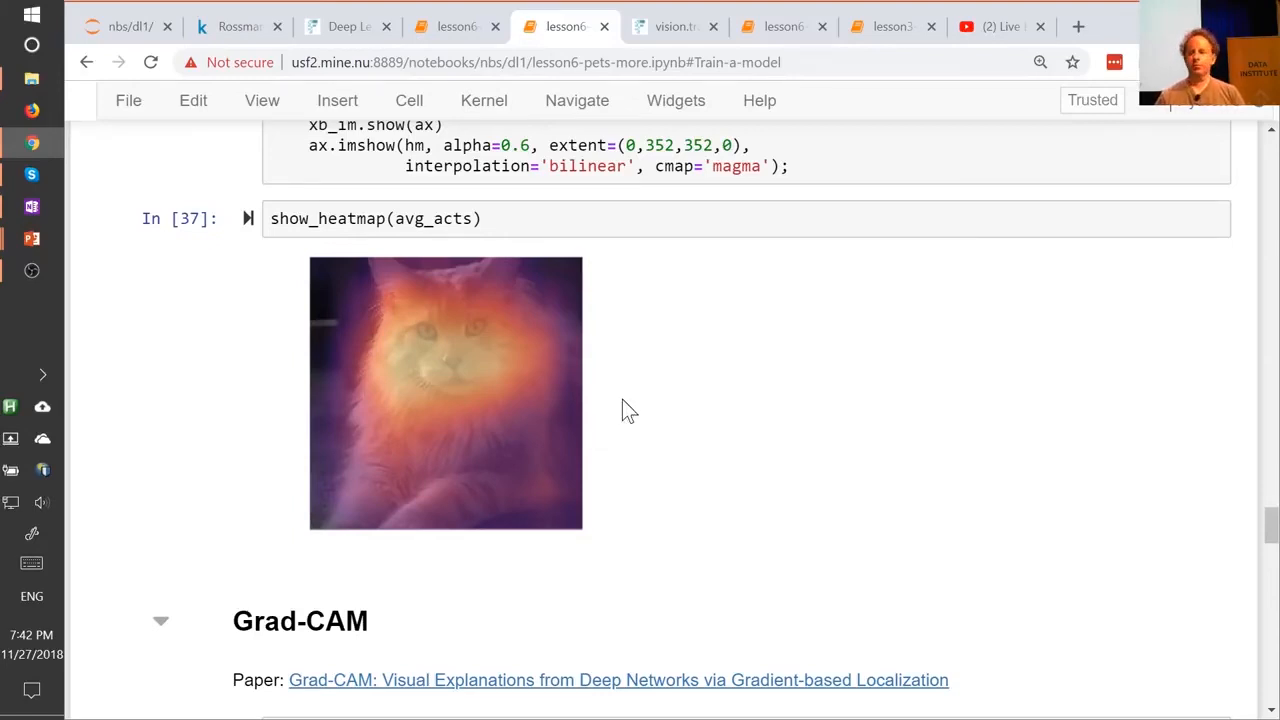
pyautogui.moveTo(800, 389)
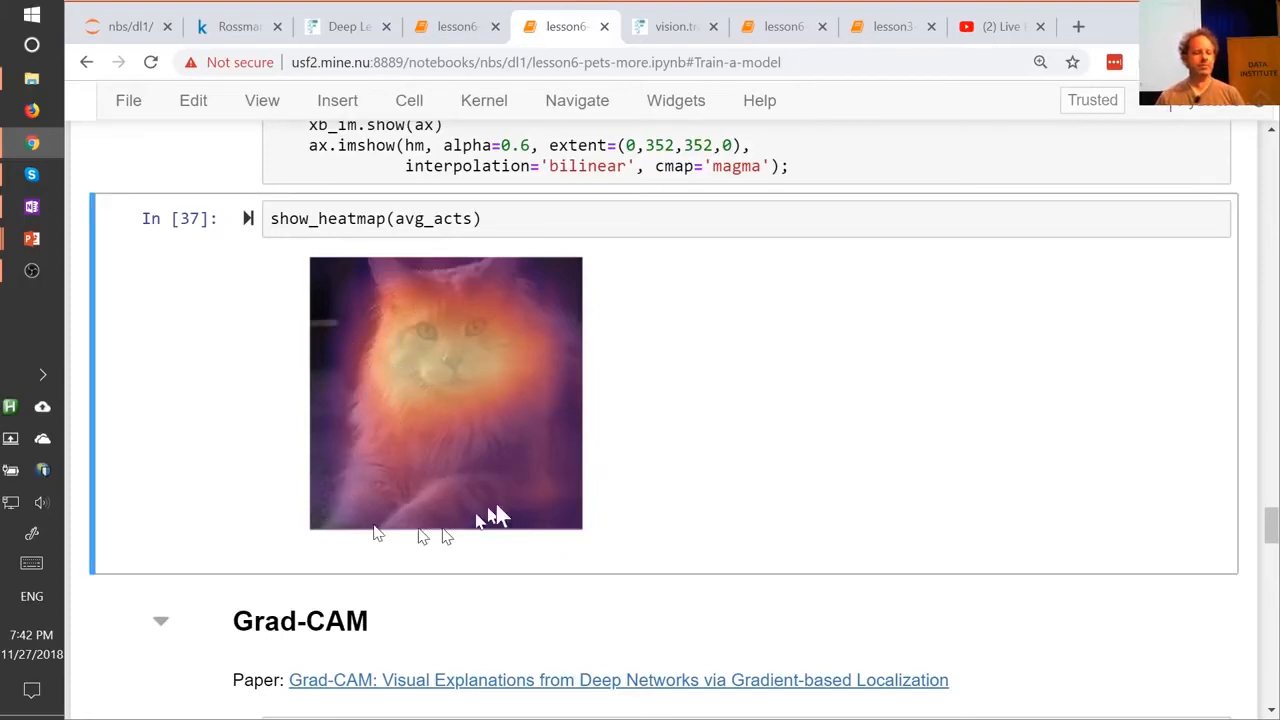
pyautogui.moveTo(553, 431)
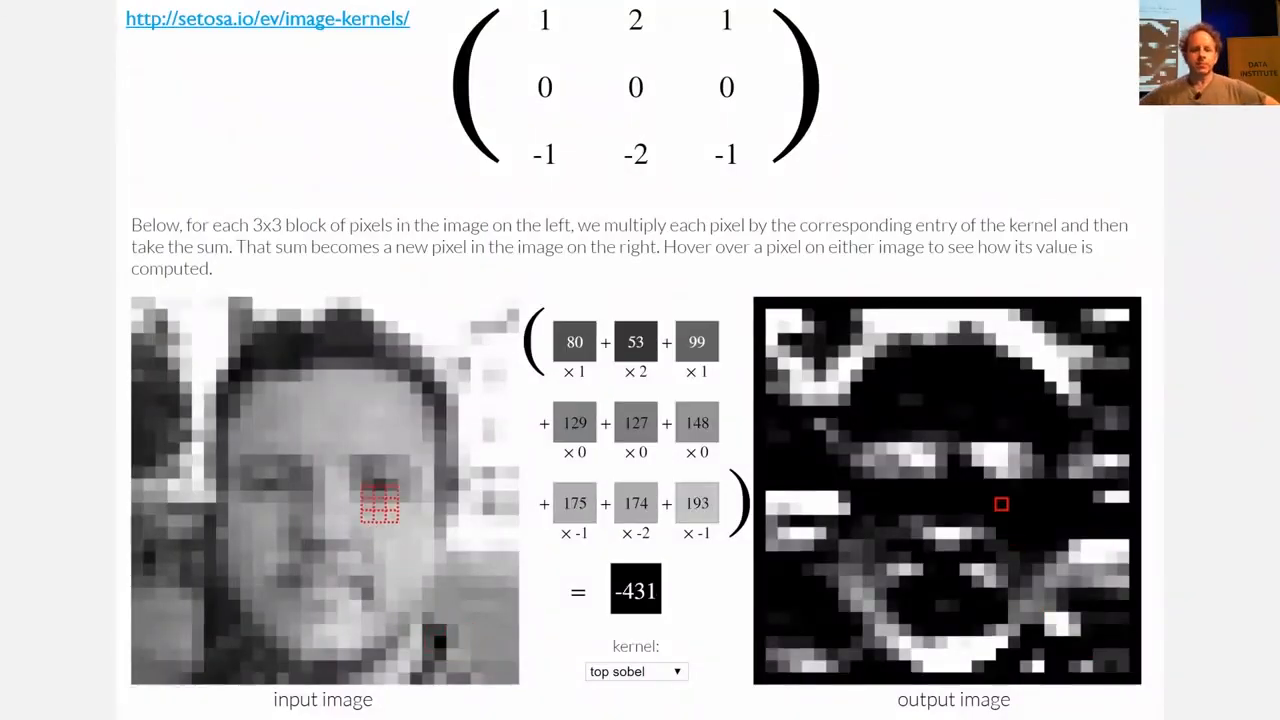
pyautogui.moveTo(379, 483)
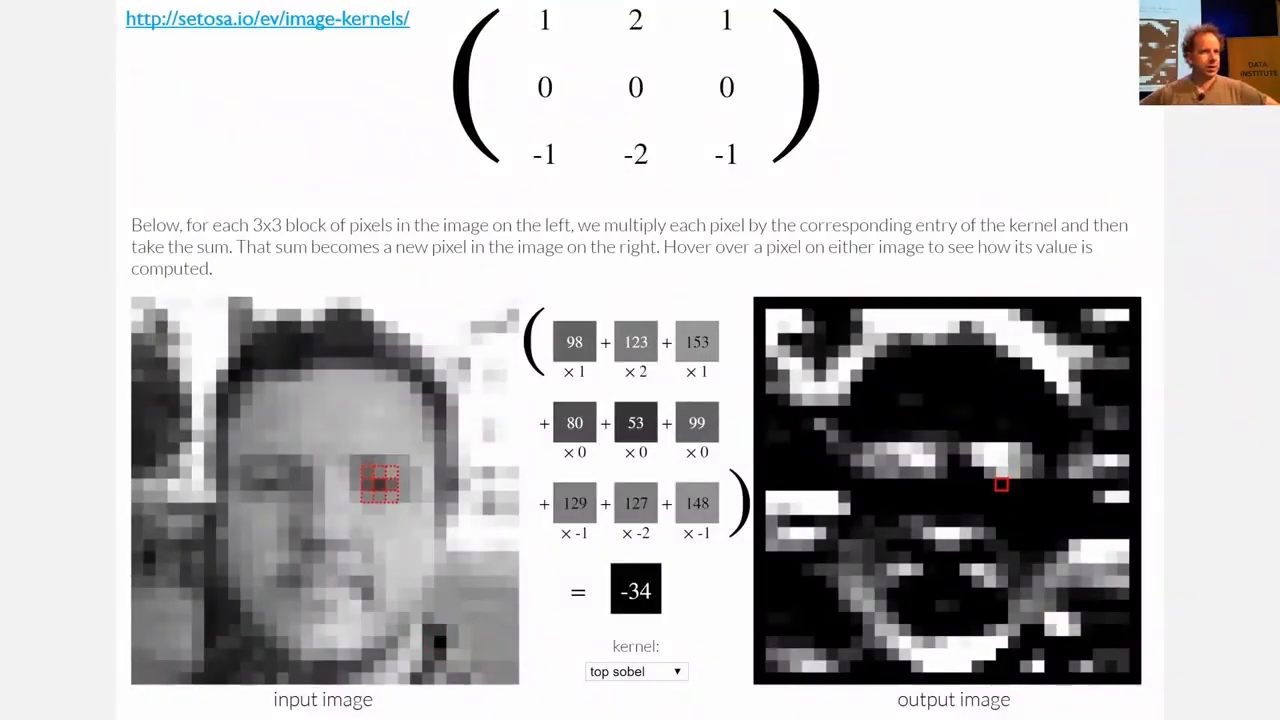
pyautogui.moveTo(1001, 454)
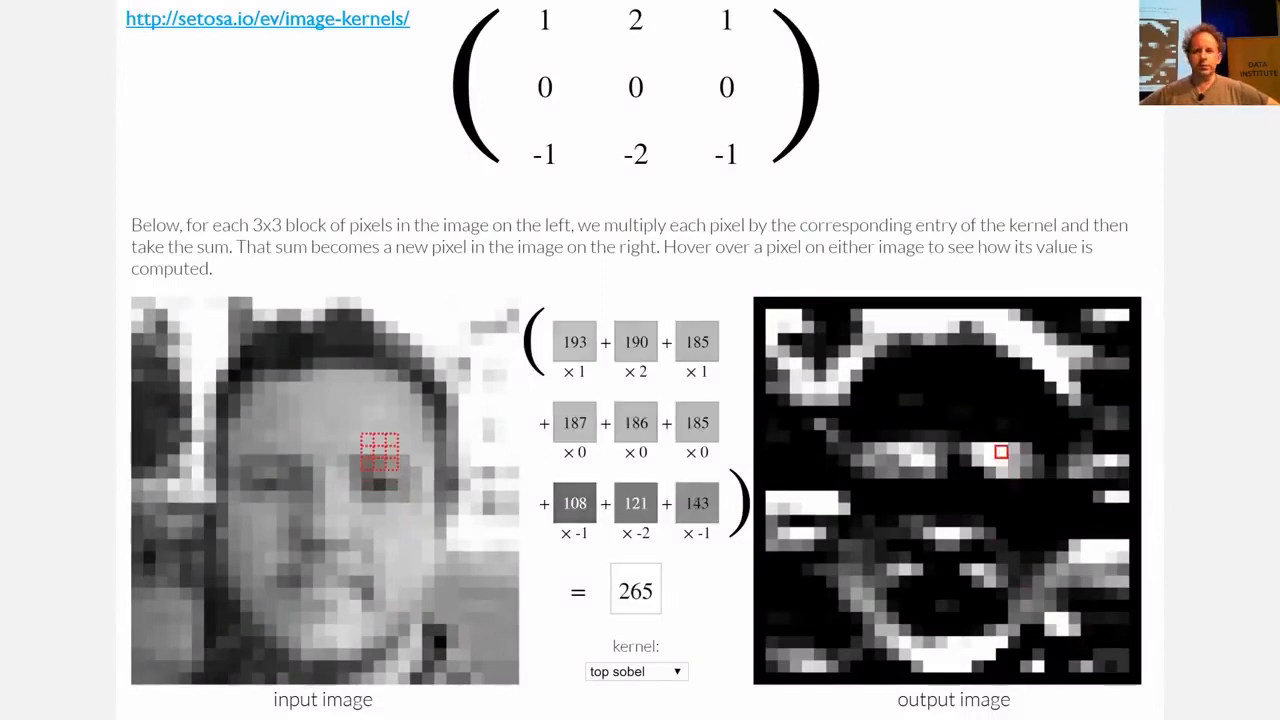
pyautogui.moveTo(1000, 362)
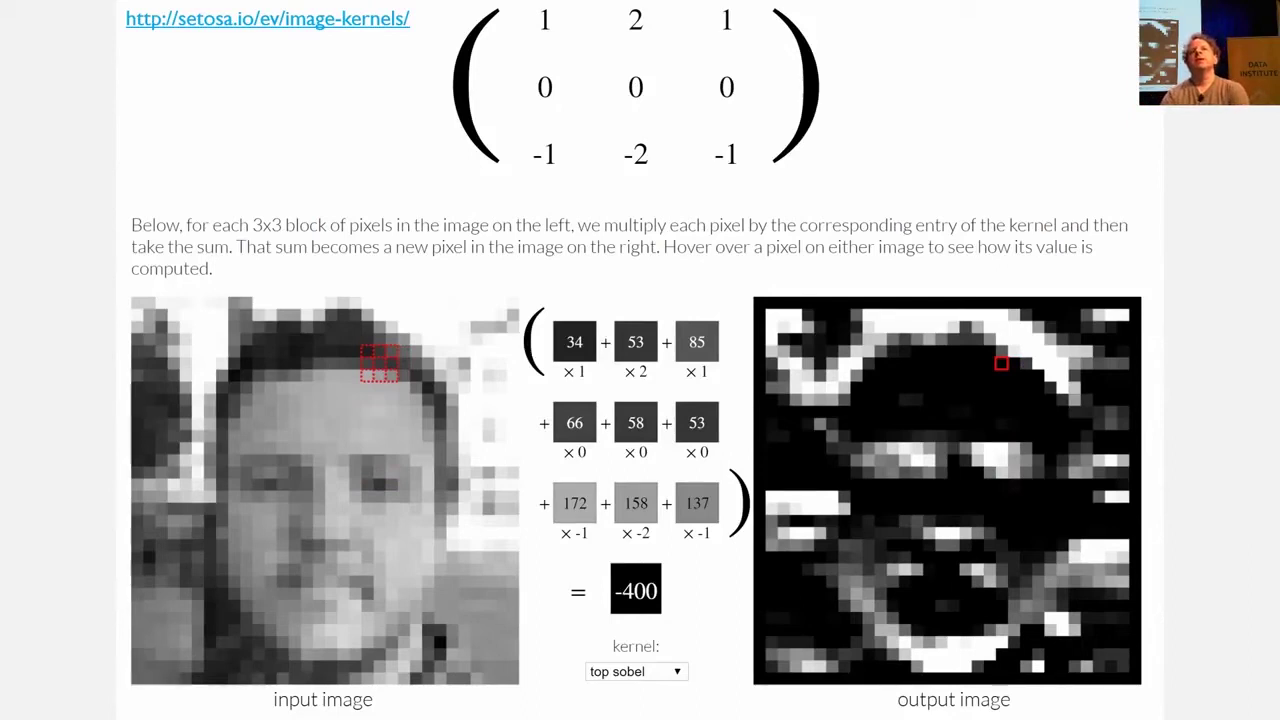
pyautogui.moveTo(402, 385)
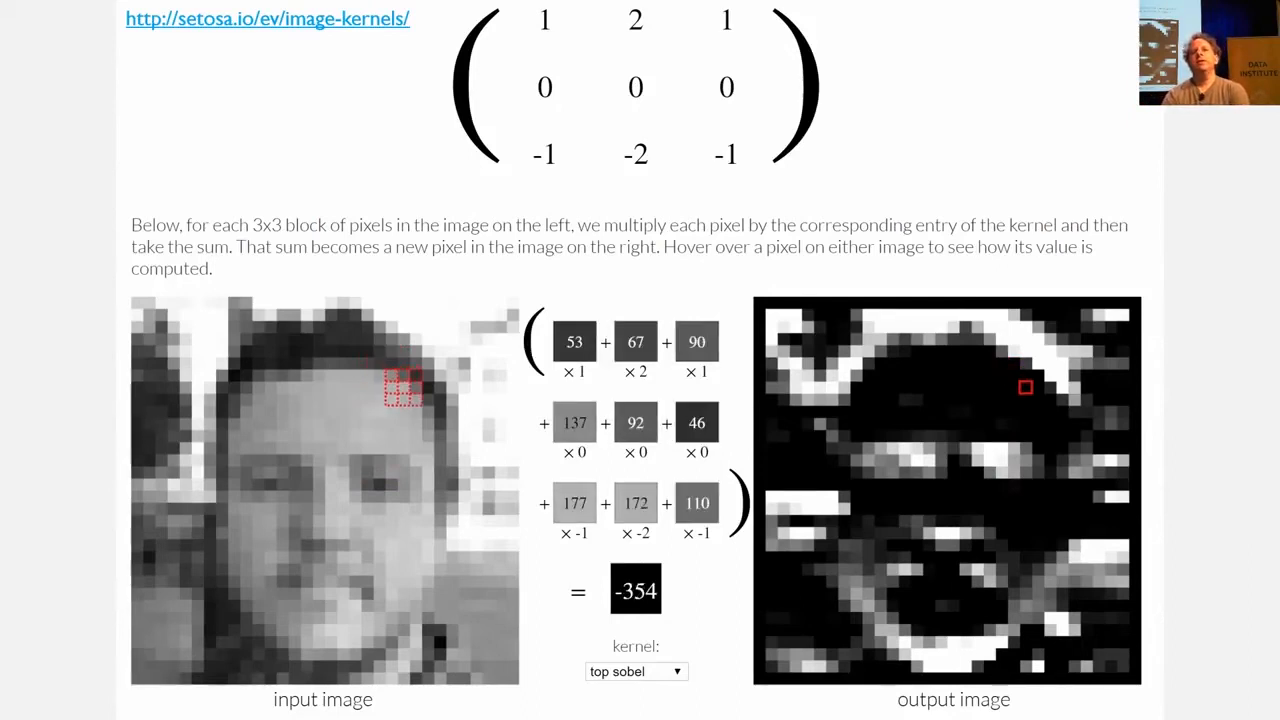
pyautogui.moveTo(1120, 383)
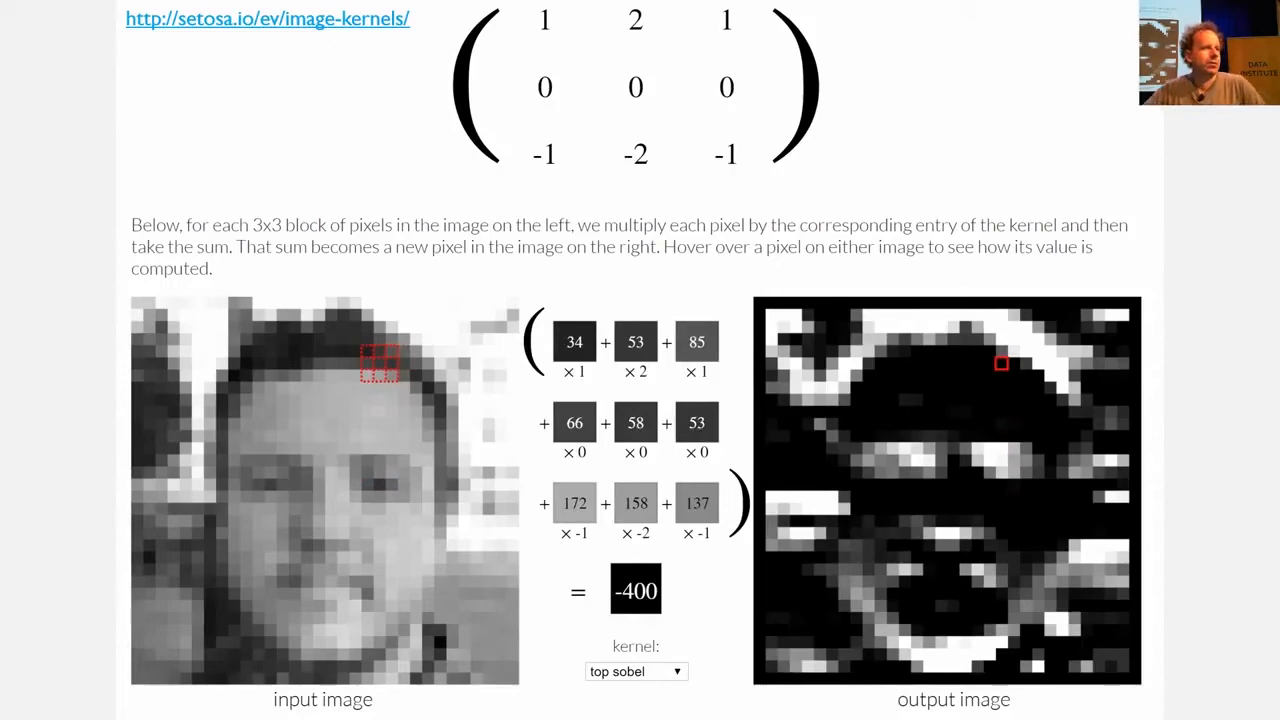
# Bring up the window switcher over the image-kernels sobel slide.
pyautogui.press('alt+tab')
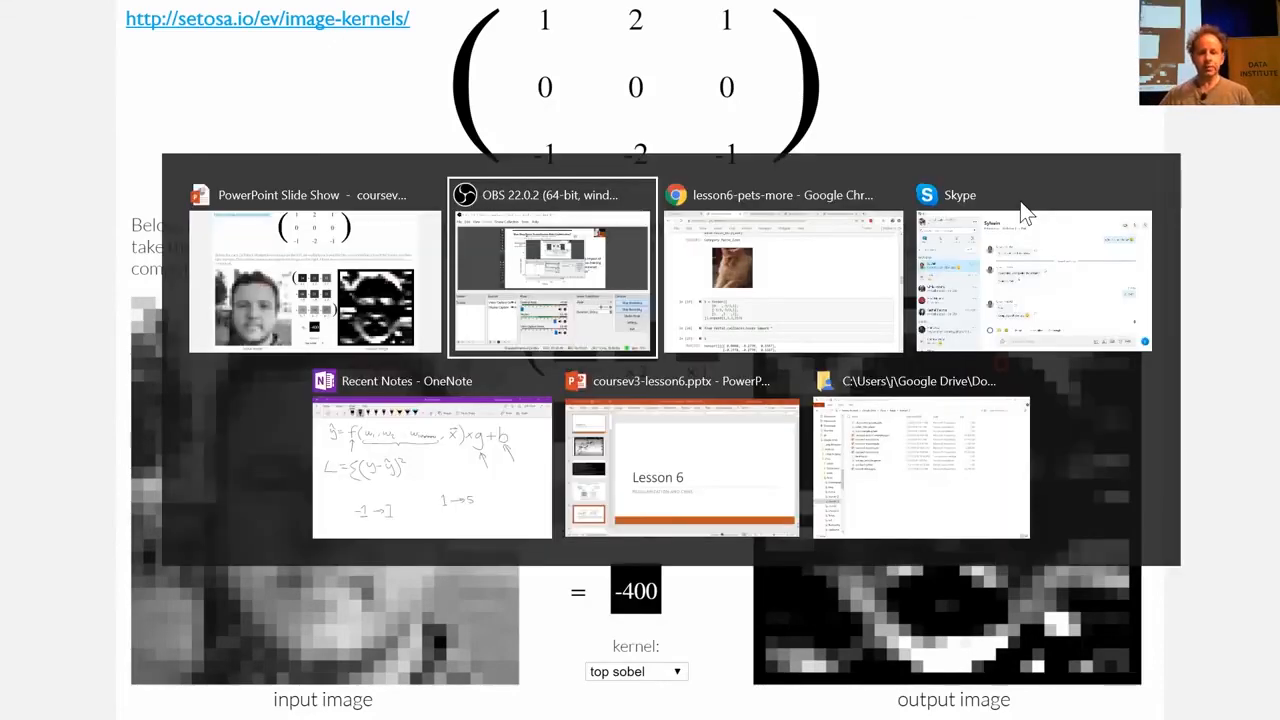
# Return to the pets notebook, scroll to the cat heatmap, and bring up the window switcher.
pyautogui.click(781, 270)
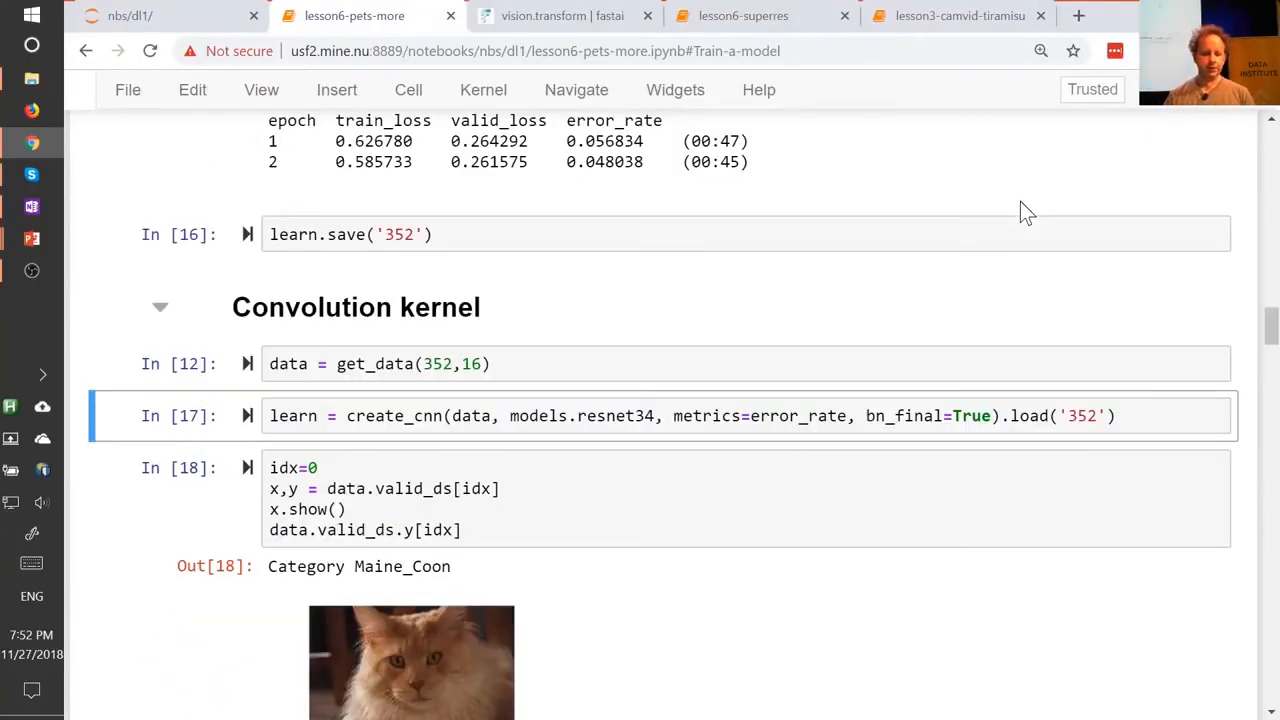
pyautogui.scroll(-3)
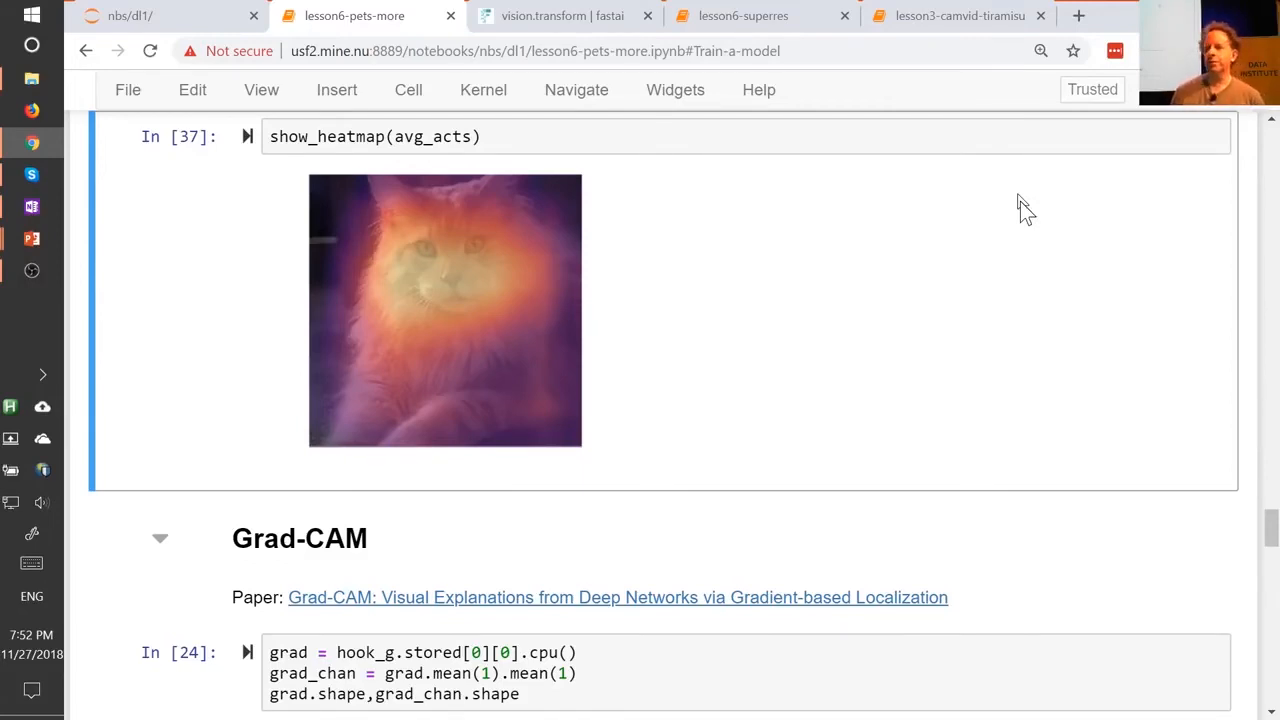
pyautogui.press('alt+tab')
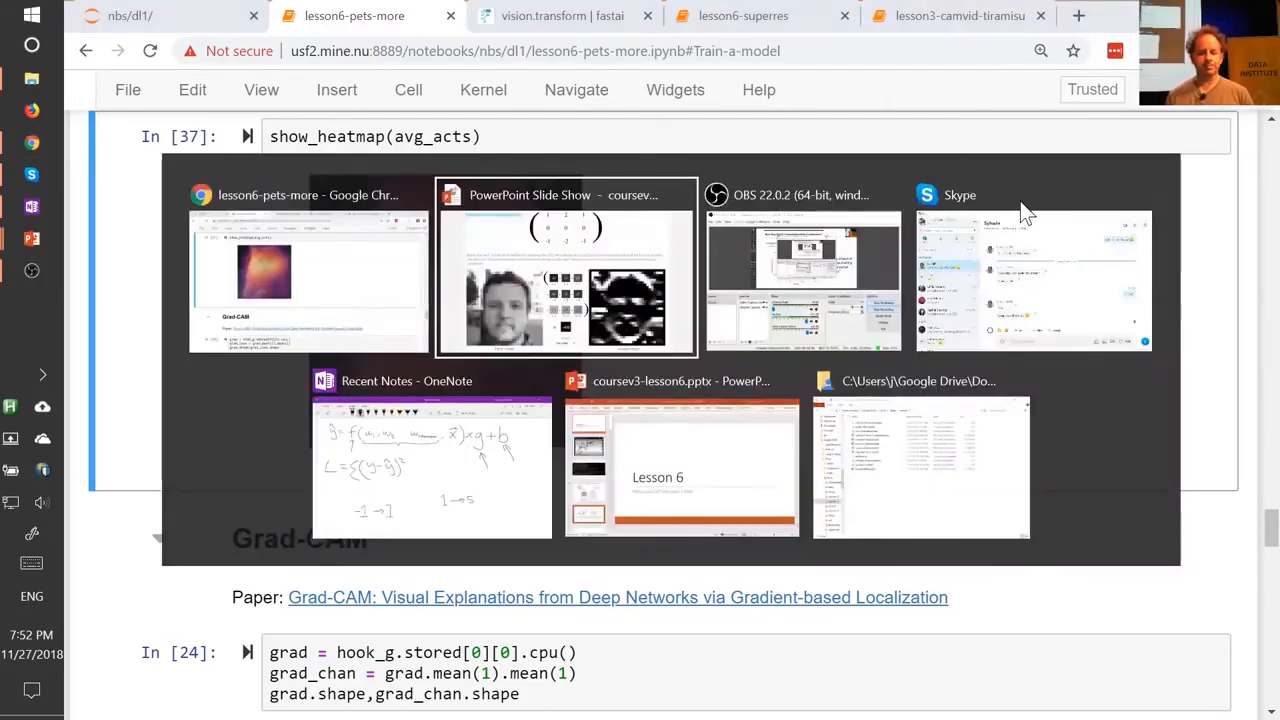
pyautogui.click(565, 270)
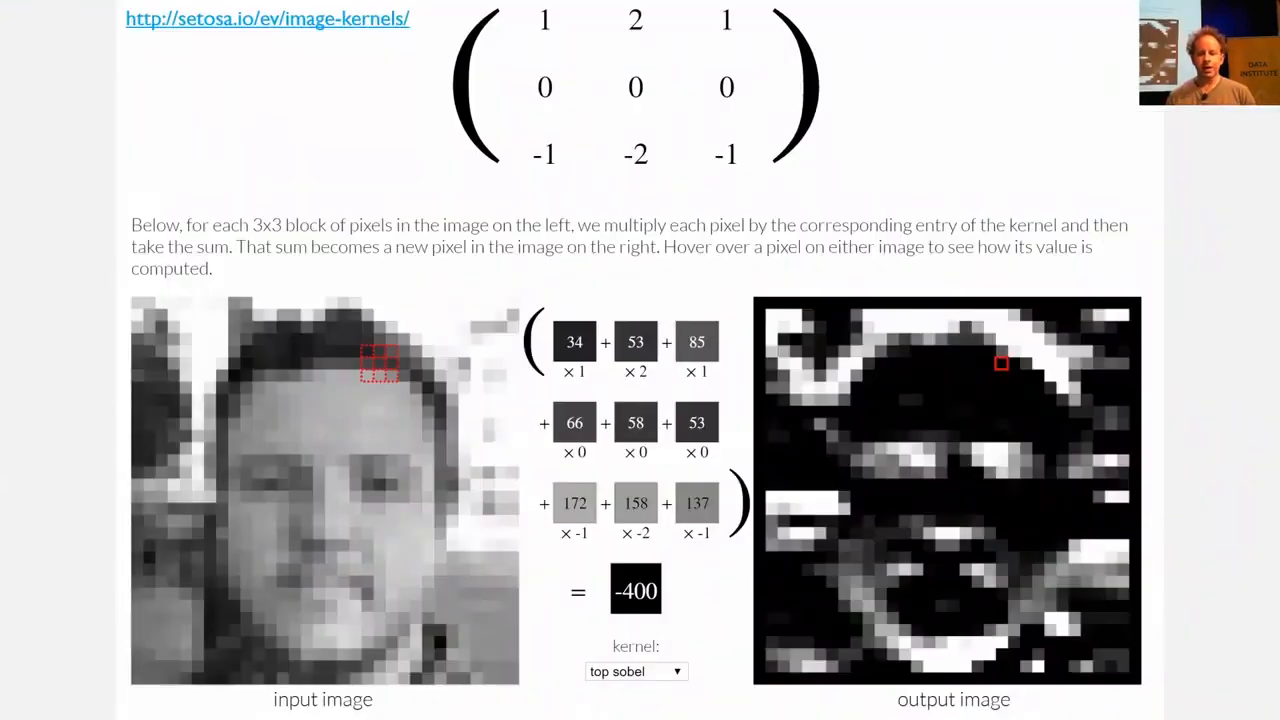
pyautogui.press('alt+tab')
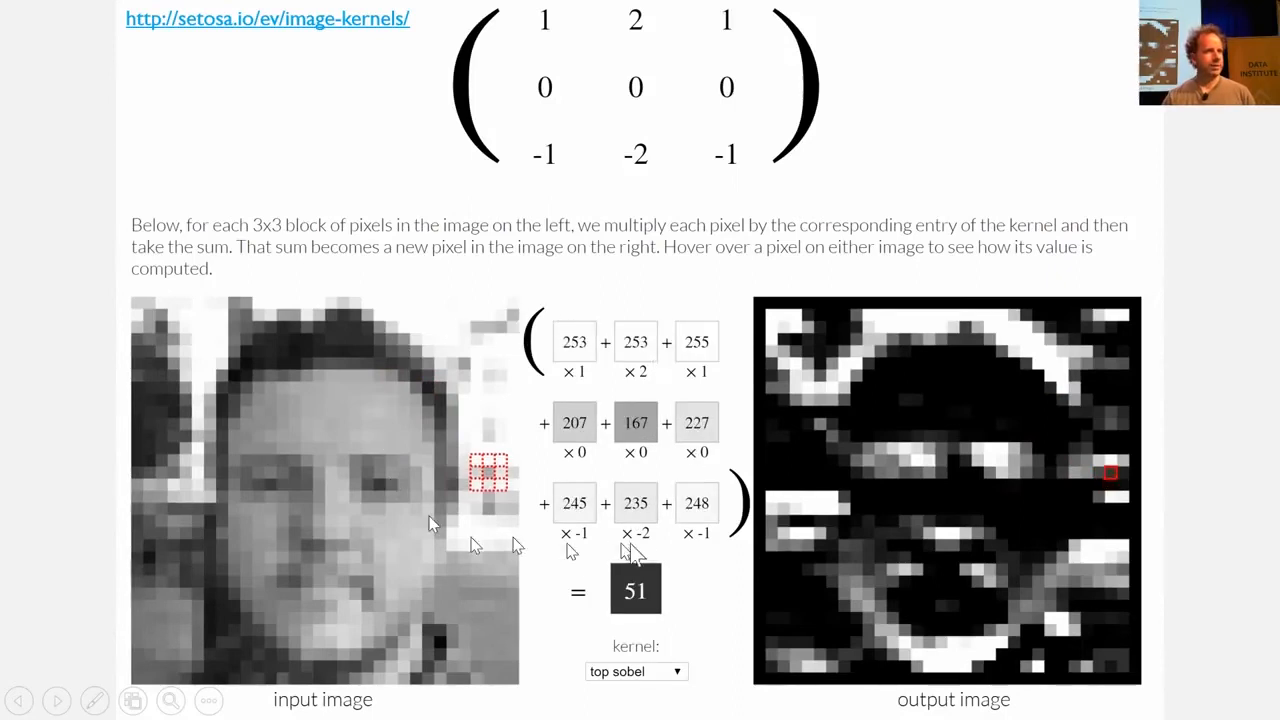
pyautogui.moveTo(625, 565)
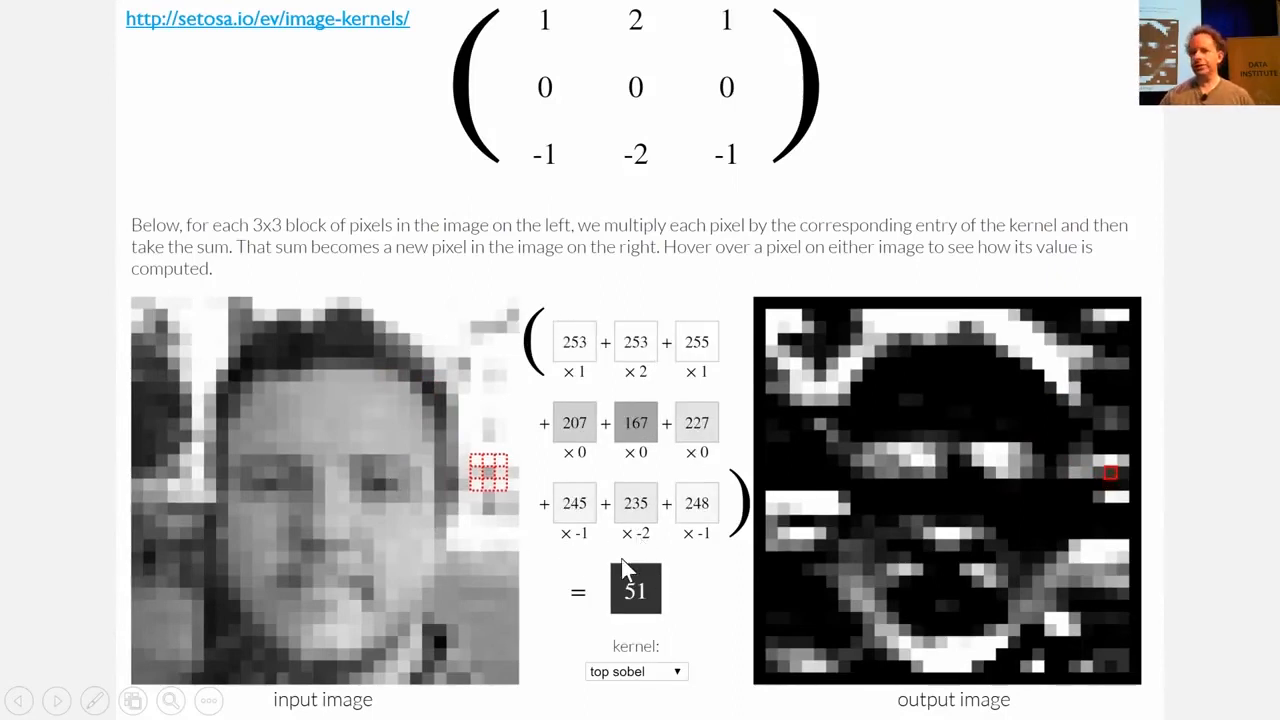
pyautogui.moveTo(348, 540)
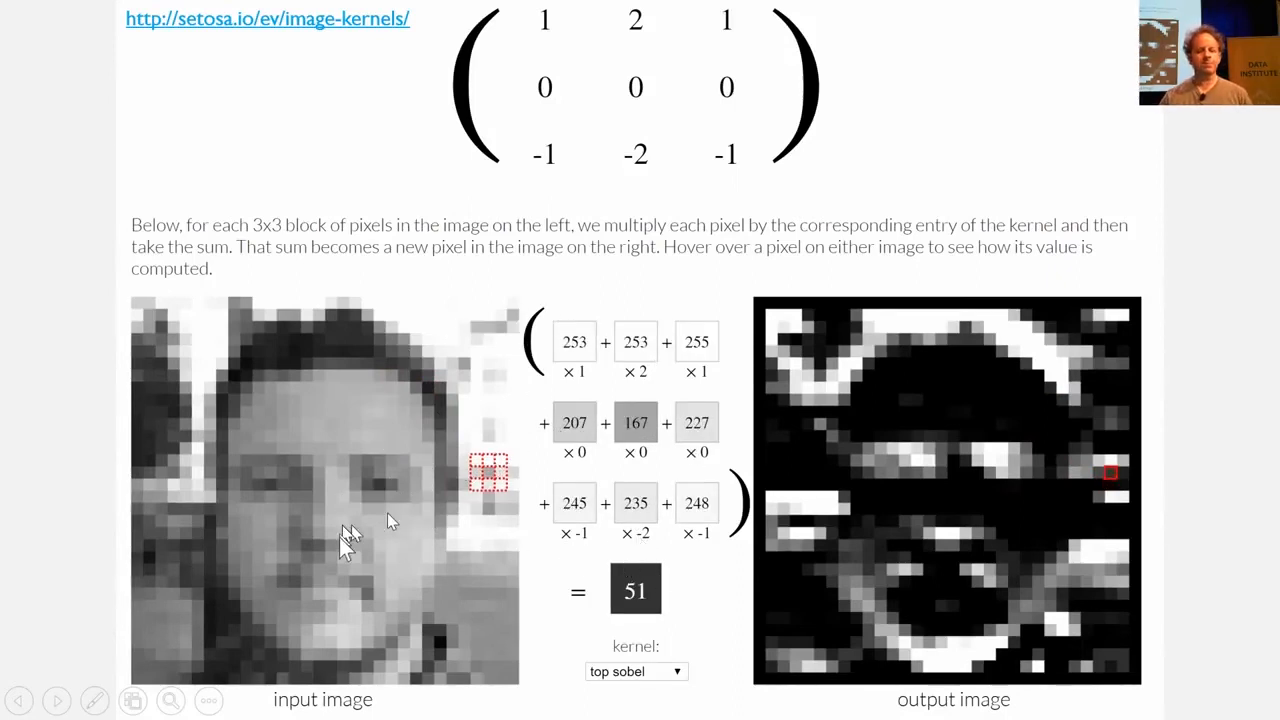
pyautogui.moveTo(343, 550)
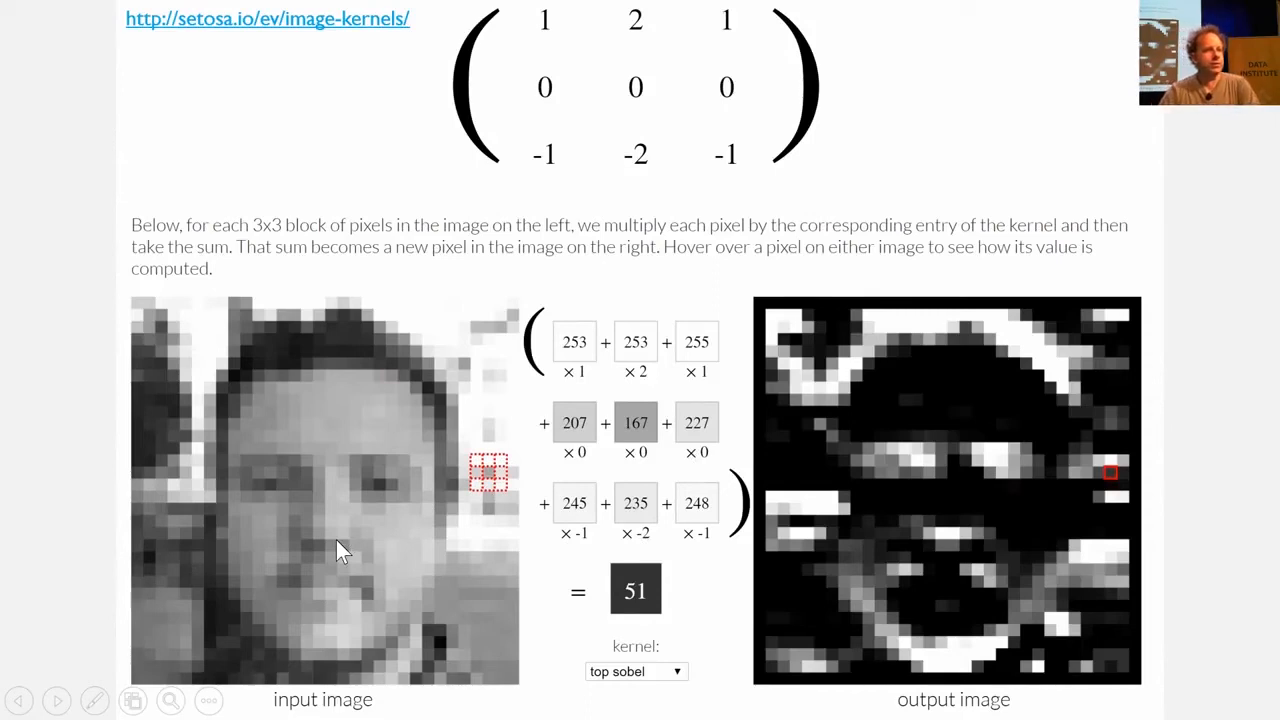
pyautogui.moveTo(420, 565)
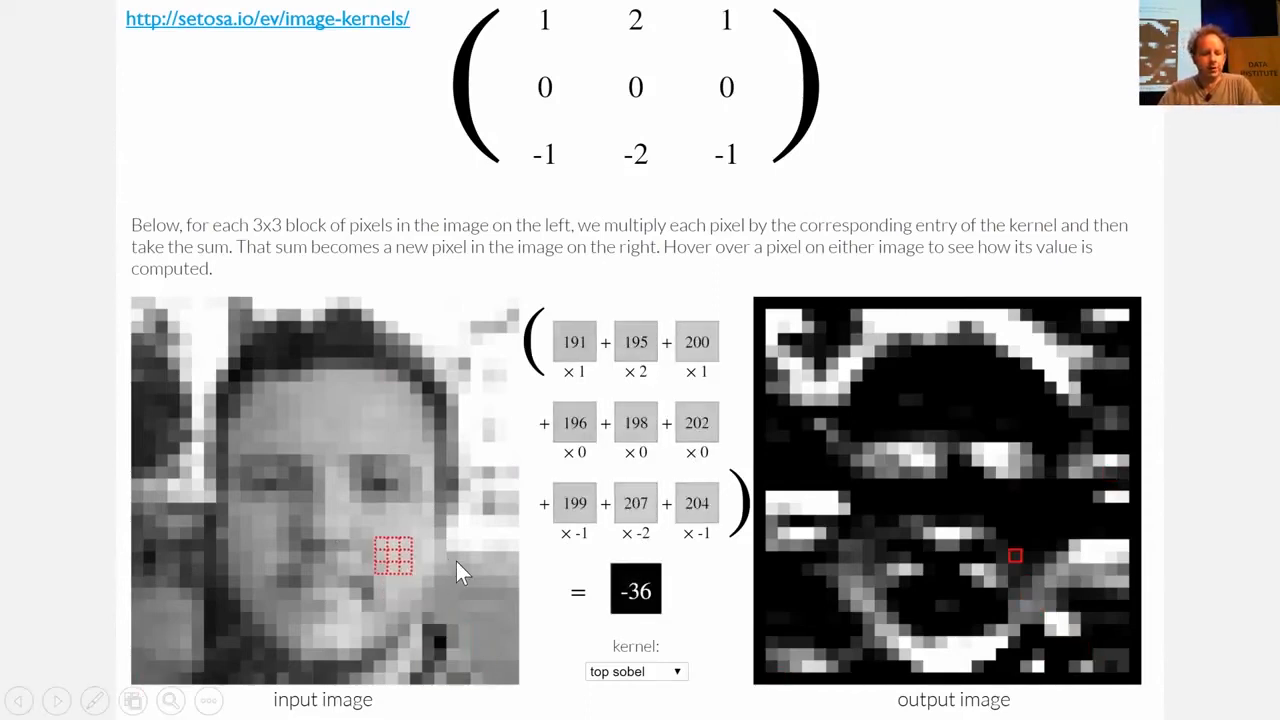
pyautogui.moveTo(390, 478)
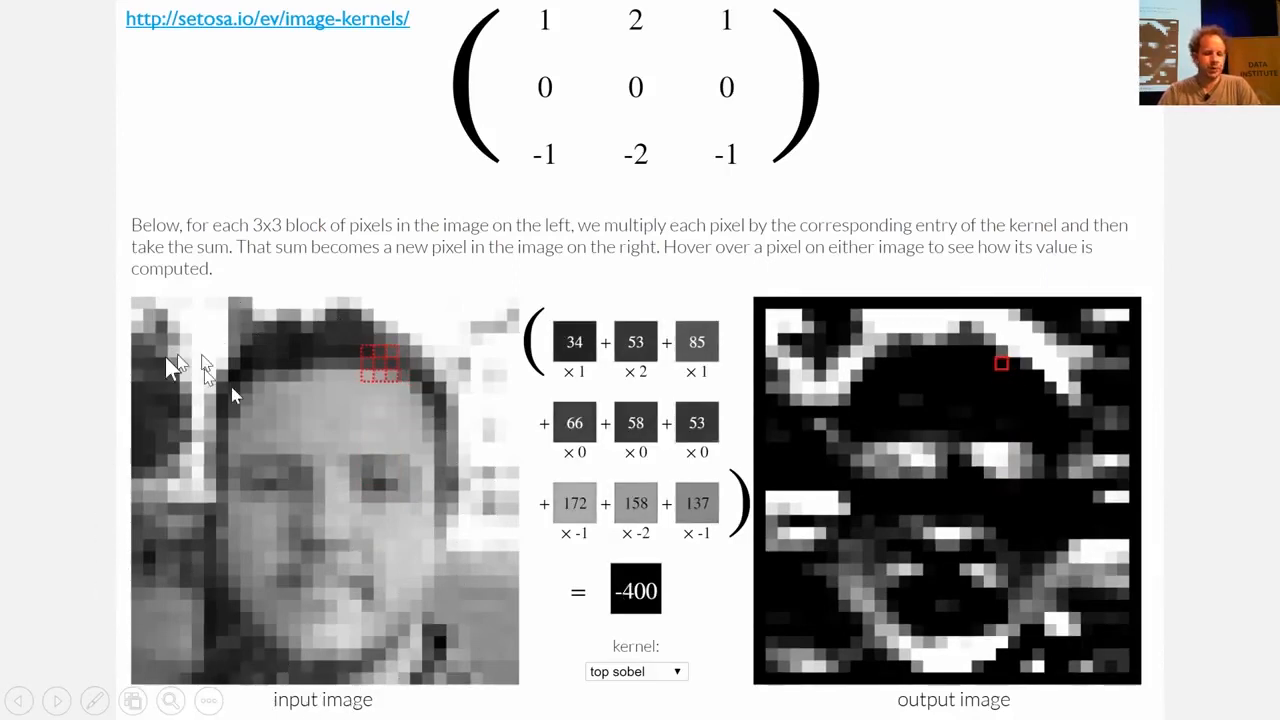
pyautogui.moveTo(380, 375)
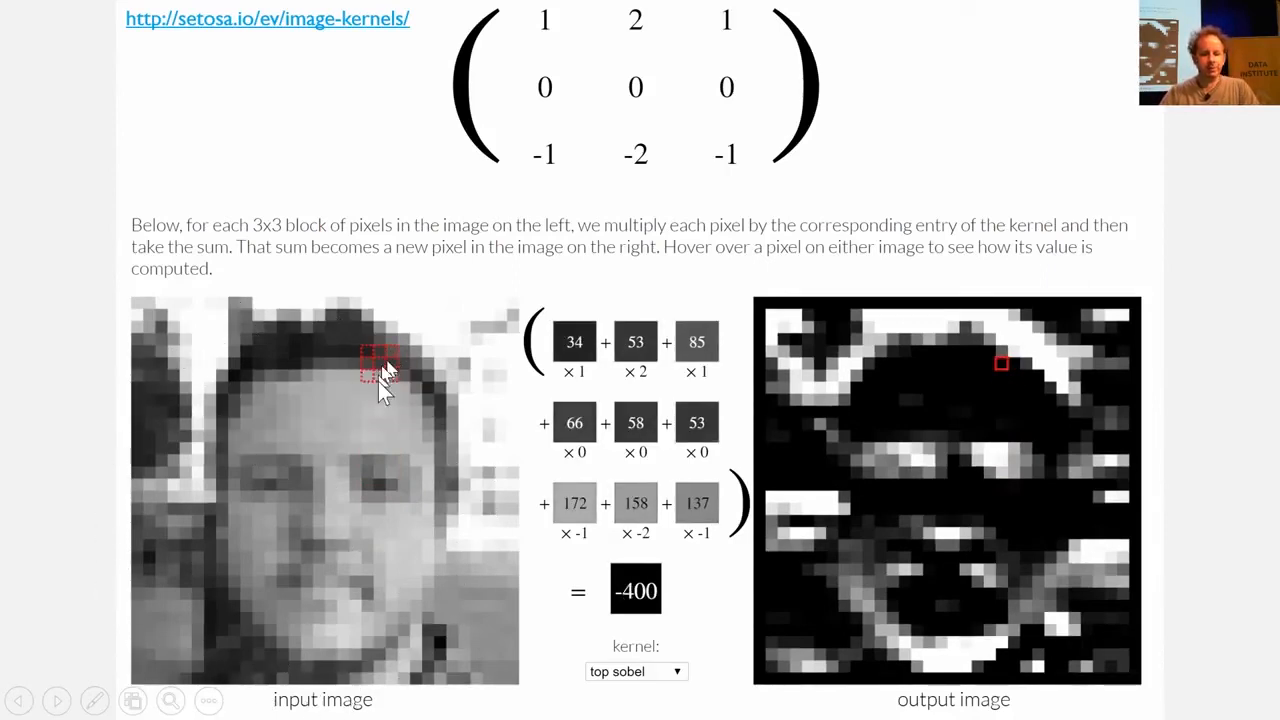
pyautogui.moveTo(485, 385)
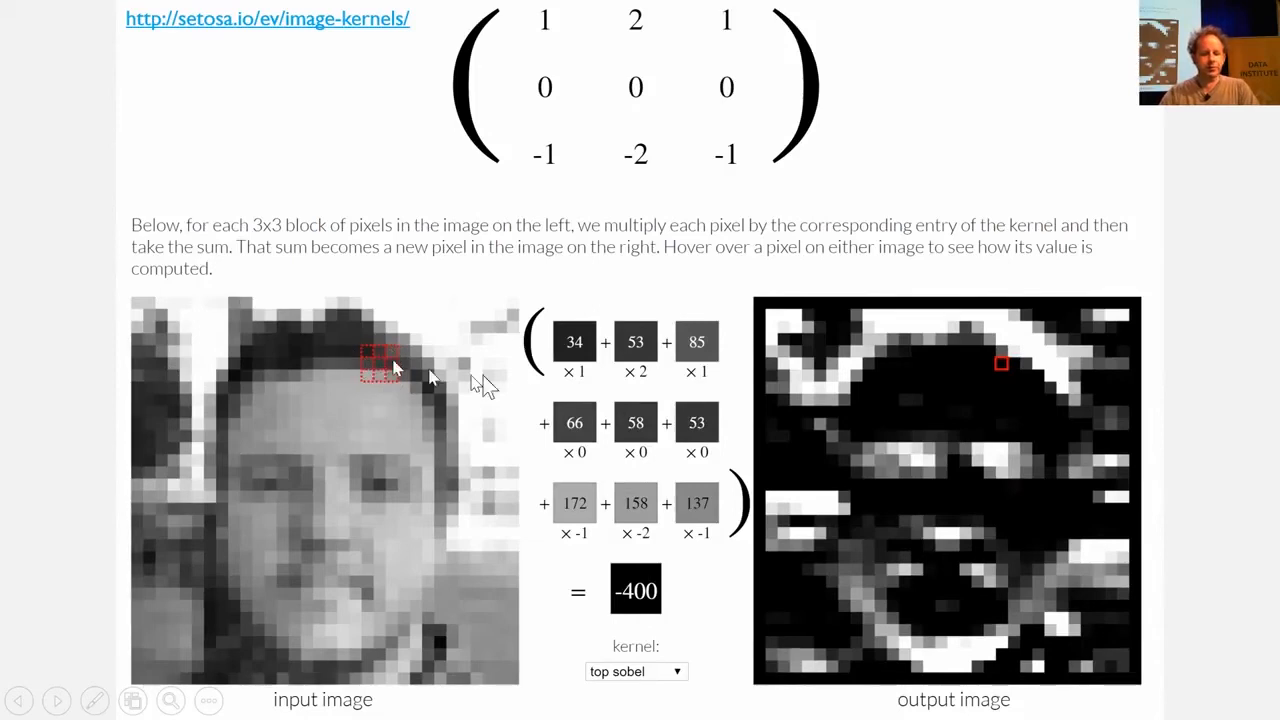
pyautogui.moveTo(447, 378)
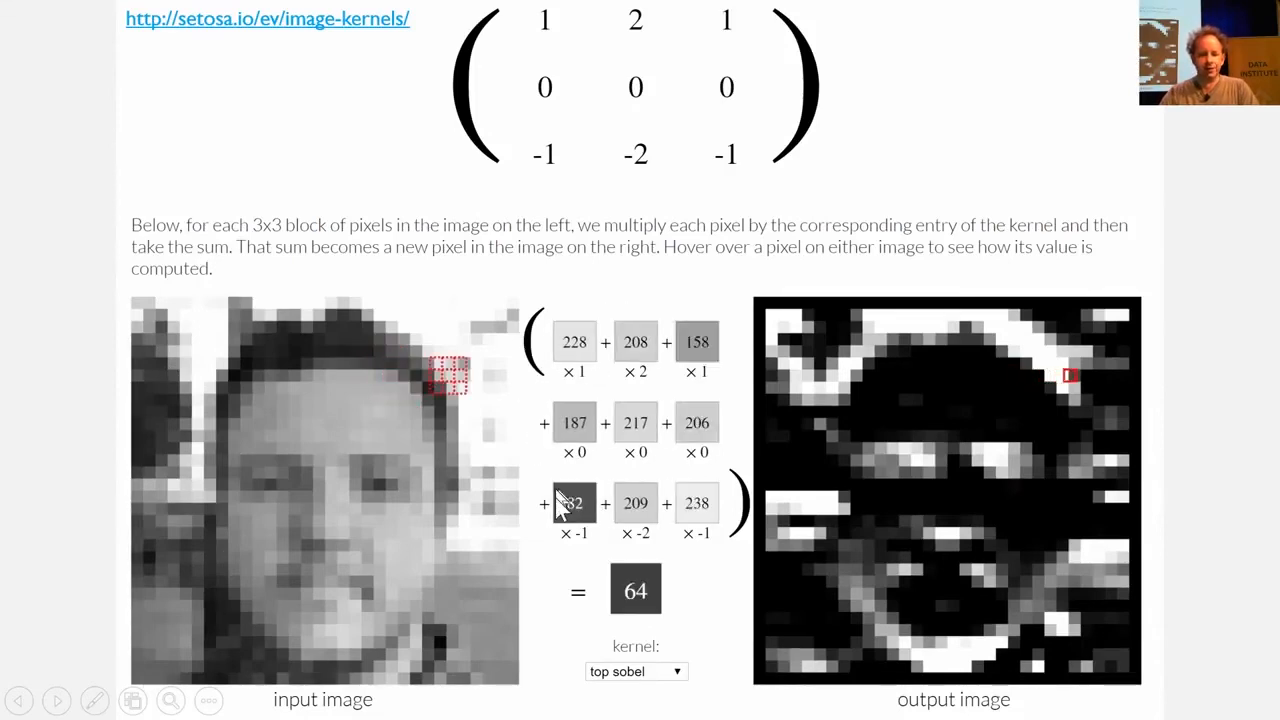
pyautogui.moveTo(490, 385)
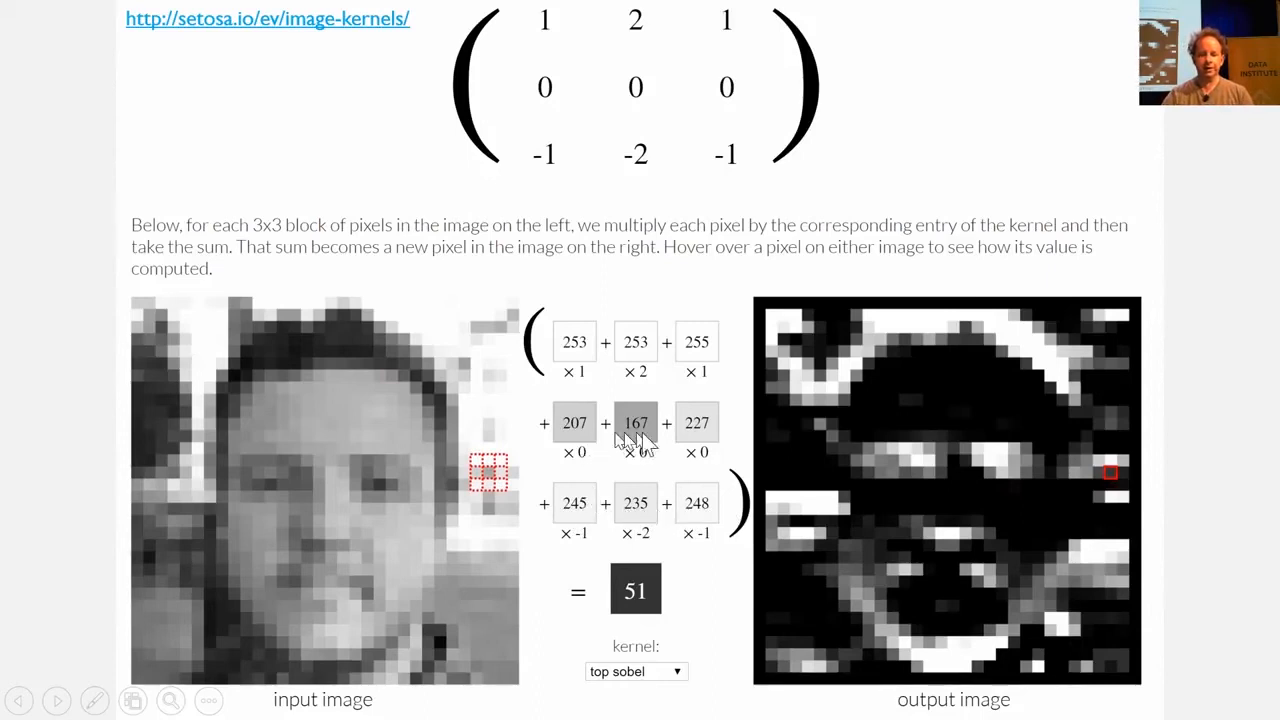
pyautogui.moveTo(535, 445)
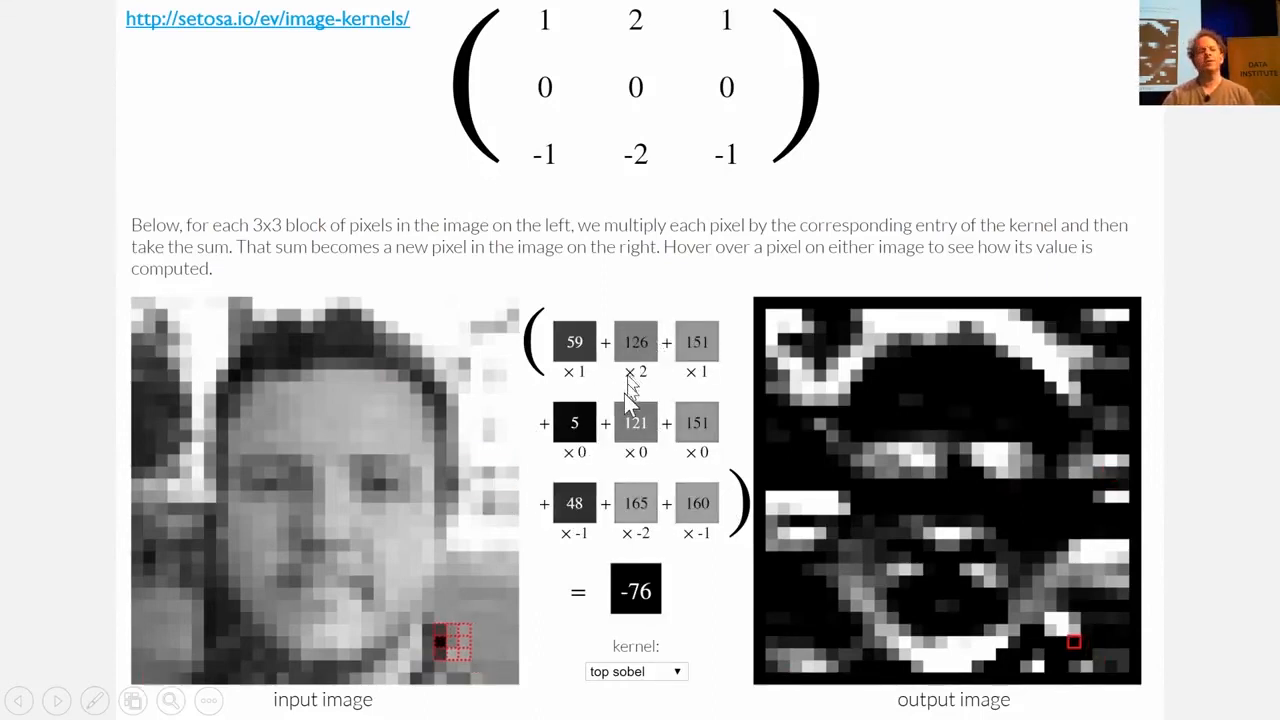
pyautogui.moveTo(378, 497)
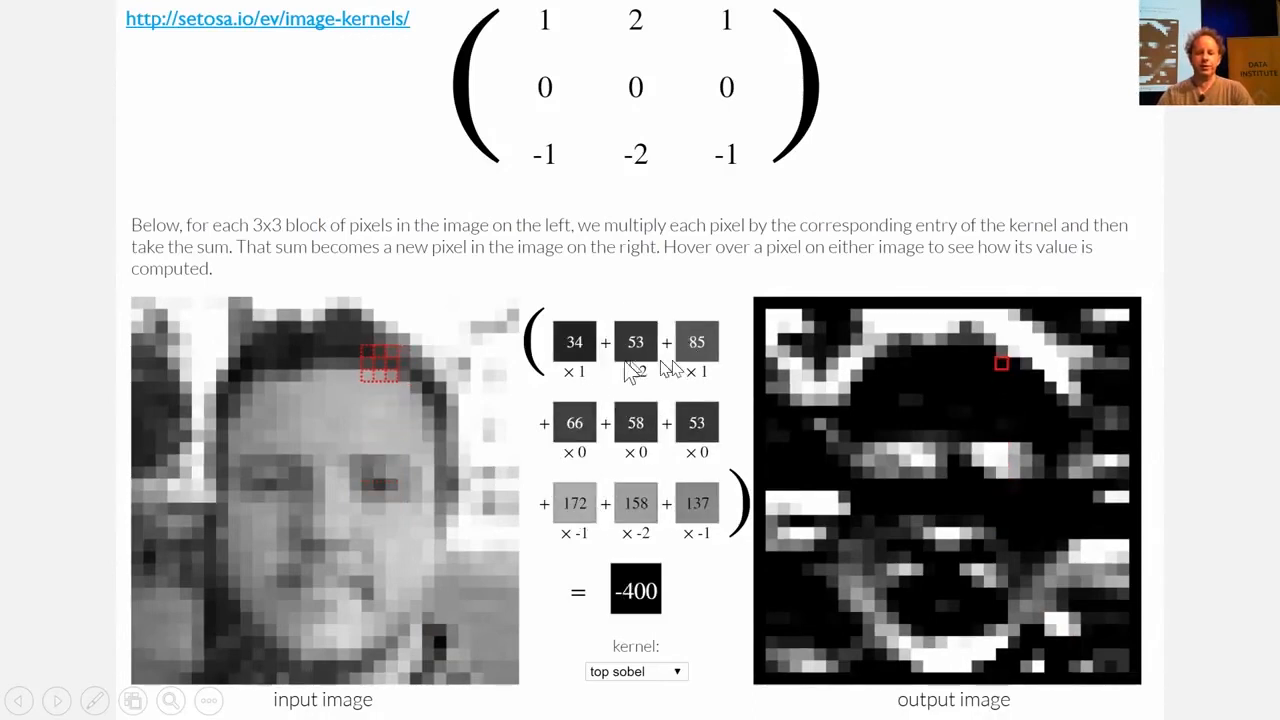
pyautogui.moveTo(620, 505)
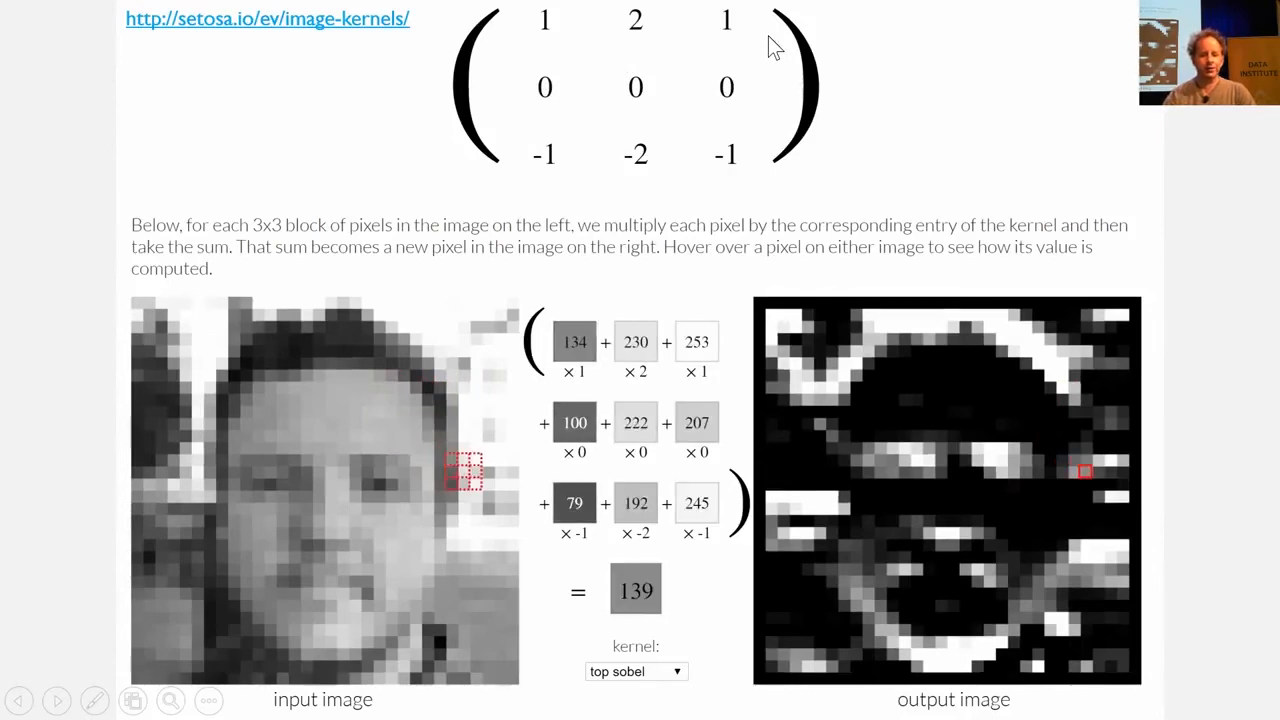
pyautogui.moveTo(489, 472)
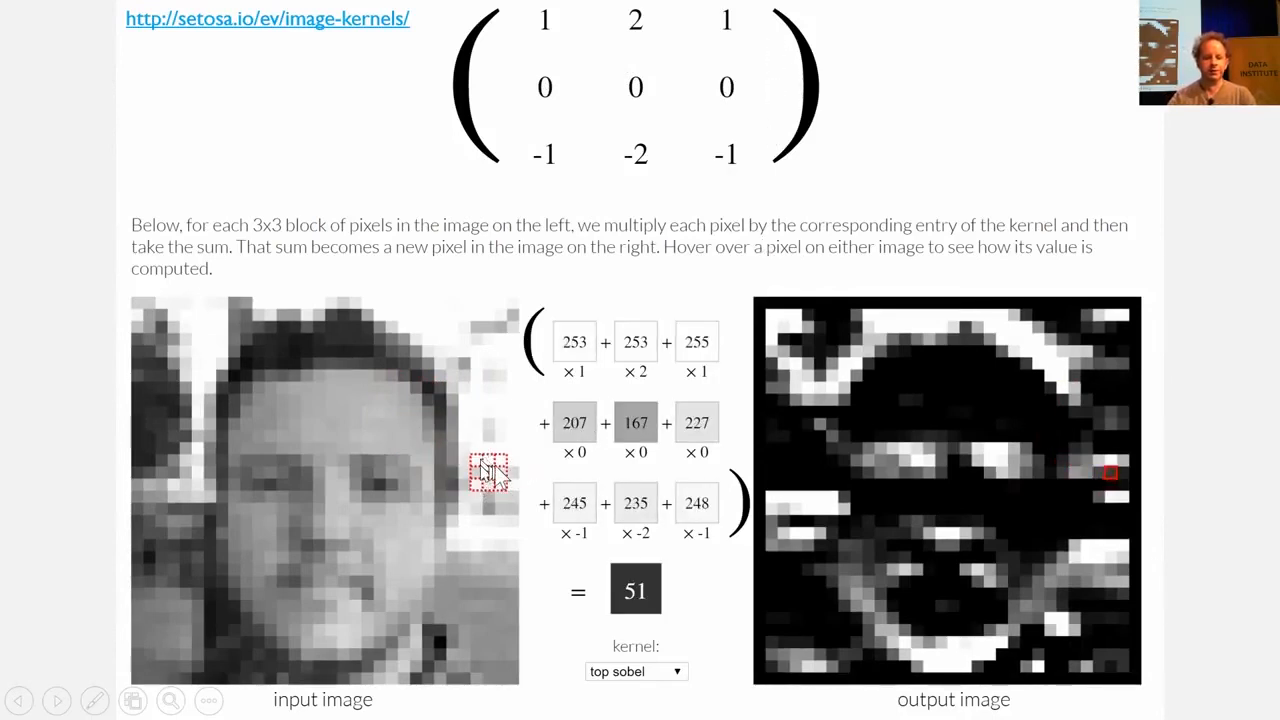
pyautogui.moveTo(595, 355)
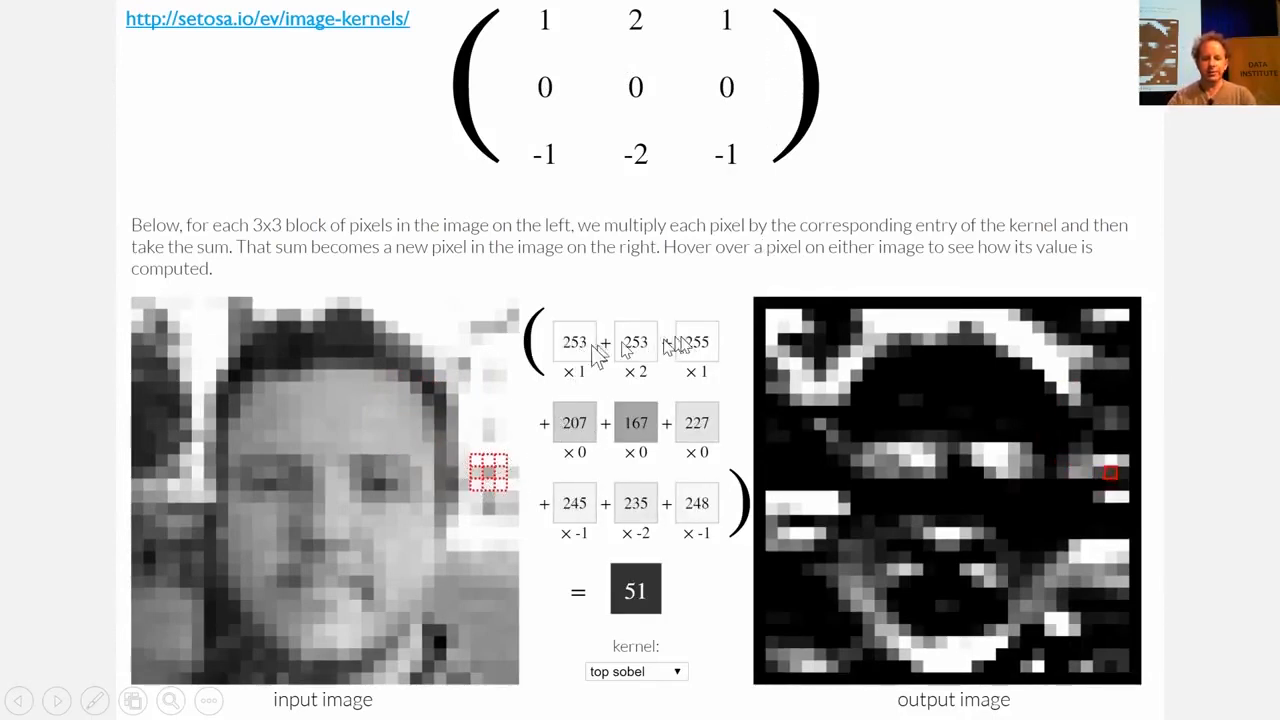
pyautogui.moveTo(637, 370)
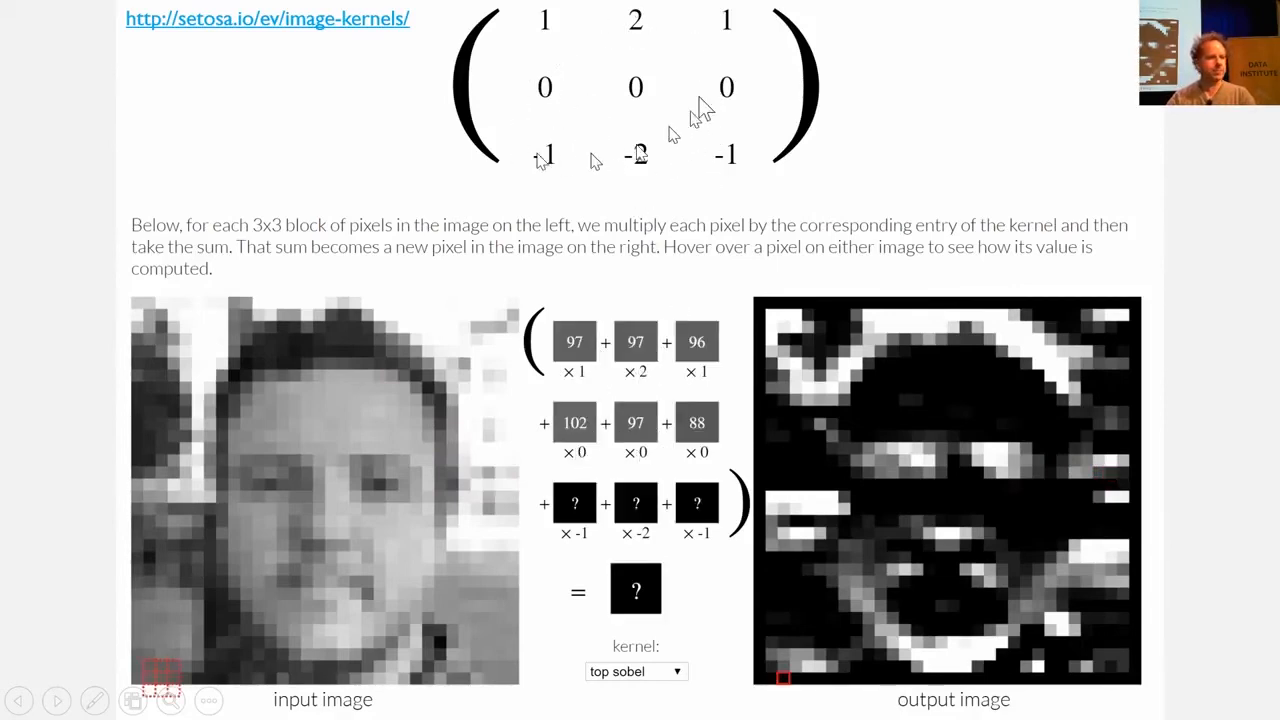
pyautogui.moveTo(390, 530)
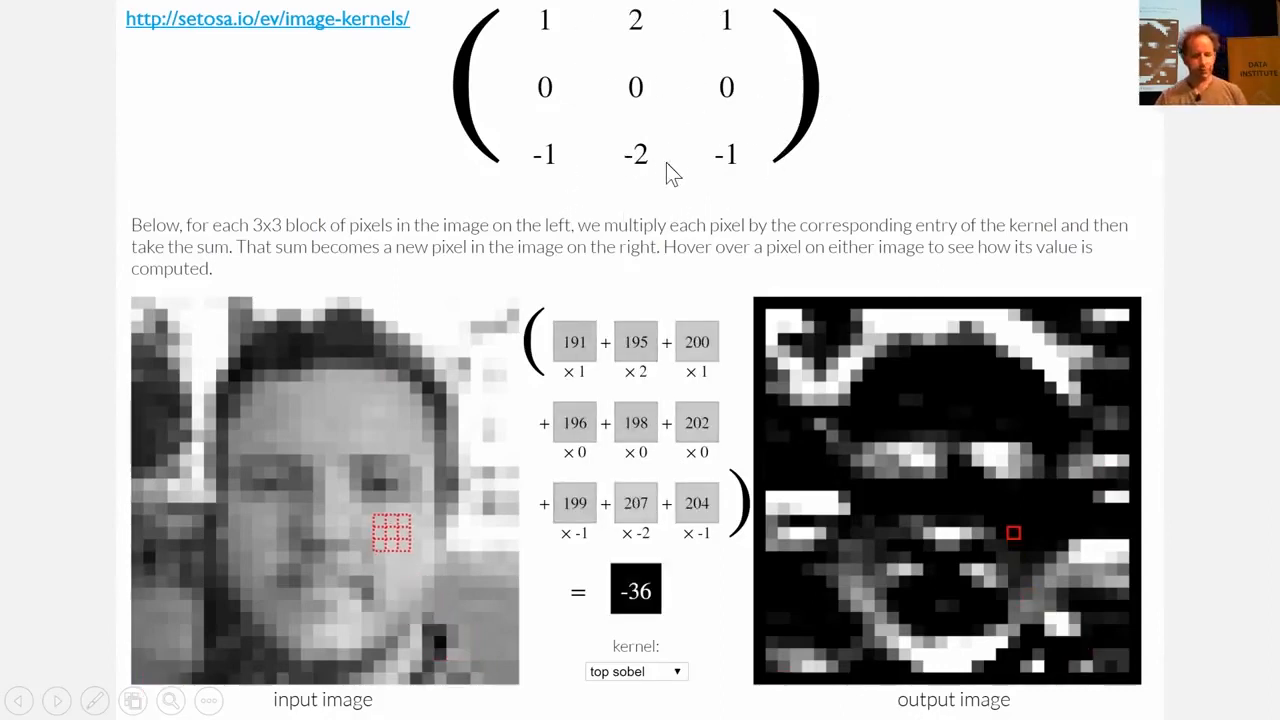
pyautogui.moveTo(380, 485)
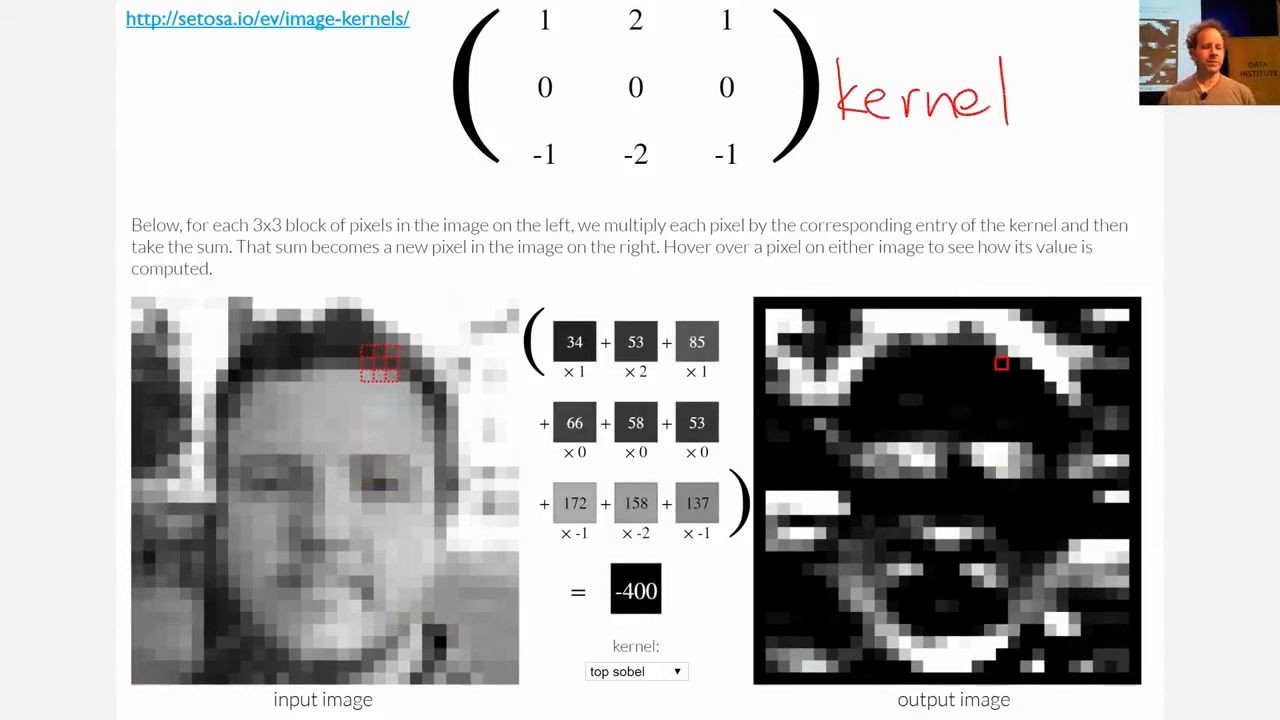
pyautogui.moveTo(420, 355)
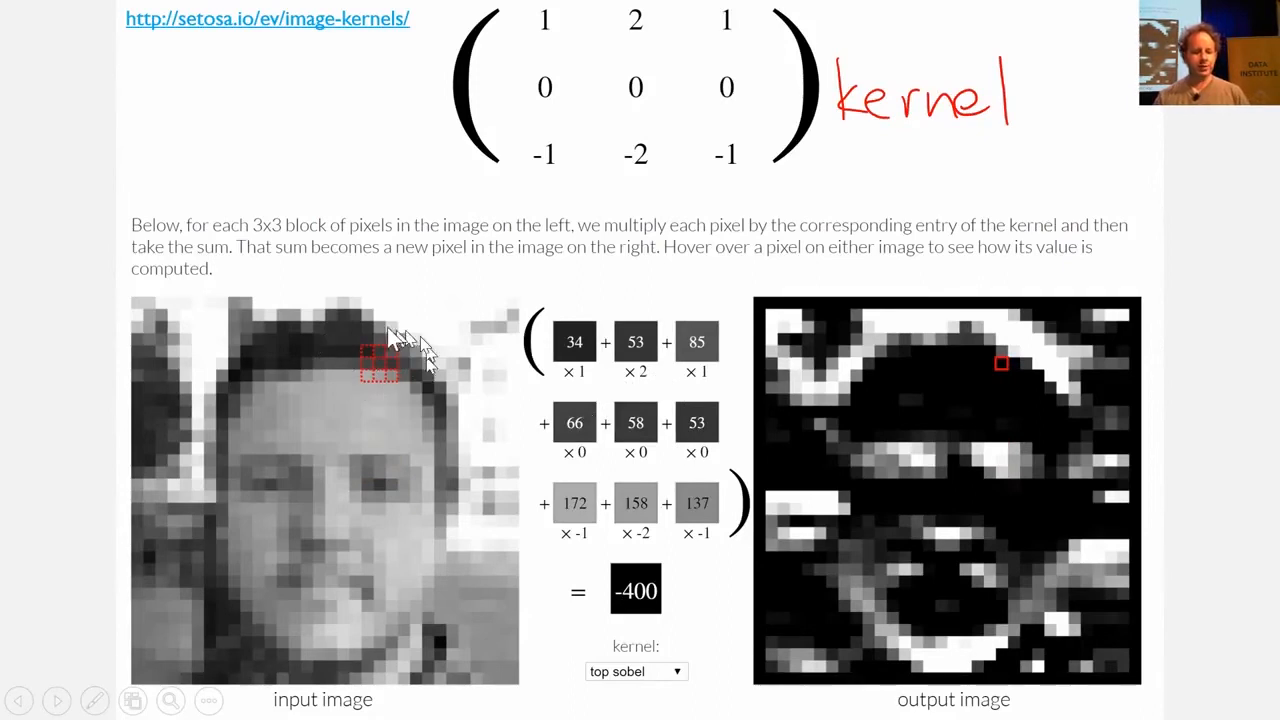
pyautogui.moveTo(390, 375)
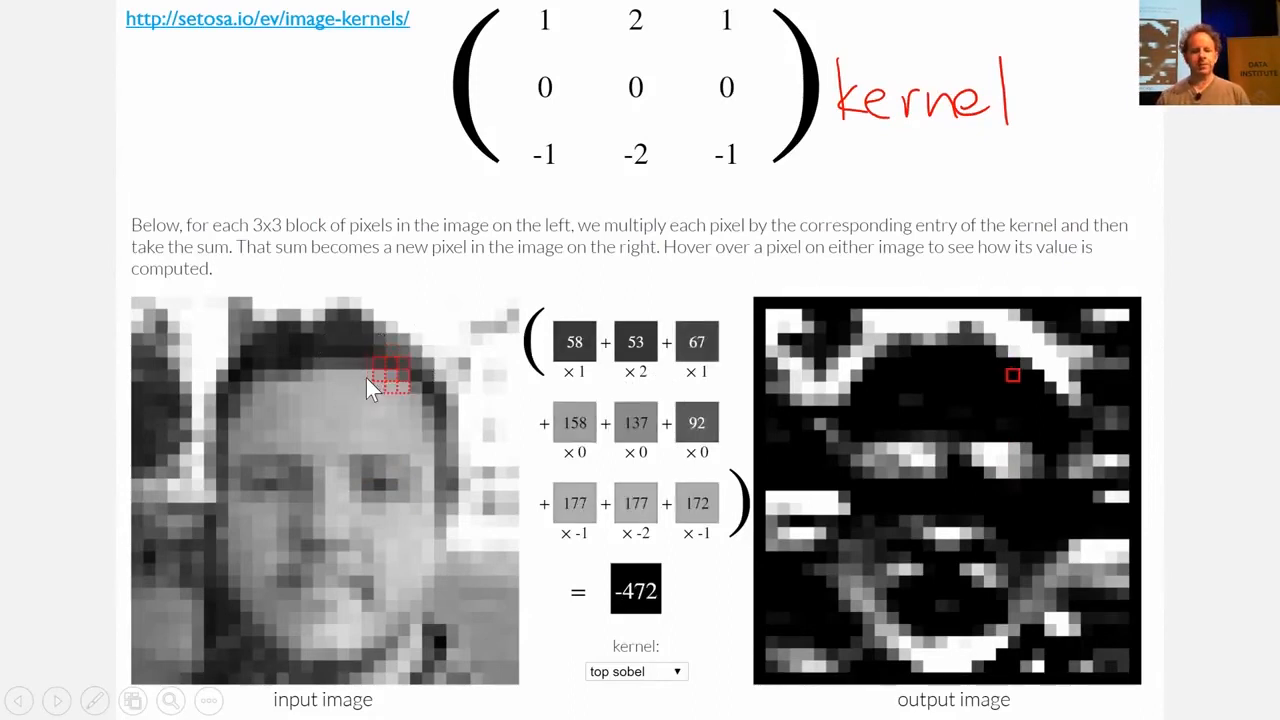
pyautogui.moveTo(480, 375)
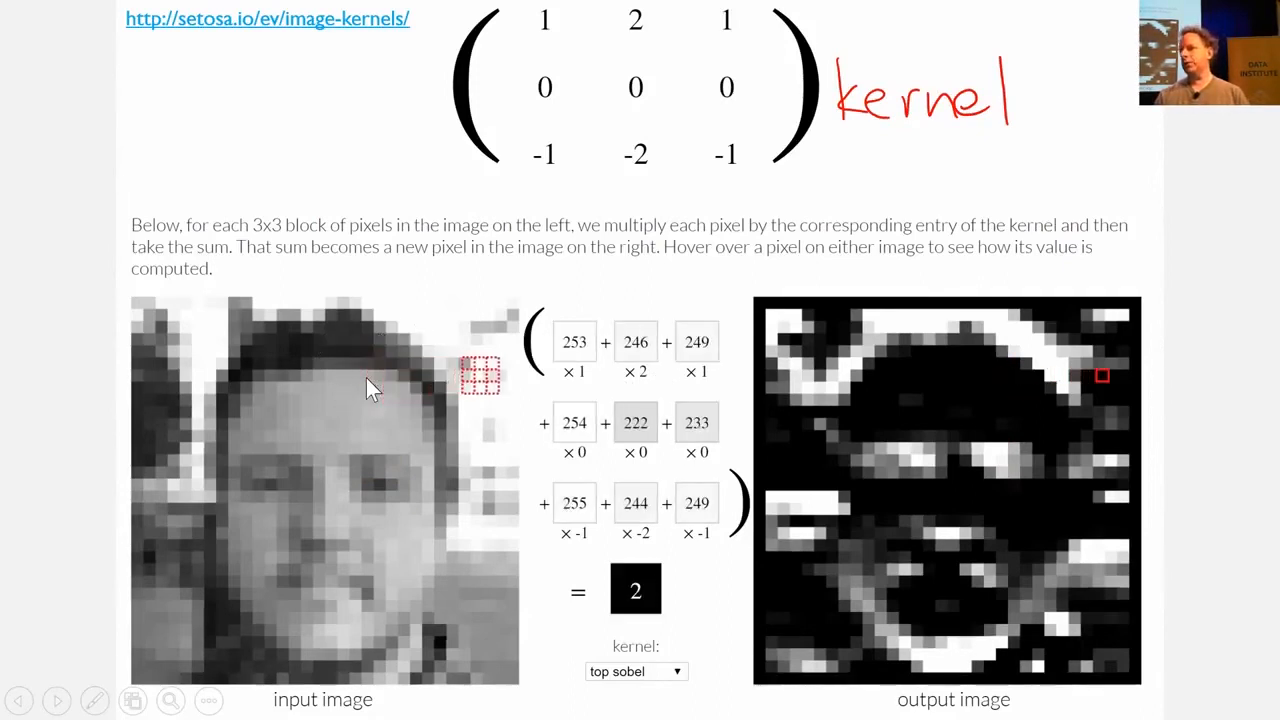
pyautogui.moveTo(480, 385)
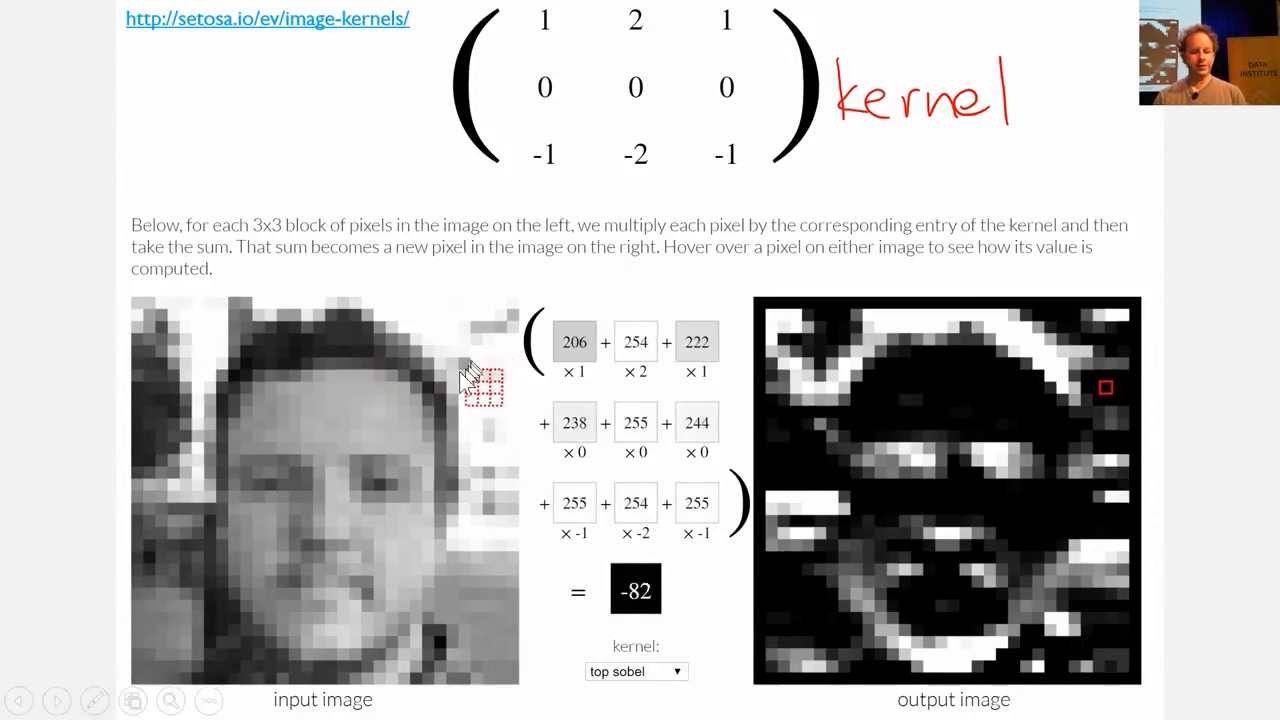
pyautogui.moveTo(385, 390)
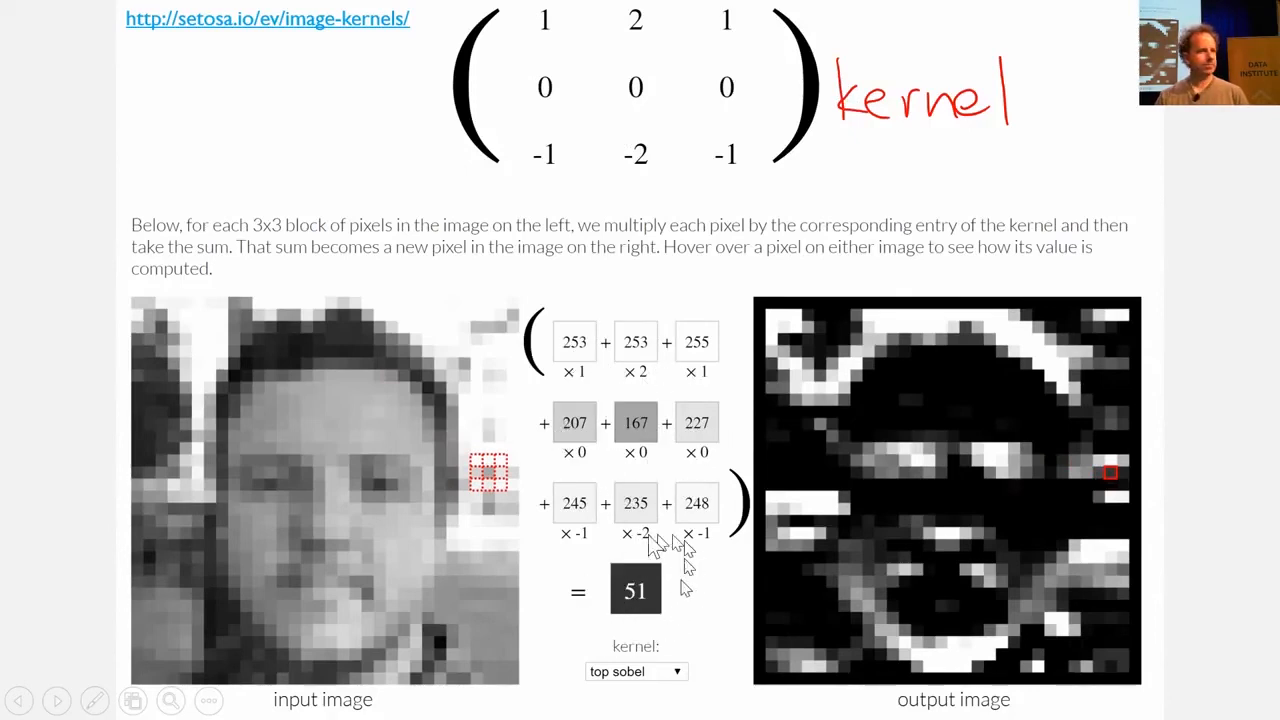
pyautogui.moveTo(1115, 490)
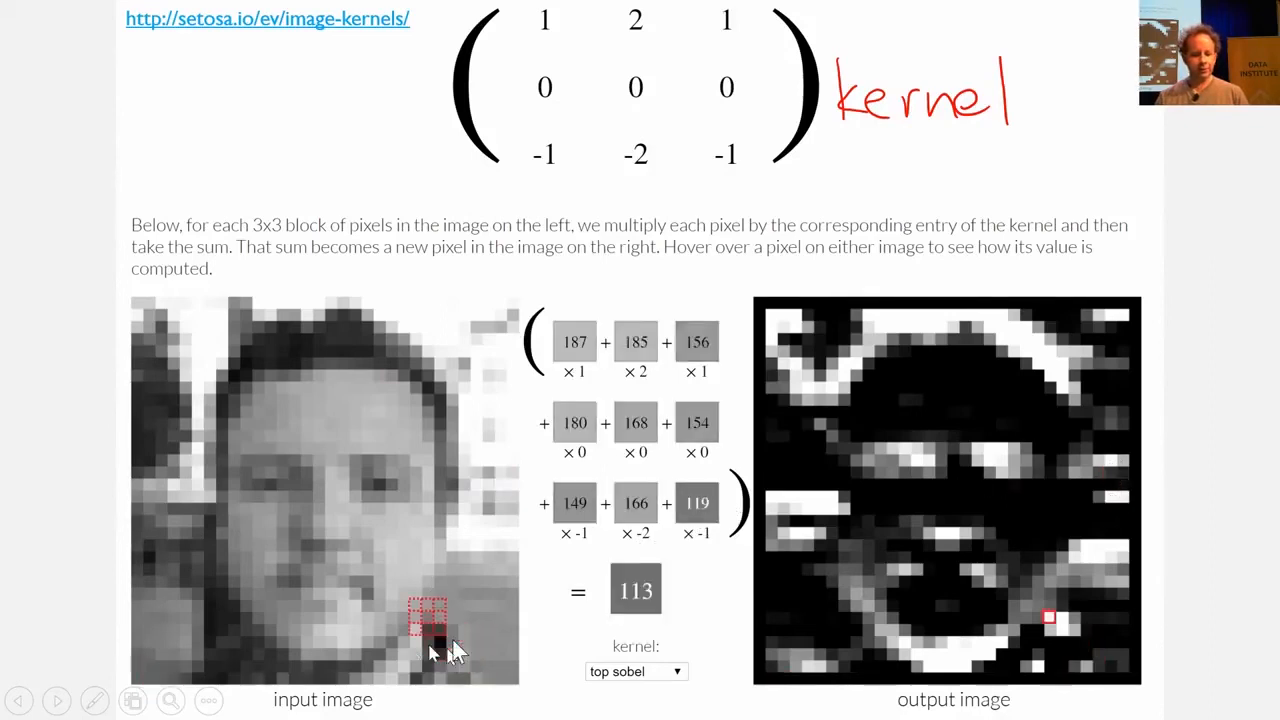
pyautogui.moveTo(1010, 483)
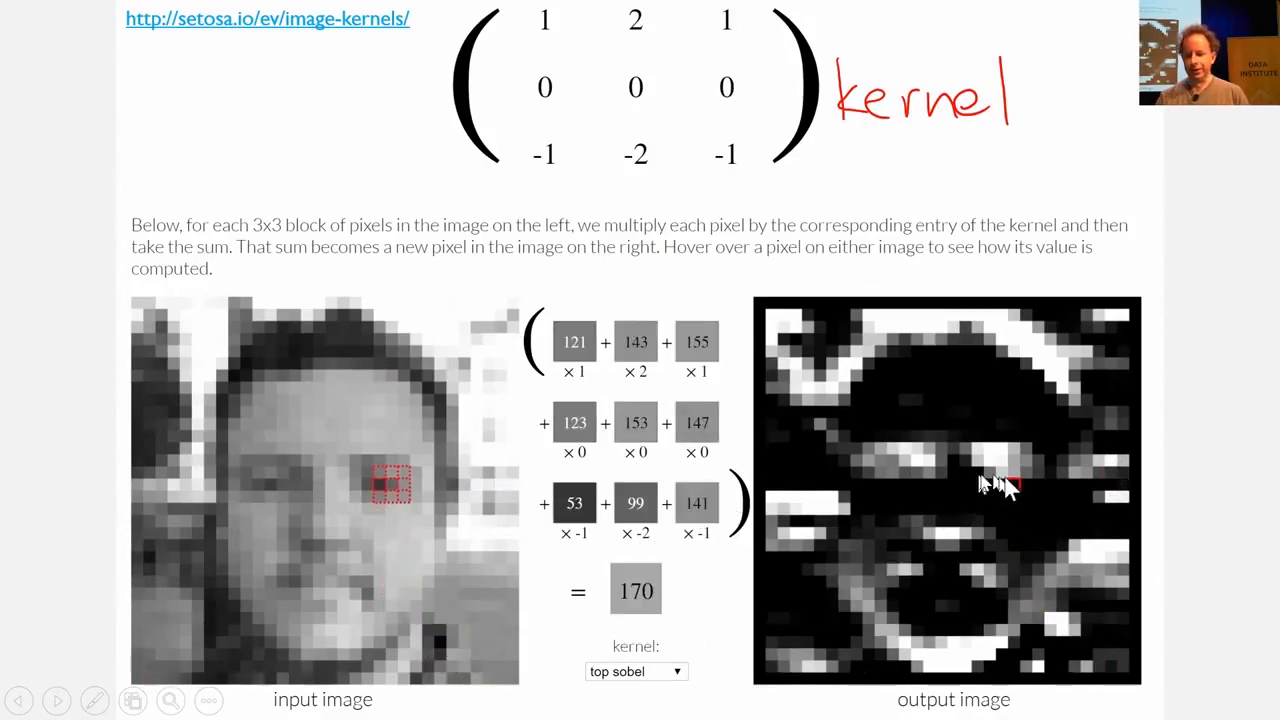
pyautogui.moveTo(1003, 490)
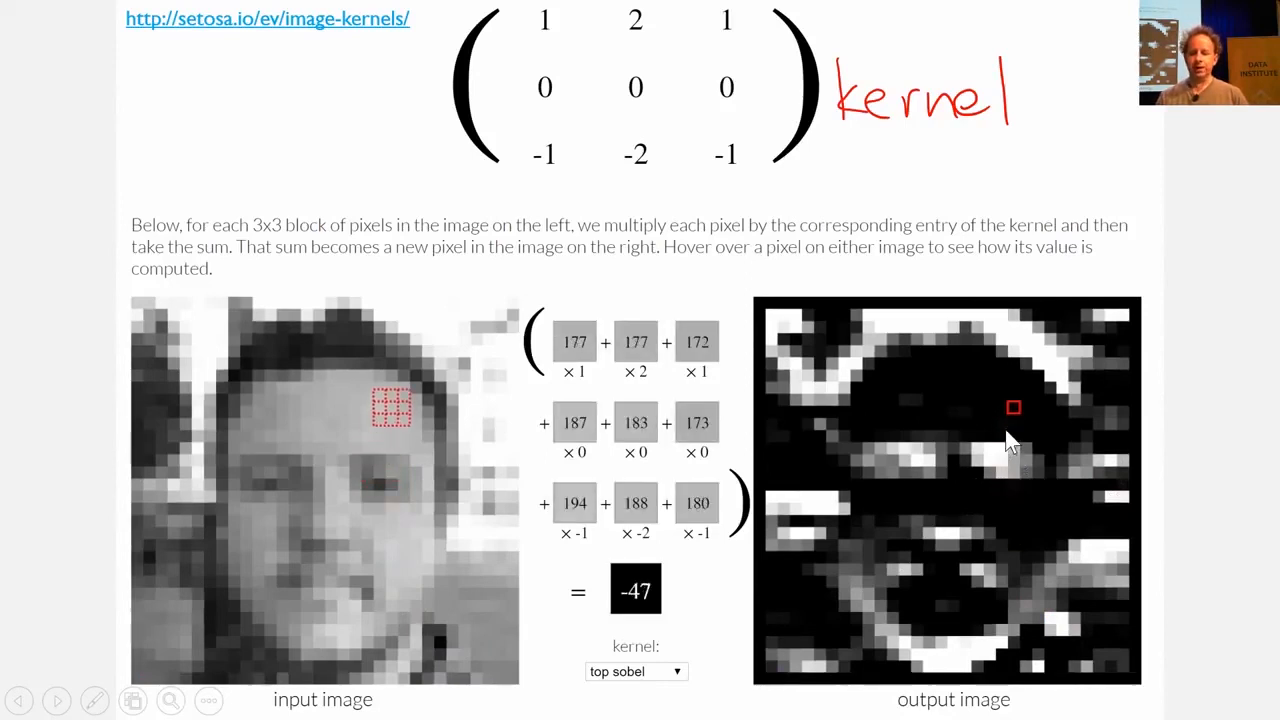
pyautogui.moveTo(580, 370)
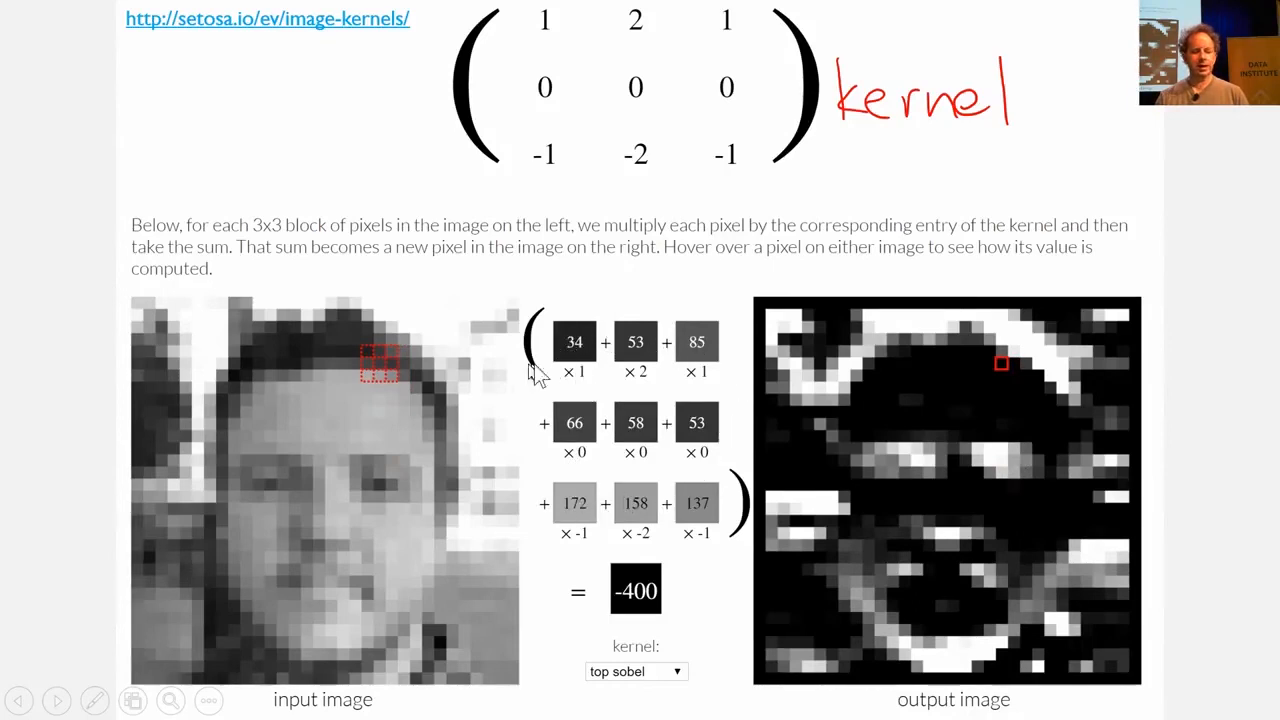
pyautogui.moveTo(580, 160)
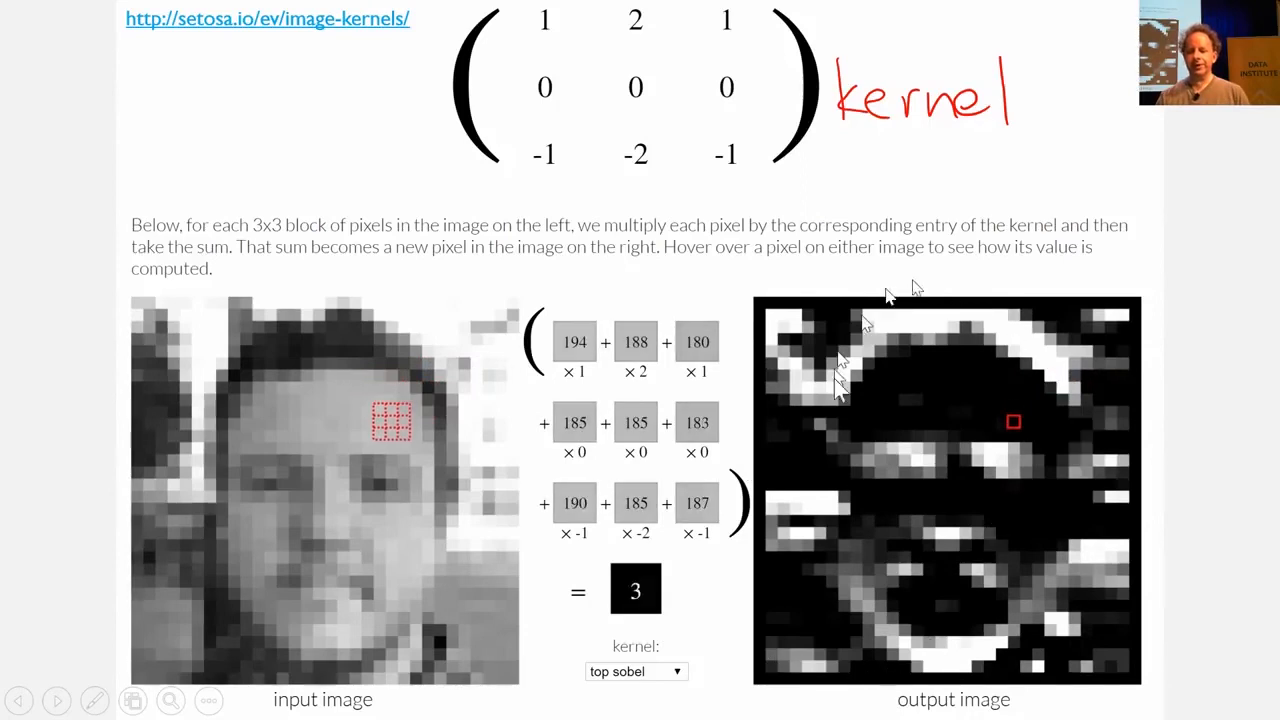
pyautogui.moveTo(830, 500)
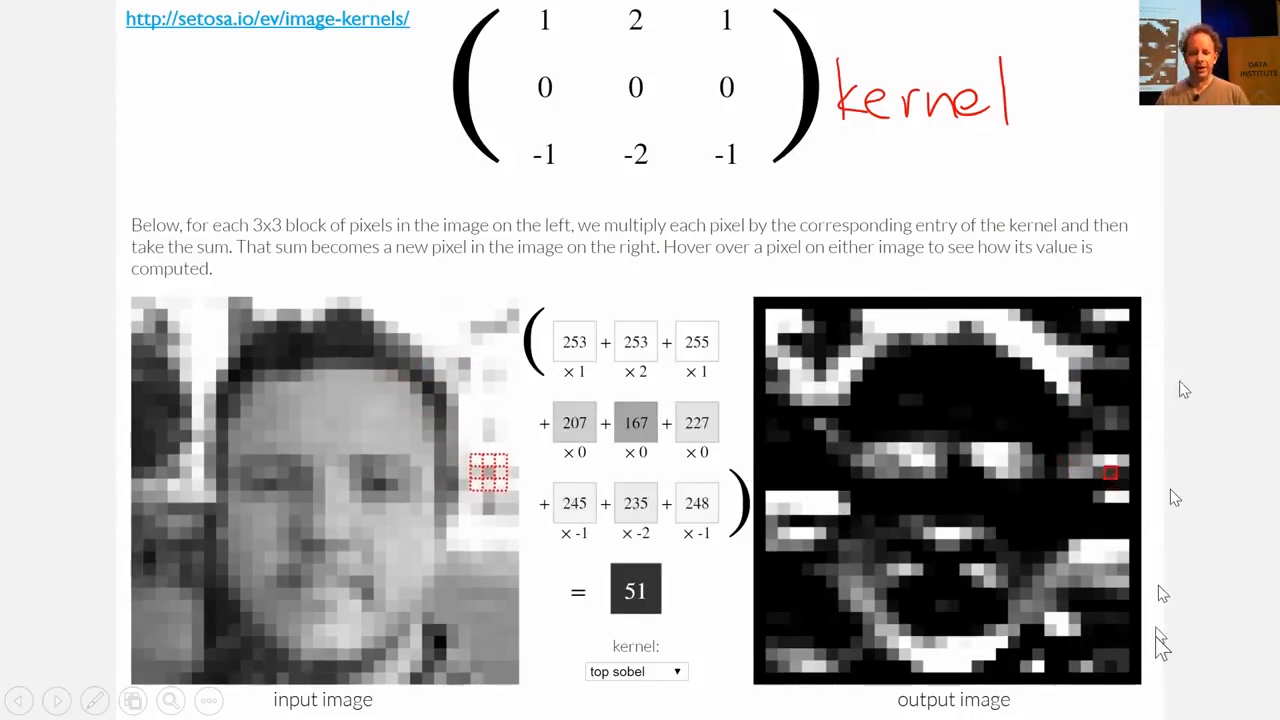
pyautogui.moveTo(390, 557)
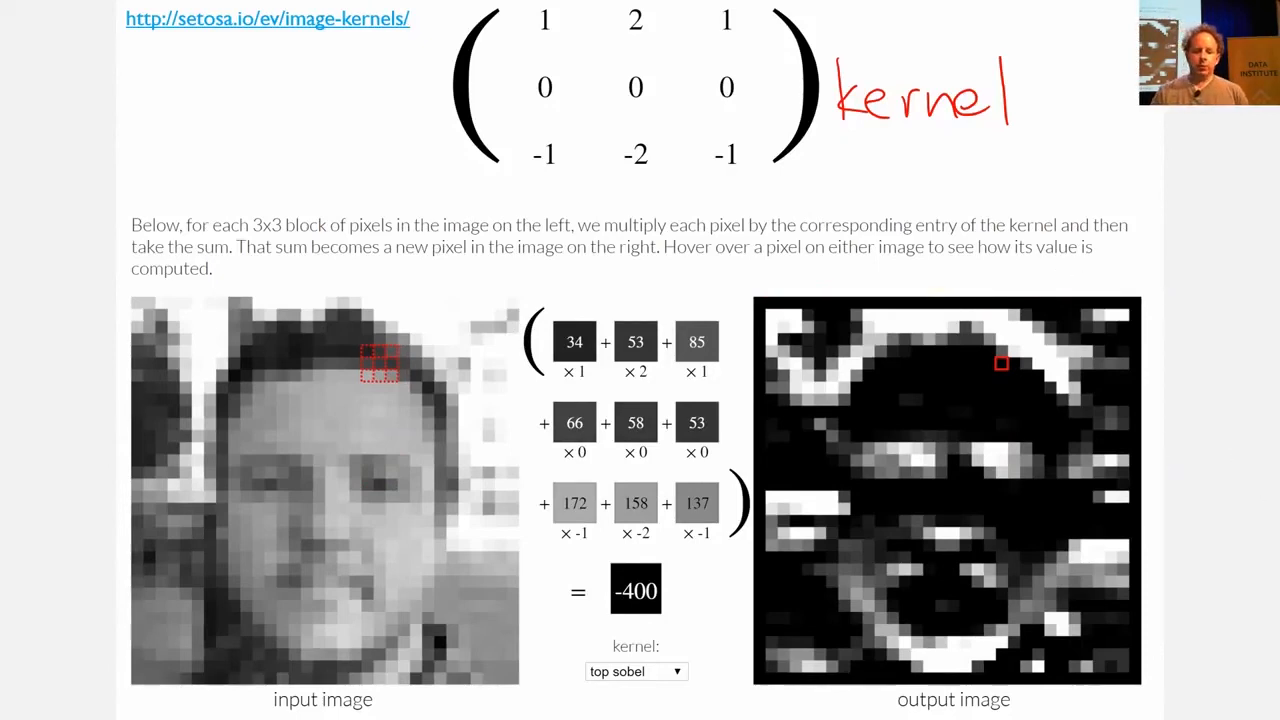
pyautogui.moveTo(1023, 385)
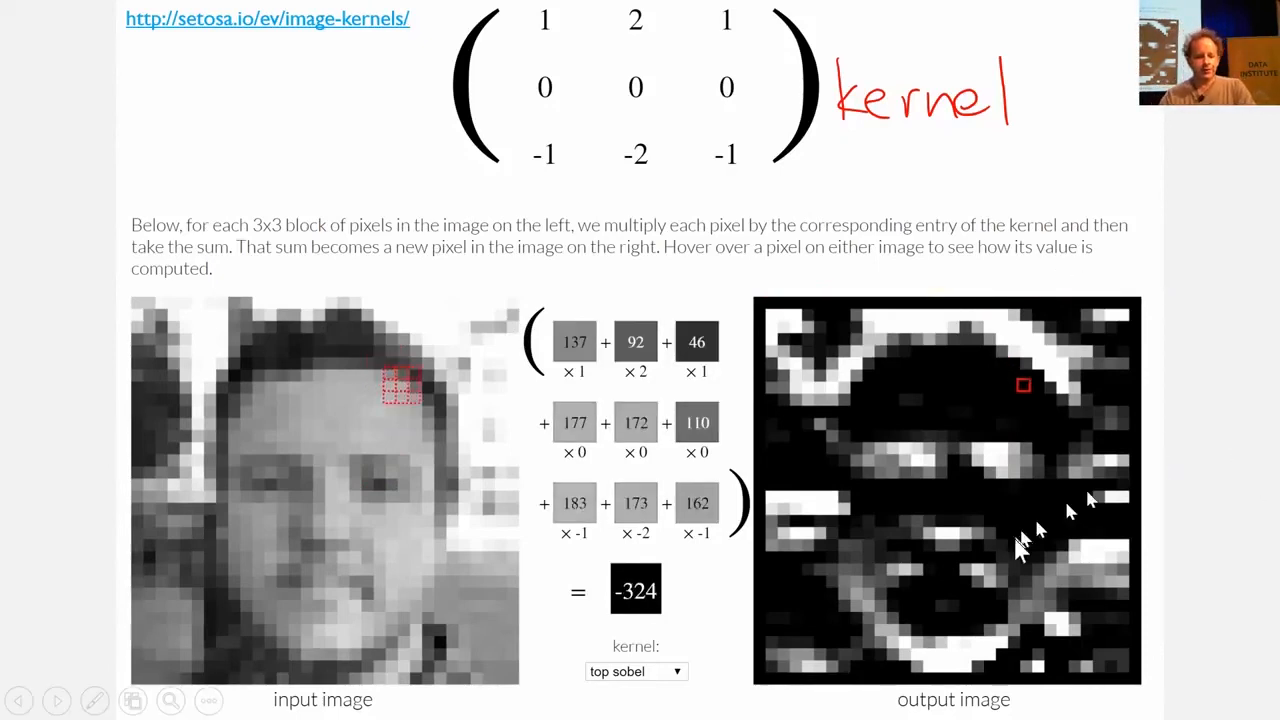
pyautogui.moveTo(495, 375)
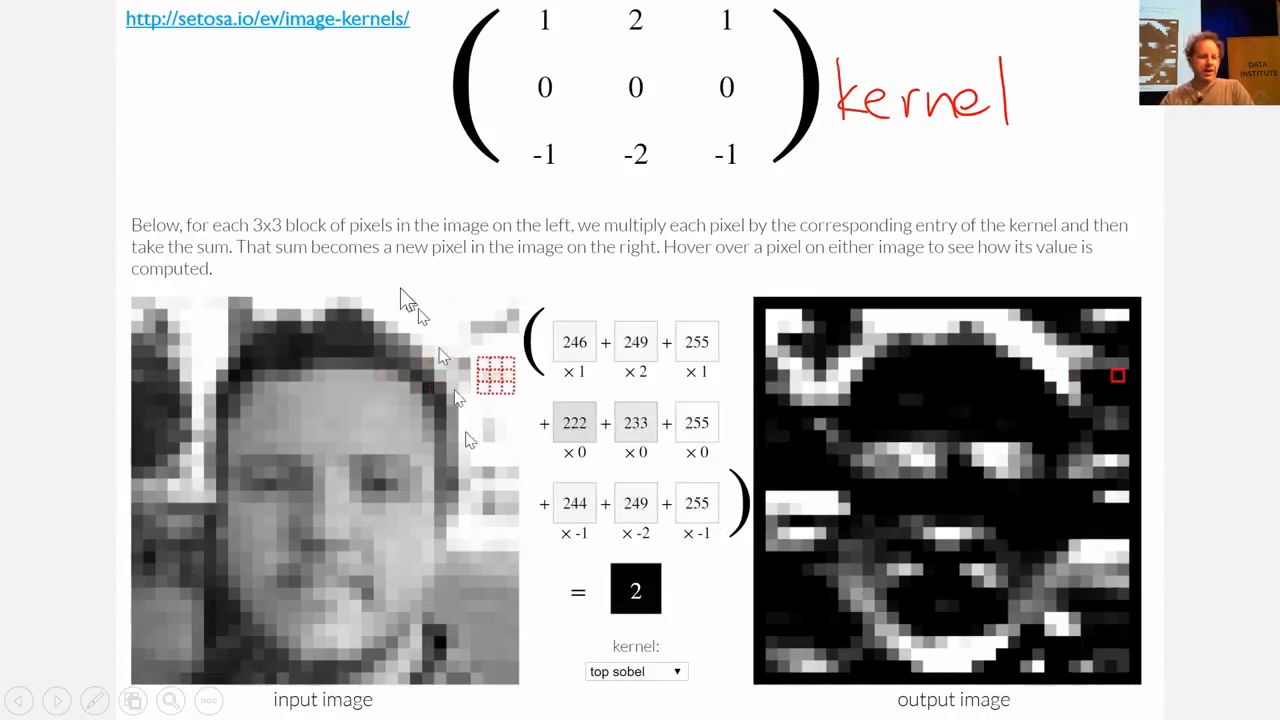
pyautogui.moveTo(1030, 360)
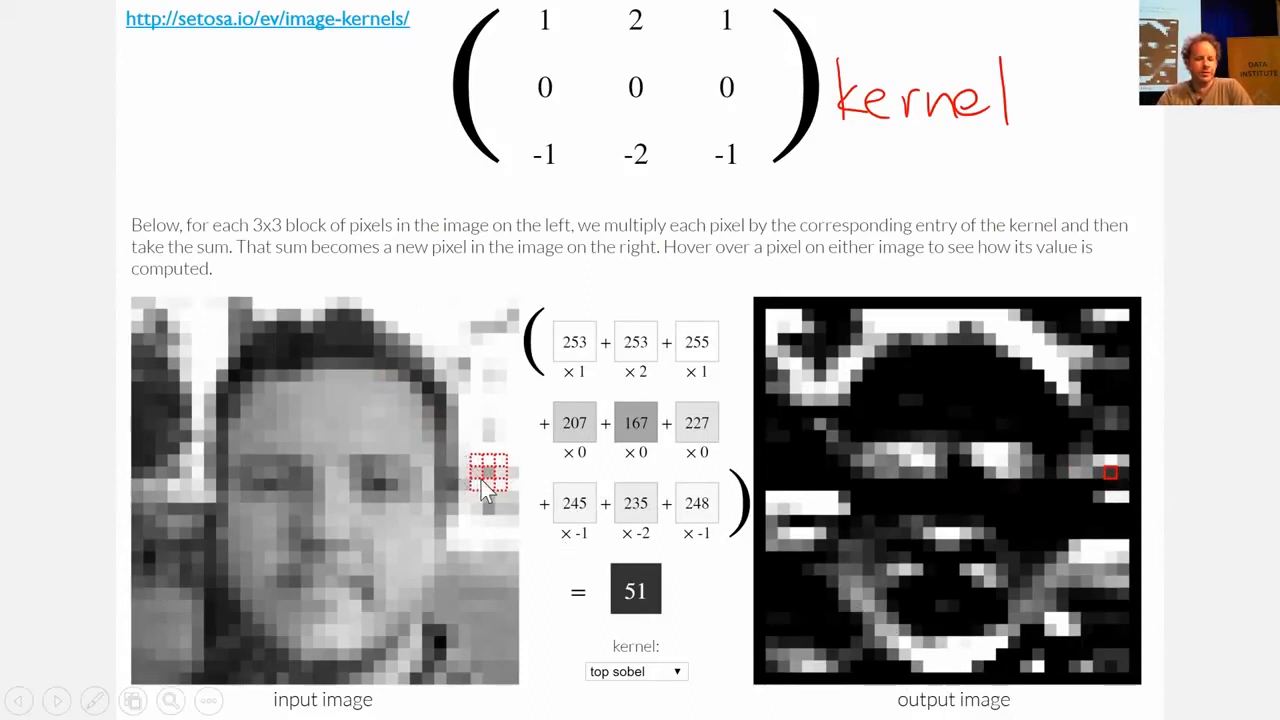
pyautogui.moveTo(710, 345)
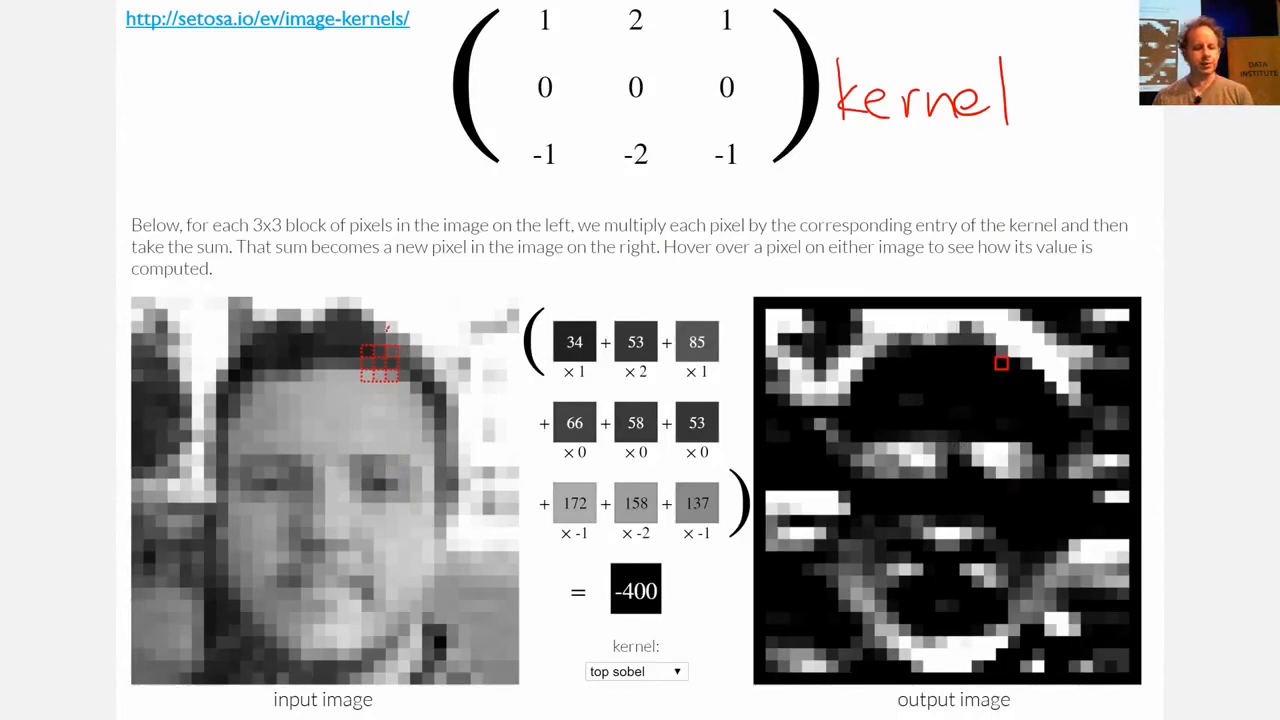
pyautogui.moveTo(440, 375)
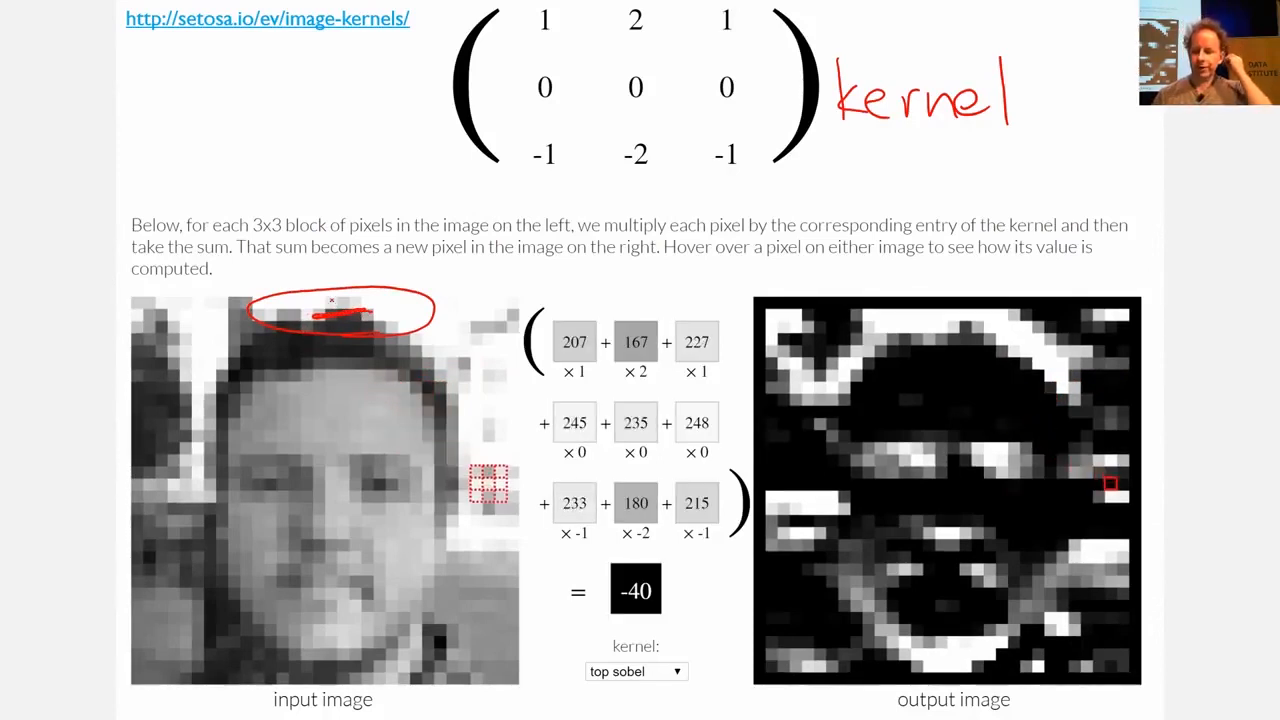
pyautogui.moveTo(1110, 472)
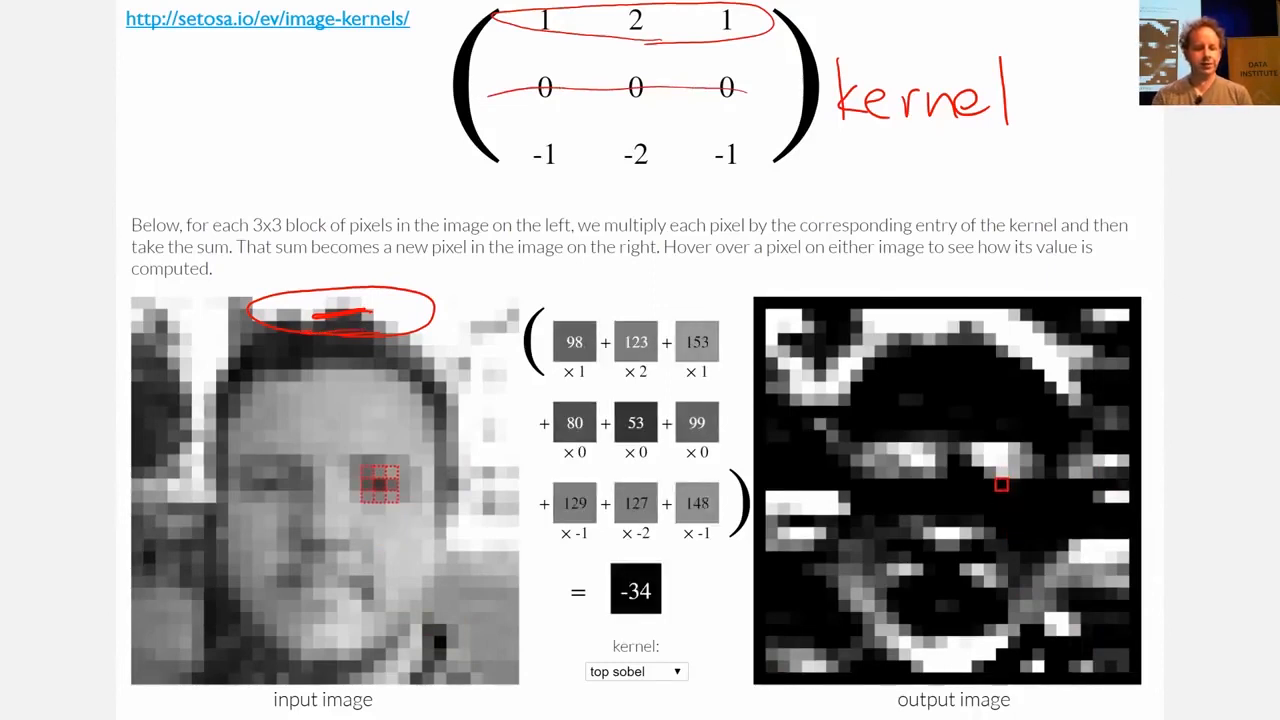
pyautogui.moveTo(1000, 453)
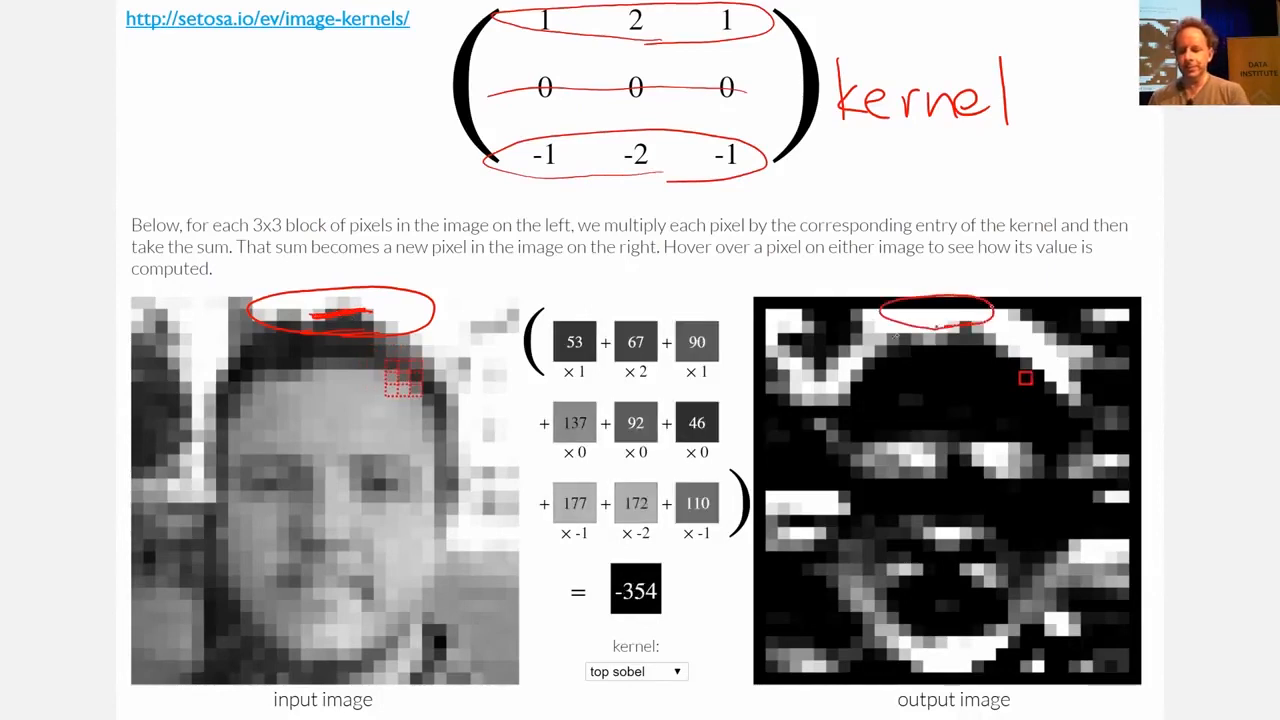
pyautogui.moveTo(489, 470)
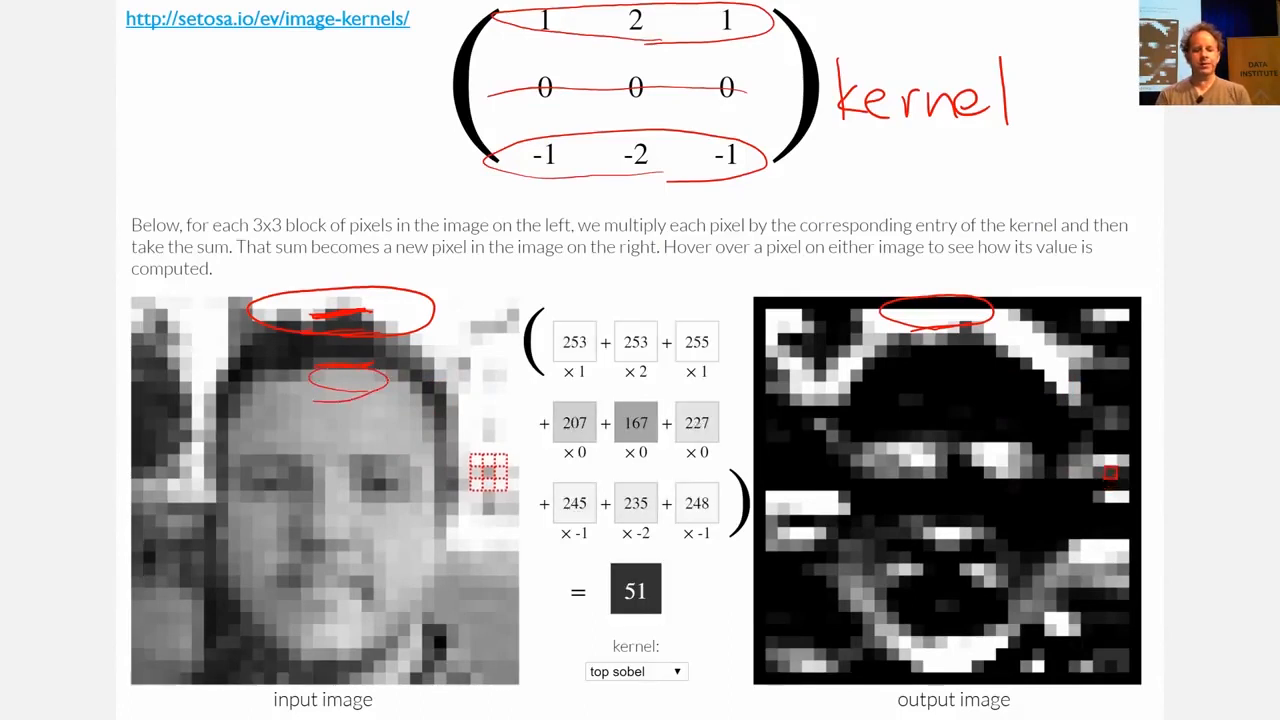
# Draw red ink across the bottom row of the sobel kernel matrix.
pyautogui.moveTo(500, 175); pyautogui.dragTo(755, 178)
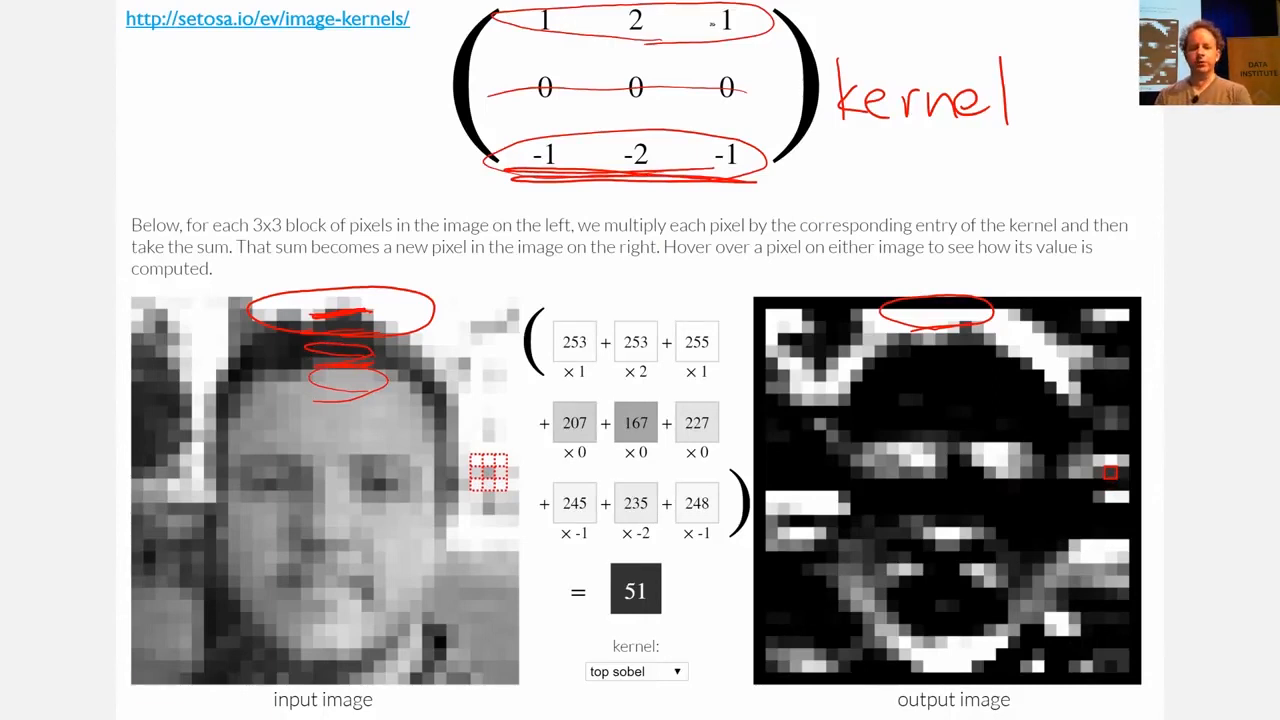
pyautogui.moveTo(390, 530)
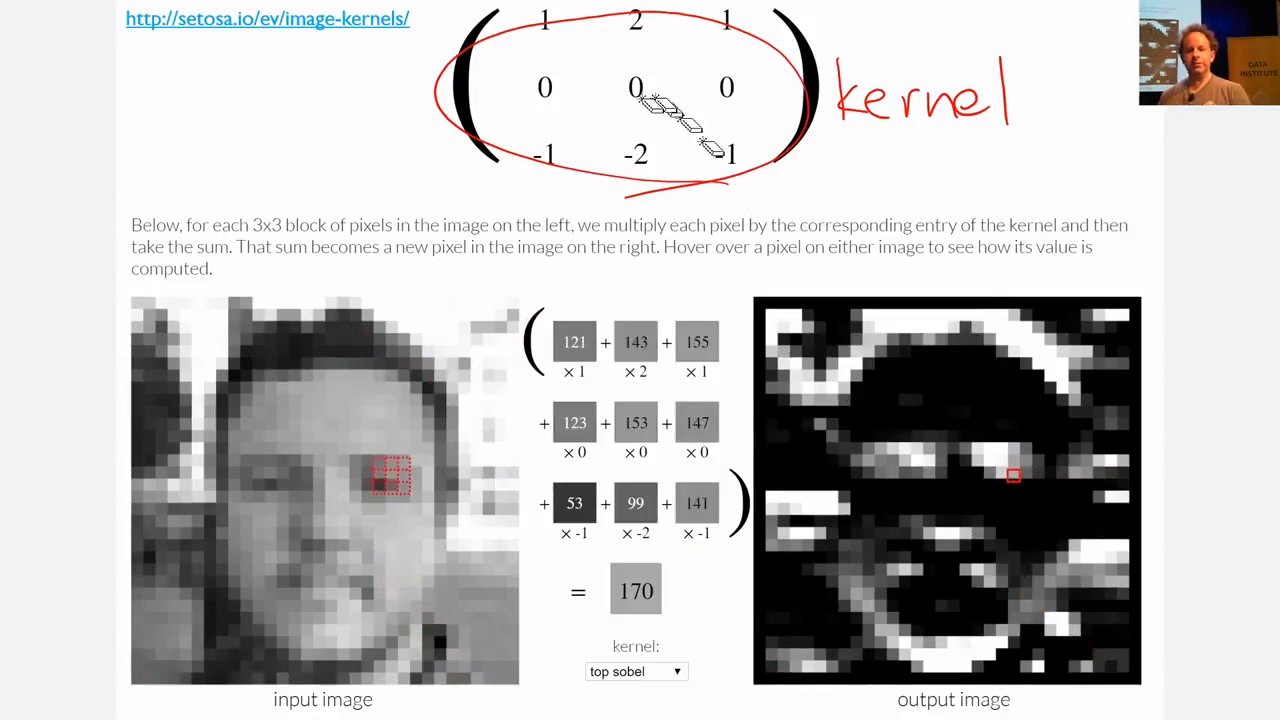
pyautogui.moveTo(378, 485)
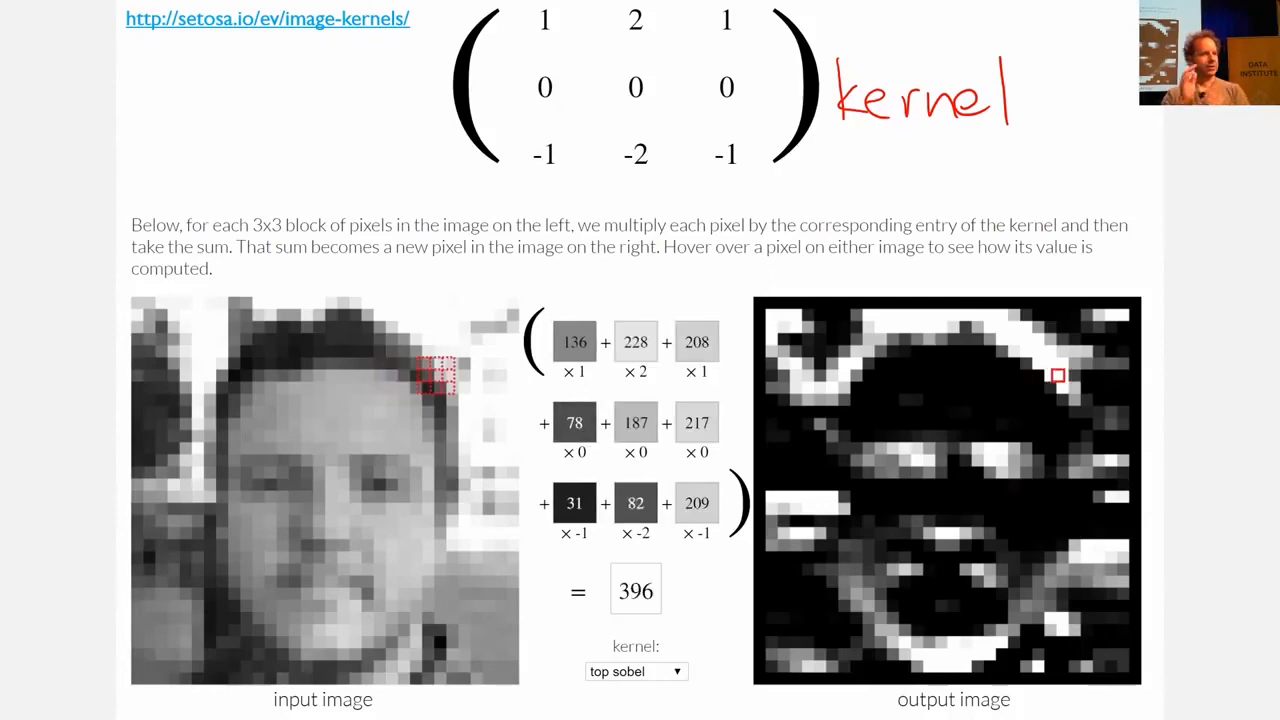
pyautogui.moveTo(1122, 387)
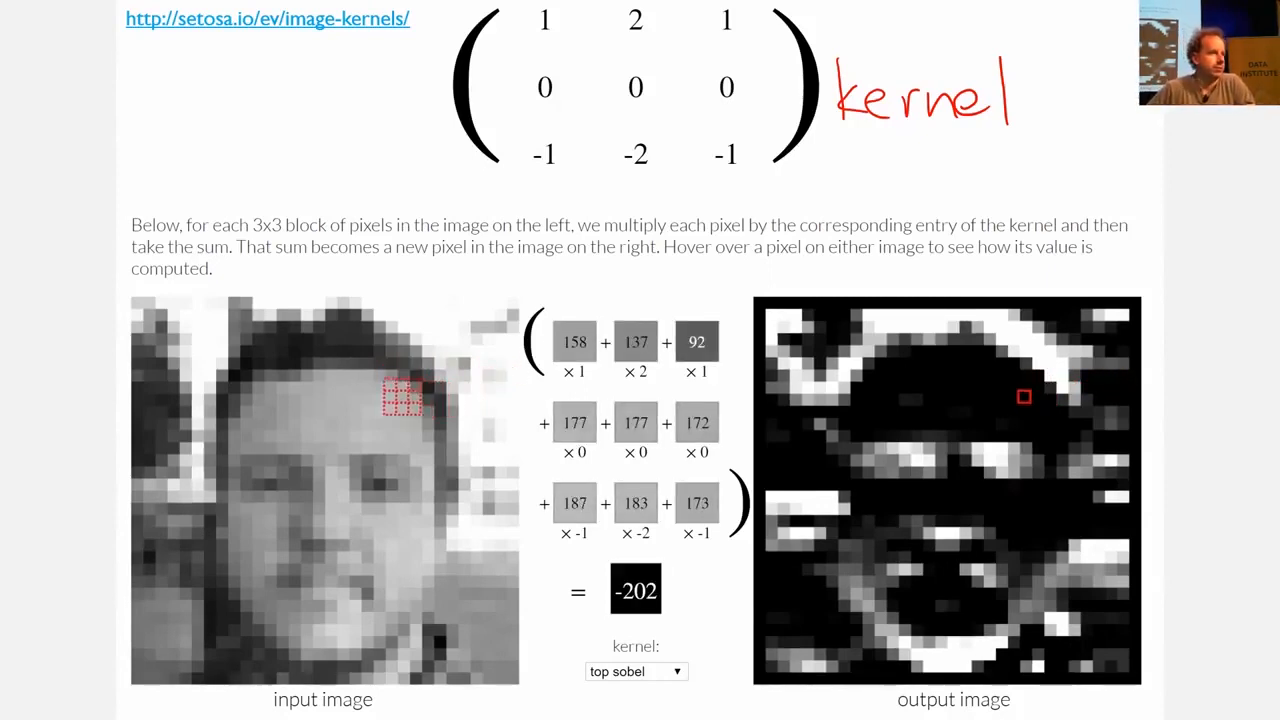
pyautogui.moveTo(1023, 421)
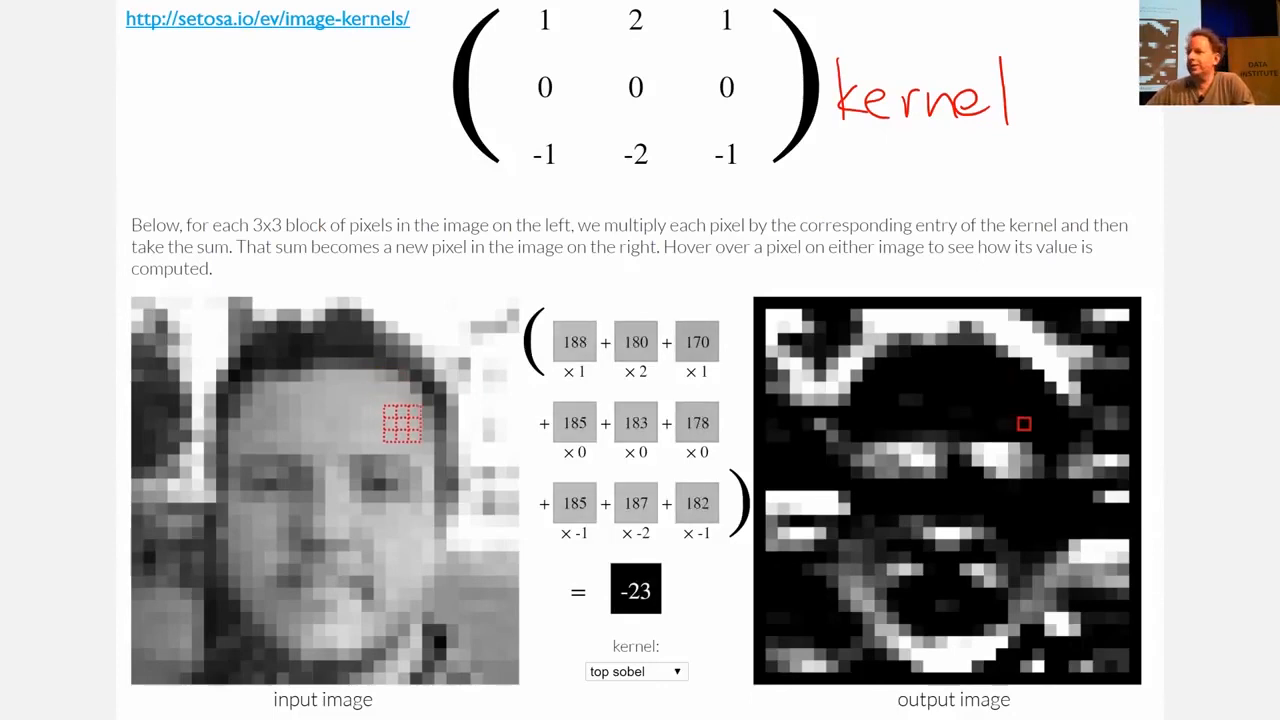
pyautogui.moveTo(488, 476)
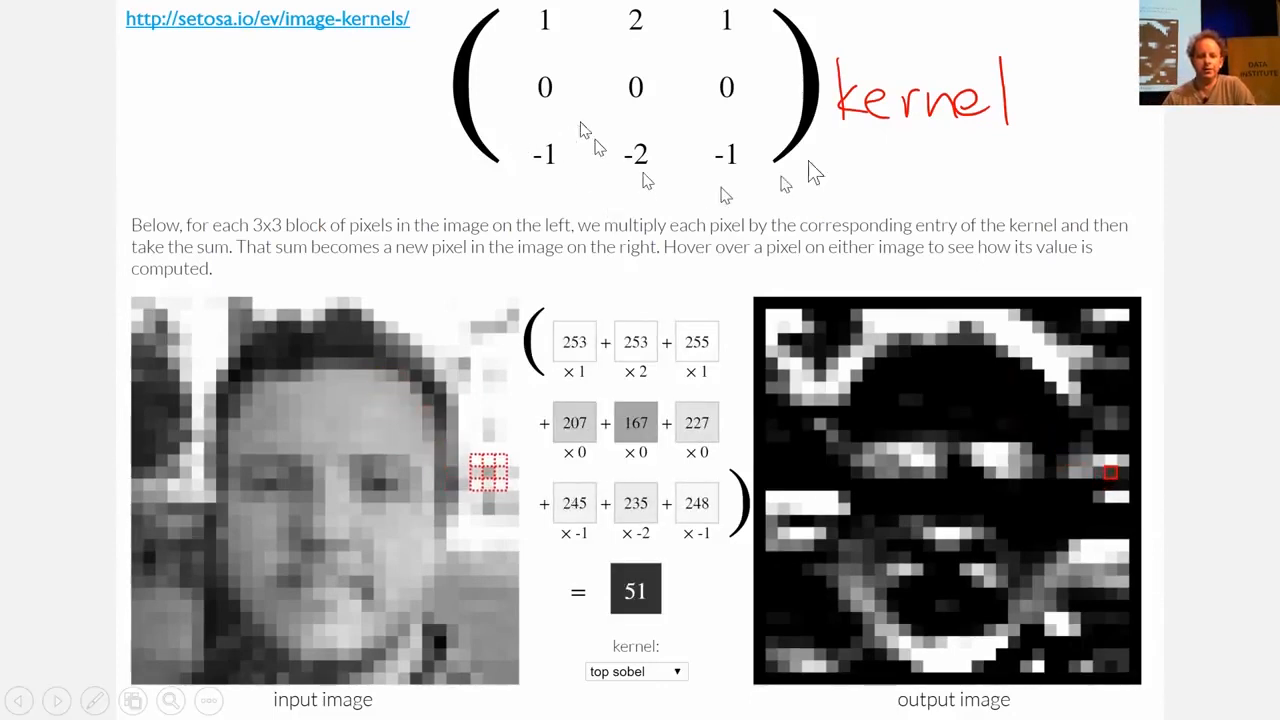
pyautogui.moveTo(645, 35)
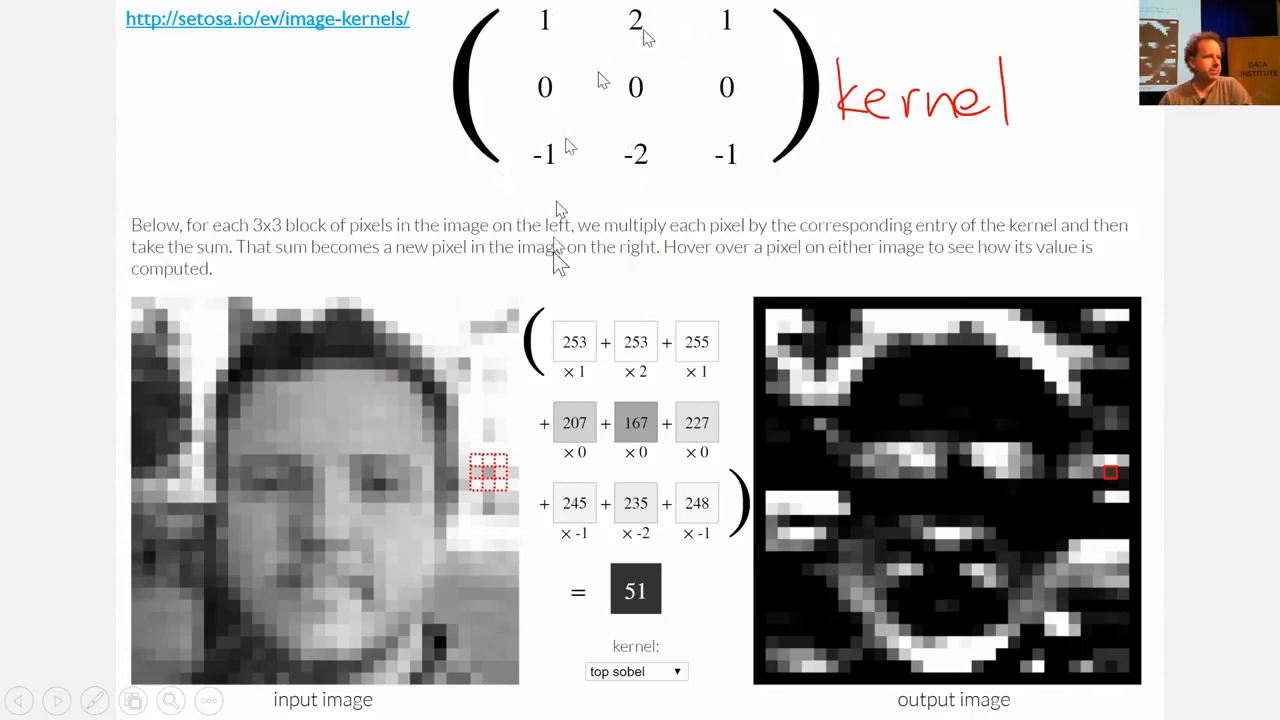
pyautogui.moveTo(685, 310)
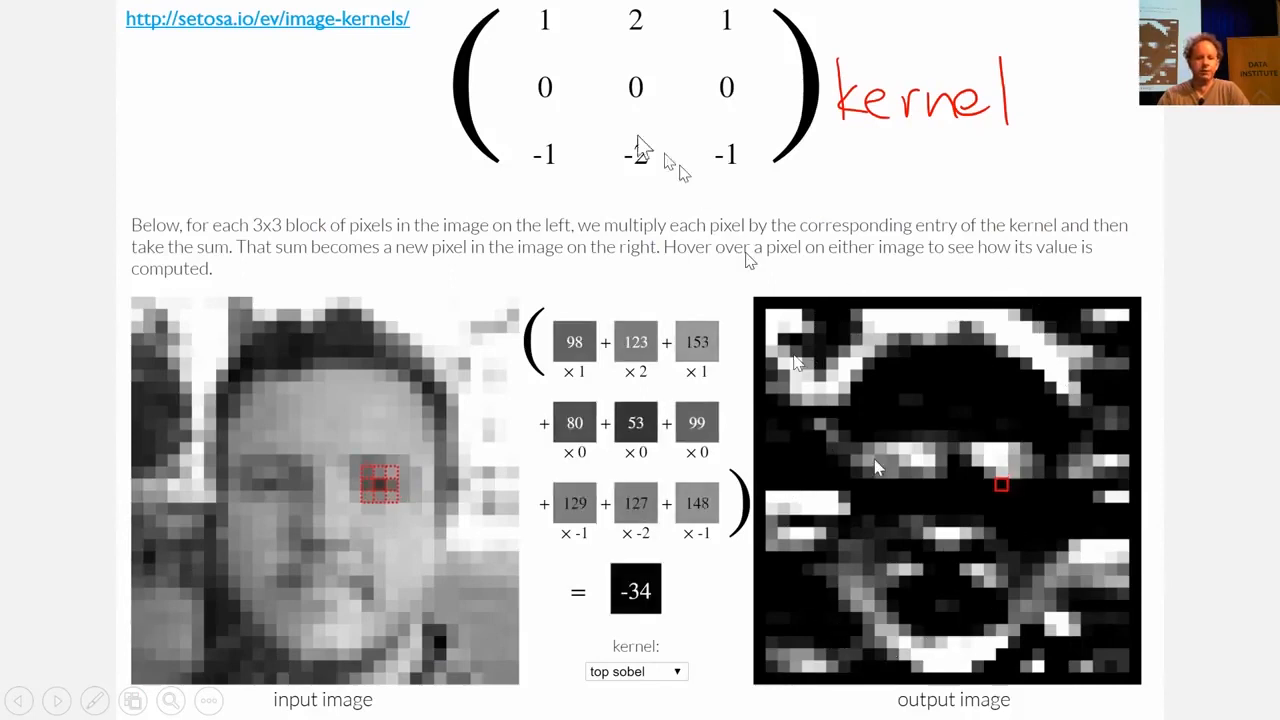
pyautogui.moveTo(1001, 461)
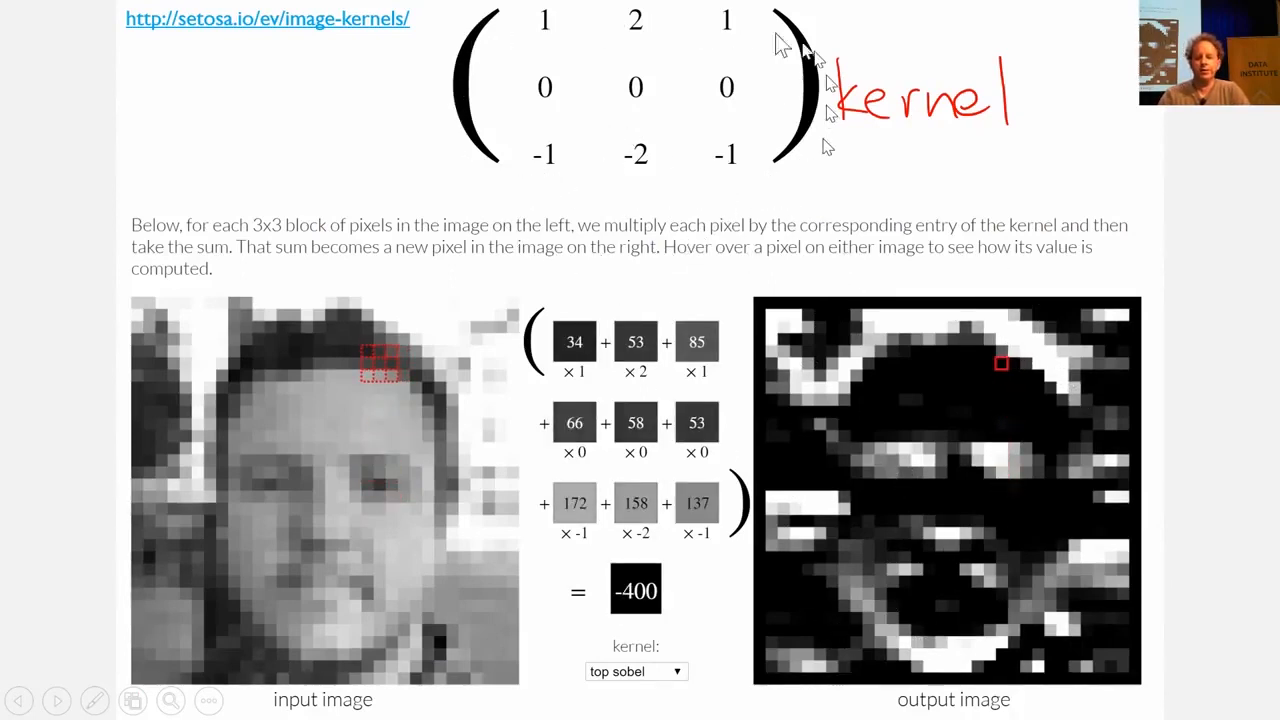
pyautogui.moveTo(525, 160)
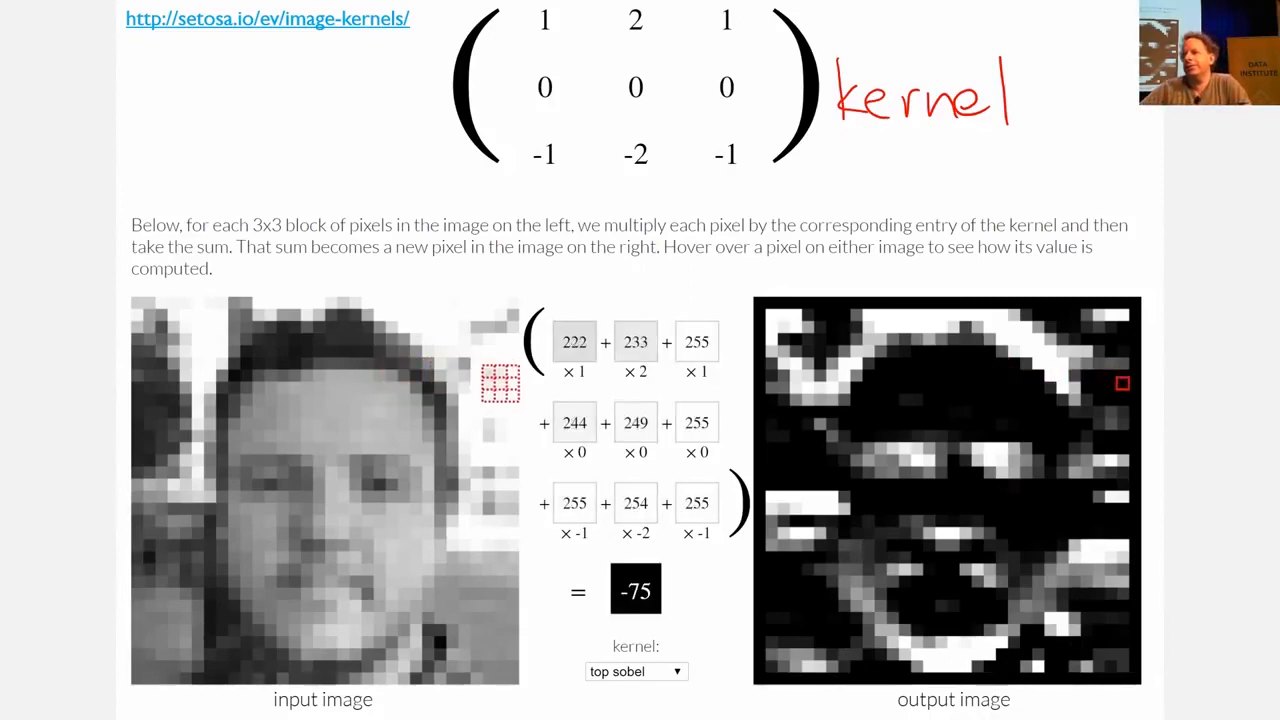
pyautogui.moveTo(447, 385)
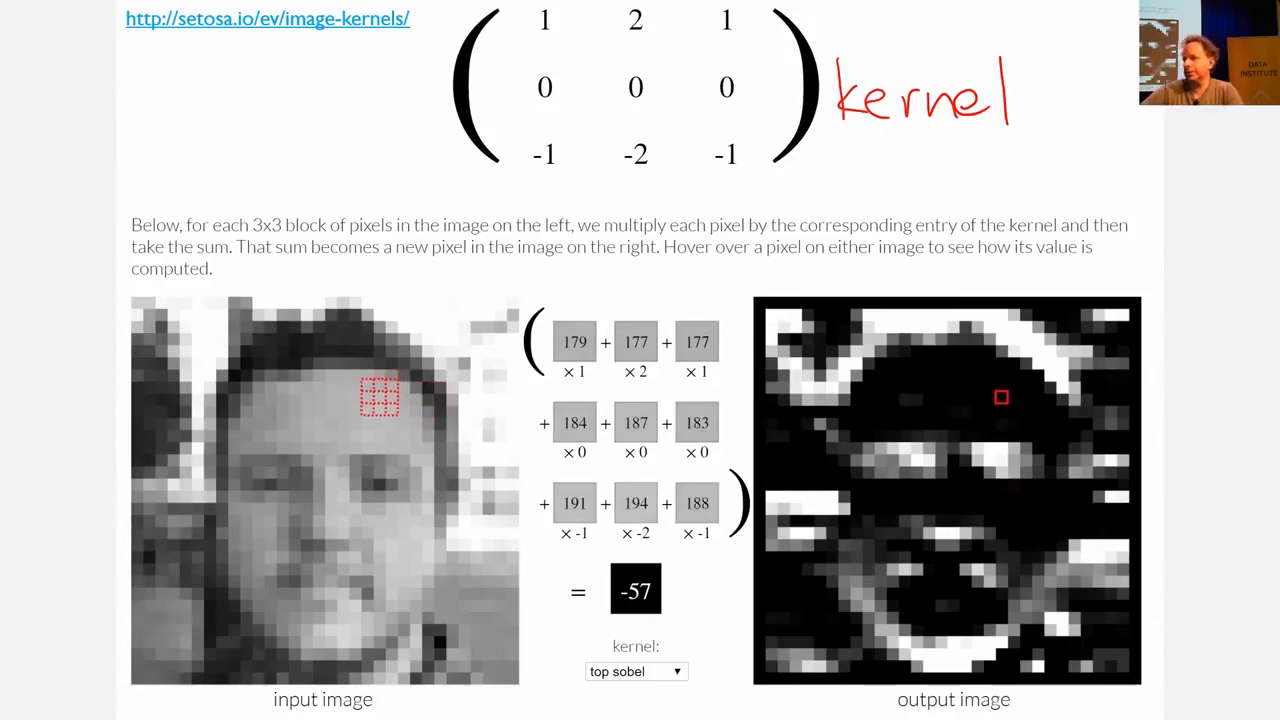
pyautogui.moveTo(1071, 460)
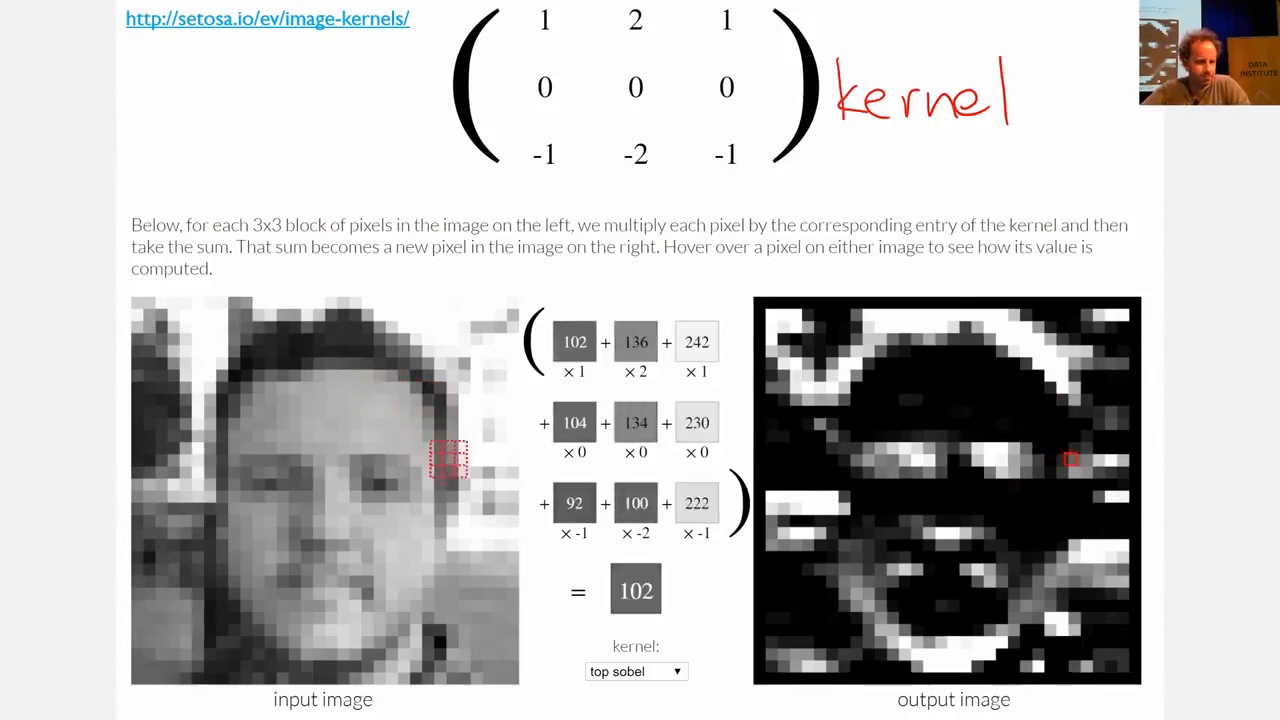
pyautogui.moveTo(490, 470)
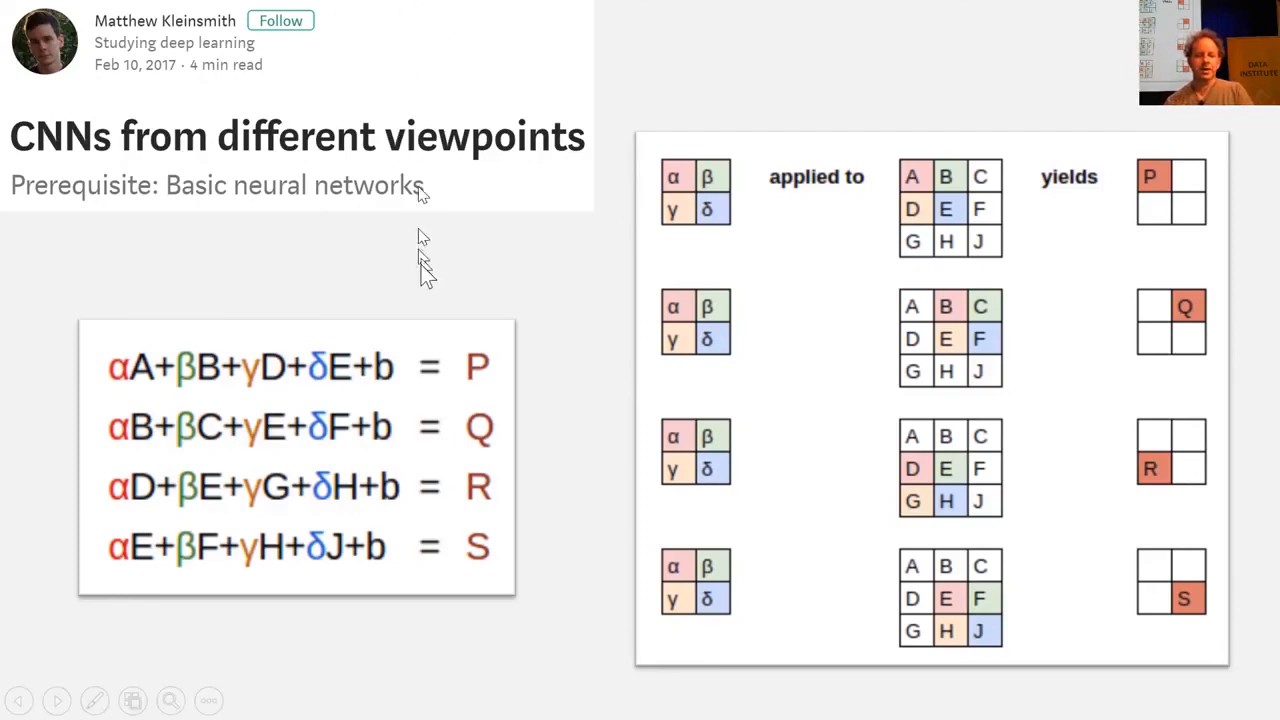
pyautogui.moveTo(715, 265)
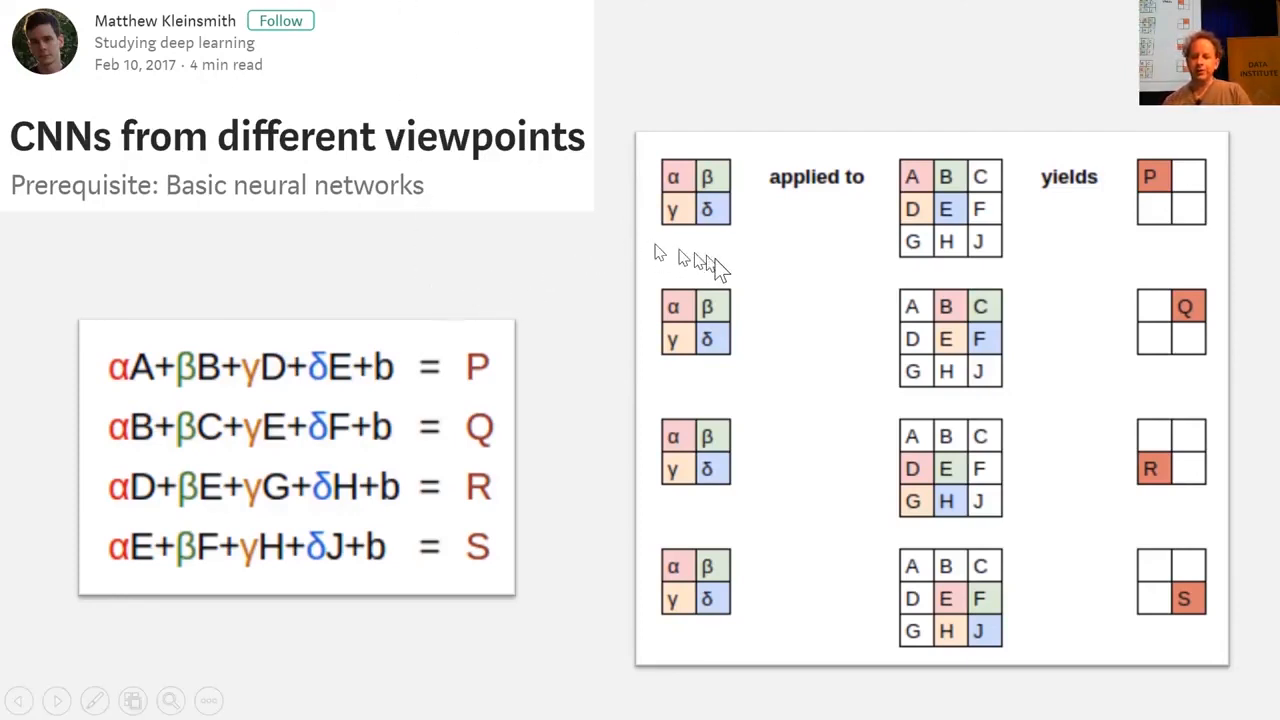
pyautogui.moveTo(940, 290)
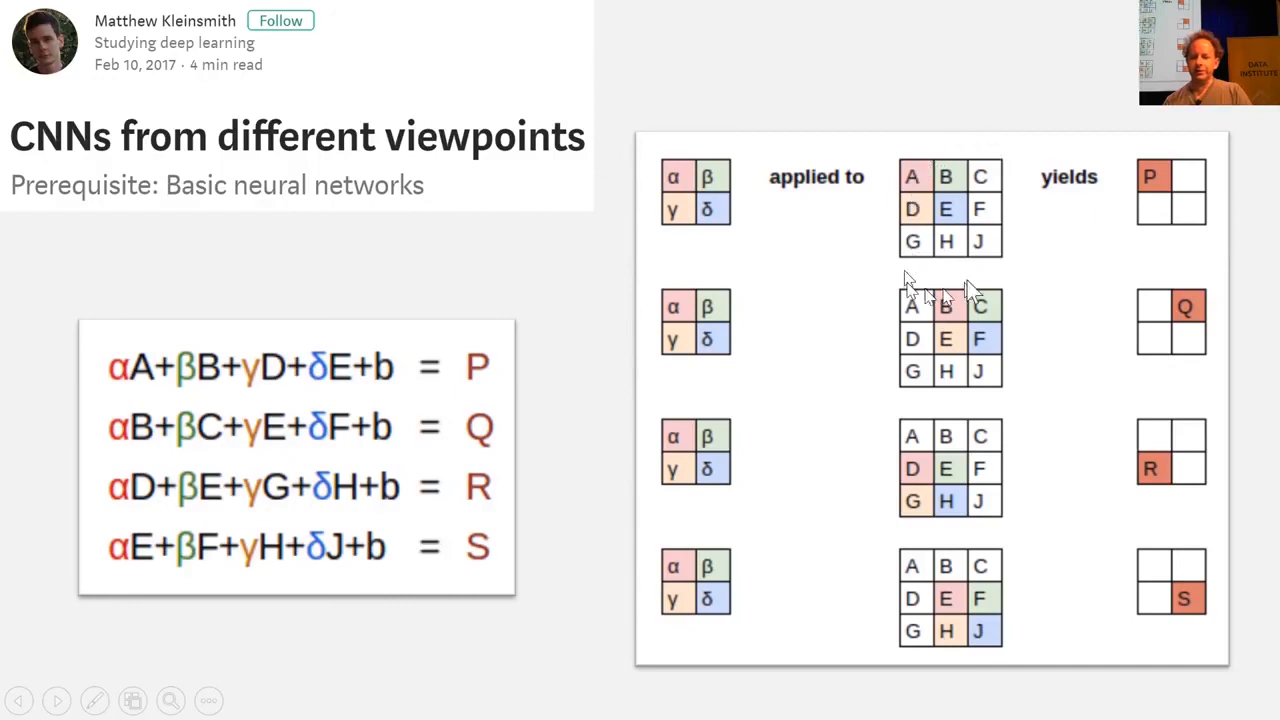
pyautogui.moveTo(1050, 235)
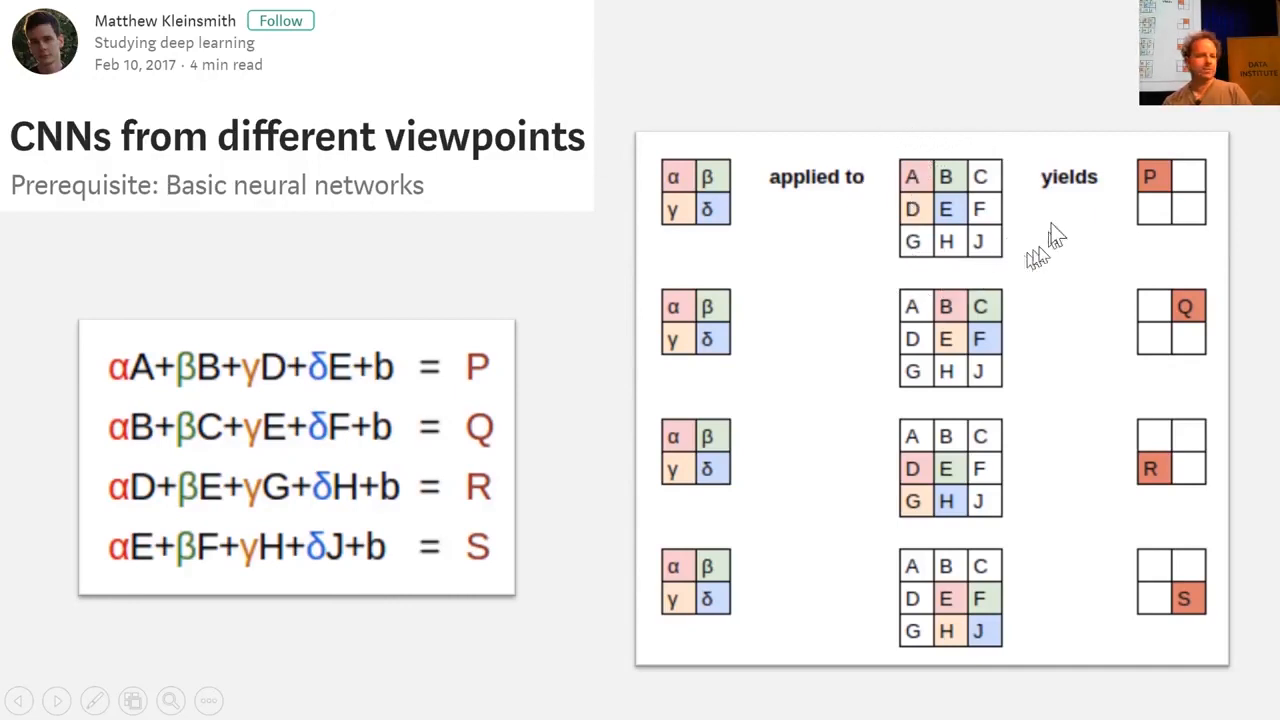
pyautogui.moveTo(645, 225)
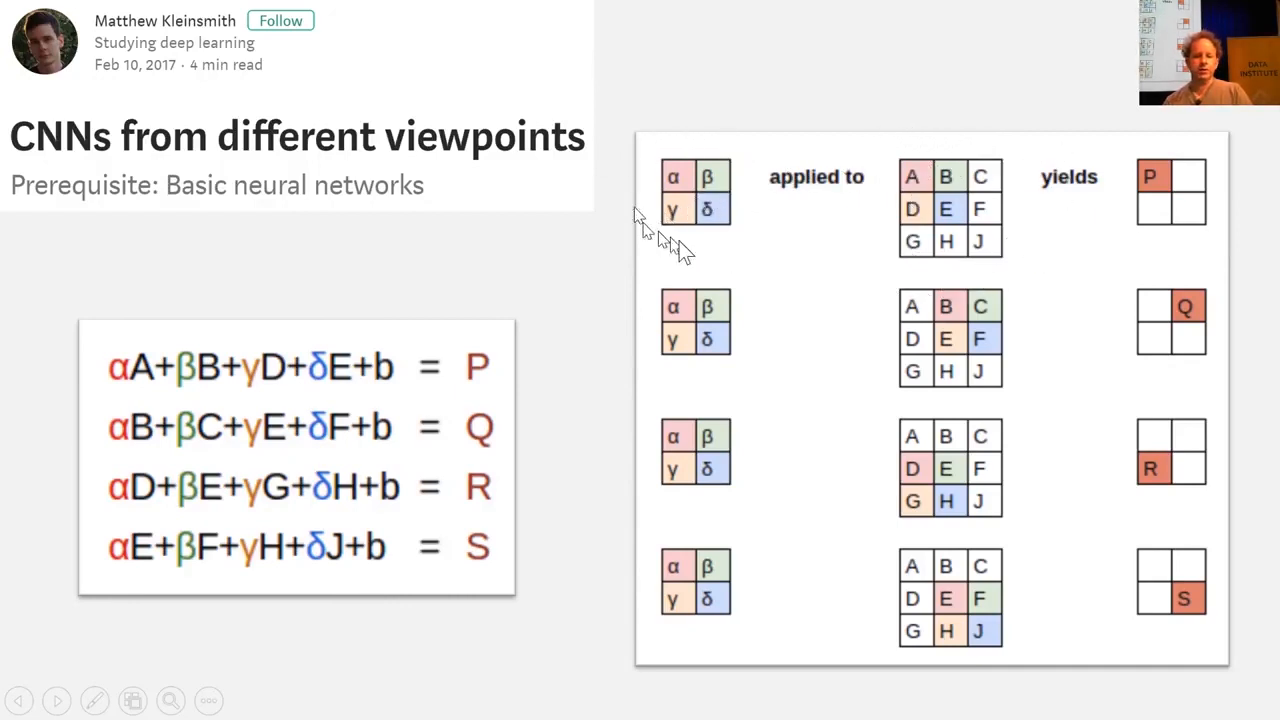
pyautogui.moveTo(685, 195)
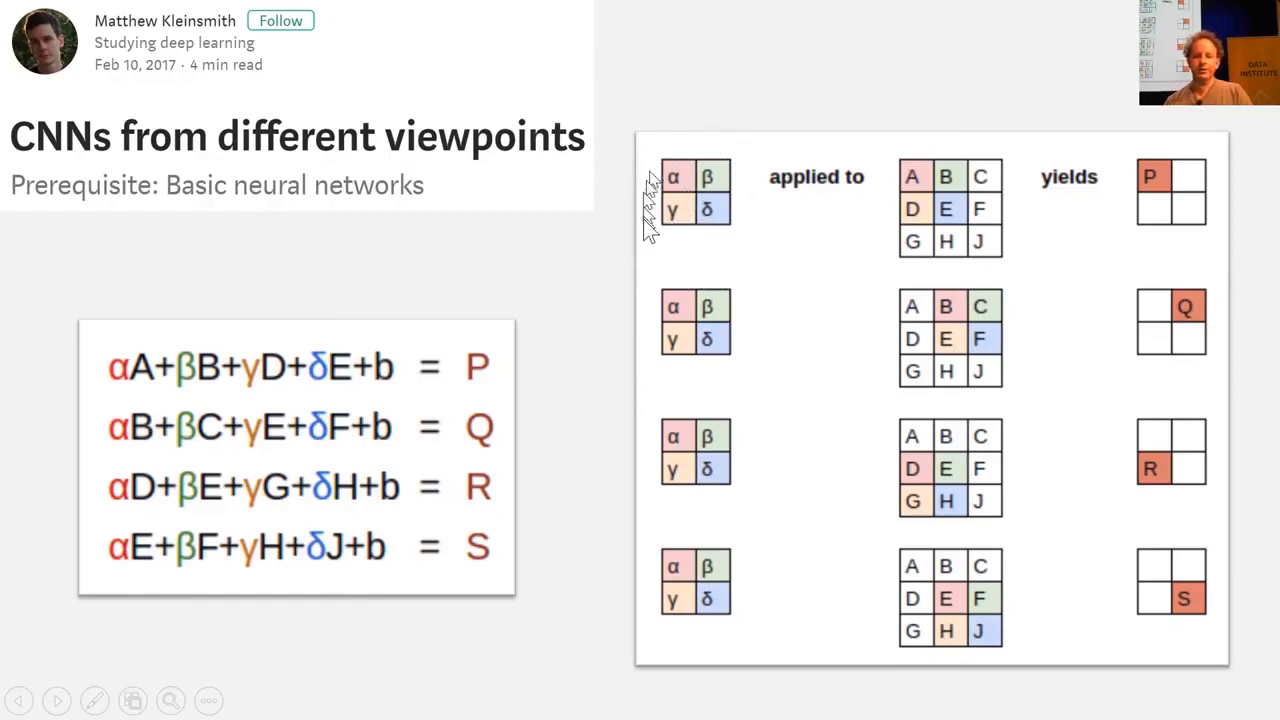
pyautogui.moveTo(935, 225)
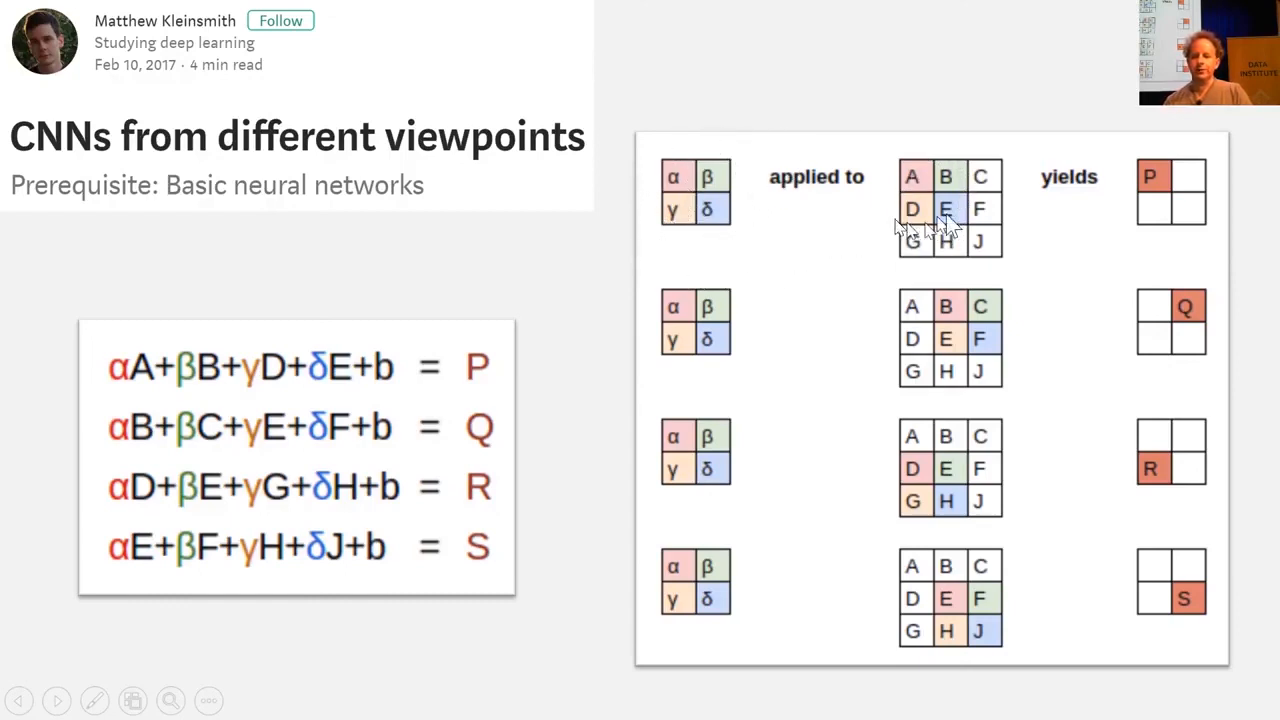
pyautogui.moveTo(810, 220)
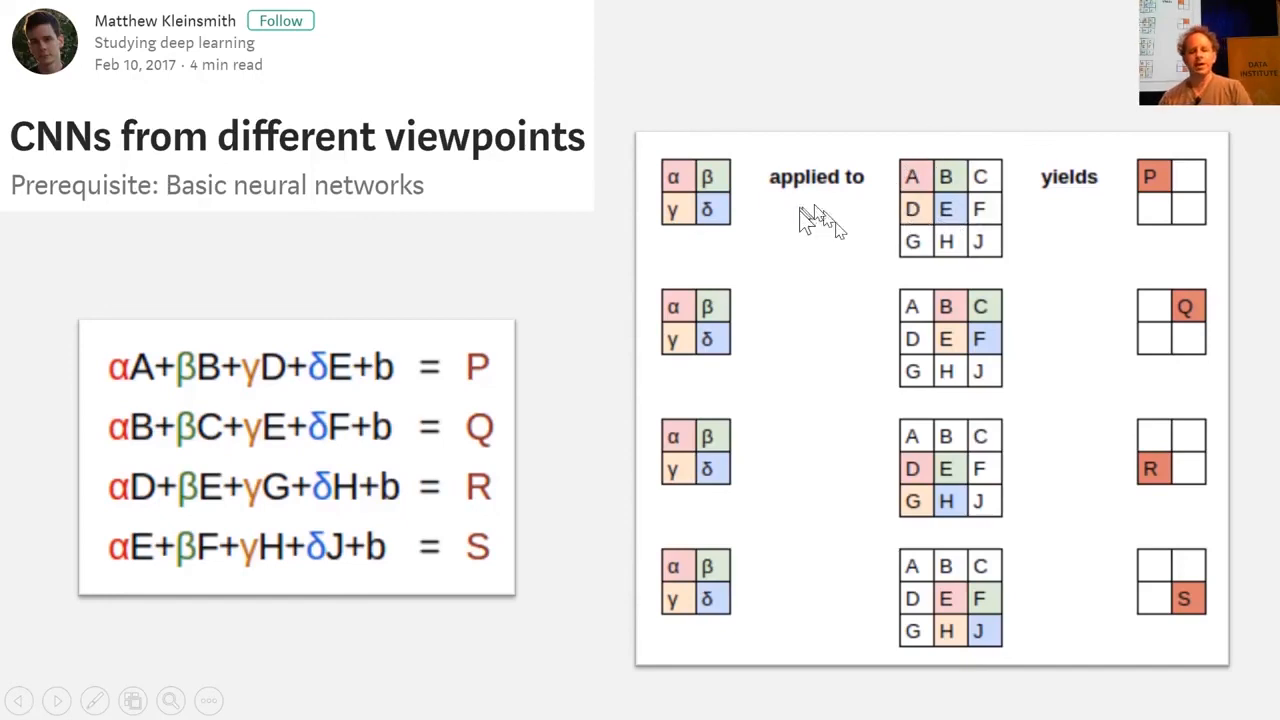
pyautogui.moveTo(695, 185)
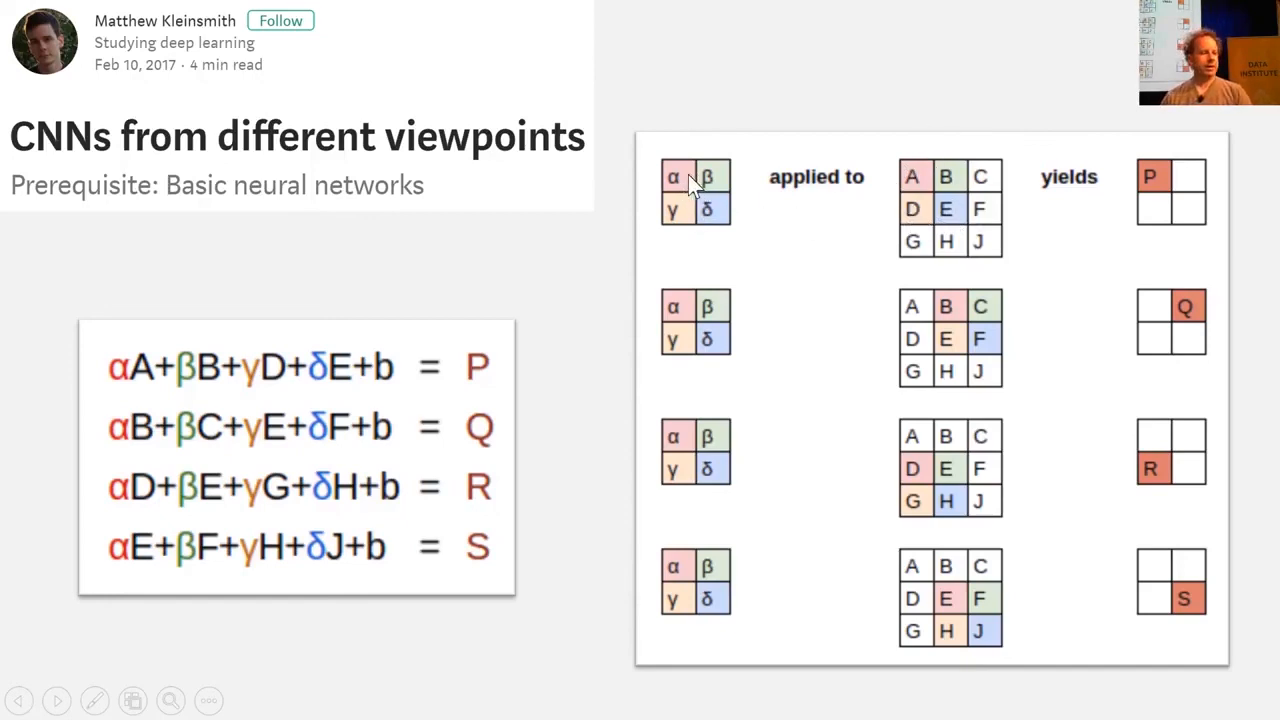
pyautogui.moveTo(915, 175)
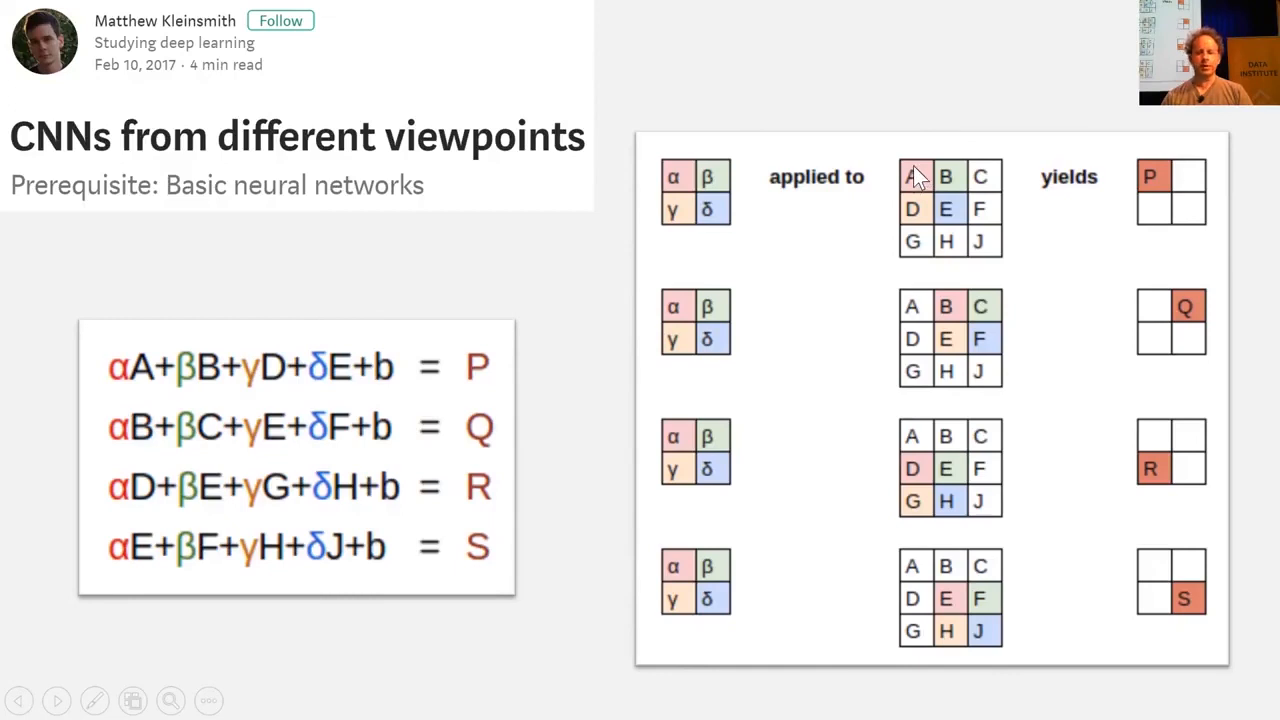
pyautogui.moveTo(955, 178)
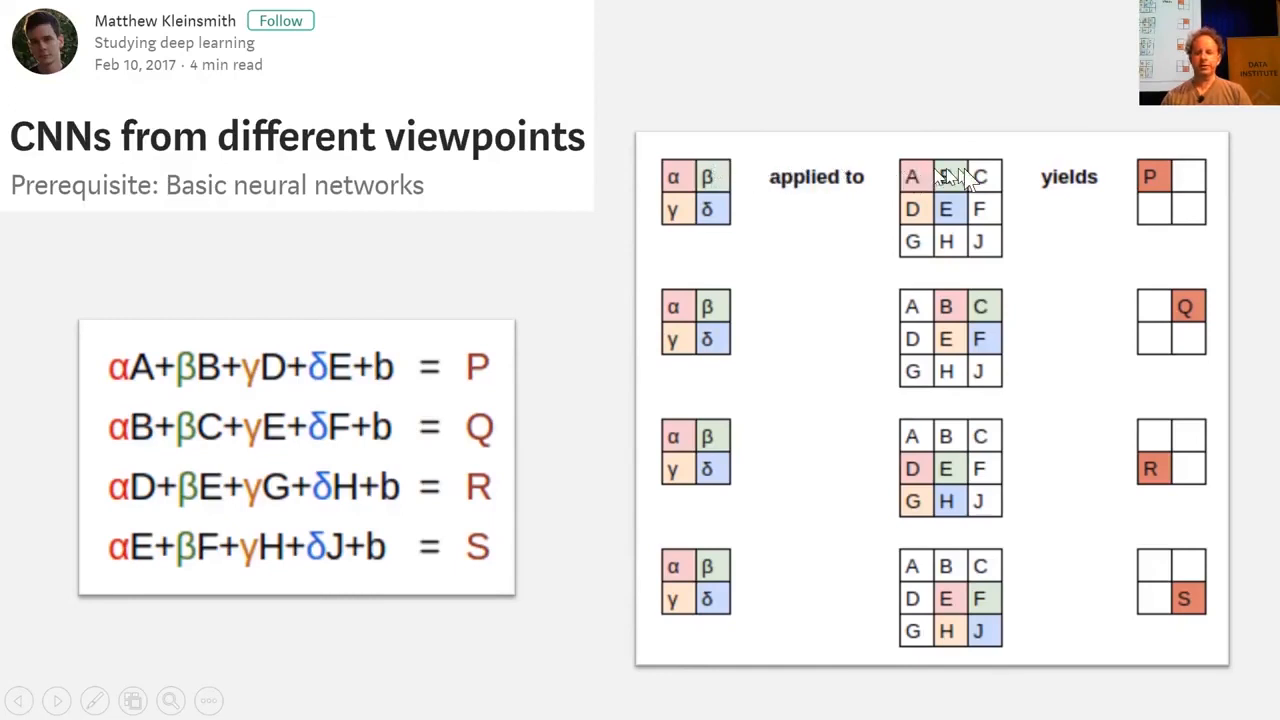
pyautogui.moveTo(930, 205)
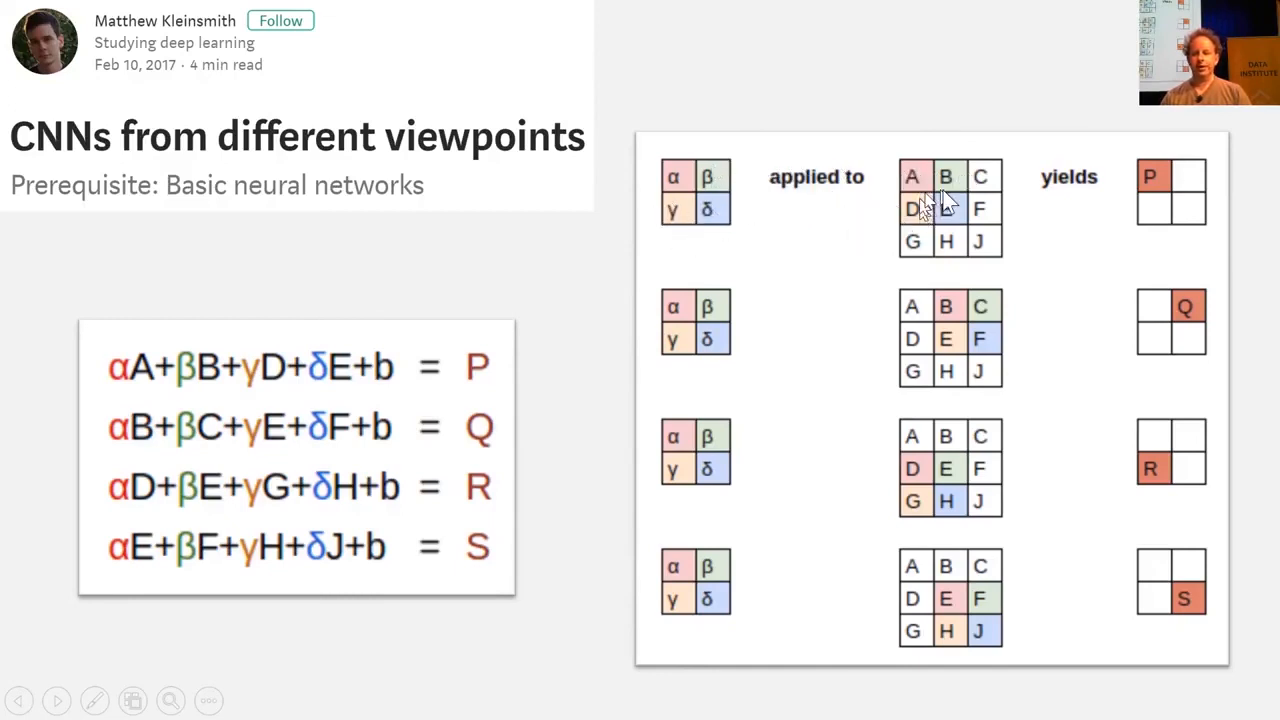
pyautogui.moveTo(1180, 175)
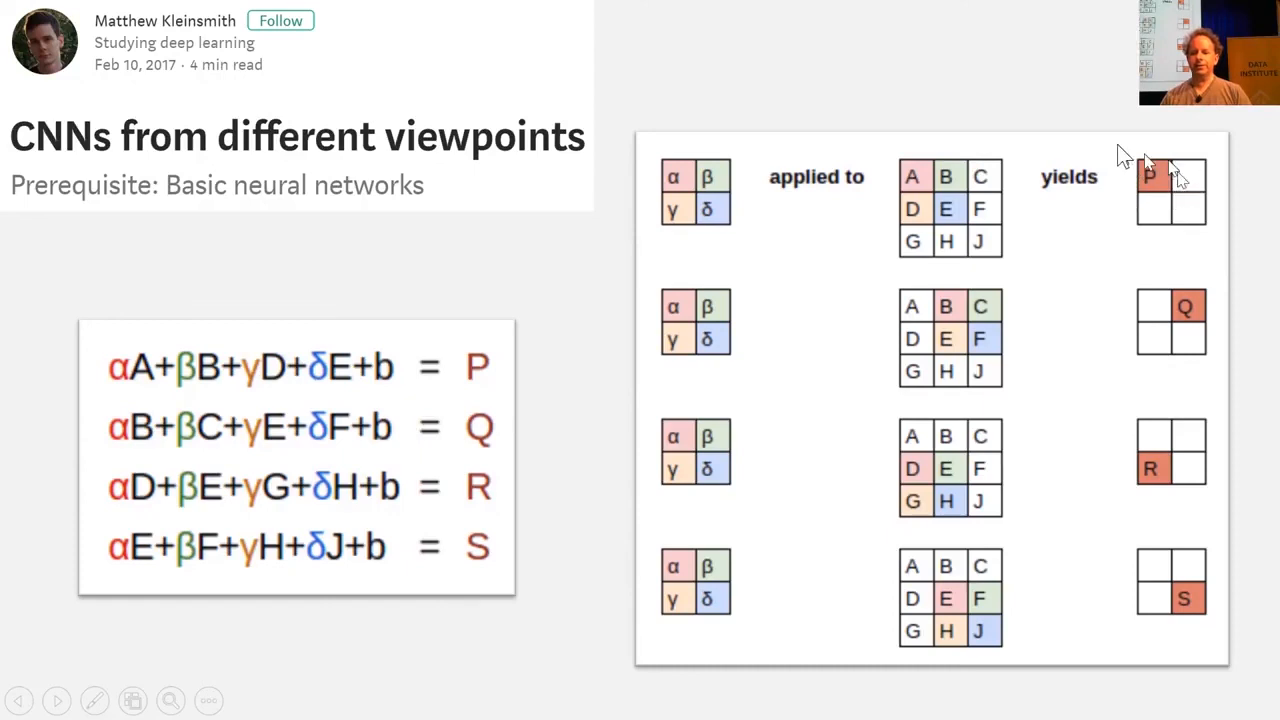
pyautogui.moveTo(1120, 210)
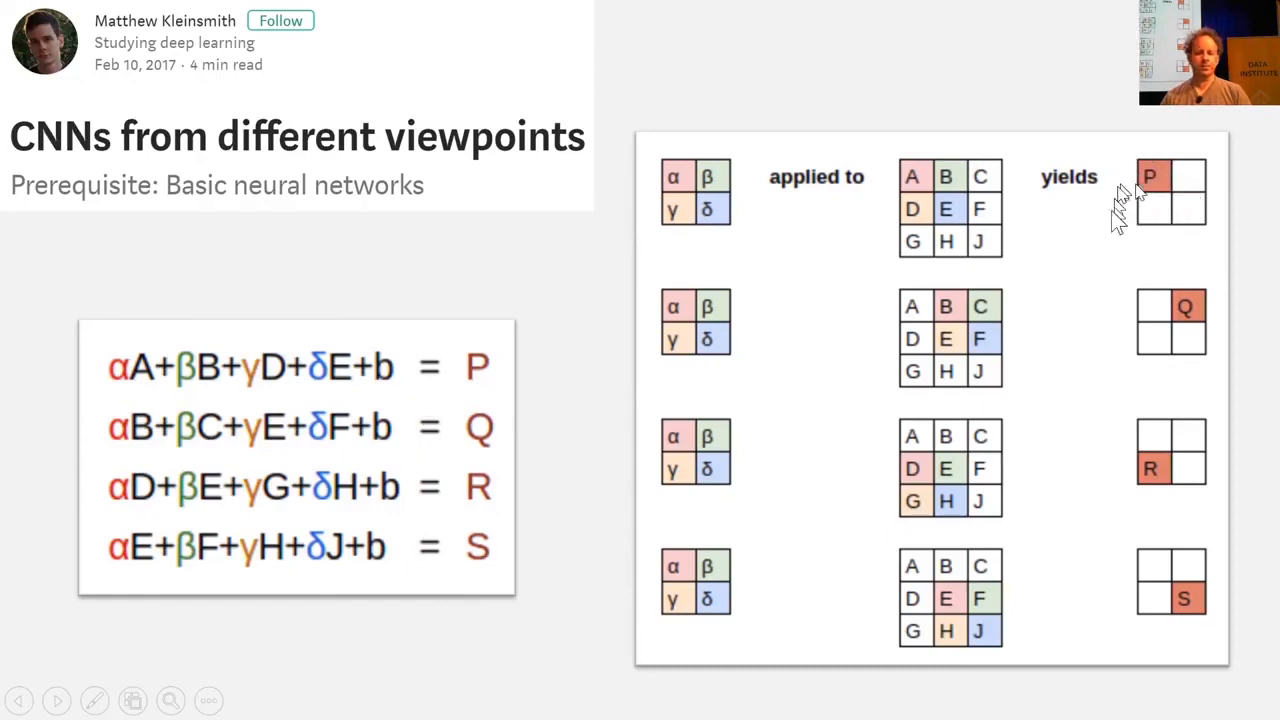
pyautogui.moveTo(1140, 240)
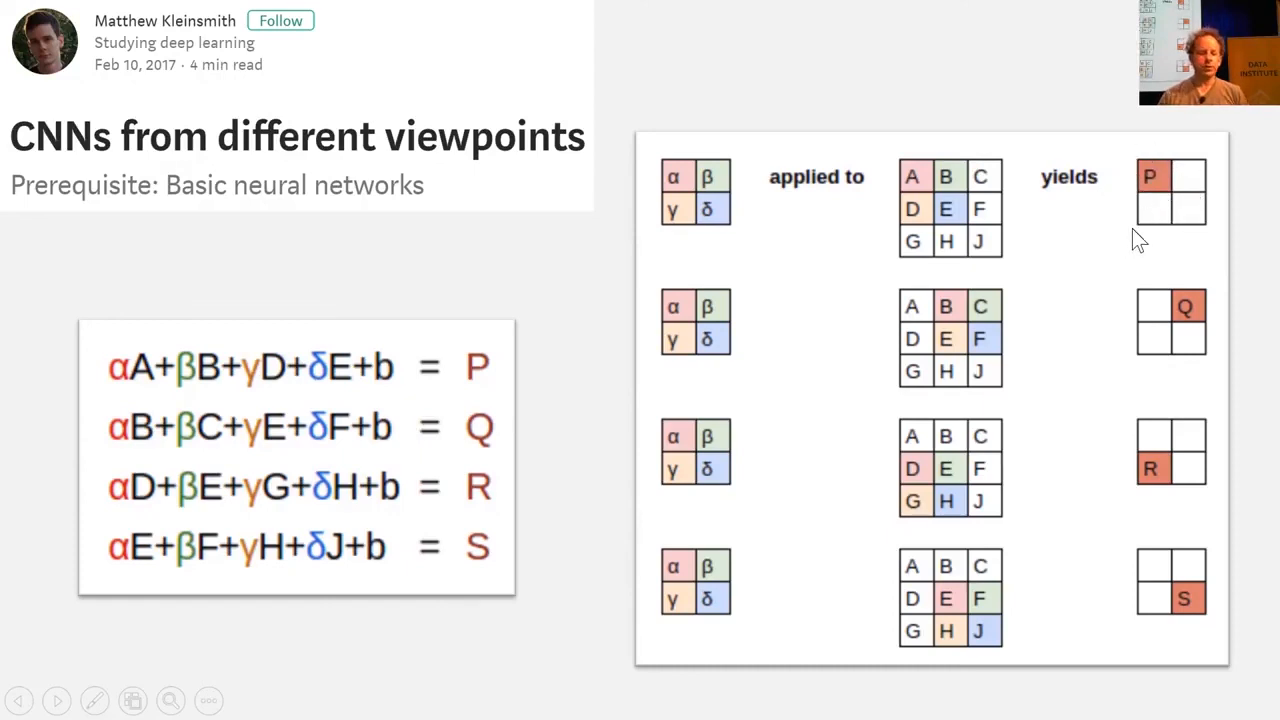
pyautogui.moveTo(1170, 185)
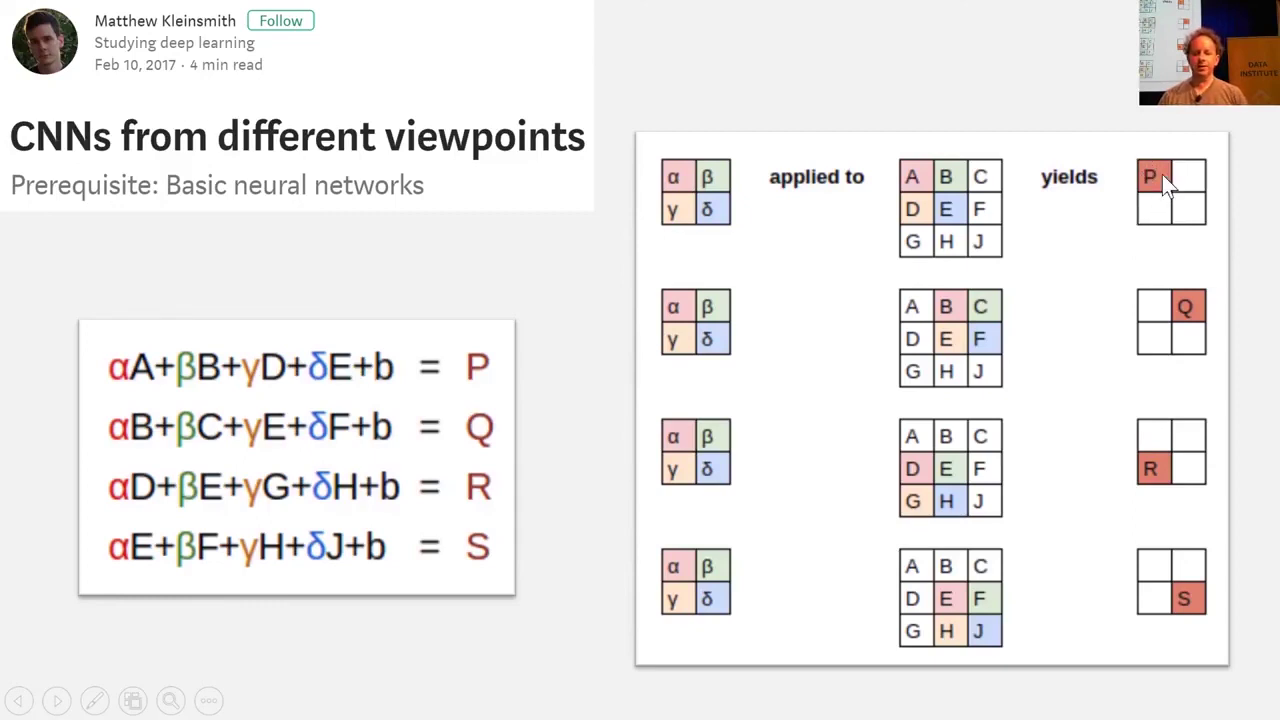
pyautogui.moveTo(200, 378)
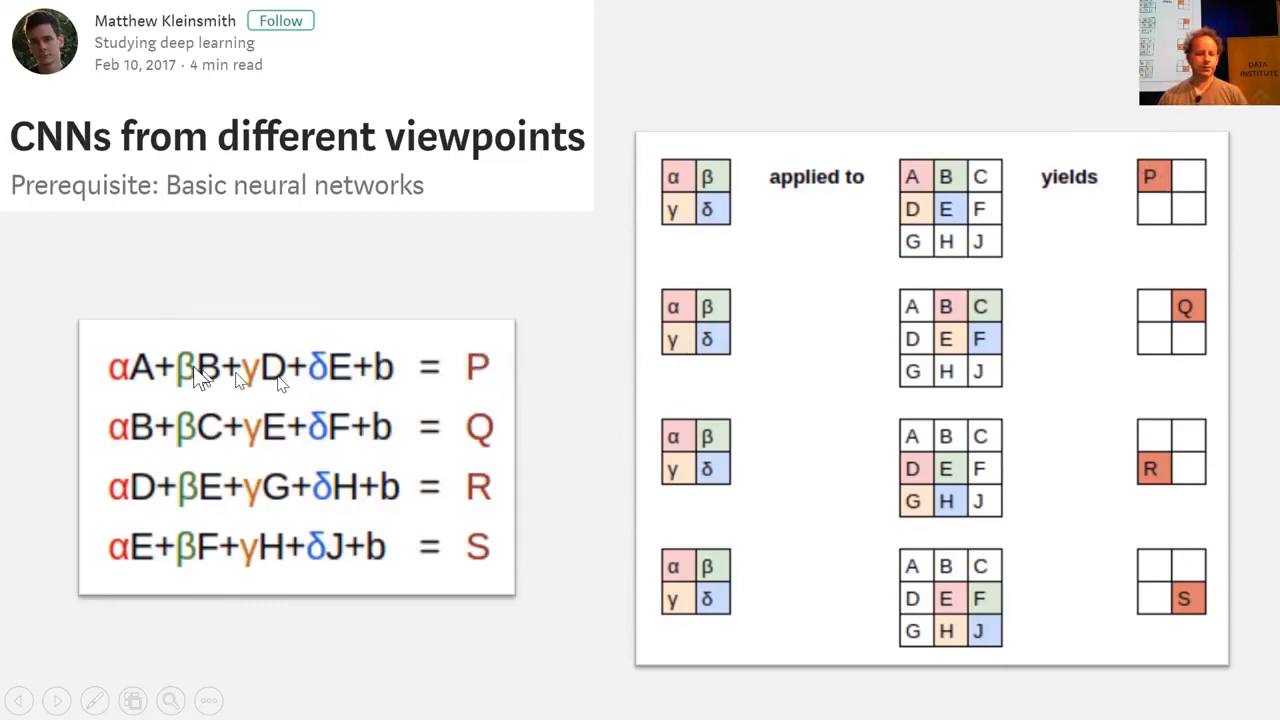
pyautogui.moveTo(910, 175)
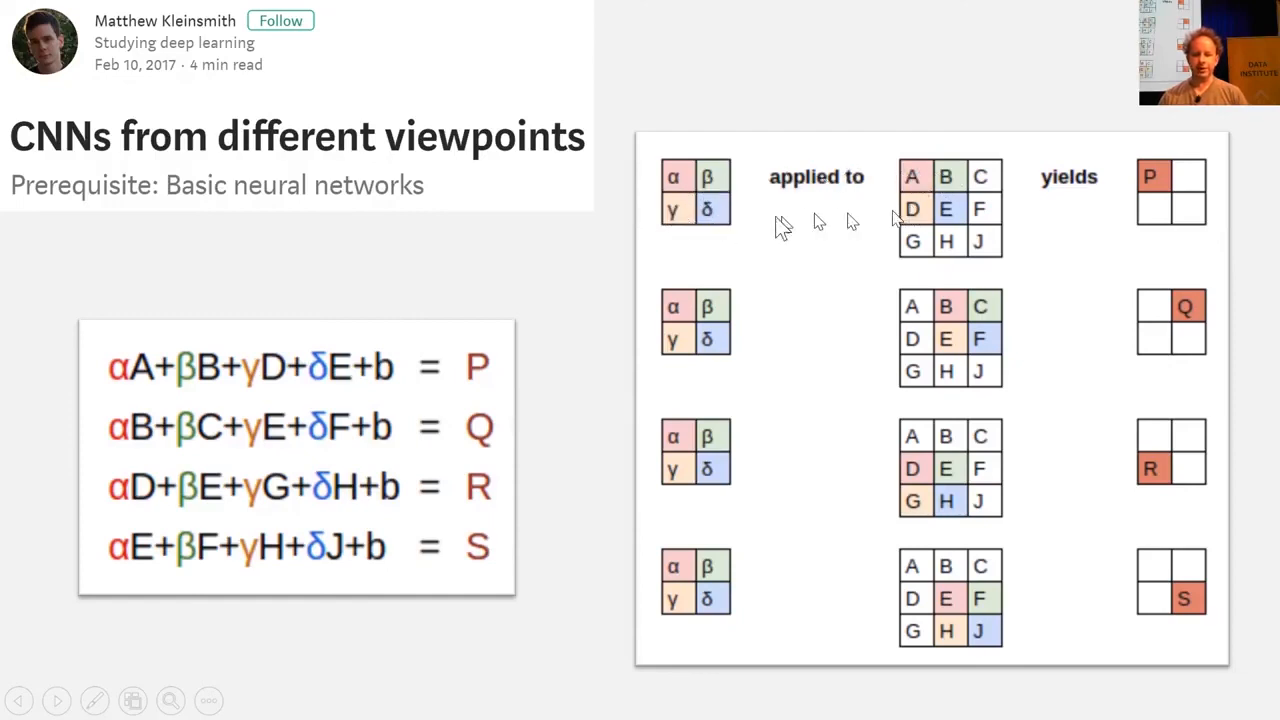
pyautogui.moveTo(120, 390)
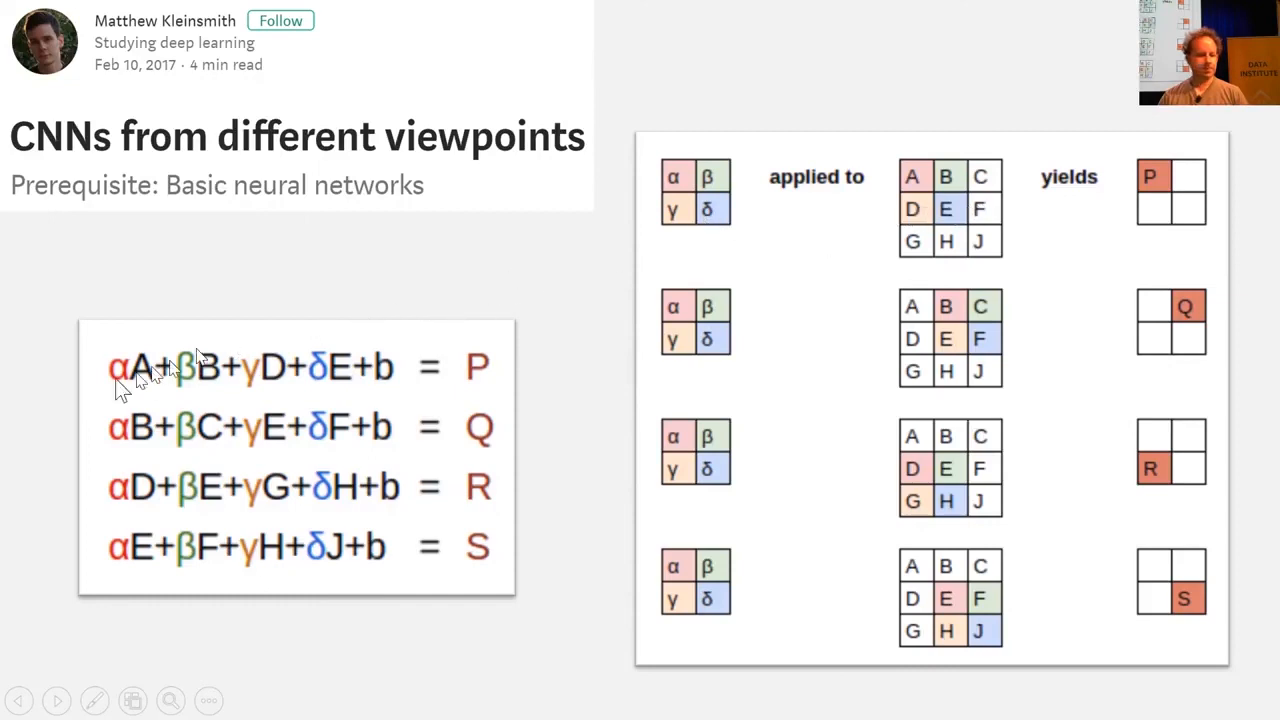
pyautogui.moveTo(415, 360)
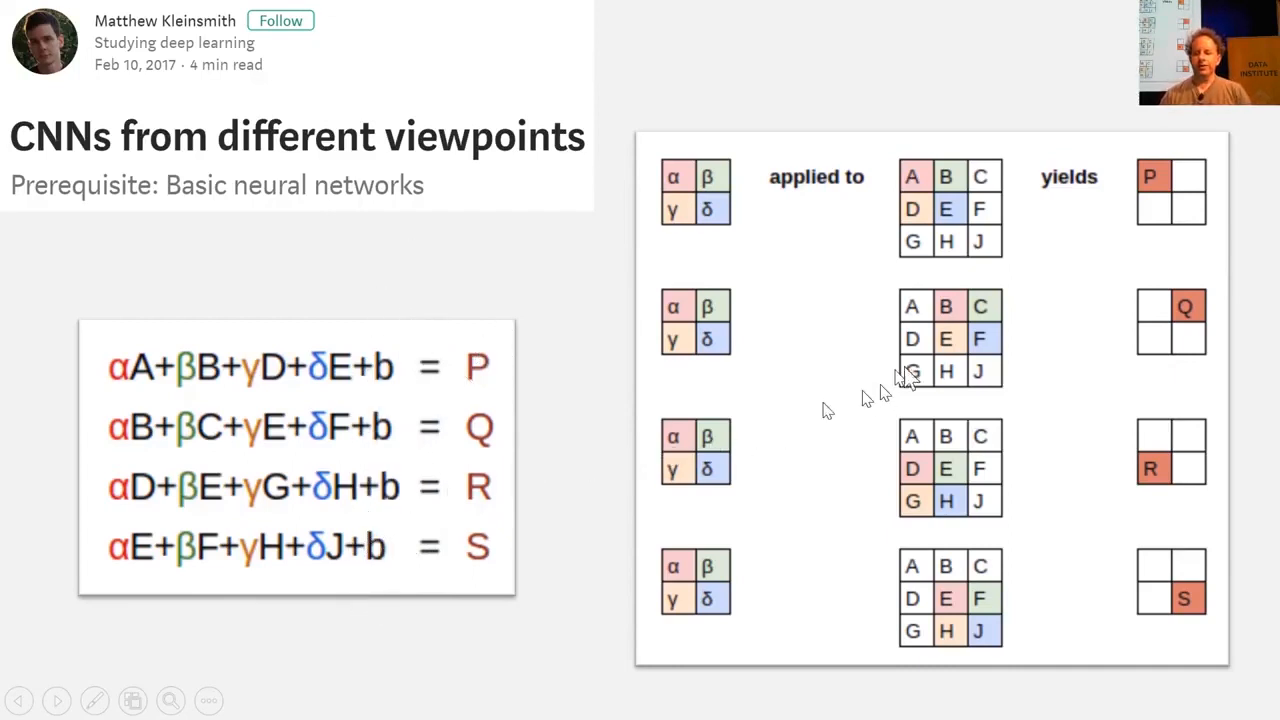
pyautogui.moveTo(1190, 430)
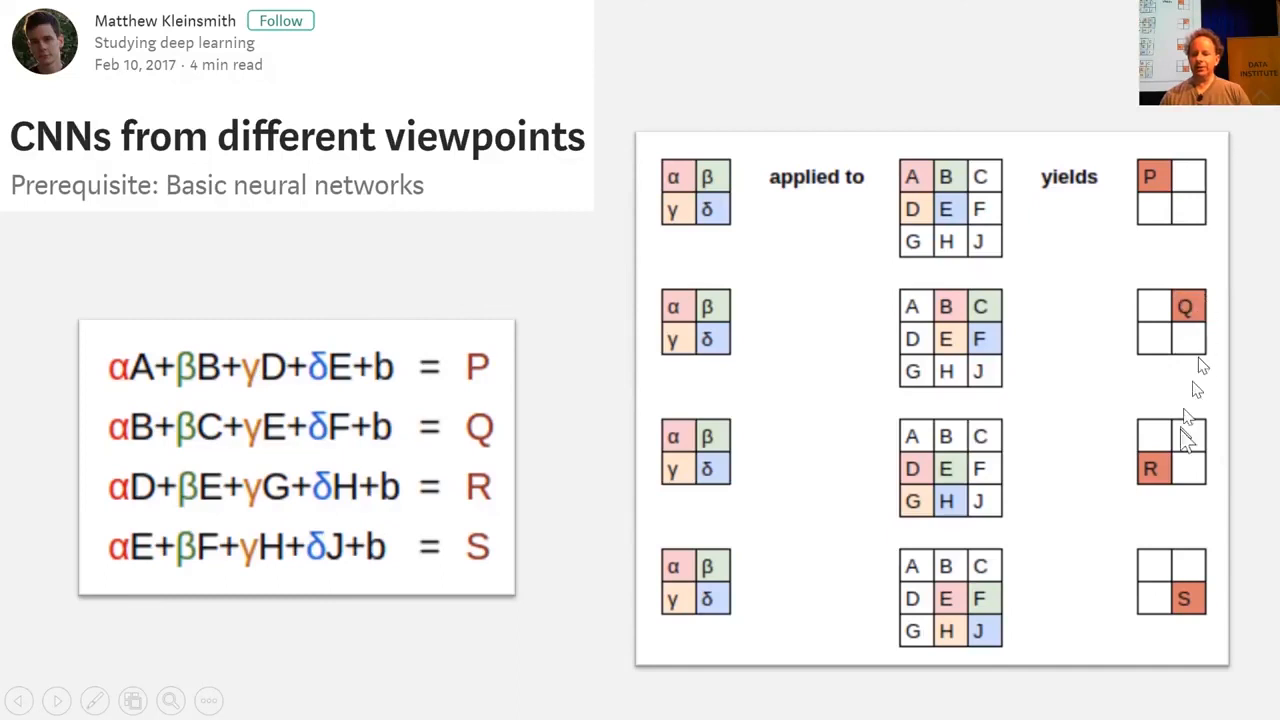
pyautogui.moveTo(280, 485)
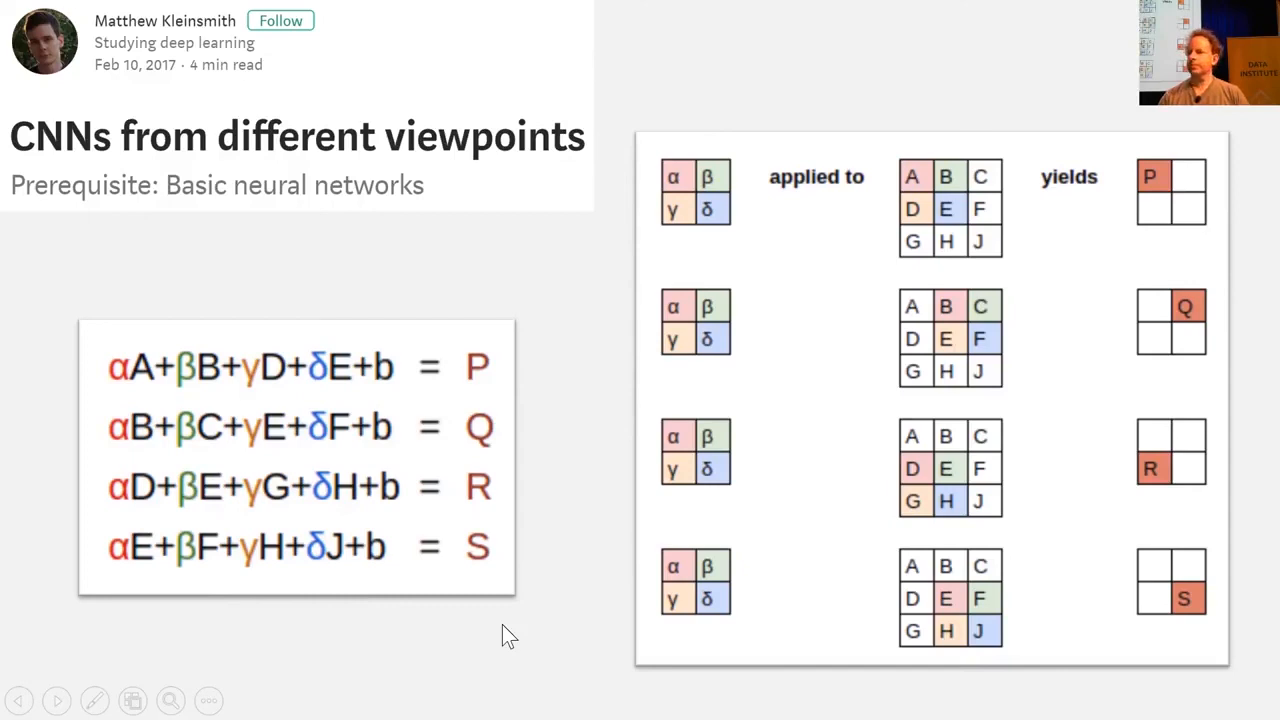
pyautogui.moveTo(720, 615)
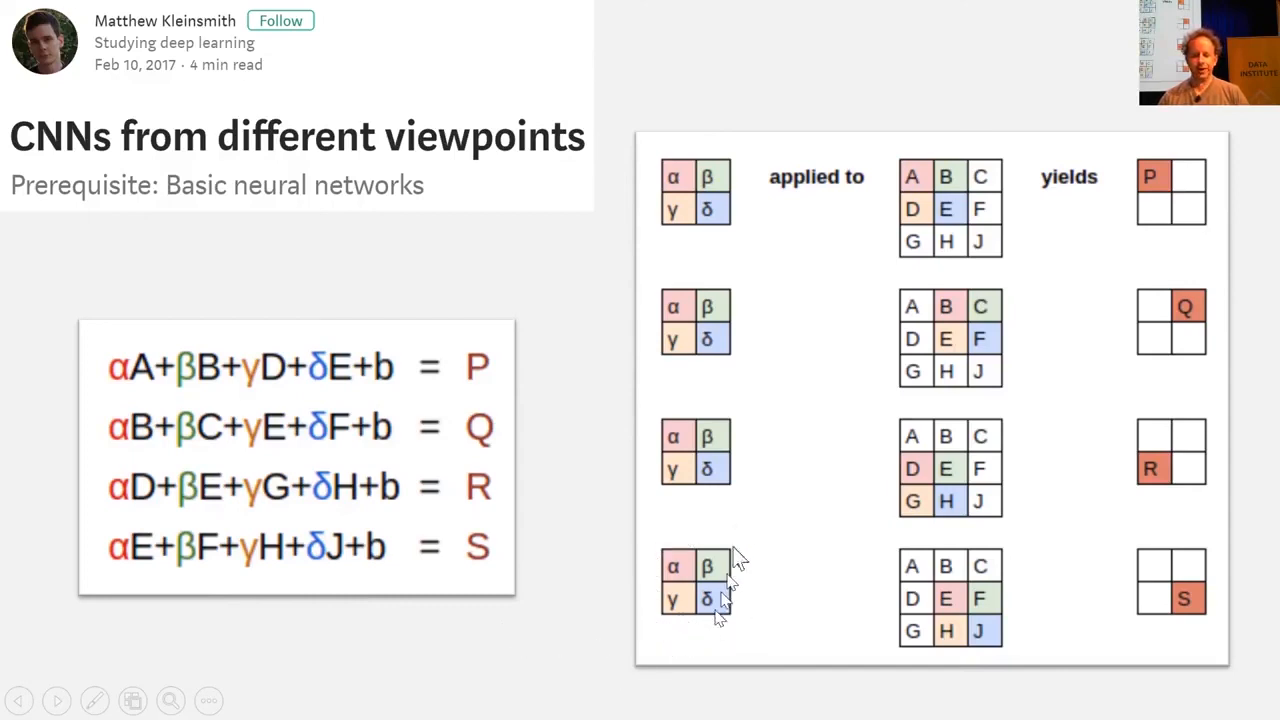
pyautogui.moveTo(948, 505)
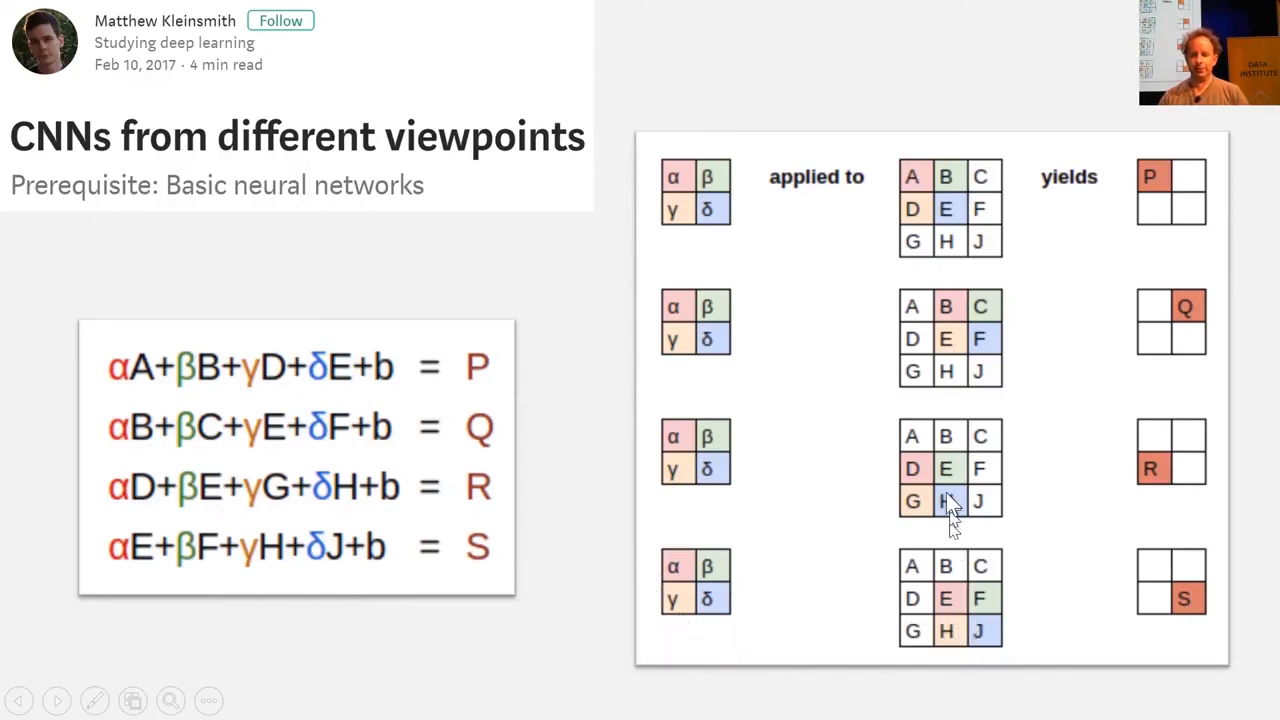
pyautogui.moveTo(743, 456)
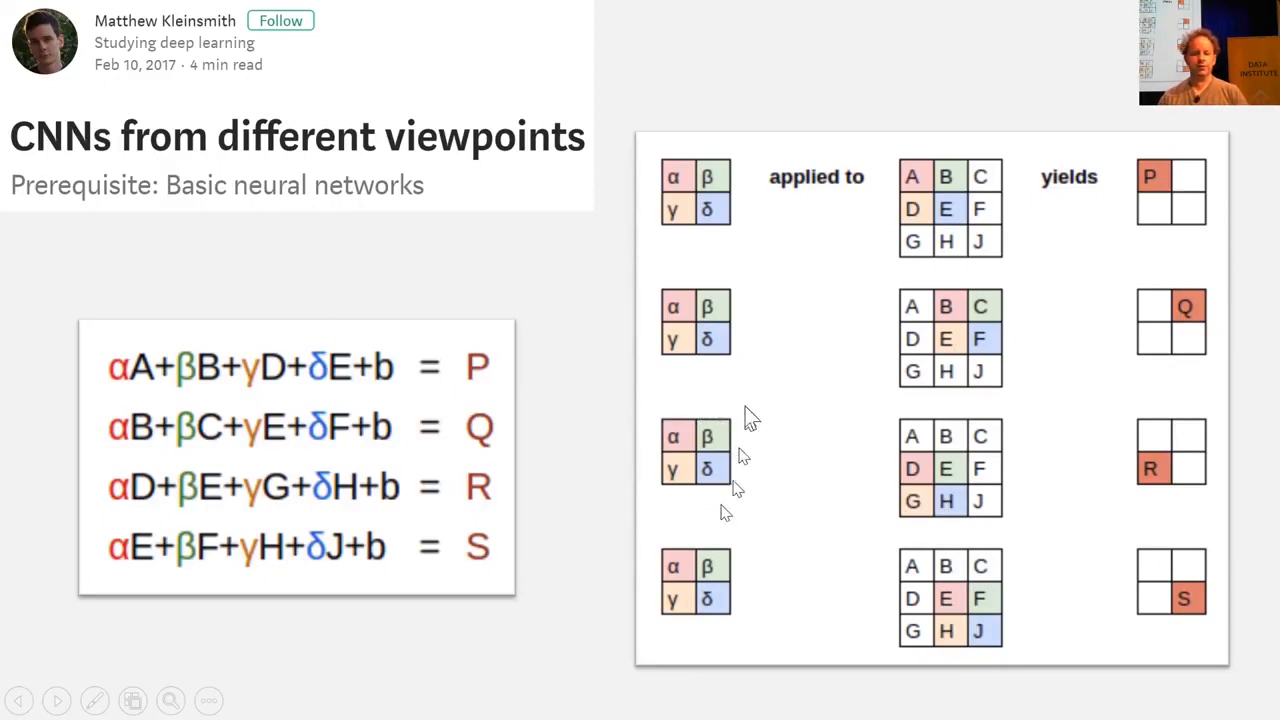
pyautogui.moveTo(765, 513)
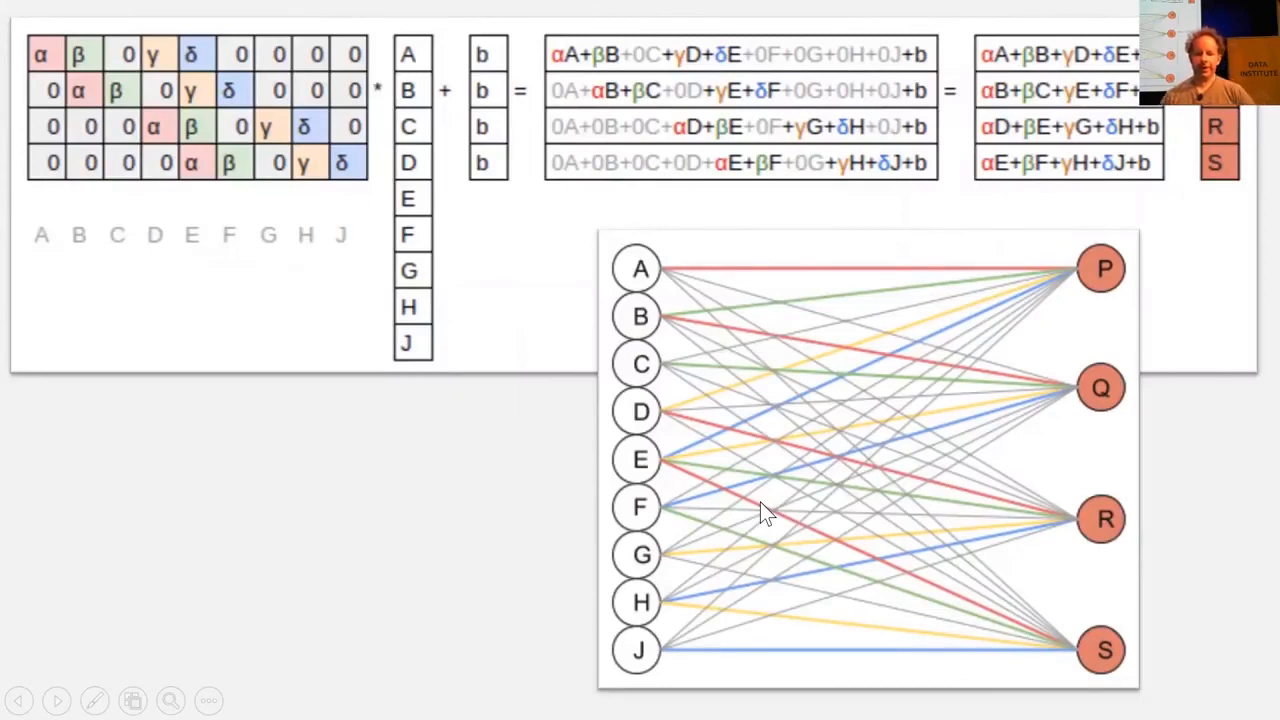
pyautogui.moveTo(1005, 480)
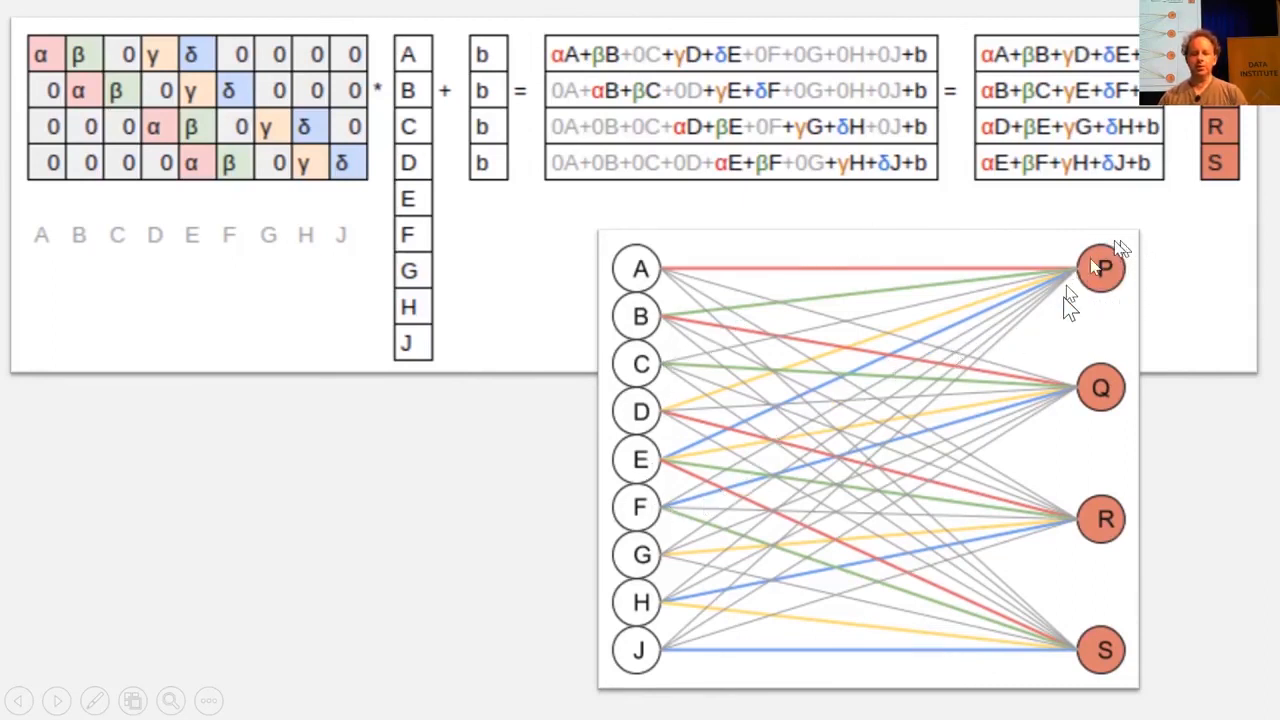
pyautogui.moveTo(660, 285)
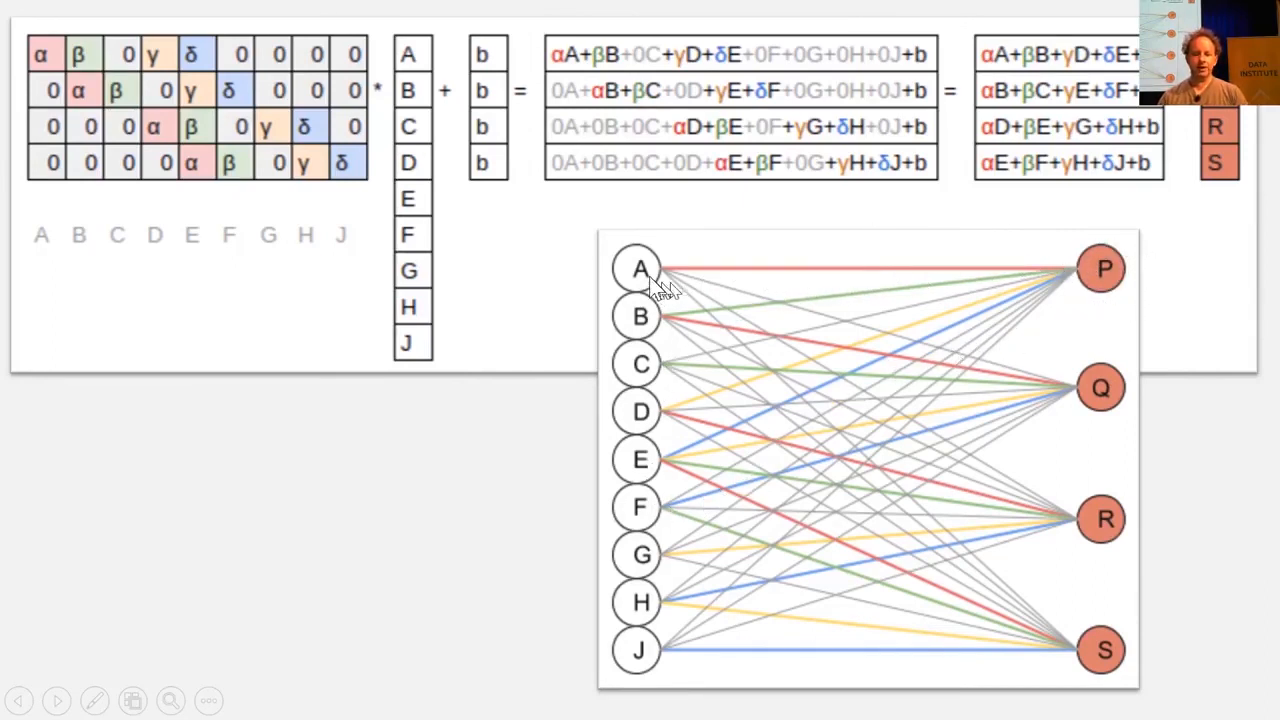
pyautogui.moveTo(705, 450)
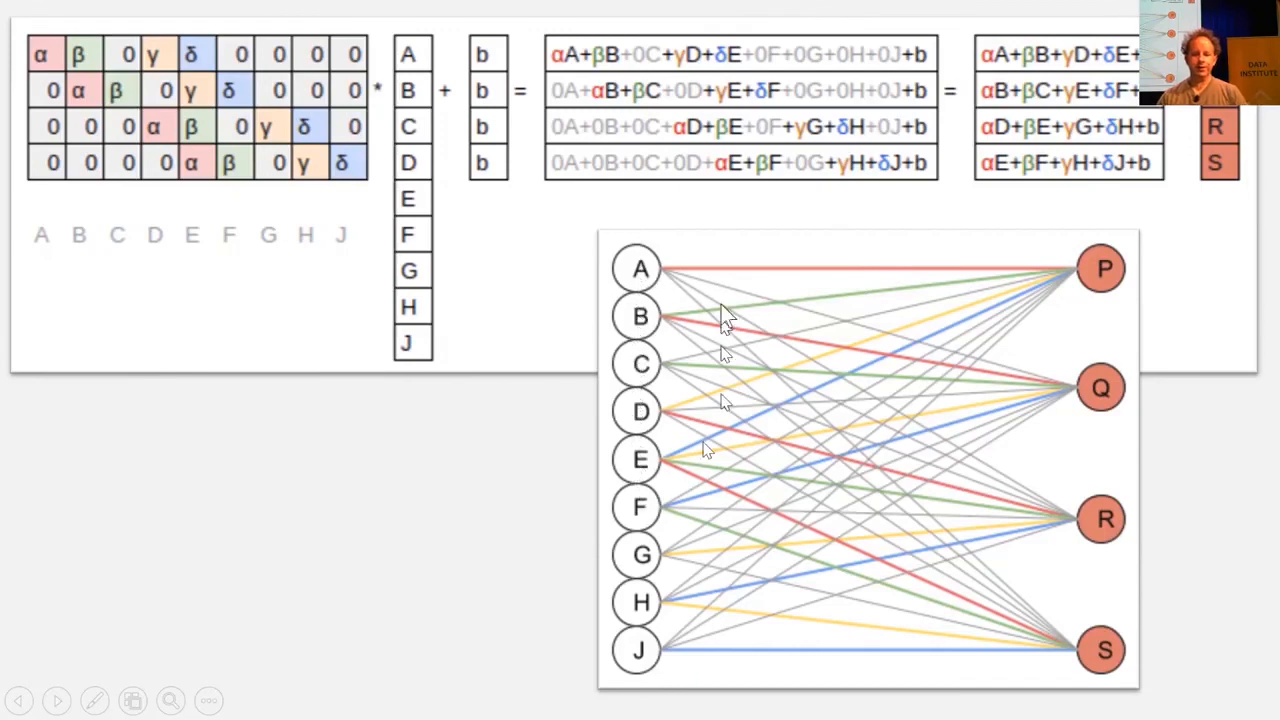
pyautogui.moveTo(1085, 315)
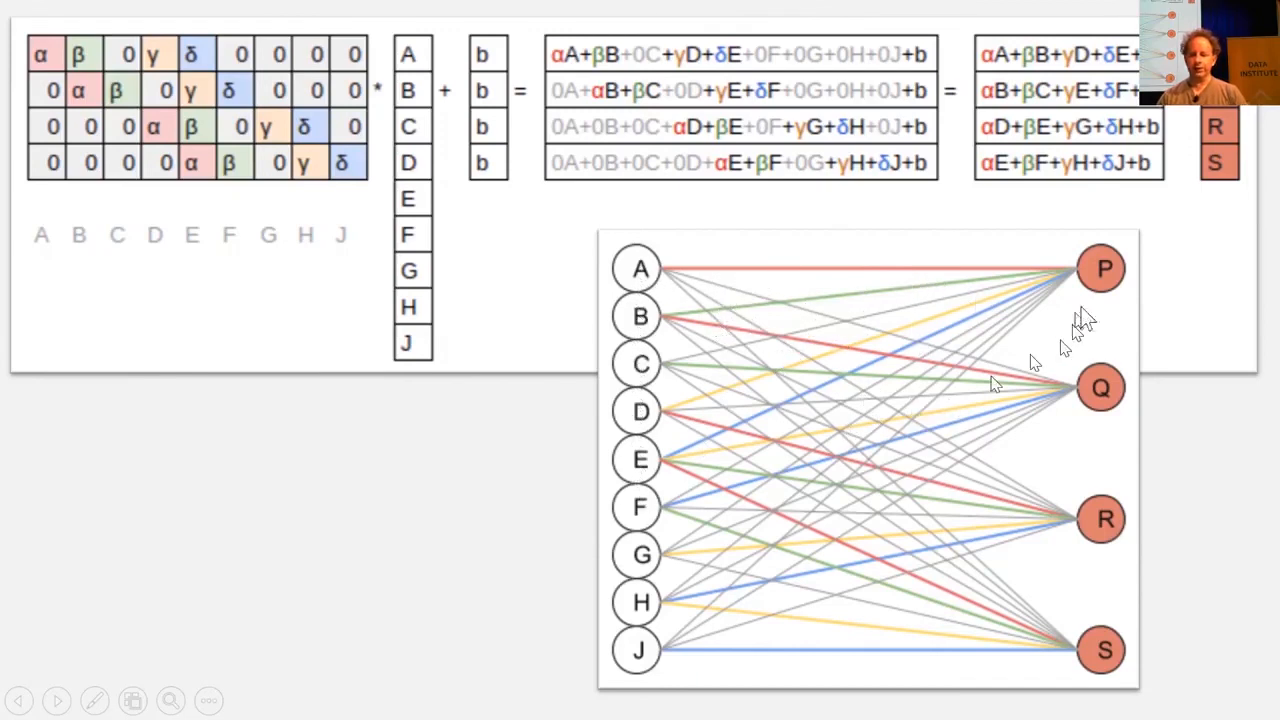
pyautogui.moveTo(1105, 290)
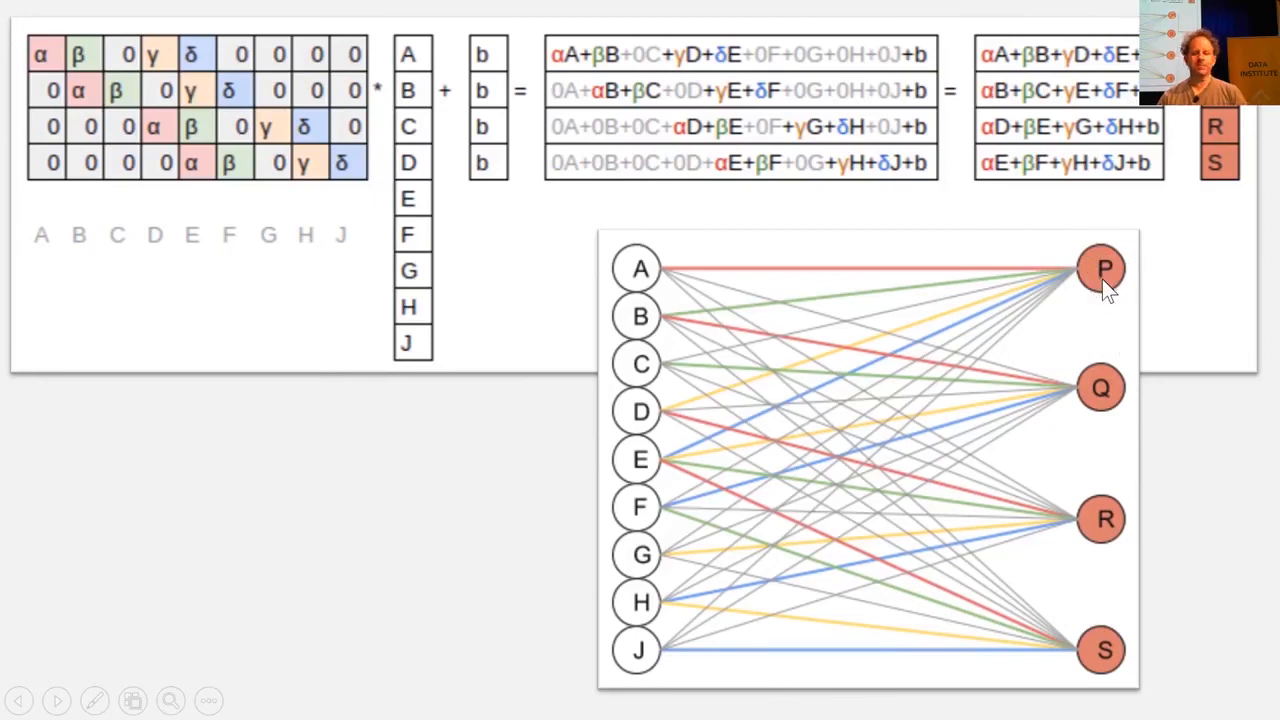
pyautogui.moveTo(964, 333)
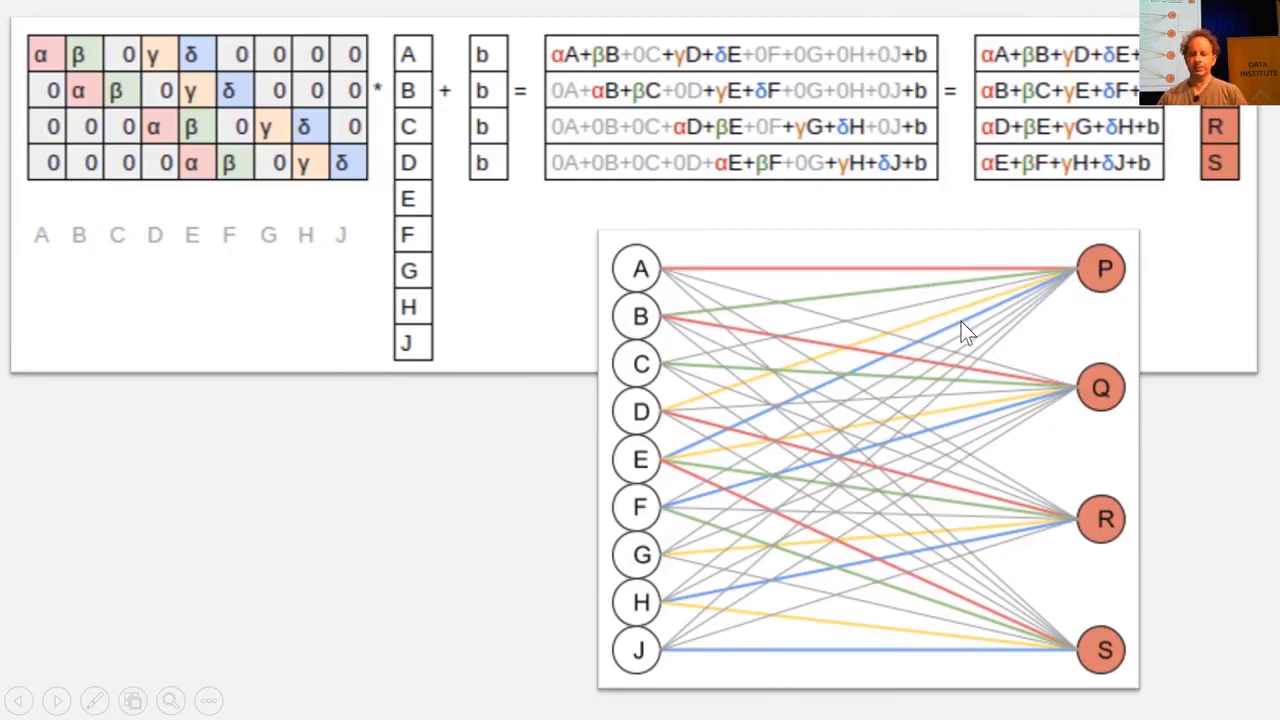
pyautogui.moveTo(1007, 415)
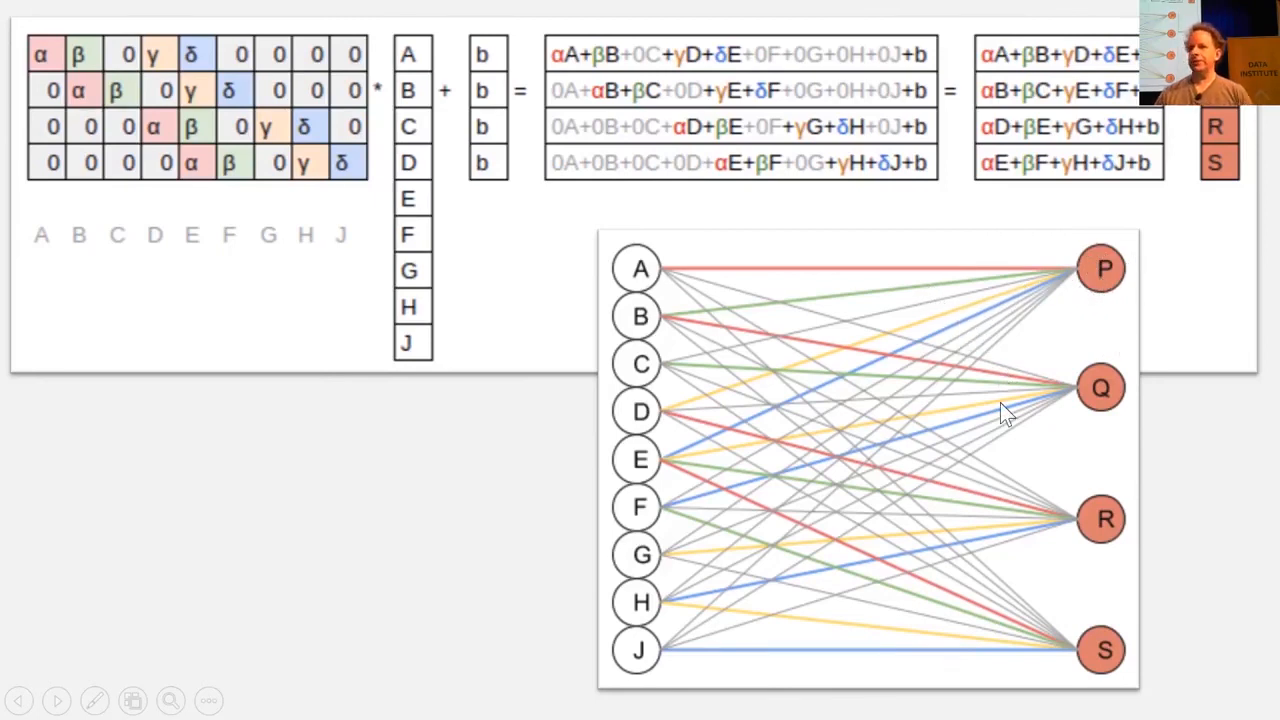
pyautogui.moveTo(1095, 295)
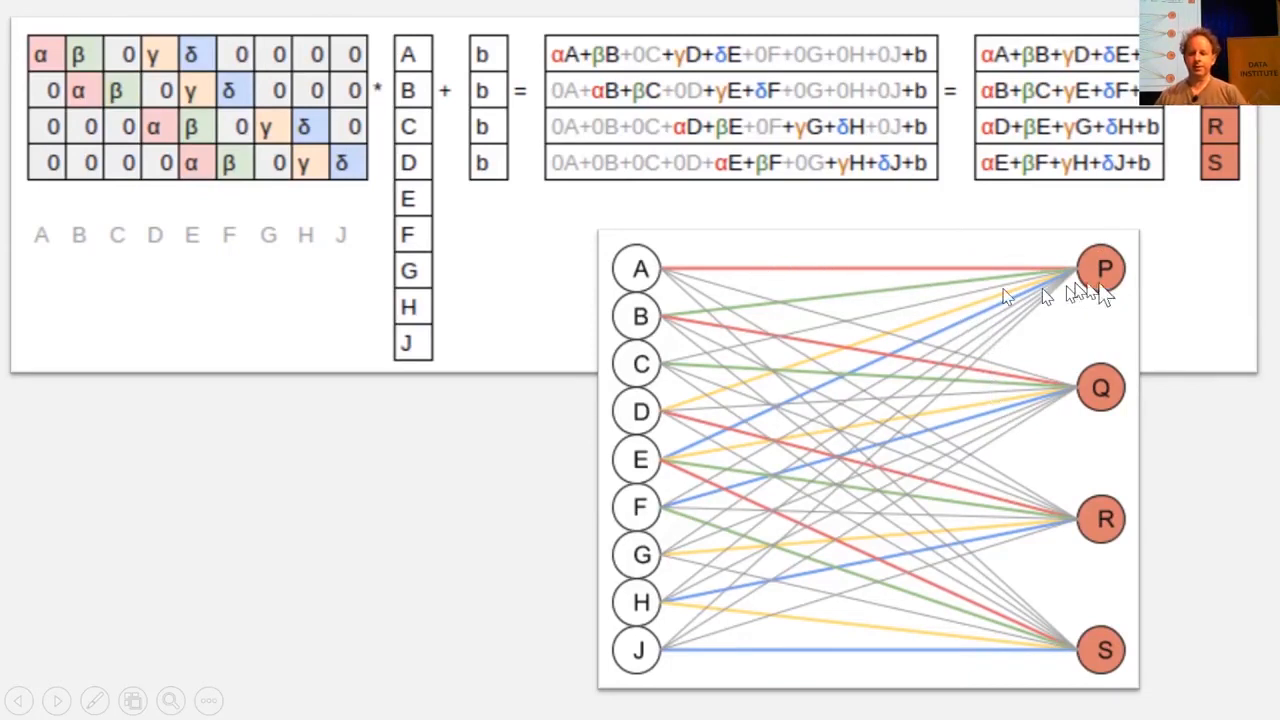
pyautogui.moveTo(655, 273)
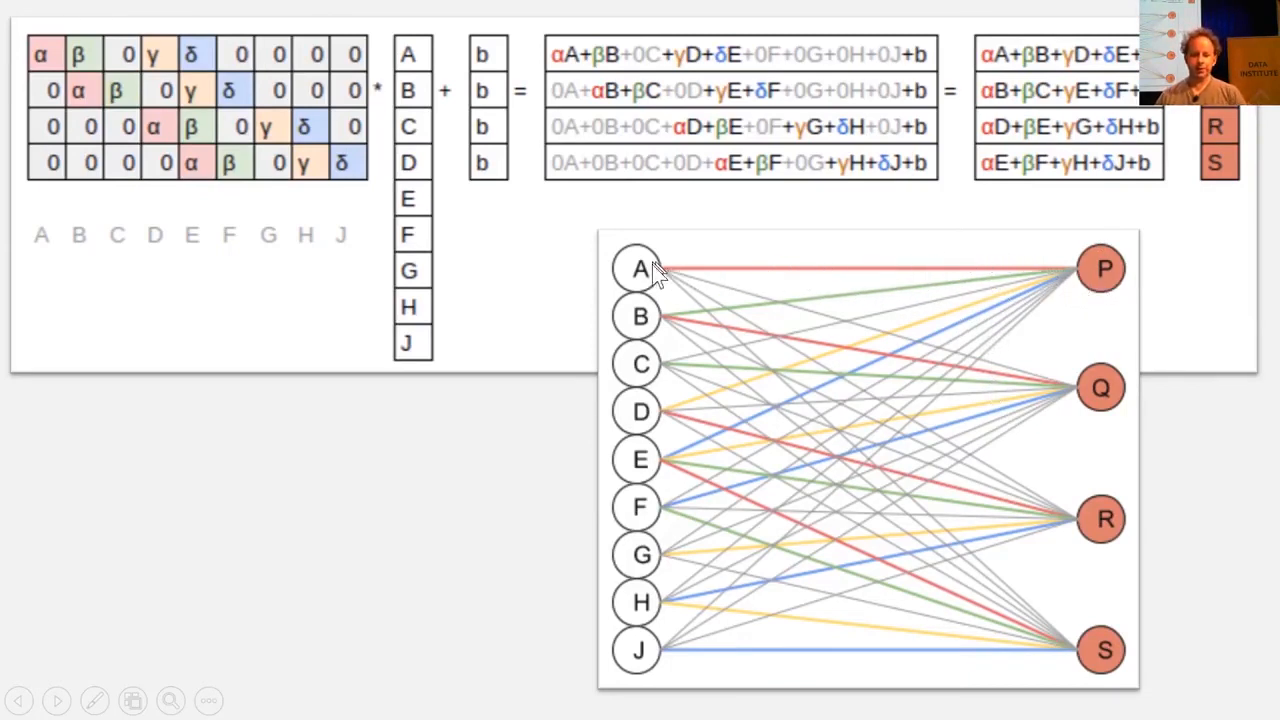
pyautogui.moveTo(1010, 295)
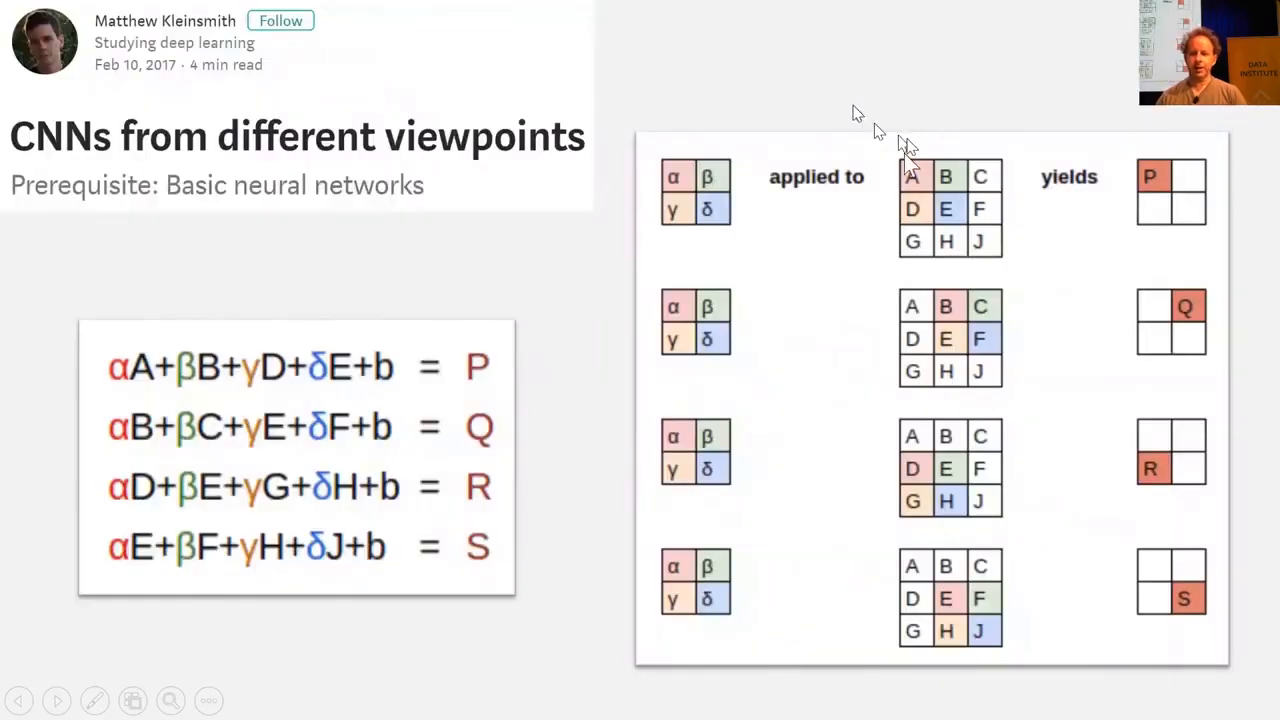
pyautogui.moveTo(985, 265)
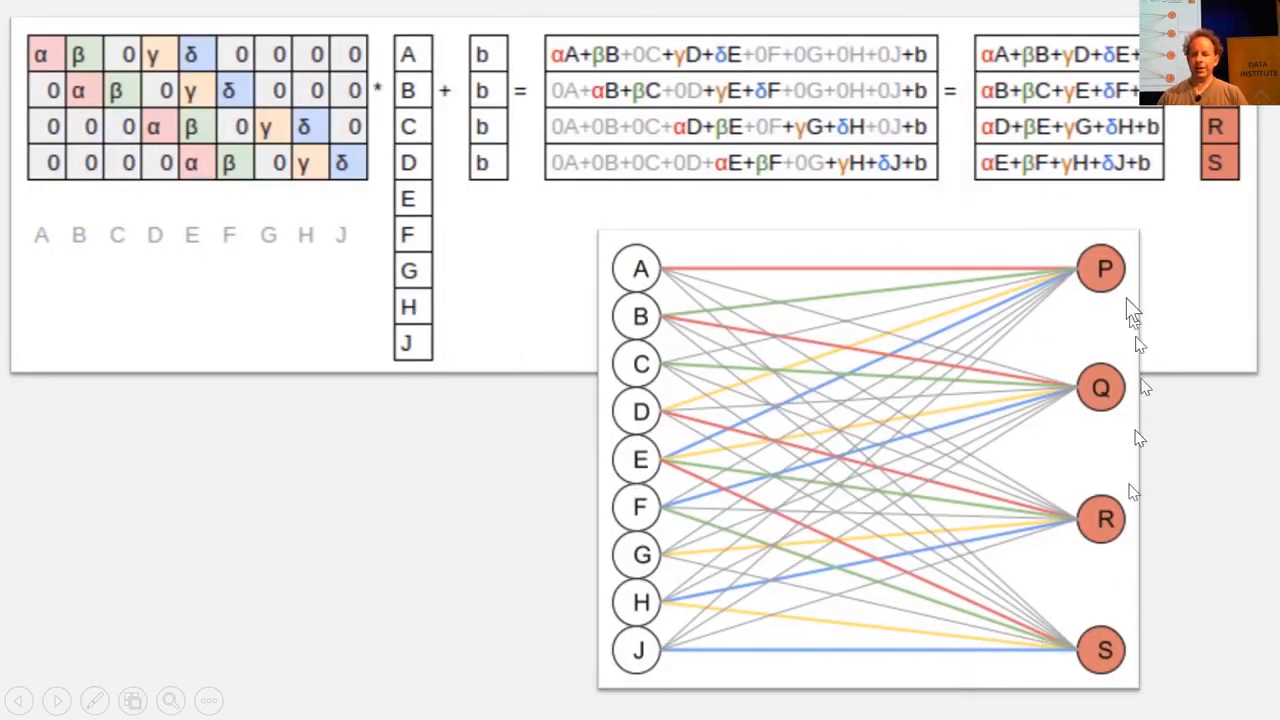
pyautogui.moveTo(1100, 382)
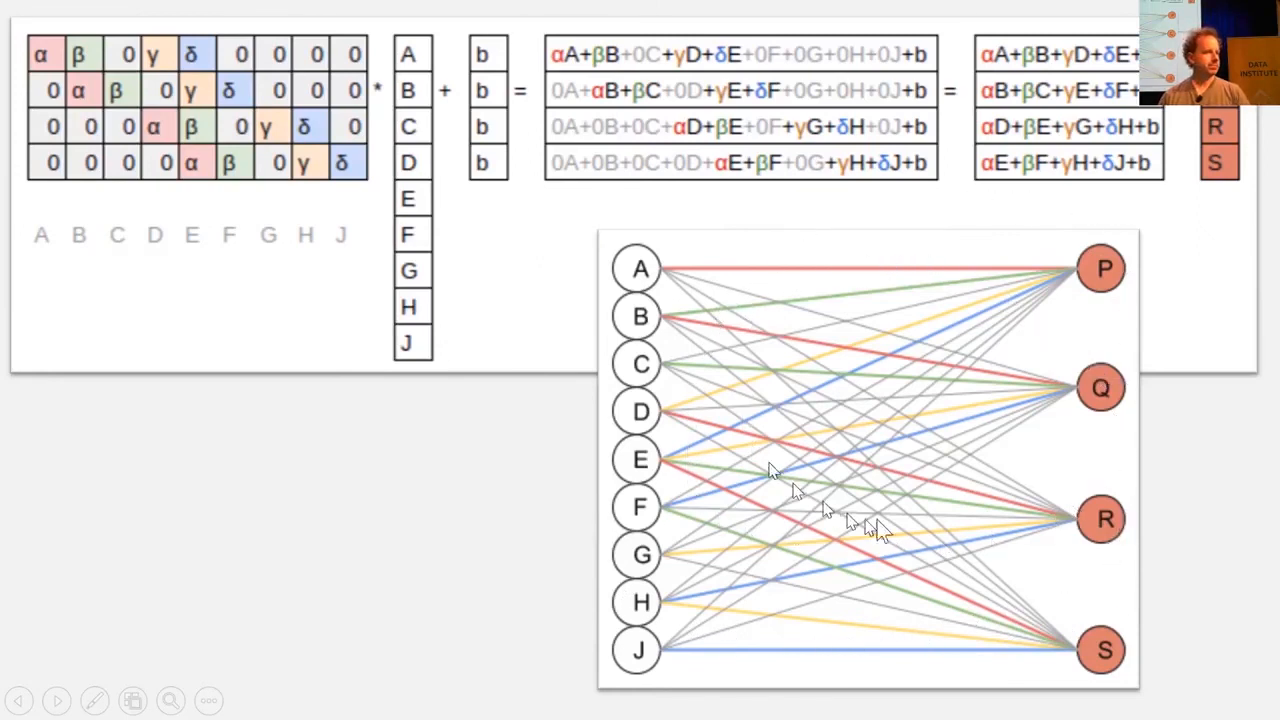
pyautogui.moveTo(935, 375)
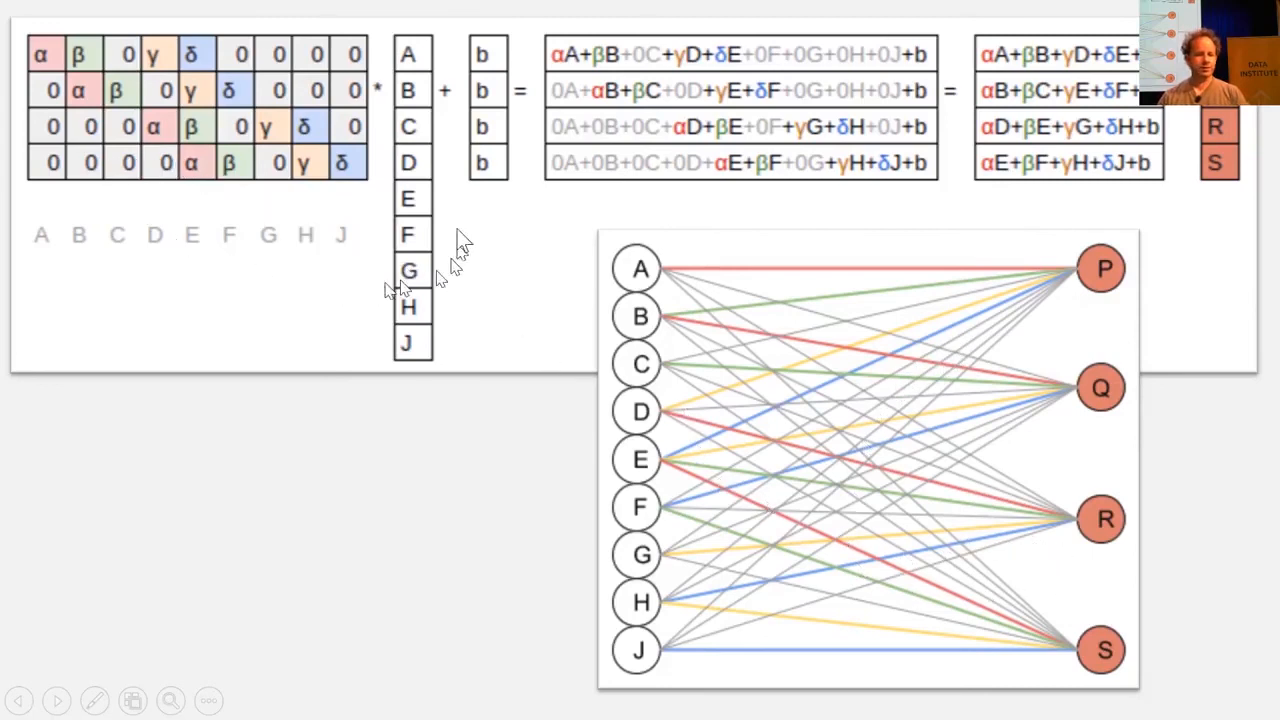
pyautogui.moveTo(130, 235)
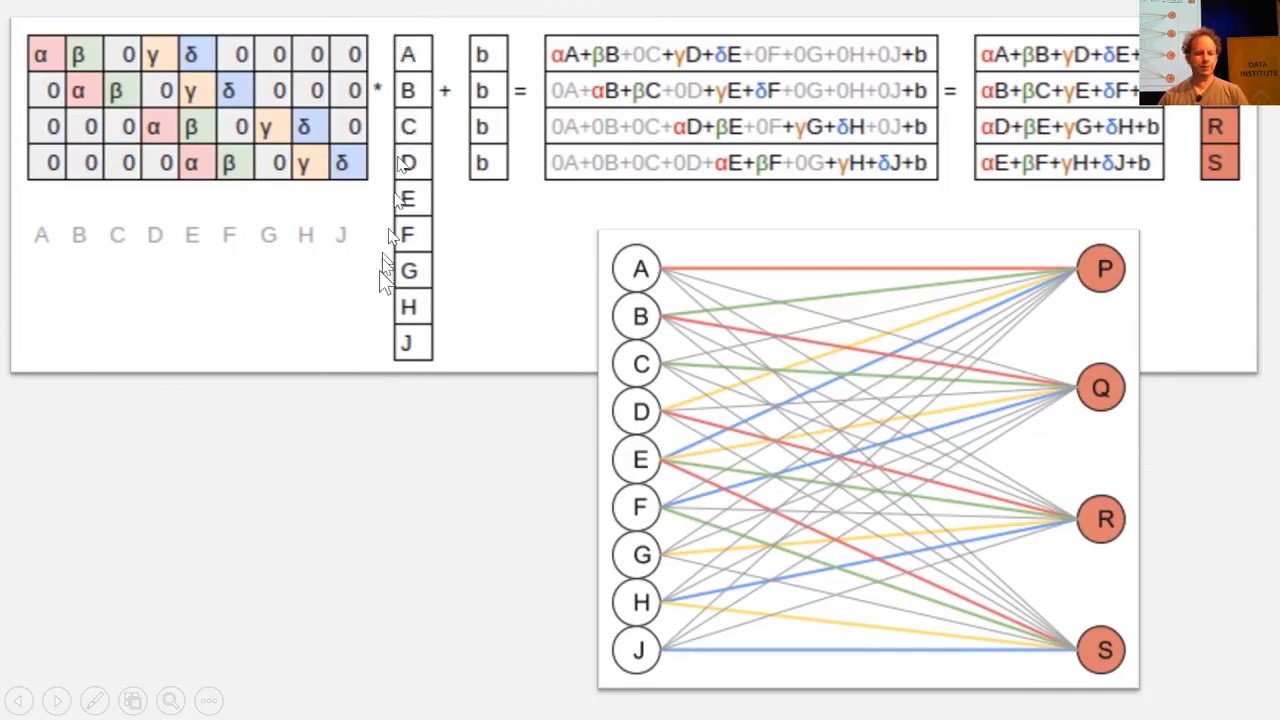
pyautogui.moveTo(425, 25)
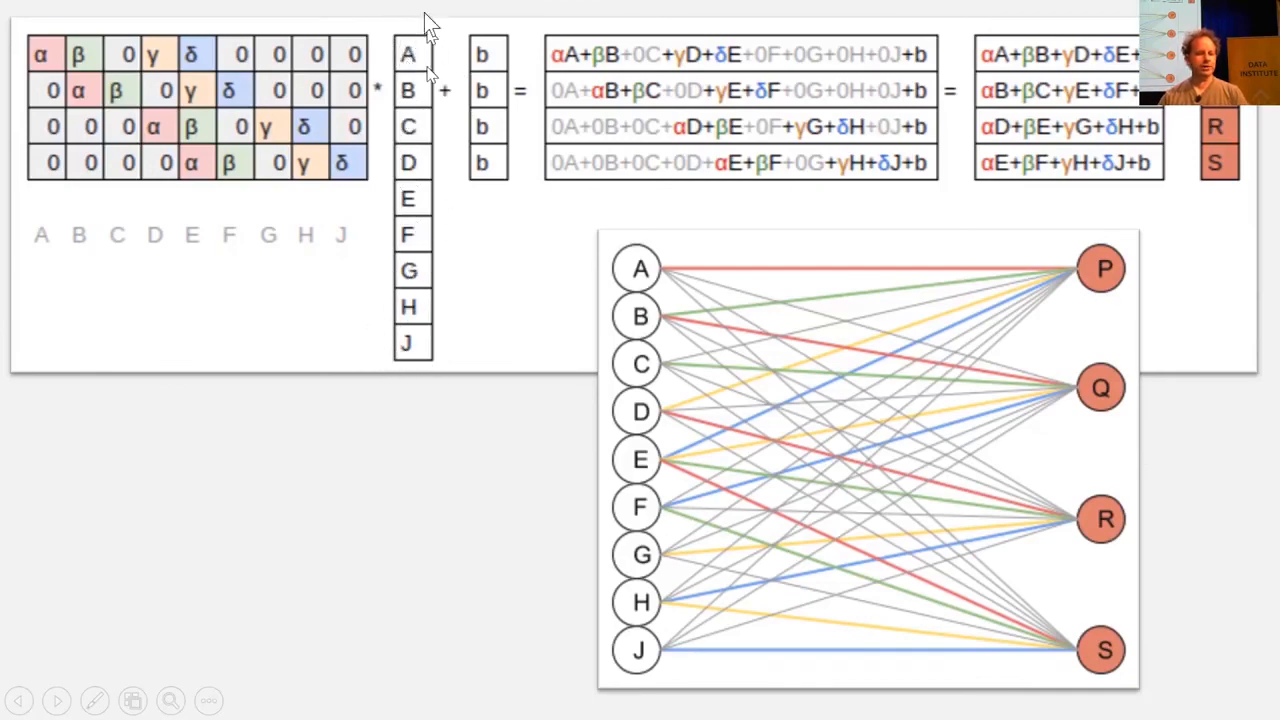